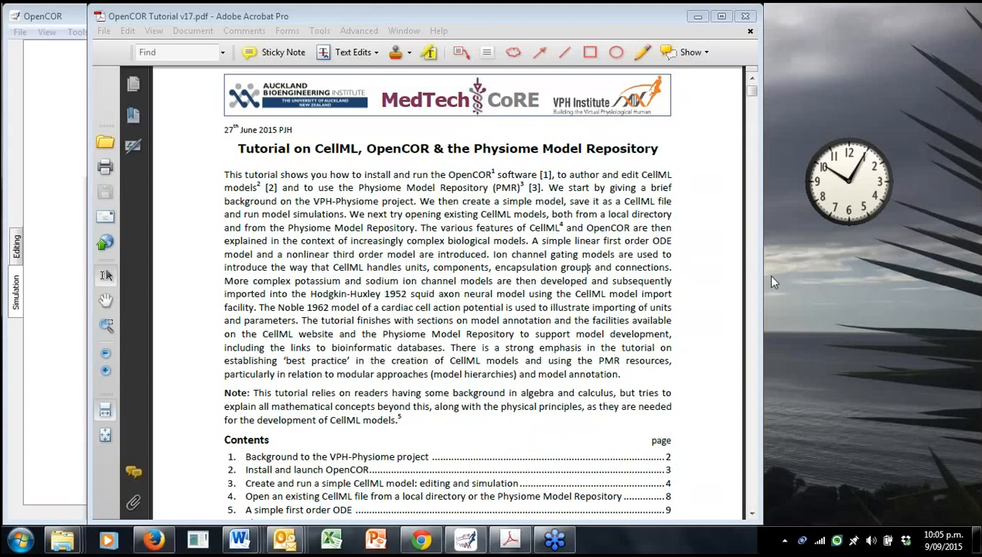
pyautogui.moveTo(576, 316)
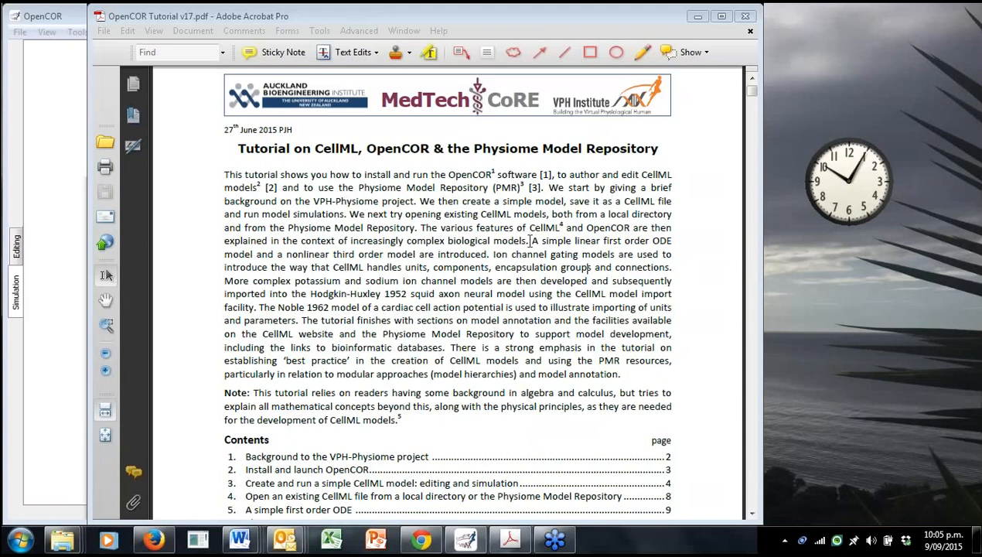
pyautogui.moveTo(632, 235)
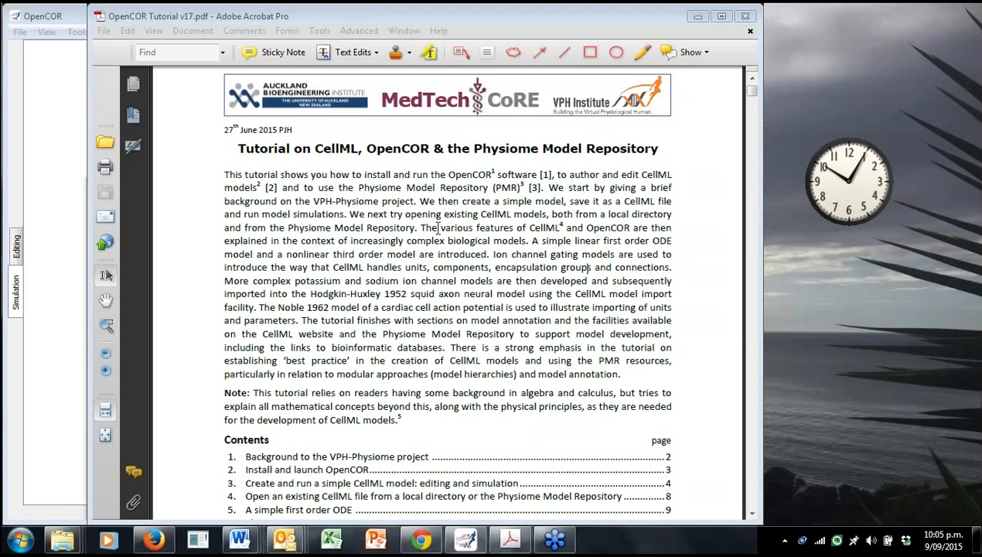
pyautogui.moveTo(443, 223)
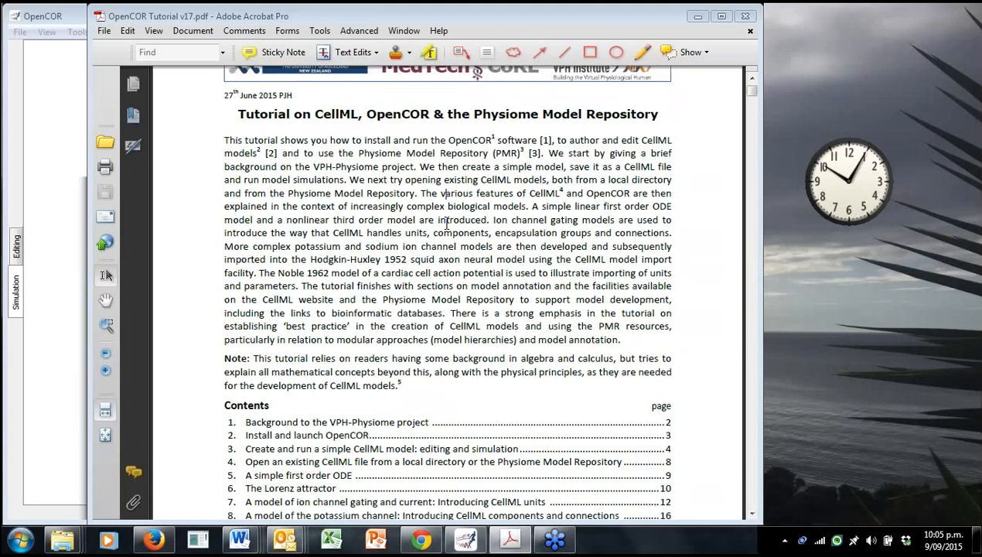
# Read through the introduction pages on the Physiome Project, CellML, FieldML, OpenCOR and the VPH-Institute.
pyautogui.scroll(-3)
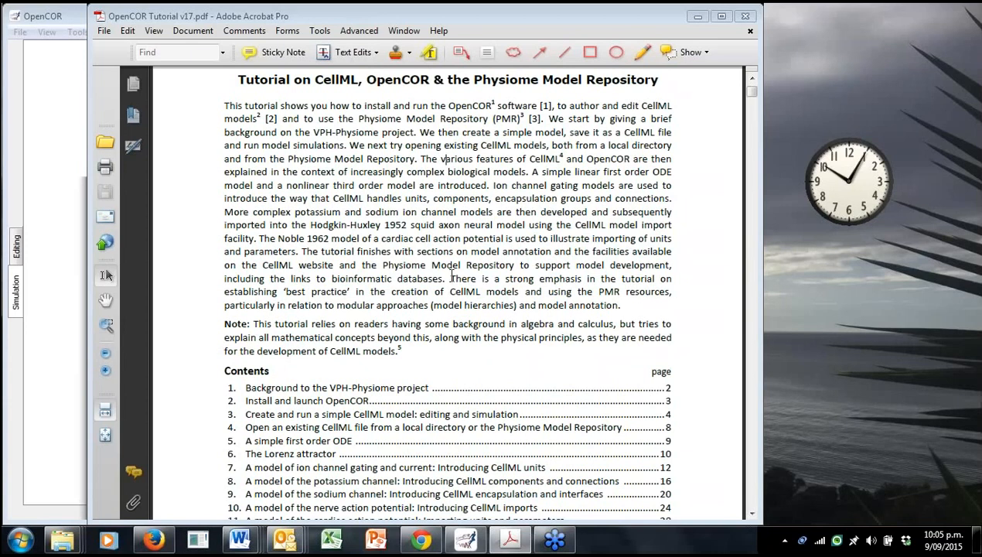
pyautogui.moveTo(477, 244)
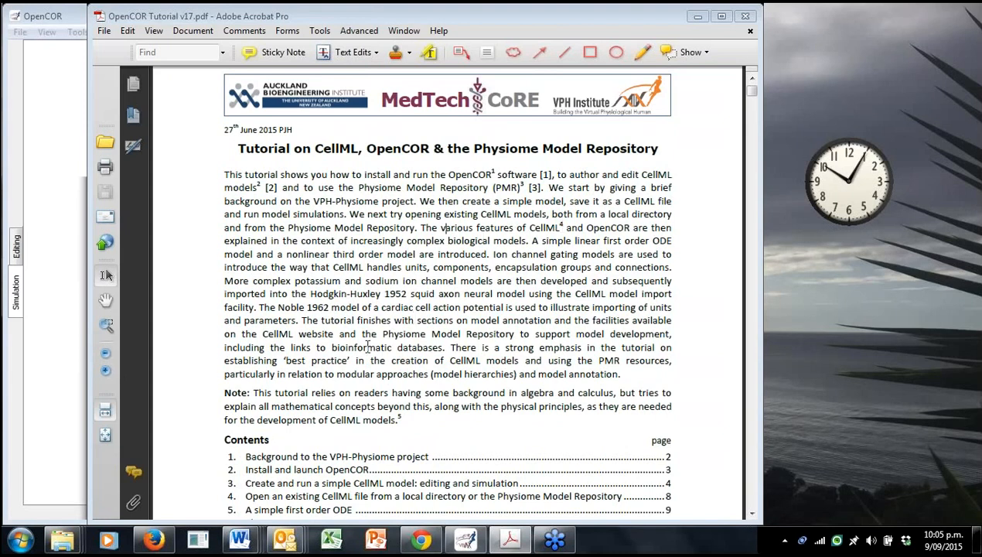
pyautogui.moveTo(614, 271)
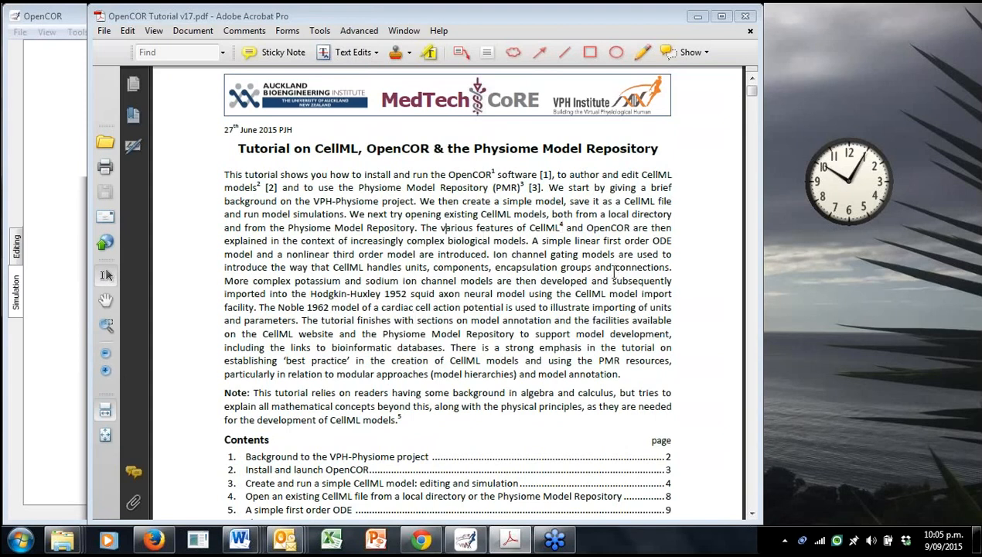
pyautogui.moveTo(576, 318)
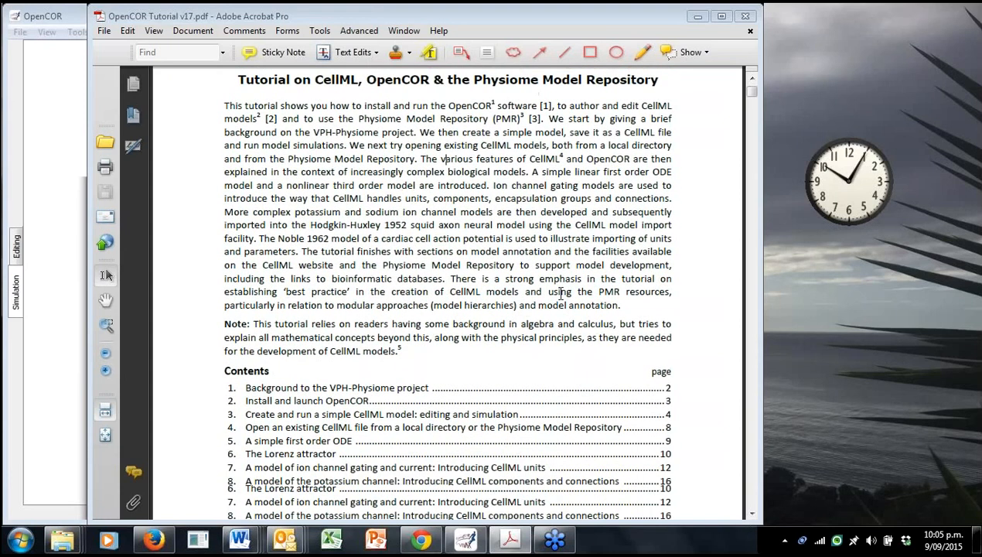
pyautogui.scroll(-3)
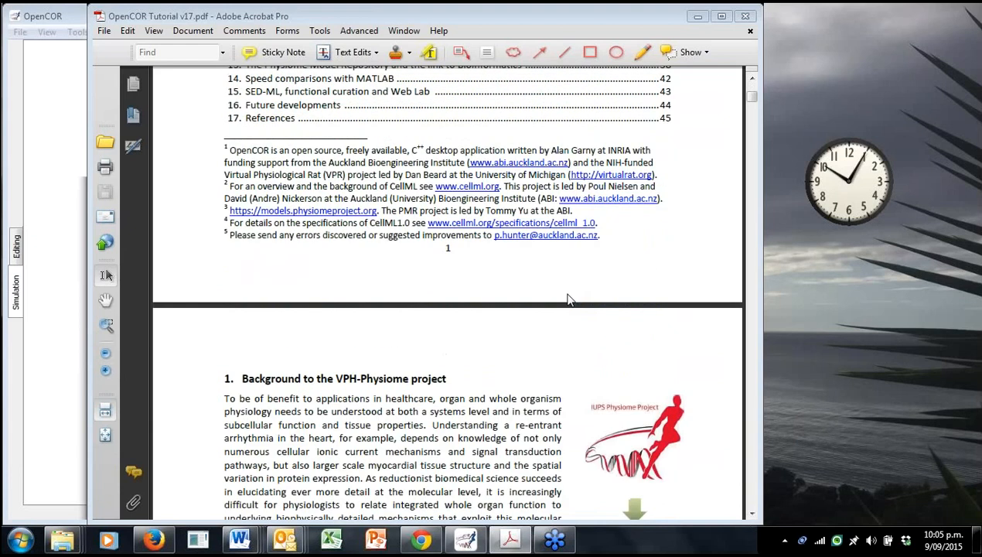
pyautogui.scroll(-3)
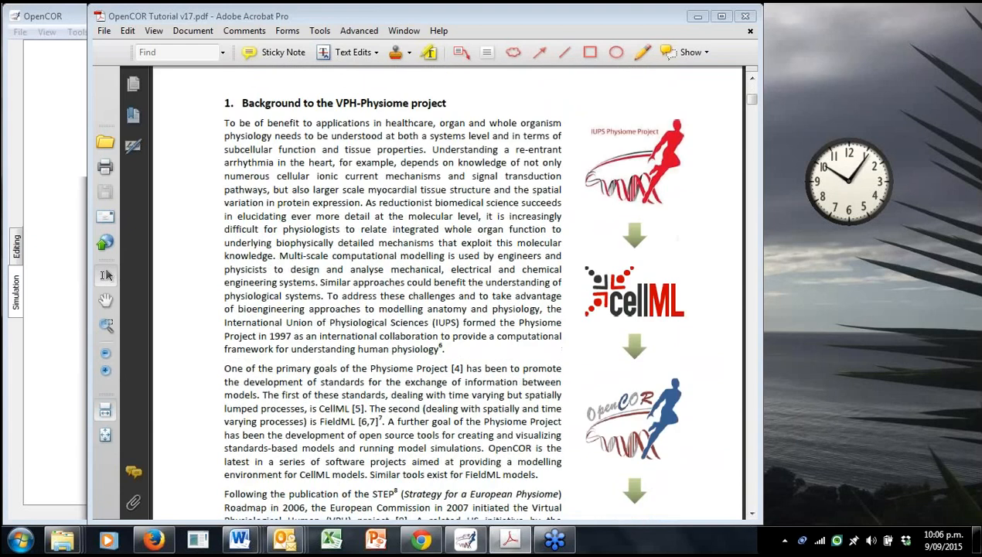
pyautogui.scroll(-3)
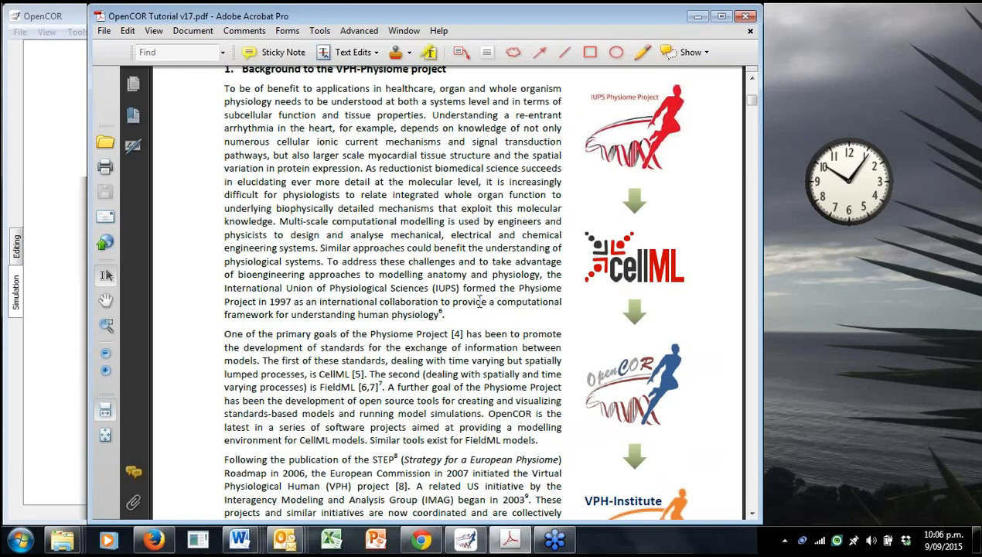
pyautogui.moveTo(554, 193)
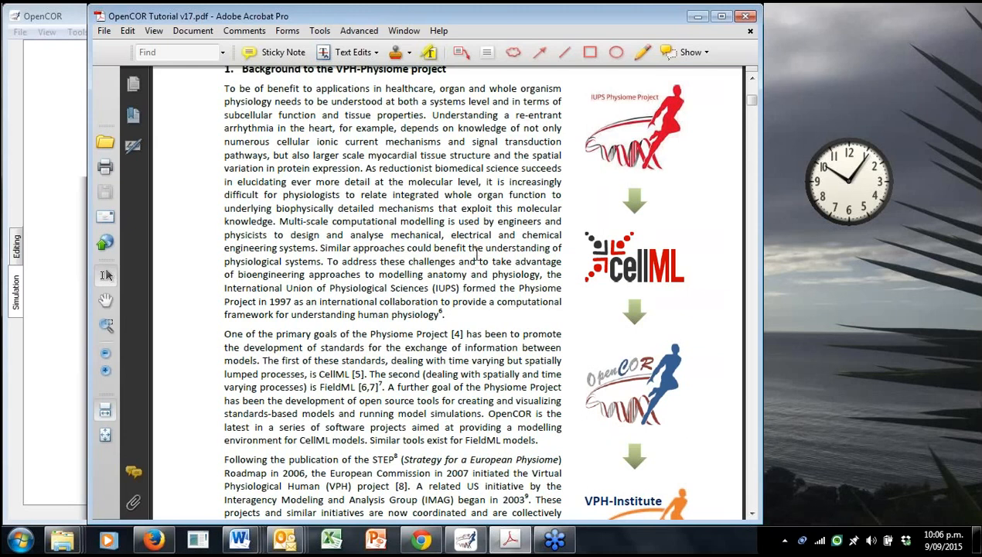
pyautogui.moveTo(476, 254)
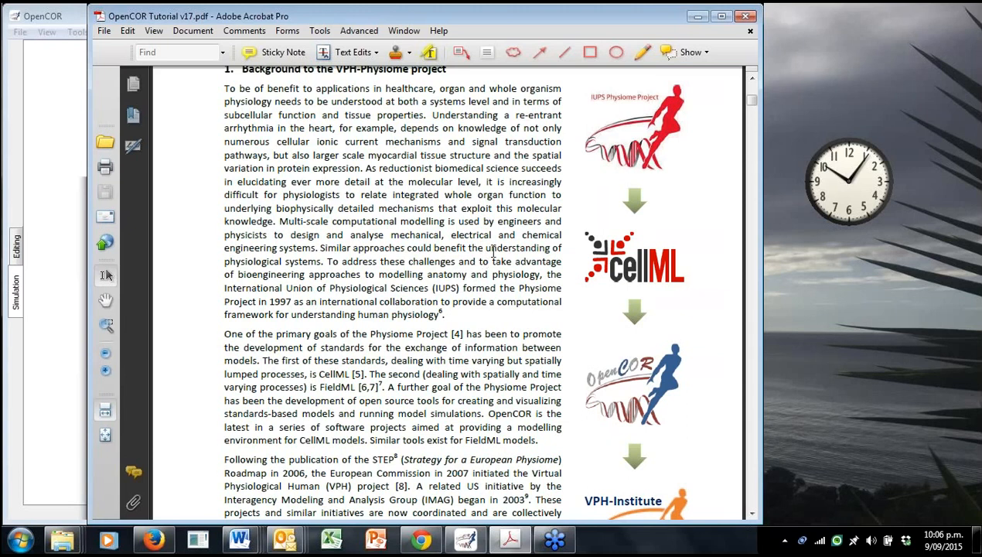
pyautogui.moveTo(485, 266)
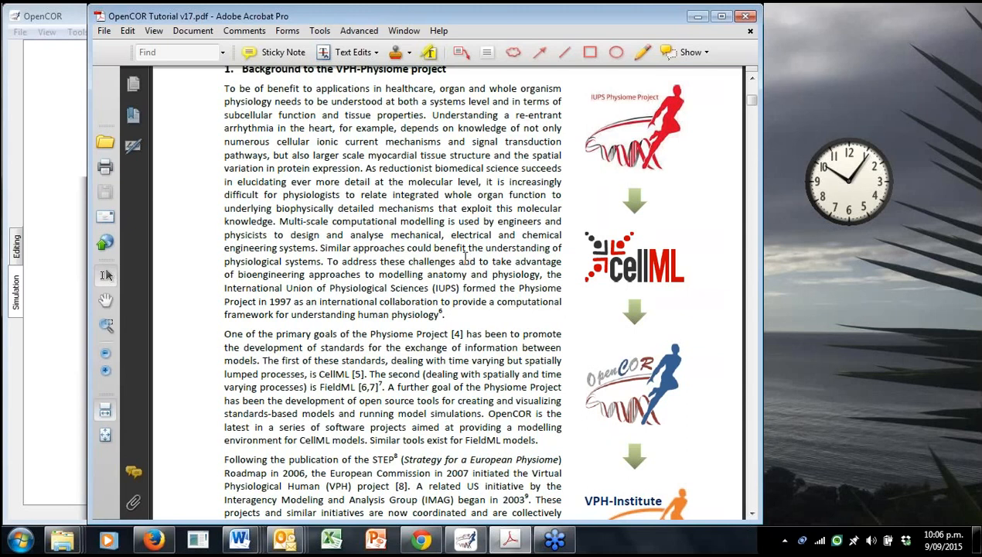
pyautogui.moveTo(464, 258)
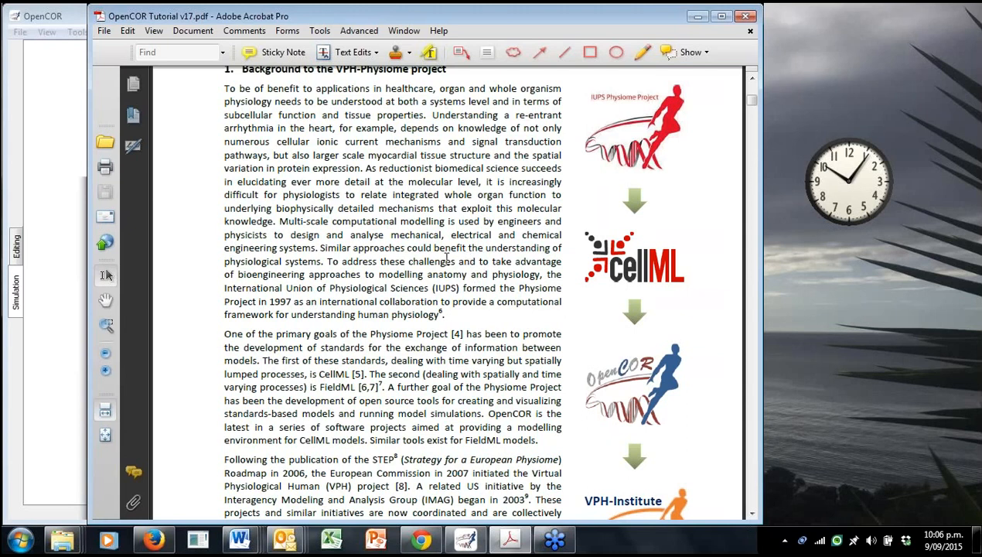
pyautogui.moveTo(453, 277)
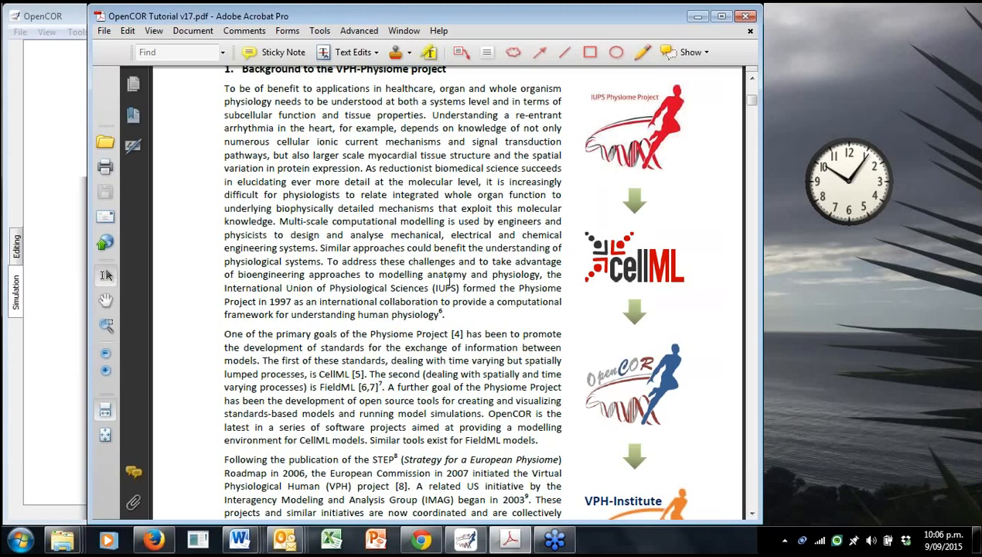
pyautogui.moveTo(461, 290)
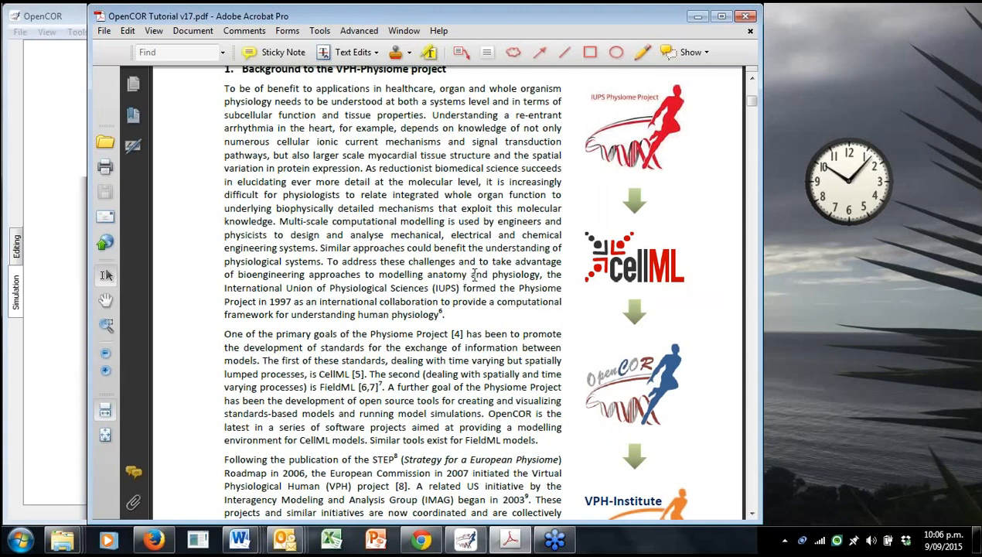
pyautogui.scroll(-3)
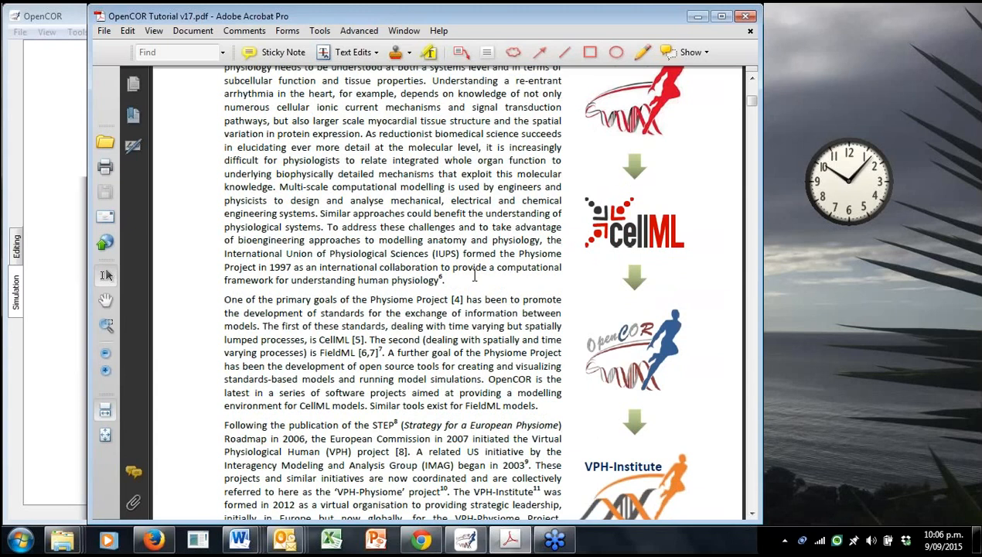
pyautogui.scroll(-3)
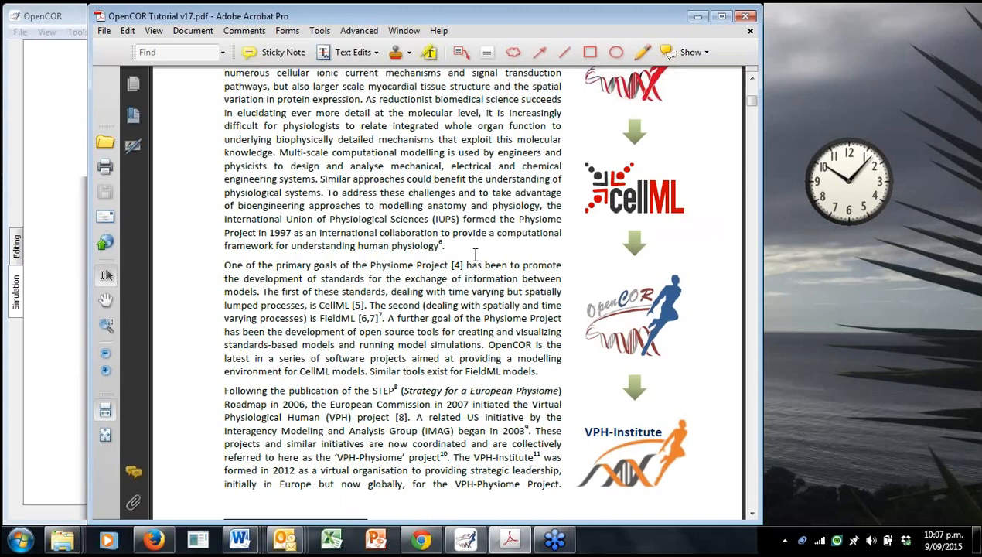
pyautogui.moveTo(464, 248)
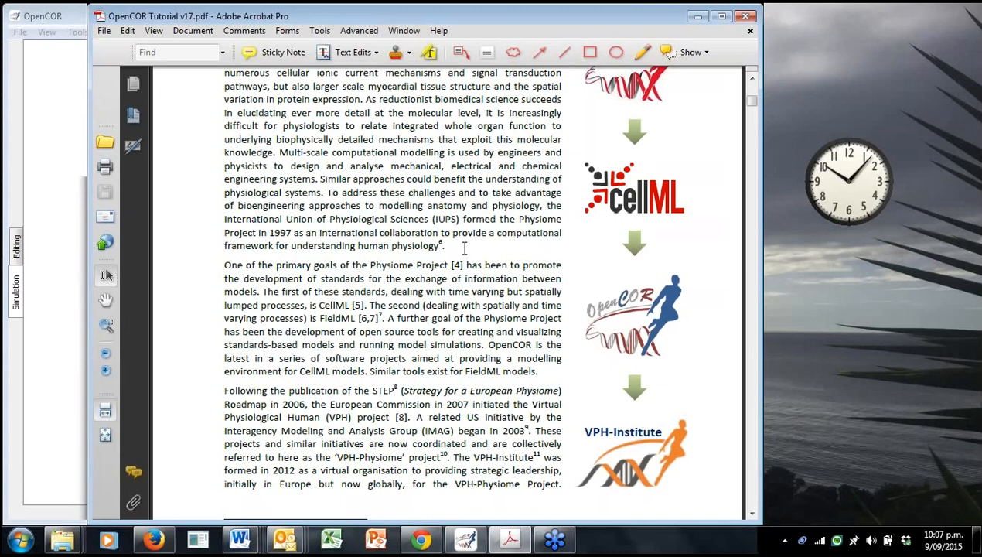
pyautogui.scroll(-3)
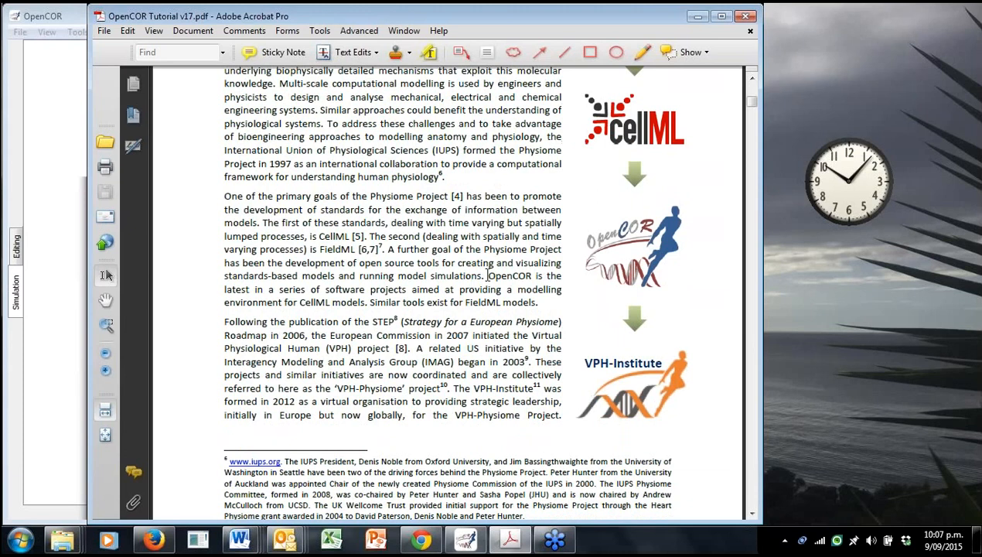
pyautogui.moveTo(492, 245)
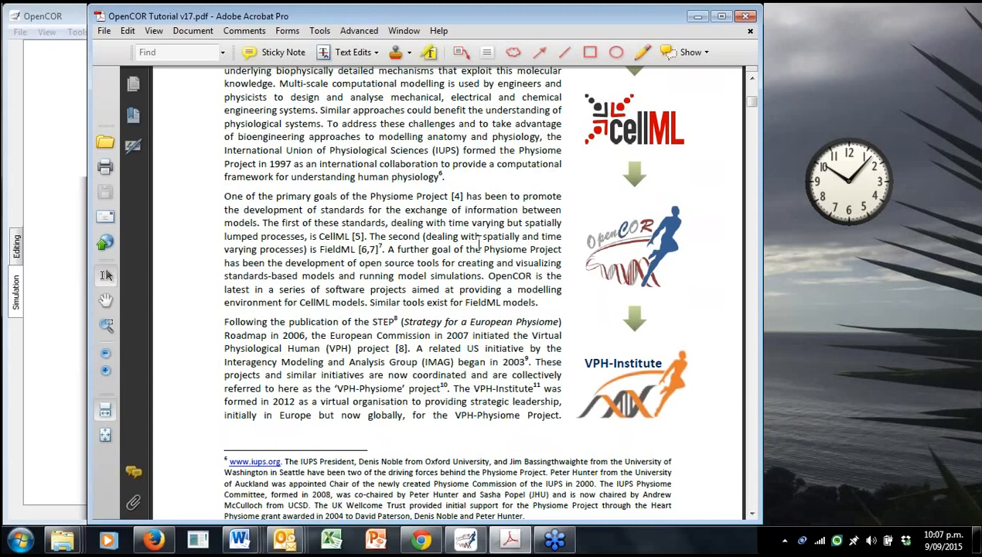
pyautogui.moveTo(495, 227)
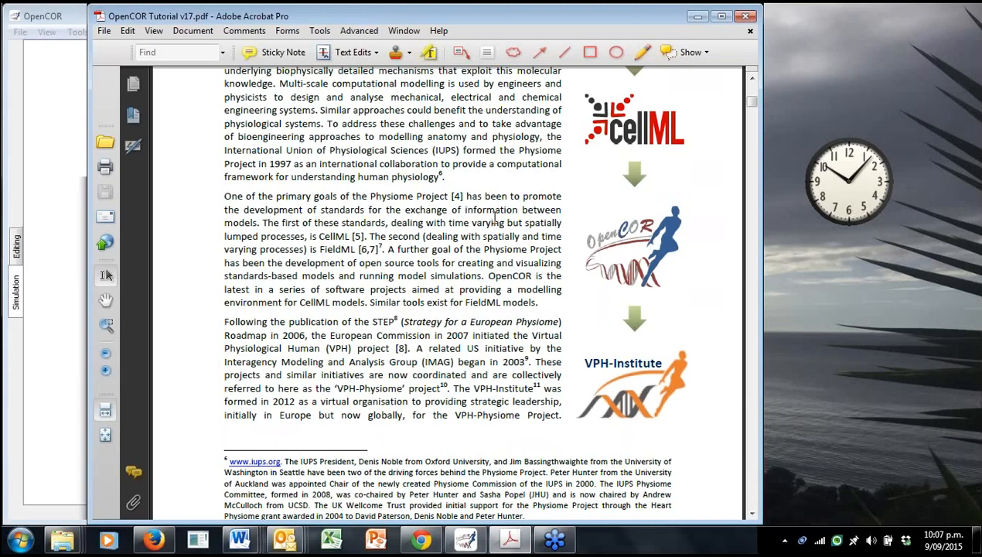
pyautogui.moveTo(493, 219)
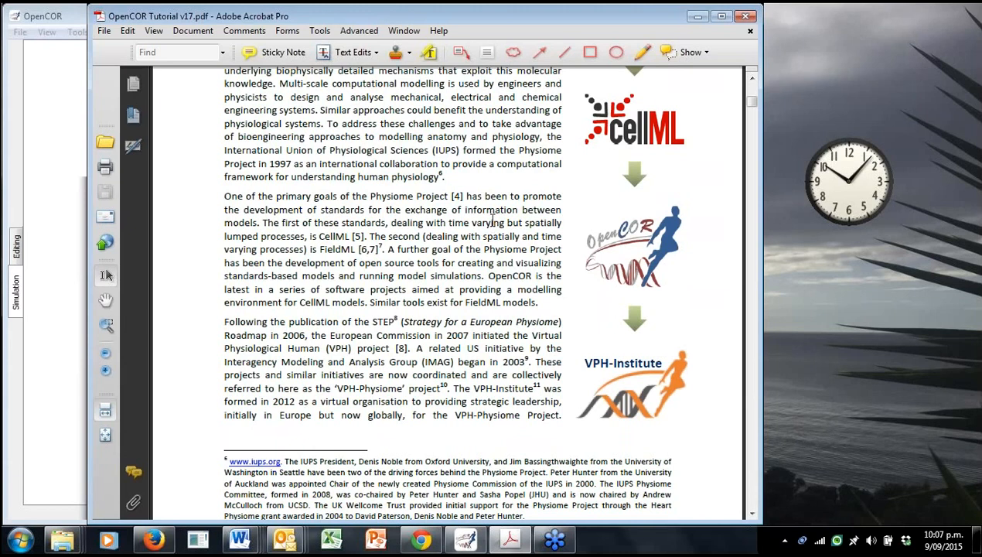
pyautogui.moveTo(452, 265)
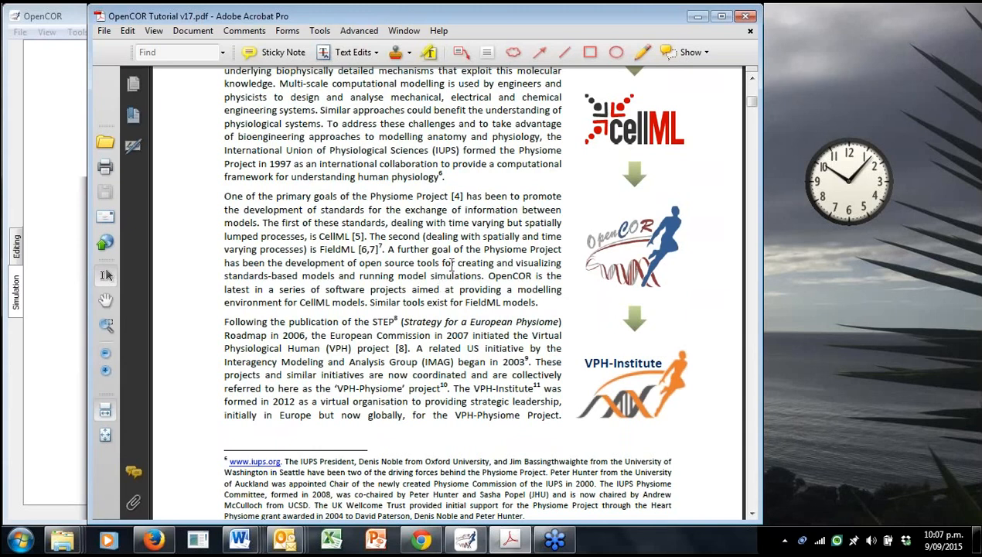
pyautogui.moveTo(447, 260)
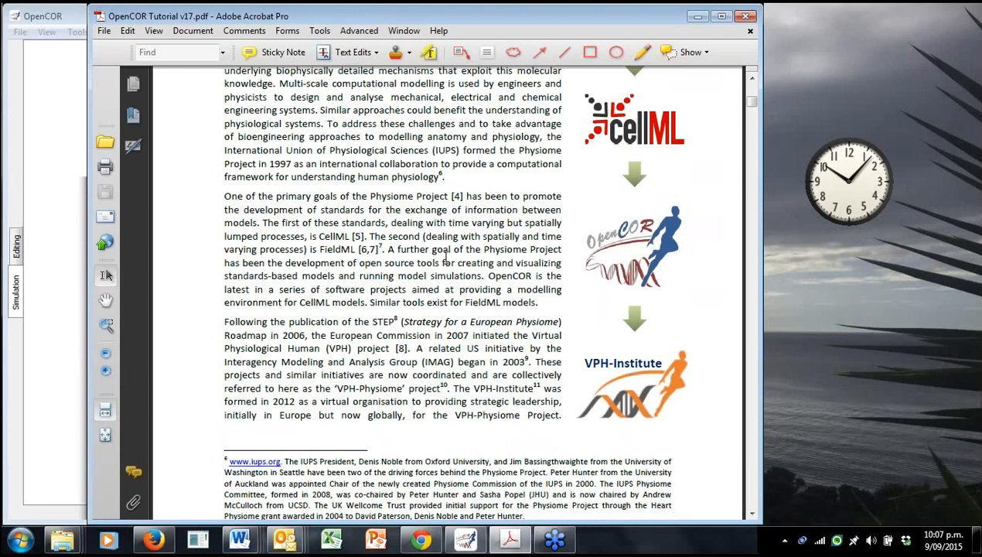
pyautogui.moveTo(455, 331)
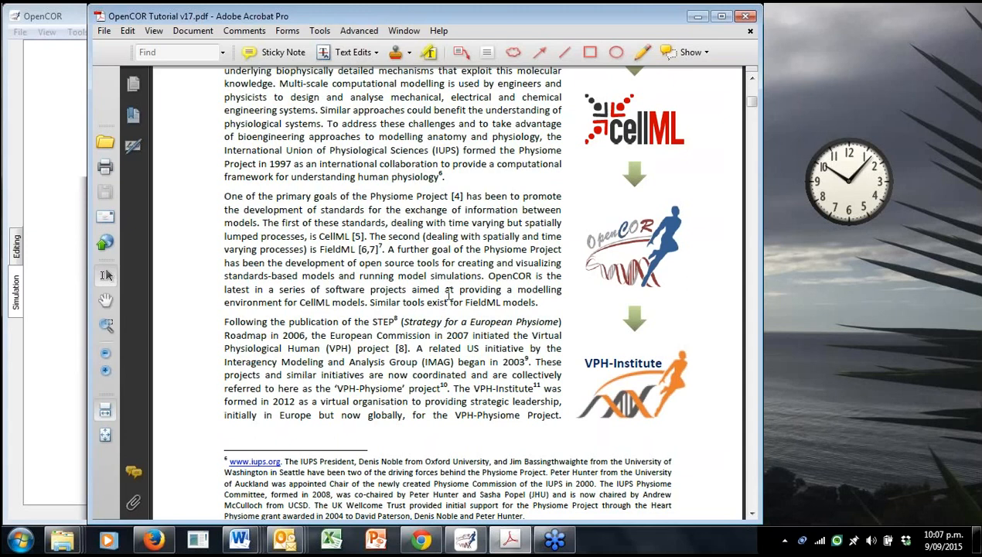
pyautogui.moveTo(451, 290)
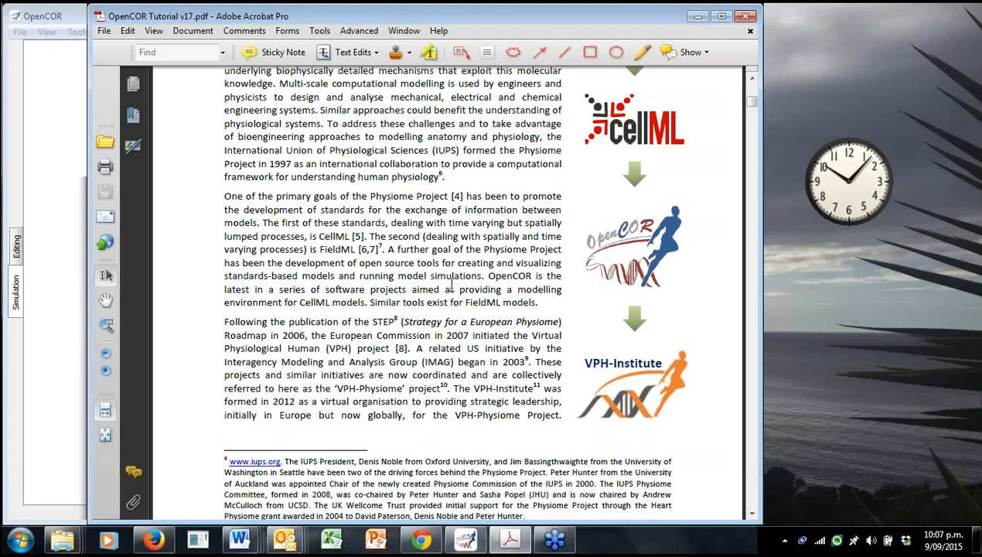
pyautogui.scroll(-3)
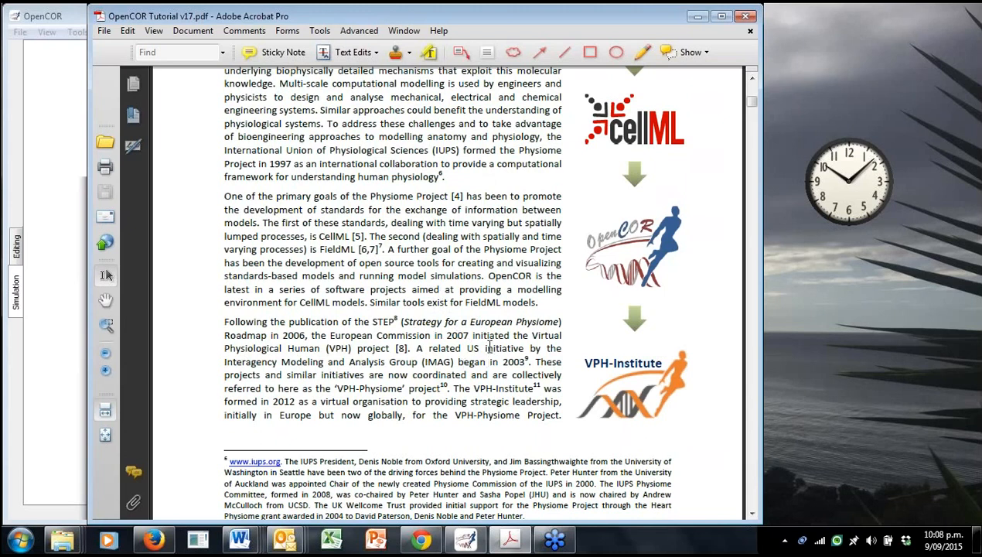
pyautogui.moveTo(502, 340)
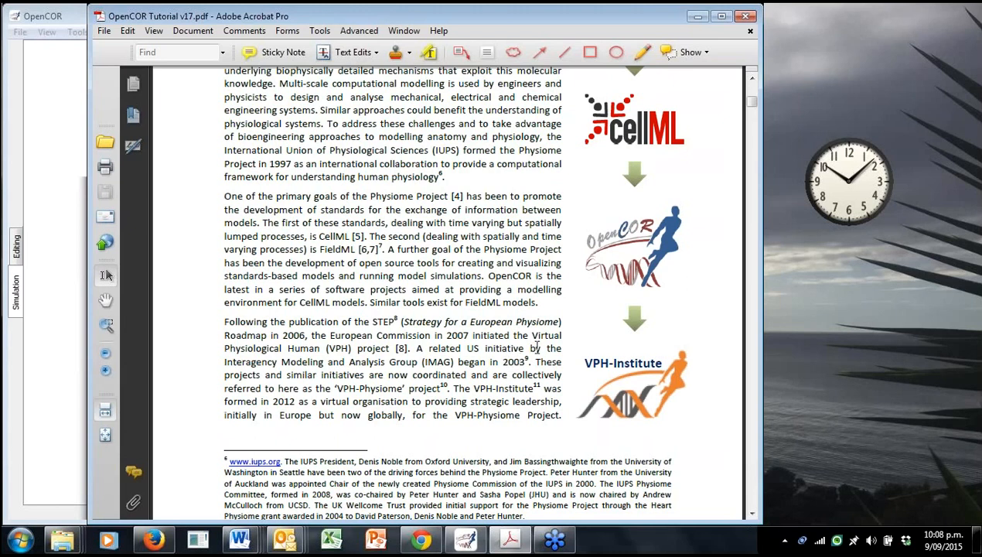
pyautogui.moveTo(545, 350)
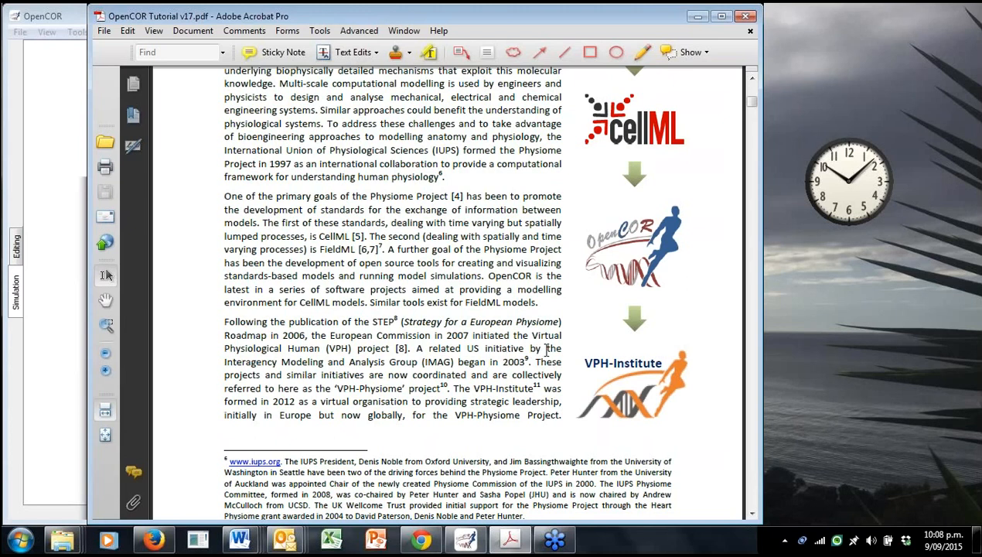
pyautogui.moveTo(539, 357)
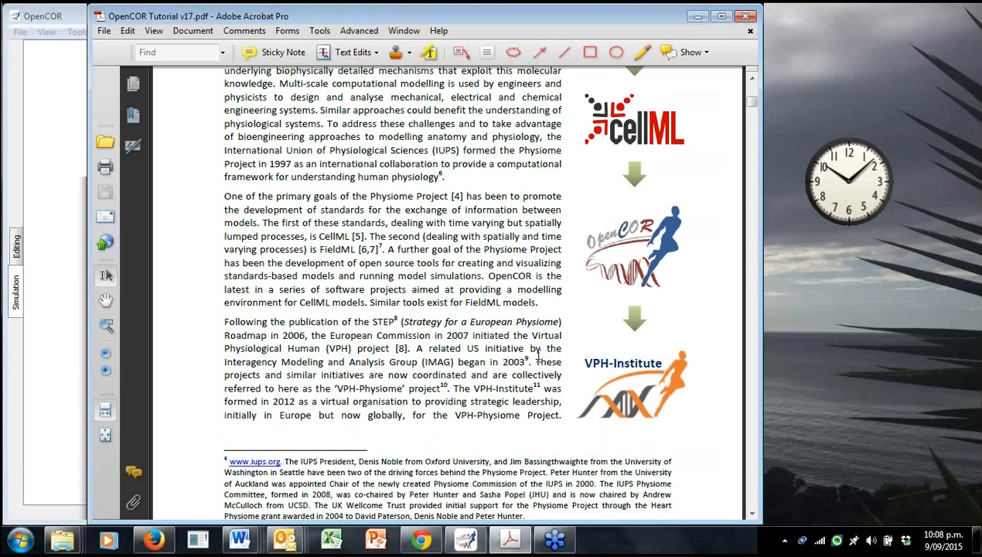
pyautogui.moveTo(533, 357)
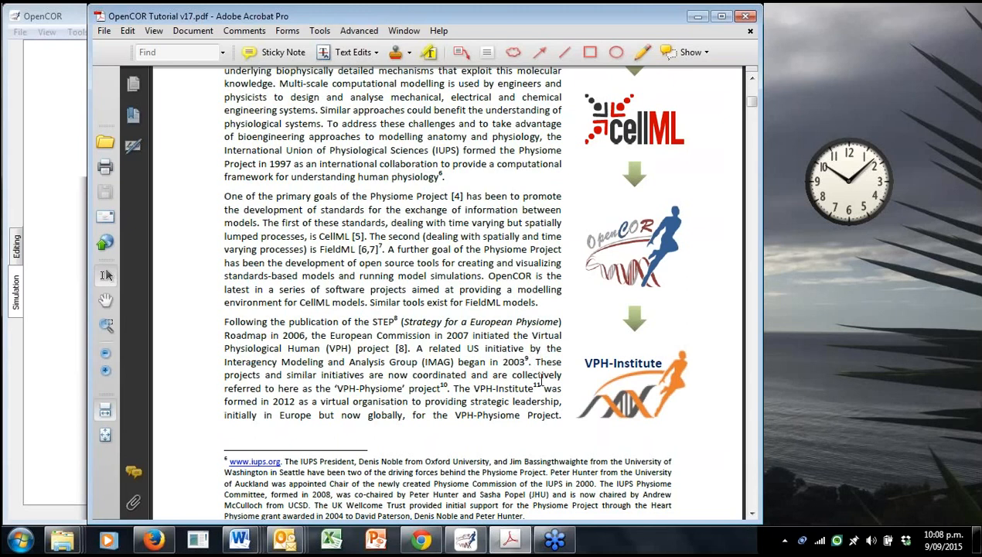
pyautogui.moveTo(542, 379)
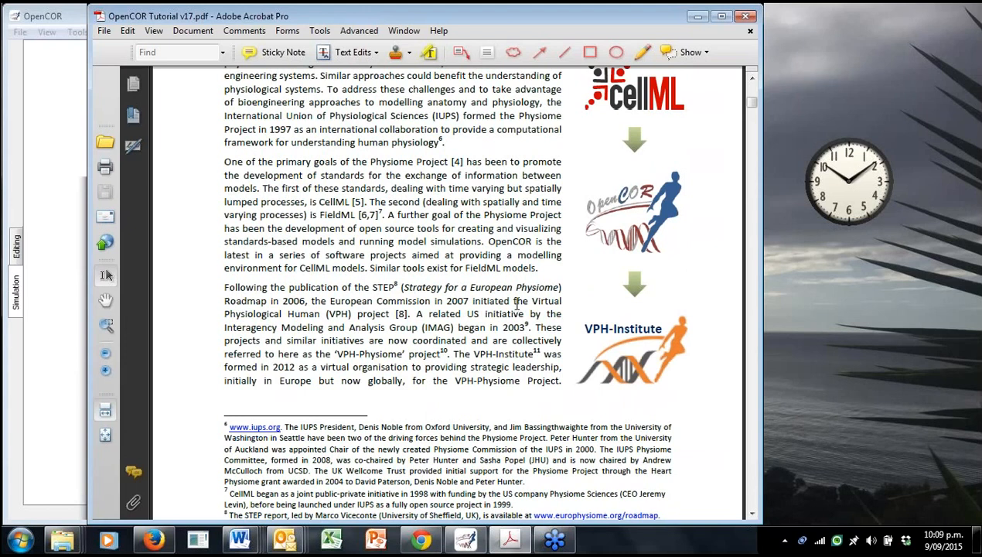
pyautogui.moveTo(517, 298)
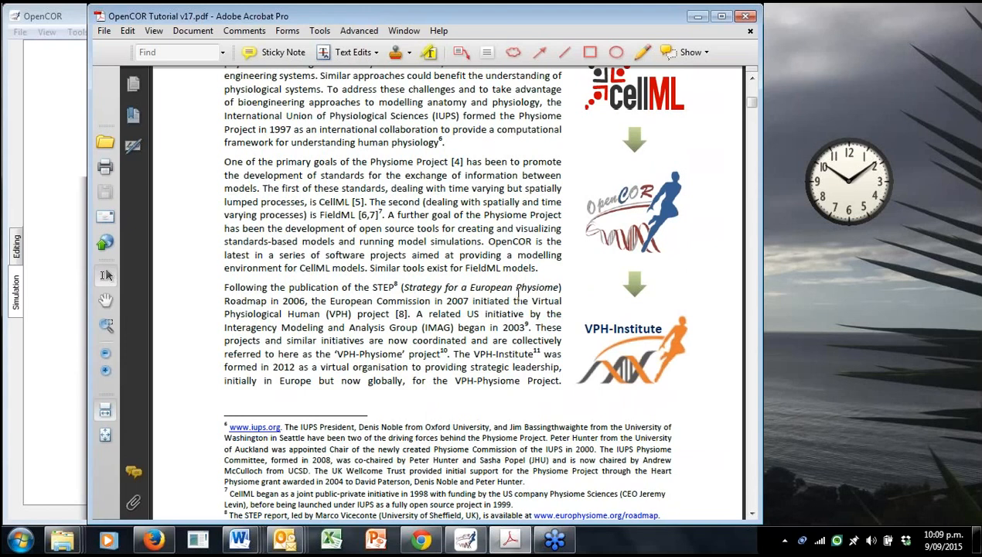
pyautogui.moveTo(516, 282)
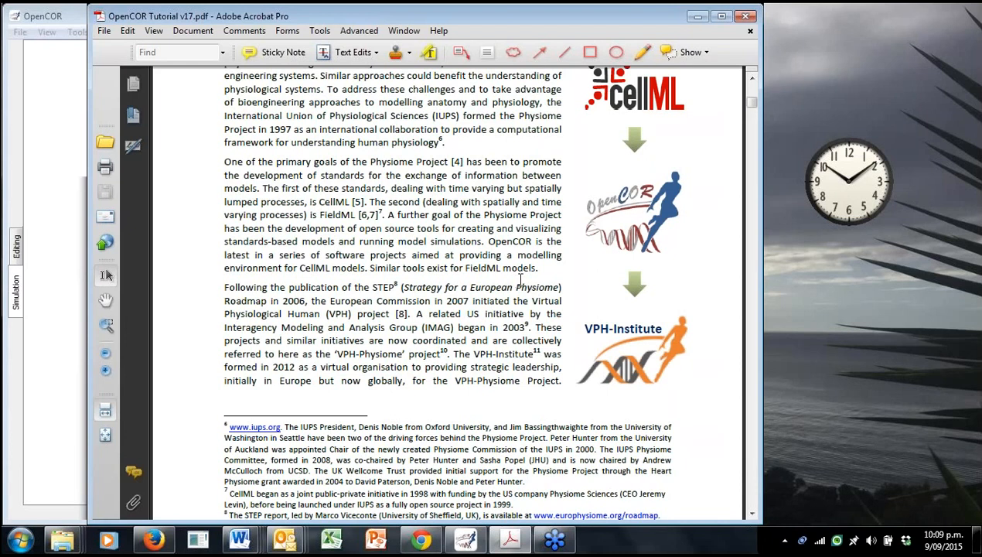
pyautogui.moveTo(462, 288)
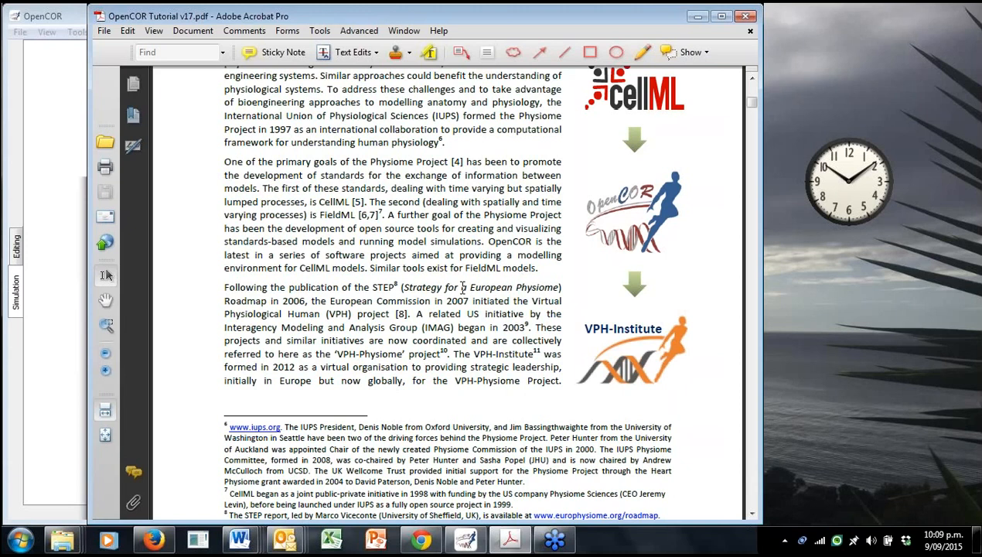
pyautogui.moveTo(475, 278)
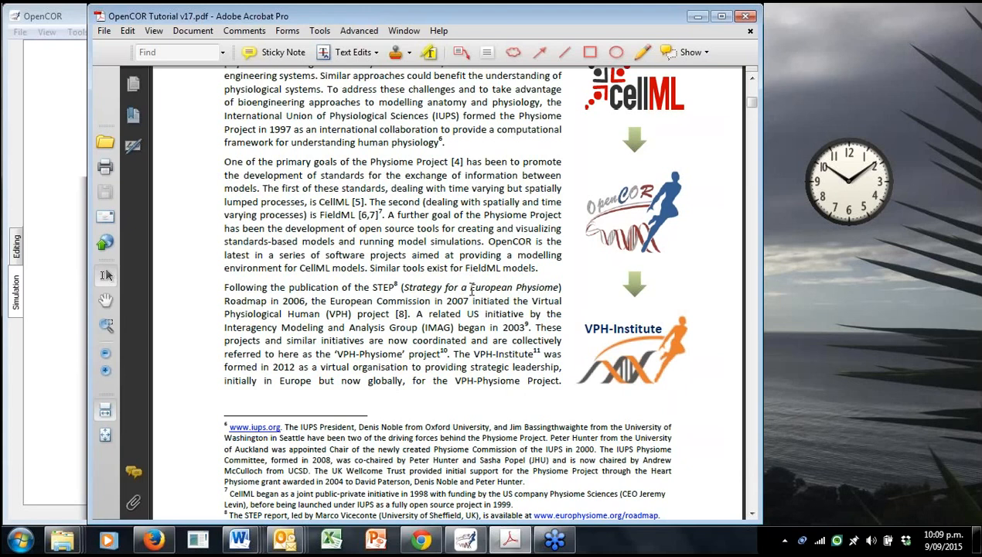
pyautogui.moveTo(608, 113)
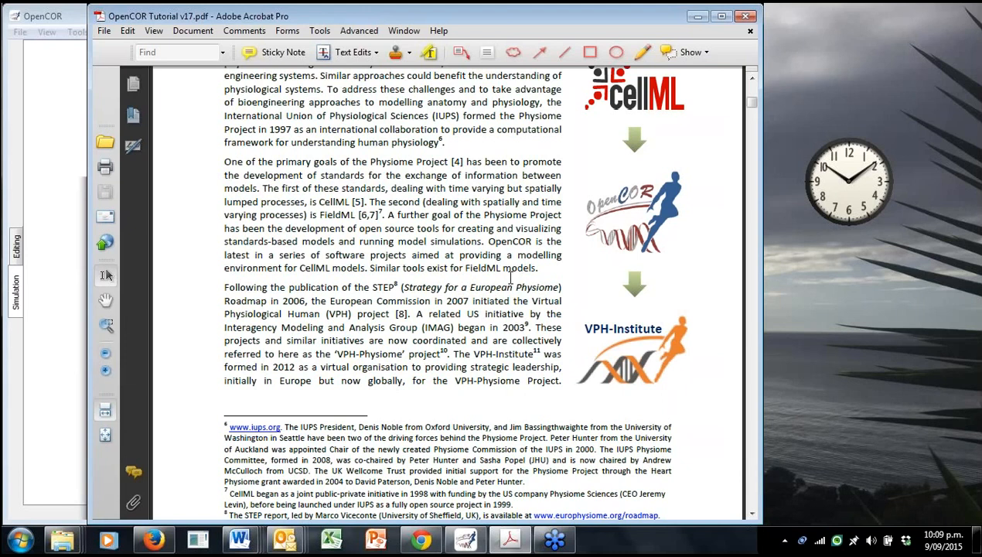
pyautogui.moveTo(506, 281)
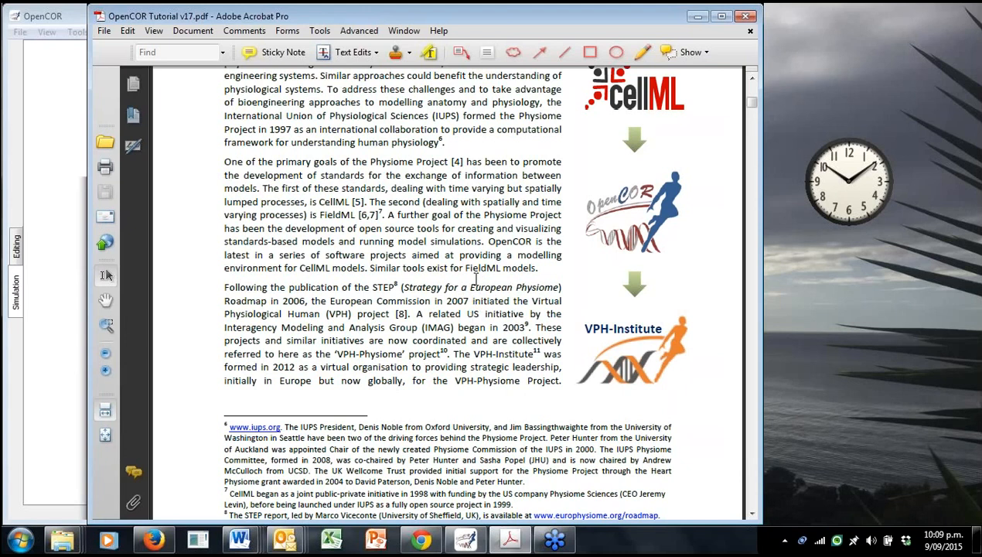
pyautogui.moveTo(456, 305)
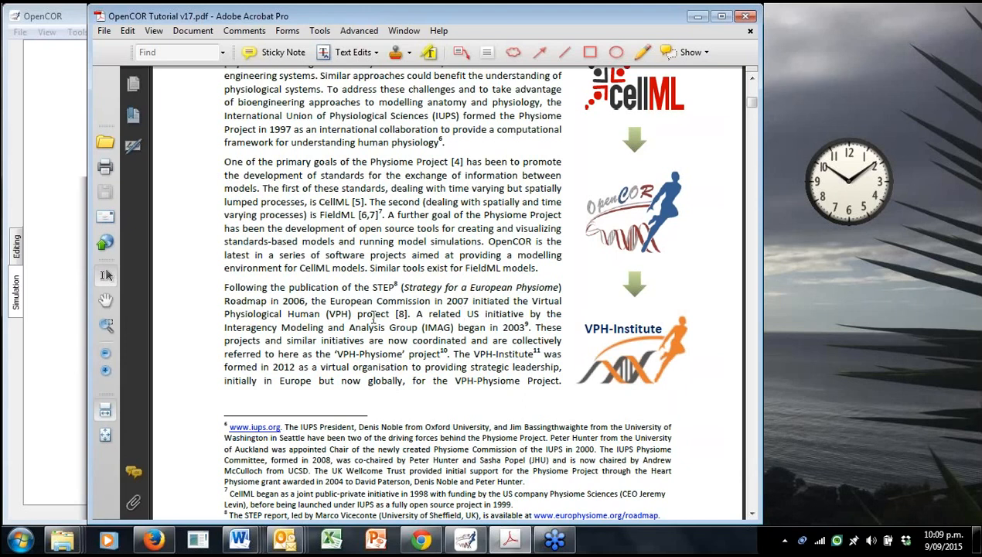
pyautogui.moveTo(470, 304)
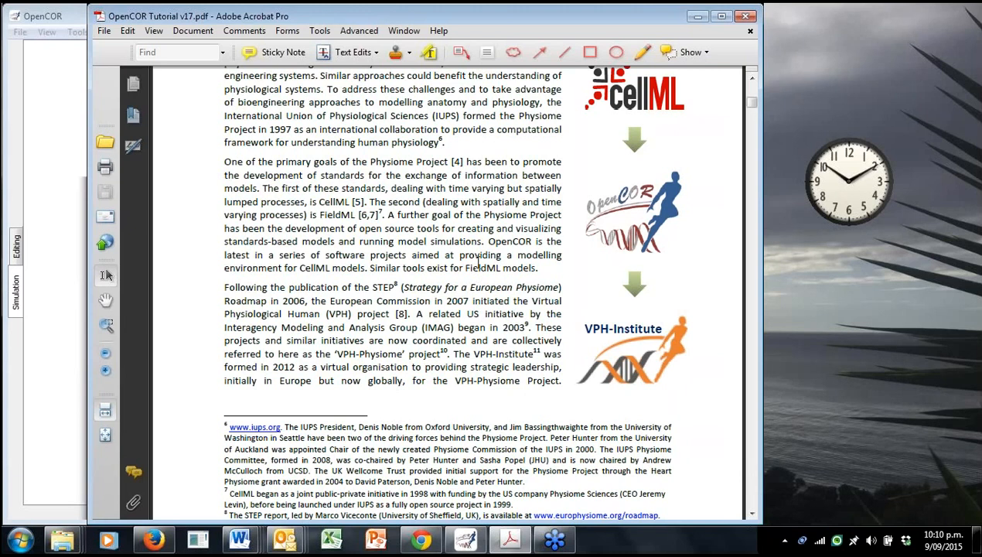
pyautogui.moveTo(493, 241)
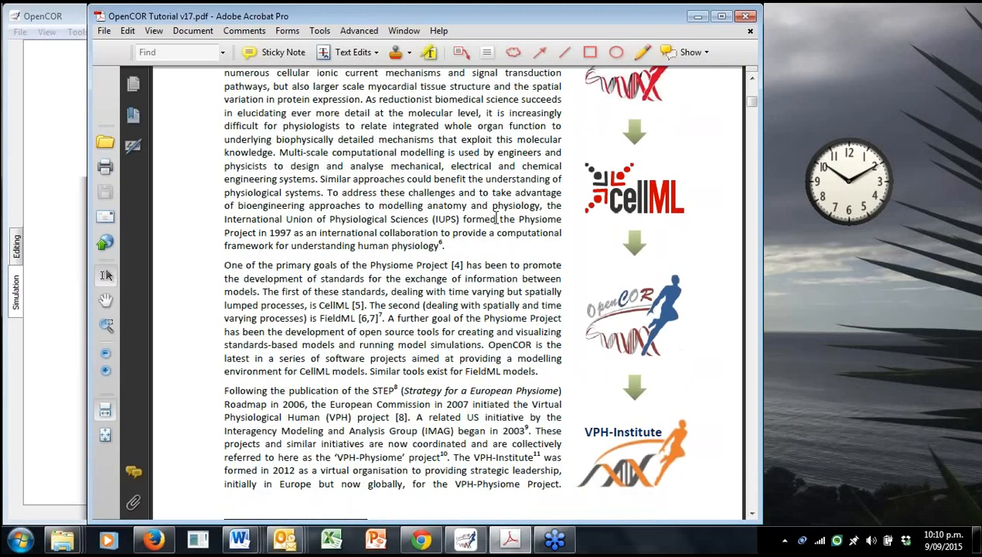
# Scroll down to section 2, 'Install and launch OpenCOR', and its Figure 1 window layouts.
pyautogui.scroll(-3)
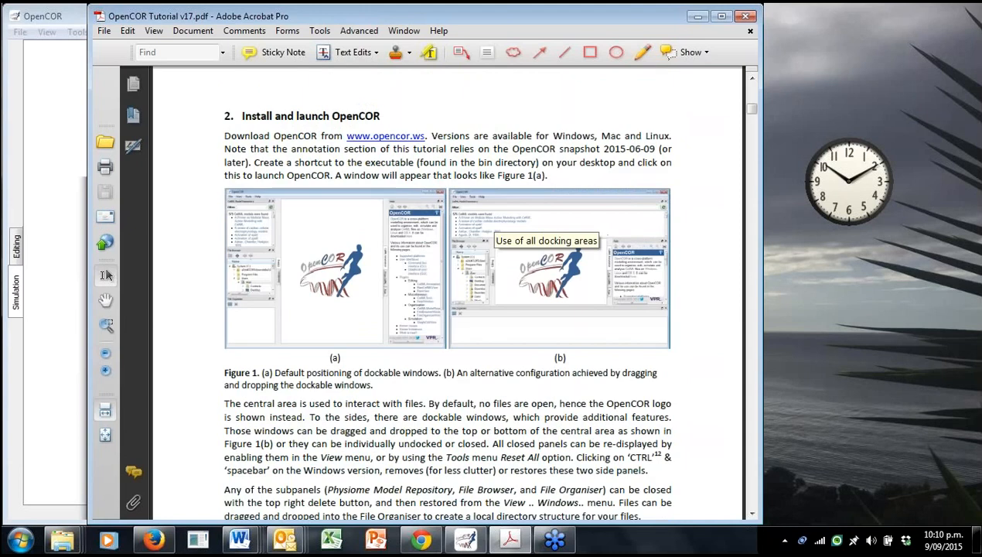
pyautogui.scroll(-3)
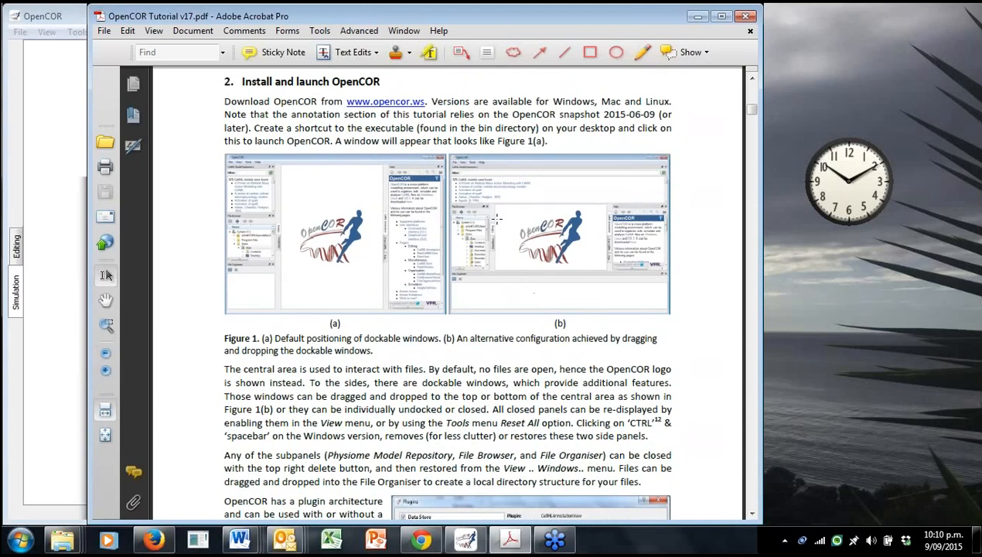
pyautogui.moveTo(497, 220)
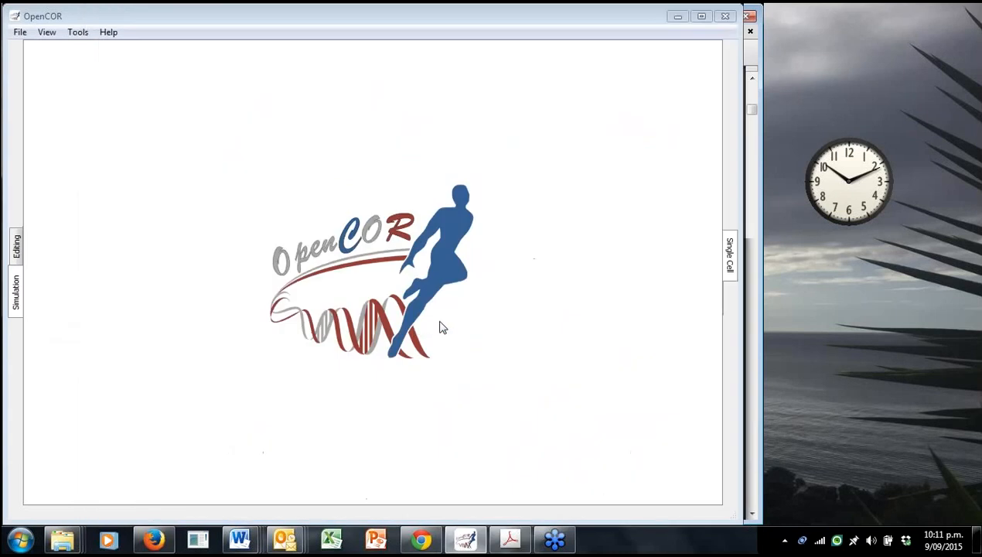
pyautogui.moveTo(510, 331)
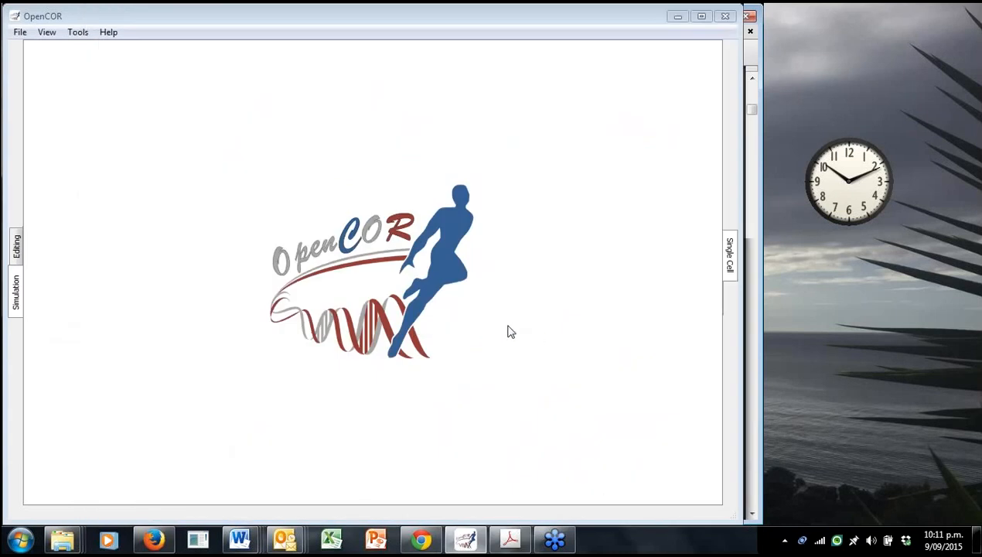
pyautogui.moveTo(445, 196)
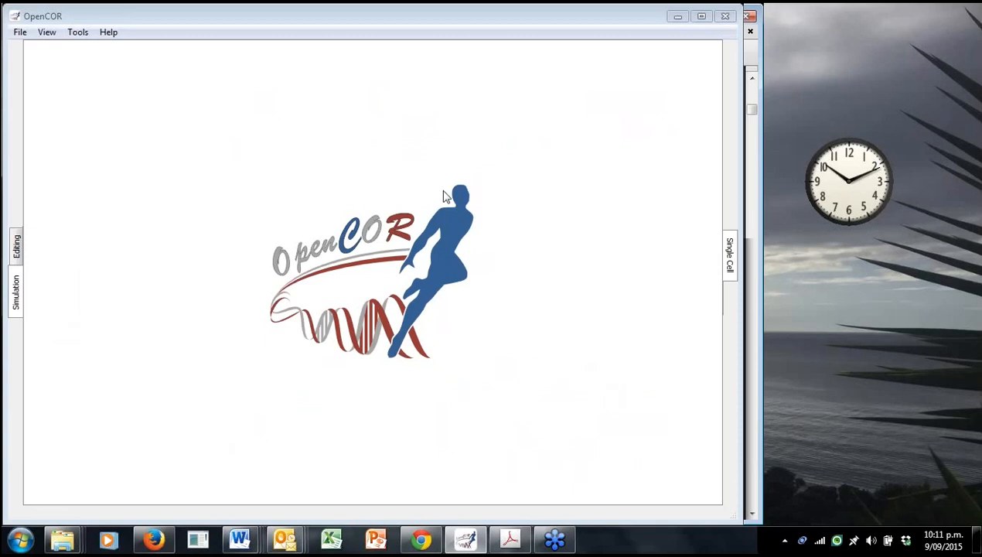
pyautogui.moveTo(425, 369)
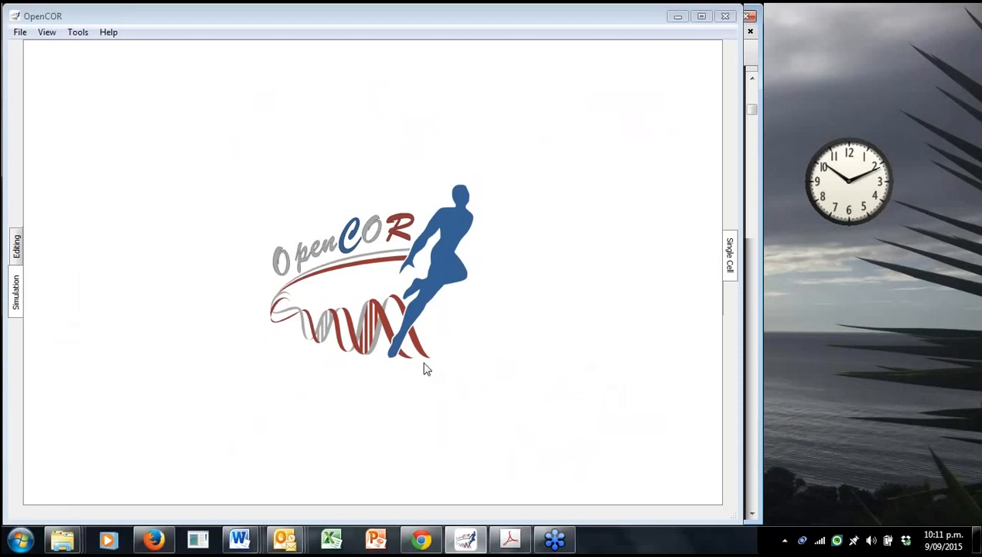
pyautogui.moveTo(431, 374)
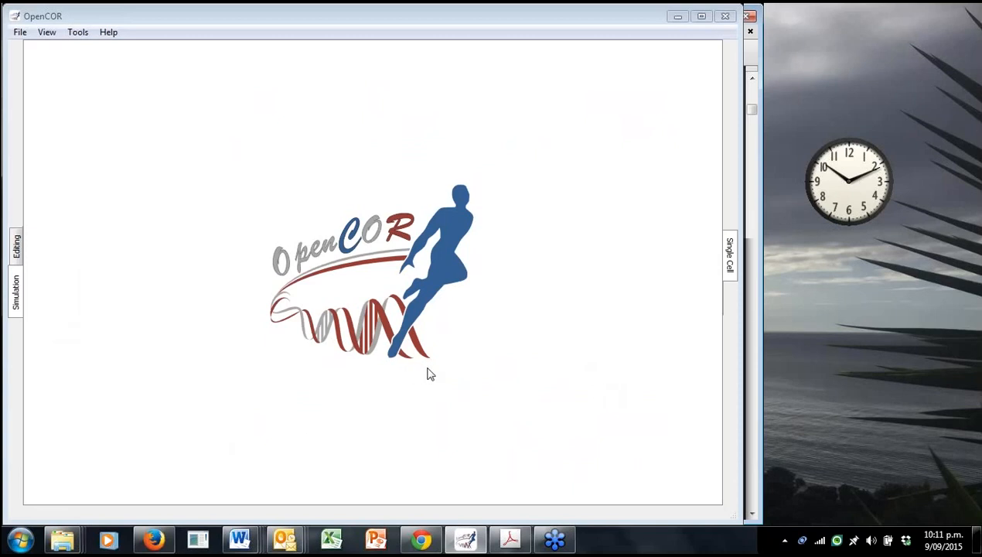
pyautogui.moveTo(322, 366)
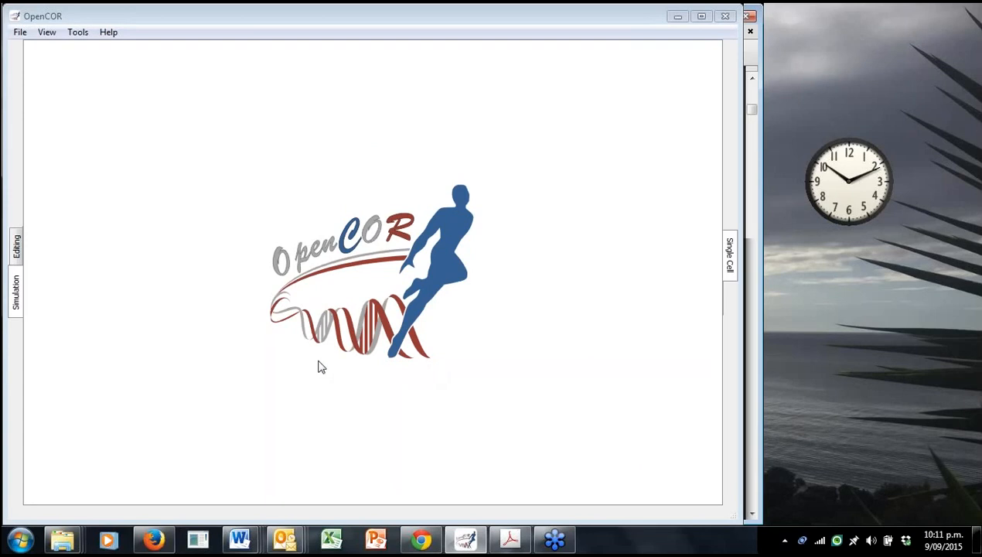
pyautogui.moveTo(35, 260)
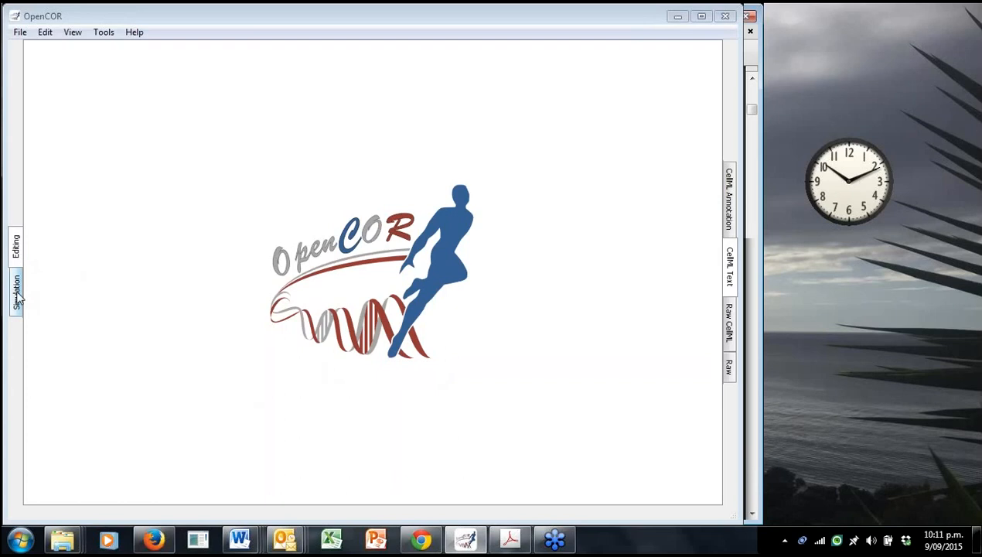
pyautogui.click(16, 290)
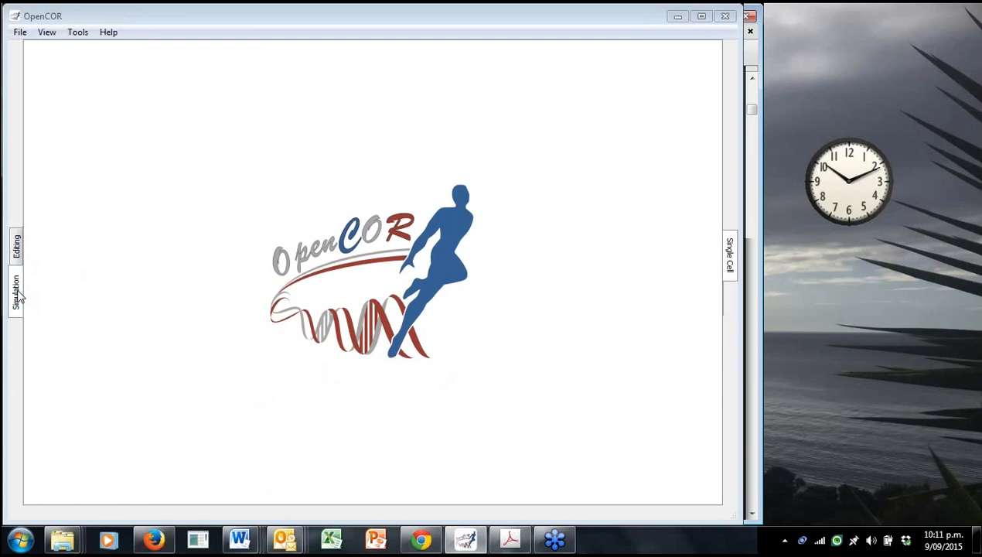
pyautogui.moveTo(195, 296)
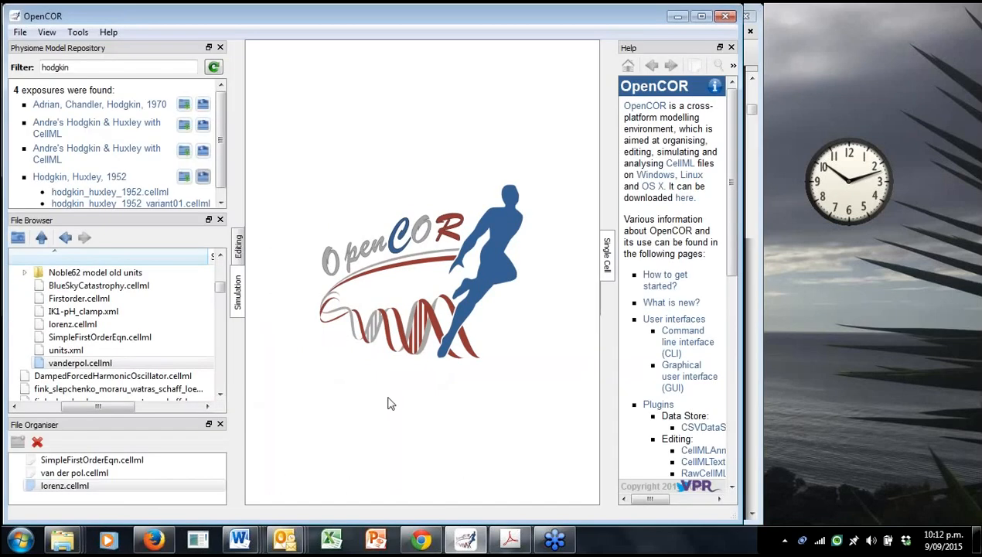
pyautogui.moveTo(402, 390)
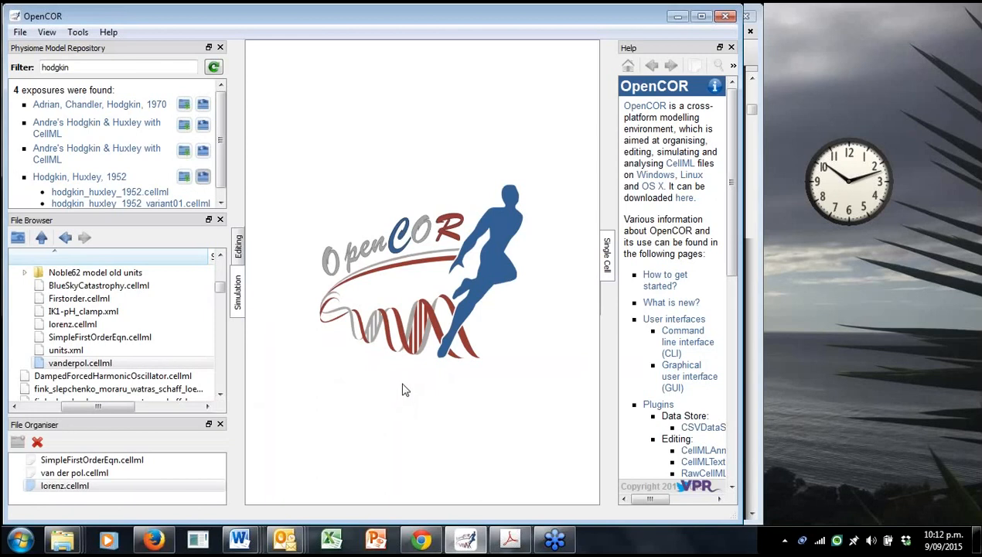
pyautogui.moveTo(406, 378)
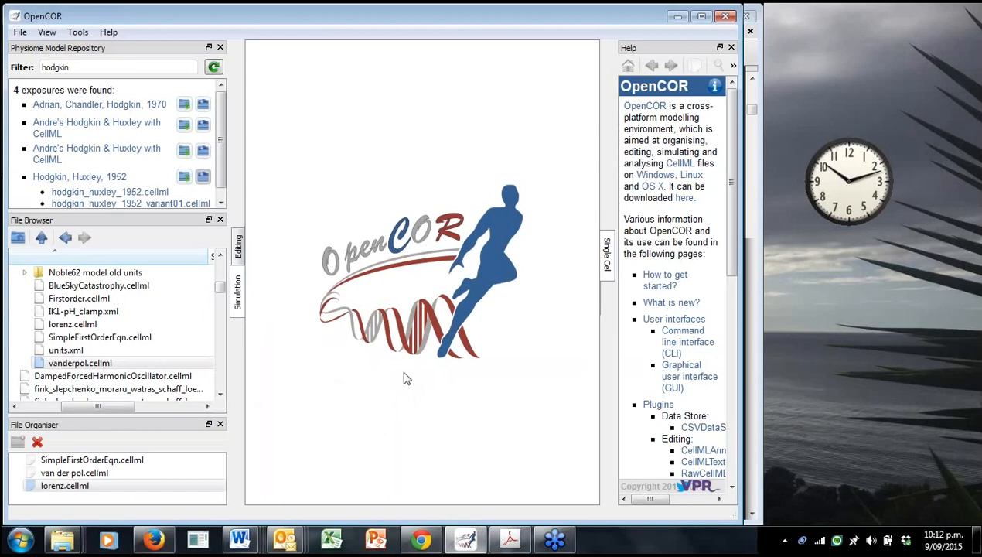
pyautogui.moveTo(418, 369)
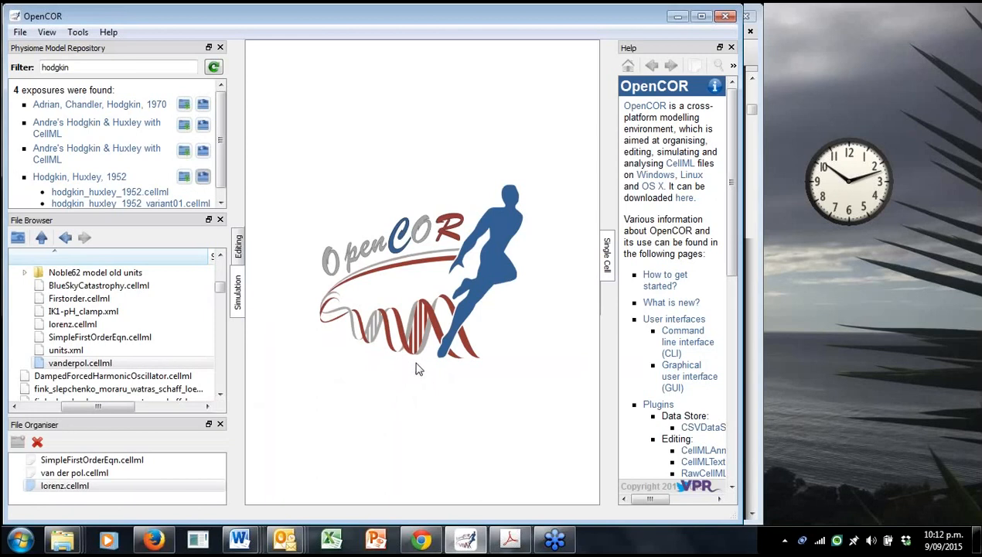
pyautogui.moveTo(418, 368)
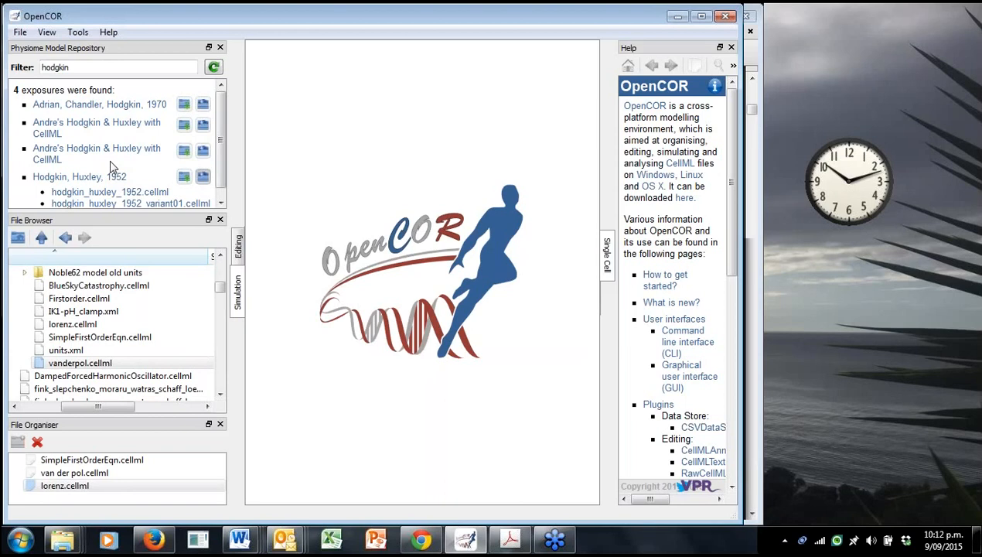
pyautogui.moveTo(214, 67)
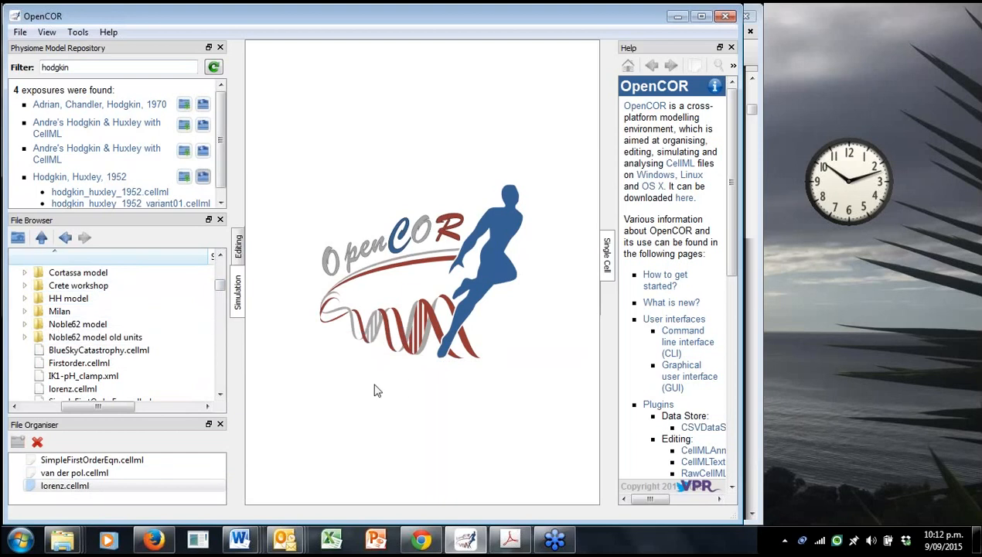
pyautogui.moveTo(381, 401)
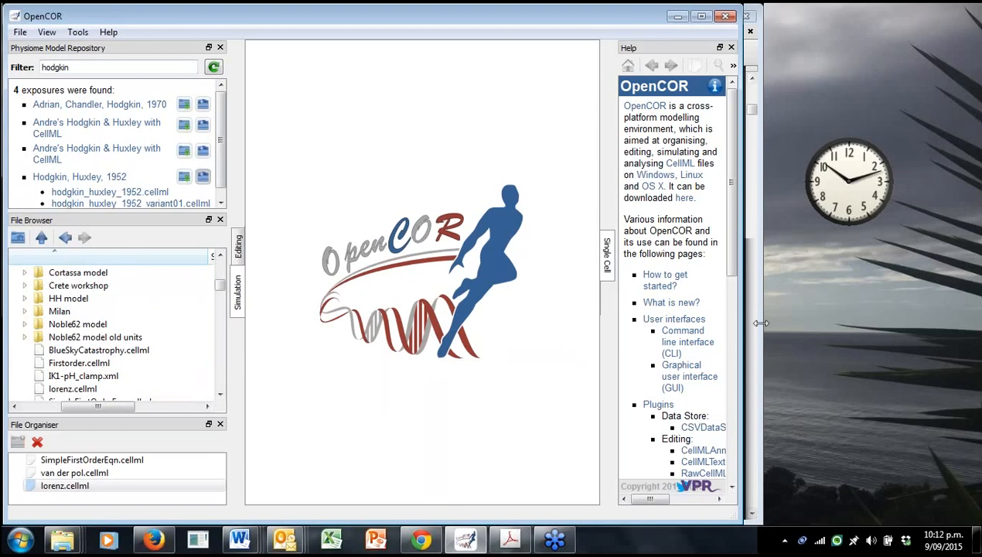
# Return to the tutorial PDF and read past Figure 2's Plugins dialog into section 3.
pyautogui.click(508, 539)
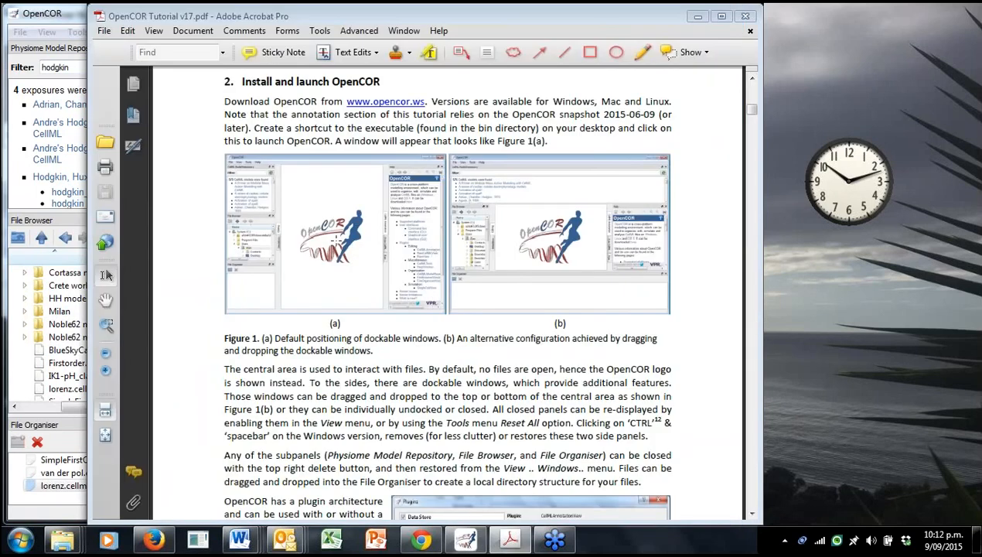
pyautogui.moveTo(359, 254)
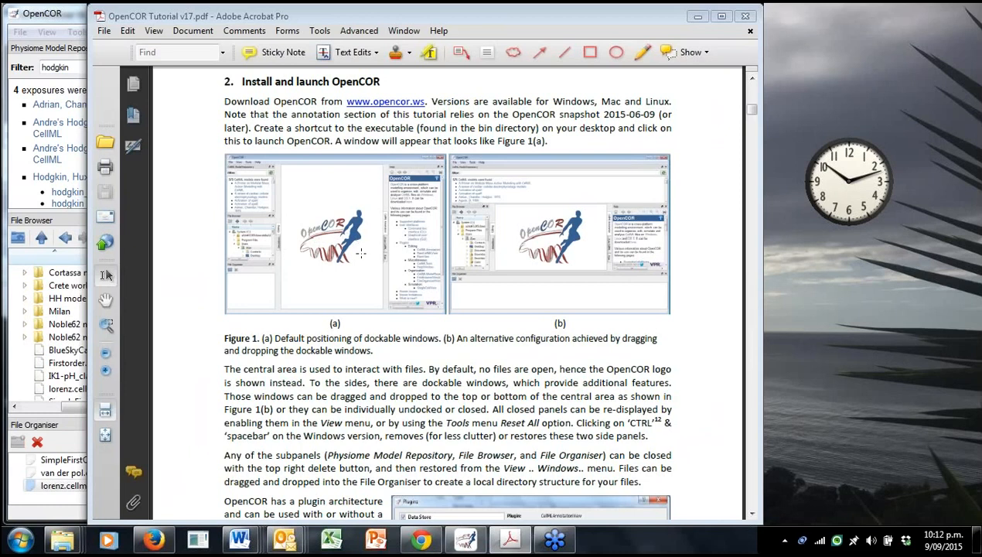
pyautogui.moveTo(366, 257)
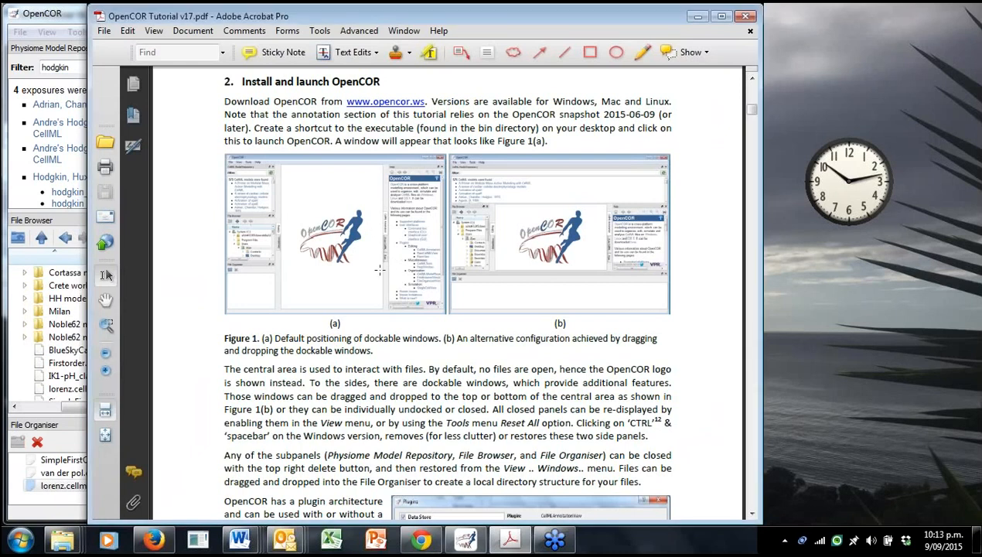
pyautogui.scroll(-3)
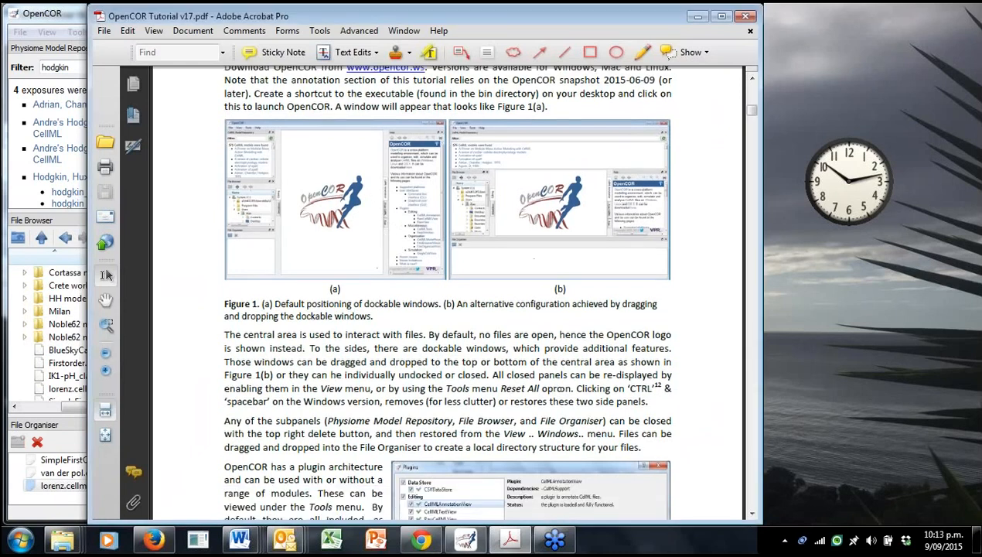
pyautogui.scroll(-3)
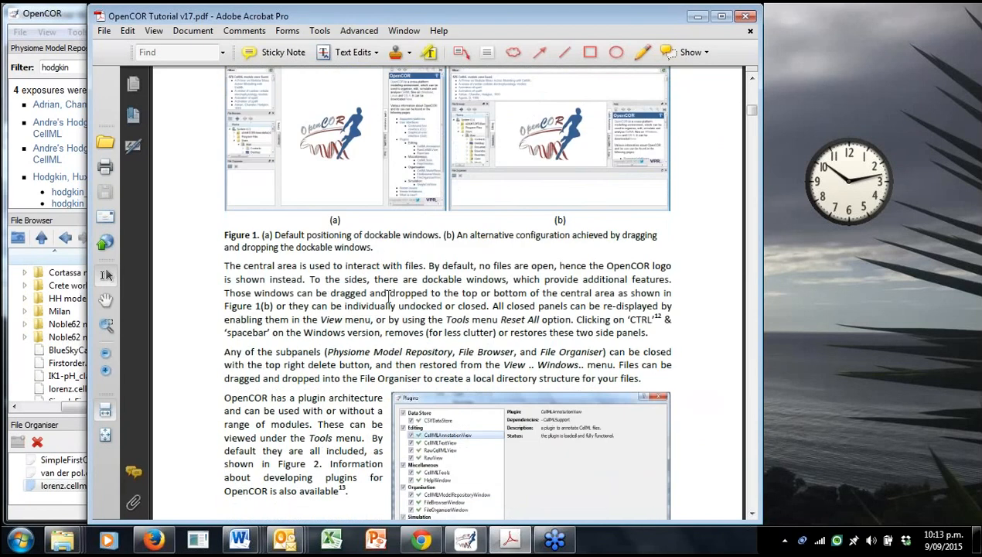
pyautogui.moveTo(414, 302)
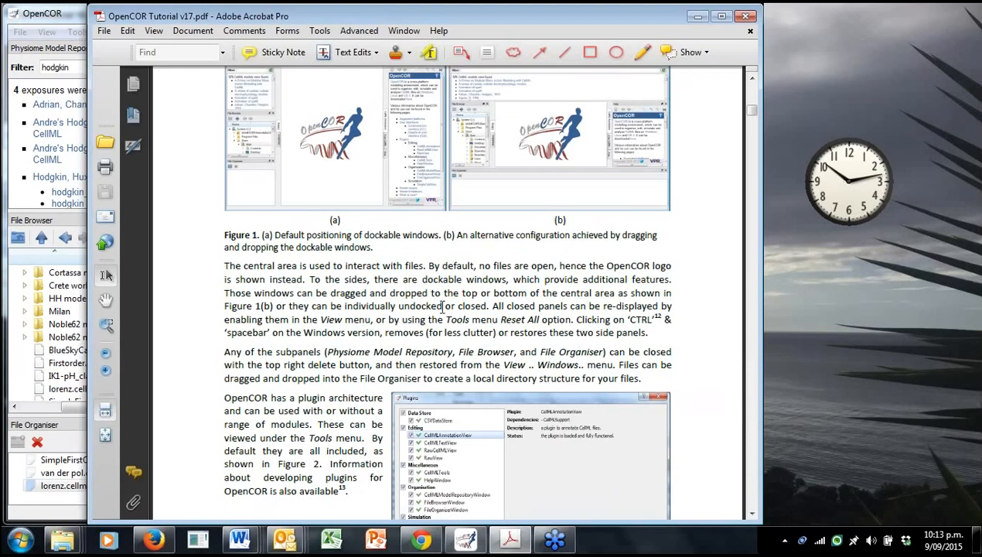
pyautogui.moveTo(443, 305)
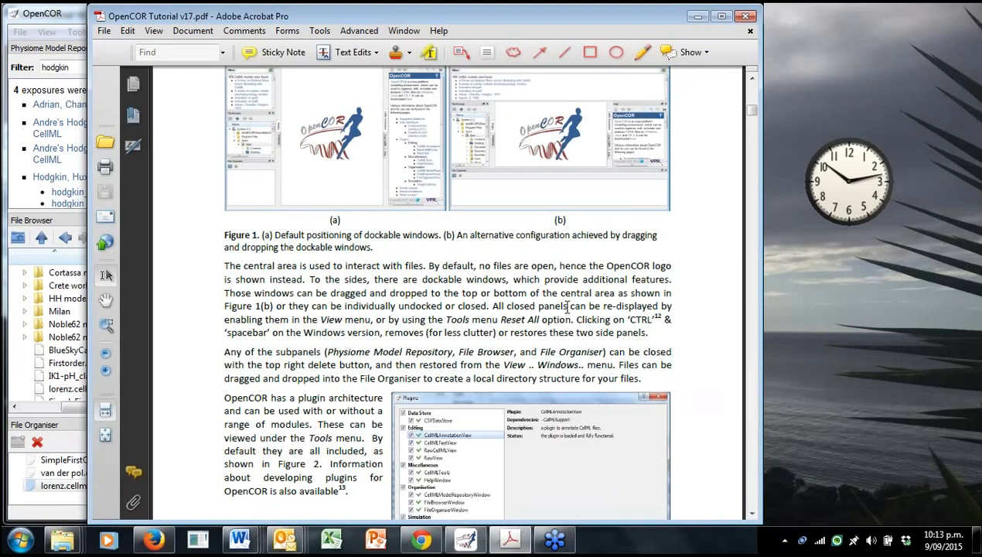
pyautogui.scroll(-3)
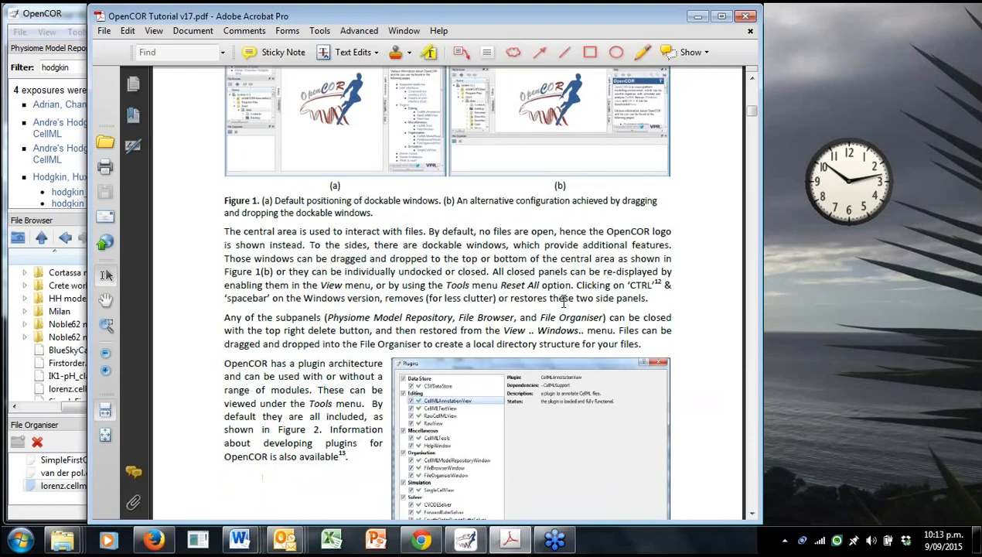
pyautogui.scroll(-3)
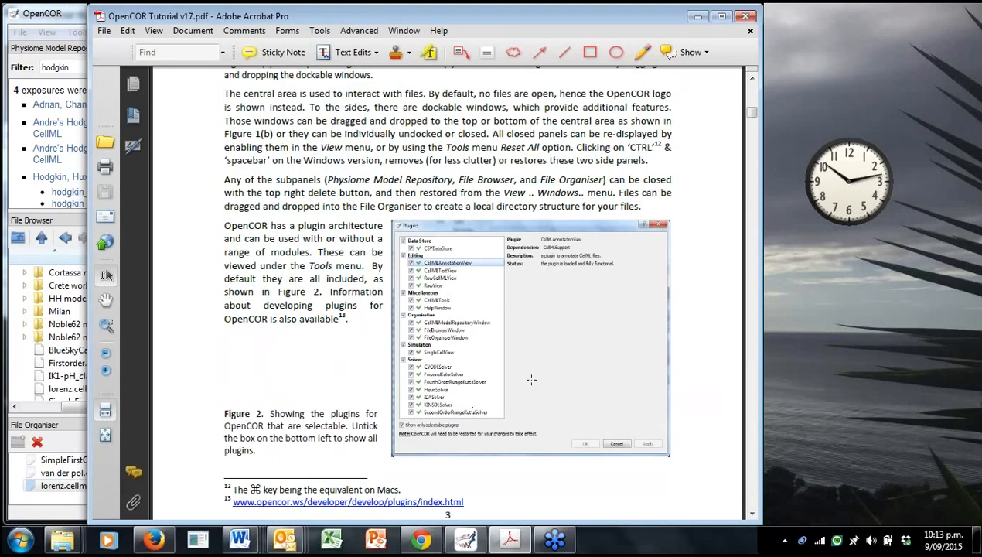
pyautogui.moveTo(539, 364)
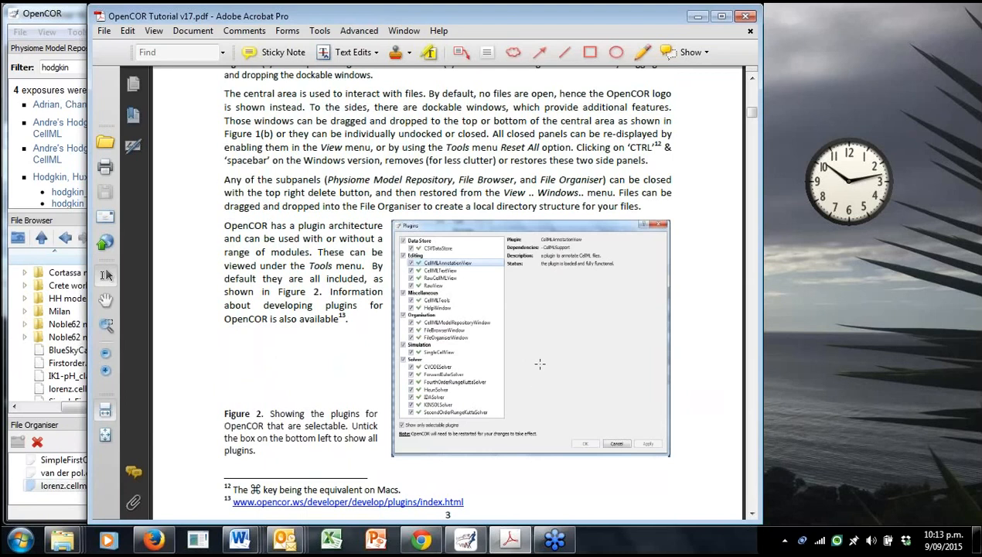
pyautogui.moveTo(578, 337)
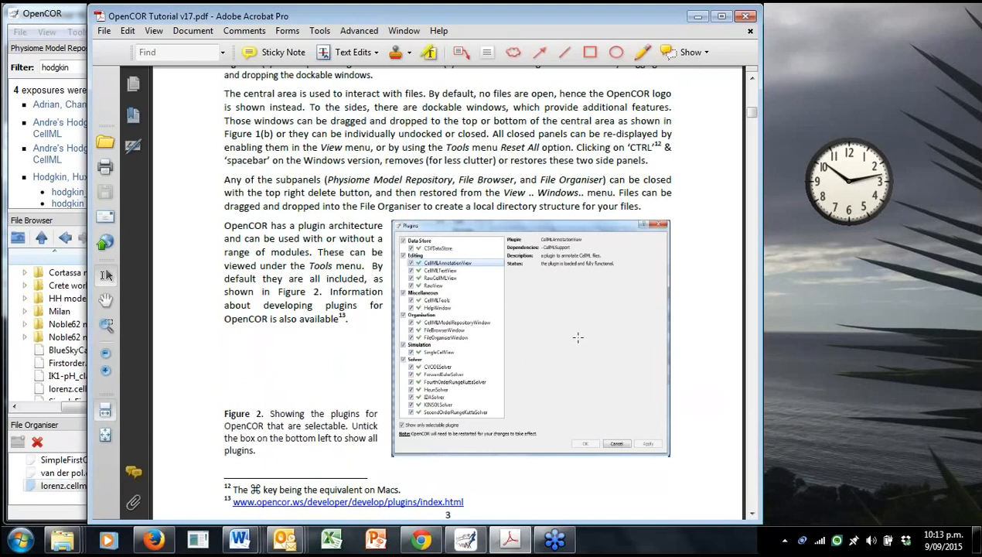
pyautogui.moveTo(568, 333)
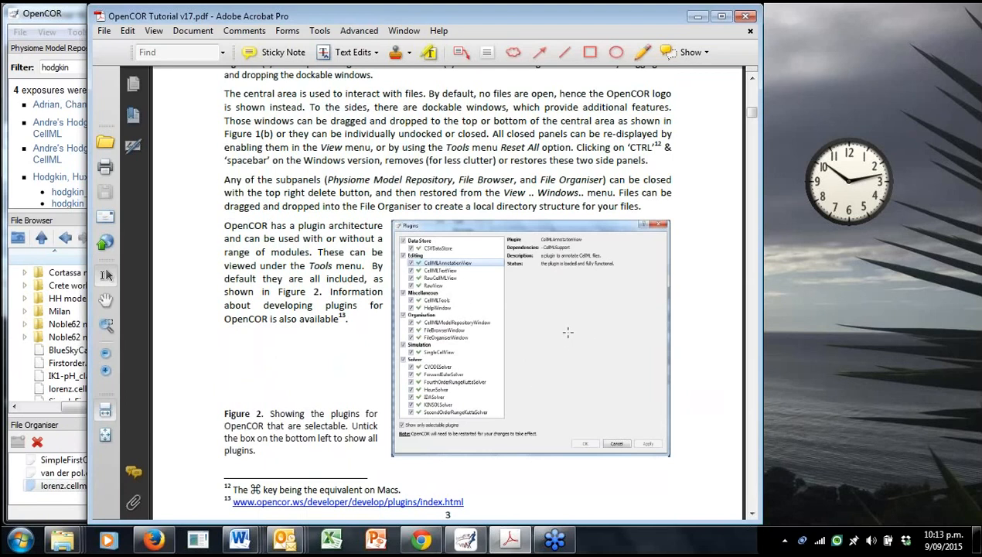
pyautogui.moveTo(566, 342)
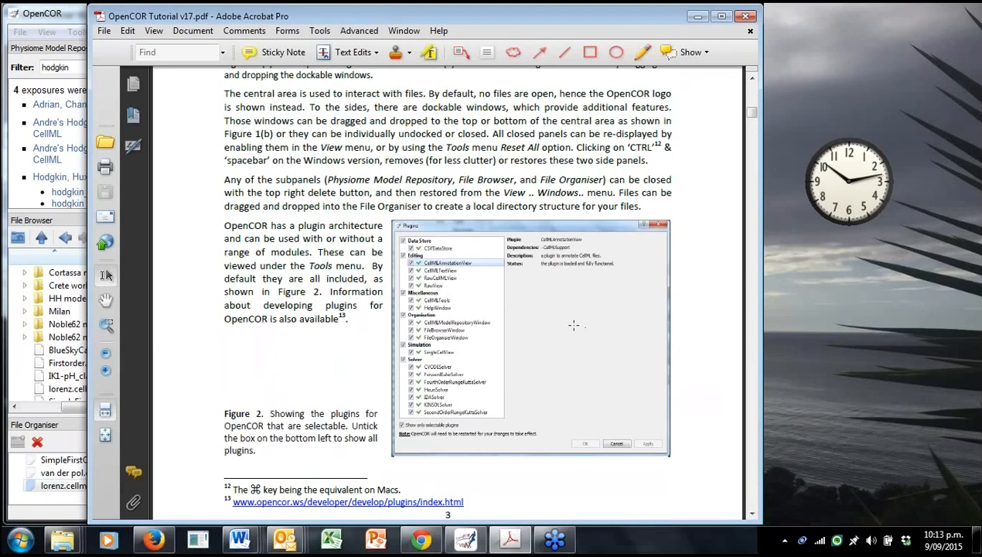
pyautogui.scroll(-3)
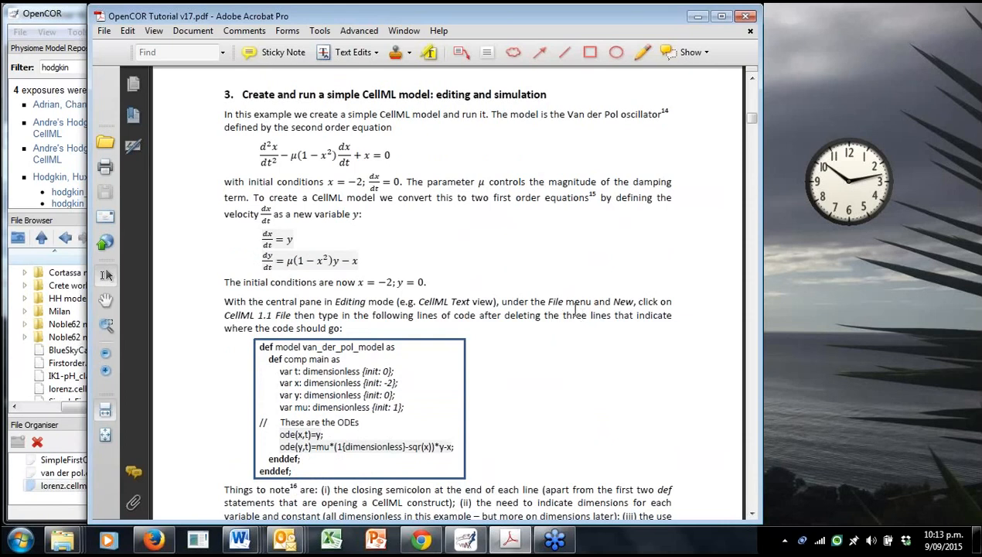
pyautogui.moveTo(570, 316)
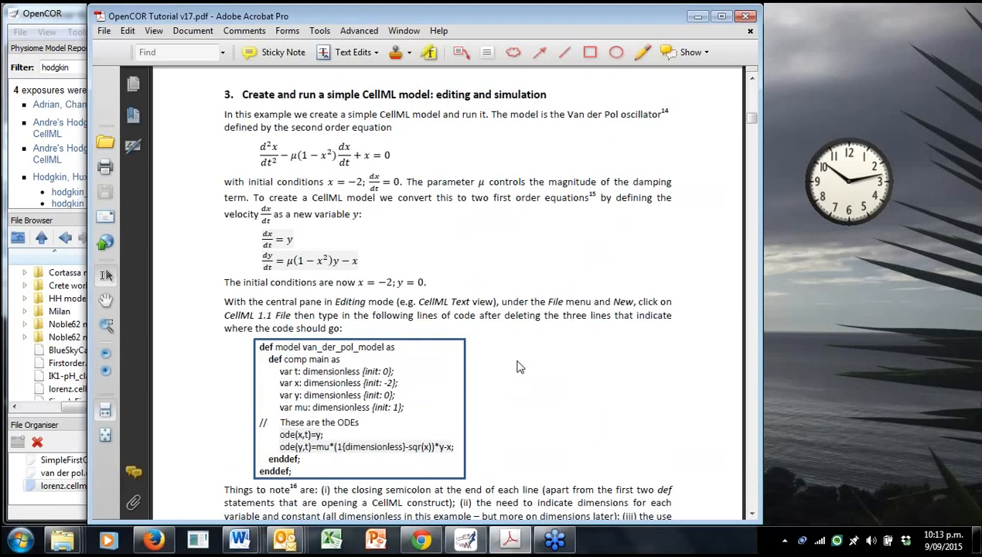
pyautogui.moveTo(285, 272)
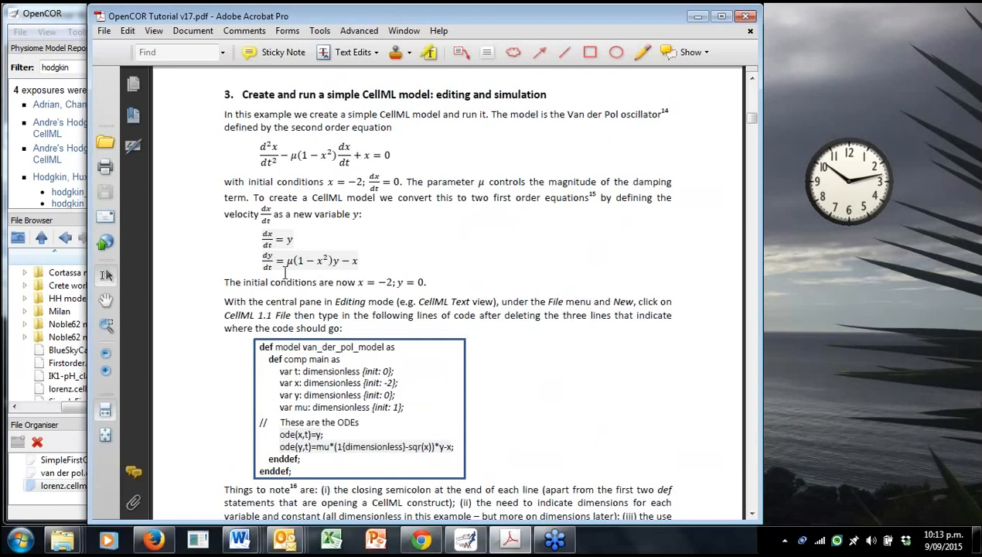
pyautogui.moveTo(480, 270)
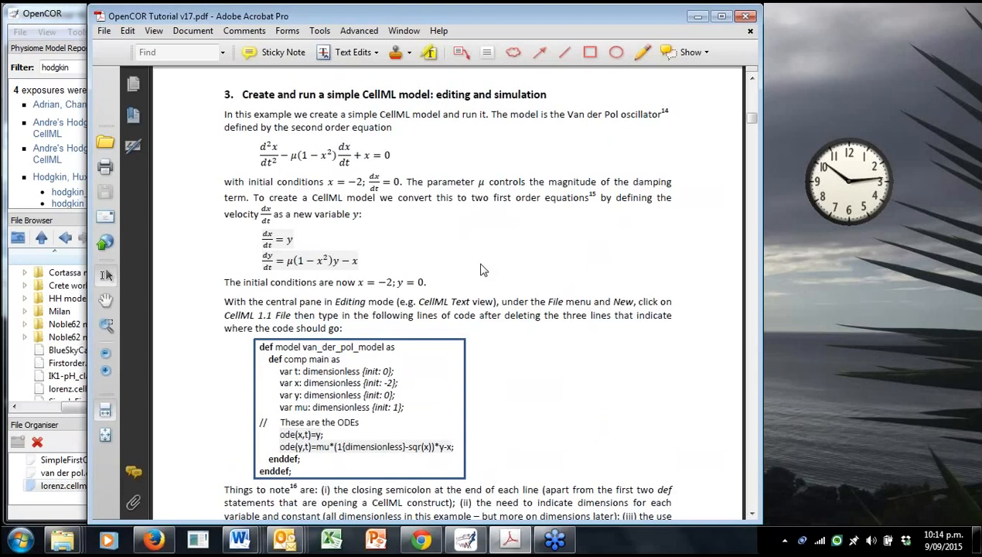
pyautogui.moveTo(494, 267)
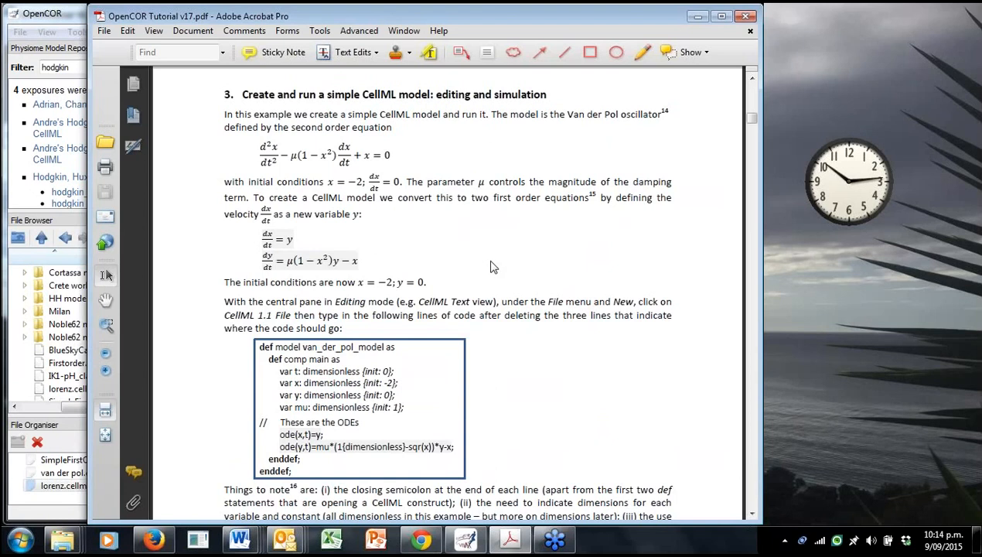
pyautogui.moveTo(623, 264)
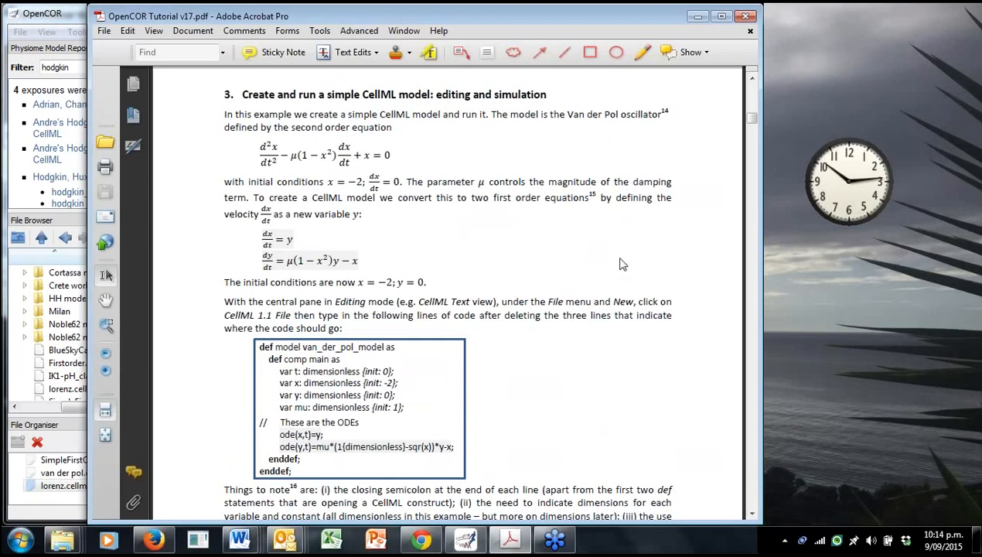
pyautogui.moveTo(726, 239)
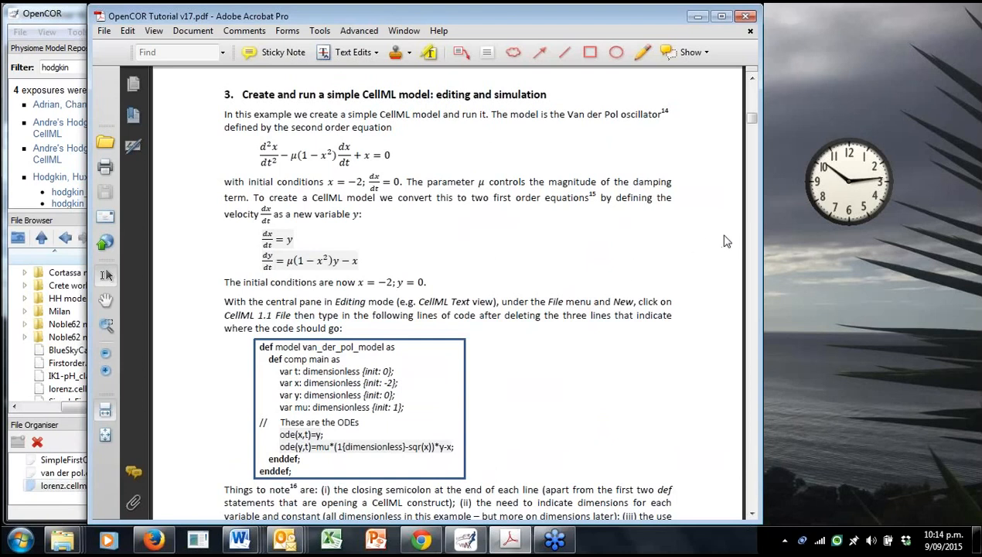
pyautogui.moveTo(709, 247)
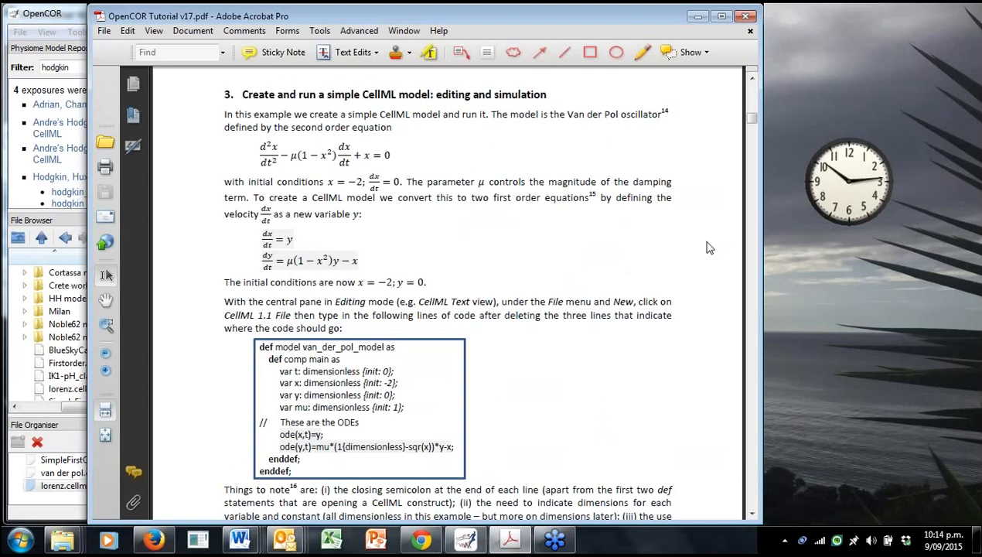
pyautogui.moveTo(683, 256)
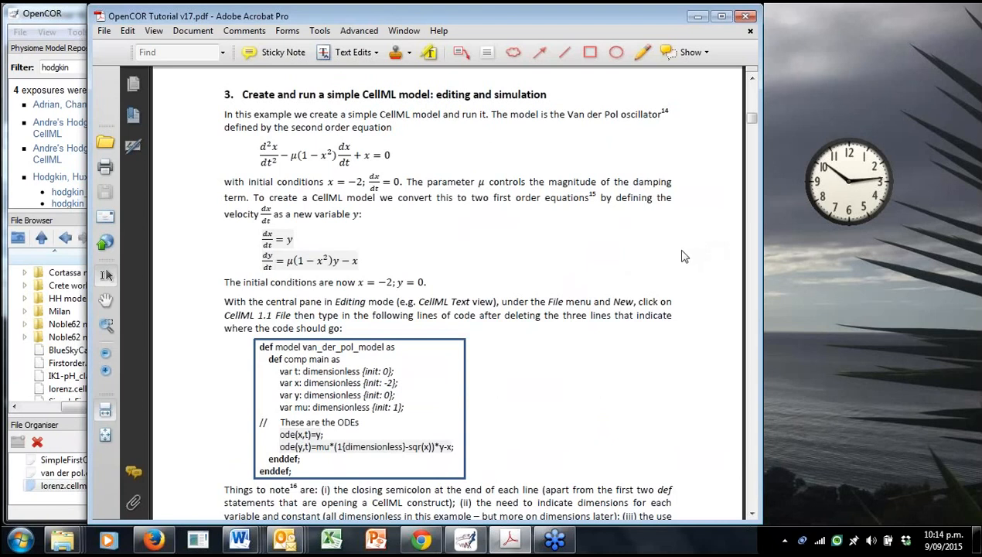
pyautogui.moveTo(689, 251)
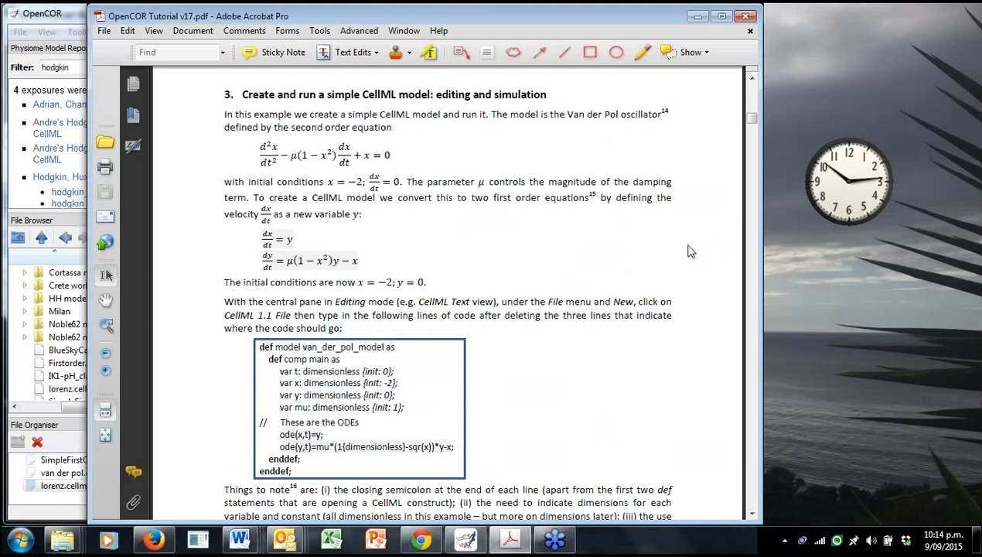
pyautogui.moveTo(735, 279)
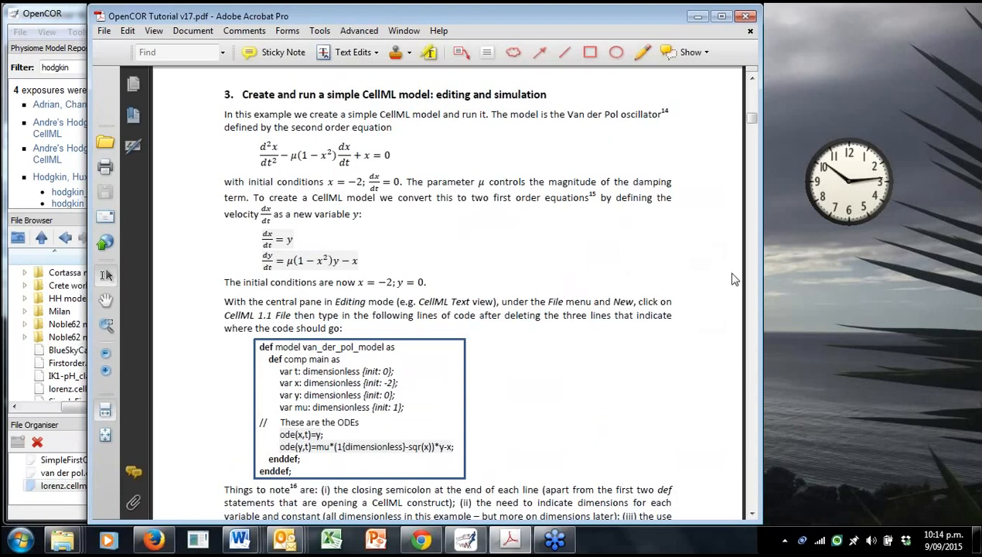
pyautogui.moveTo(738, 276)
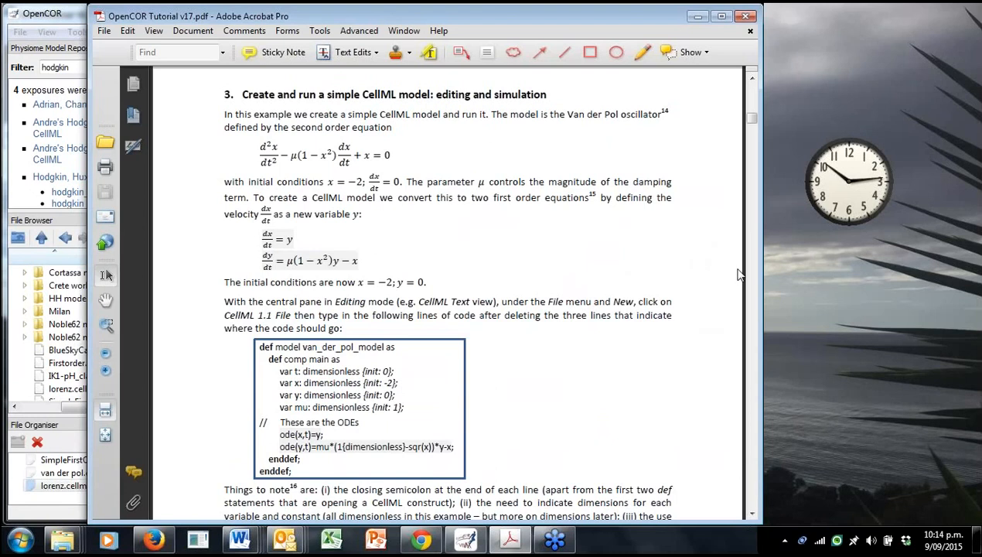
pyautogui.moveTo(774, 287)
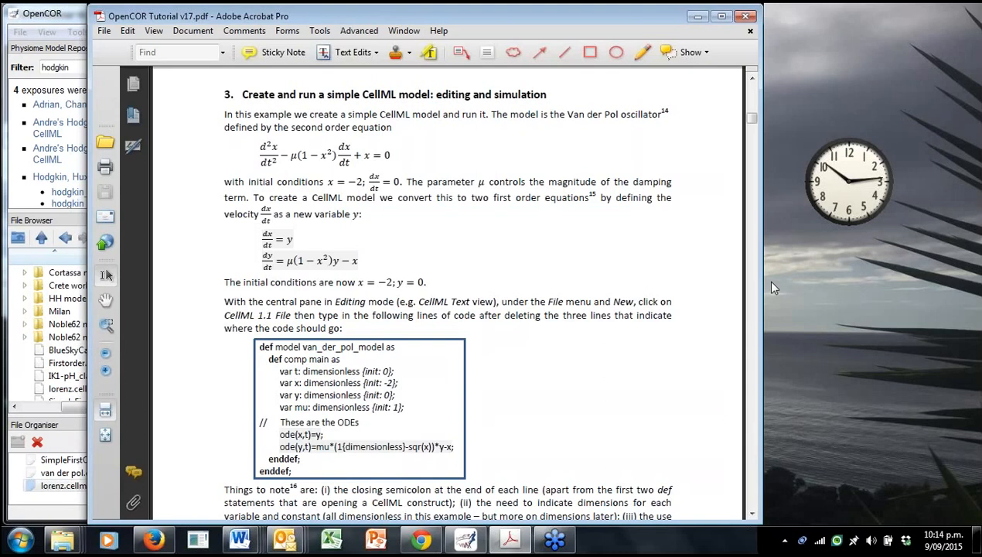
pyautogui.moveTo(432, 247)
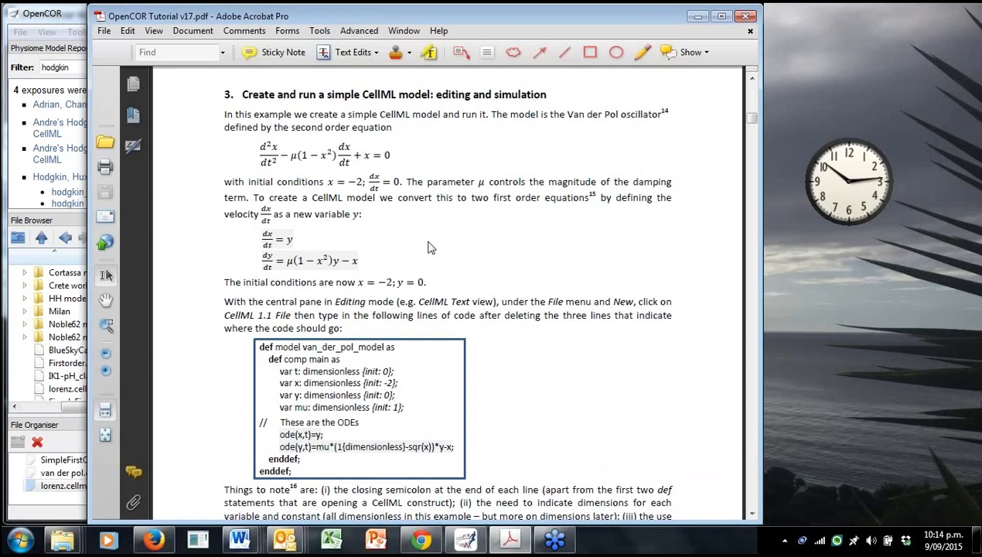
pyautogui.moveTo(437, 246)
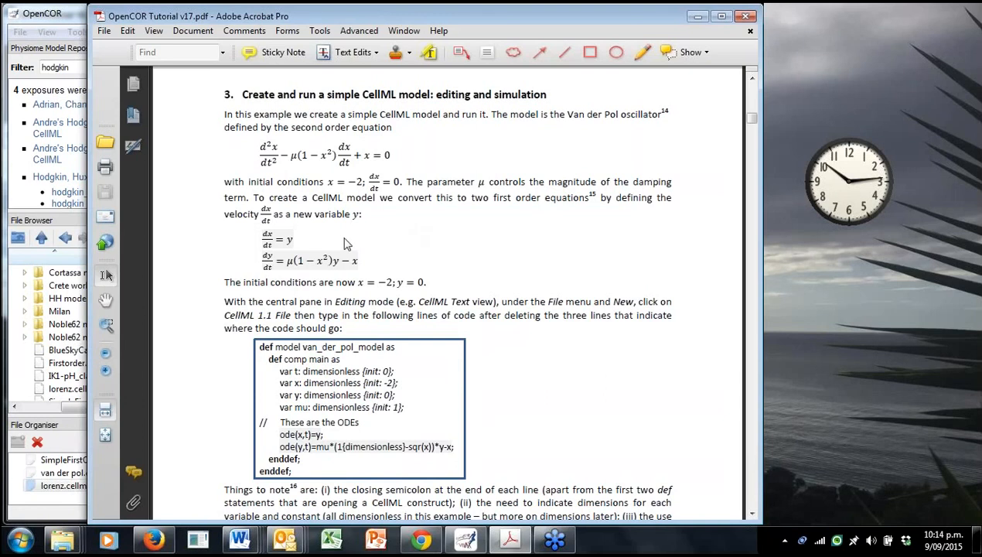
pyautogui.moveTo(420, 261)
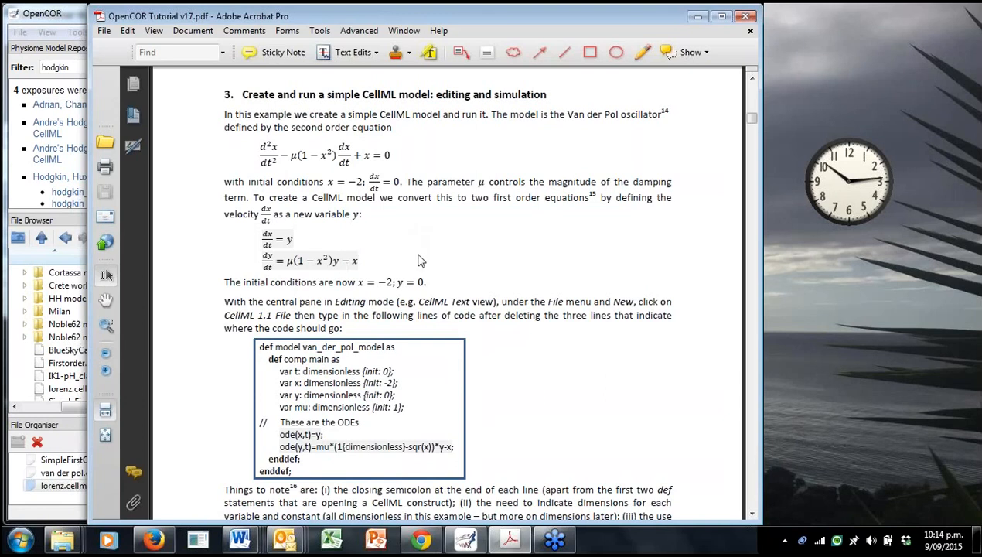
# Read the van der Pol equations and the boxed CellML code listing with its notes.
pyautogui.scroll(-3)
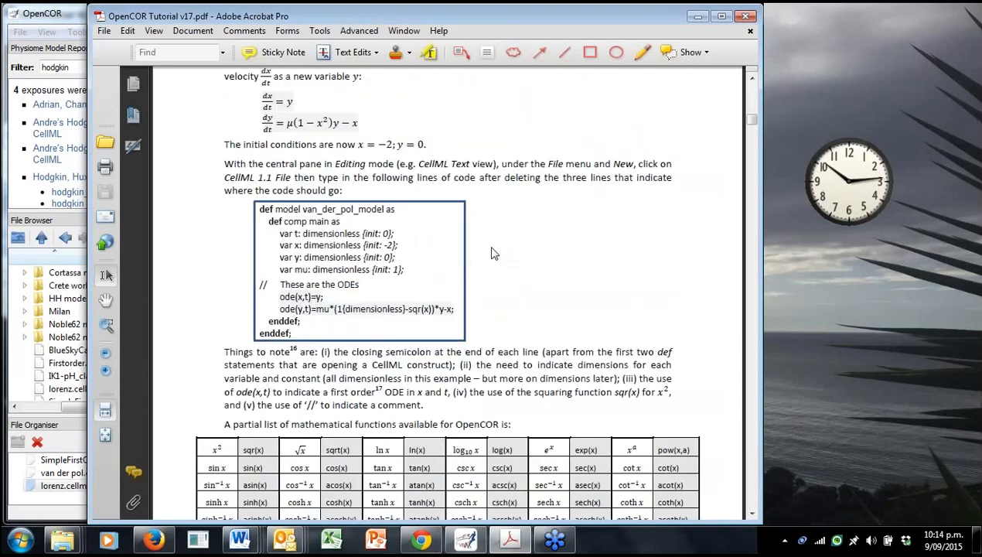
pyautogui.moveTo(487, 251)
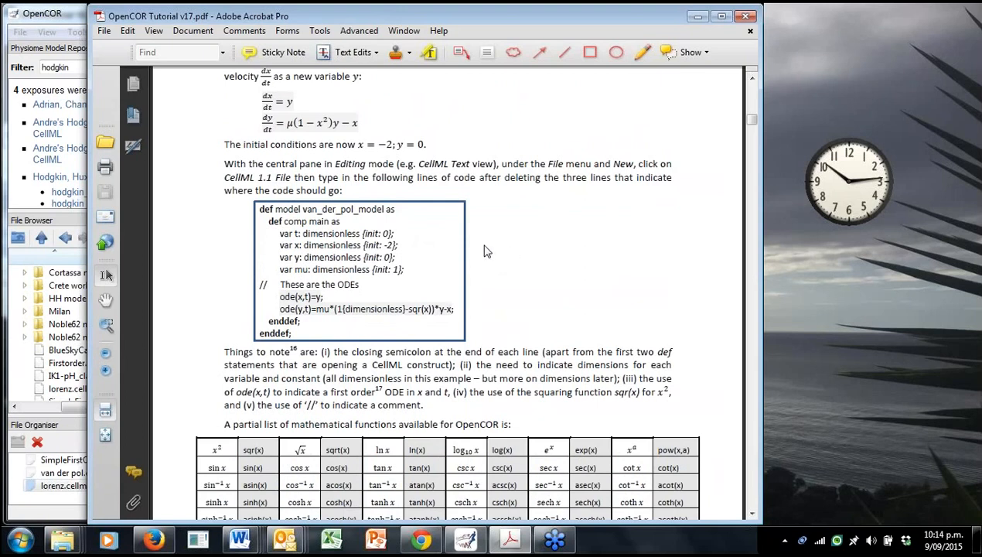
pyautogui.moveTo(456, 190)
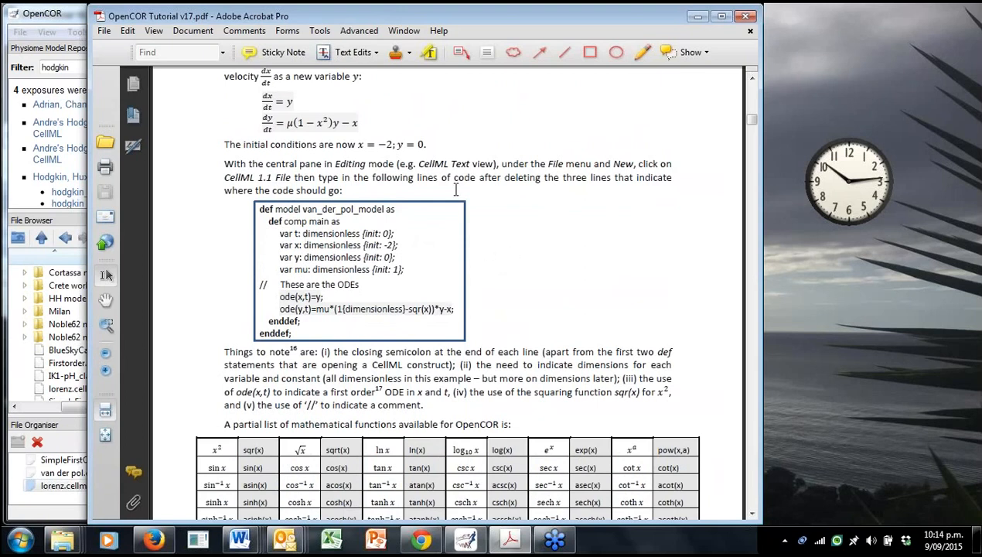
pyautogui.moveTo(328, 267)
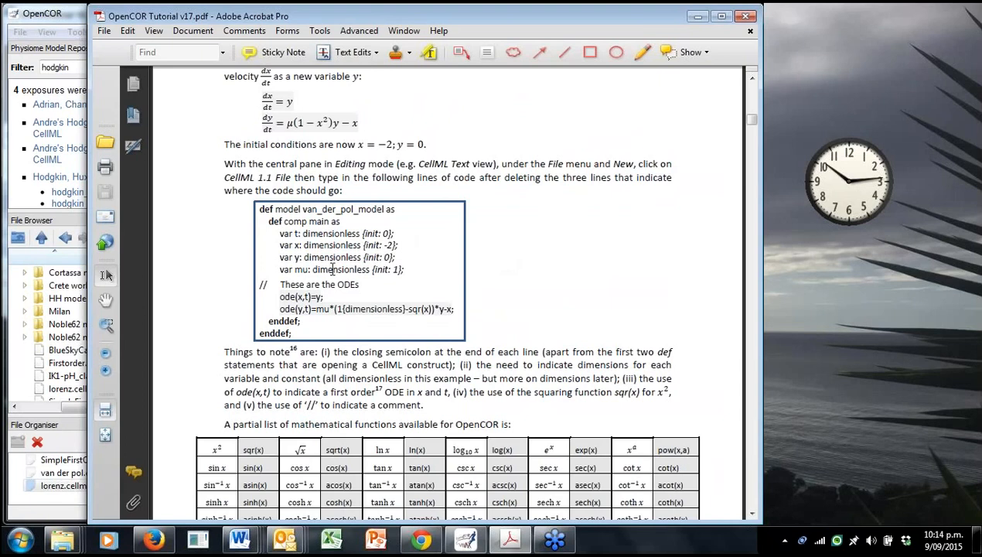
pyautogui.moveTo(9, 412)
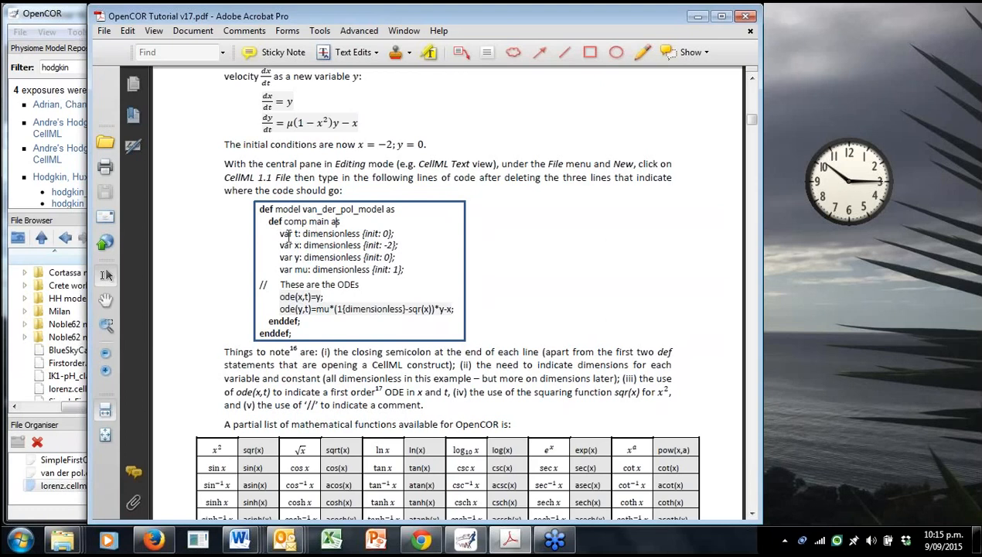
pyautogui.moveTo(291, 236)
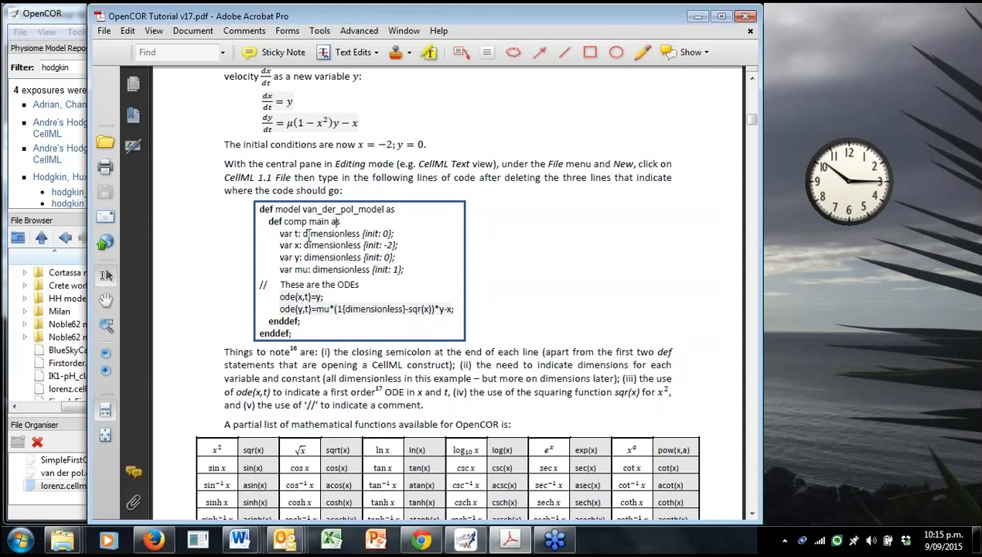
pyautogui.moveTo(324, 235)
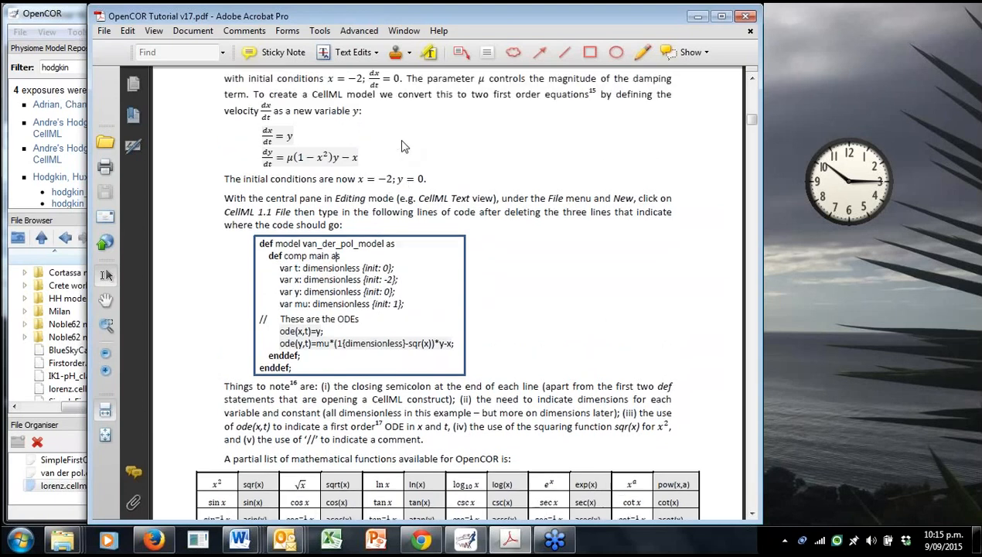
pyautogui.scroll(-3)
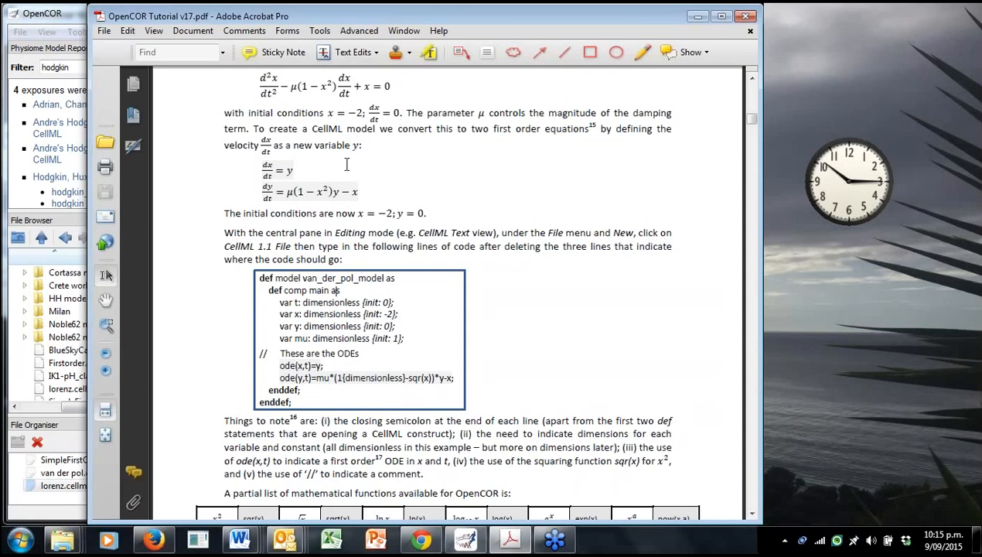
pyautogui.moveTo(306, 177)
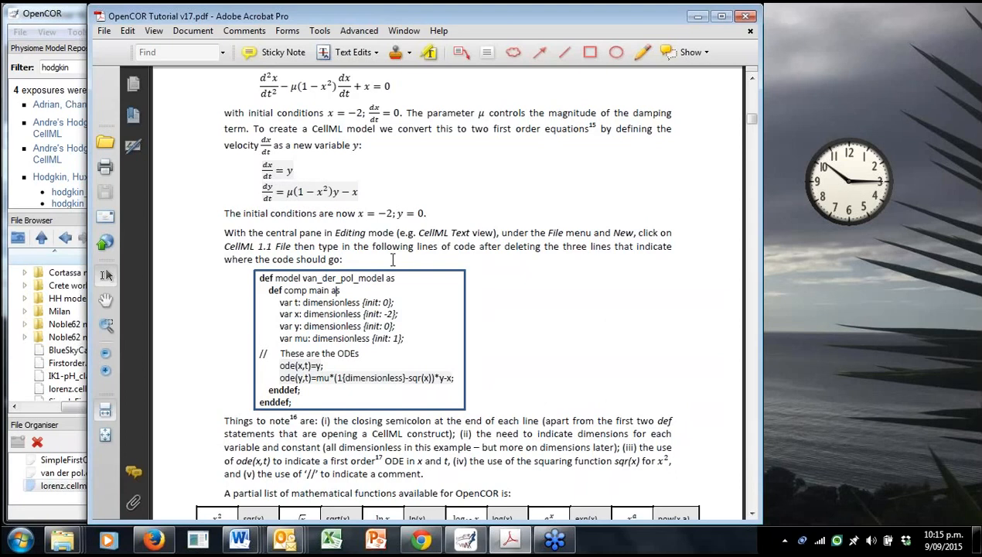
pyautogui.moveTo(348, 321)
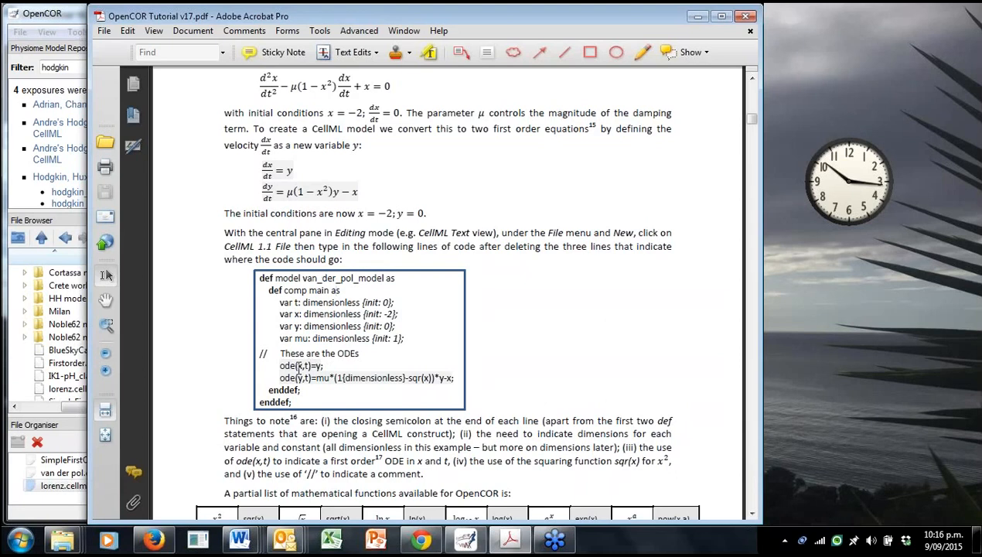
pyautogui.moveTo(322, 378)
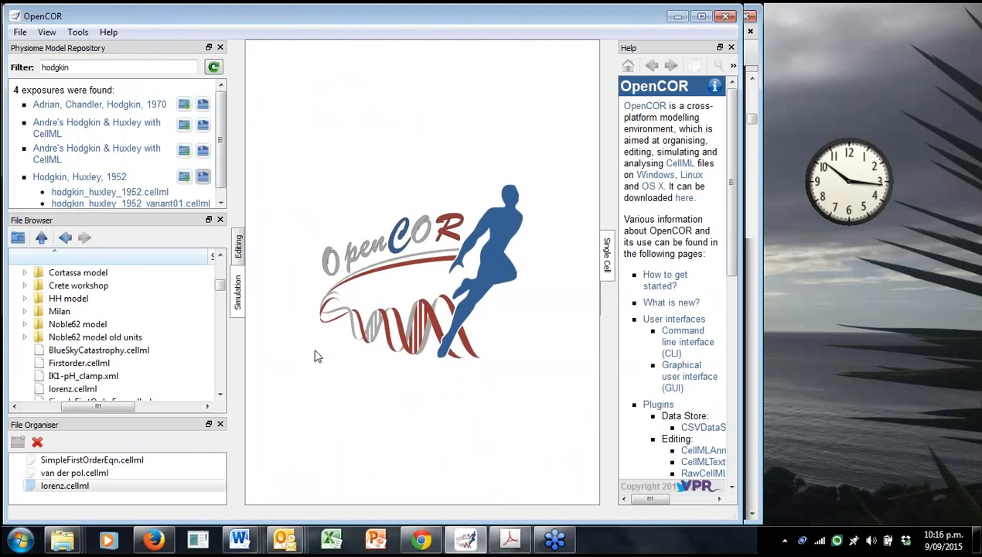
pyautogui.moveTo(313, 193)
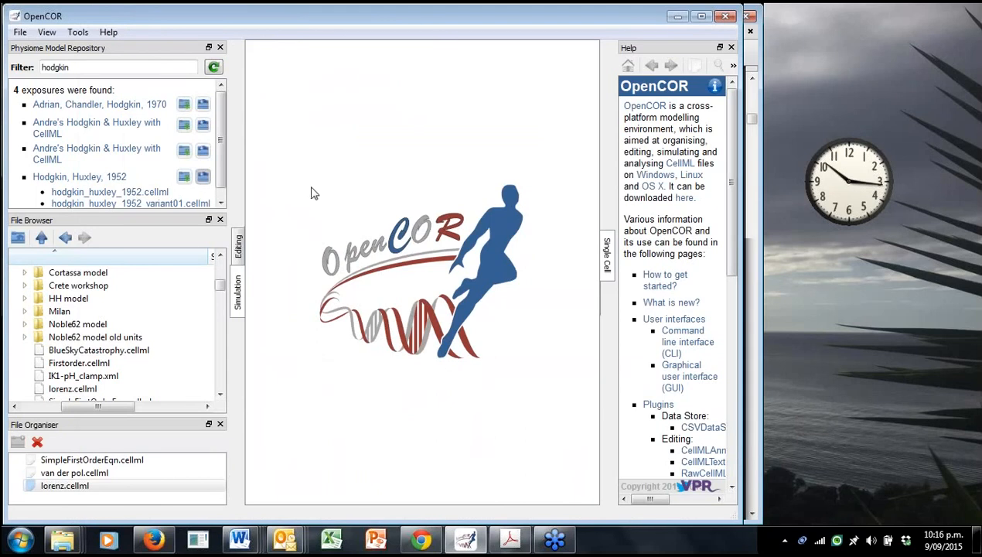
pyautogui.moveTo(367, 285)
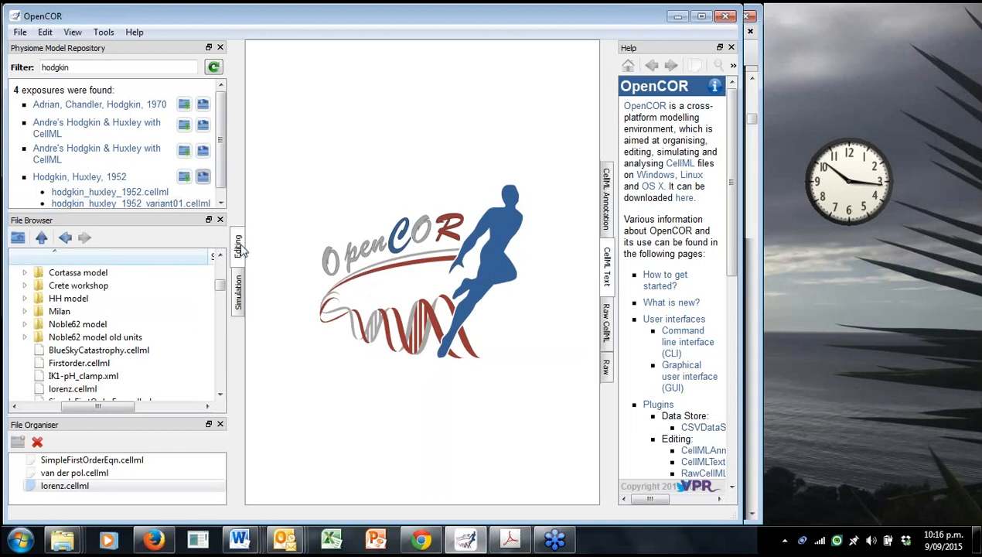
pyautogui.moveTo(613, 289)
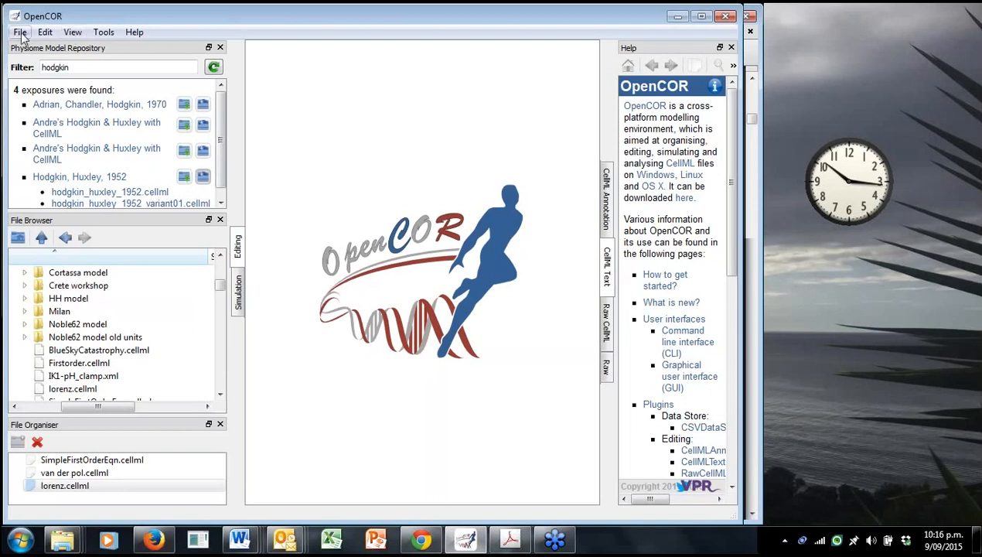
# Create a new CellML 1.1 file with the default model template.
pyautogui.click(20, 31)
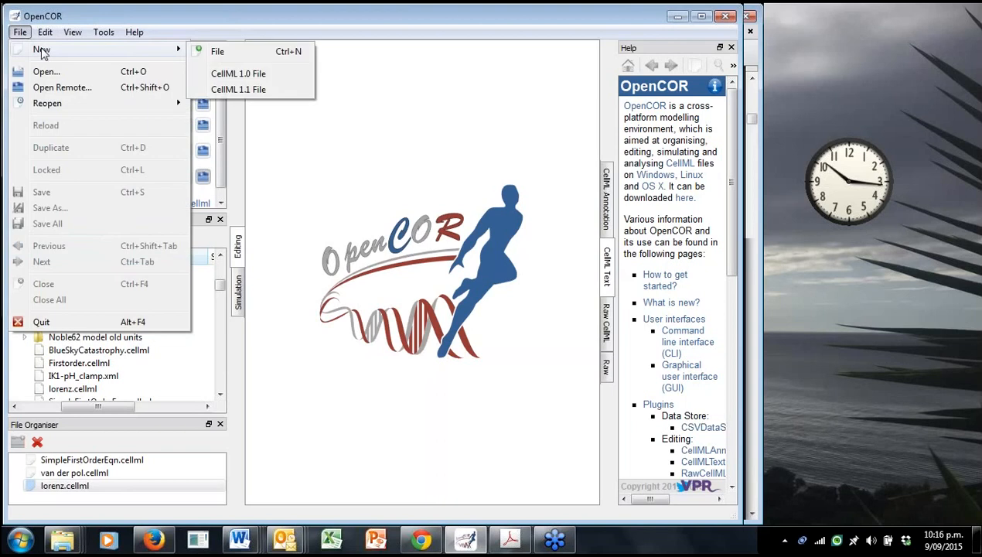
pyautogui.moveTo(238, 89)
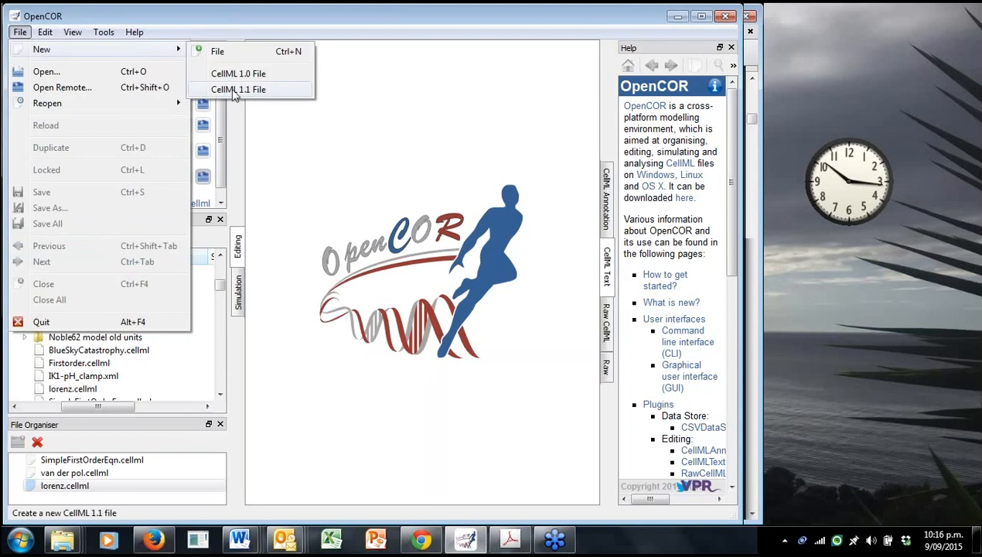
pyautogui.click(238, 89)
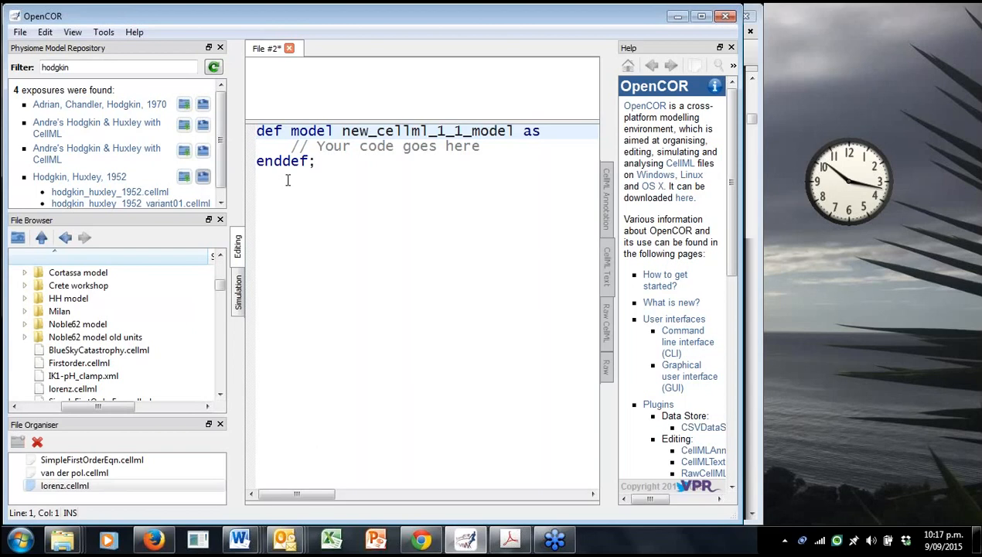
pyautogui.moveTo(323, 181)
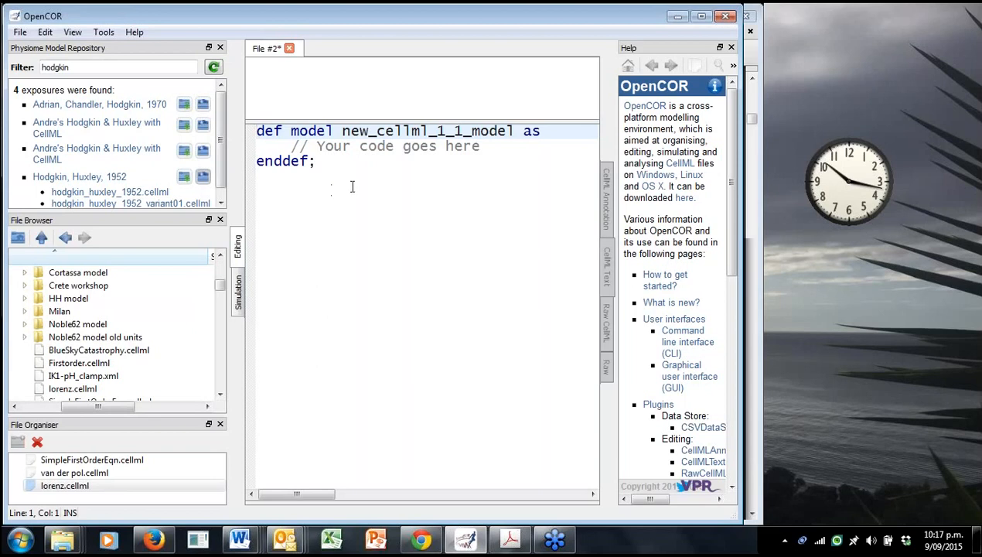
pyautogui.moveTo(471, 295)
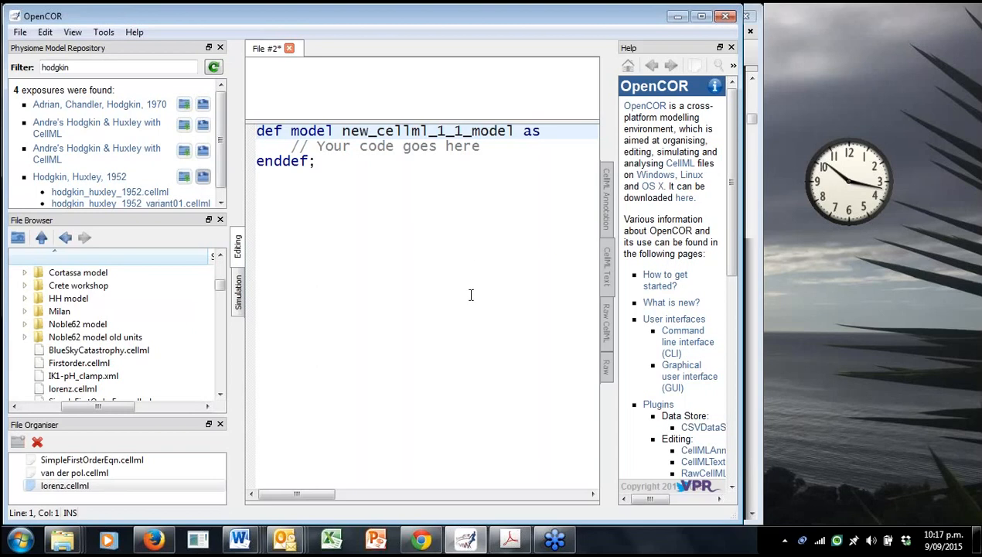
pyautogui.moveTo(760, 324)
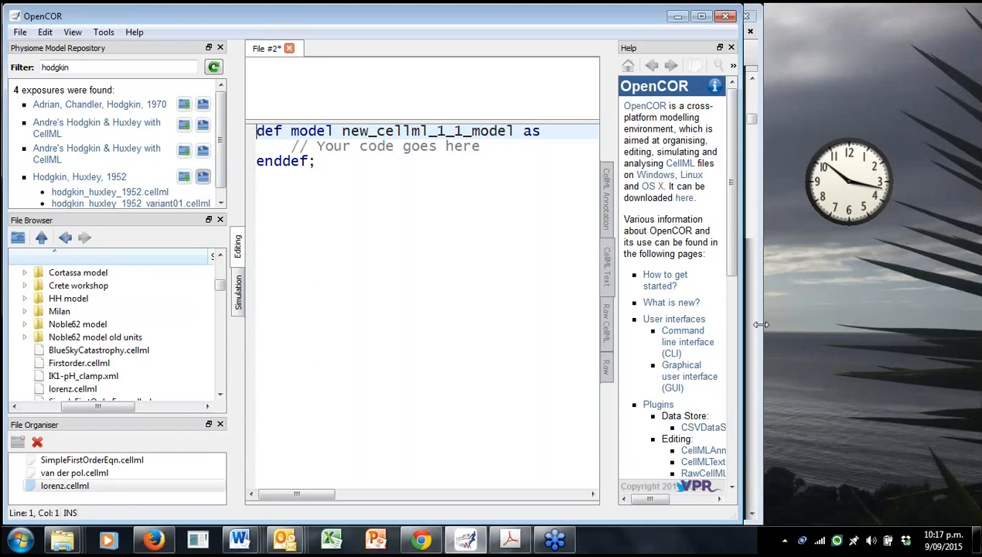
pyautogui.click(509, 539)
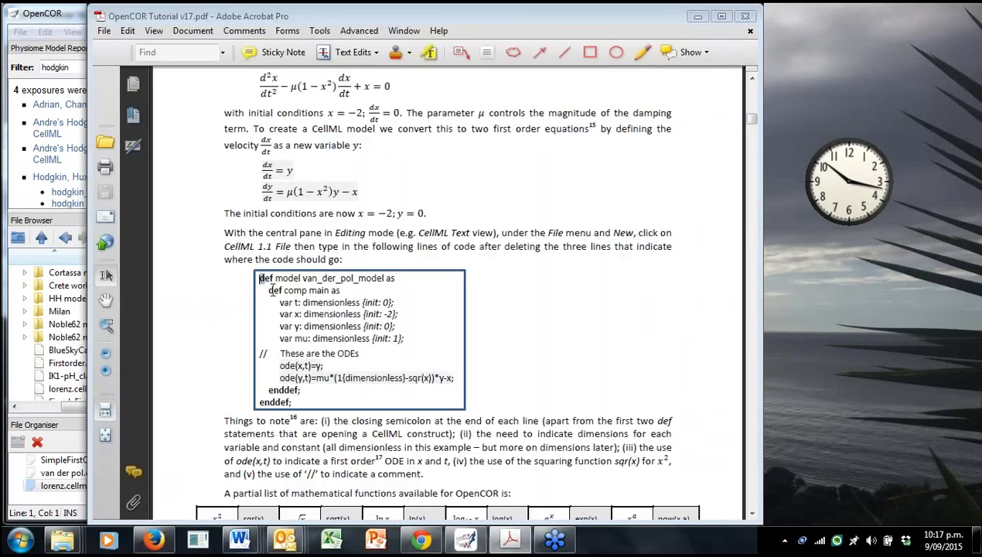
pyautogui.moveTo(260, 277); pyautogui.dragTo(405, 338)
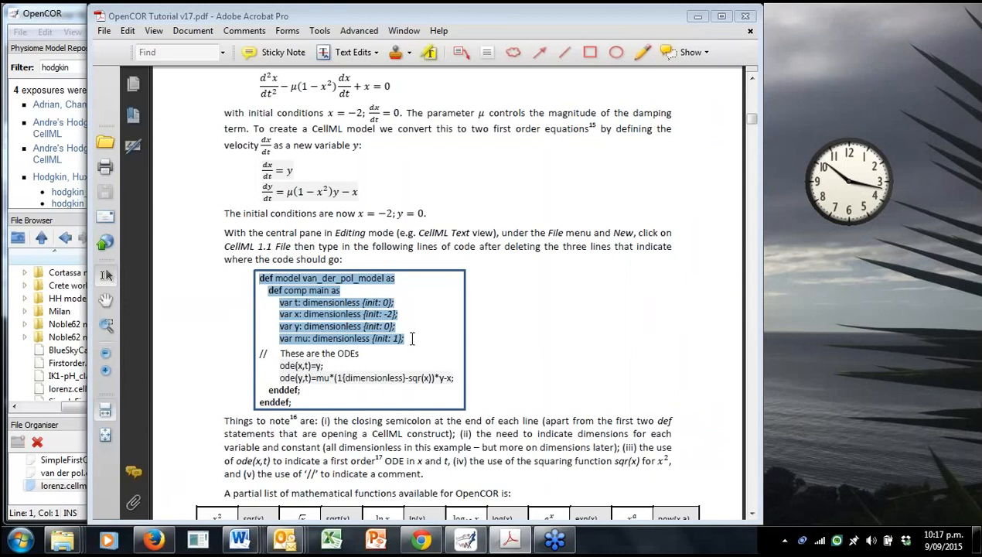
pyautogui.moveTo(628, 99)
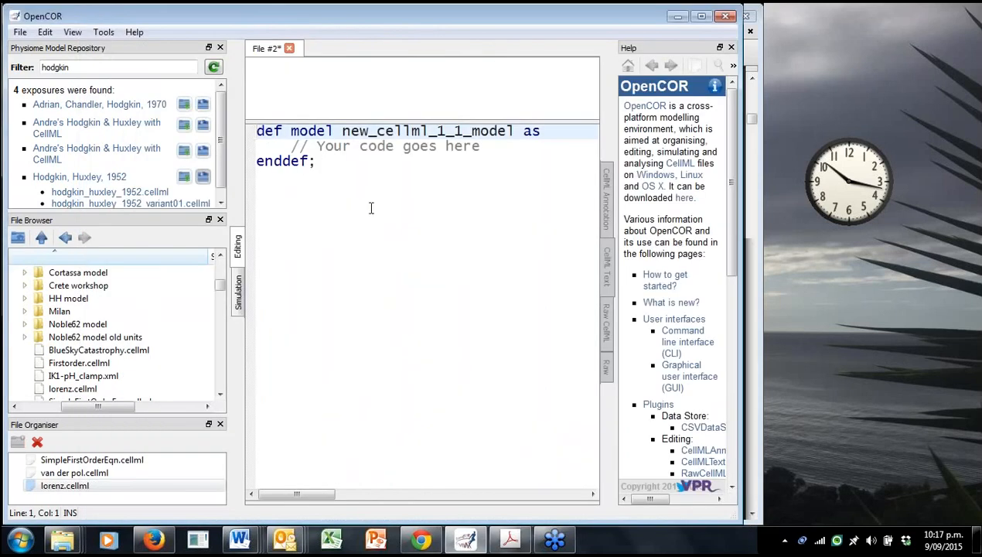
pyautogui.click(73, 388)
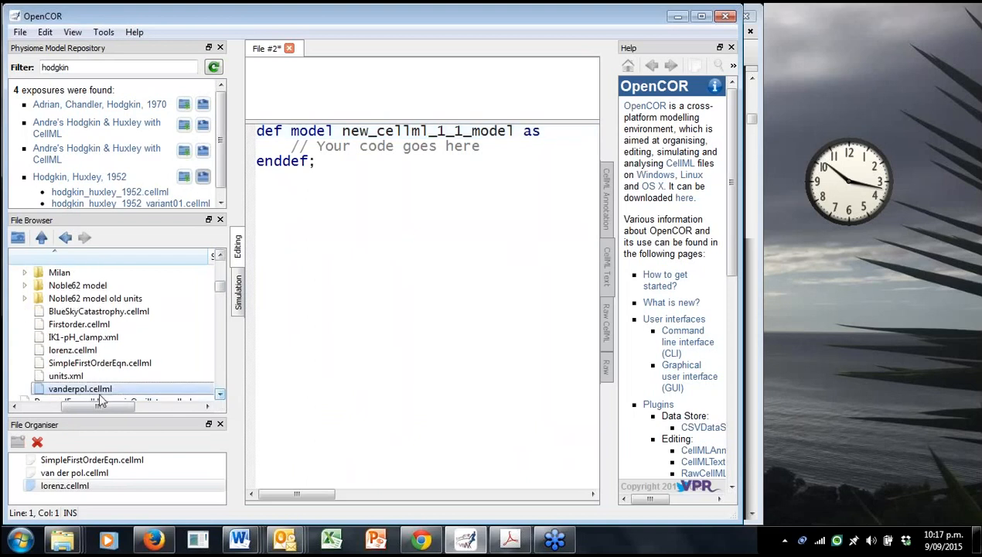
# Open vanderpol.cellml from the File Browser and close the new file without saving.
pyautogui.doubleClick(79, 388)
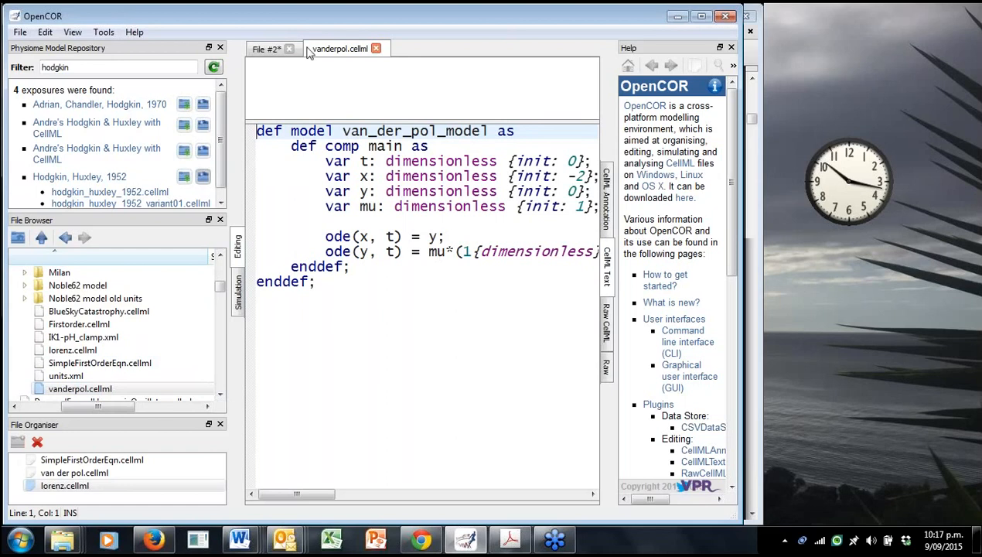
pyautogui.click(289, 48)
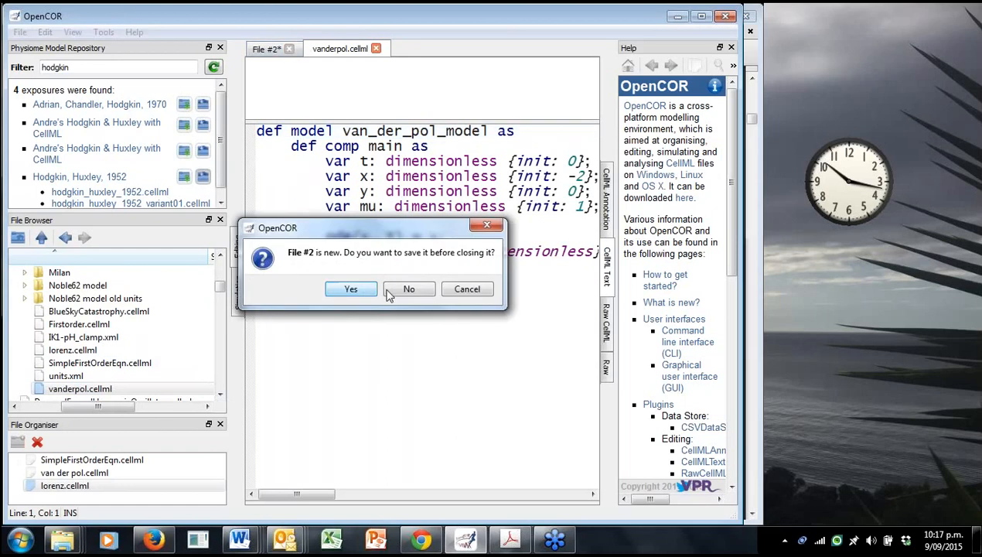
pyautogui.click(408, 289)
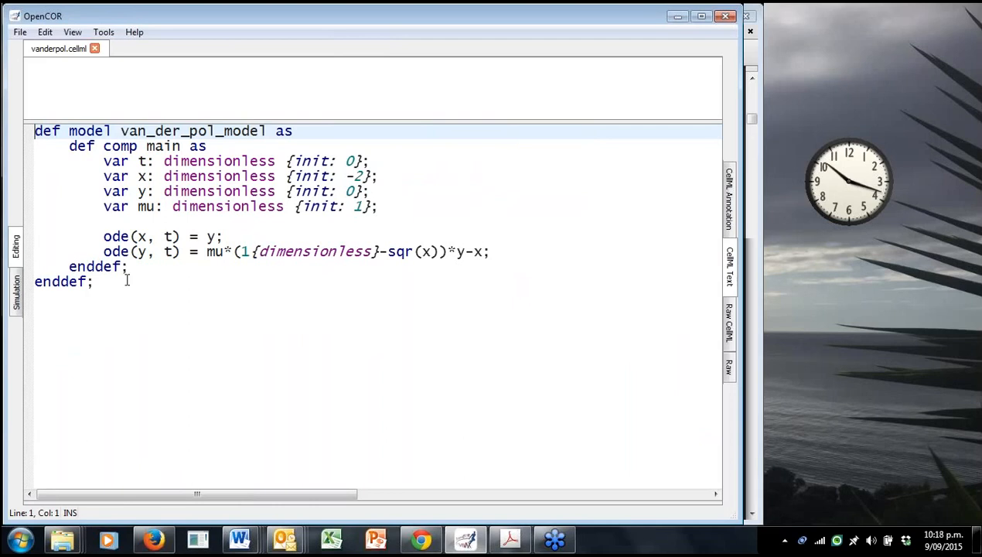
pyautogui.moveTo(152, 175)
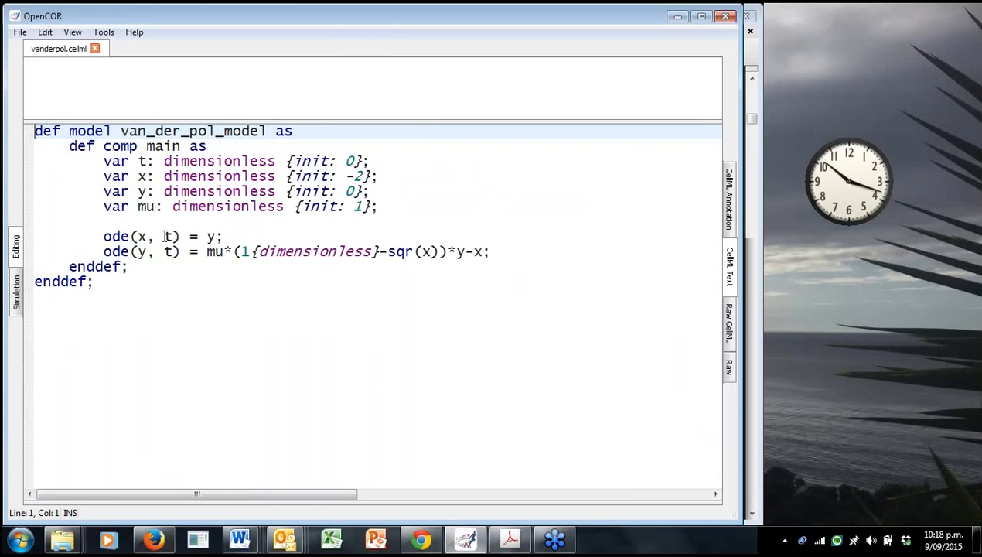
pyautogui.moveTo(167, 237)
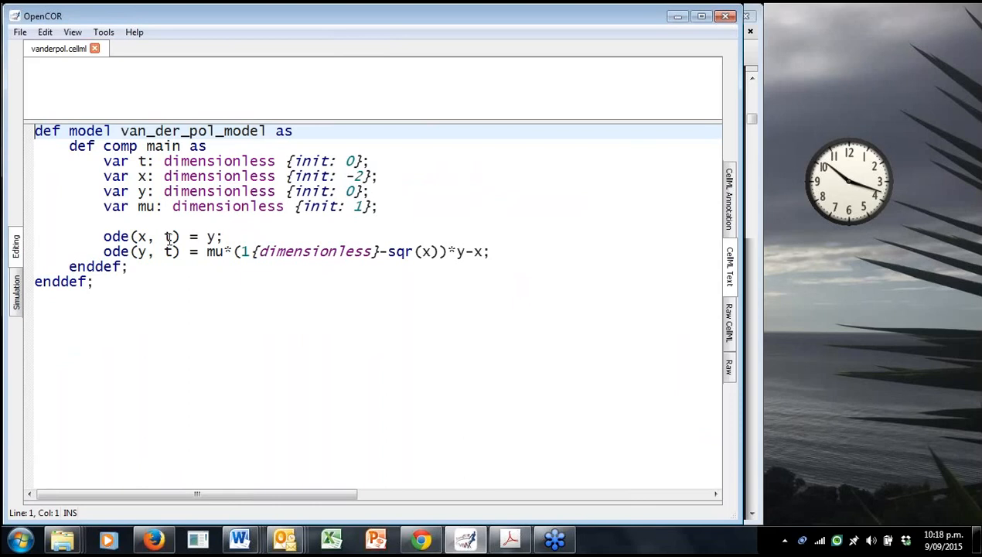
pyautogui.moveTo(170, 239)
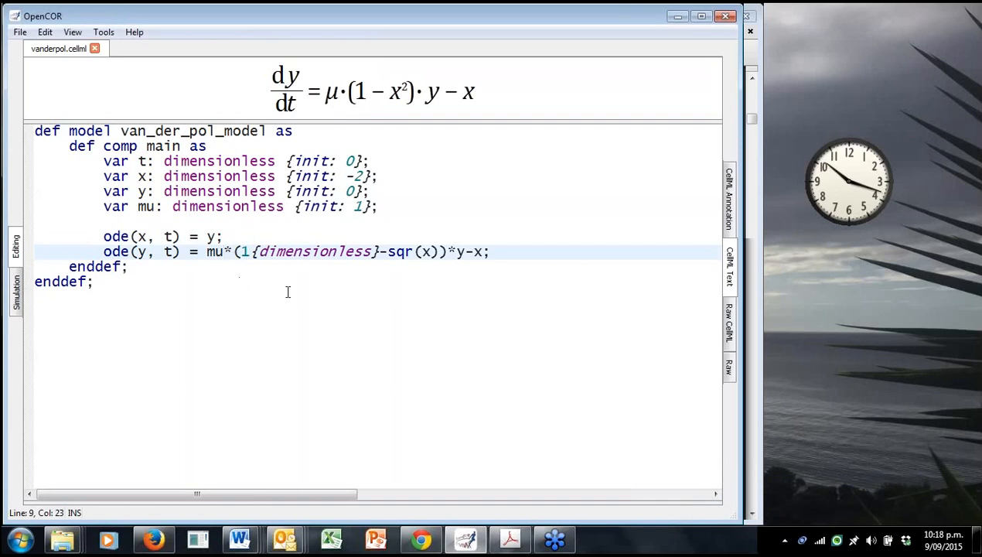
pyautogui.moveTo(331, 300)
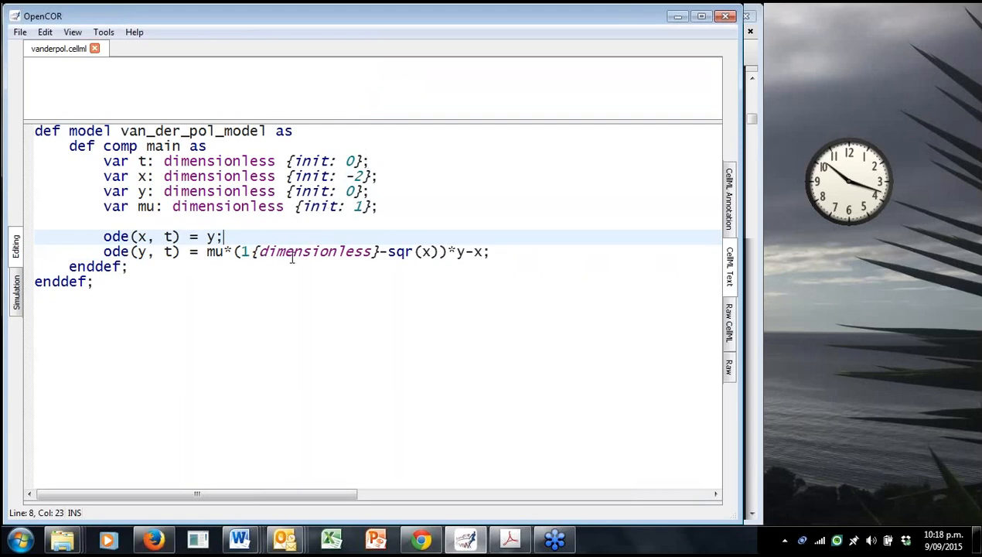
pyautogui.moveTo(286, 279)
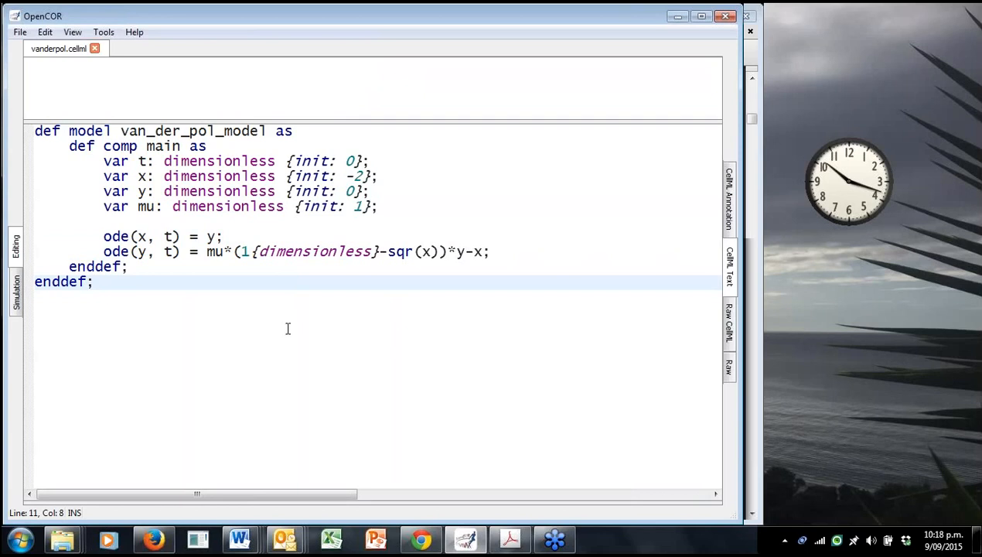
pyautogui.moveTo(305, 331)
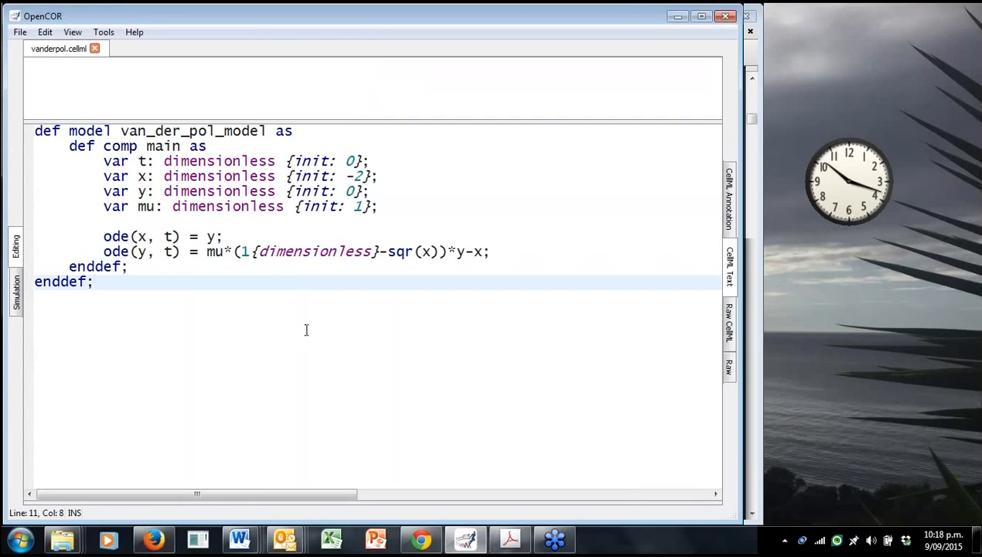
pyautogui.moveTo(381, 213)
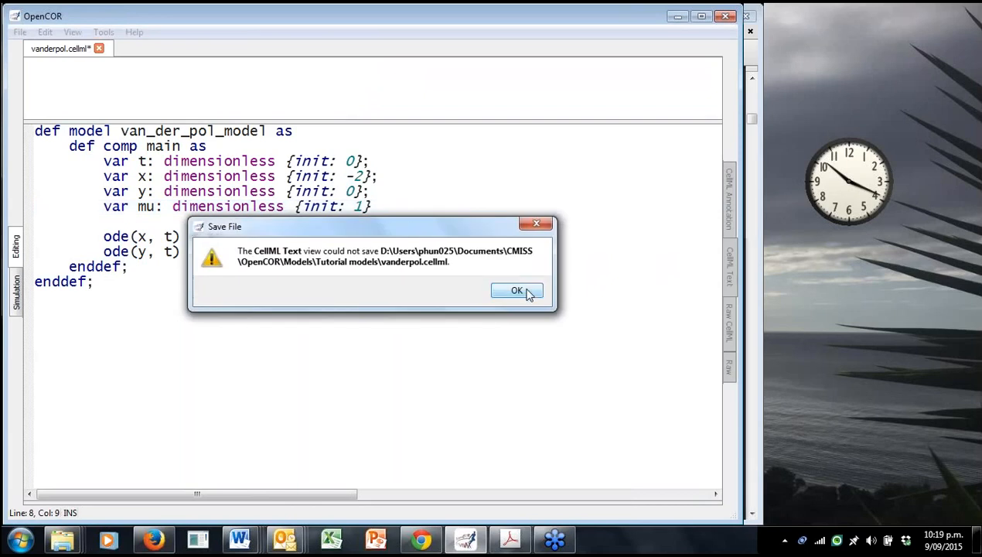
# Dismiss the save warning and add the missing semicolon after the mu declaration.
pyautogui.click(517, 290)
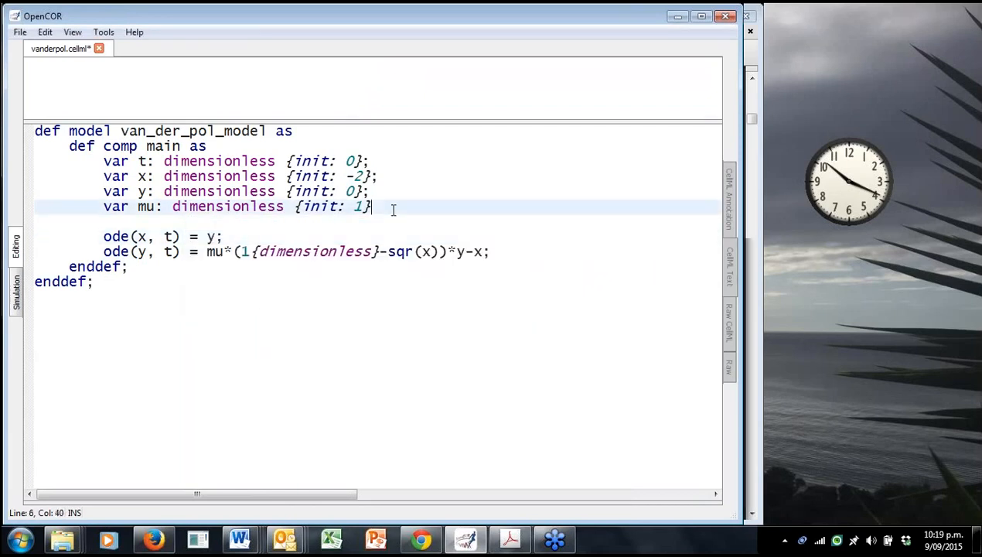
pyautogui.write(';')
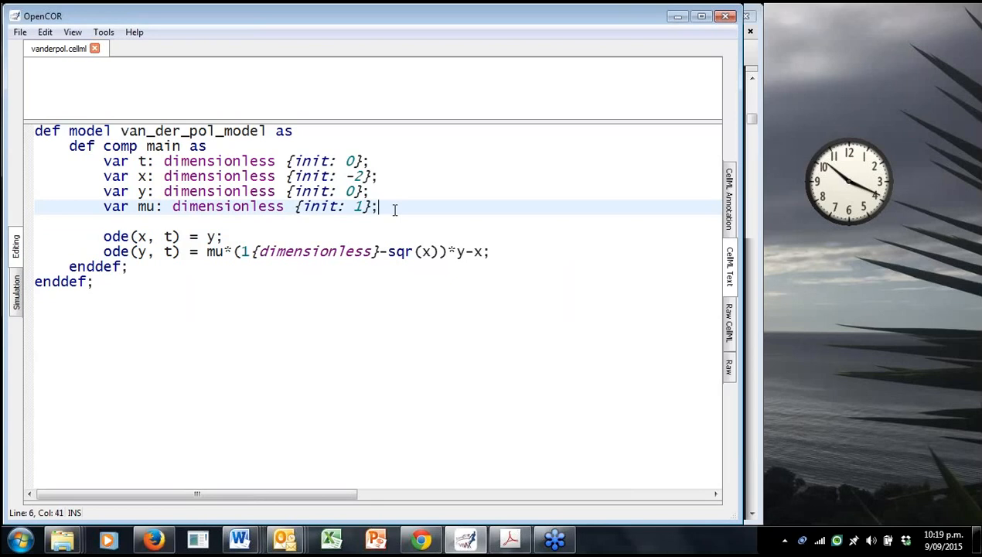
pyautogui.moveTo(412, 256)
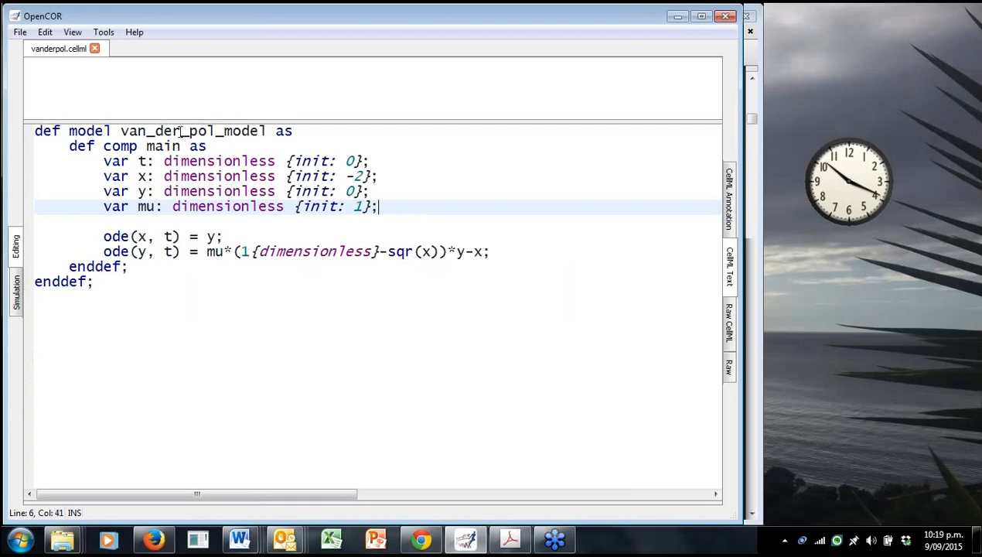
pyautogui.moveTo(339, 266)
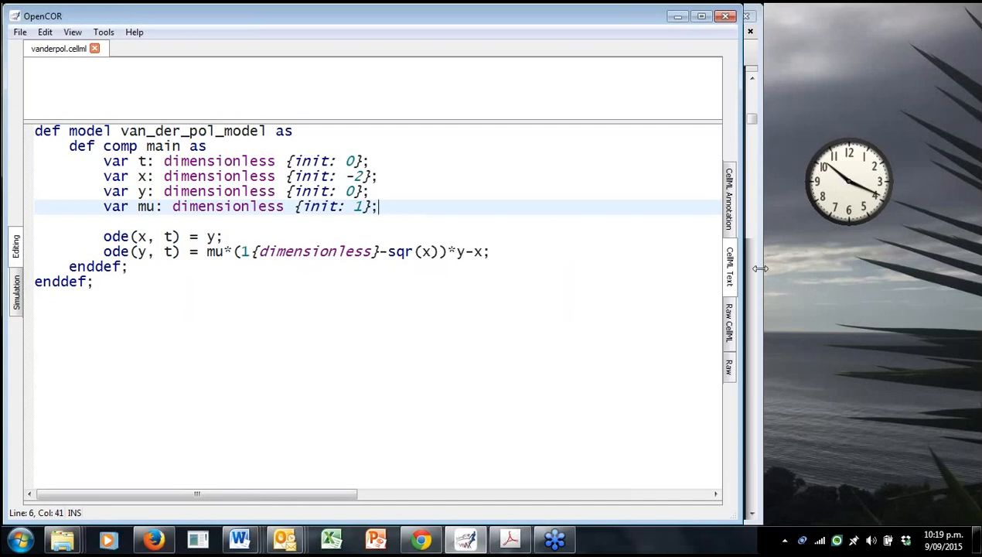
pyautogui.click(509, 539)
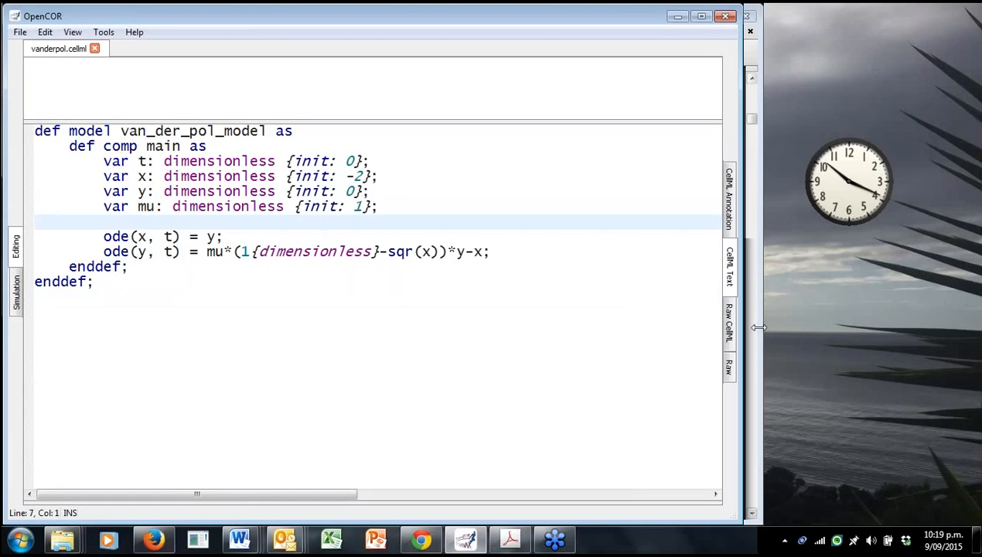
pyautogui.click(509, 539)
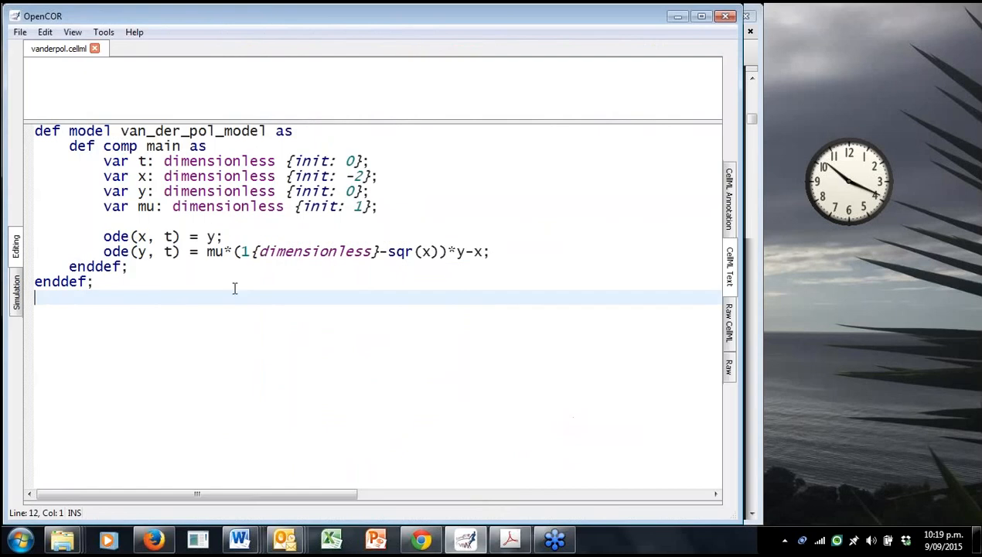
pyautogui.moveTo(338, 237)
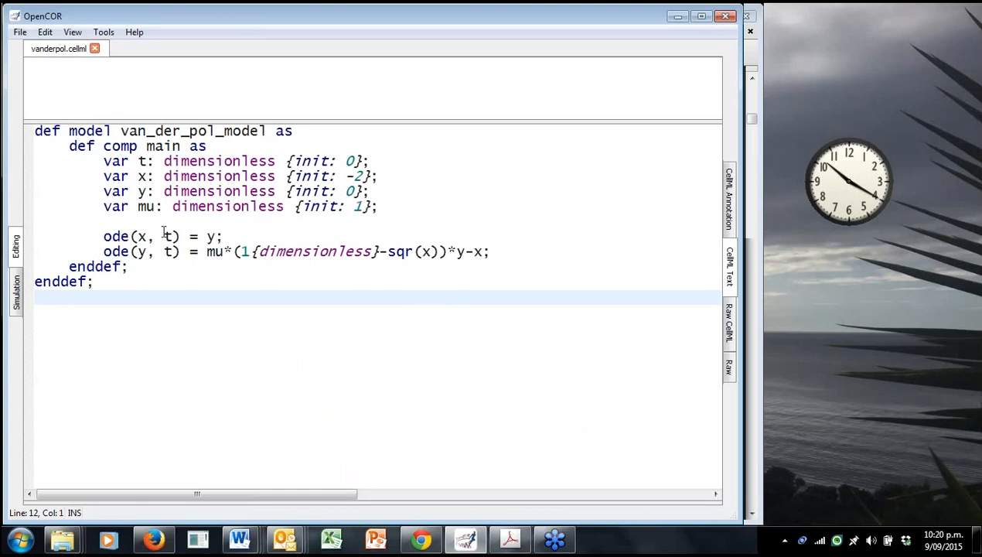
pyautogui.moveTo(195, 270)
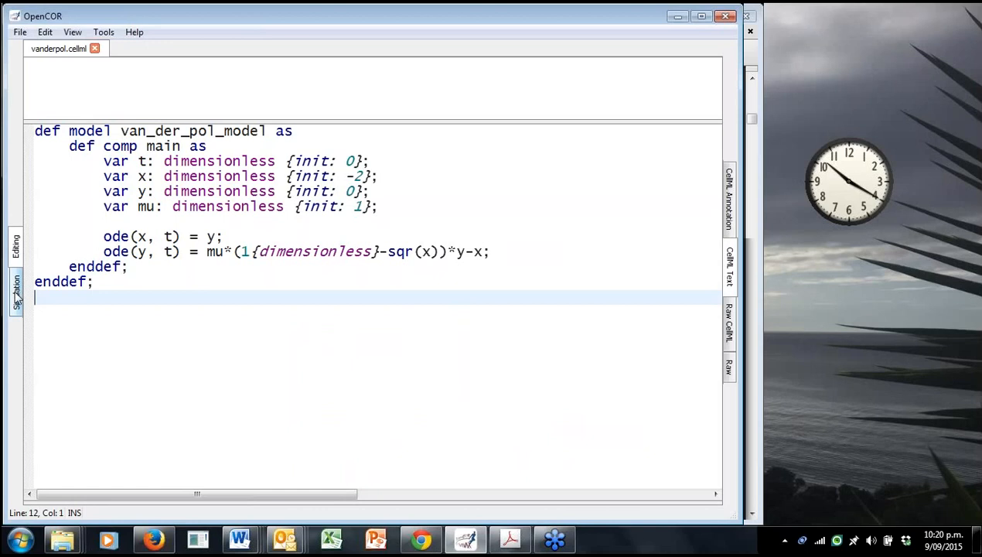
# Show vanderpol.cellml in Simulation mode, removing and re-adding a graph panel to keep three.
pyautogui.click(15, 292)
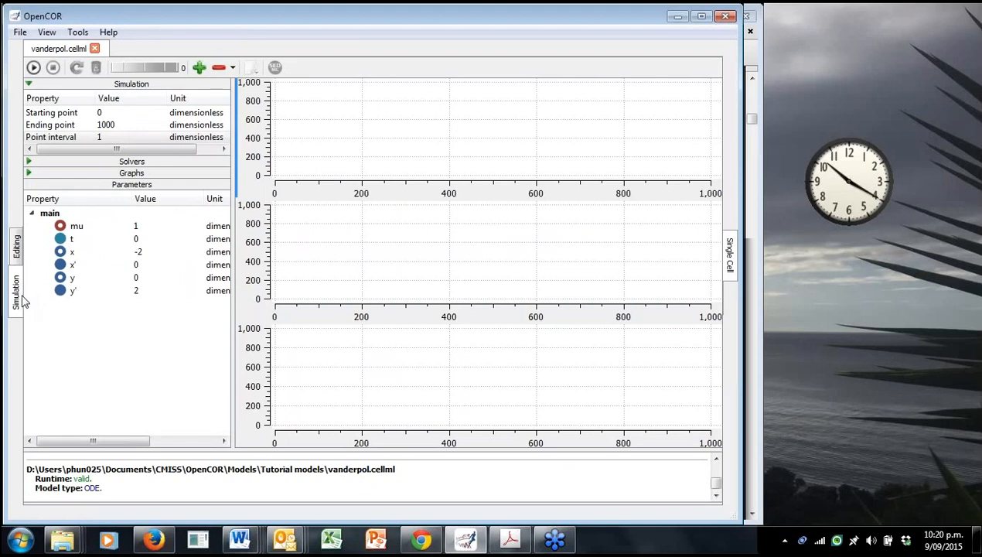
pyautogui.moveTo(312, 134)
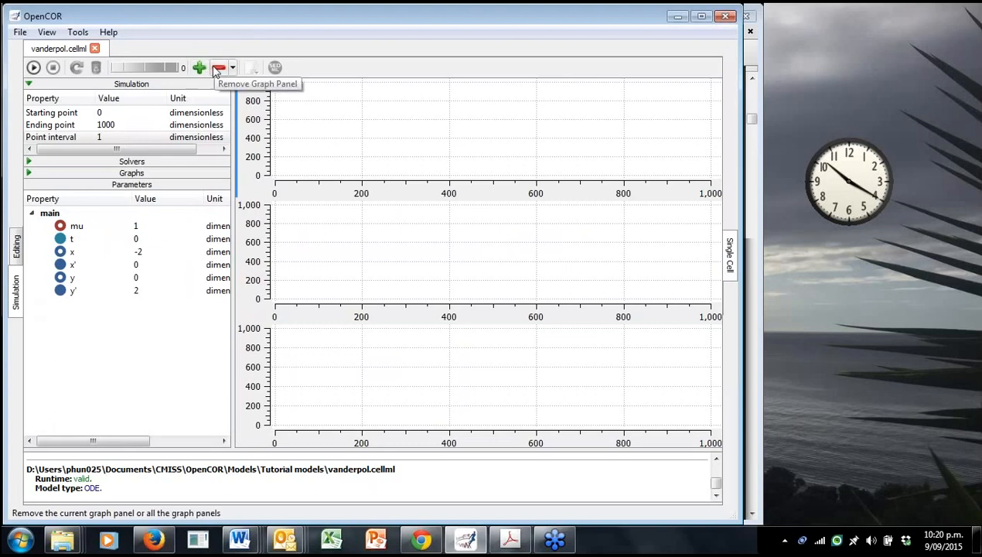
pyautogui.click(219, 67)
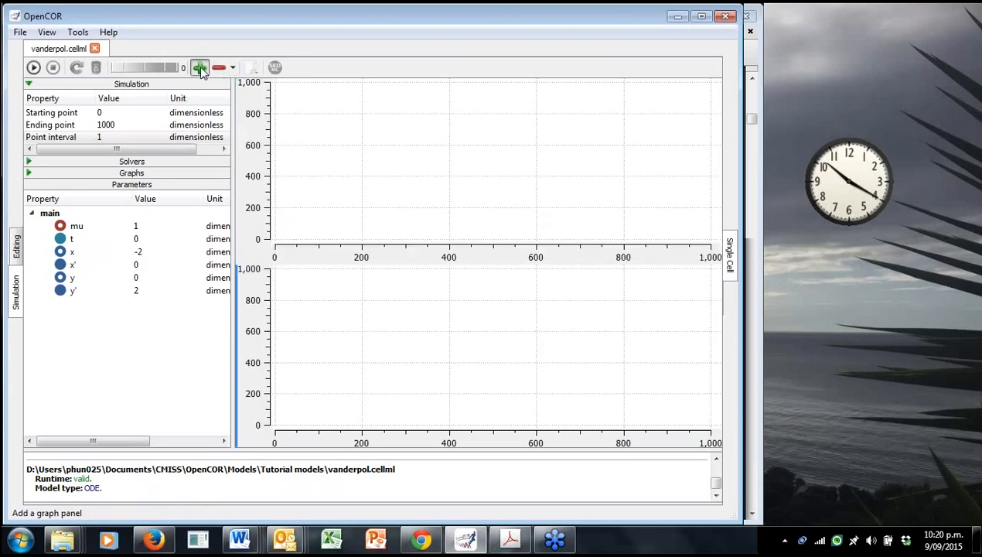
pyautogui.click(199, 67)
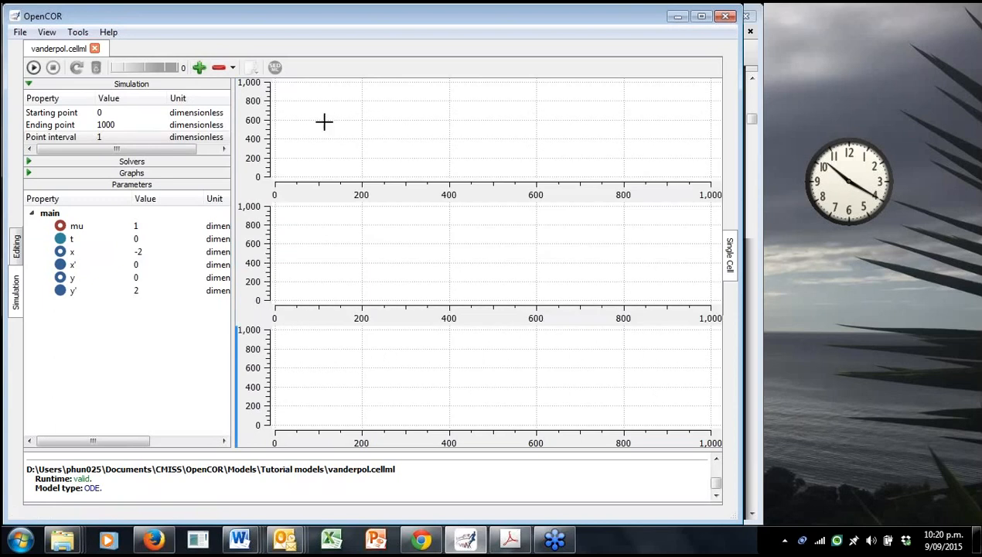
pyautogui.moveTo(355, 390)
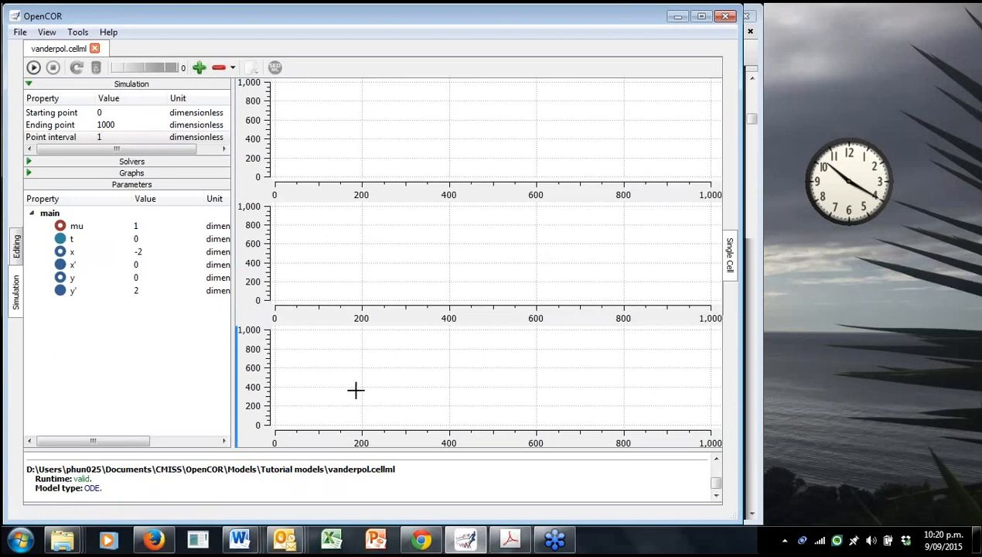
pyautogui.moveTo(358, 397)
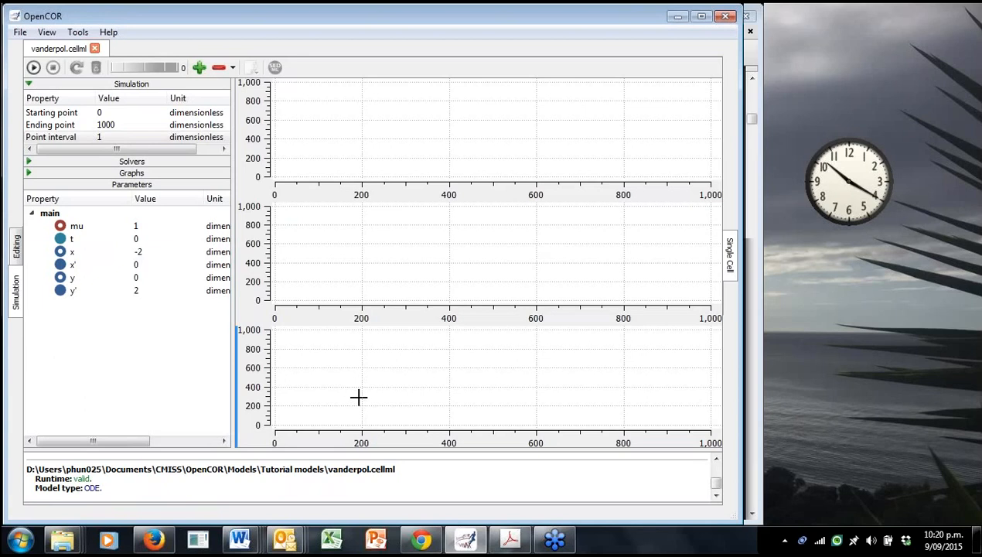
pyautogui.moveTo(363, 175)
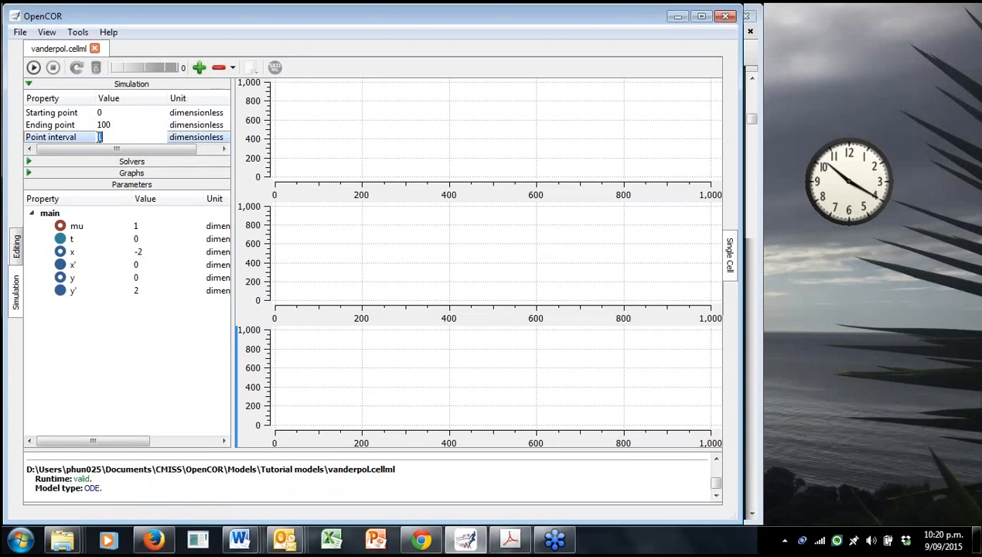
# Set the simulation ending point to 100 and point interval to 0.1.
pyautogui.write('1')
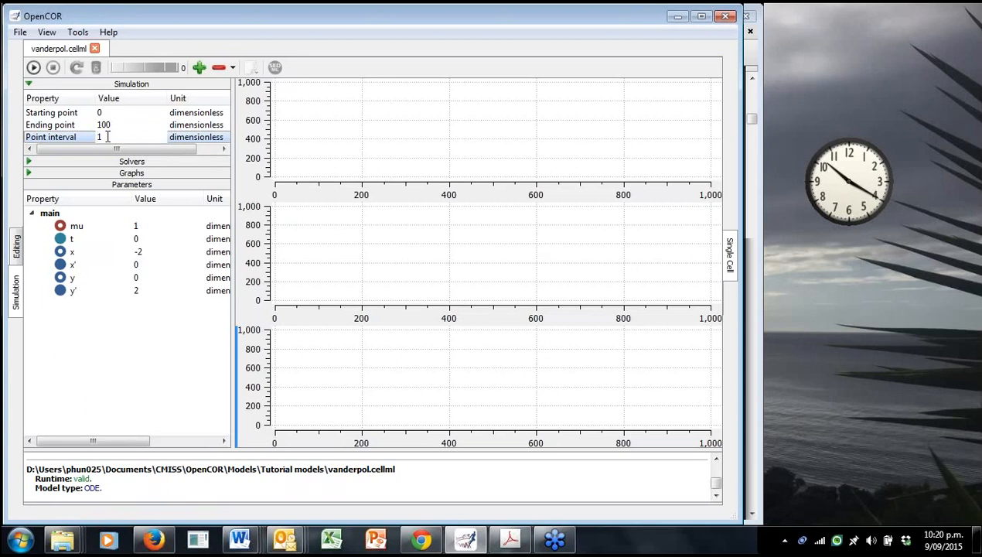
pyautogui.write('0.1')
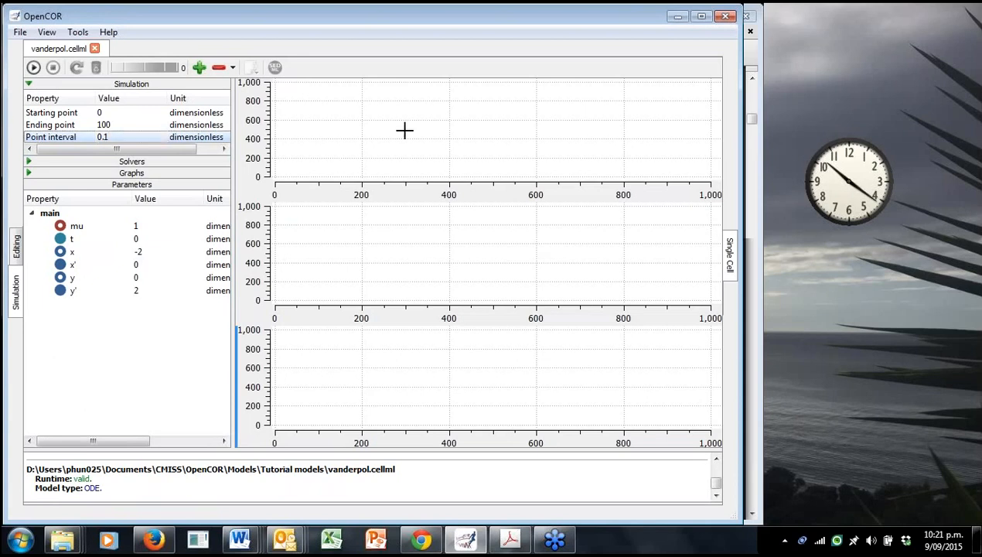
pyautogui.moveTo(419, 132)
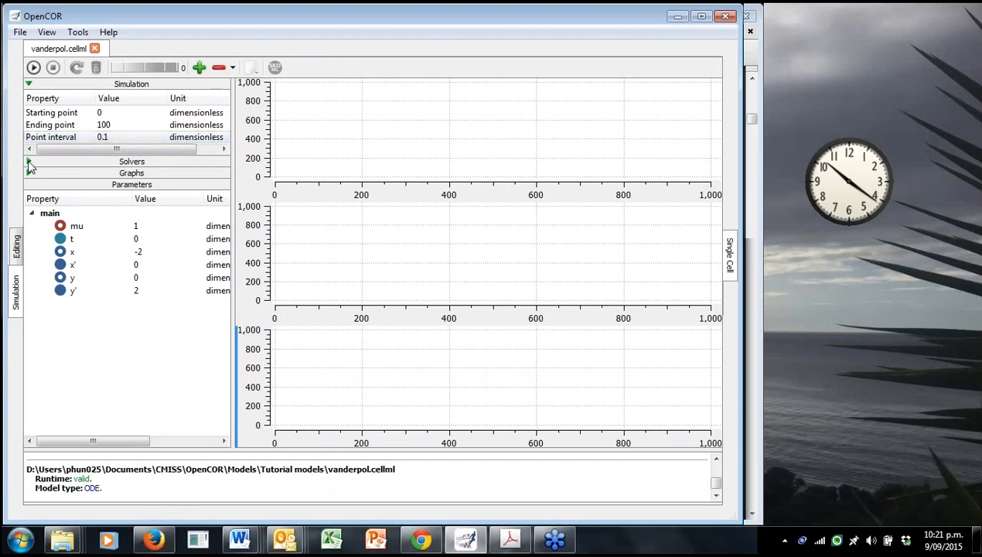
pyautogui.click(28, 161)
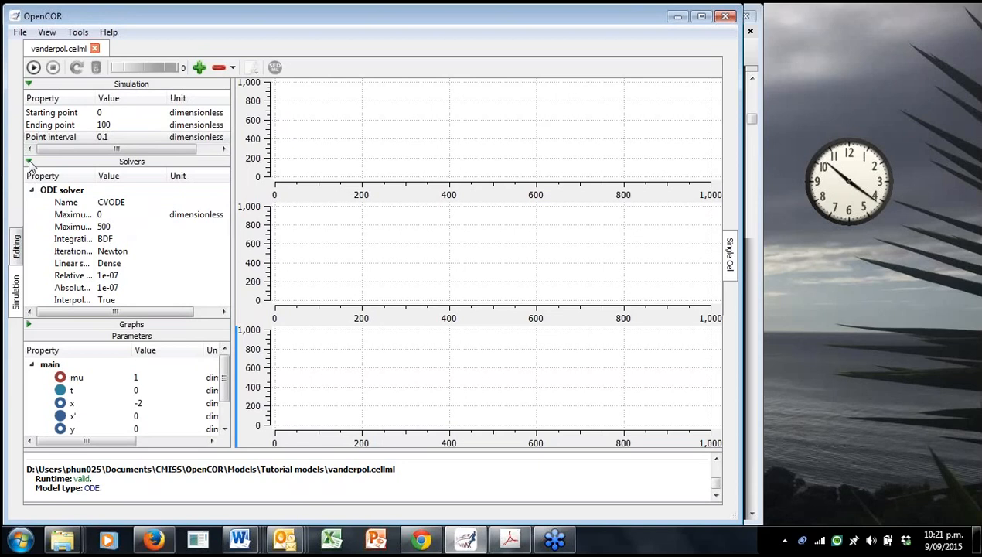
pyautogui.click(29, 162)
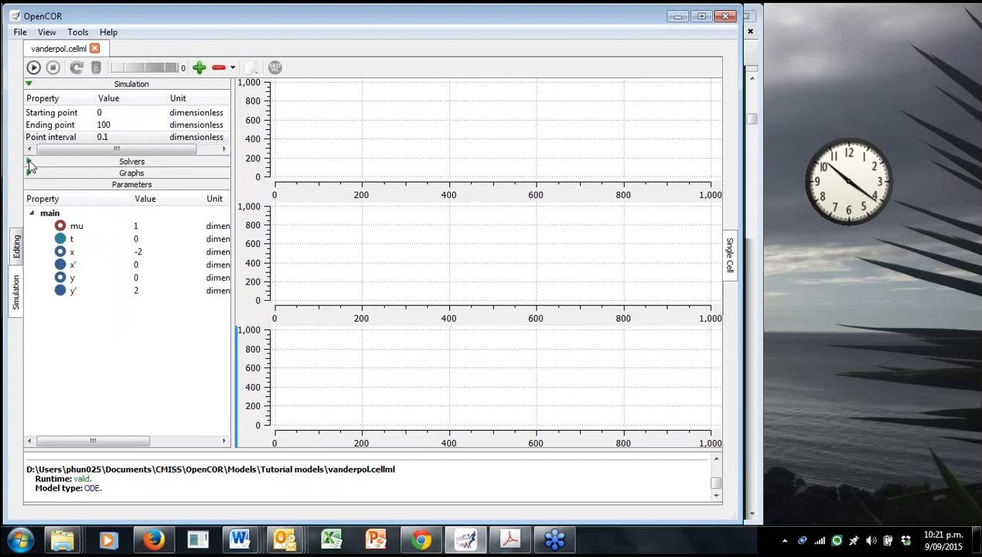
pyautogui.moveTo(45, 162)
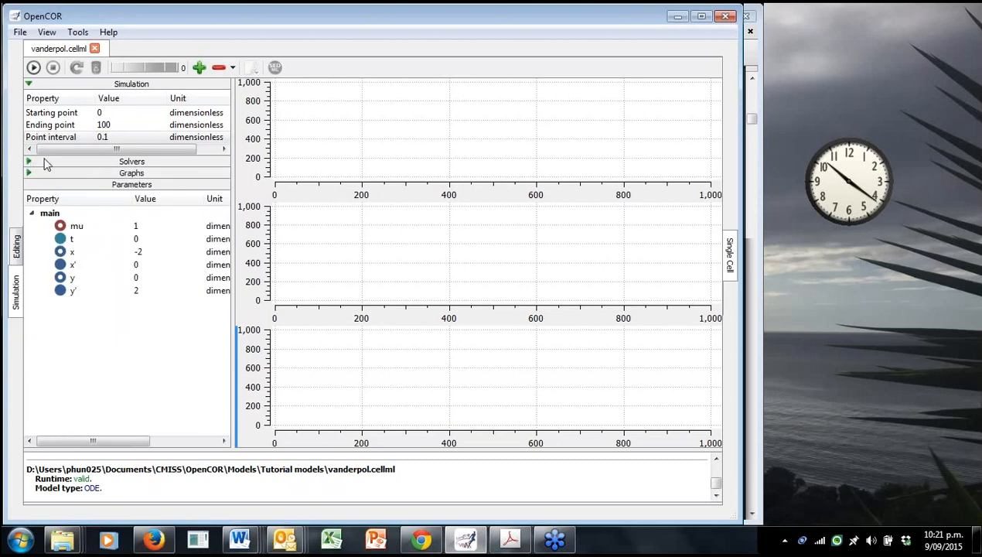
pyautogui.moveTo(321, 193)
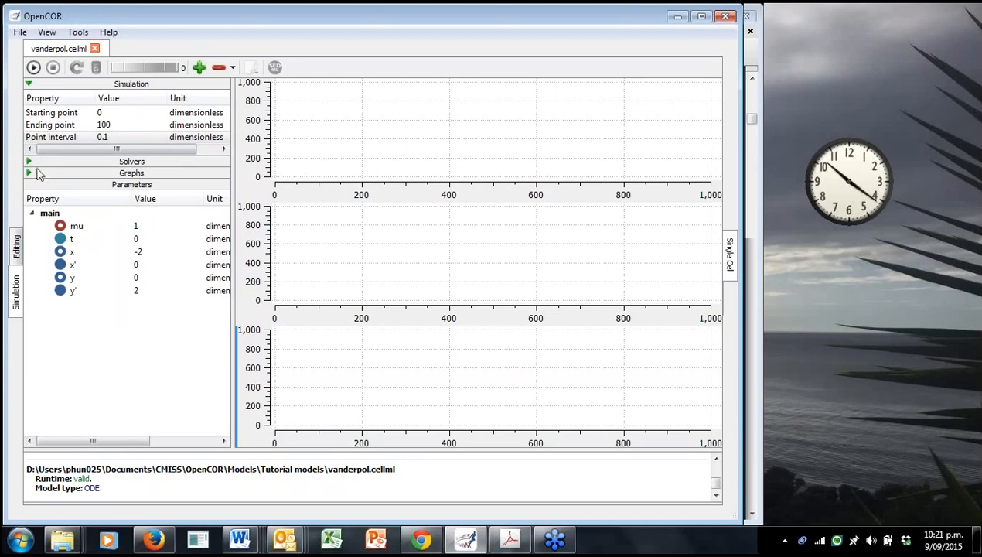
pyautogui.click(28, 161)
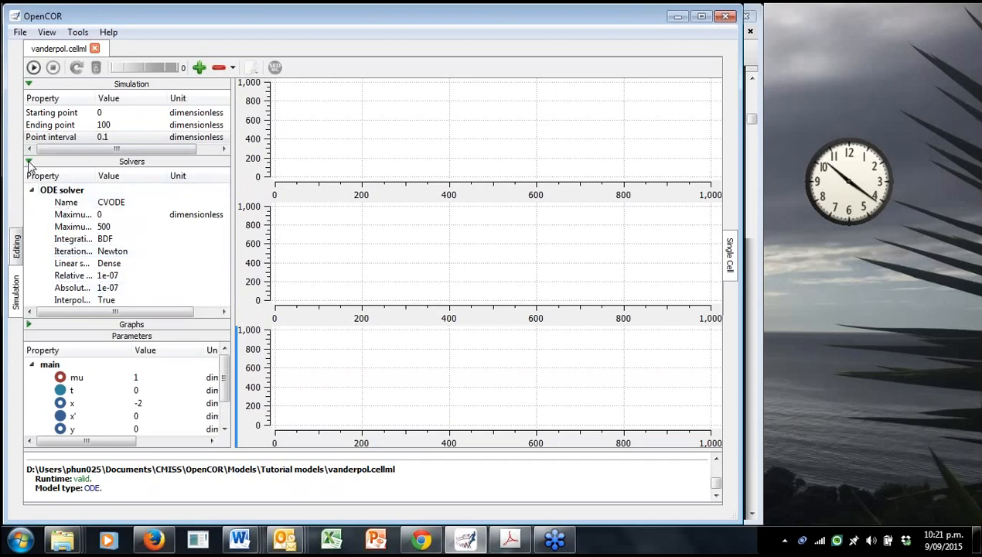
pyautogui.click(29, 161)
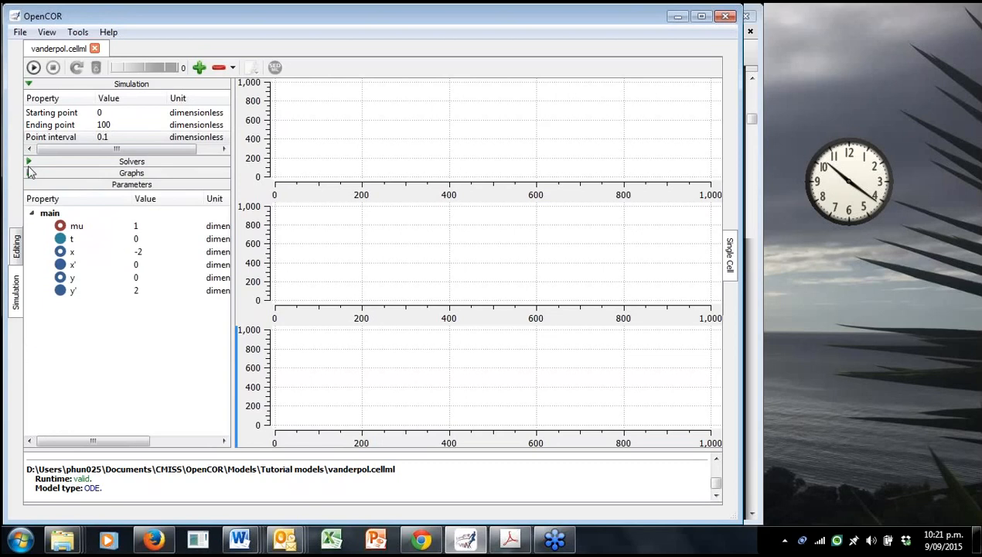
pyautogui.click(103, 137)
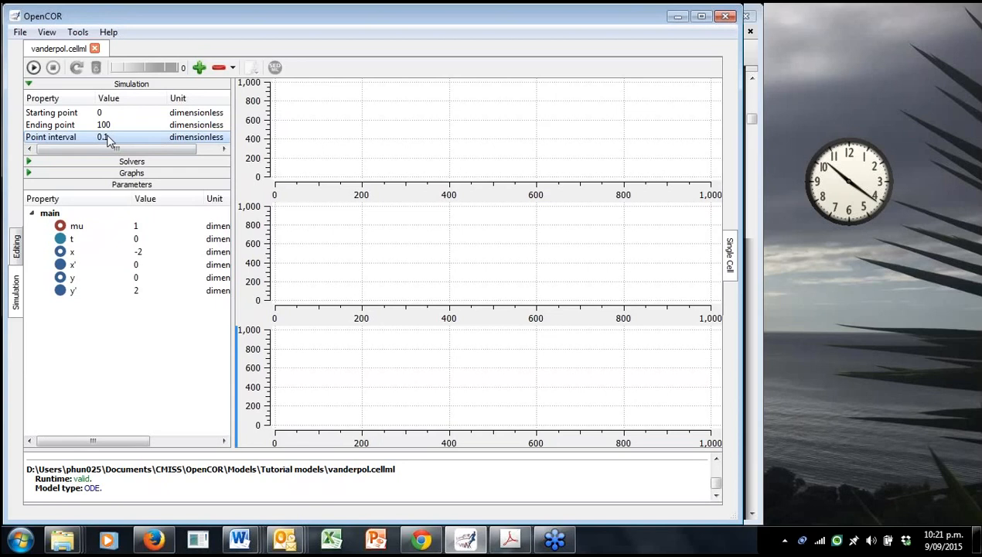
pyautogui.moveTo(105, 139)
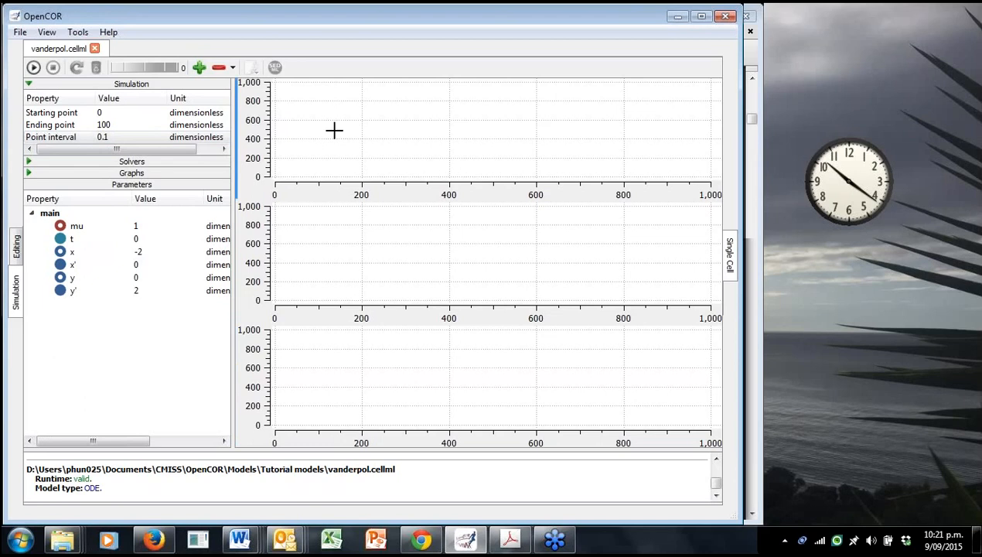
pyautogui.moveTo(330, 241)
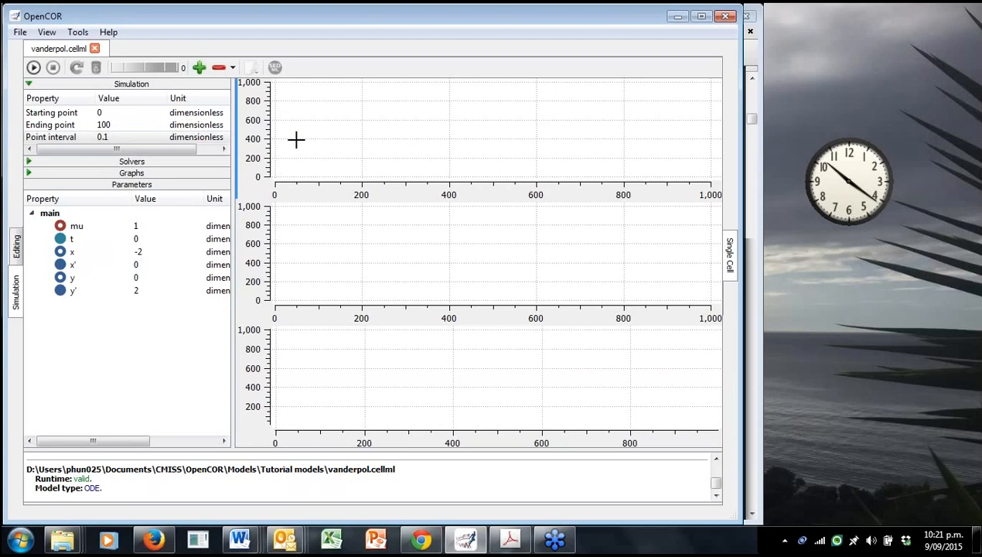
pyautogui.moveTo(297, 138)
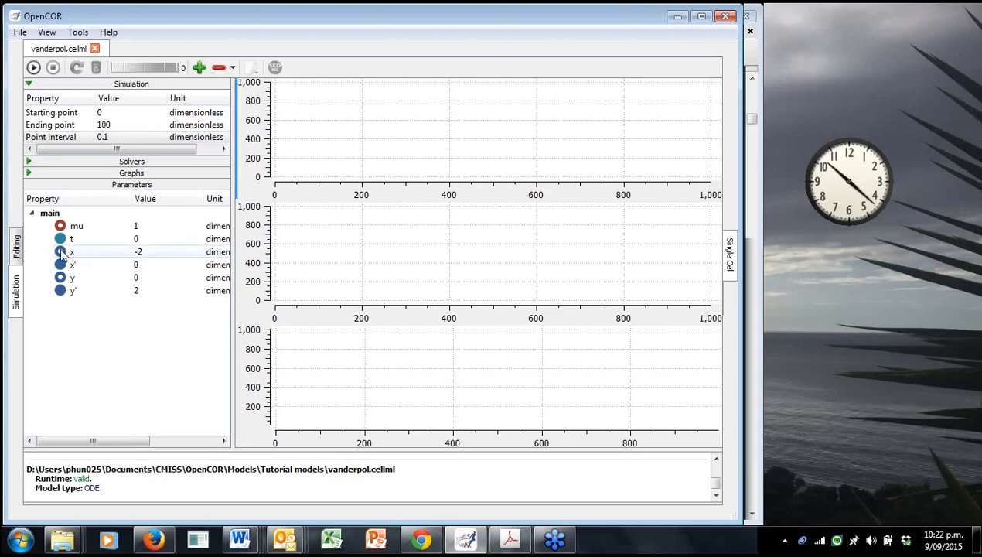
pyautogui.moveTo(71, 251)
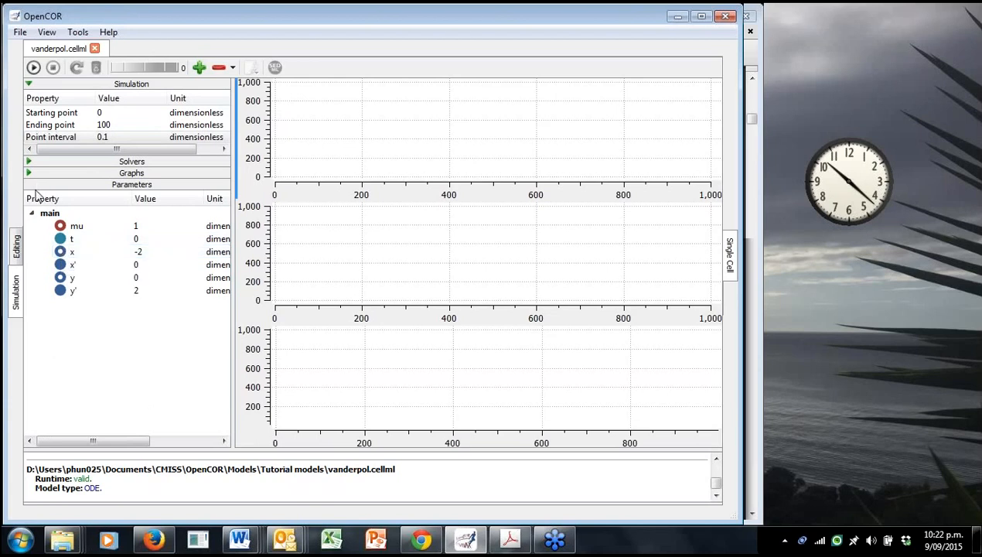
pyautogui.moveTo(62, 255)
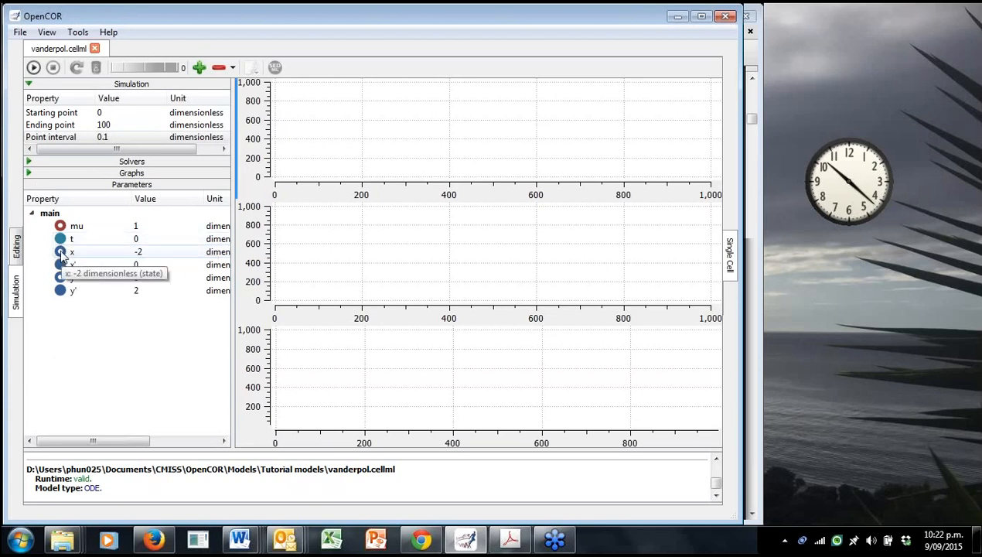
# Plot variable y against x in the bottom graph panel.
pyautogui.rightClick(71, 251)
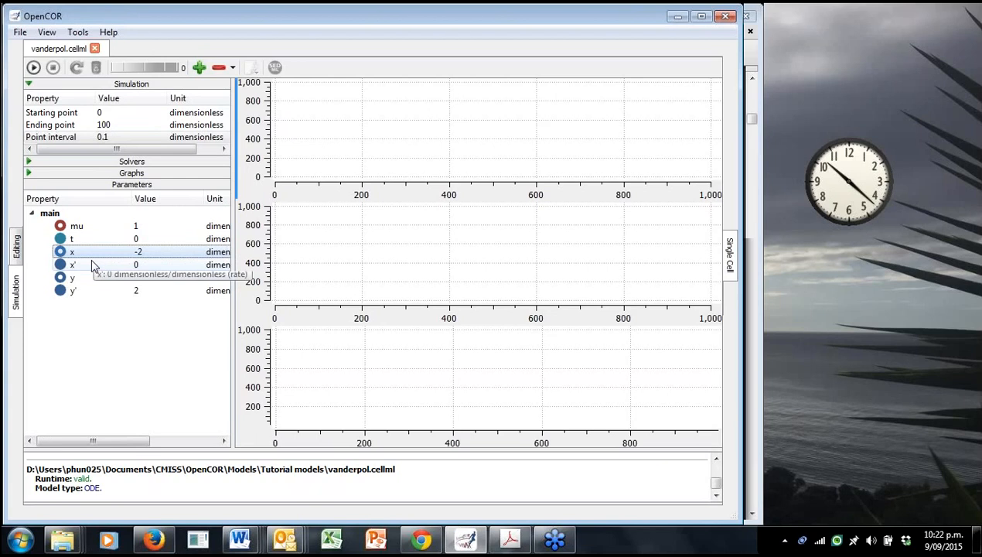
pyautogui.moveTo(90, 255)
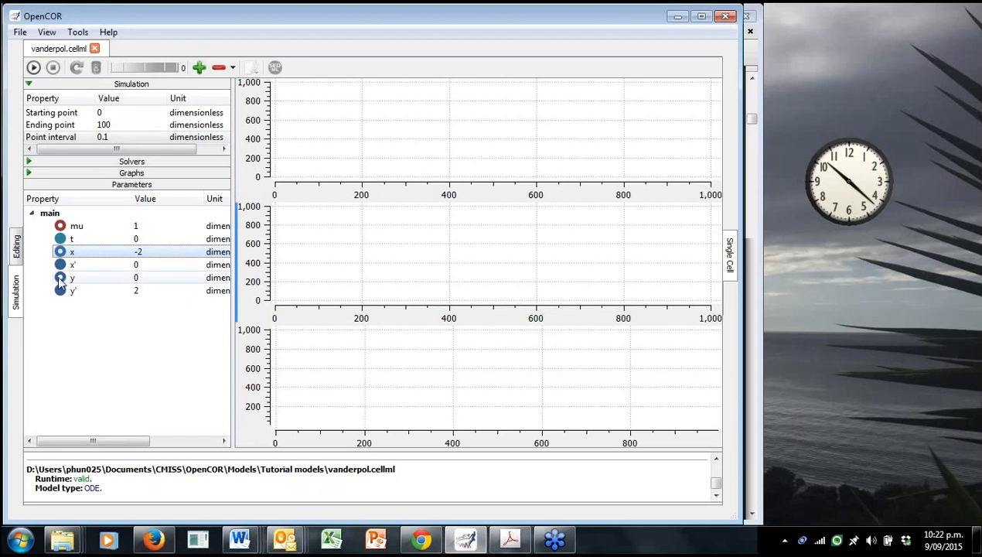
pyautogui.rightClick(72, 276)
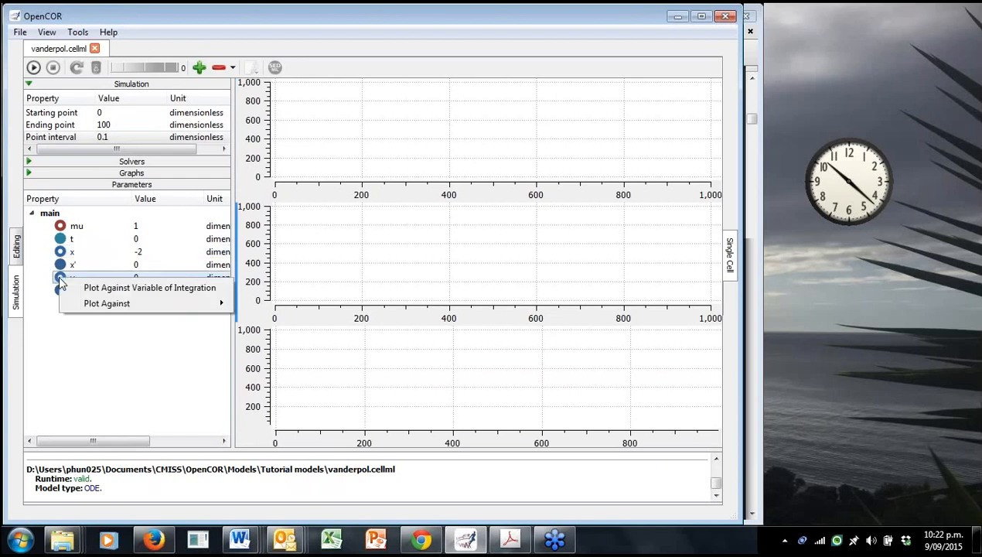
pyautogui.moveTo(103, 291)
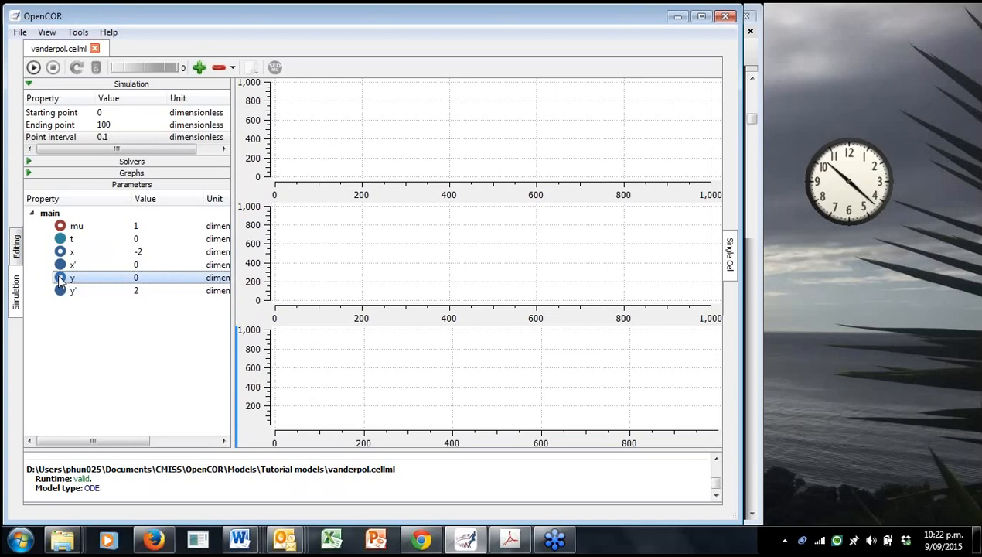
pyautogui.rightClick(71, 277)
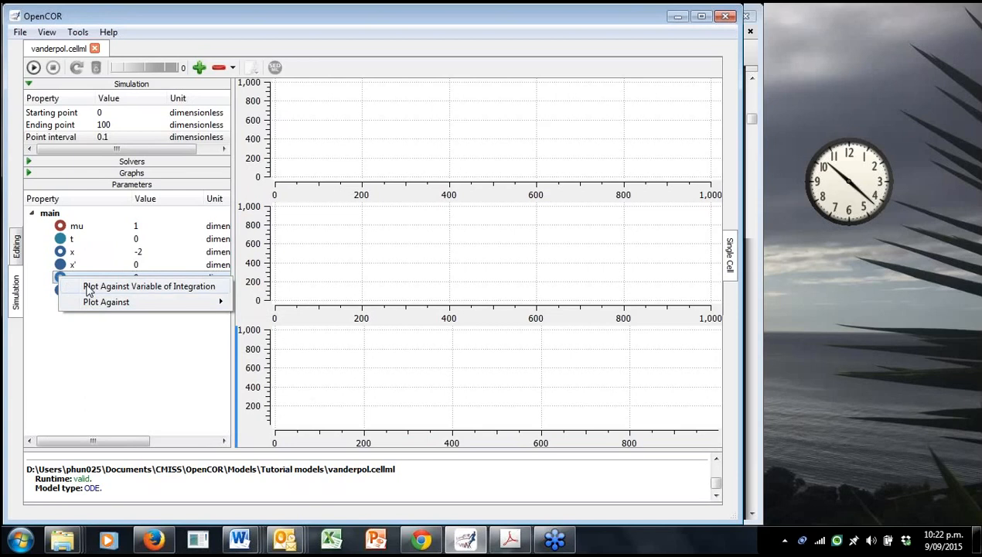
pyautogui.moveTo(106, 301)
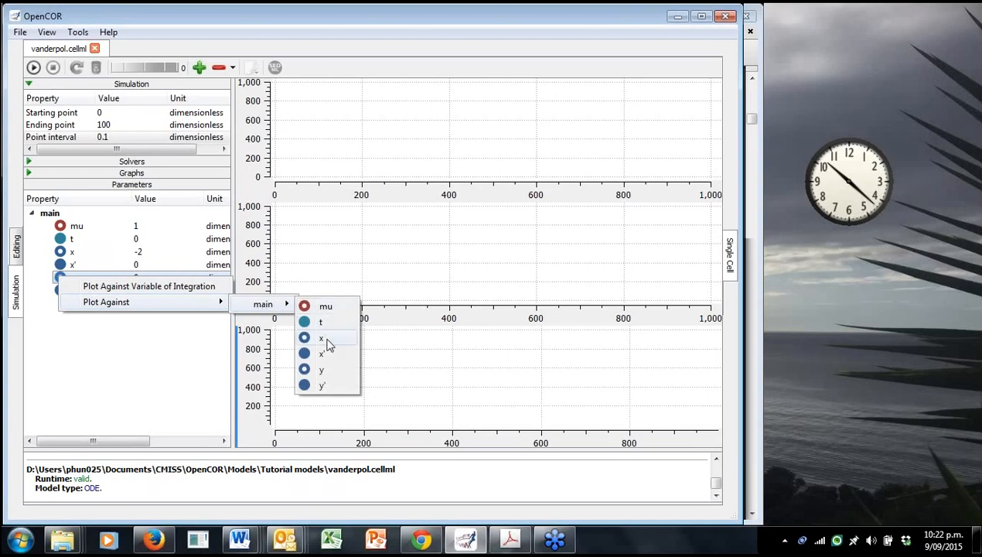
pyautogui.click(322, 338)
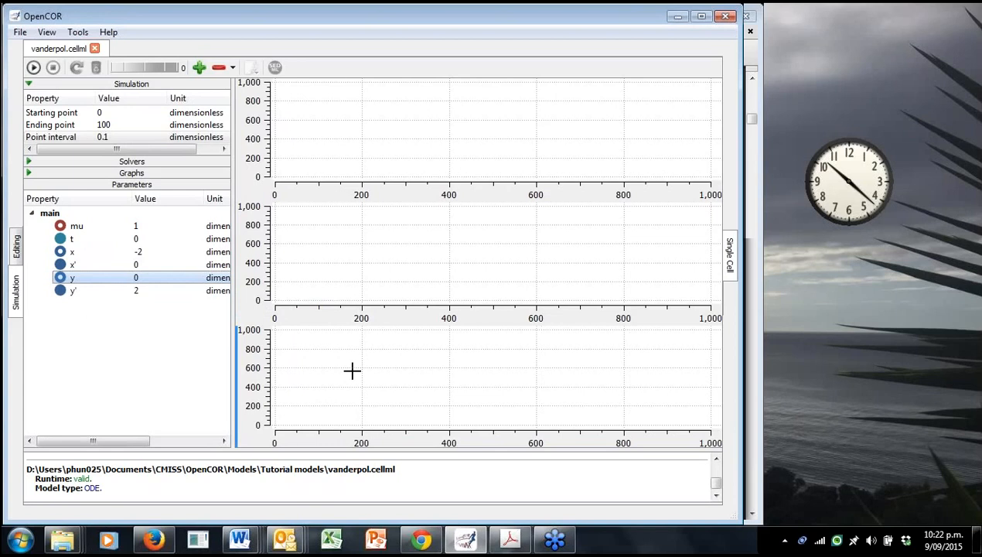
pyautogui.moveTo(350, 358)
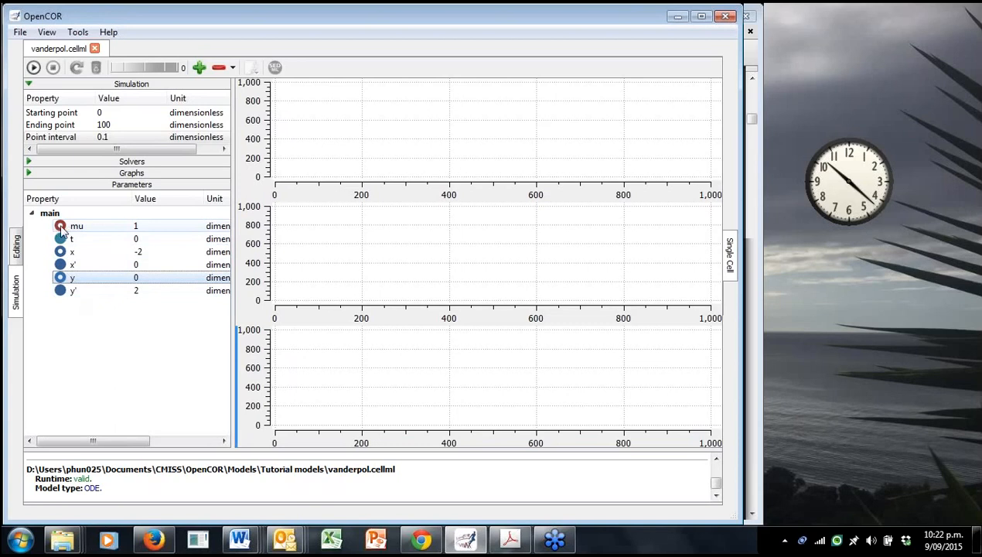
pyautogui.moveTo(76, 225)
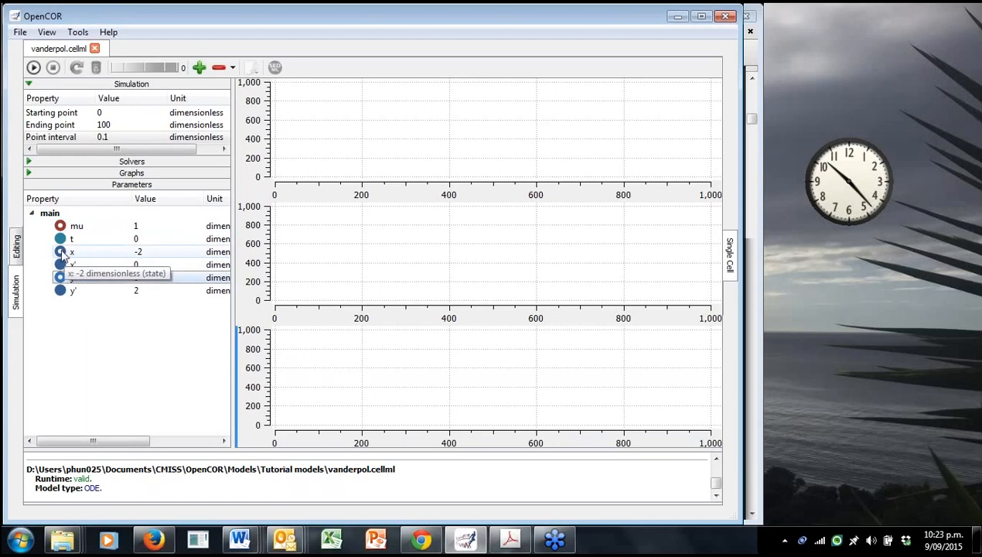
pyautogui.moveTo(63, 253)
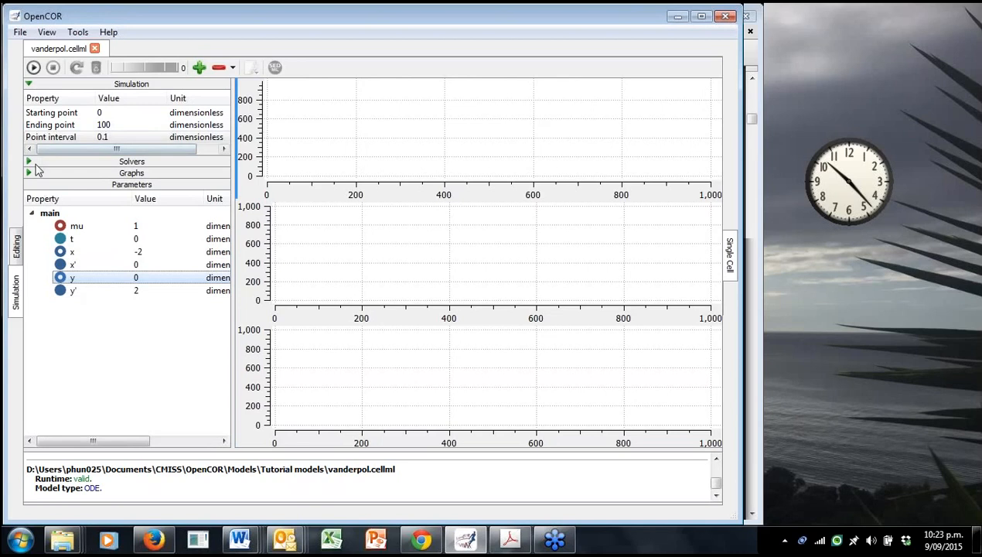
# Expand the Graphs list and remove the y-against-x plot, leaving only x over time.
pyautogui.click(28, 172)
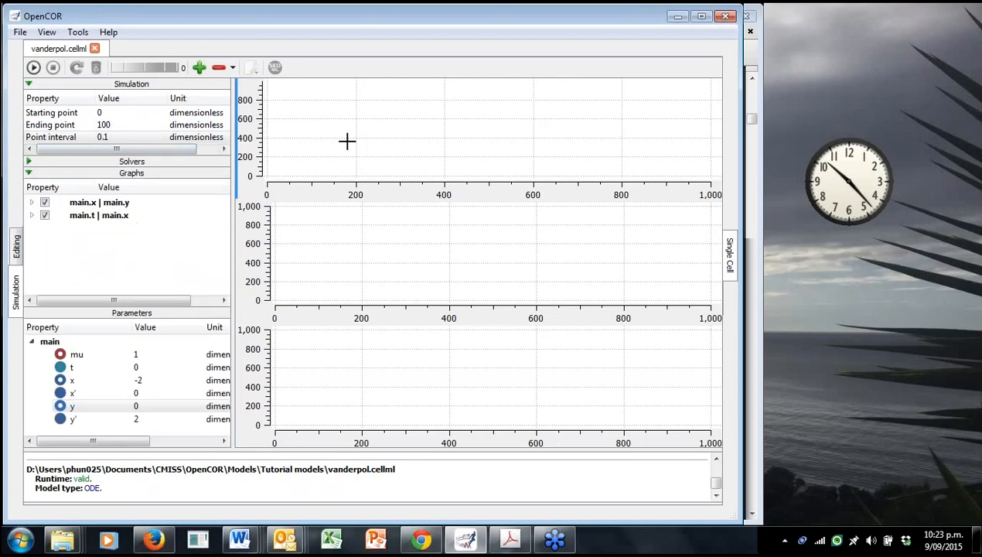
pyautogui.moveTo(338, 128)
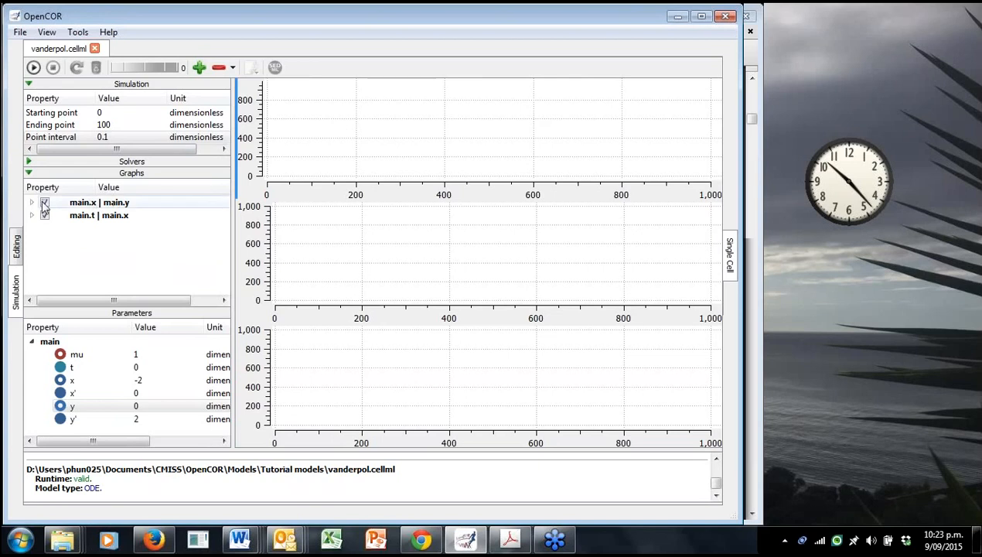
pyautogui.rightClick(99, 201)
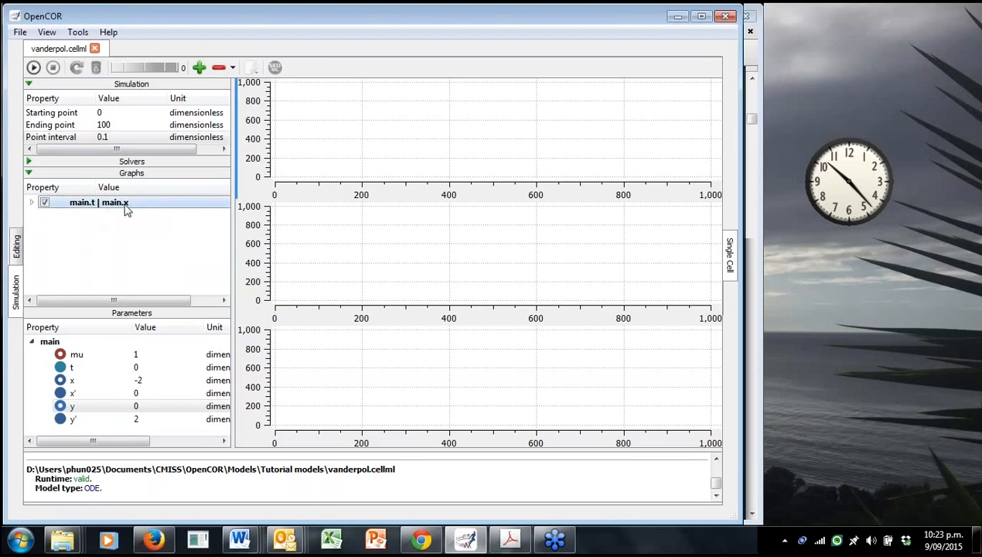
pyautogui.moveTo(124, 211)
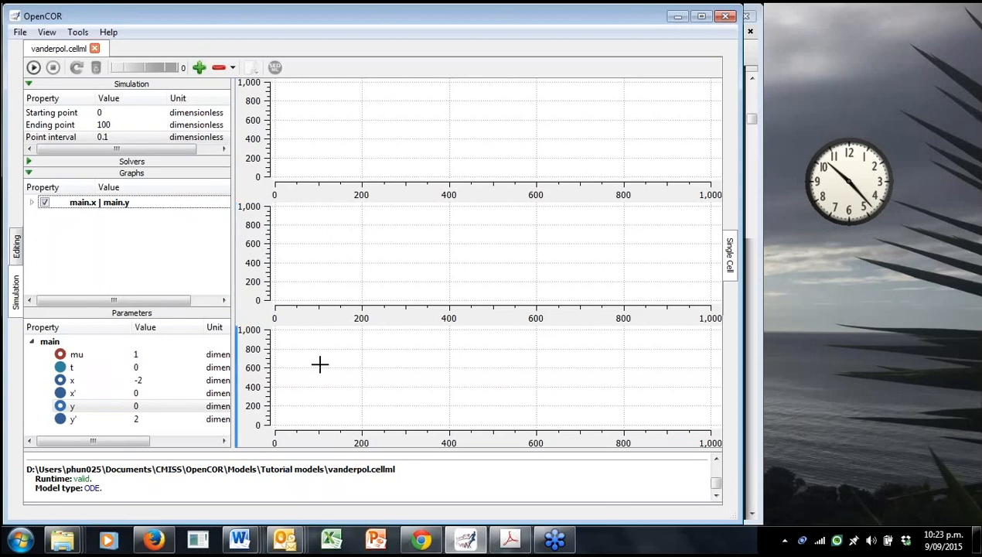
pyautogui.moveTo(321, 367)
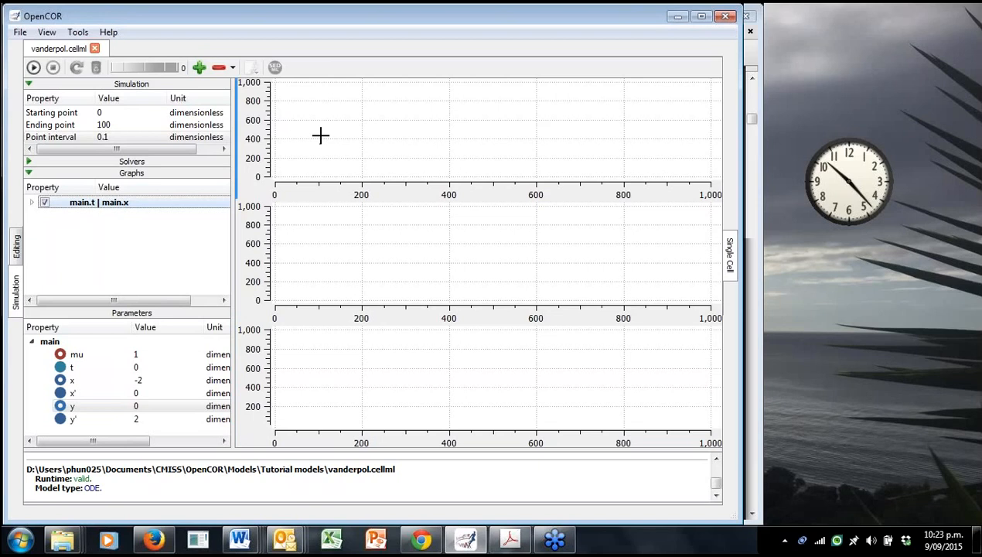
pyautogui.moveTo(33, 67)
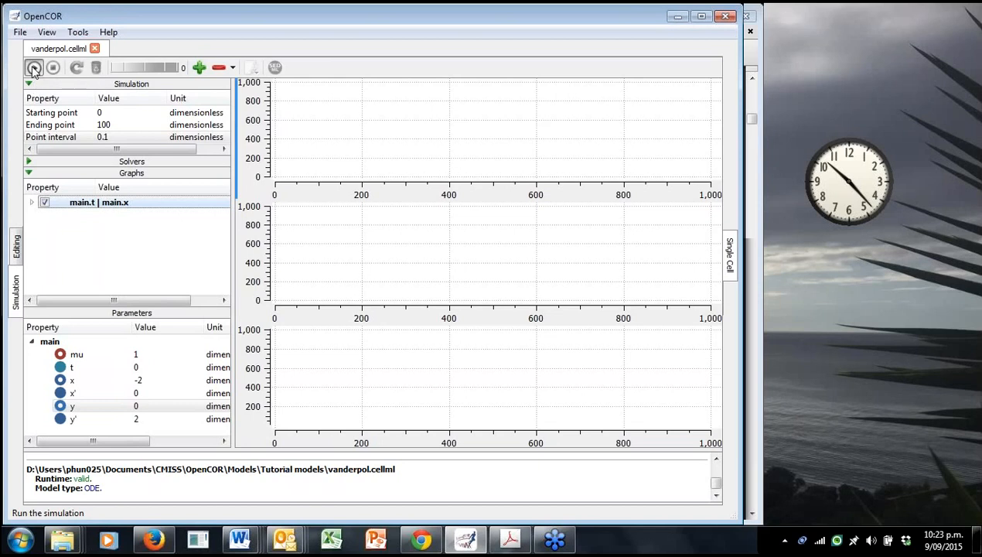
# Run the Van der Pol simulation and set a 7,000 delay between data points.
pyautogui.click(33, 68)
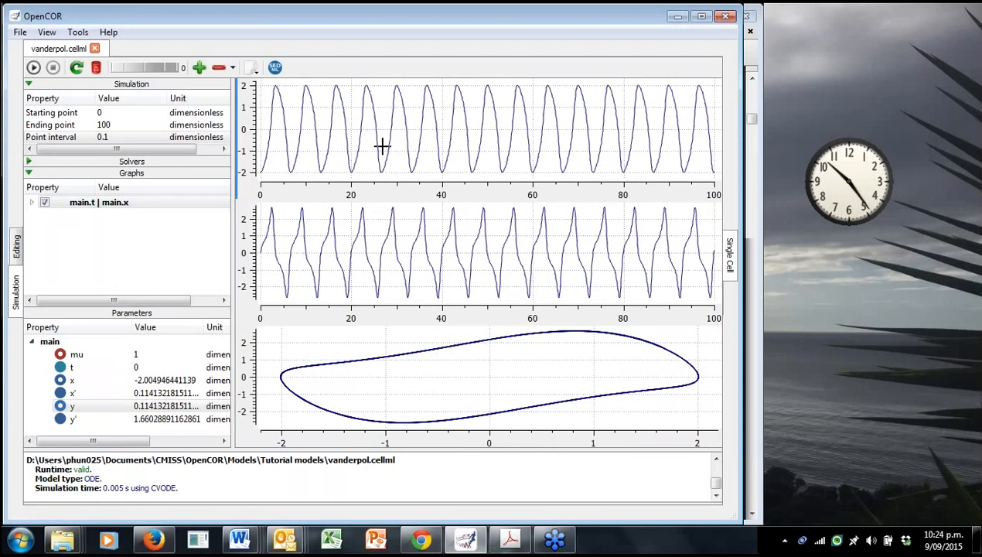
pyautogui.moveTo(384, 153)
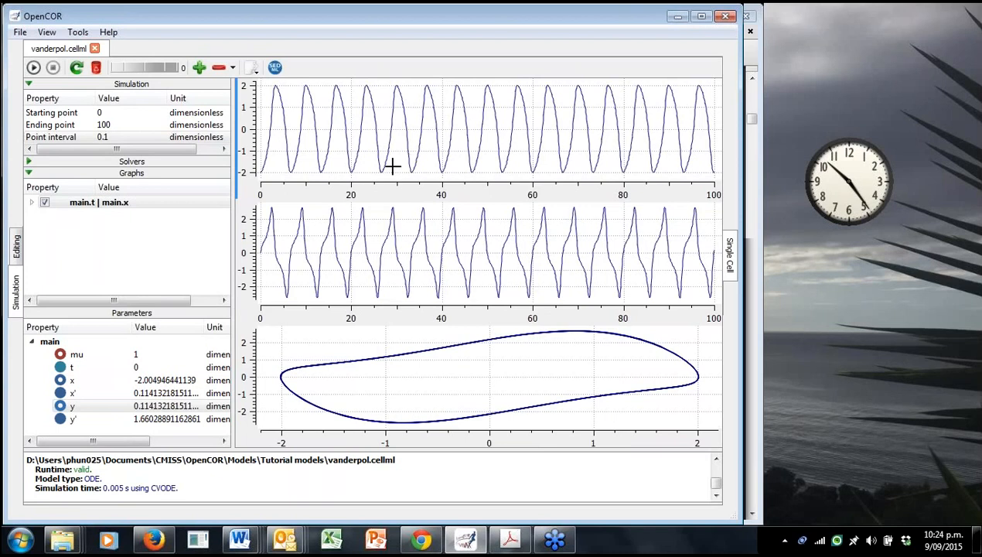
pyautogui.moveTo(147, 74)
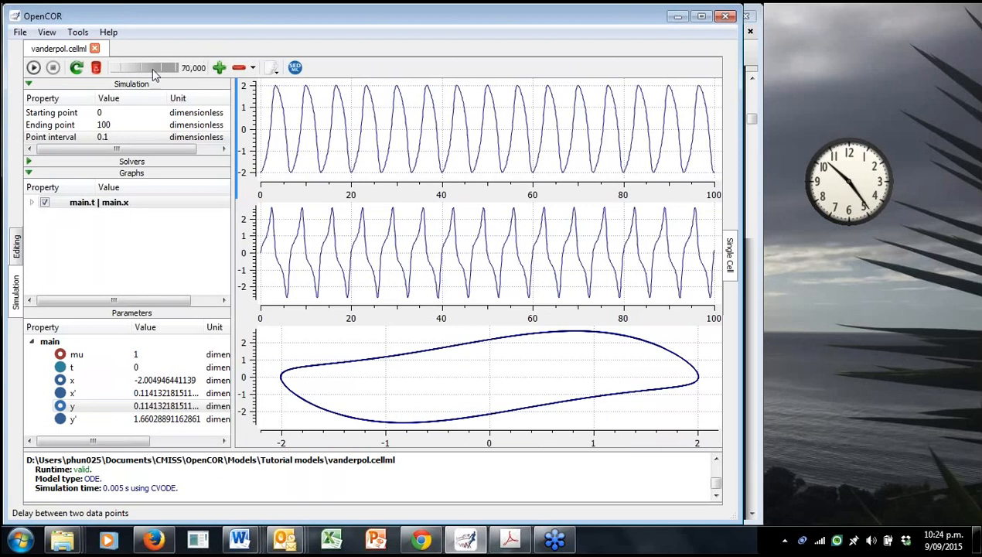
pyautogui.moveTo(155, 68); pyautogui.dragTo(135, 68)
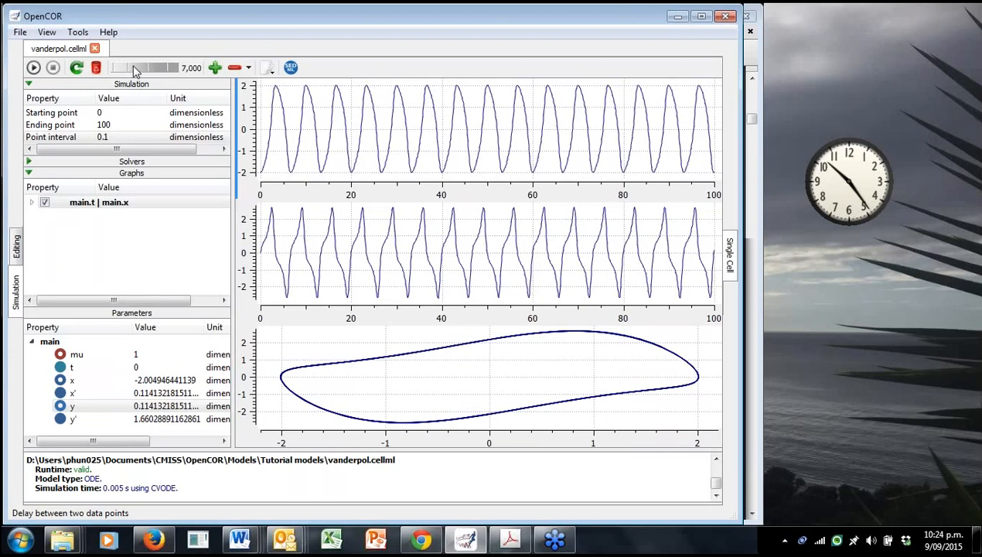
pyautogui.moveTo(136, 70)
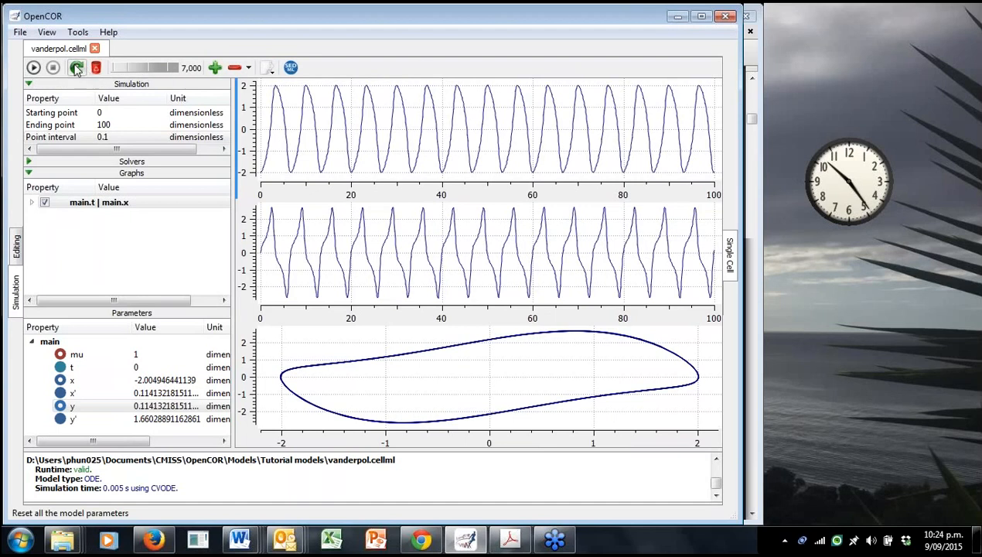
# Clear results, reset parameters, and rerun the simulation to t=100, pausing once midway.
pyautogui.click(96, 67)
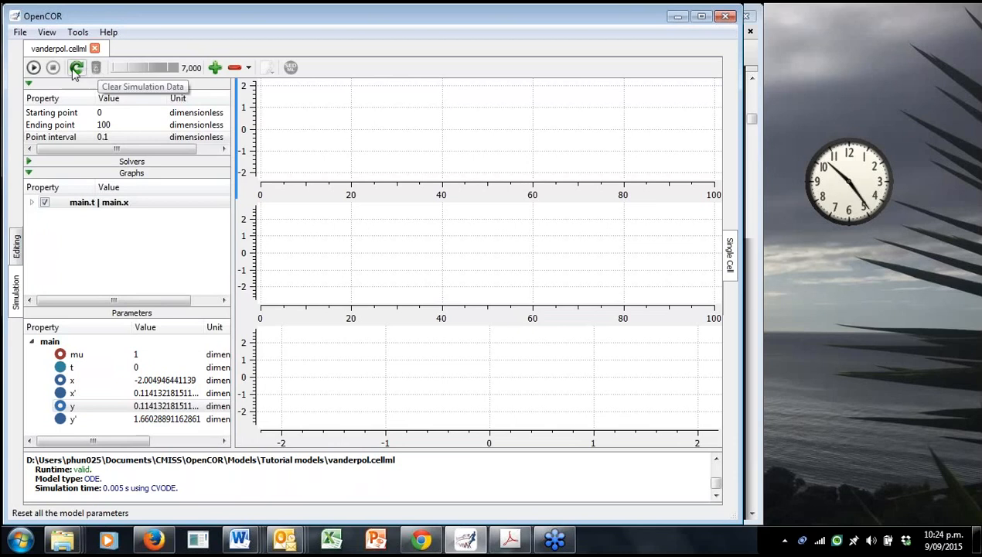
pyautogui.moveTo(76, 68)
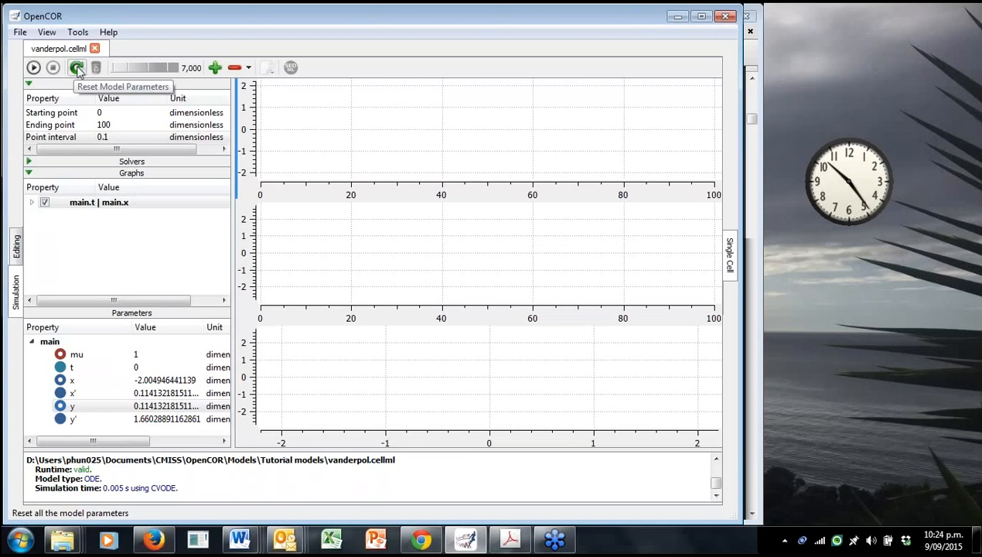
pyautogui.click(77, 67)
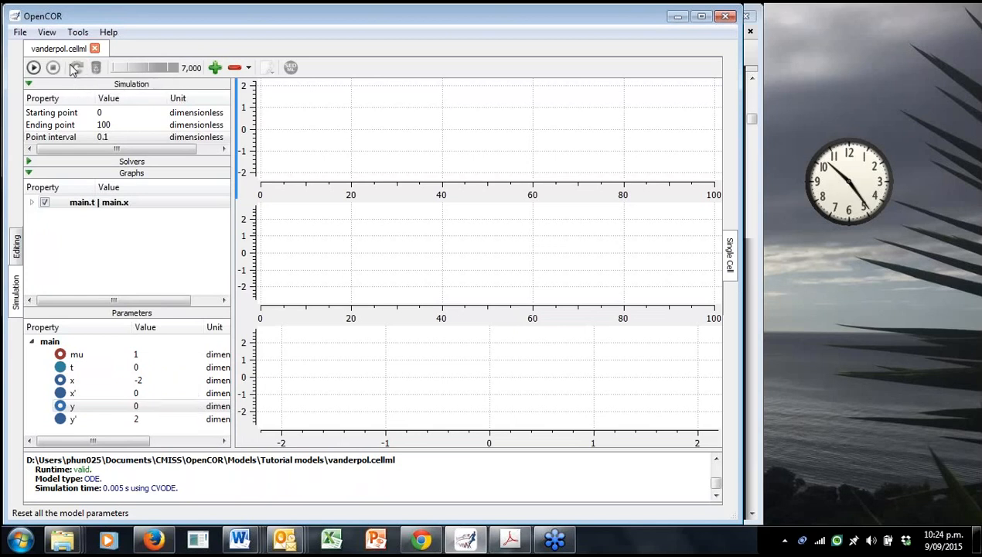
pyautogui.moveTo(34, 68)
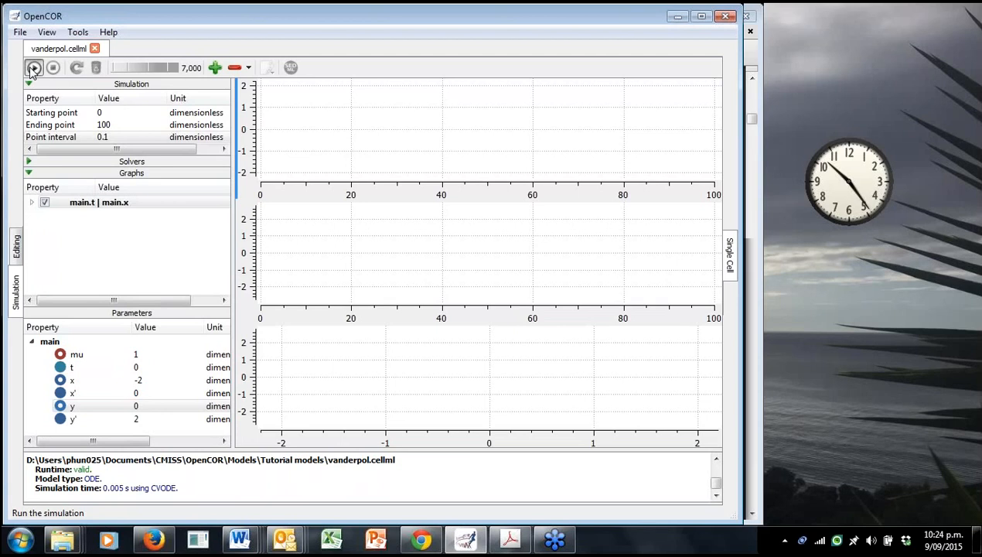
pyautogui.click(34, 67)
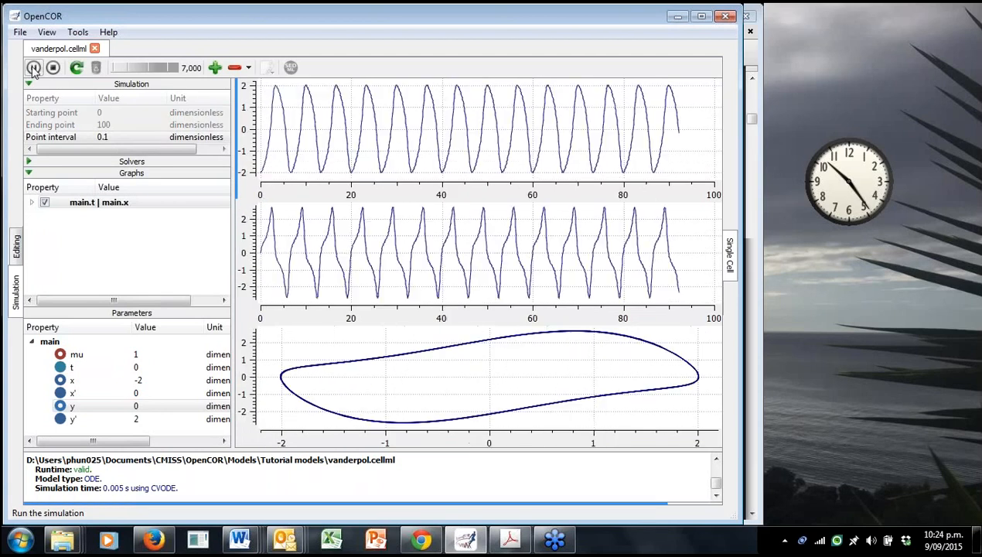
pyautogui.click(33, 67)
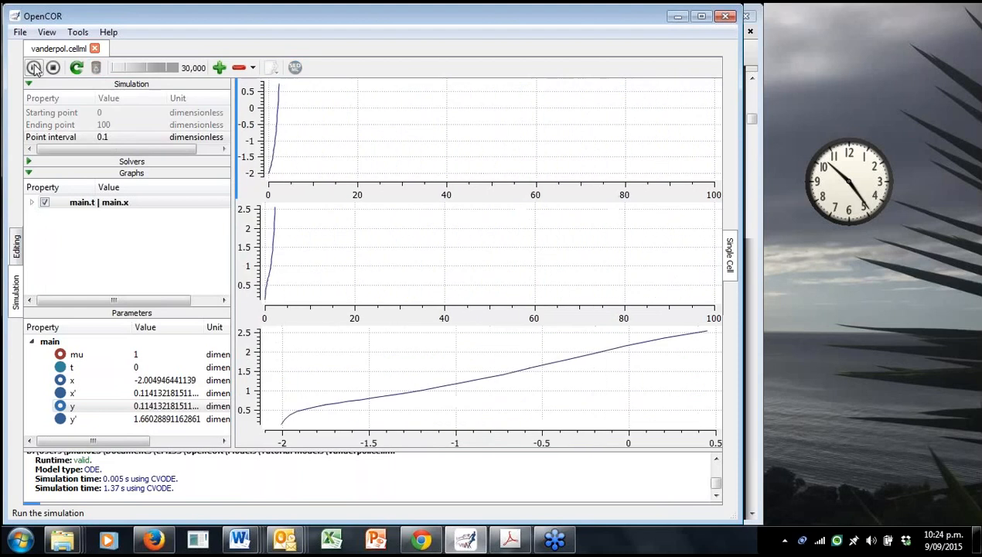
pyautogui.click(34, 67)
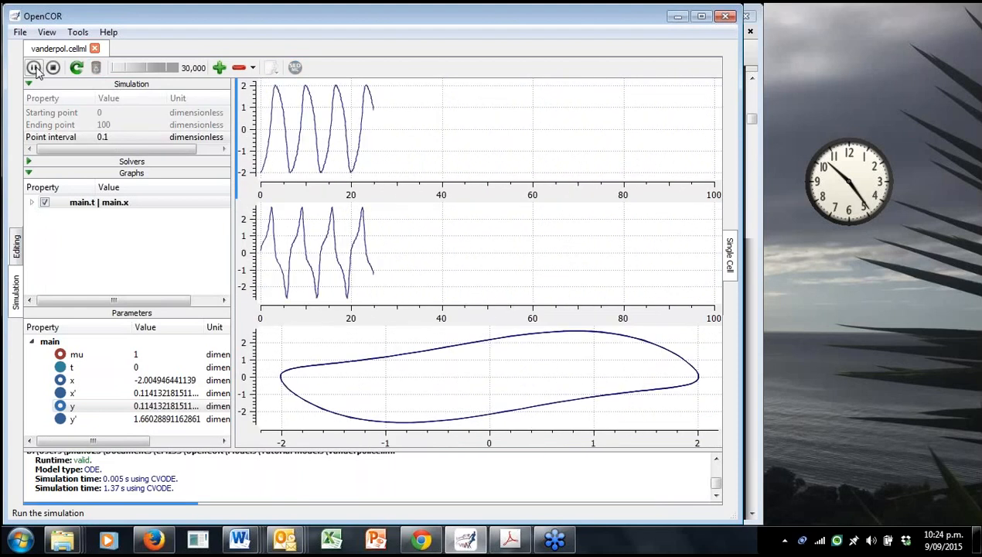
pyautogui.click(34, 67)
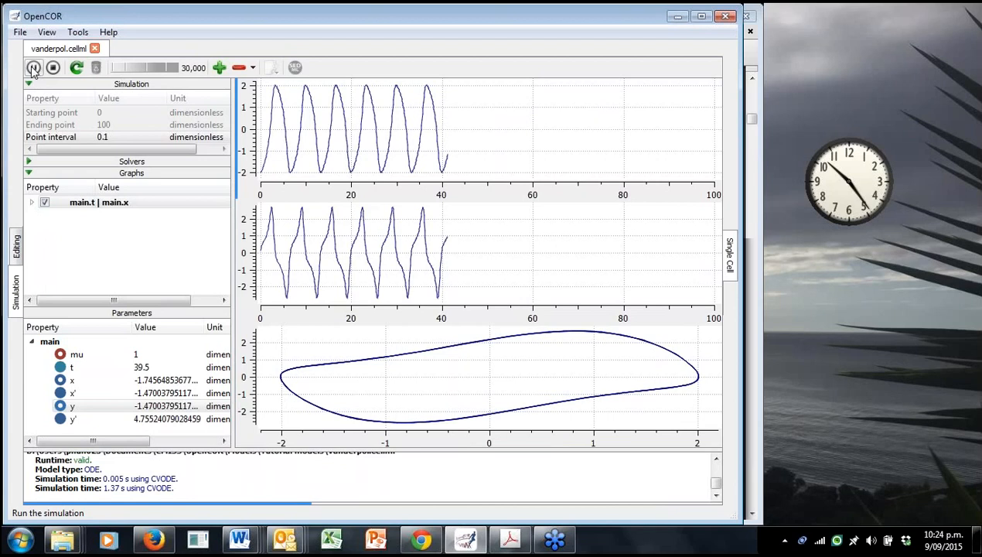
pyautogui.click(33, 67)
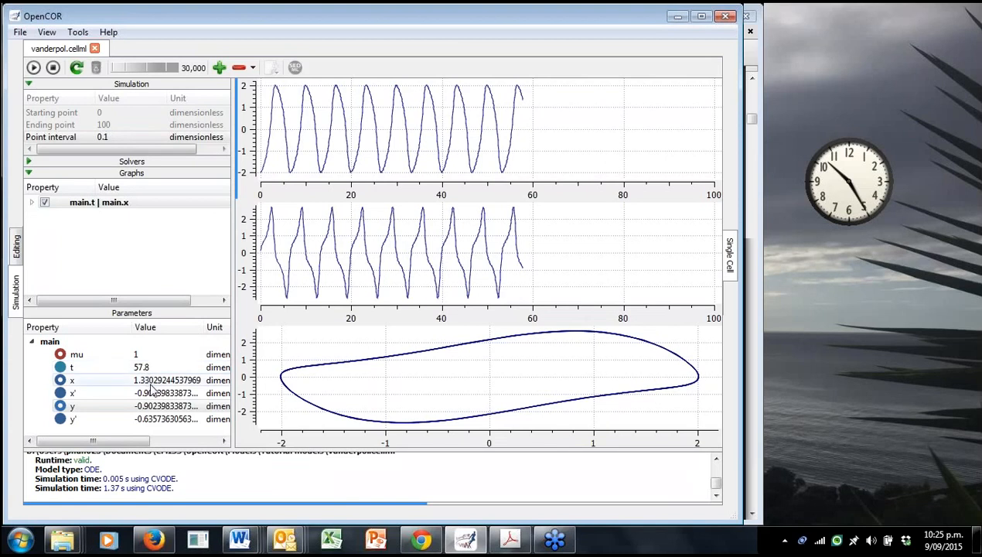
pyautogui.moveTo(151, 390)
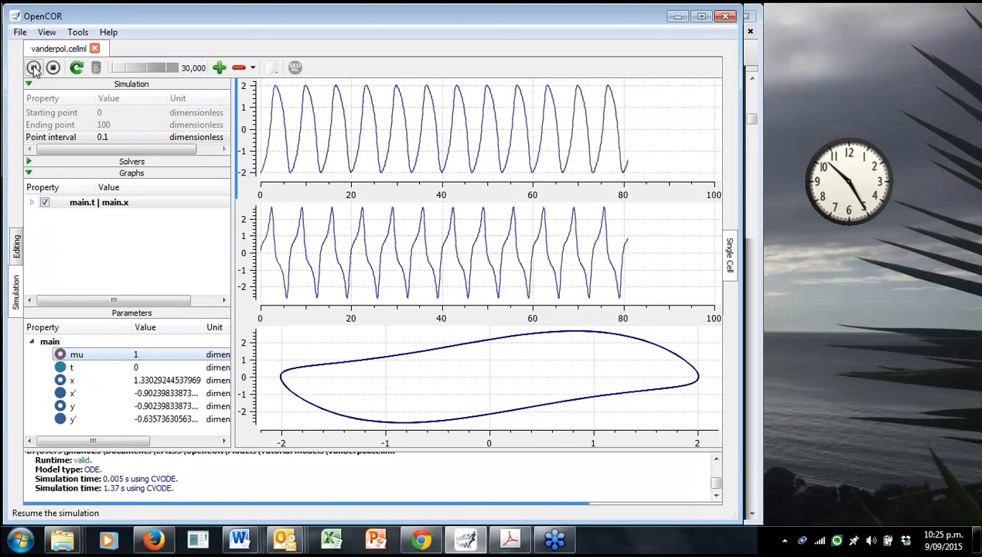
pyautogui.click(34, 68)
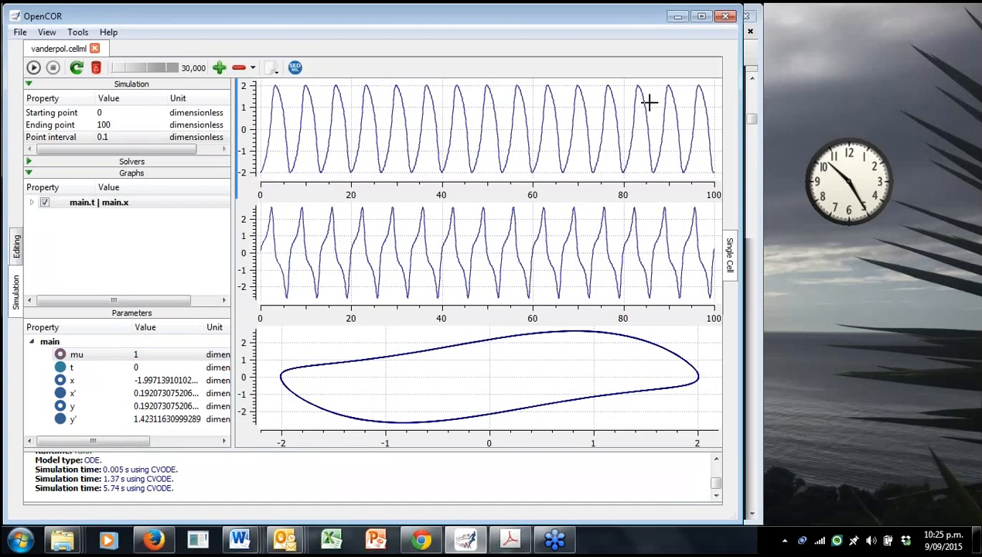
pyautogui.moveTo(527, 264)
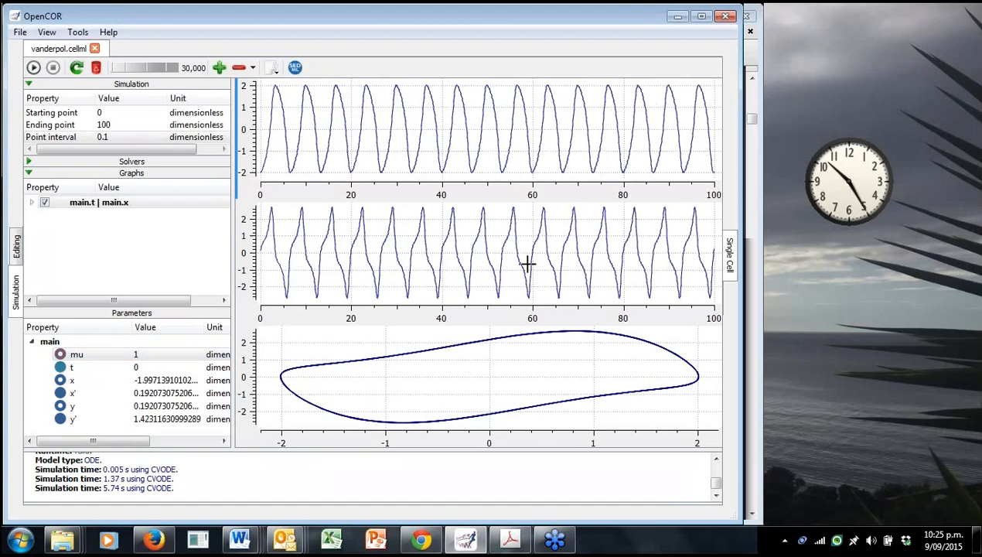
pyautogui.moveTo(528, 255)
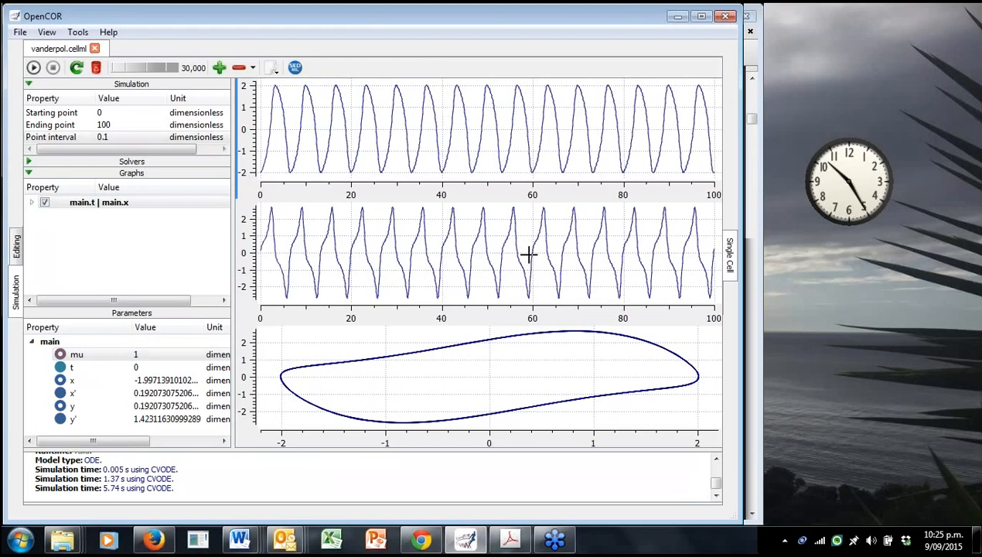
pyautogui.moveTo(415, 371)
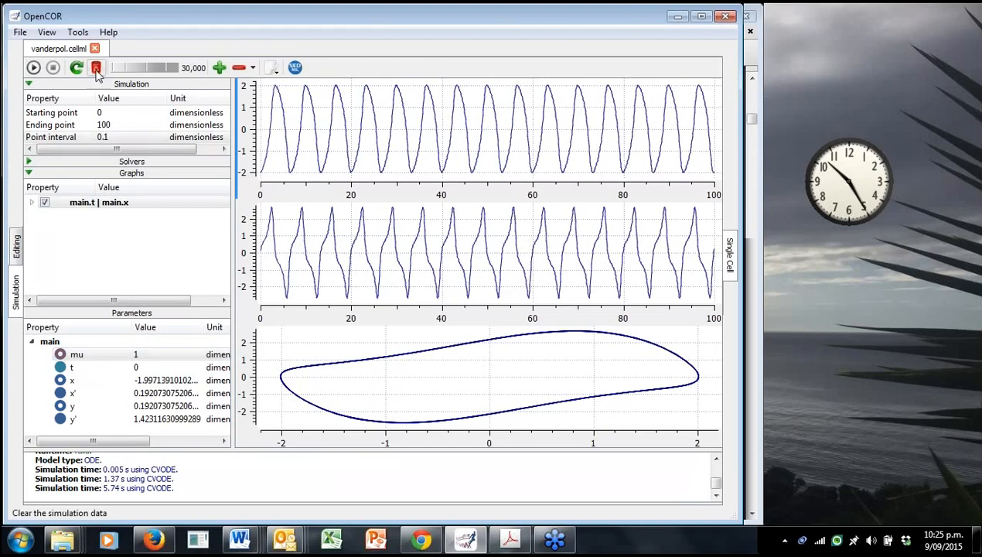
# Clear the previous results and raise the delay between data points to 70,000.
pyautogui.click(95, 67)
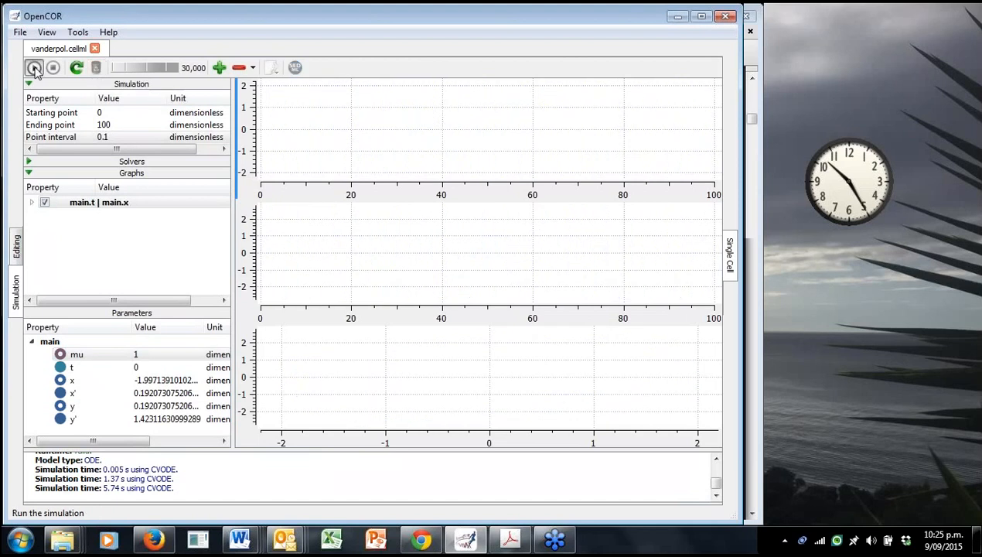
pyautogui.click(34, 67)
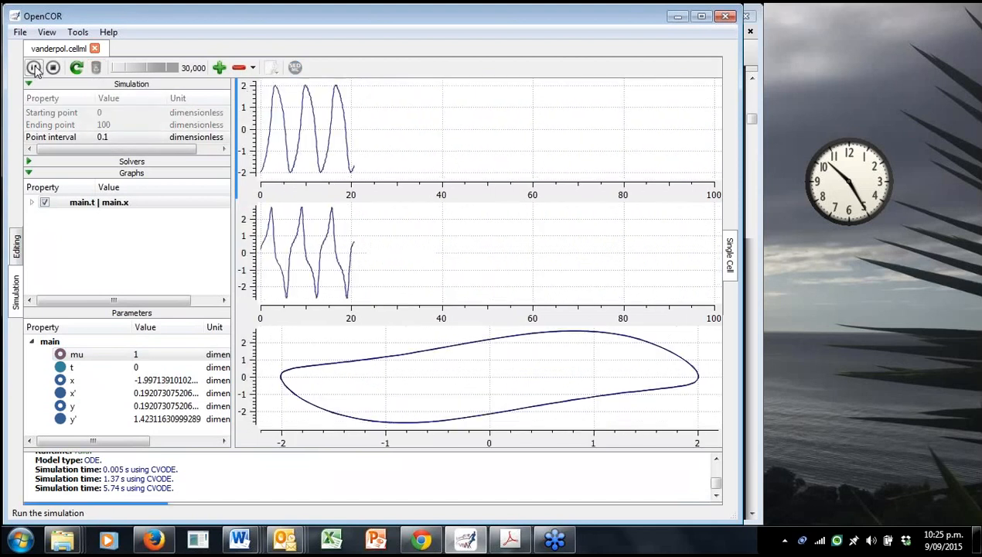
pyautogui.click(35, 67)
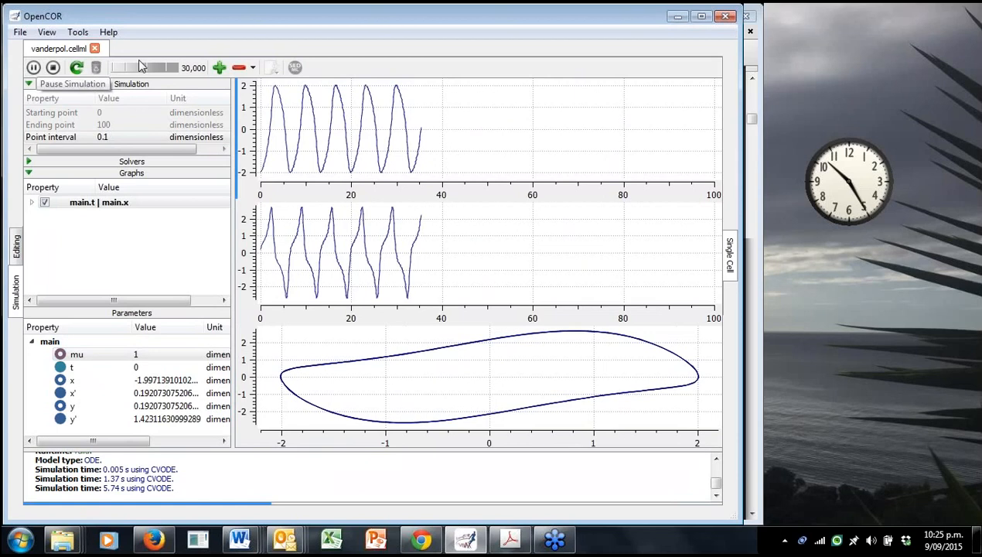
pyautogui.click(33, 67)
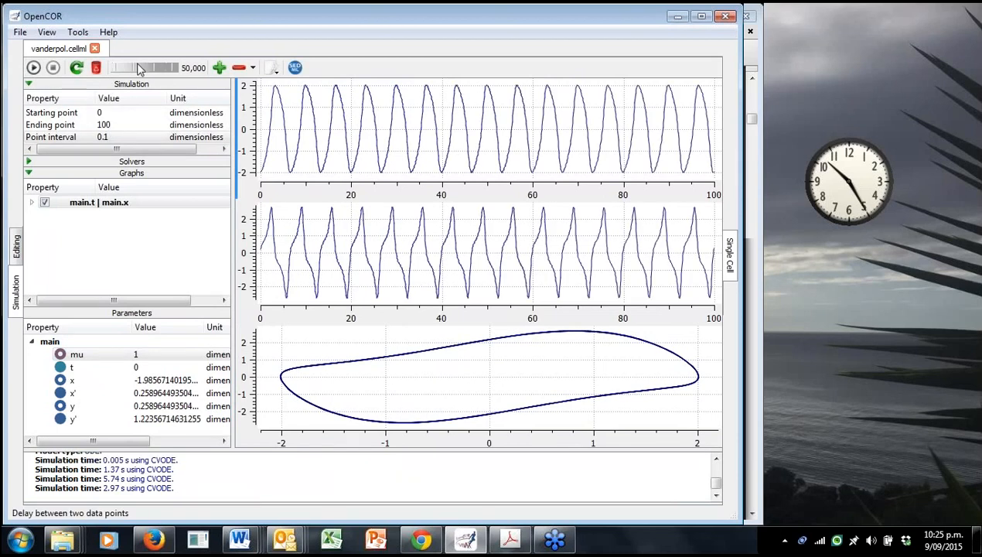
pyautogui.moveTo(166, 67); pyautogui.dragTo(140, 67)
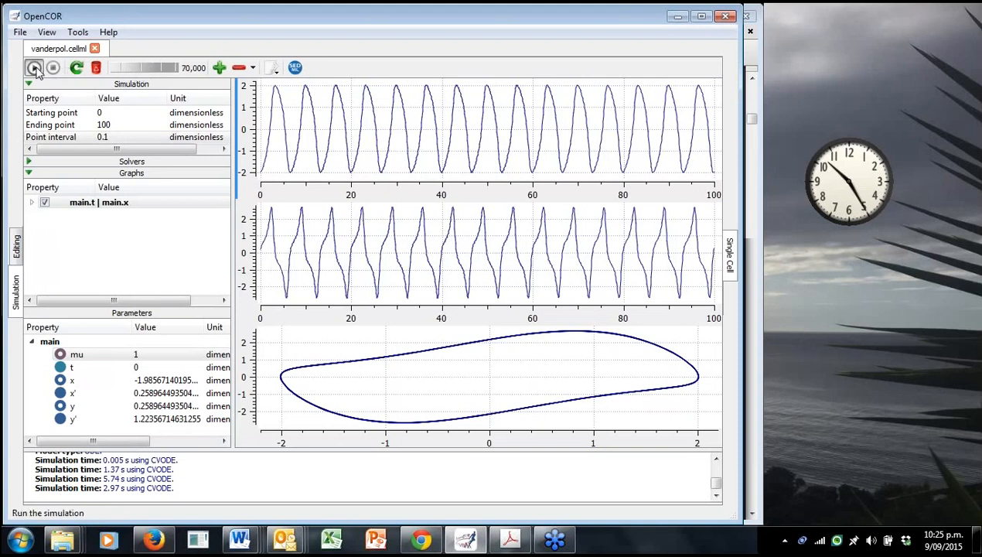
# Run, stop, and rerun the simulation, pausing it around t=33.1.
pyautogui.click(34, 67)
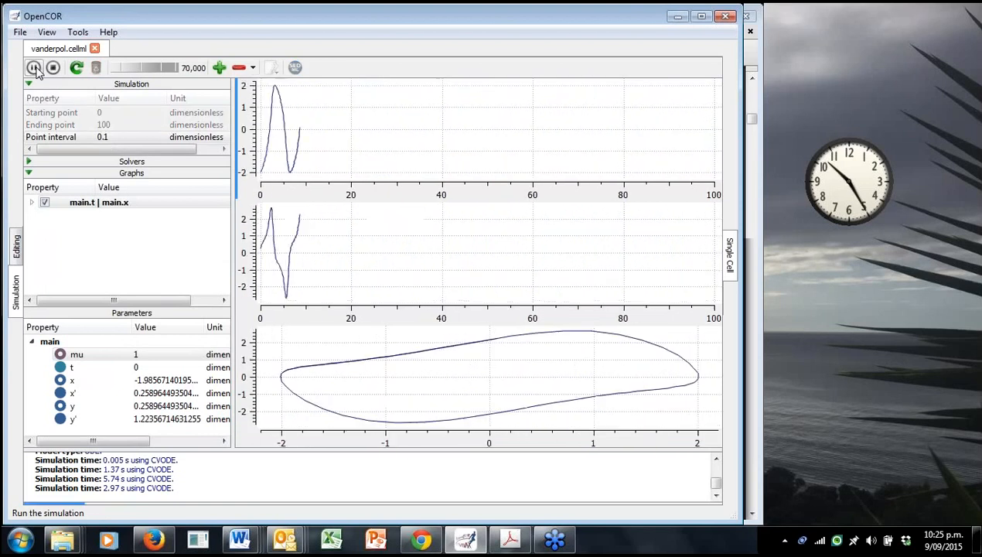
pyautogui.click(34, 68)
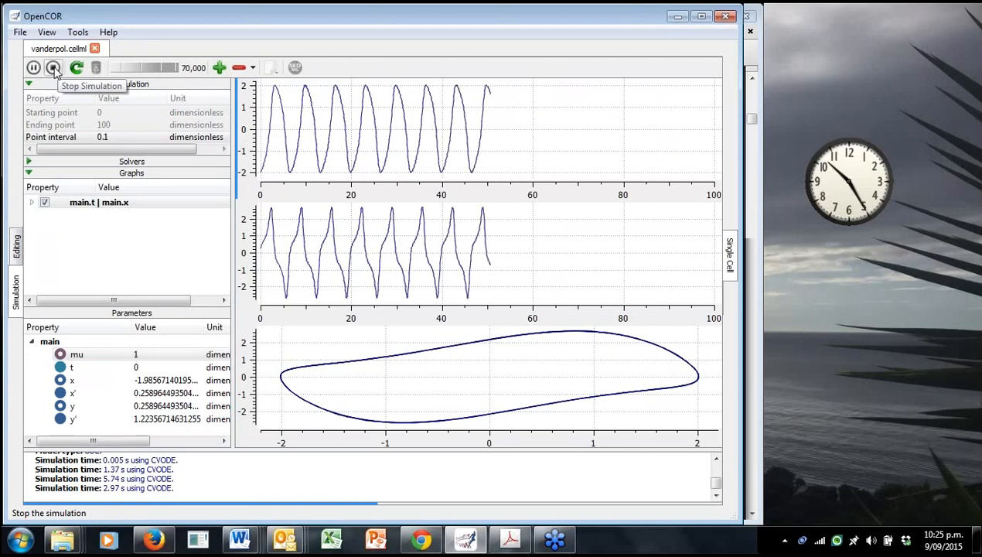
pyautogui.click(54, 68)
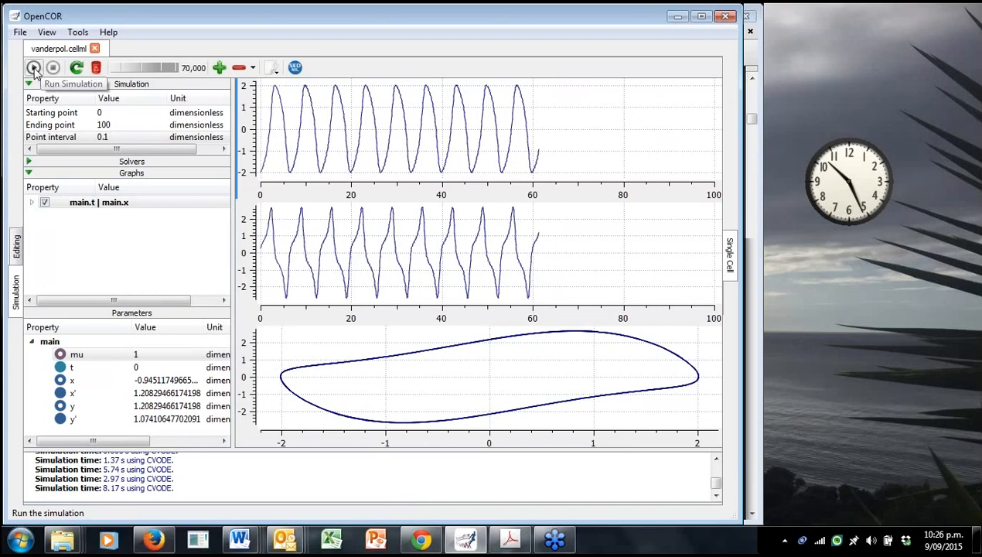
pyautogui.click(35, 68)
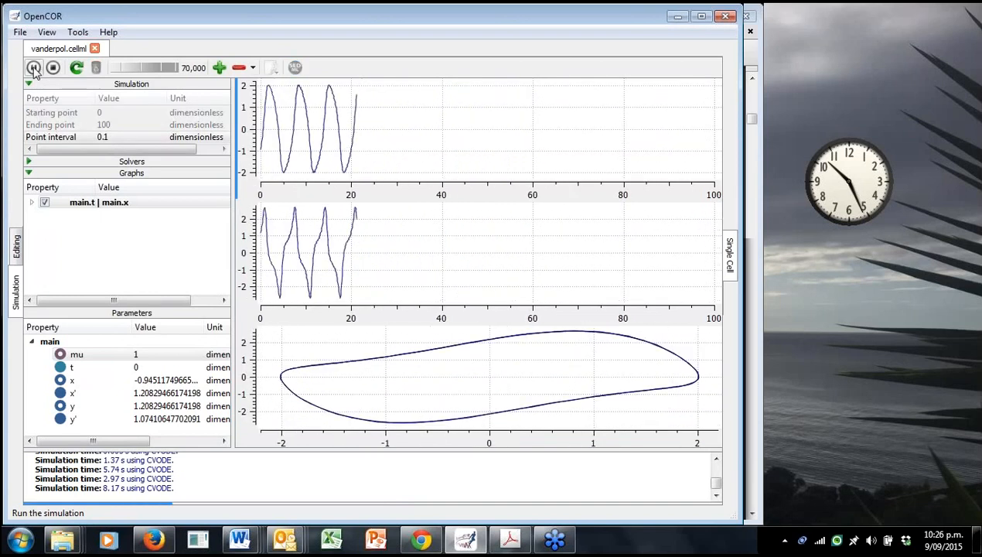
pyautogui.click(34, 67)
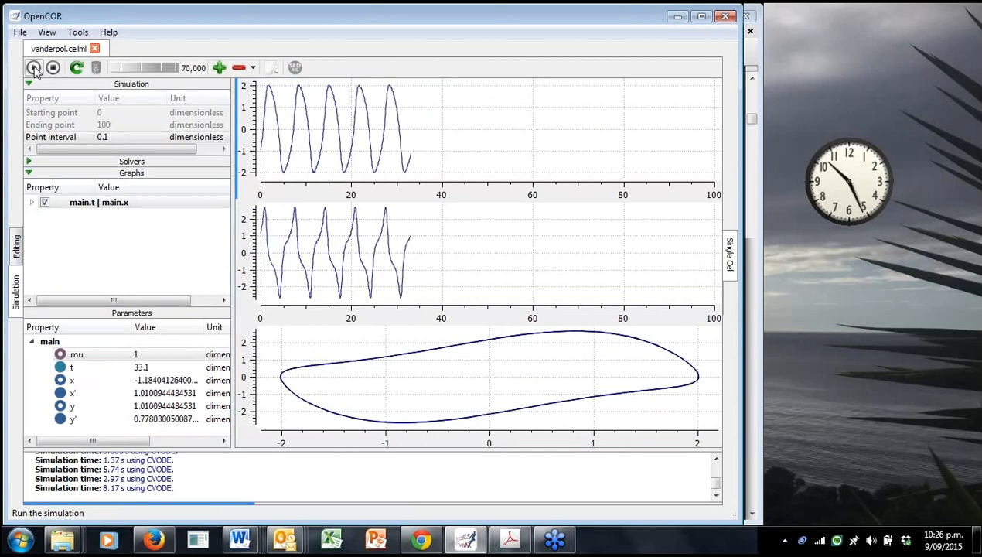
pyautogui.click(34, 67)
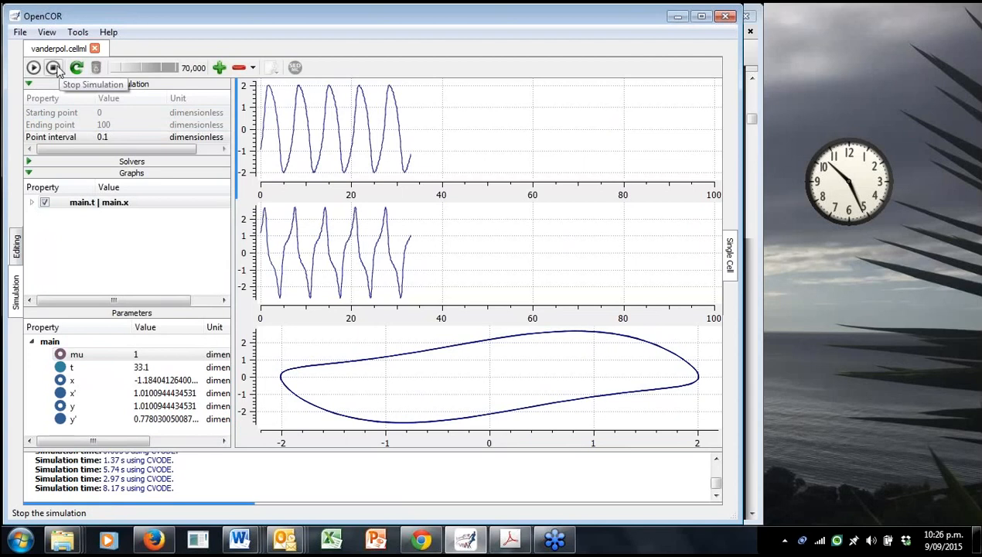
# Resume the simulation with a 3,000 delay to t=100 and view the file operations list.
pyautogui.click(34, 67)
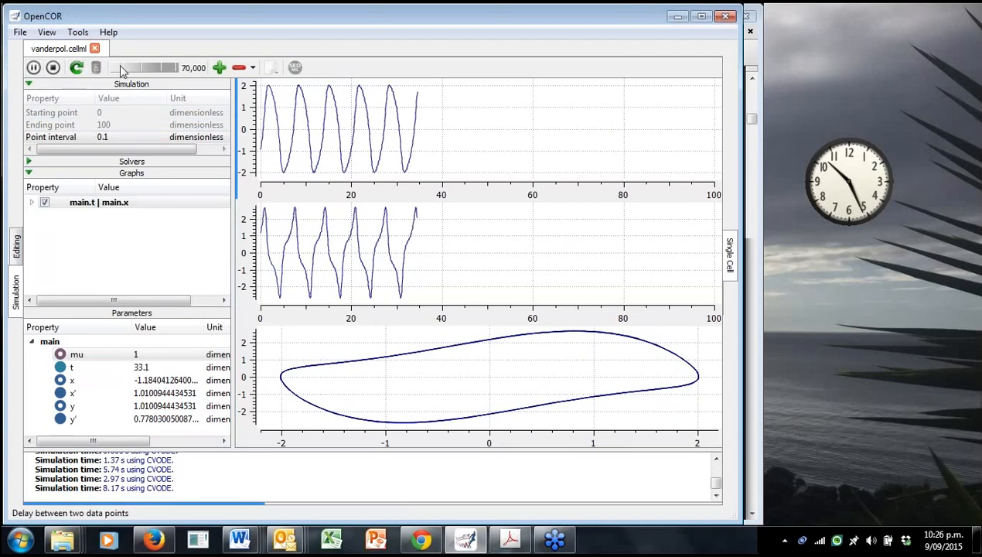
pyautogui.moveTo(120, 68); pyautogui.dragTo(147, 68)
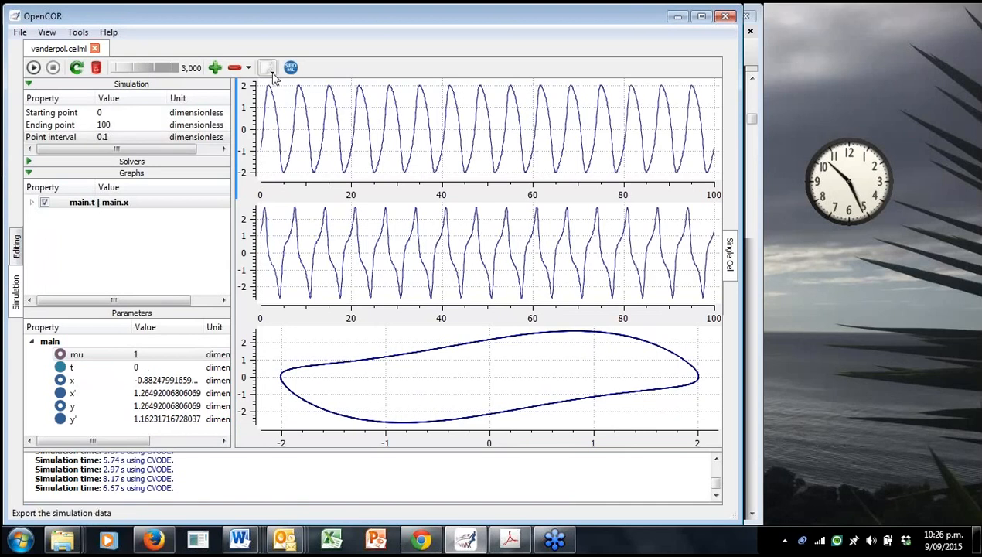
pyautogui.moveTo(268, 68)
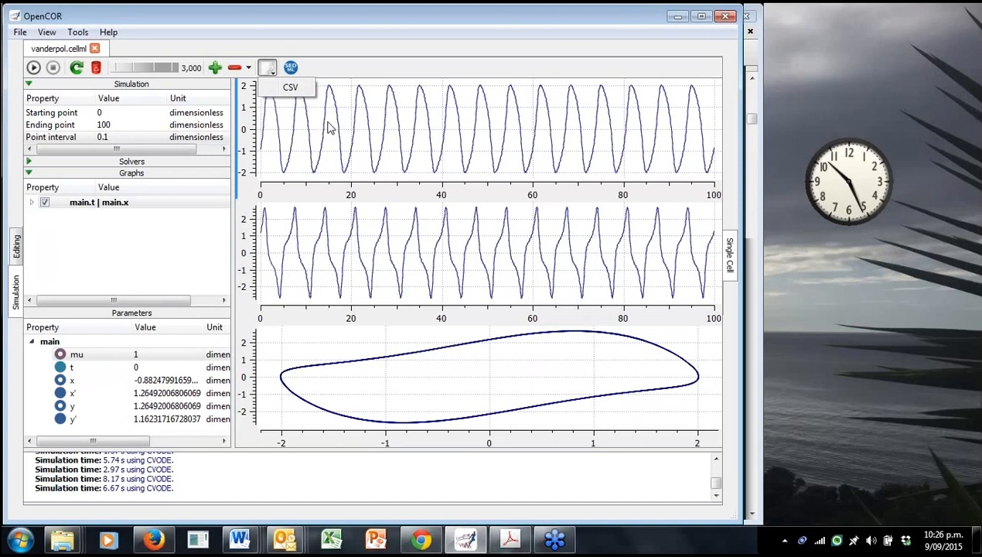
pyautogui.moveTo(329, 111)
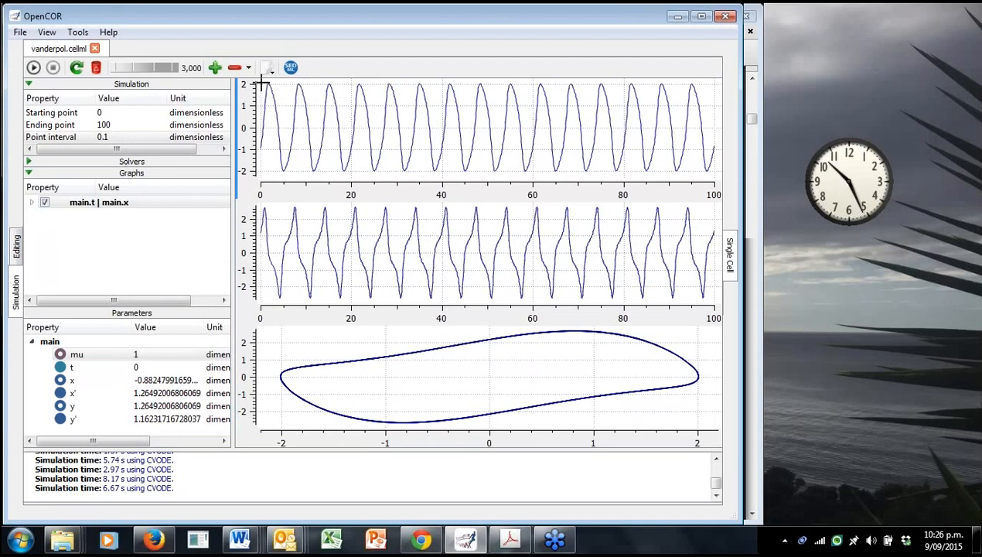
pyautogui.click(19, 31)
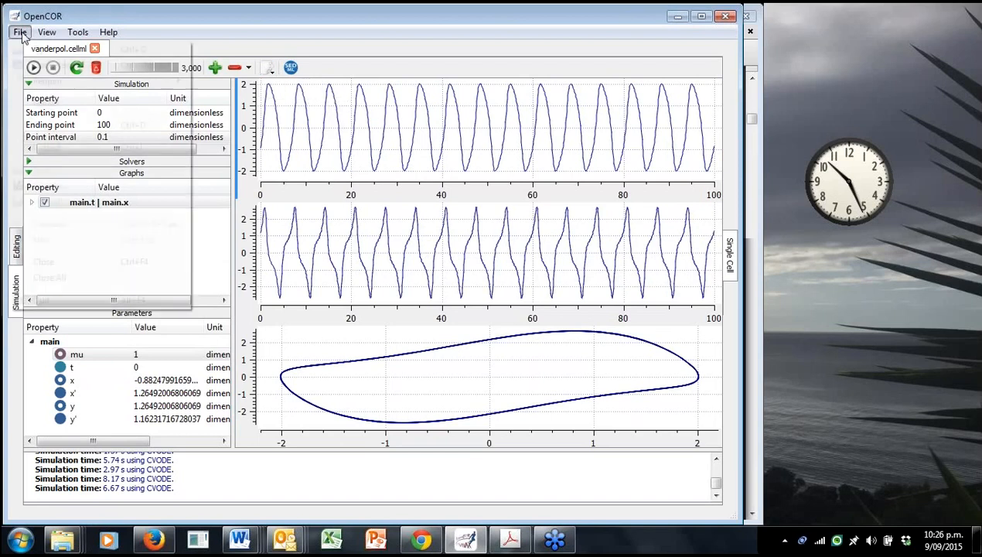
pyautogui.click(20, 32)
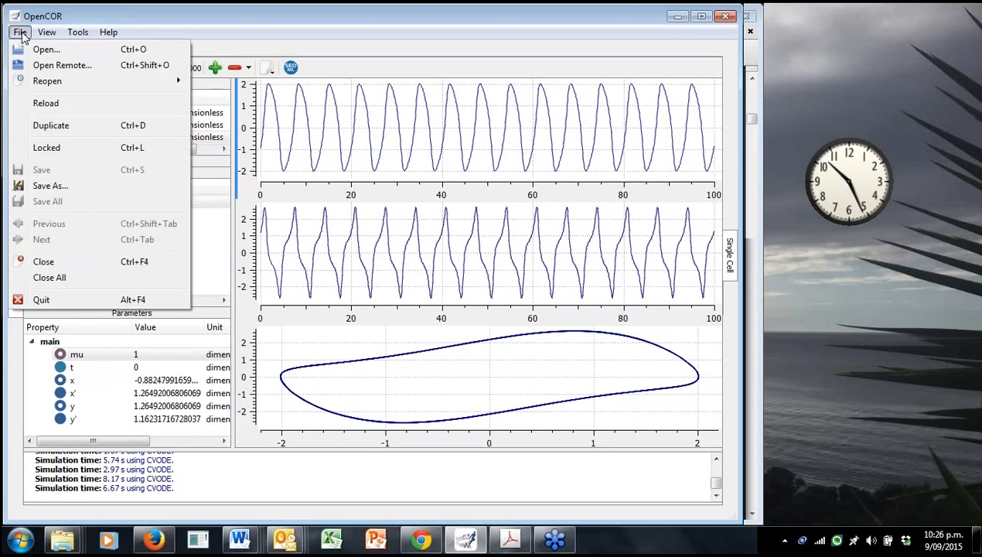
pyautogui.click(20, 32)
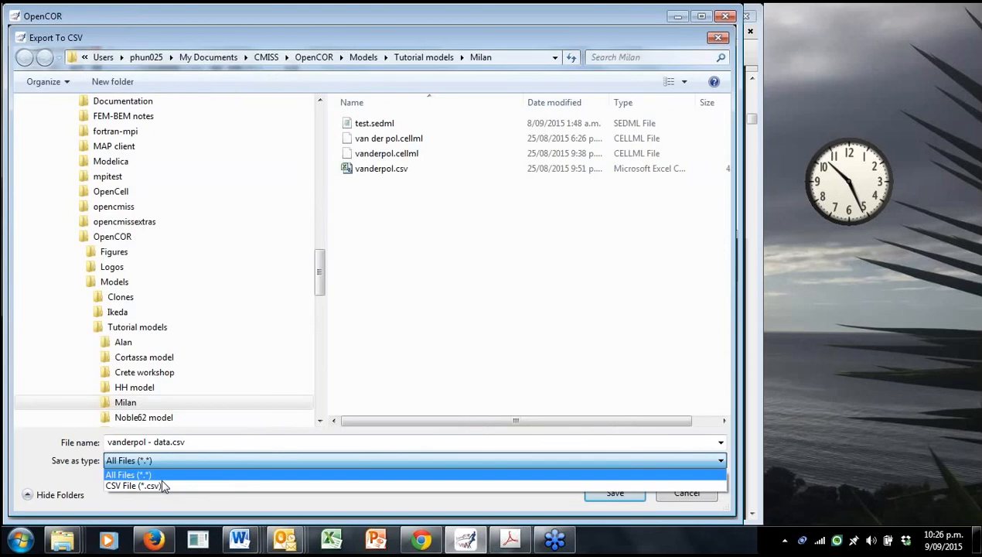
pyautogui.click(133, 486)
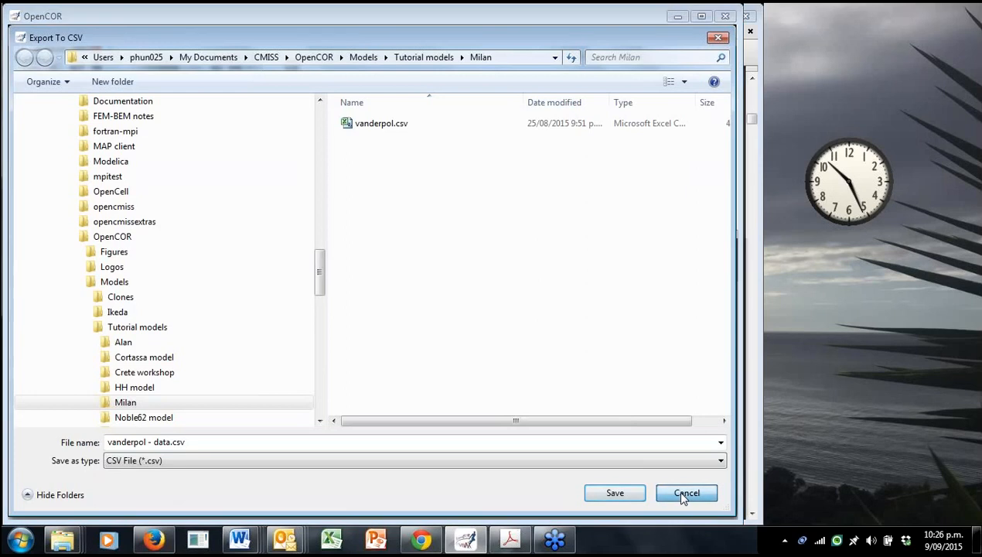
pyautogui.click(686, 492)
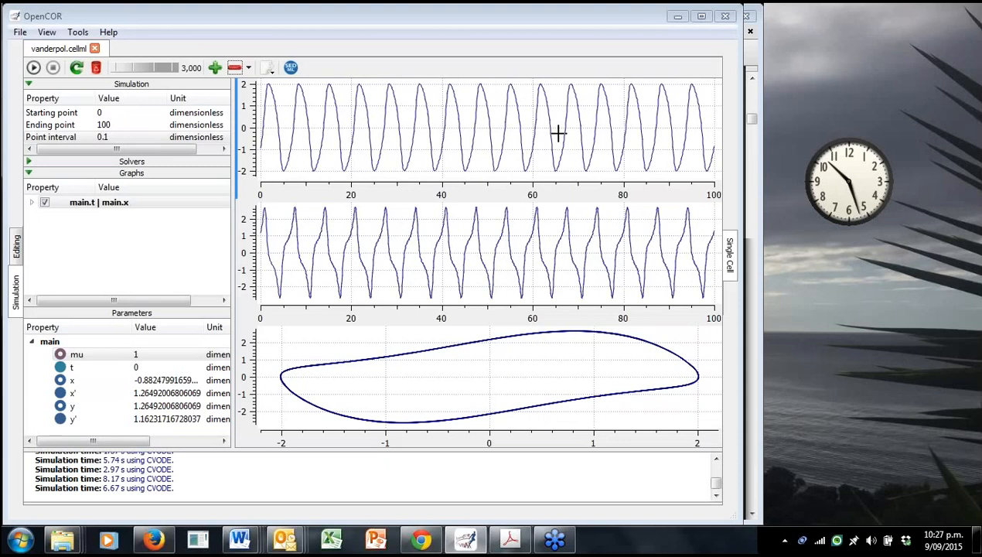
pyautogui.moveTo(456, 198)
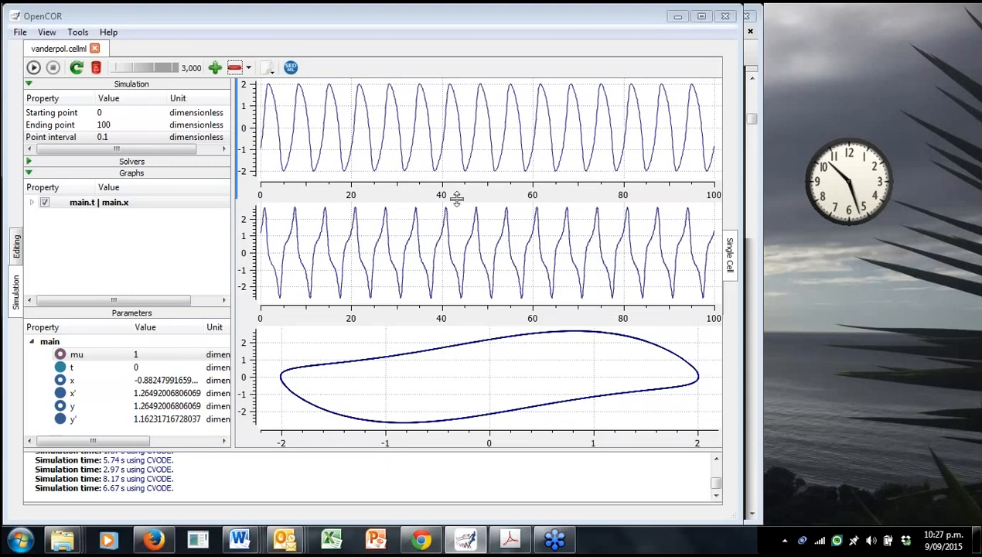
pyautogui.moveTo(460, 166)
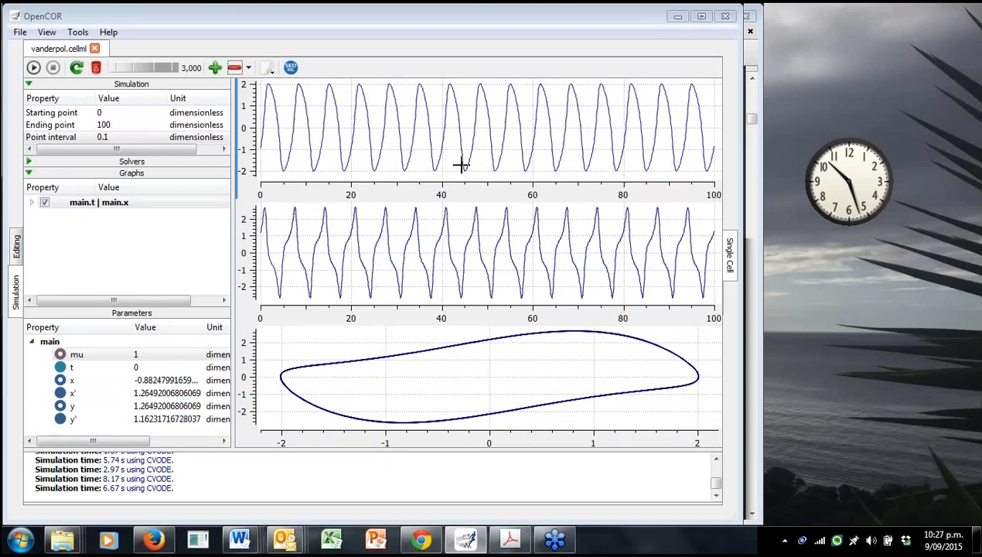
pyautogui.moveTo(466, 262)
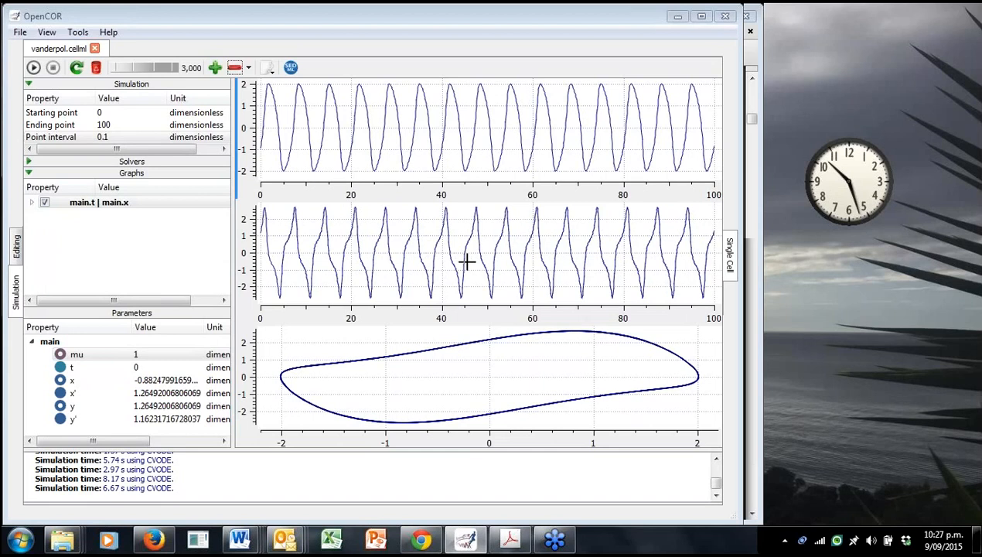
pyautogui.moveTo(482, 265)
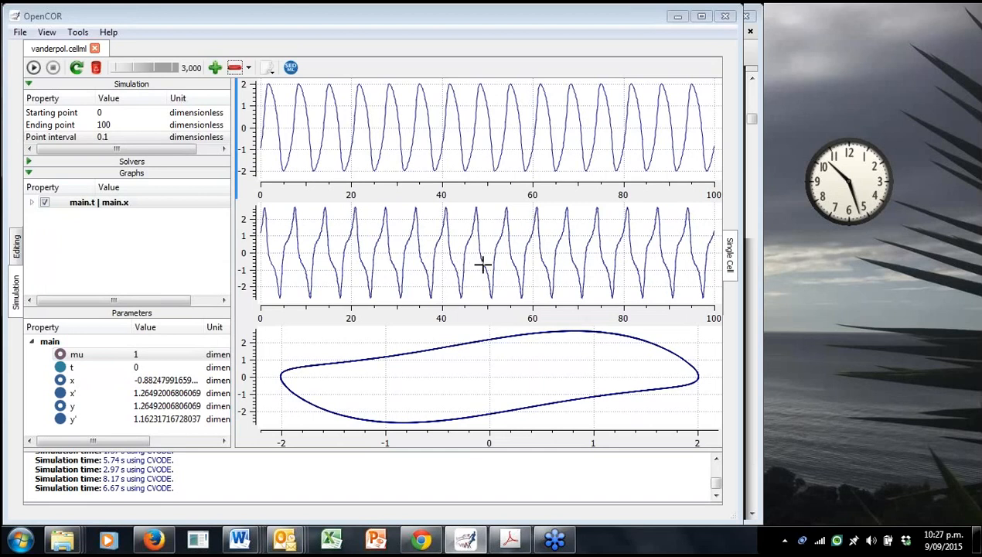
pyautogui.moveTo(495, 267)
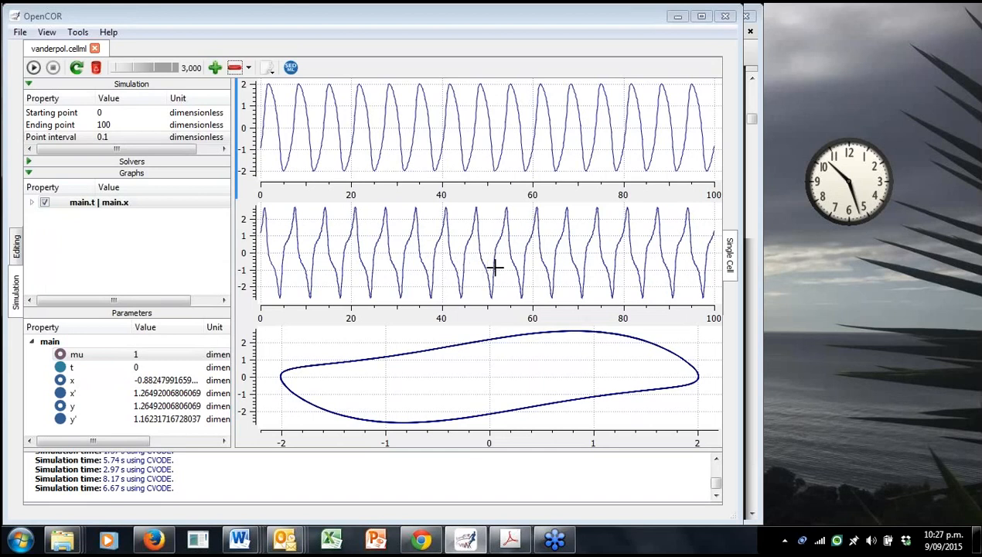
pyautogui.moveTo(498, 265)
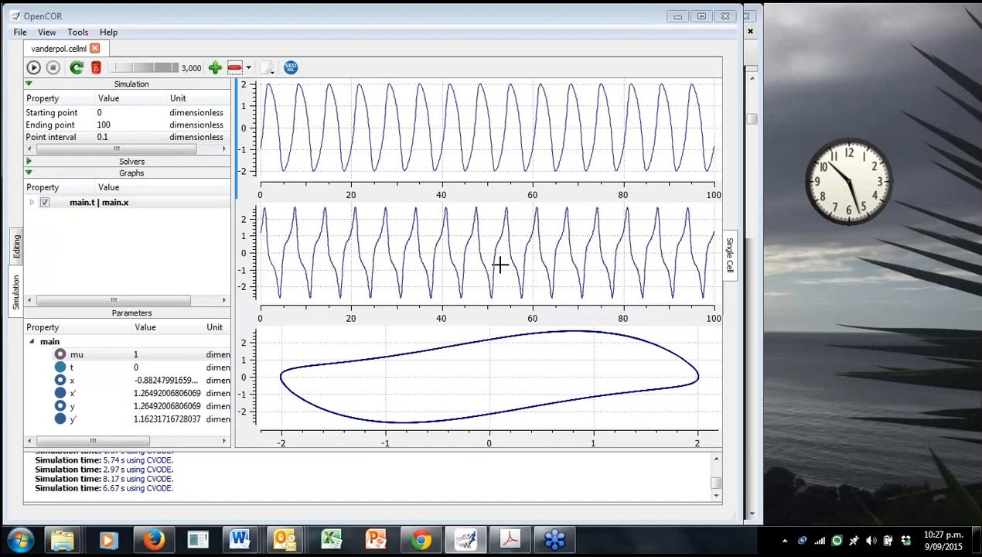
pyautogui.moveTo(507, 266)
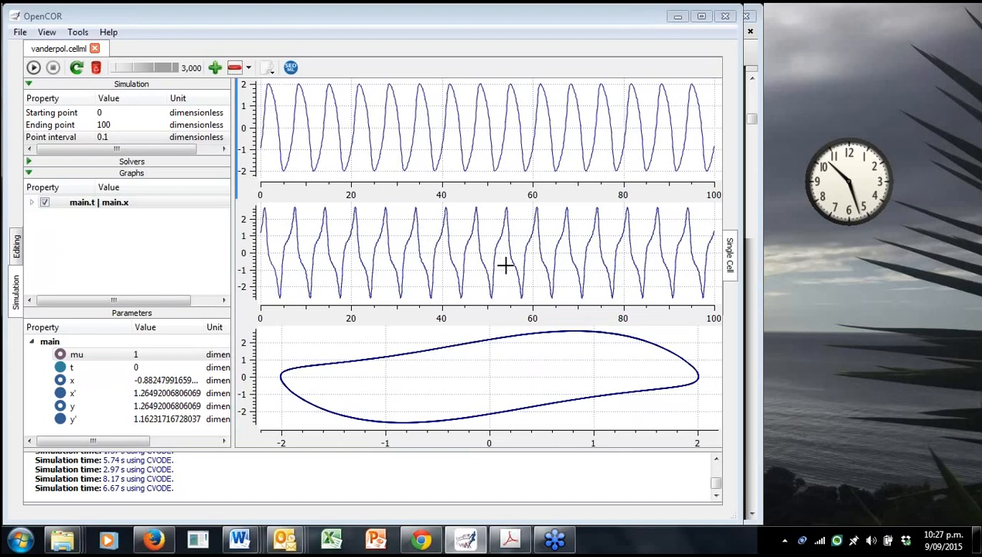
pyautogui.moveTo(499, 271)
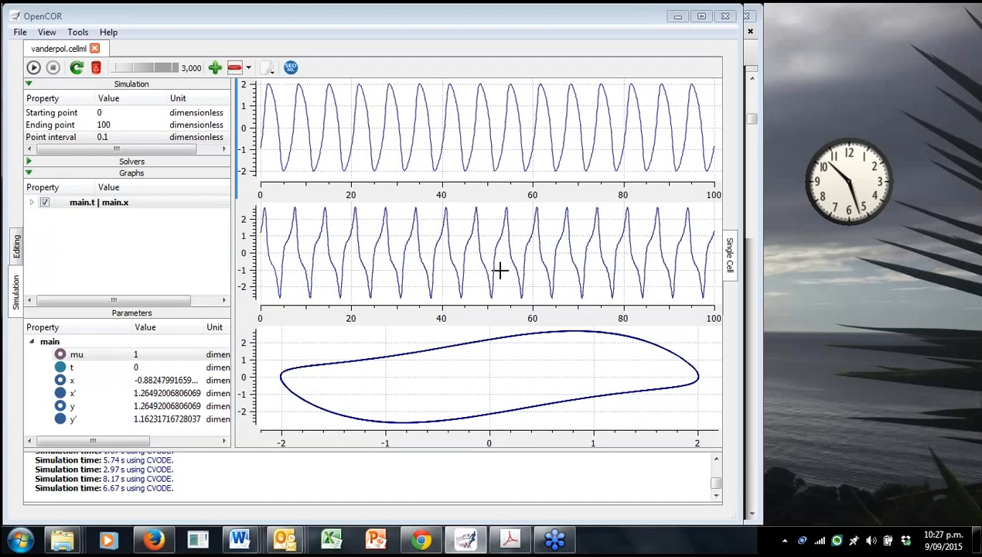
pyautogui.moveTo(491, 263)
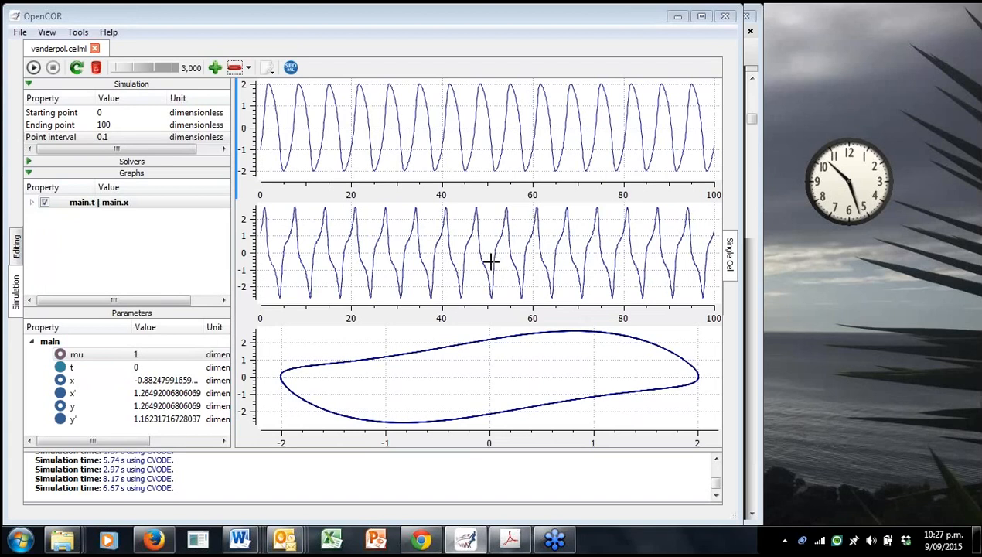
pyautogui.moveTo(503, 261)
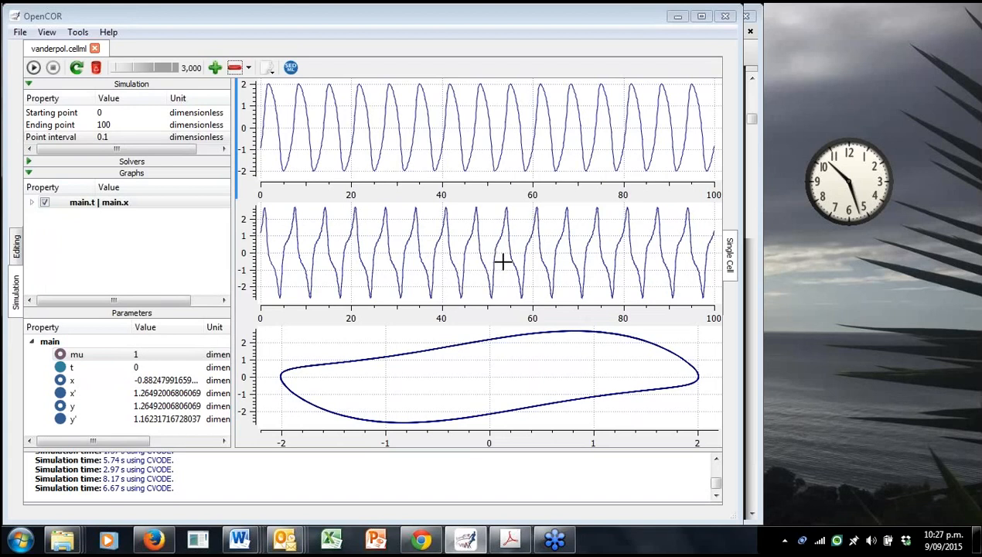
pyautogui.moveTo(504, 269)
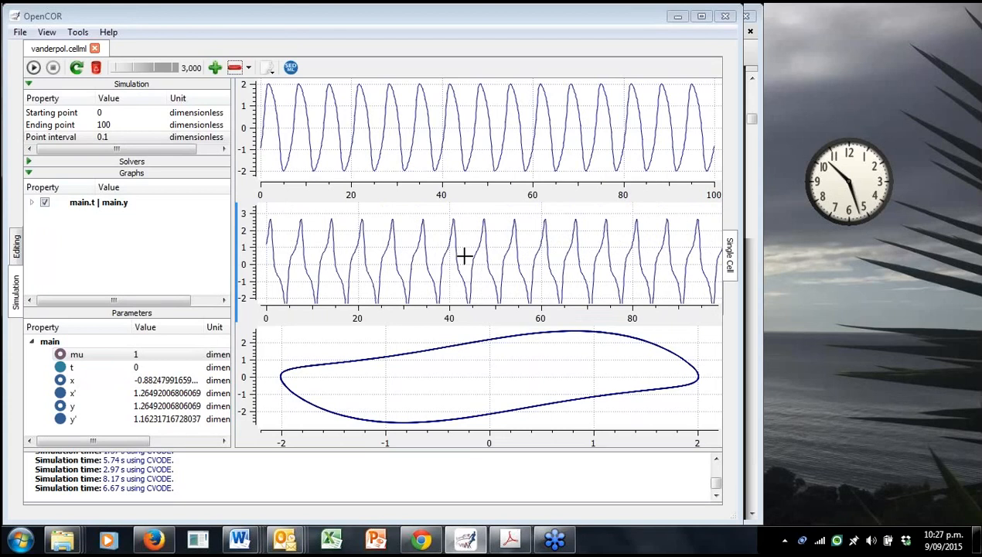
pyautogui.moveTo(459, 250)
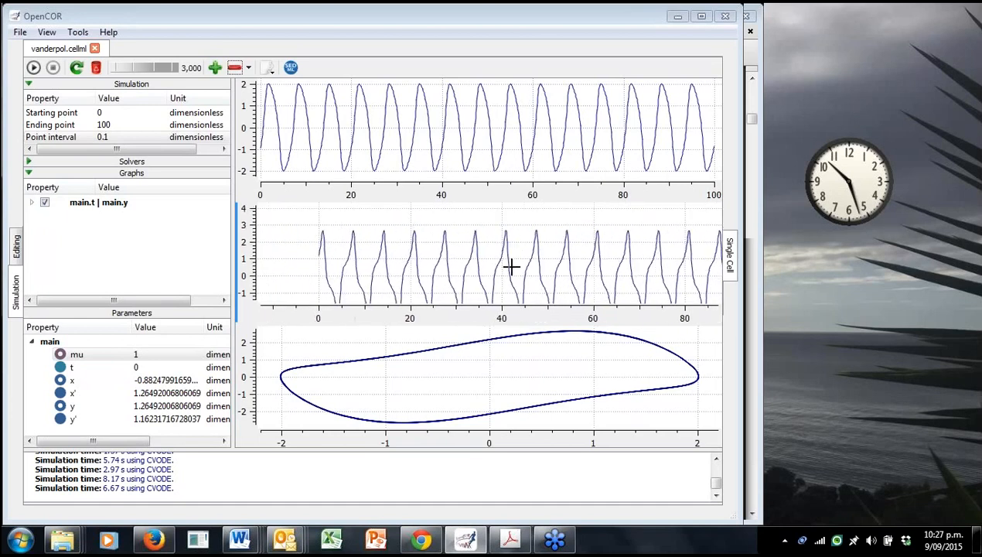
pyautogui.moveTo(507, 130)
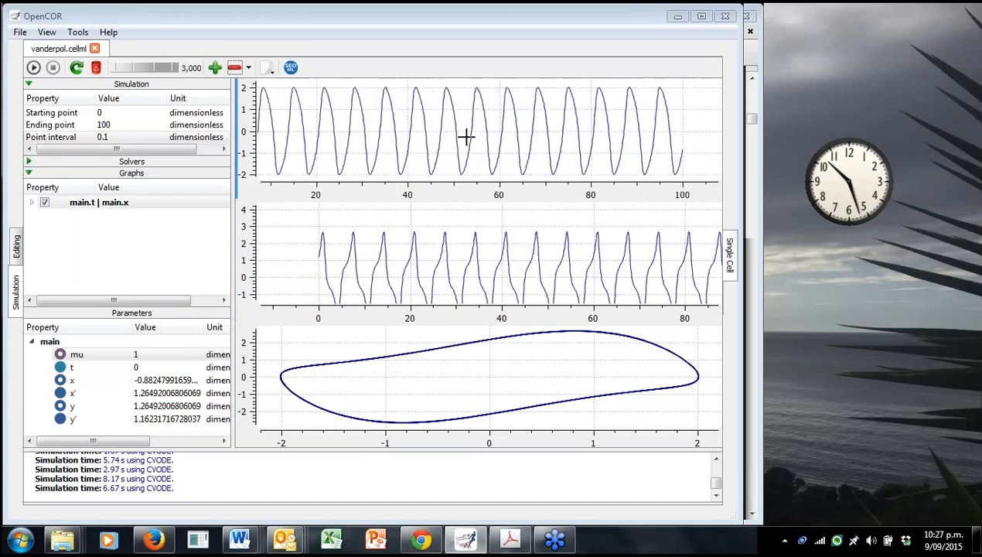
# Reset Zoom on the top and middle plots to restore their full 0–100 time range.
pyautogui.rightClick(467, 138)
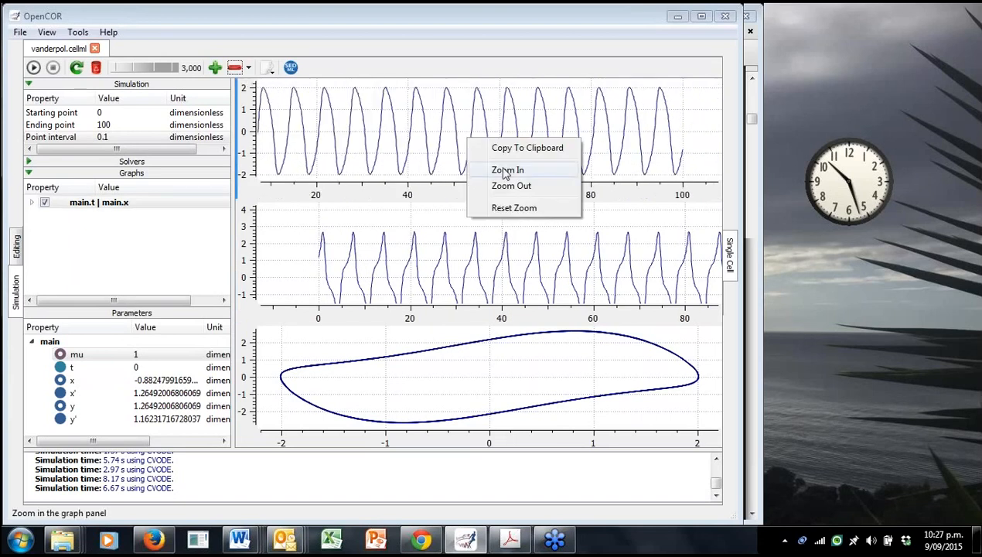
pyautogui.click(508, 169)
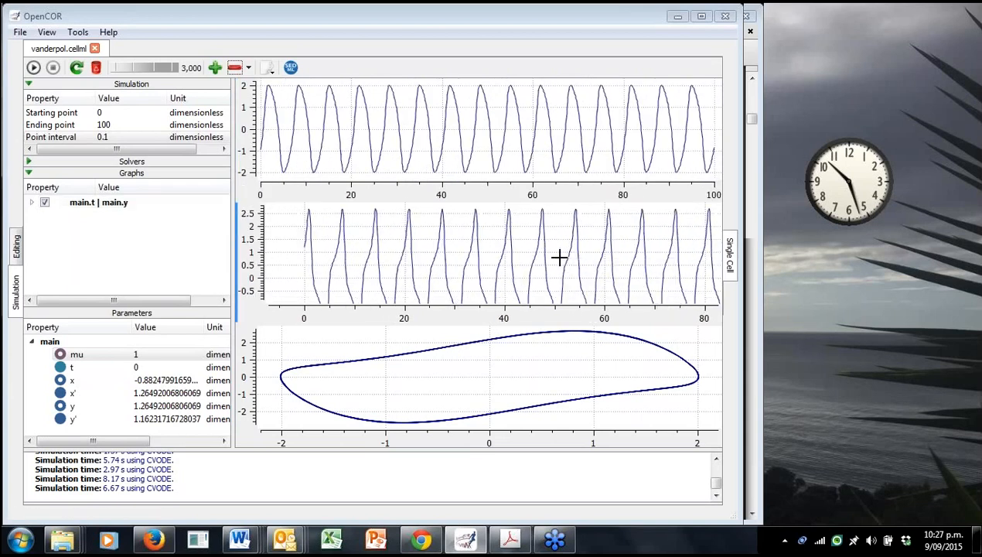
pyautogui.rightClick(558, 257)
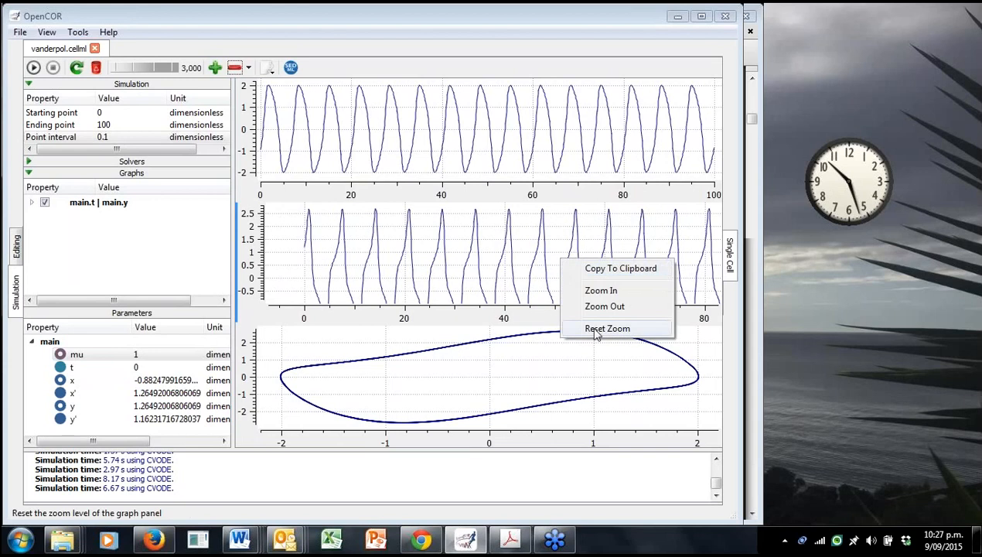
pyautogui.click(607, 328)
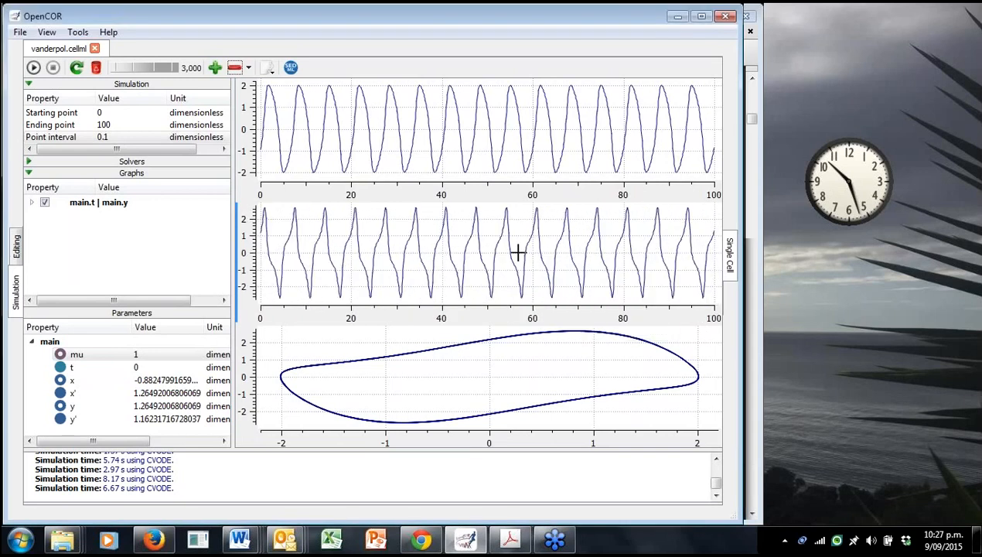
pyautogui.moveTo(563, 249)
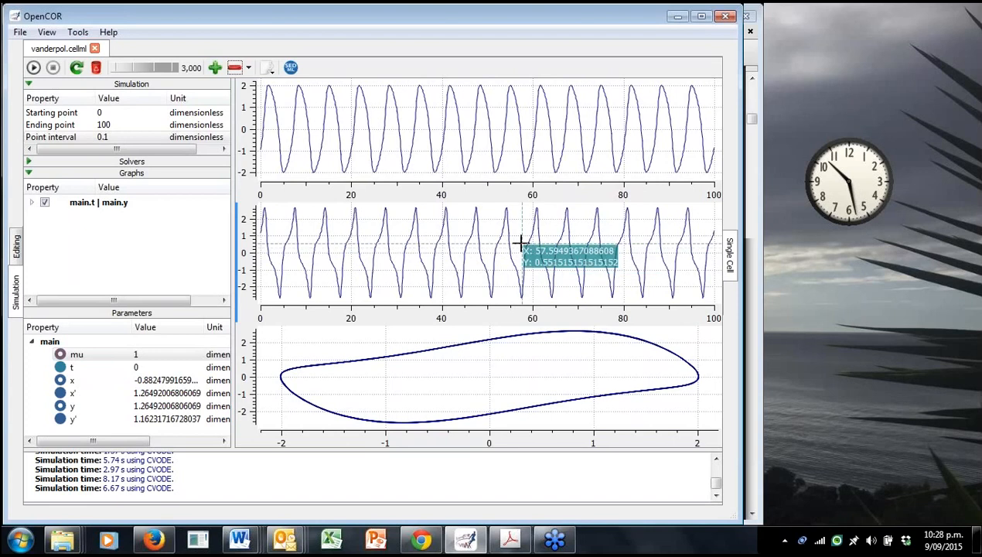
pyautogui.moveTo(435, 255)
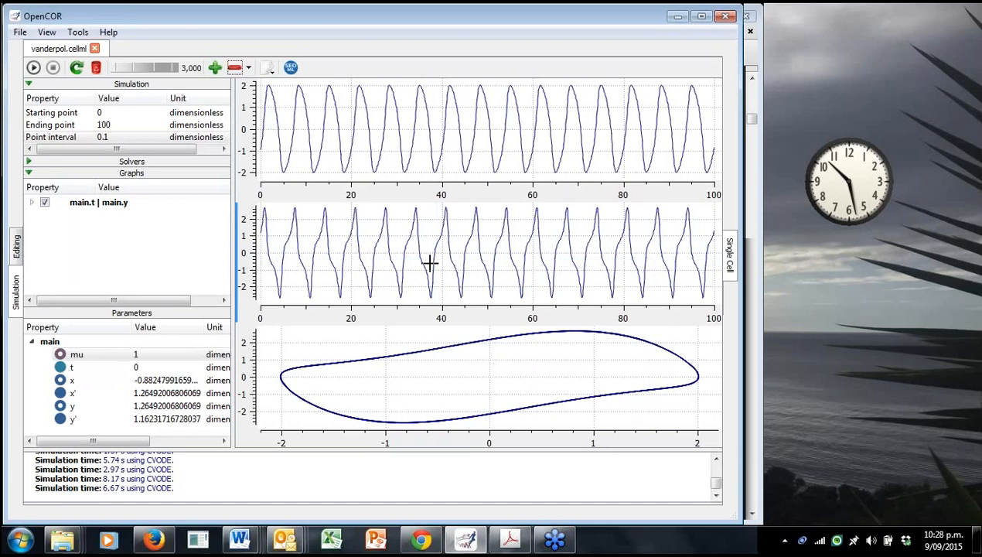
pyautogui.moveTo(426, 260)
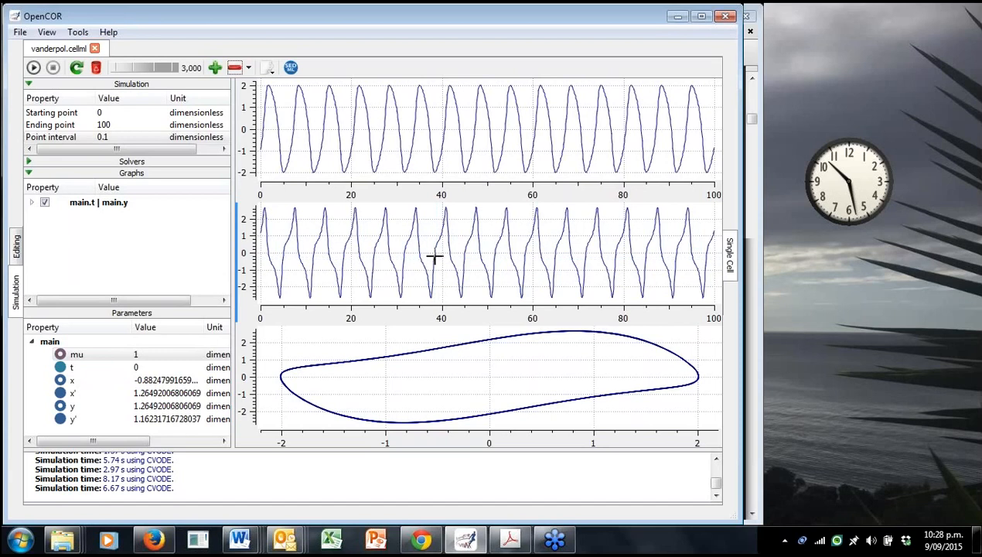
pyautogui.moveTo(454, 245)
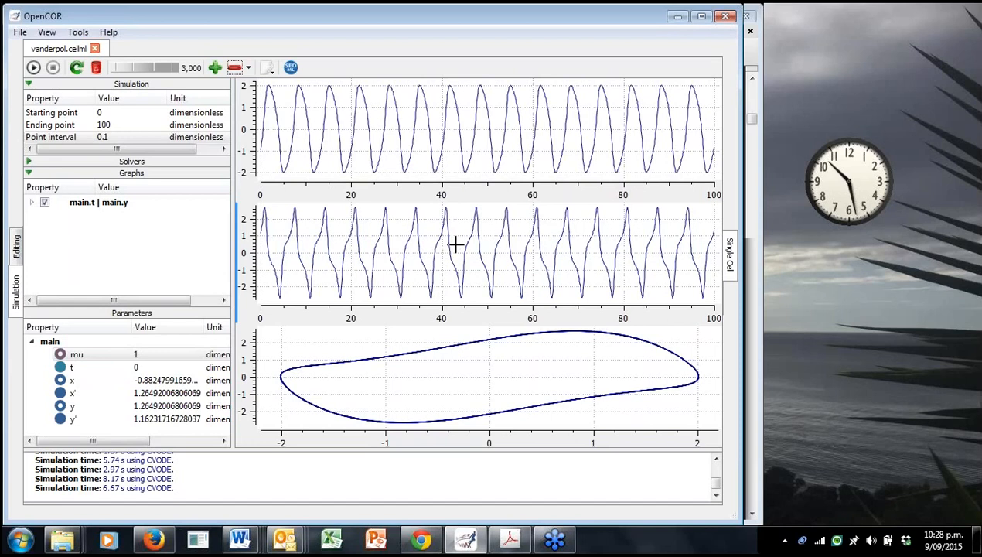
pyautogui.moveTo(445, 252)
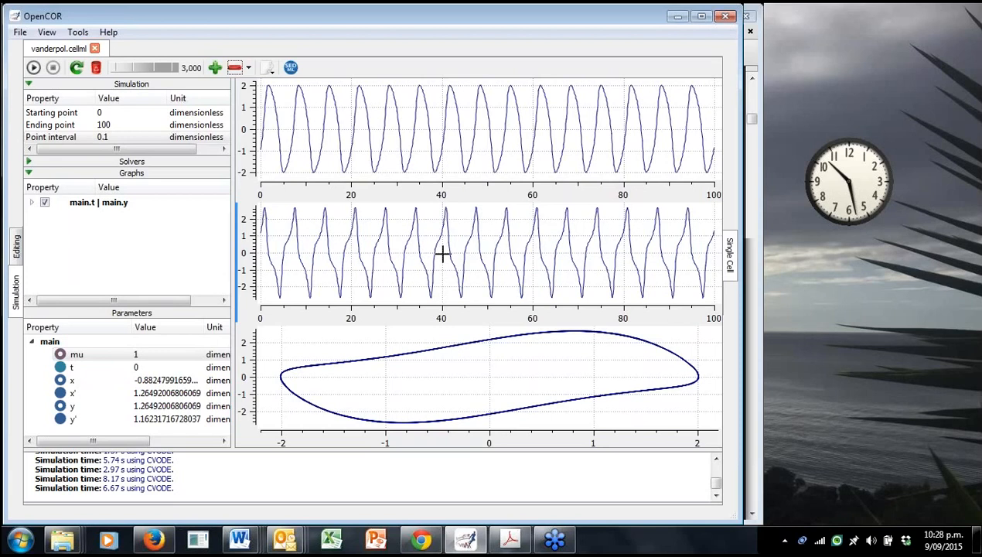
pyautogui.moveTo(441, 258)
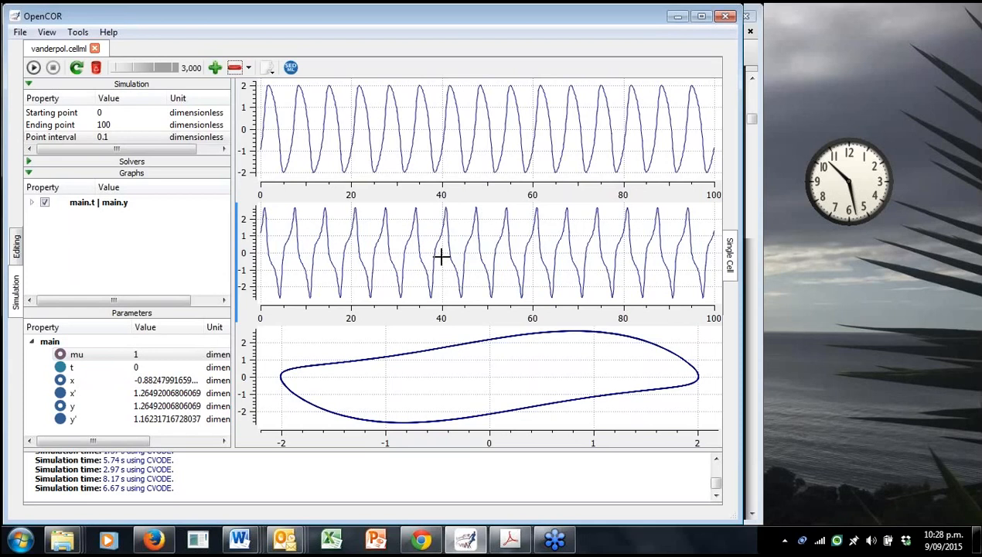
pyautogui.moveTo(397, 178)
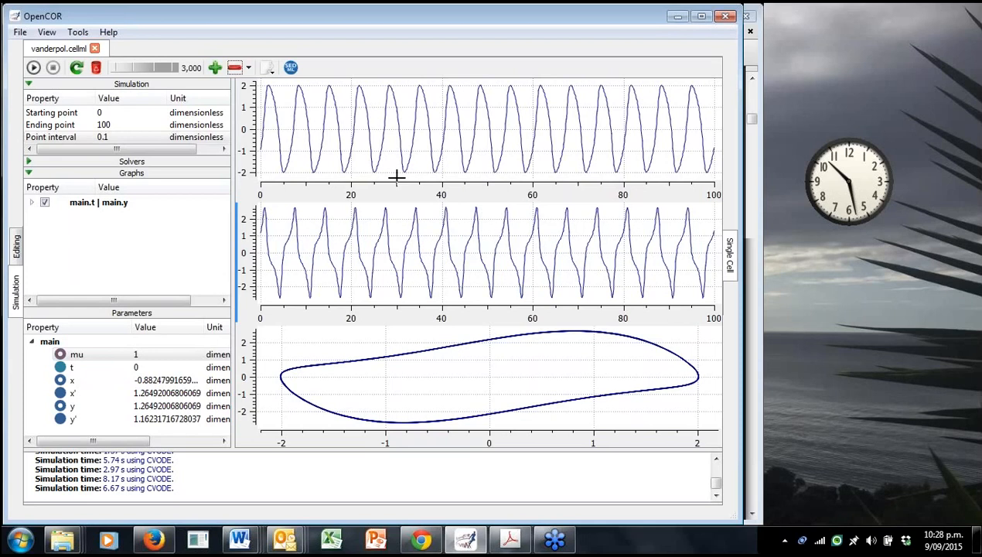
pyautogui.moveTo(407, 258)
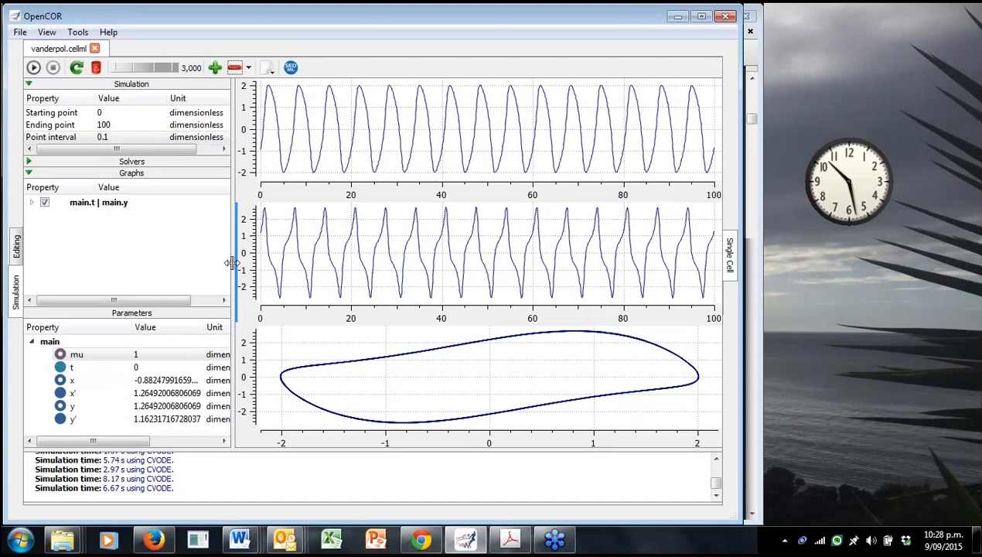
pyautogui.moveTo(232, 262)
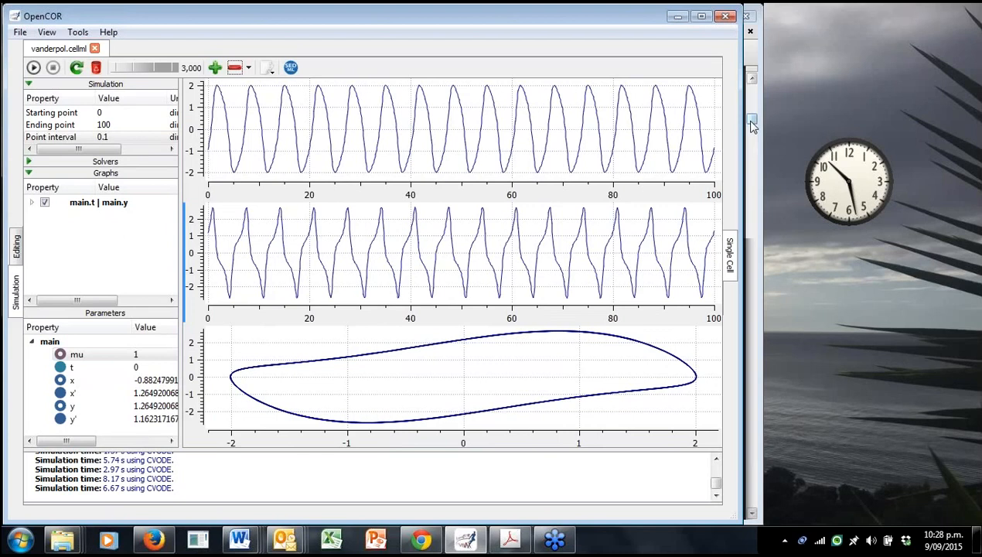
# Bring the tutorial PDF forward and scroll past Table 1 to page 5.
pyautogui.click(509, 539)
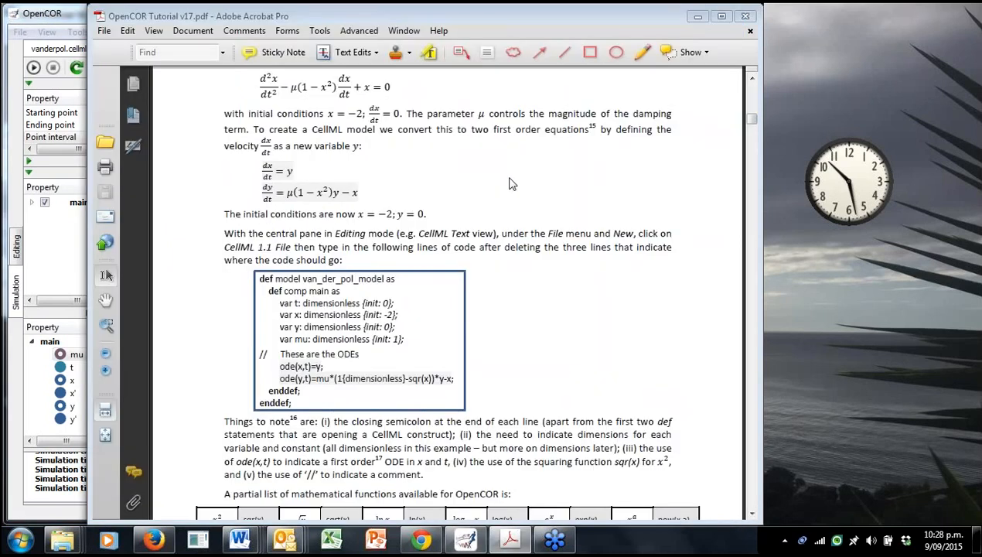
pyautogui.scroll(-3)
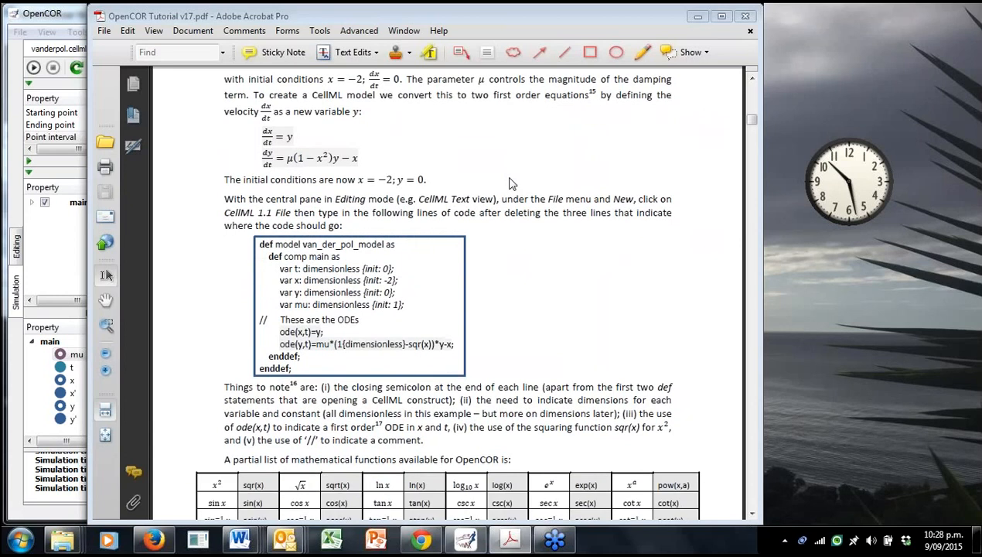
pyautogui.scroll(-3)
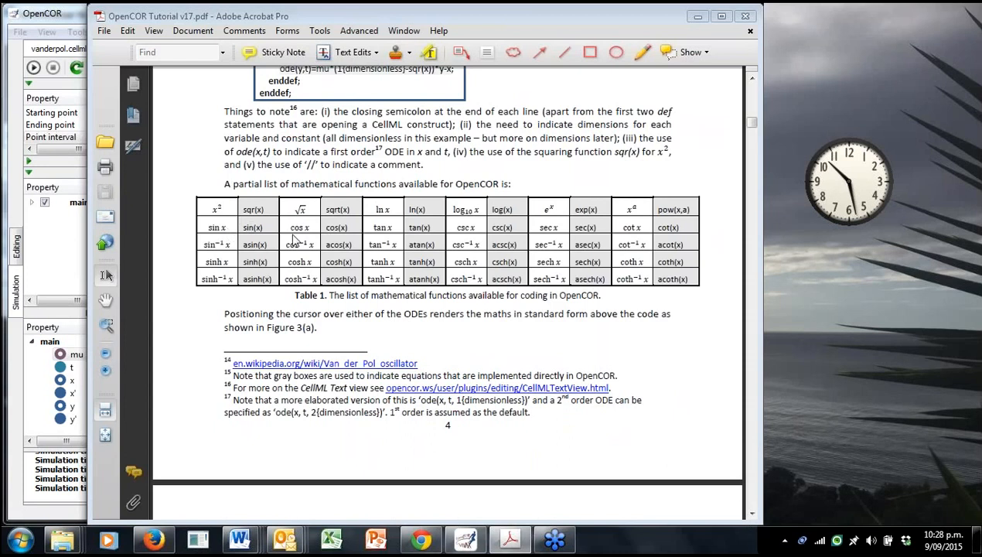
pyautogui.moveTo(404, 245)
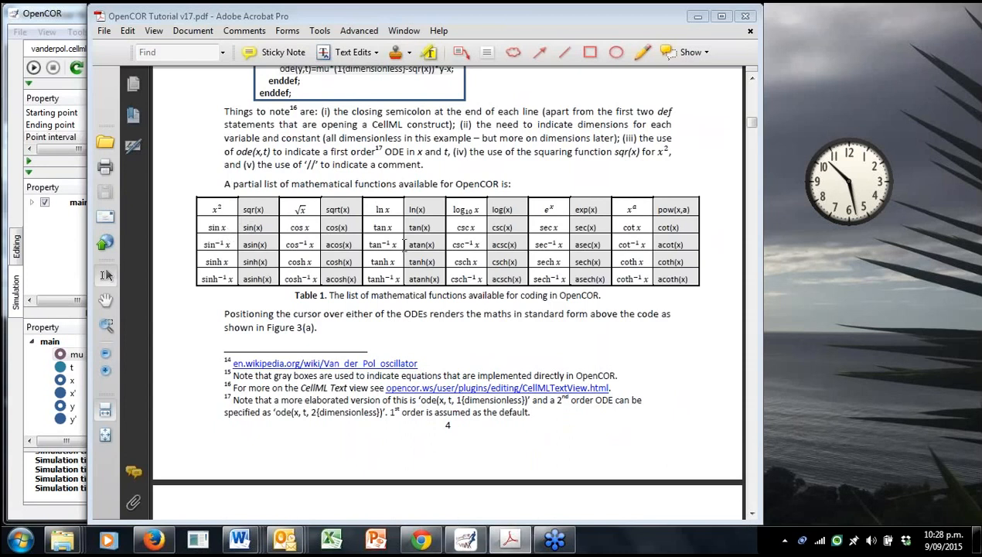
pyautogui.moveTo(424, 150)
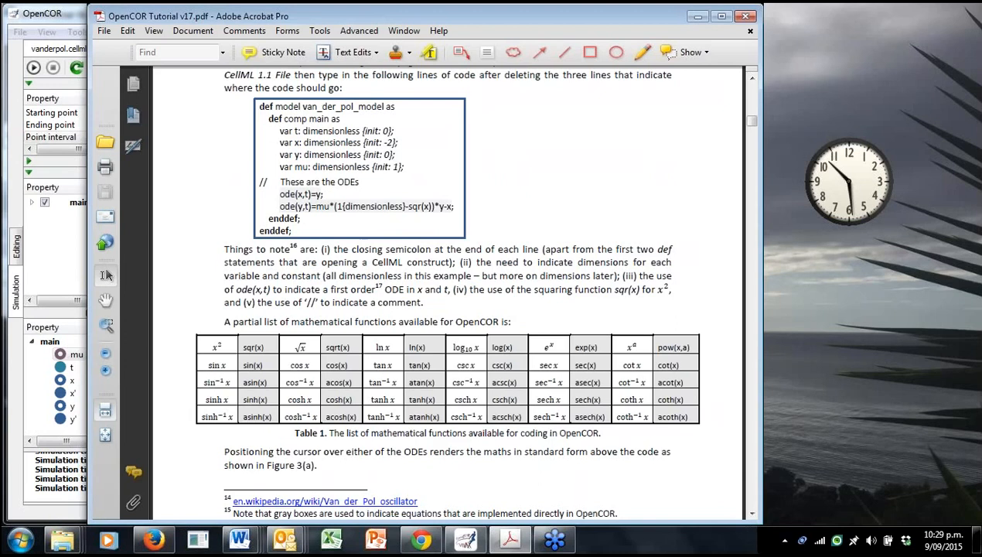
pyautogui.scroll(-3)
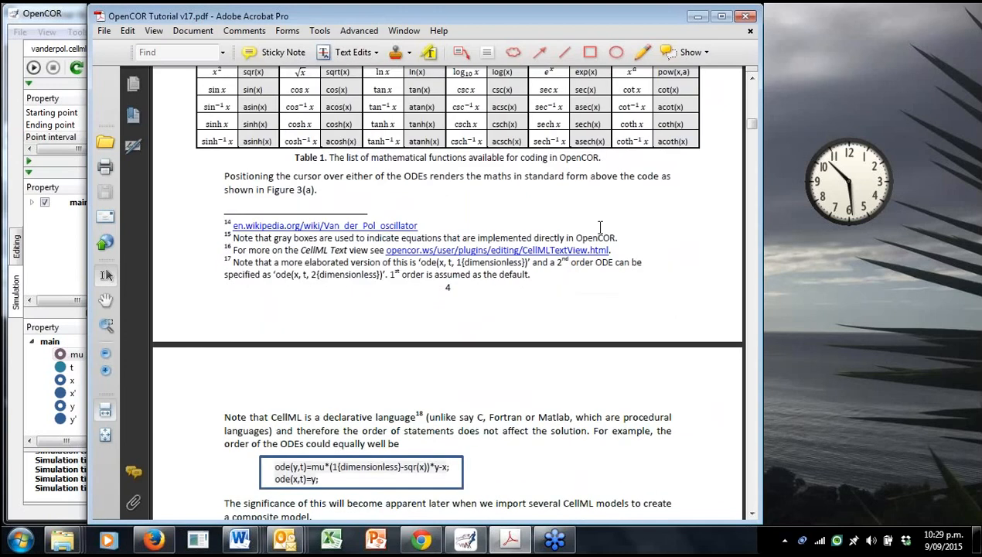
pyautogui.scroll(-3)
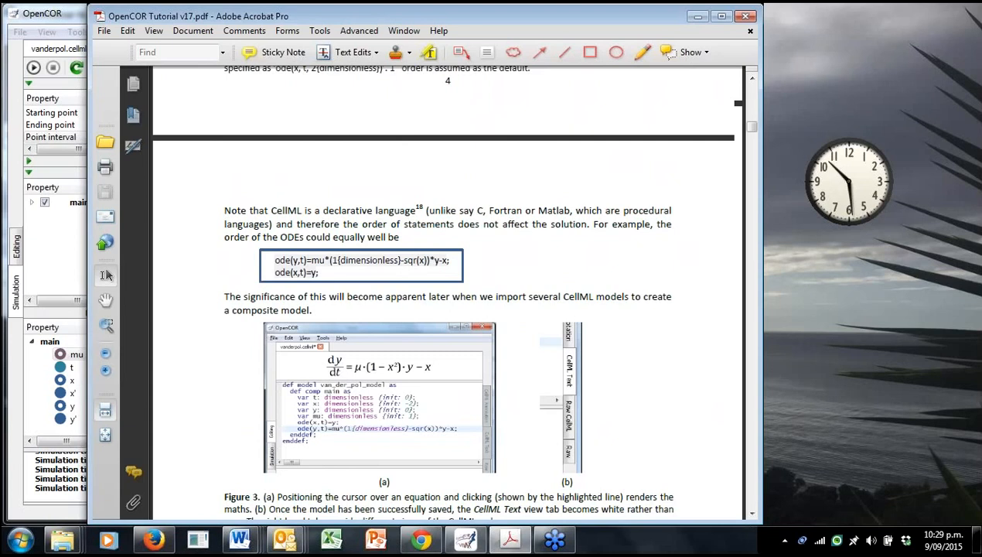
pyautogui.scroll(-3)
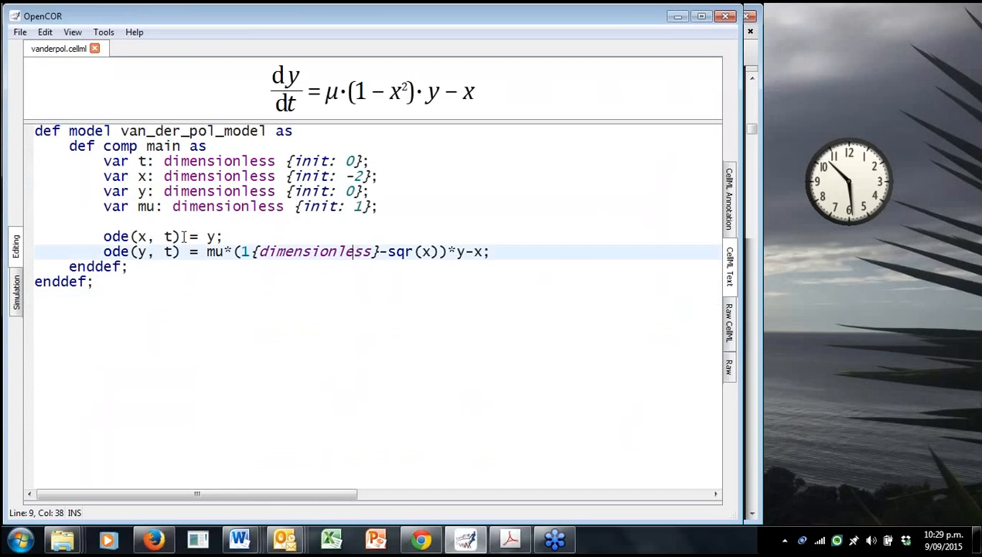
# Render the dx/dt equation, then view vanderpol.cellml as raw CellML XML.
pyautogui.click(170, 236)
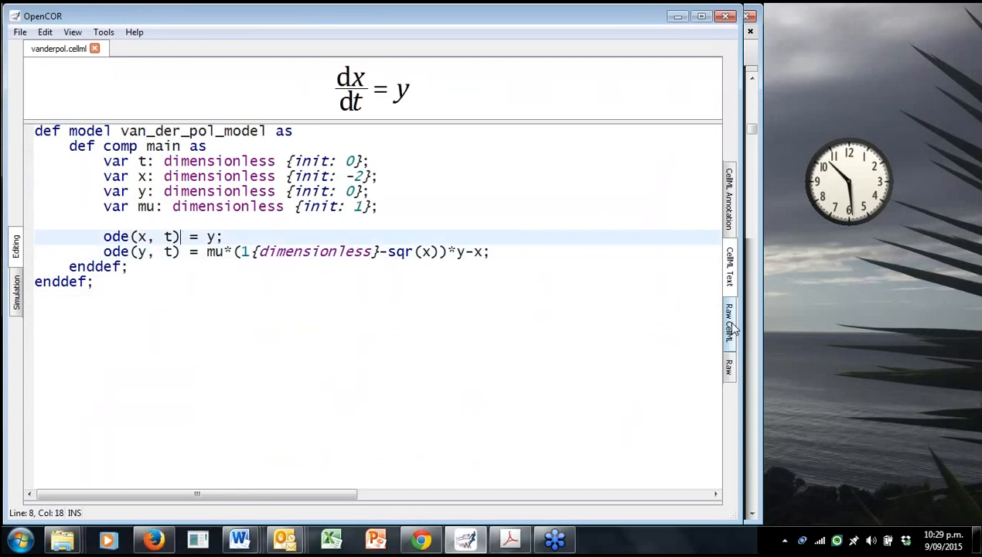
pyautogui.click(729, 321)
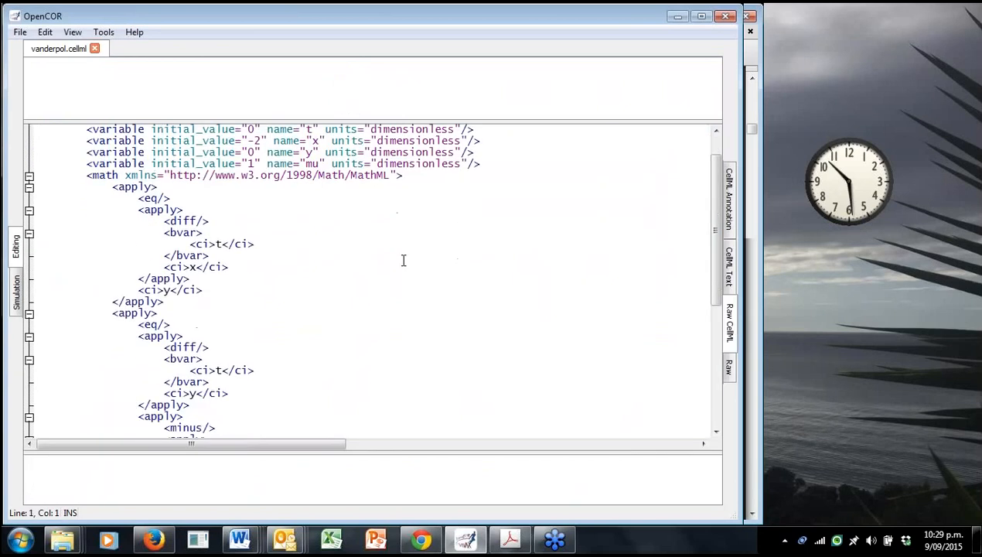
pyautogui.scroll(3)
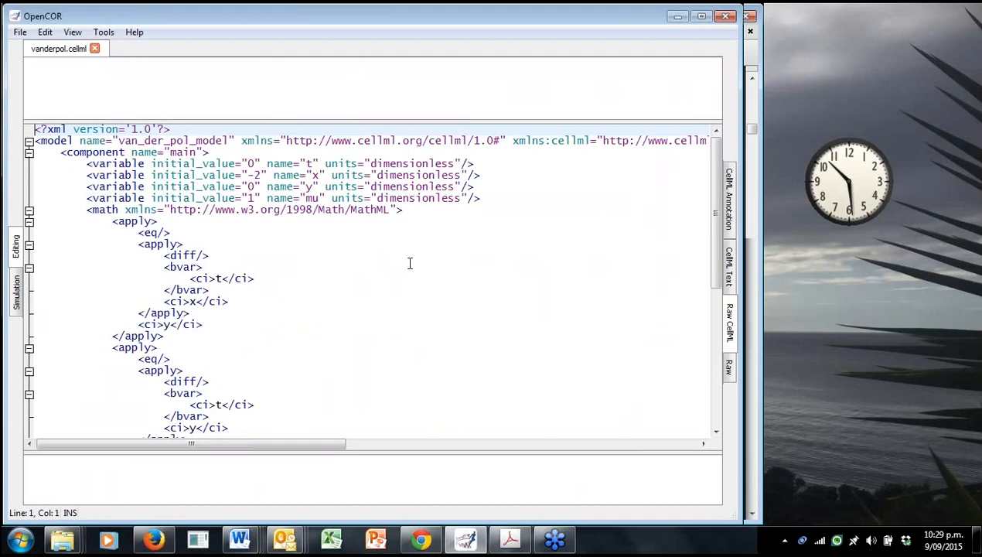
pyautogui.moveTo(416, 258)
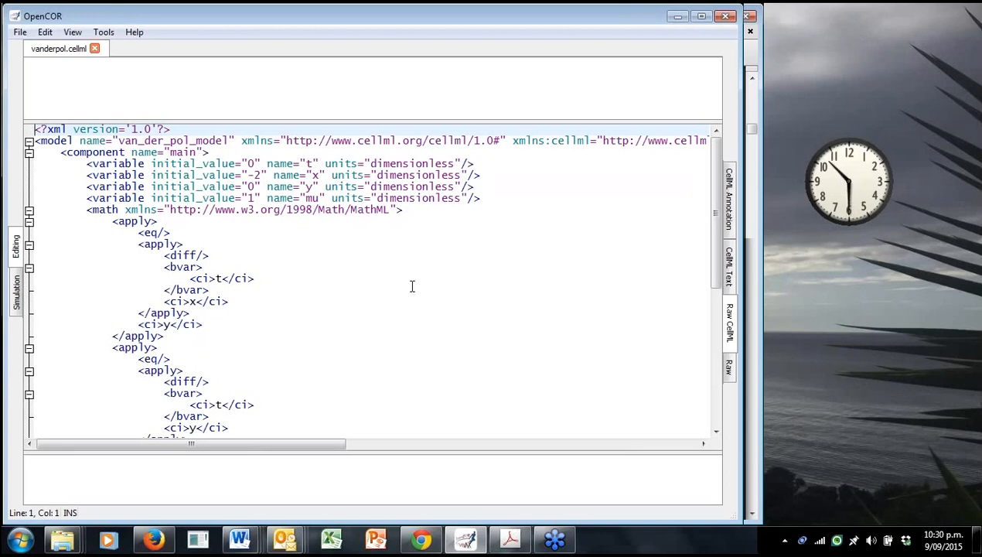
pyautogui.moveTo(414, 259)
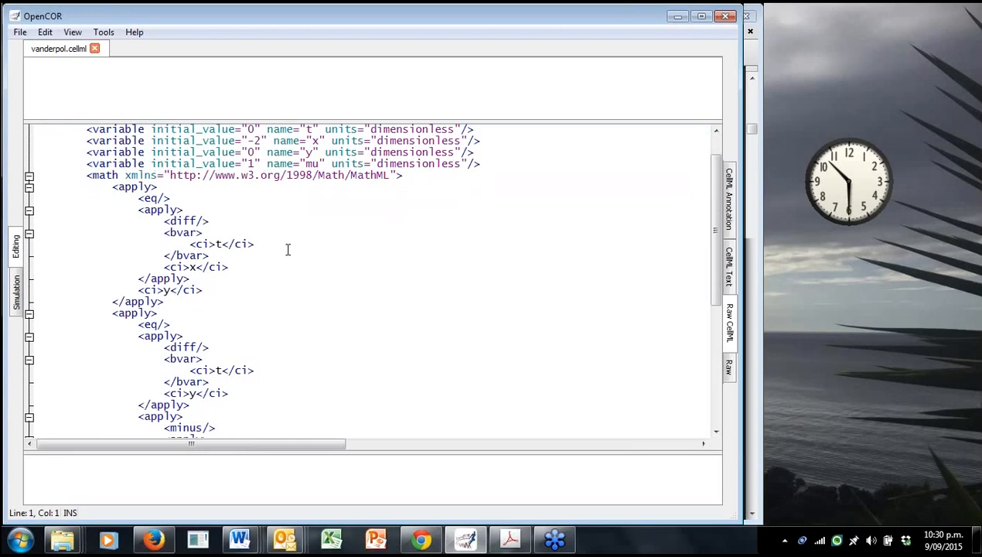
pyautogui.moveTo(291, 255)
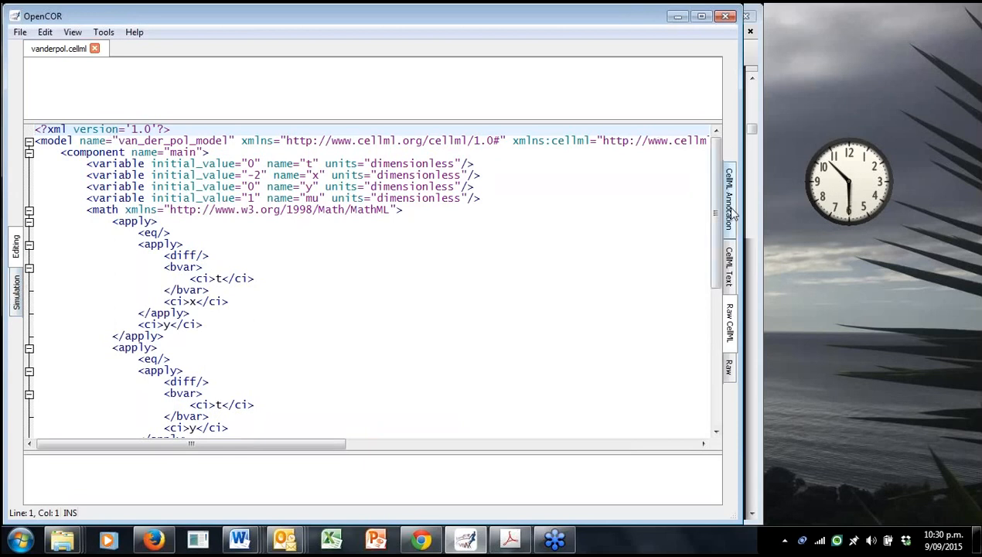
# Visit the annotation view, then return to the CellML Text equation view.
pyautogui.click(728, 193)
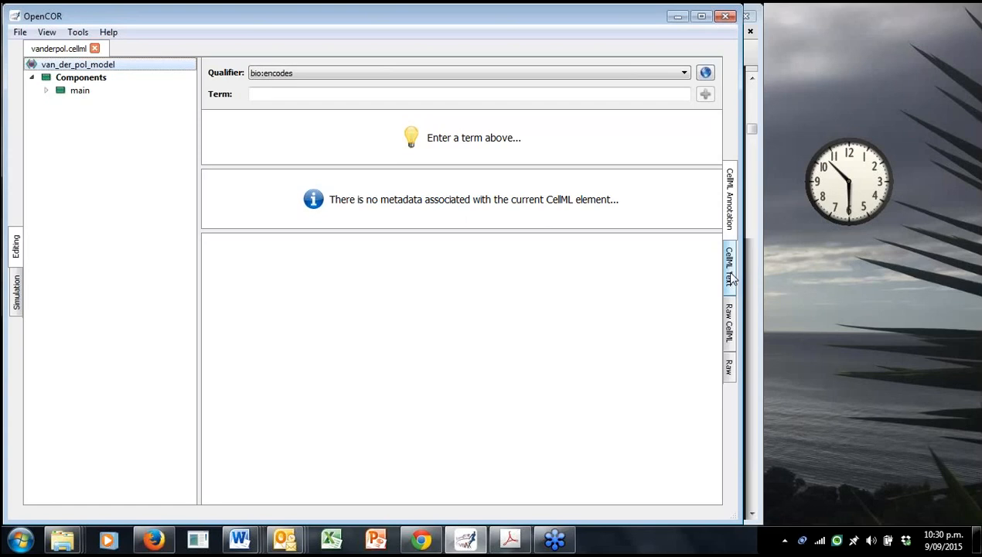
pyautogui.moveTo(760, 280)
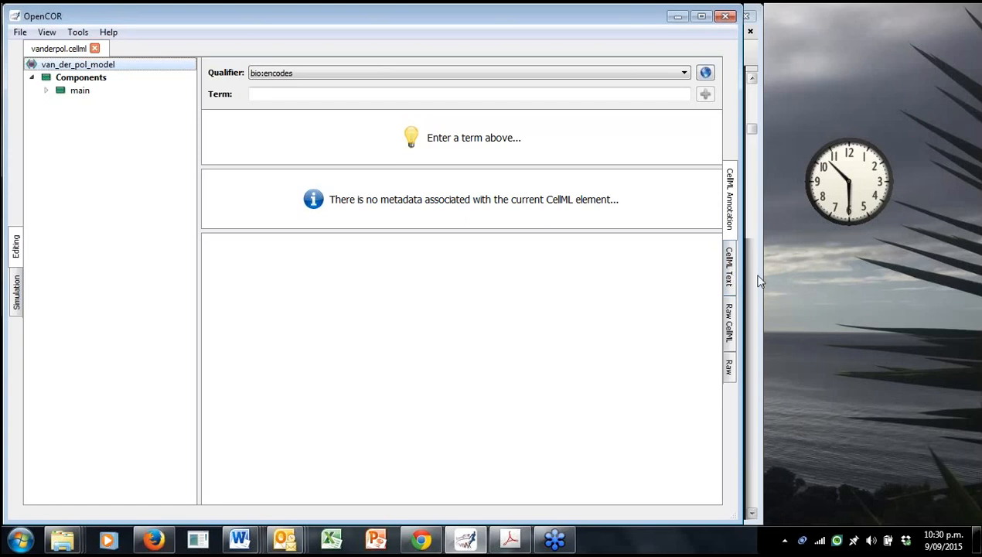
pyautogui.moveTo(732, 219)
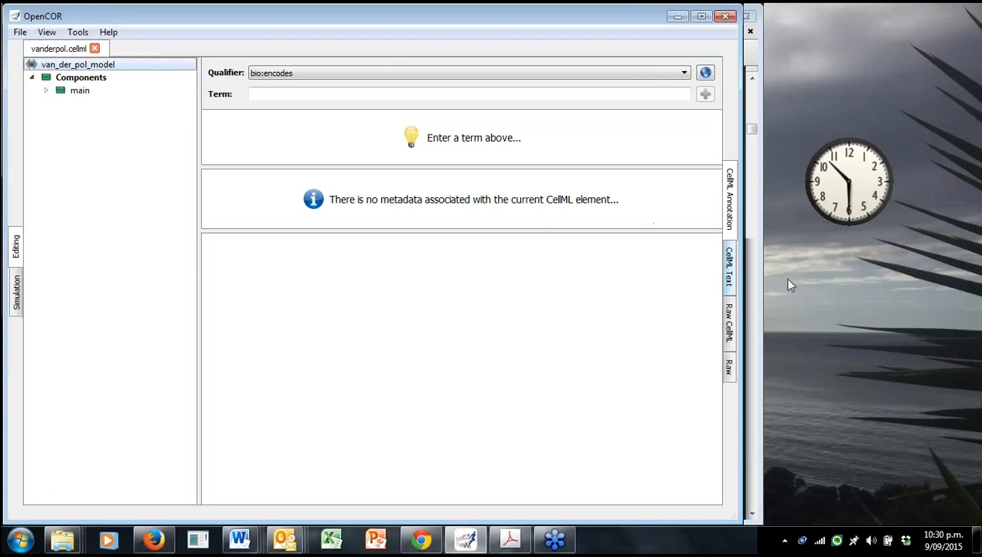
pyautogui.click(729, 267)
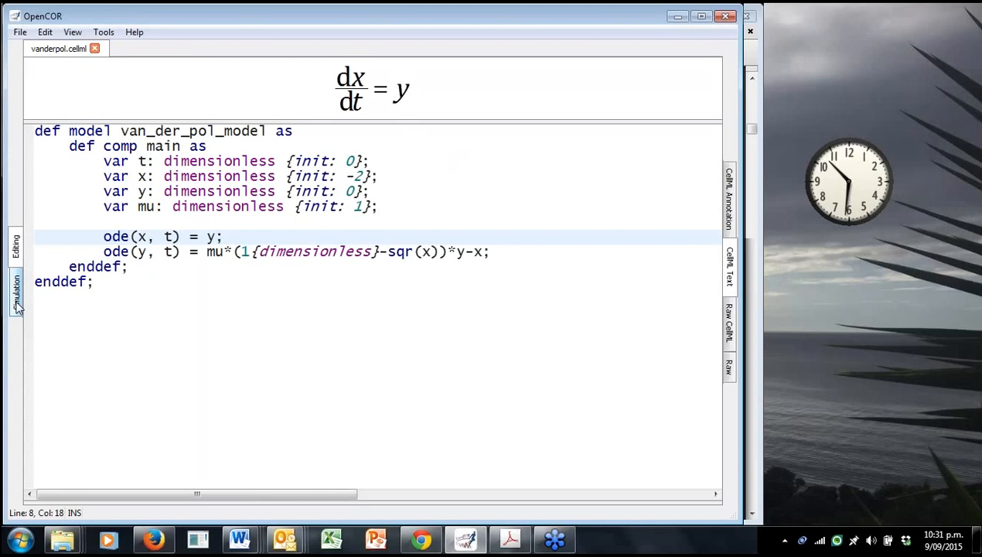
# Review the three graphs in the Simulation view, then close vanderpol.cellml.
pyautogui.click(14, 290)
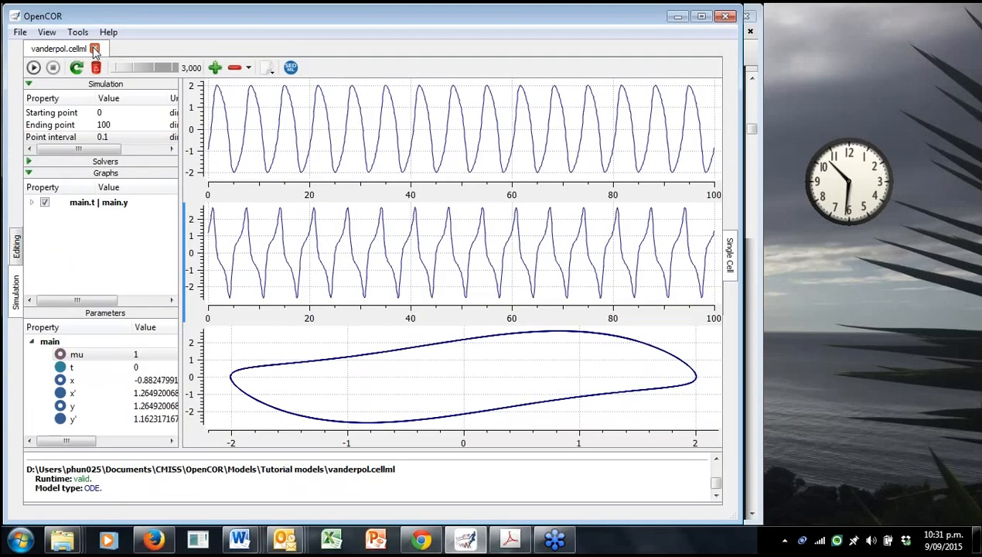
pyautogui.click(95, 48)
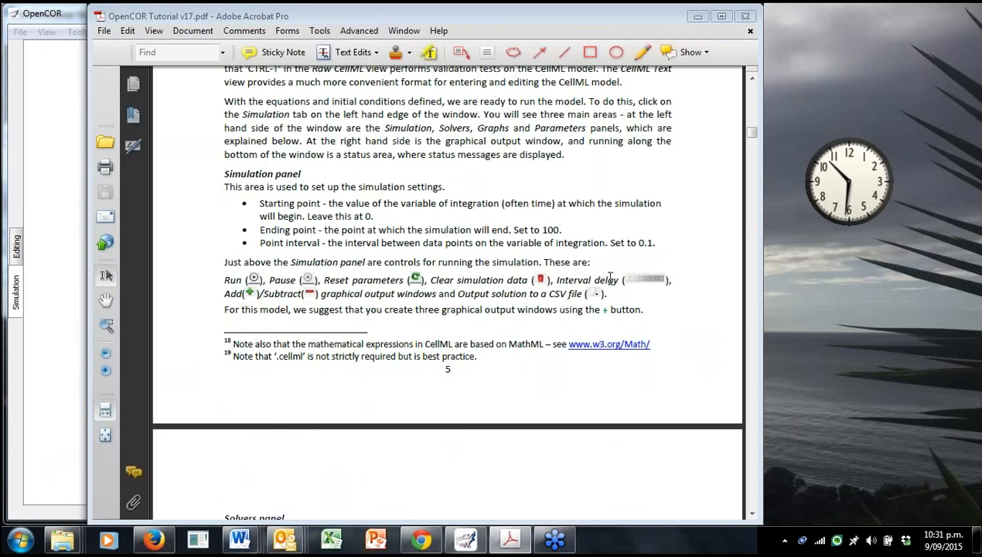
# Scroll the OpenCOR Tutorial PDF down to section 4 on opening existing CellML files.
pyautogui.scroll(-3)
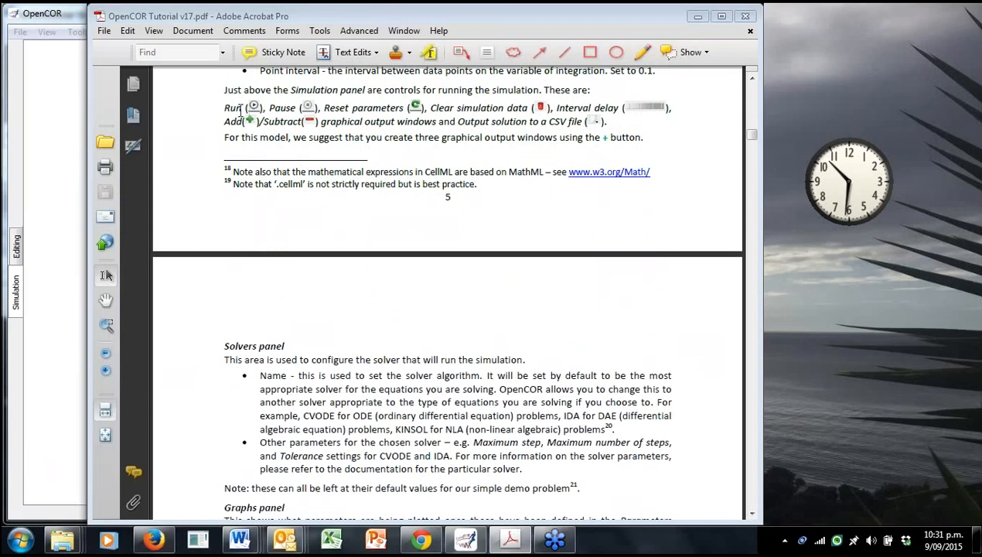
pyautogui.moveTo(377, 137)
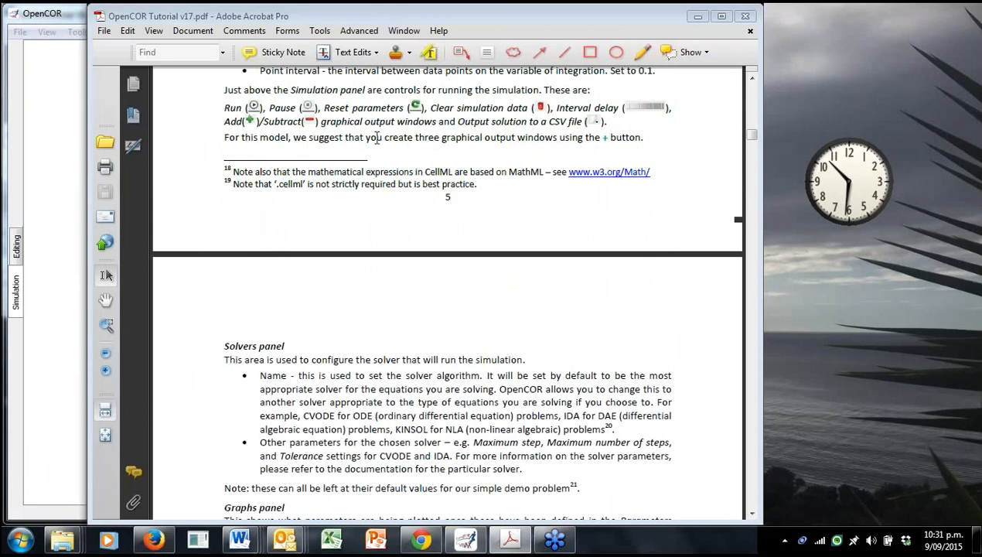
pyautogui.scroll(-3)
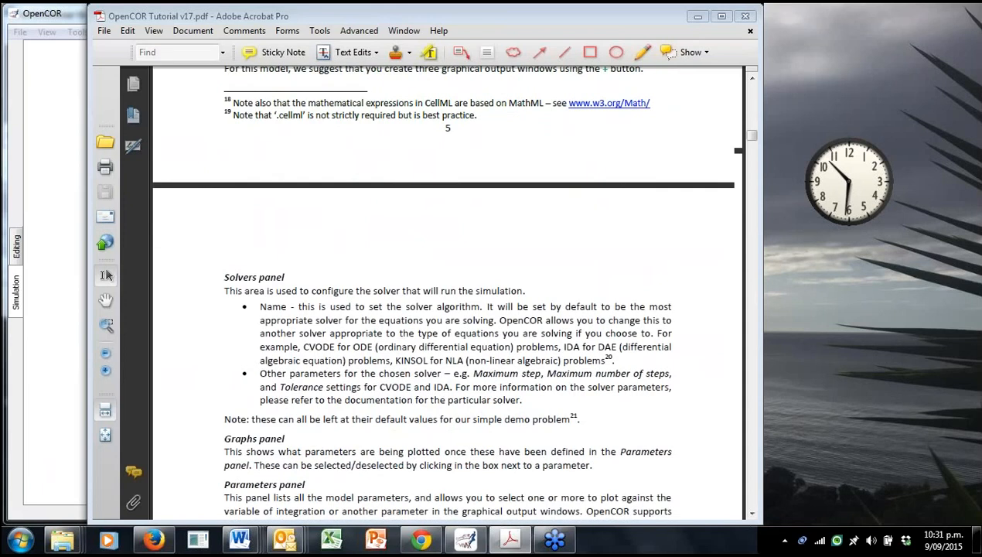
pyautogui.scroll(-3)
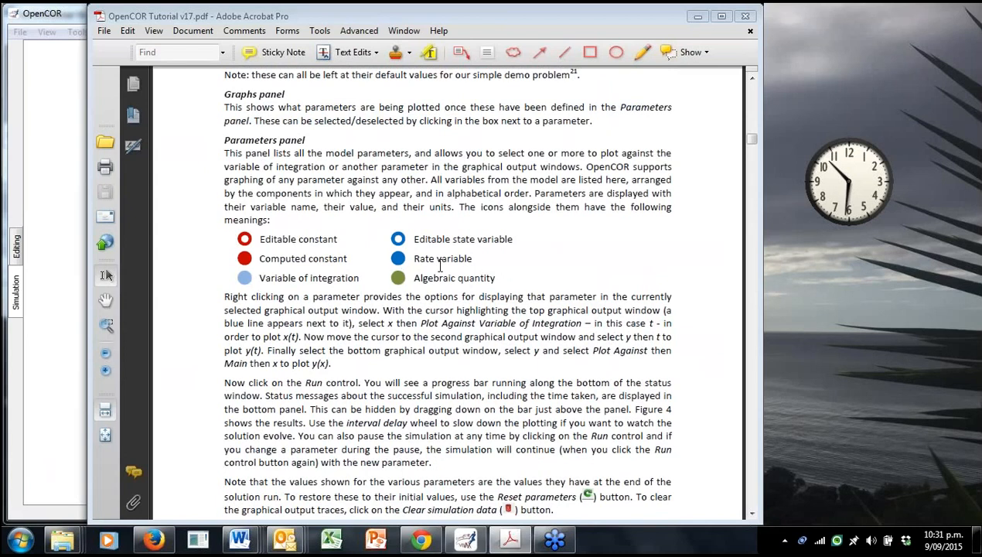
pyautogui.moveTo(445, 262)
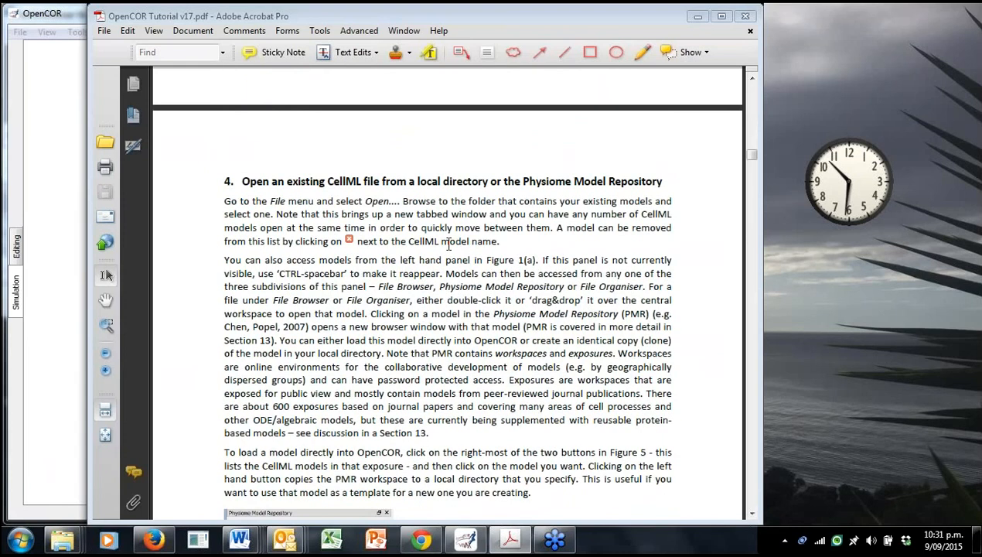
pyautogui.scroll(-3)
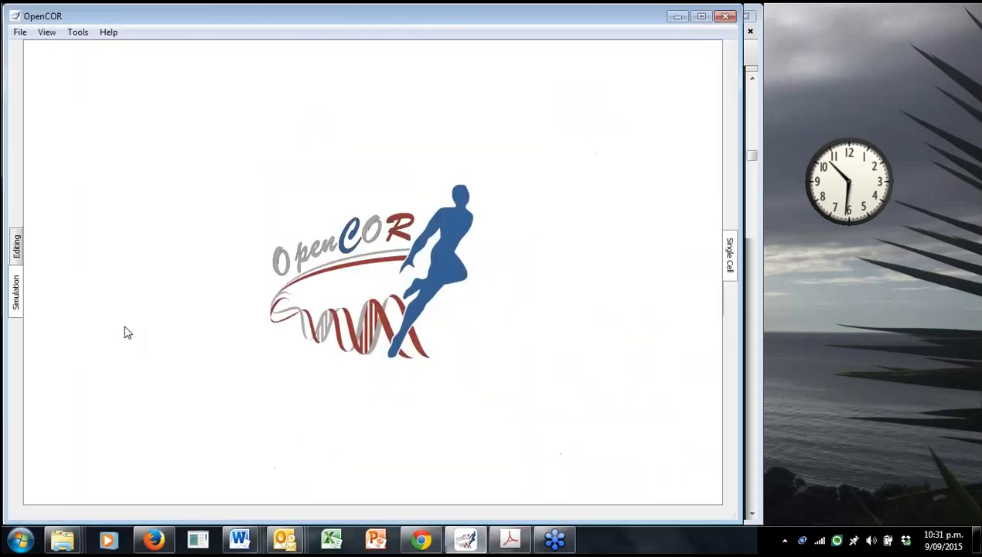
pyautogui.moveTo(205, 315)
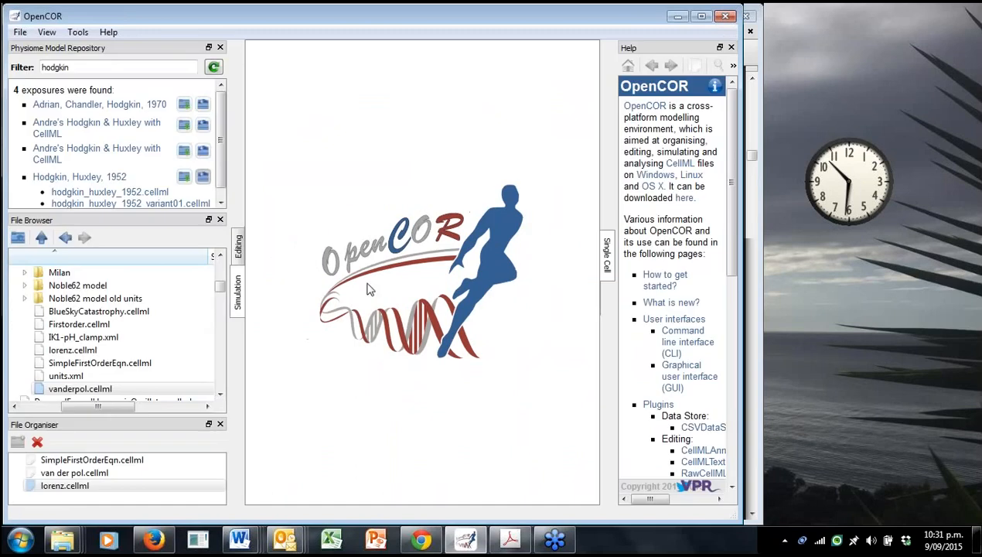
# Remove lorenz, SimpleFirstOrderEqn and van der pol from the File Organiser, then add vanderpol.cellml.
pyautogui.click(80, 388)
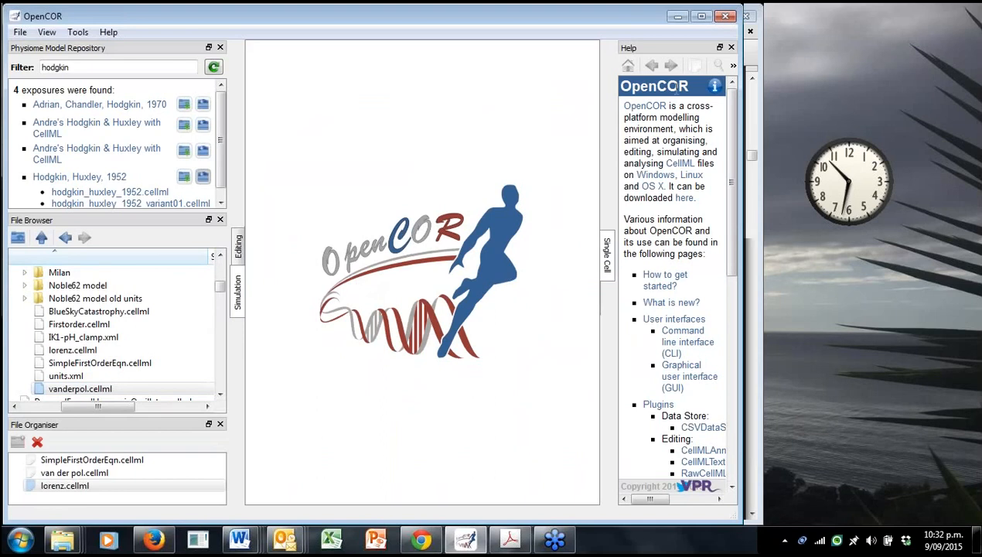
pyautogui.moveTo(680, 133)
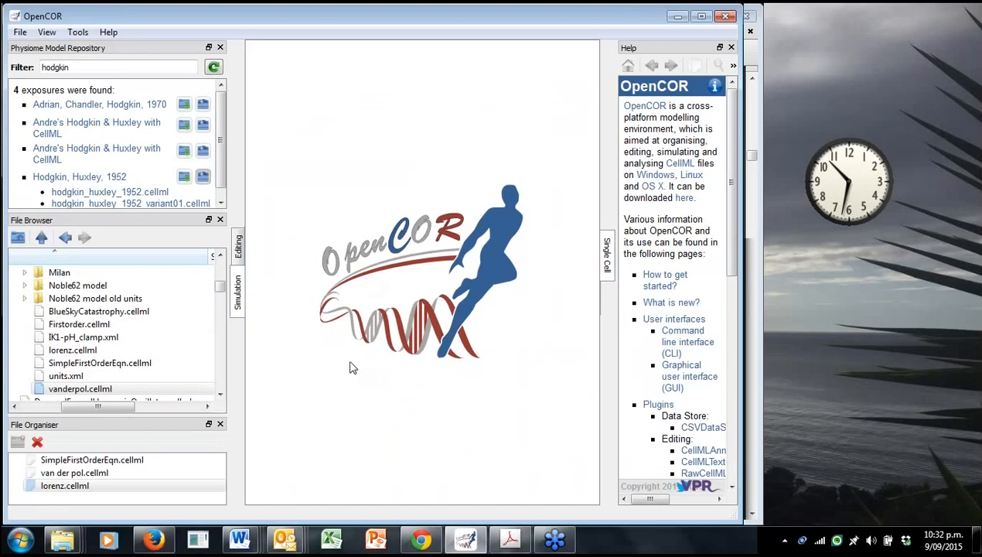
pyautogui.moveTo(132, 450)
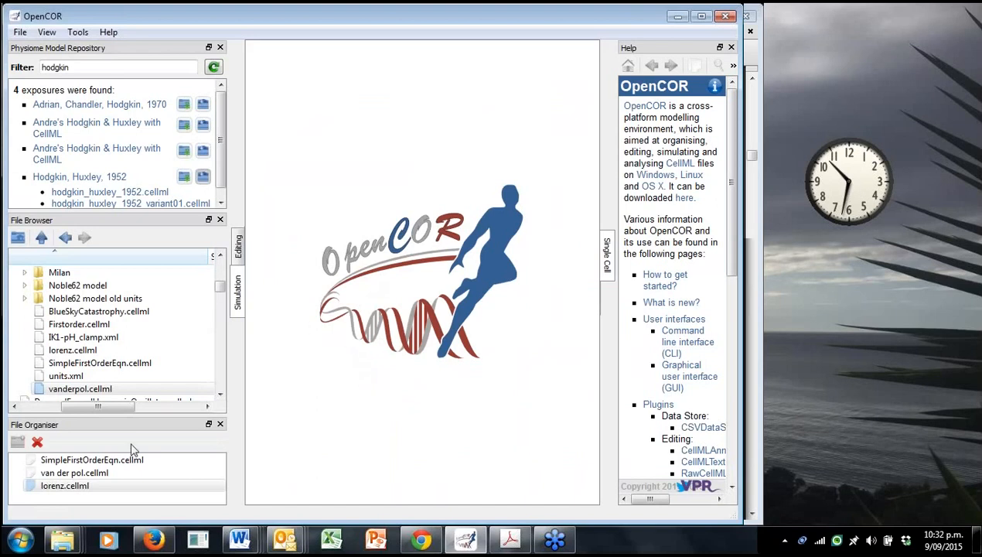
pyautogui.moveTo(37, 441)
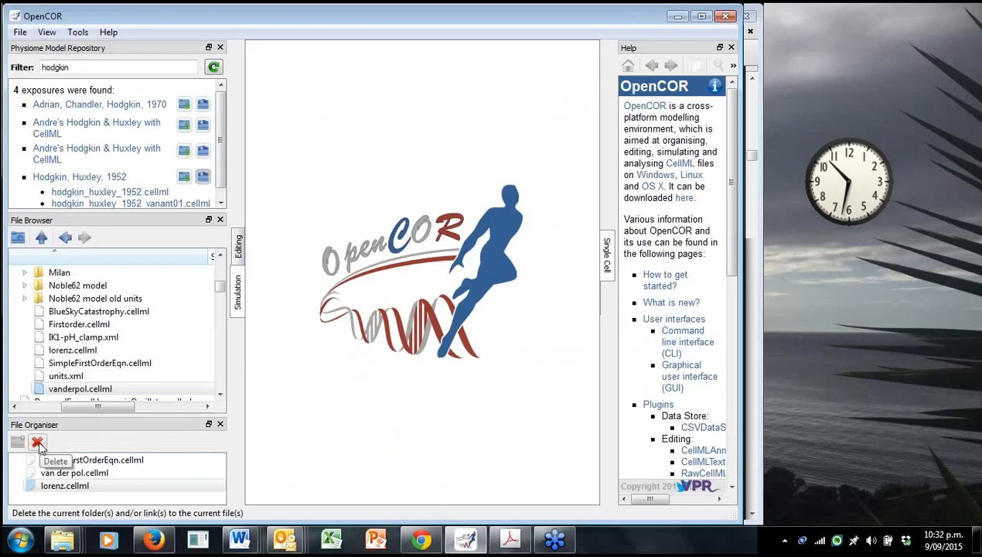
pyautogui.click(37, 442)
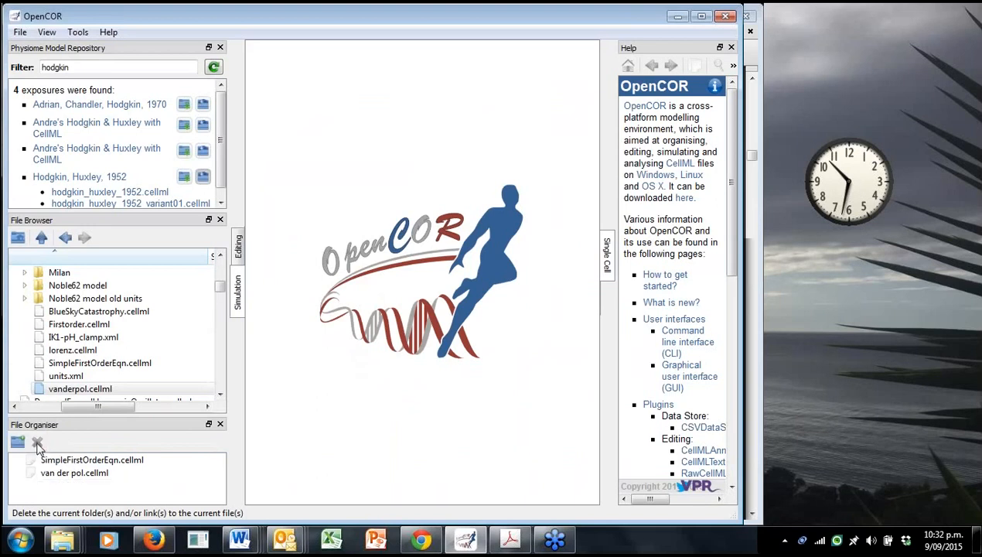
pyautogui.click(36, 441)
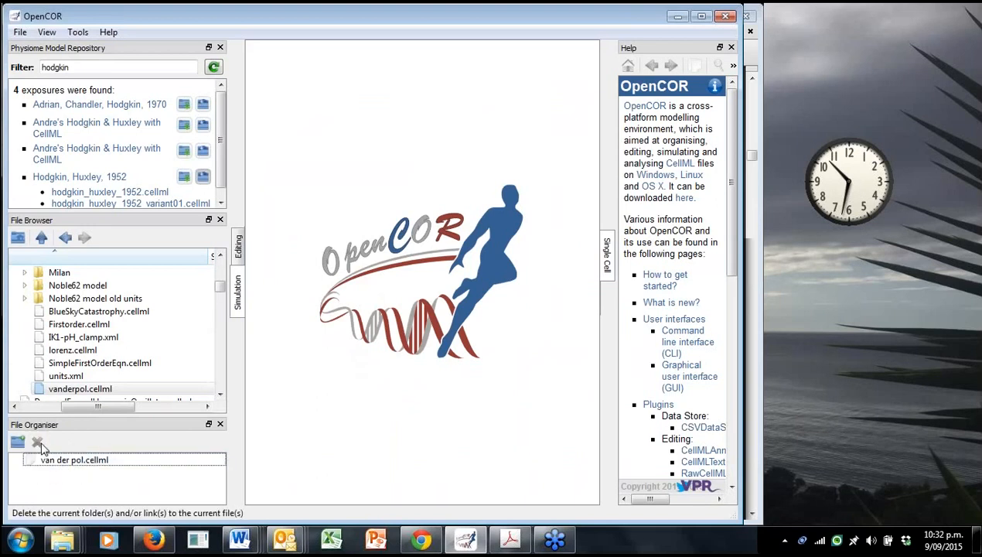
pyautogui.click(36, 442)
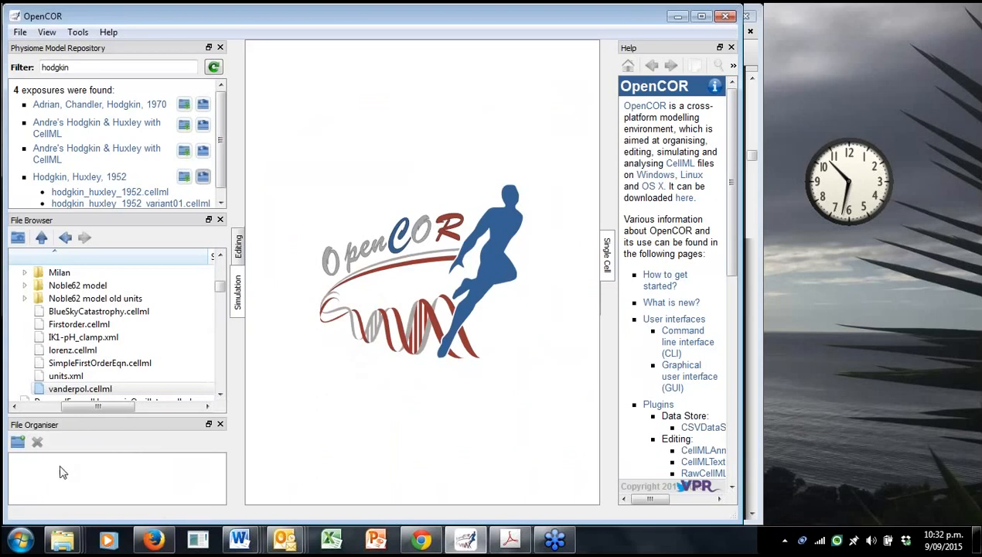
pyautogui.moveTo(122, 472)
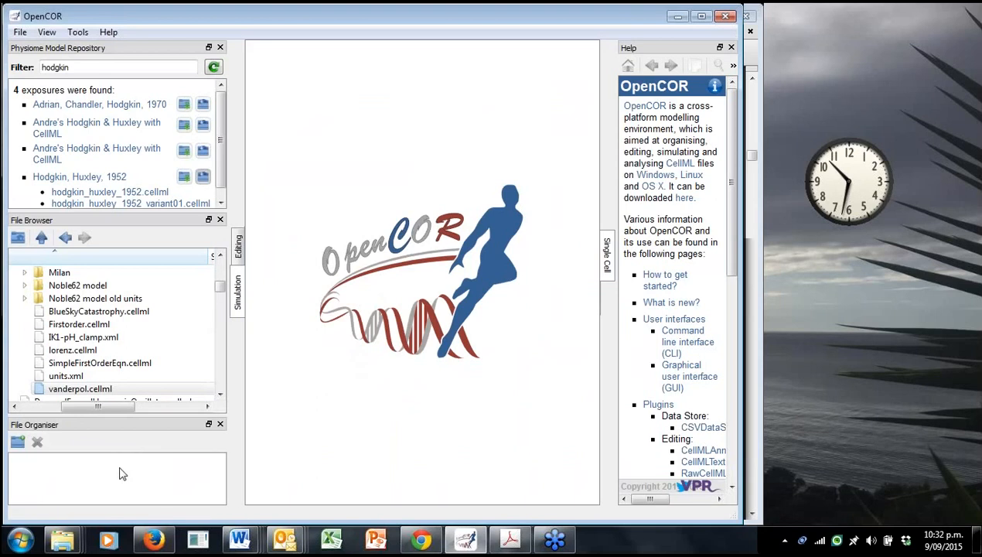
pyautogui.moveTo(132, 470)
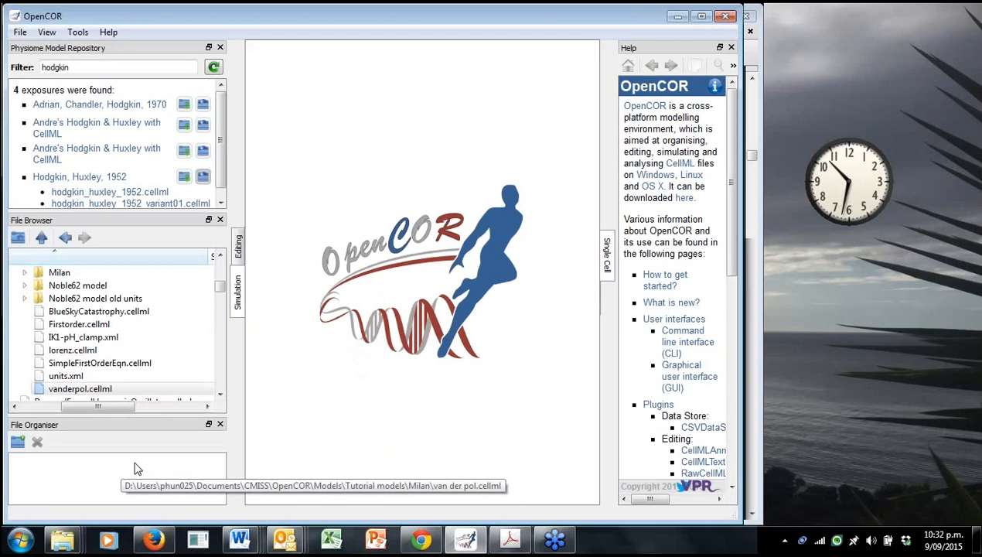
pyautogui.click(80, 389)
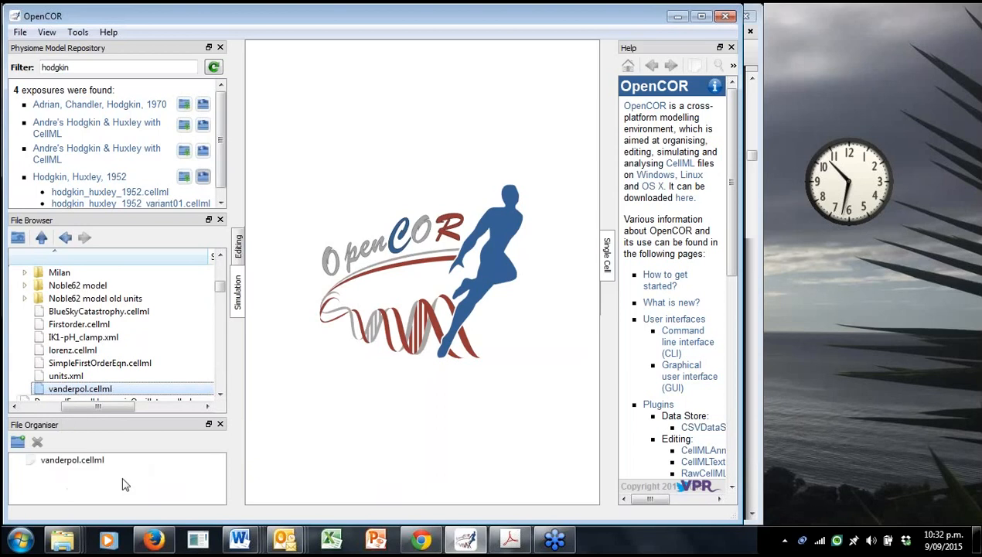
pyautogui.moveTo(136, 480)
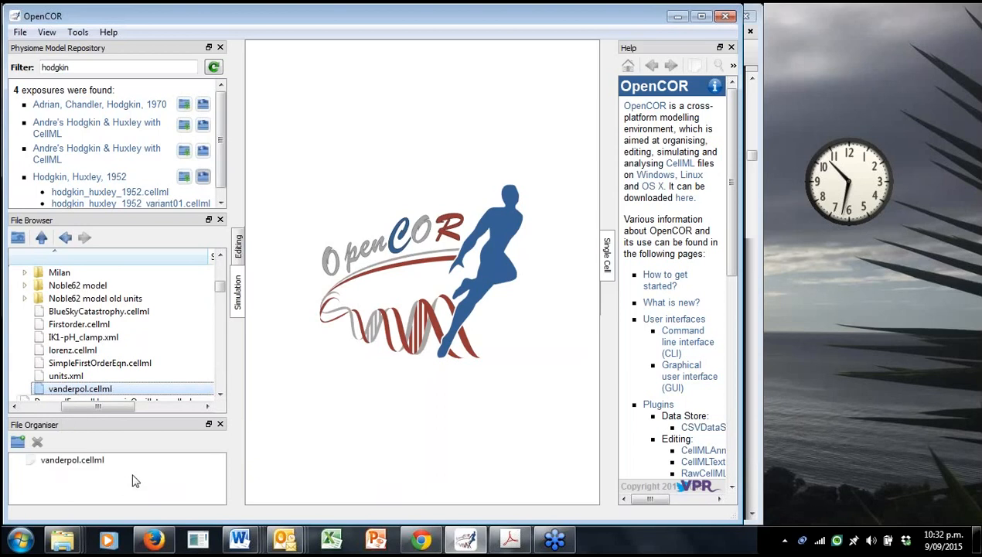
pyautogui.moveTo(139, 115)
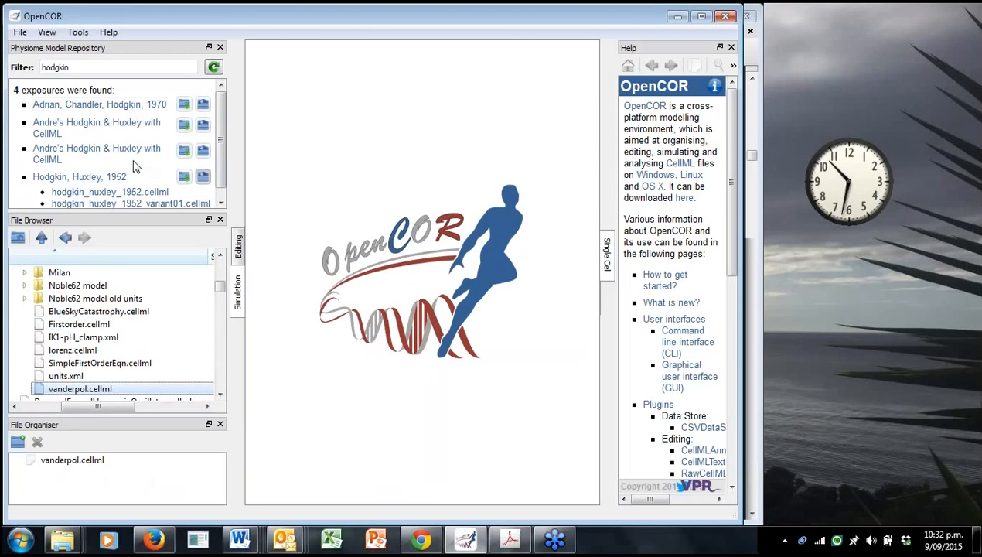
pyautogui.moveTo(235, 146)
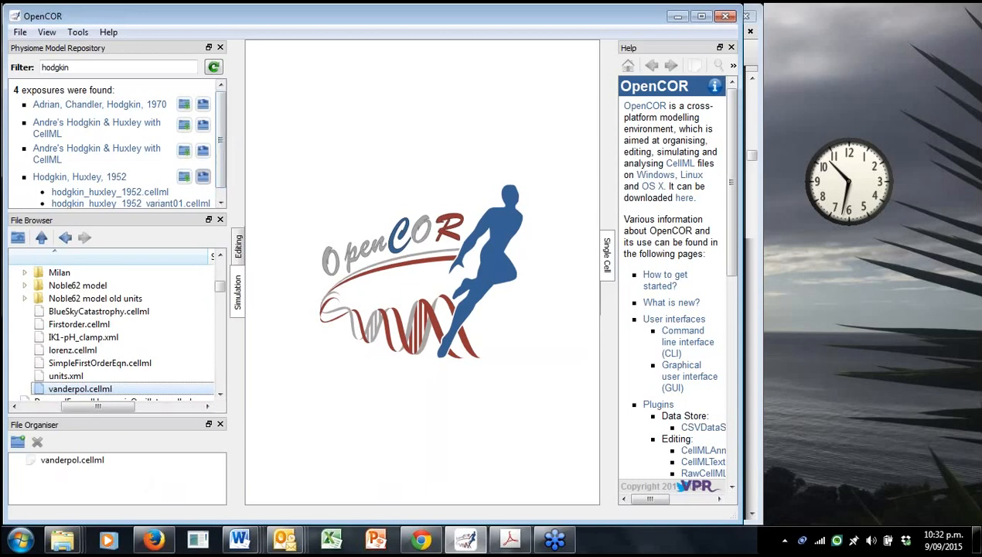
pyautogui.moveTo(227, 137)
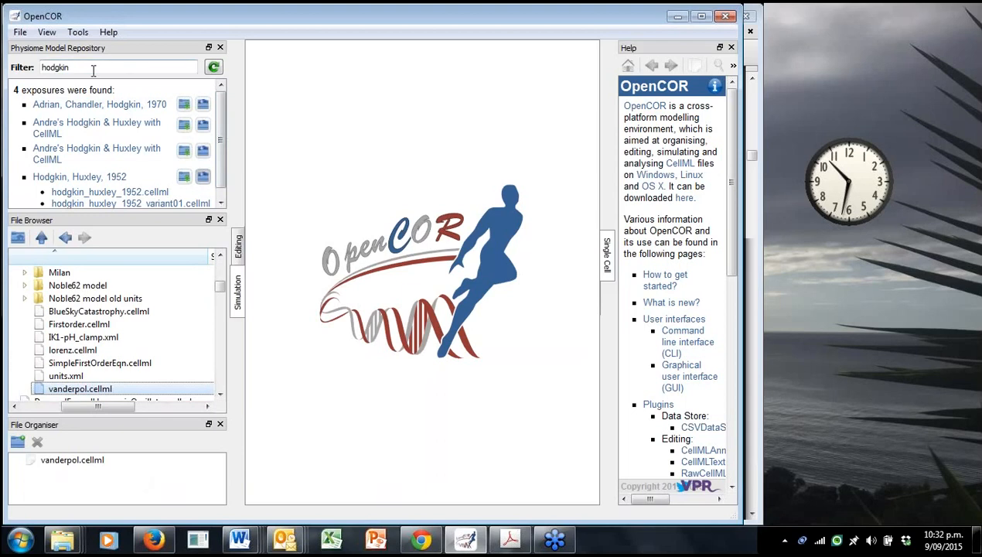
pyautogui.write('ho')
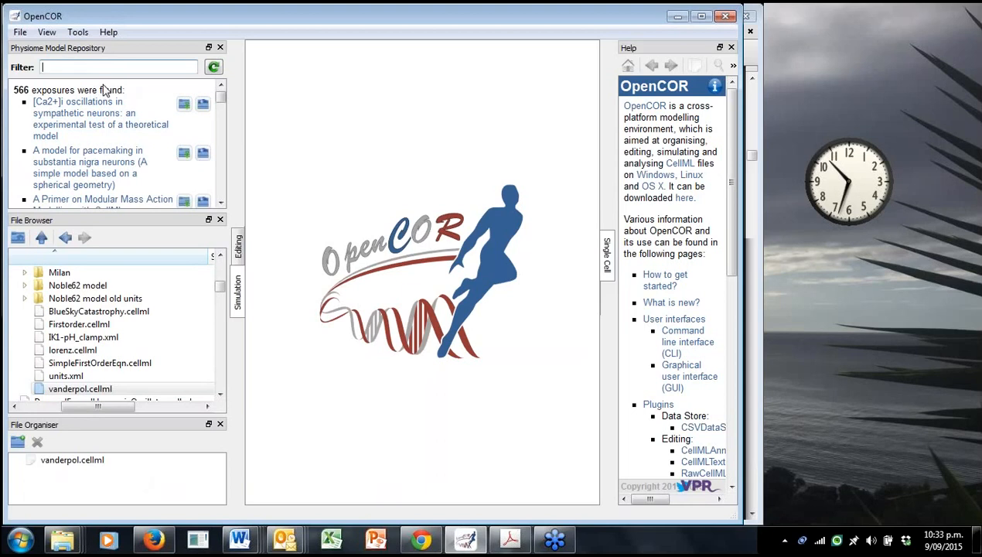
pyautogui.moveTo(106, 93)
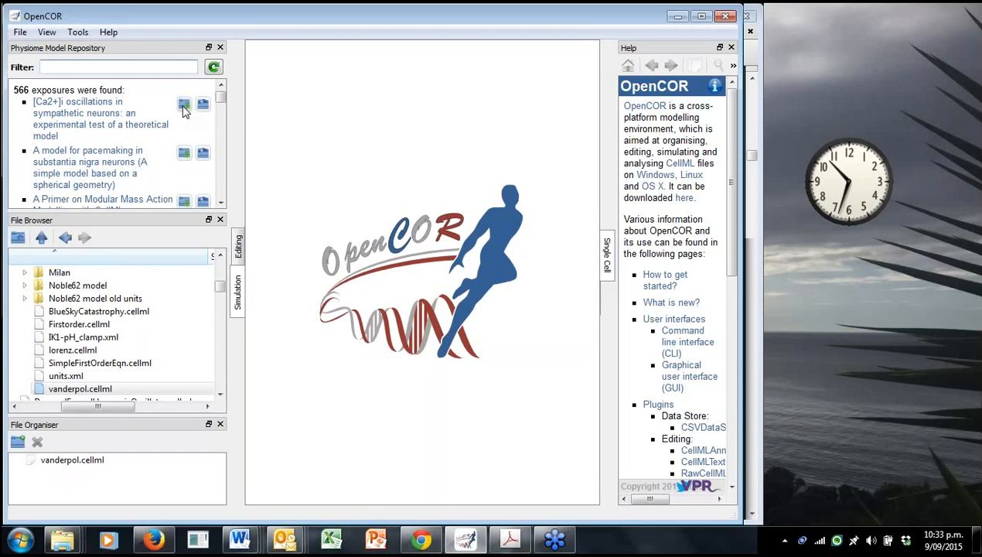
pyautogui.moveTo(184, 105)
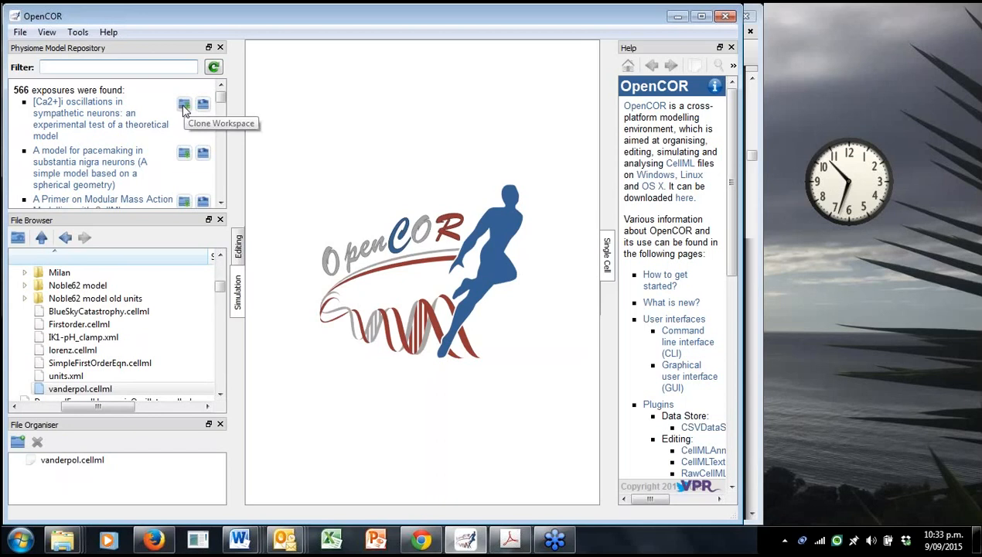
pyautogui.moveTo(184, 105)
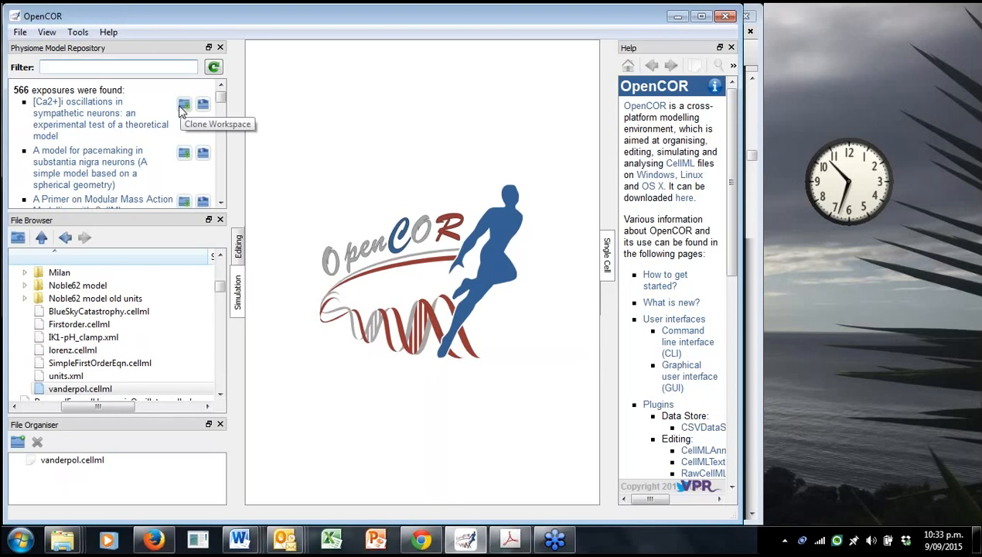
pyautogui.moveTo(188, 107)
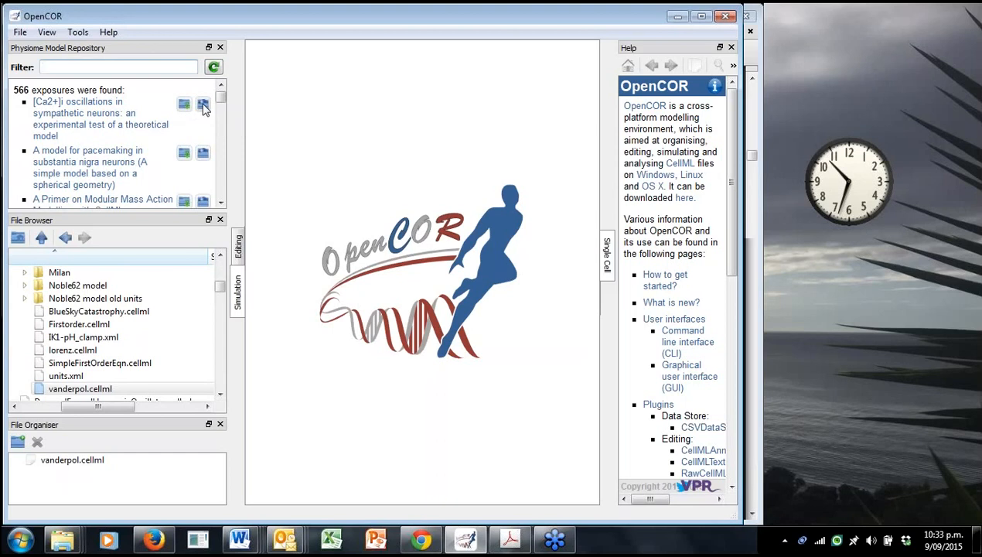
# List the files of the '[Ca2+]i oscillations in sympathetic neurons' repository exposure.
pyautogui.scroll(-3)
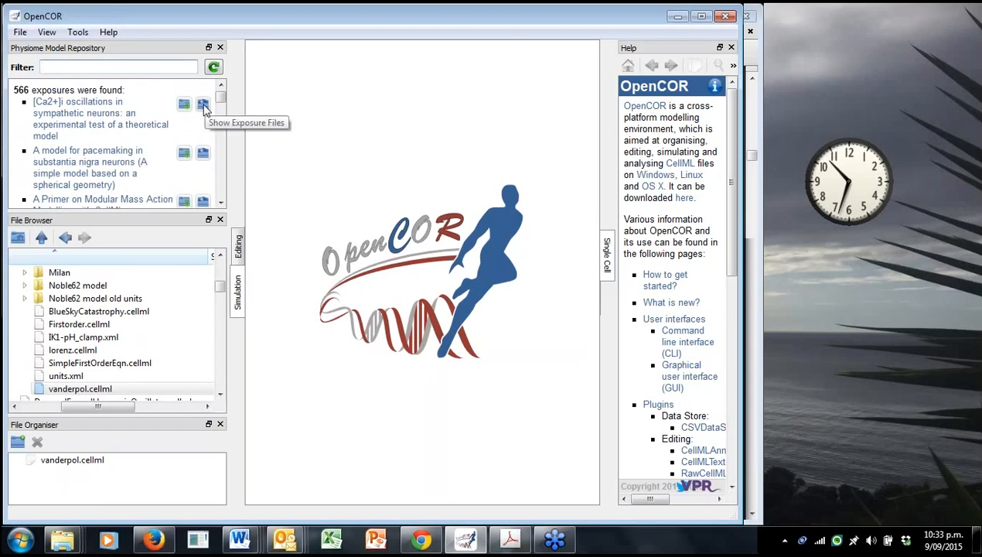
pyautogui.click(202, 104)
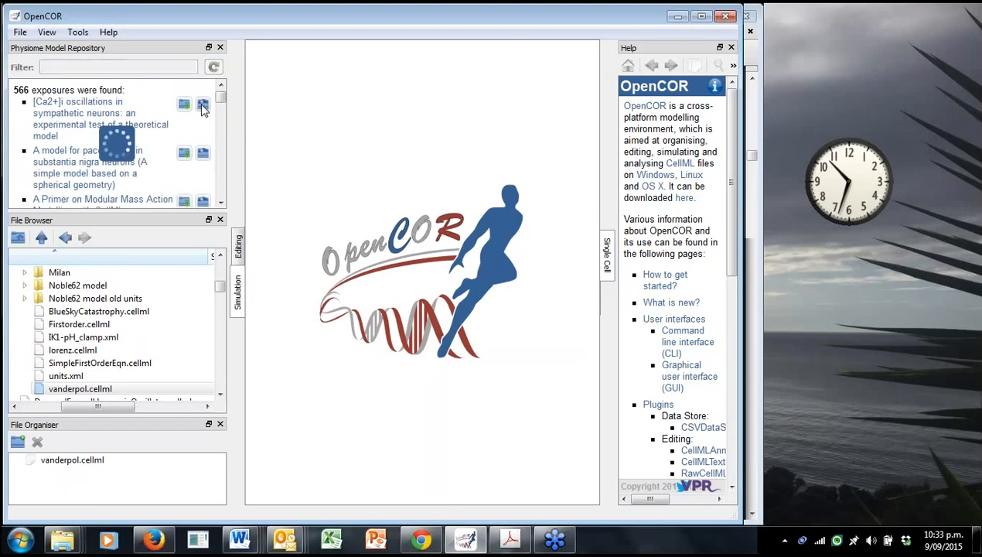
# Open friel_1995.cellml in the Simulation view, browse its parameters, then close it.
pyautogui.click(203, 104)
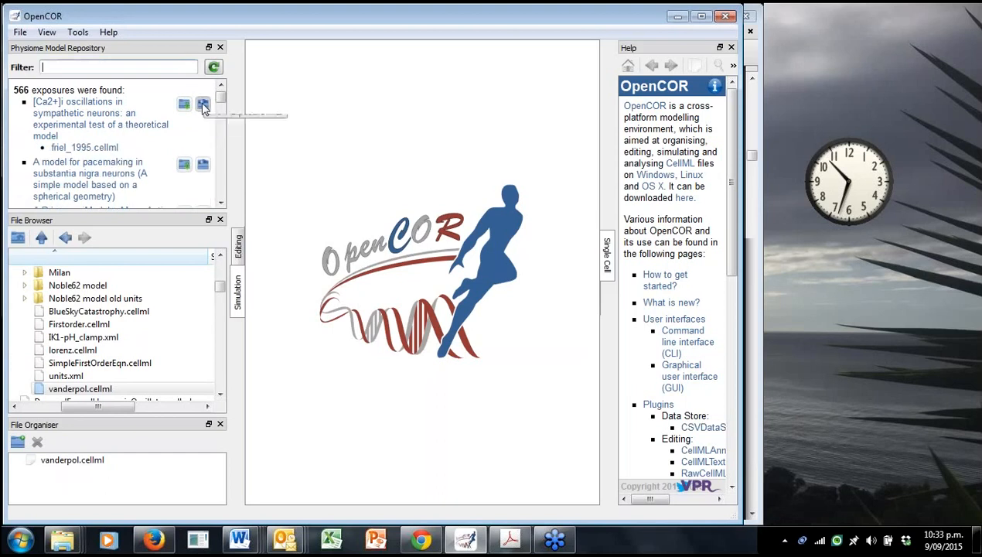
pyautogui.moveTo(203, 104)
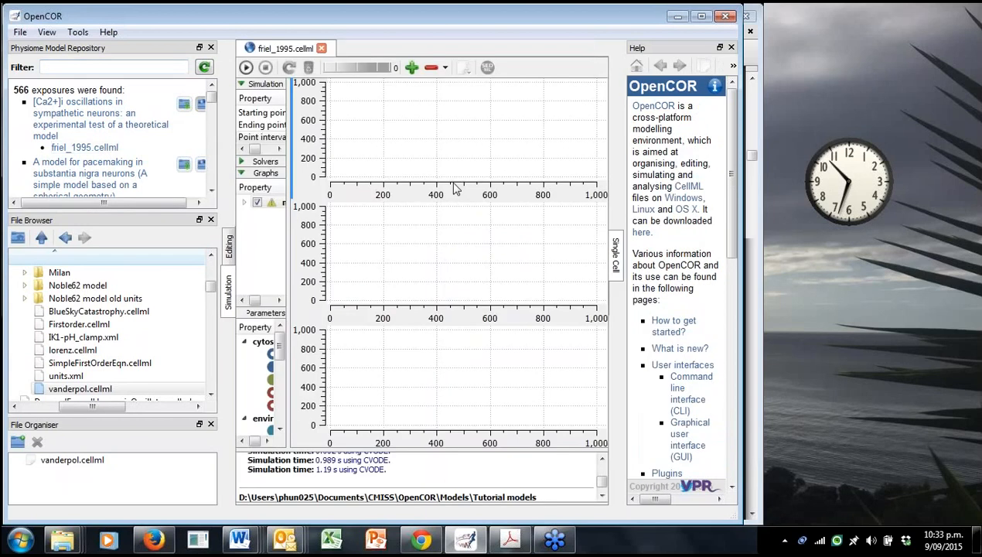
pyautogui.moveTo(427, 200)
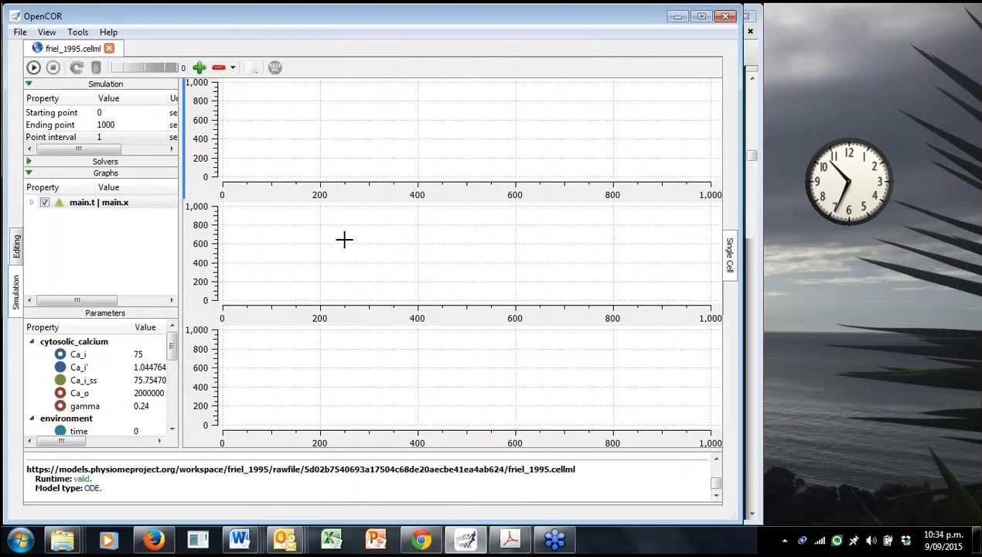
pyautogui.scroll(-3)
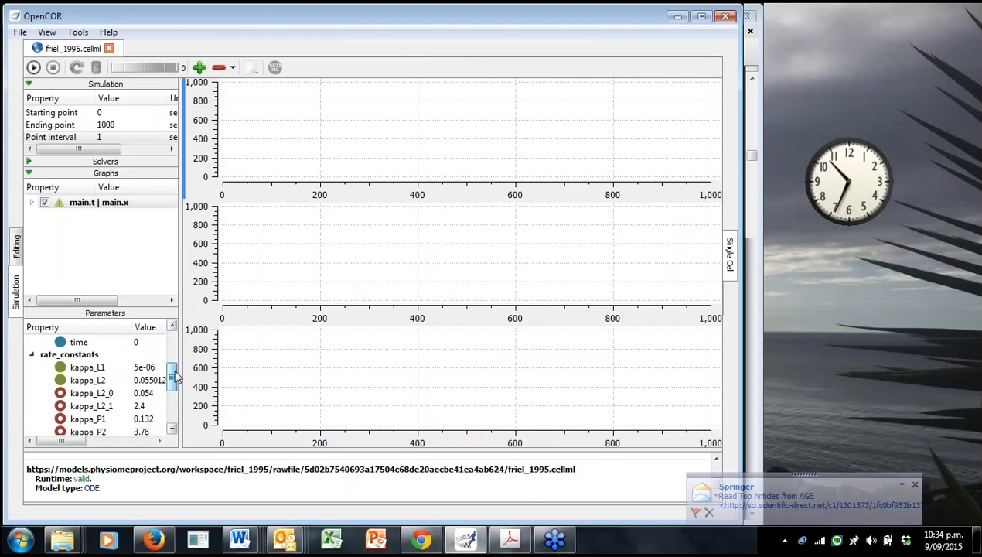
pyautogui.scroll(-3)
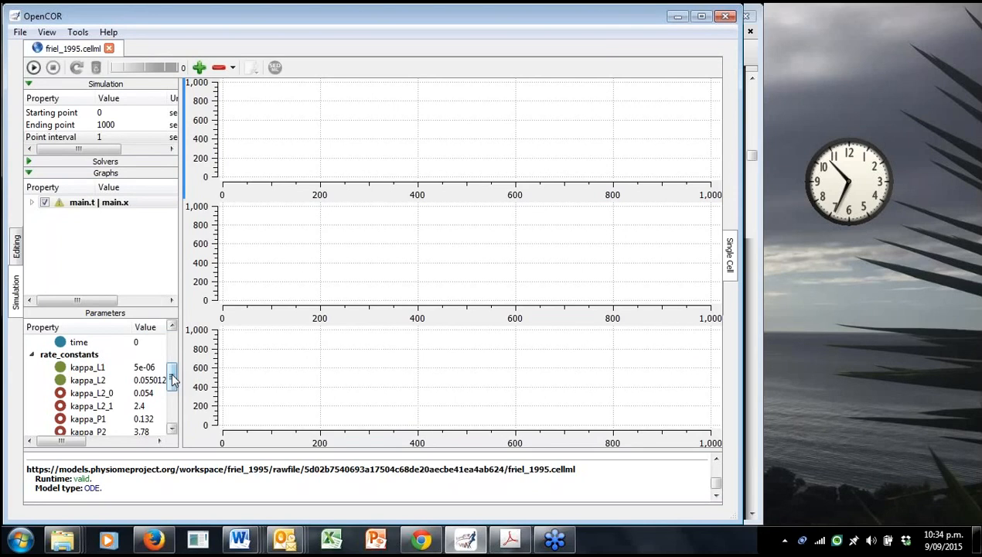
pyautogui.moveTo(247, 278)
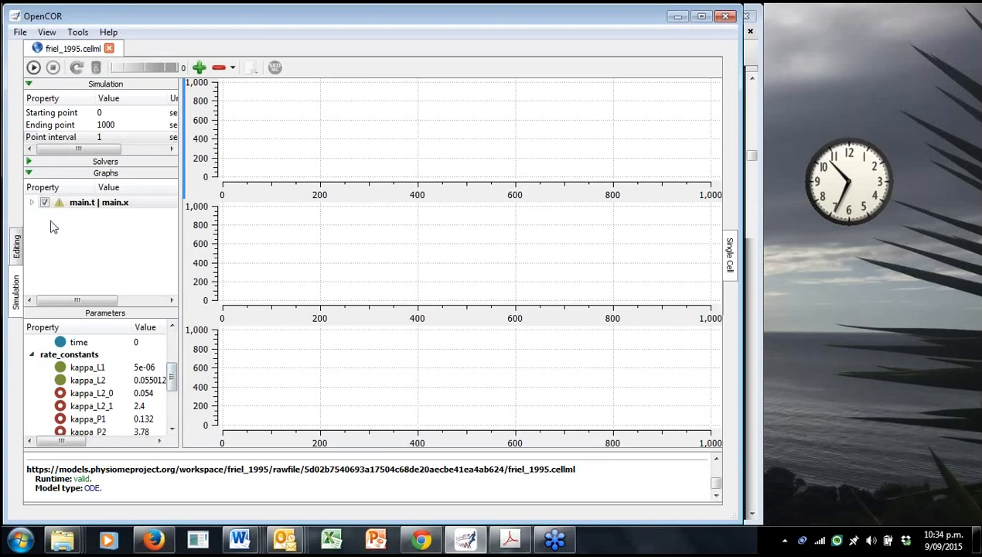
pyautogui.click(109, 48)
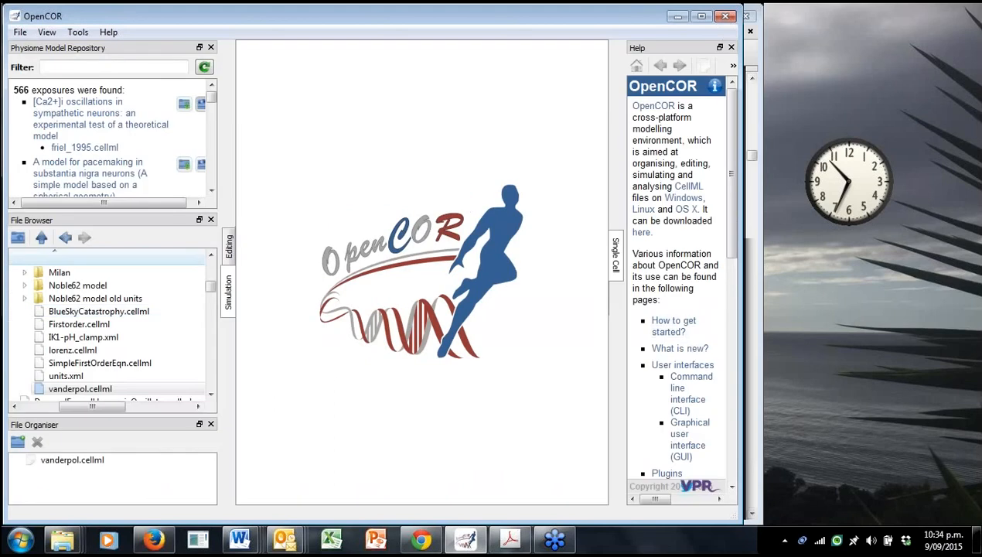
# Scroll the repository list, then bring up Google search in Firefox.
pyautogui.scroll(-3)
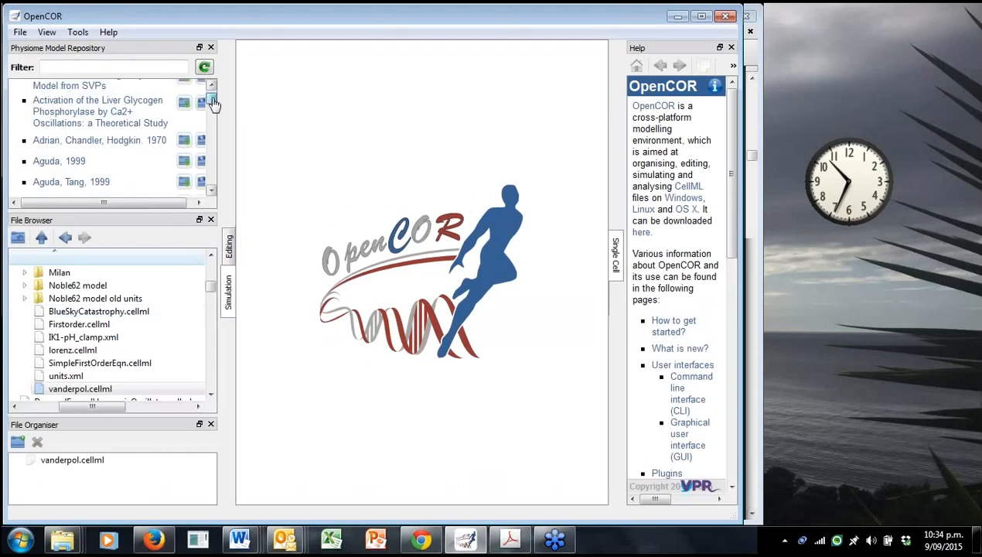
pyautogui.scroll(-3)
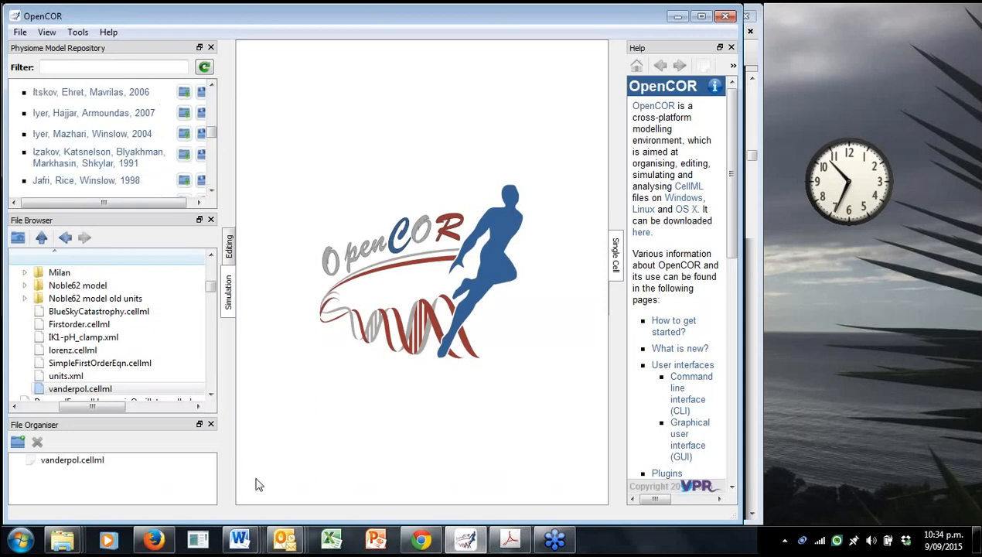
pyautogui.moveTo(153, 538)
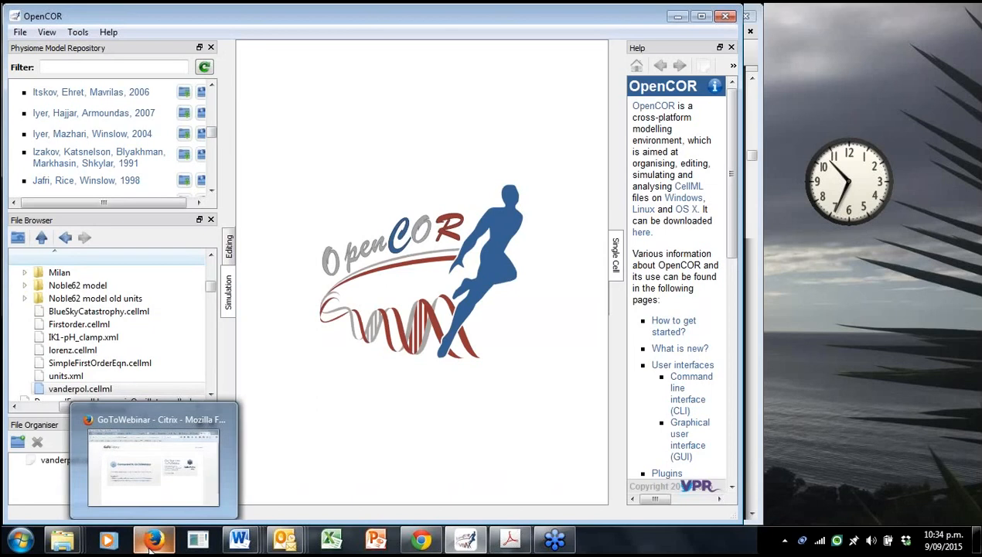
pyautogui.moveTo(152, 539)
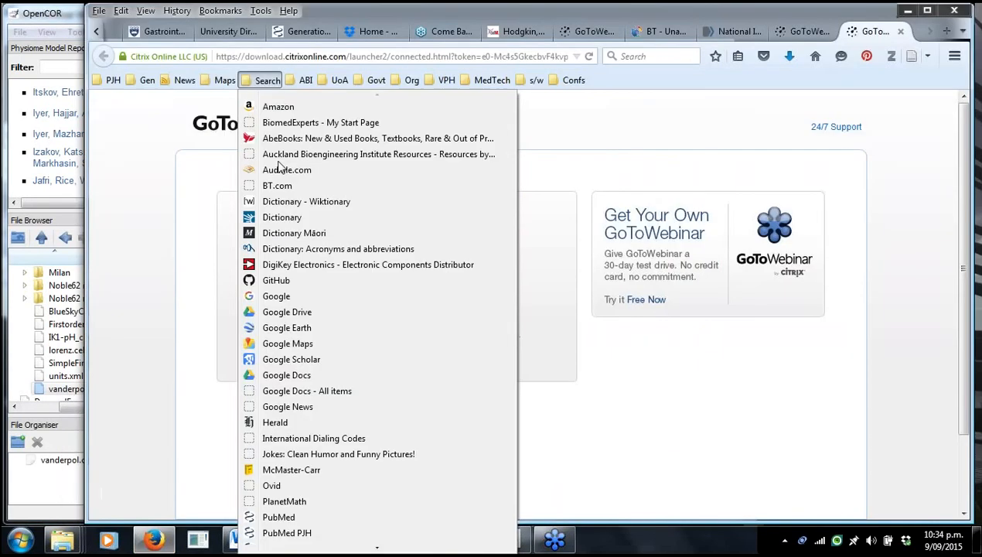
pyautogui.click(276, 296)
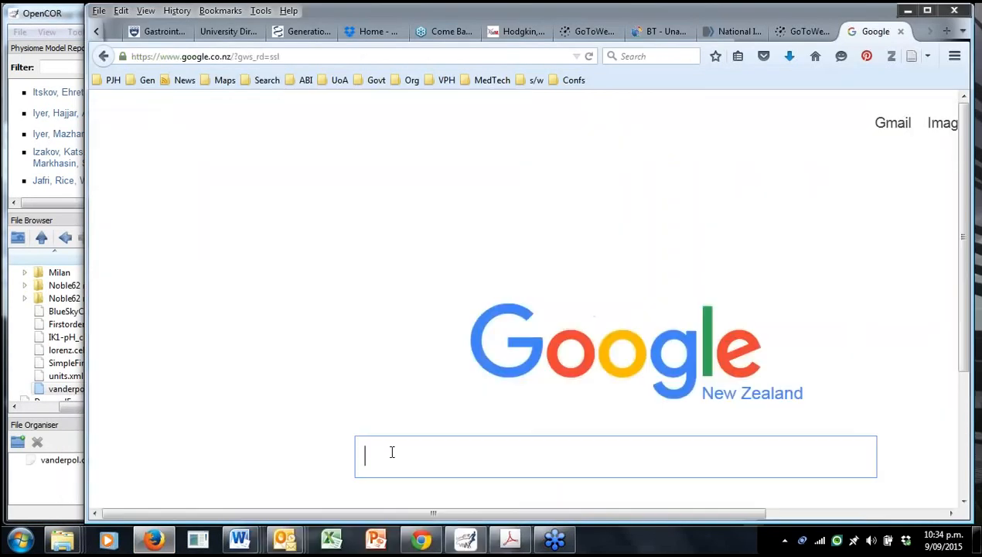
# Search Google for 'cellml' and open The CellML project result.
pyautogui.write('cellml')
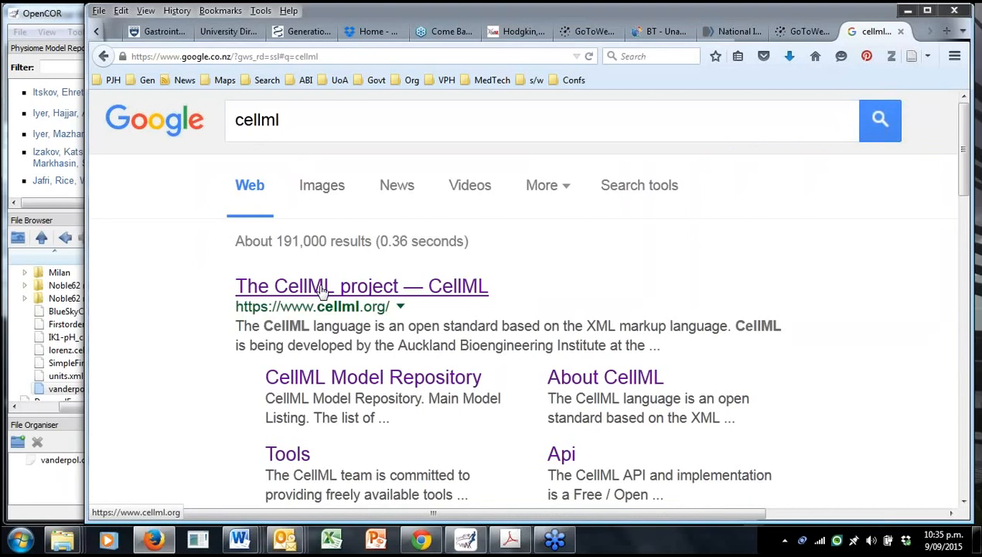
pyautogui.click(361, 286)
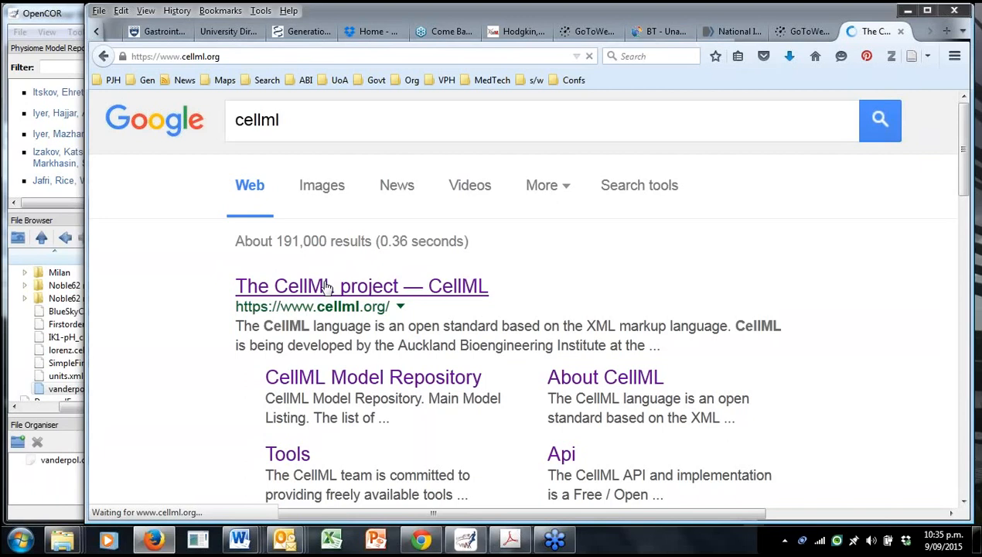
pyautogui.click(361, 286)
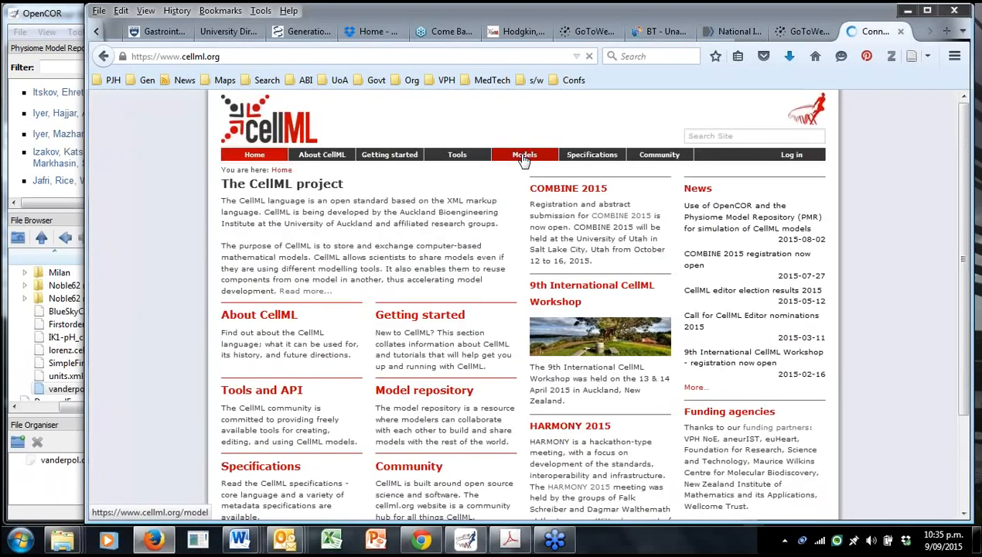
# Go to the CellML Model Repository via Models on cellml.org.
pyautogui.click(524, 154)
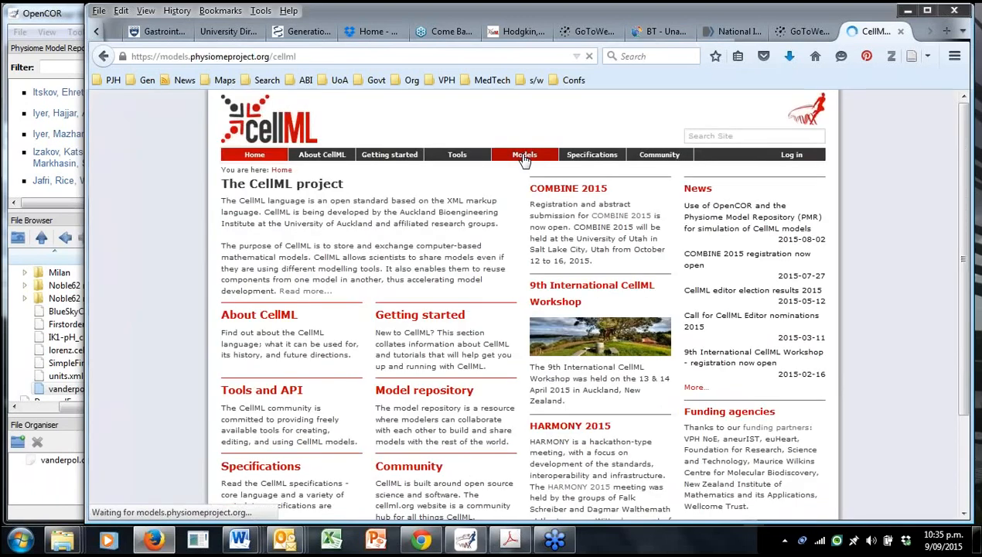
pyautogui.click(524, 154)
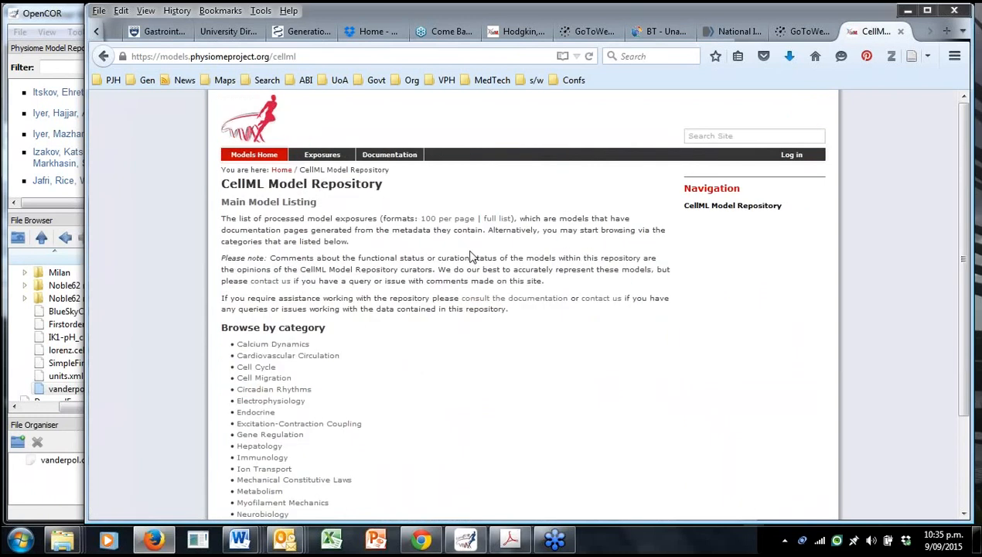
pyautogui.scroll(-3)
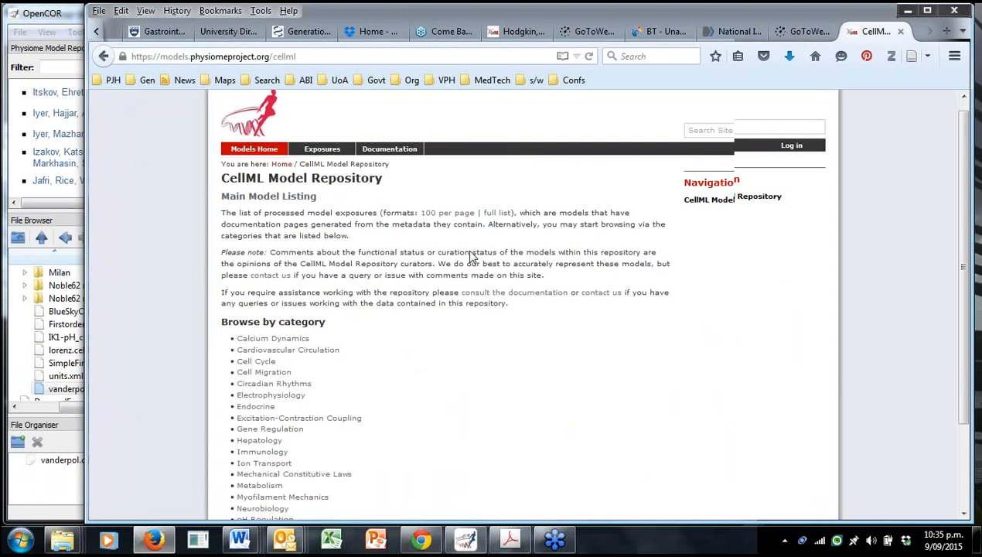
pyautogui.scroll(-3)
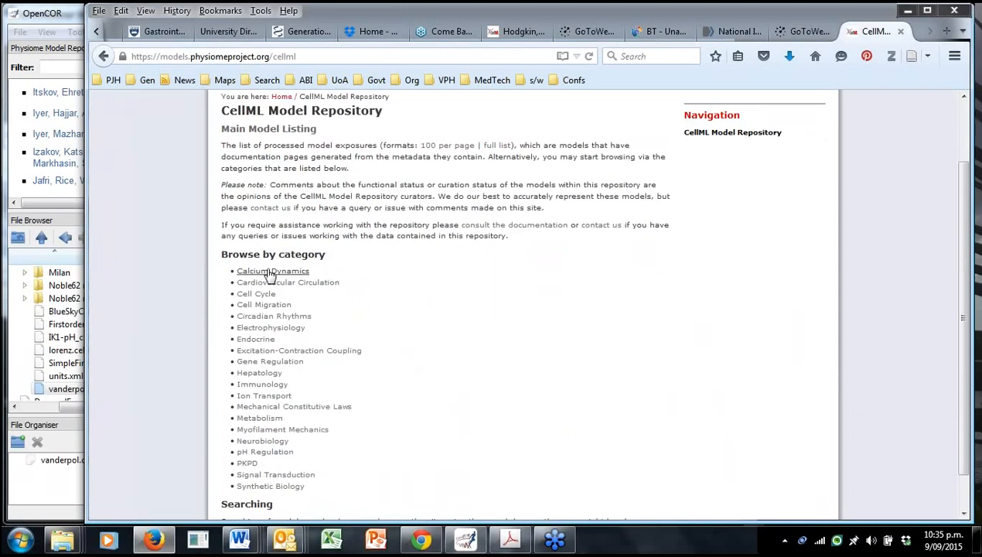
pyautogui.scroll(-3)
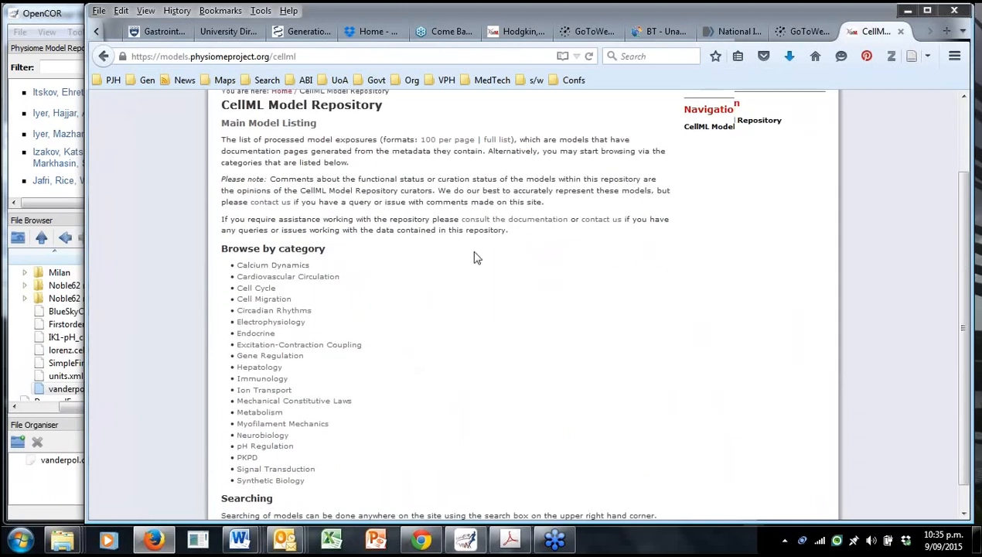
pyautogui.scroll(-3)
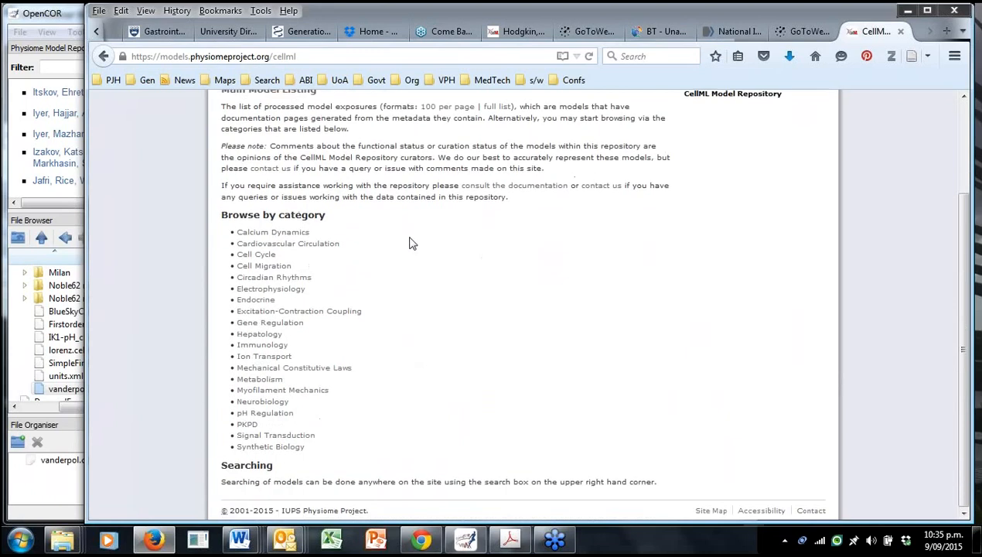
pyautogui.moveTo(299, 311)
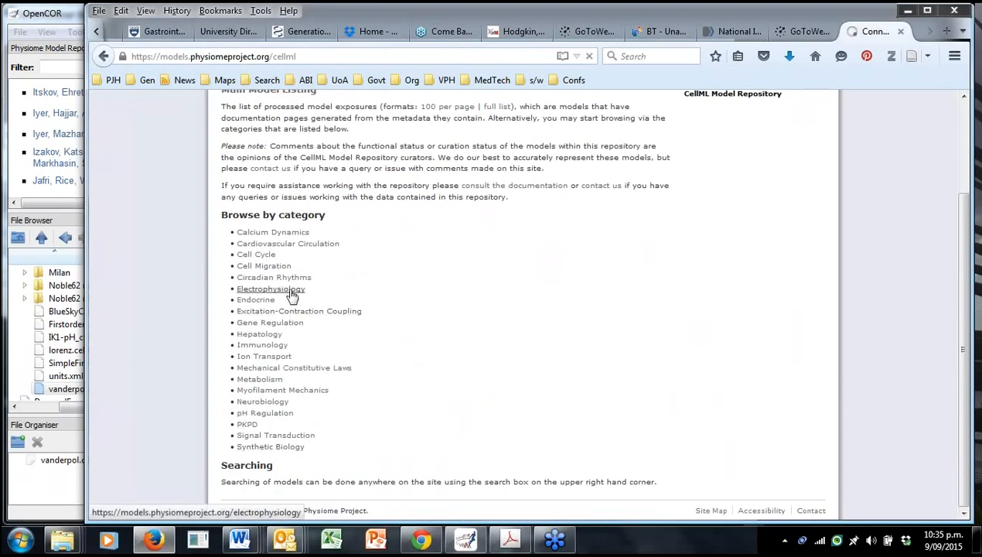
# Browse Electrophysiology and open the Clancy, Rudy 2001 IKrN629D mutant epicardial model.
pyautogui.click(270, 288)
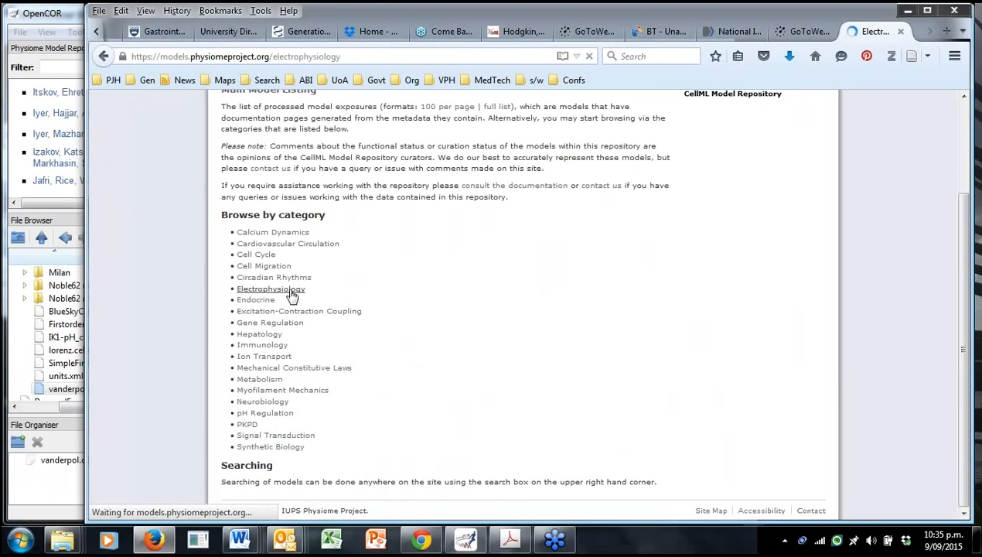
pyautogui.click(271, 289)
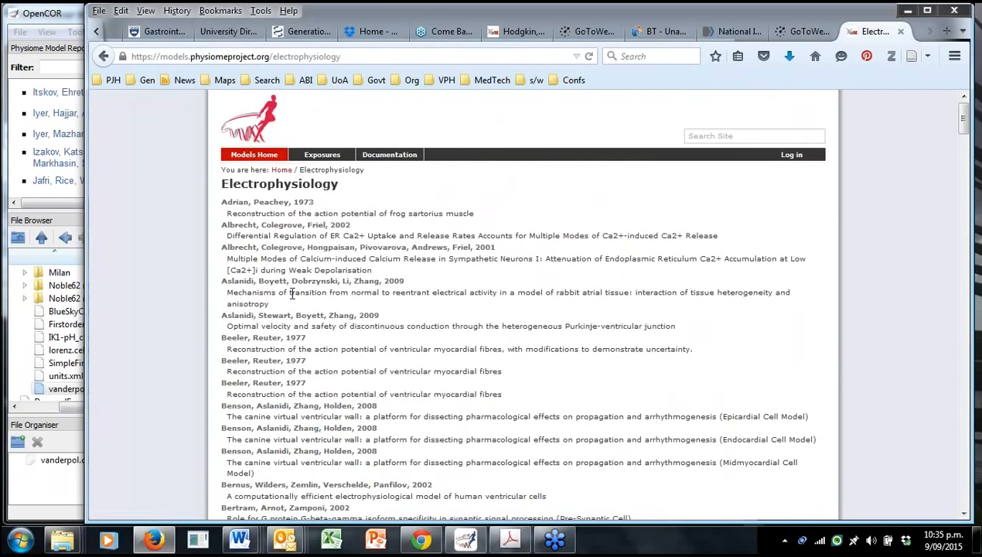
pyautogui.scroll(-3)
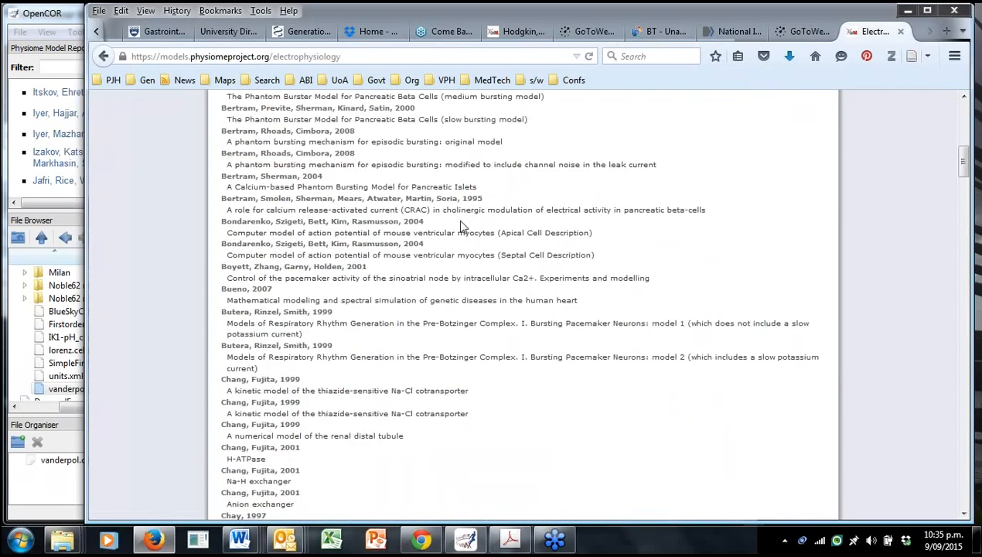
pyautogui.scroll(-3)
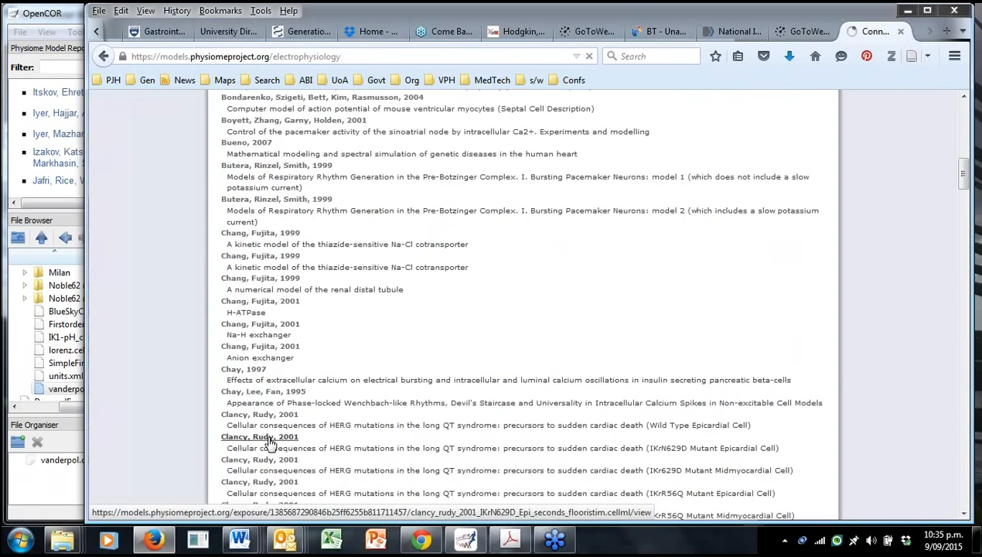
pyautogui.click(259, 436)
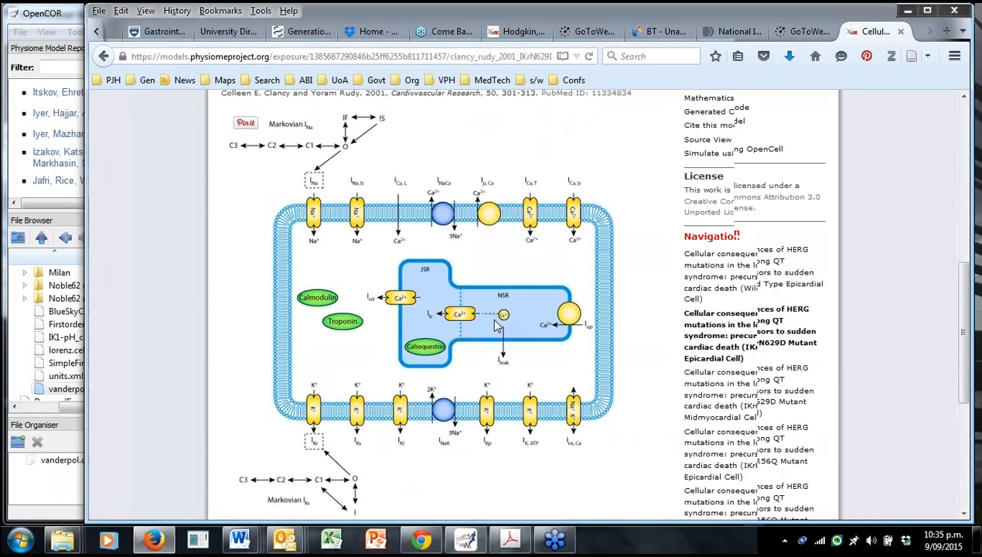
pyautogui.scroll(-3)
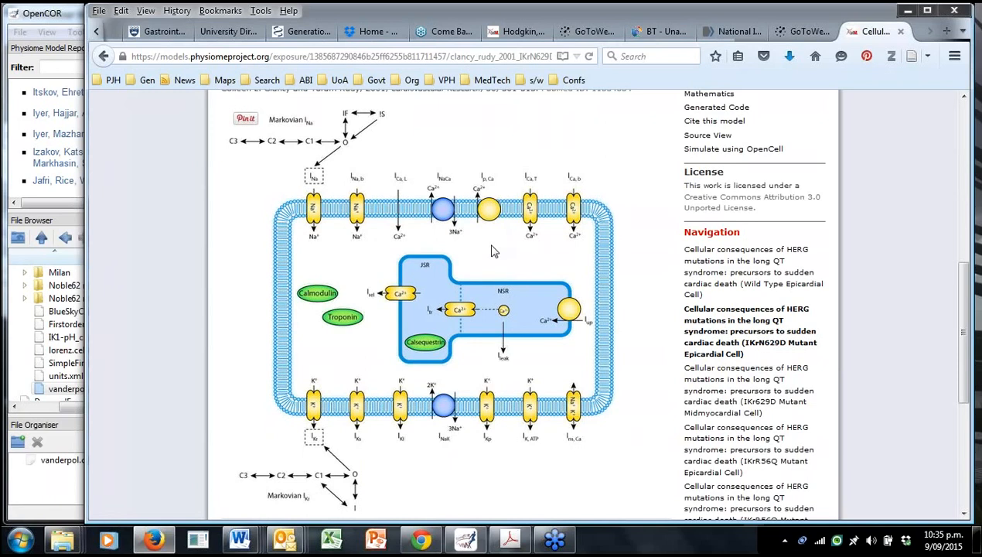
pyautogui.moveTo(525, 285)
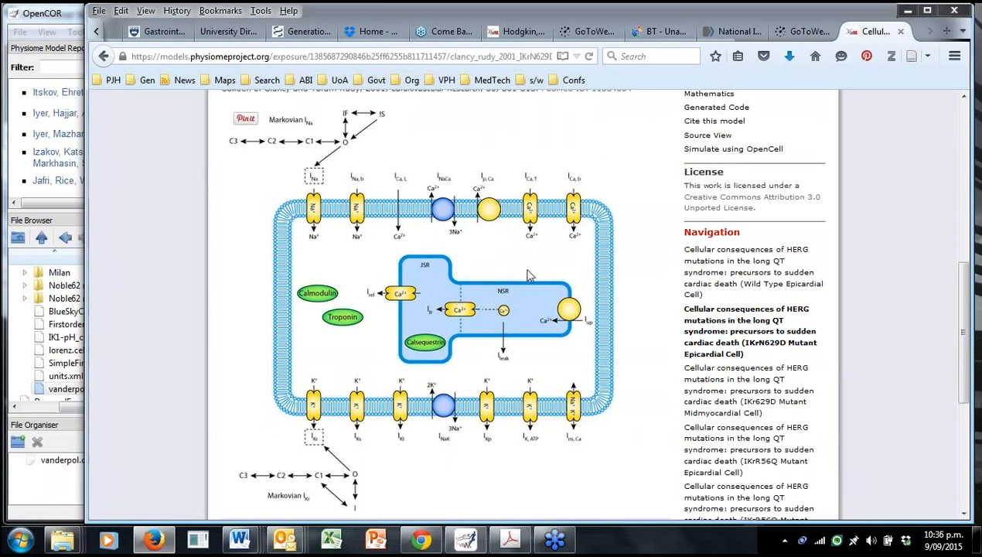
pyautogui.moveTo(590, 181)
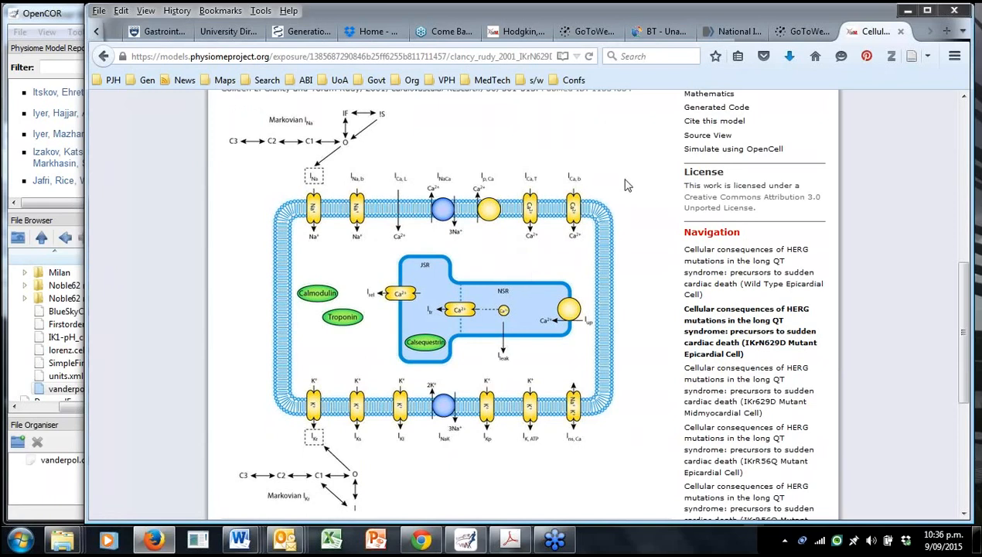
pyautogui.moveTo(624, 200)
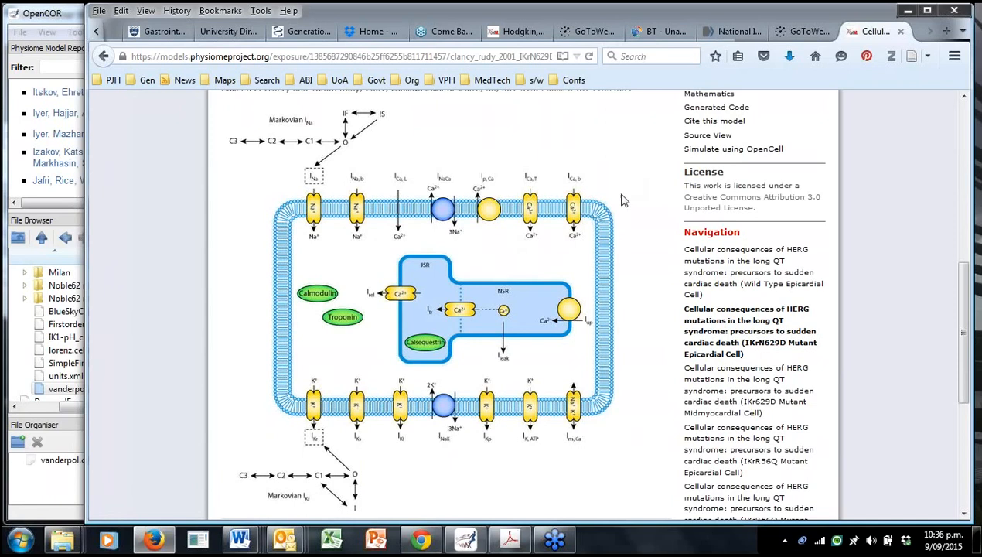
pyautogui.moveTo(630, 198)
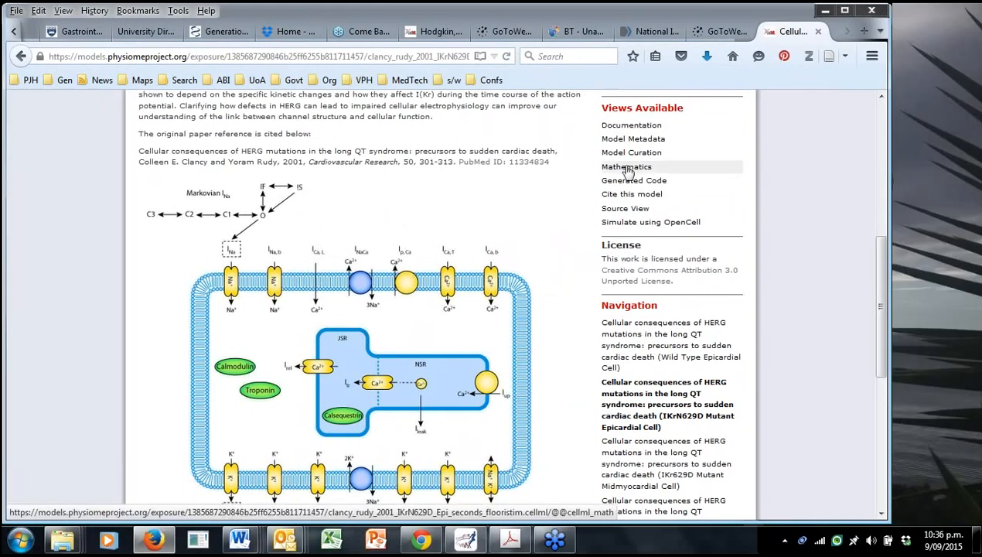
pyautogui.click(626, 166)
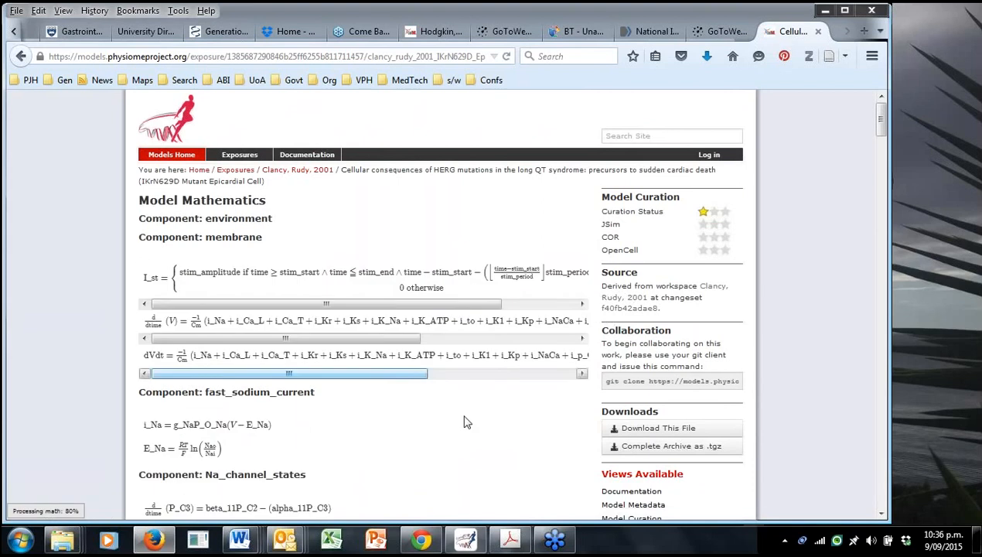
# Scroll through the IKrN629D model's rendered equations.
pyautogui.scroll(-3)
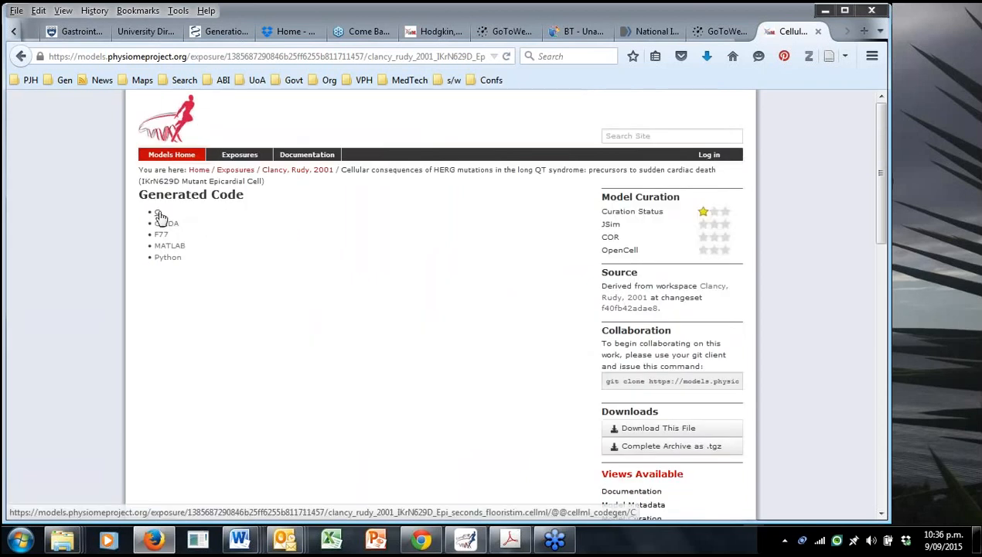
pyautogui.click(168, 257)
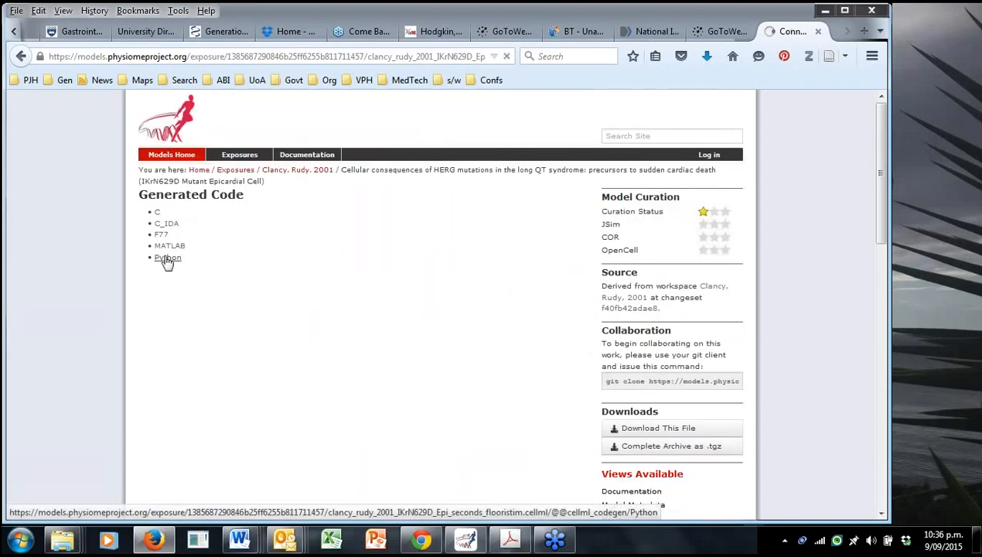
pyautogui.click(167, 258)
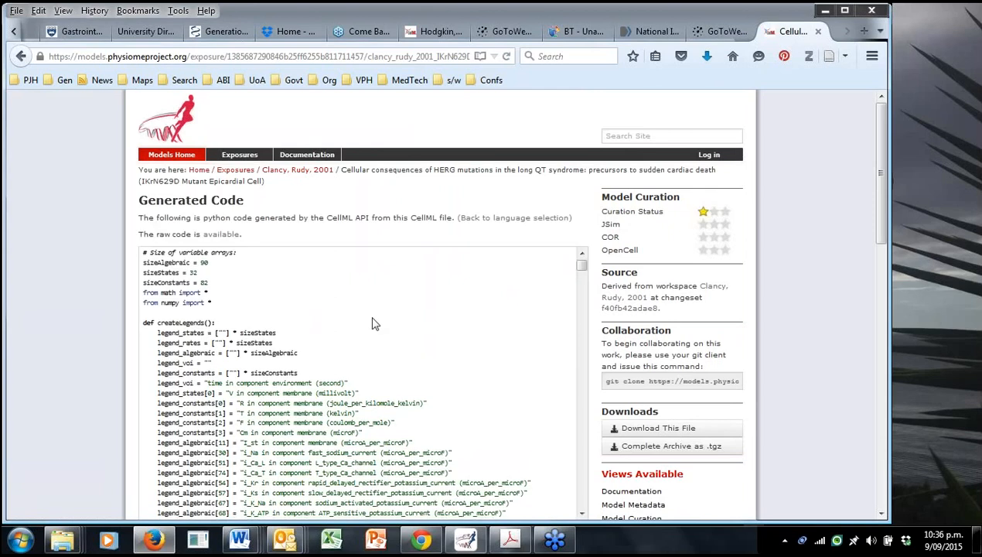
pyautogui.scroll(-3)
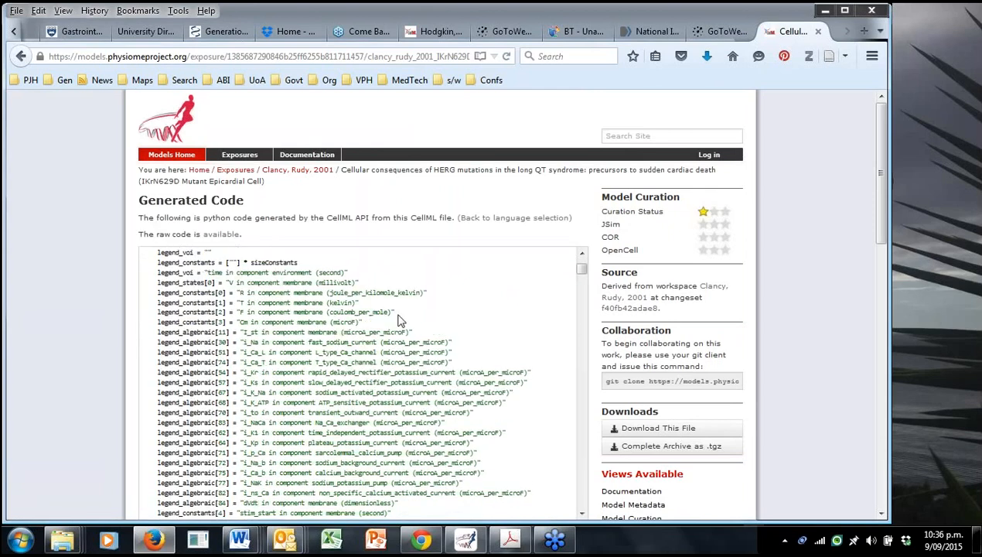
pyautogui.scroll(-3)
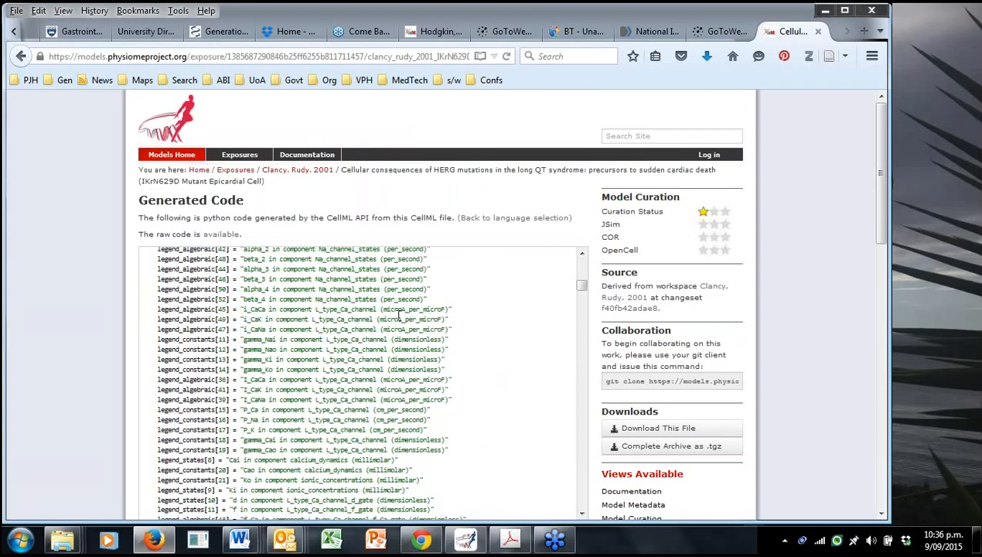
pyautogui.scroll(-3)
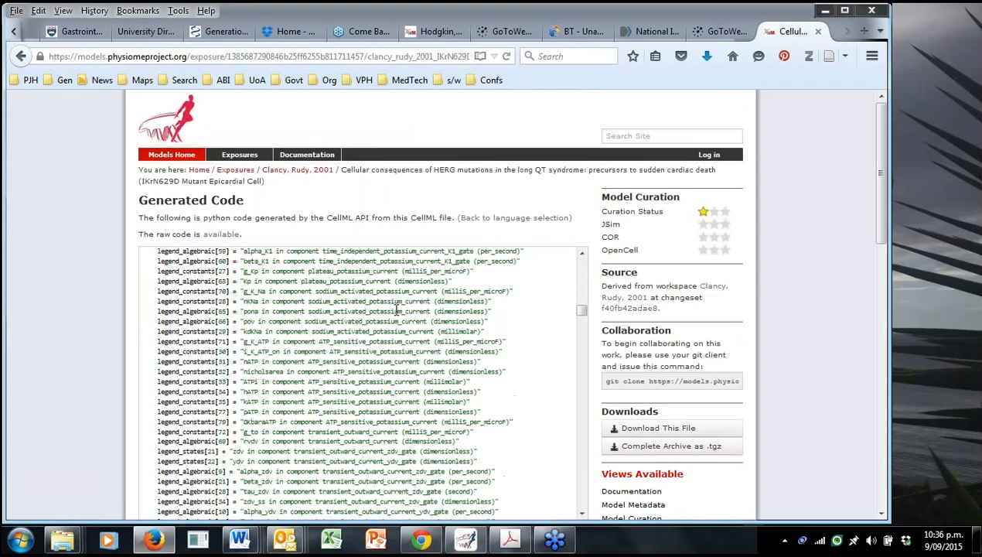
pyautogui.click(514, 217)
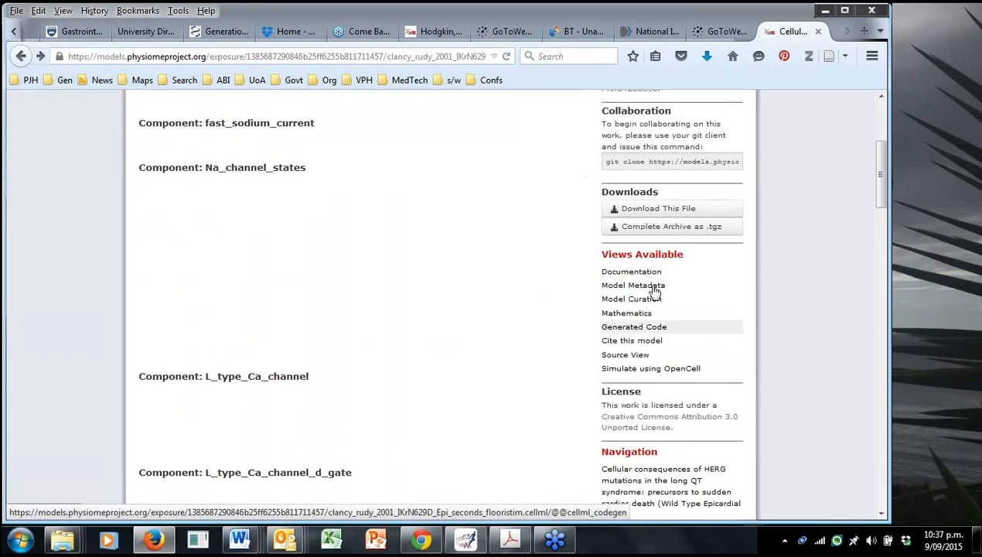
# Go back to the IKrN629D exposure's main page and scroll through its abstract.
pyautogui.click(20, 56)
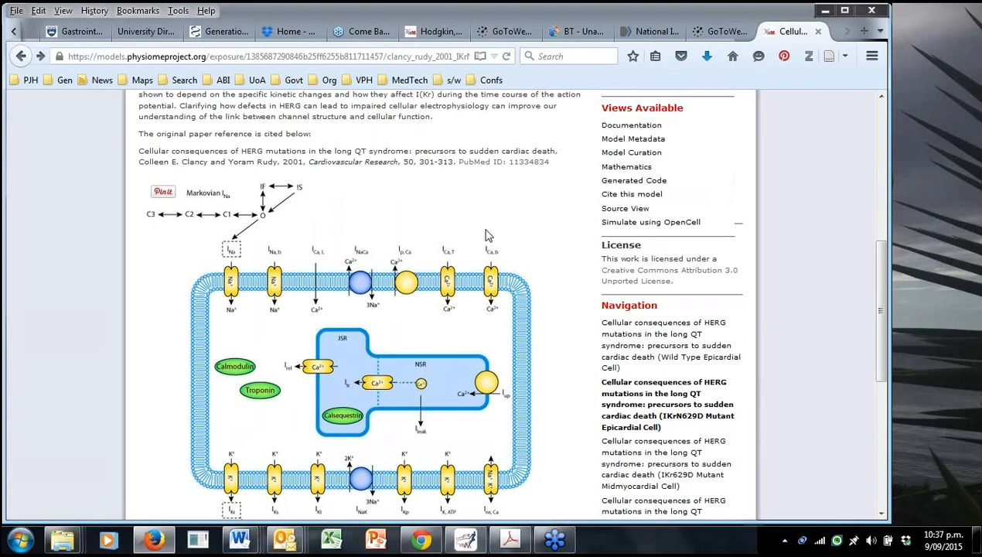
pyautogui.scroll(-3)
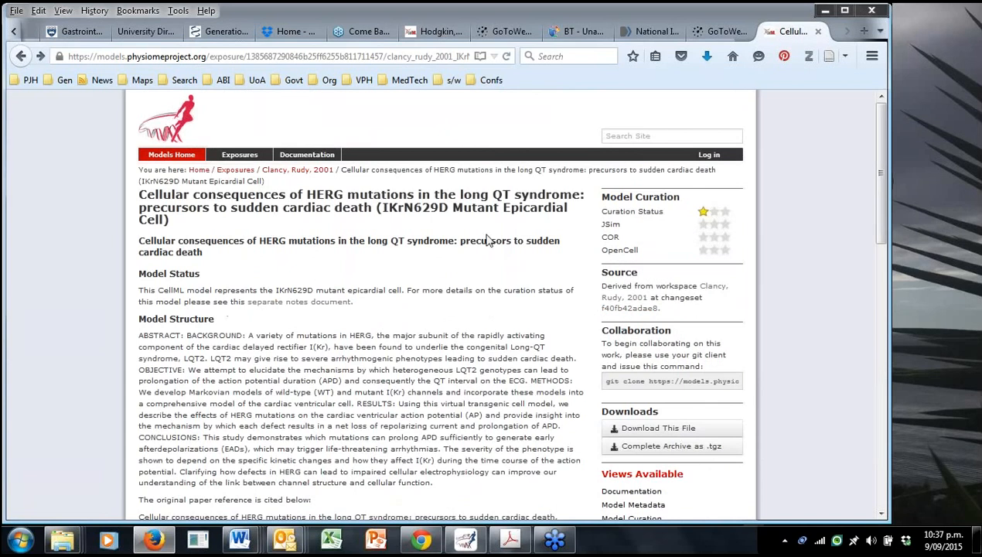
pyautogui.moveTo(464, 333)
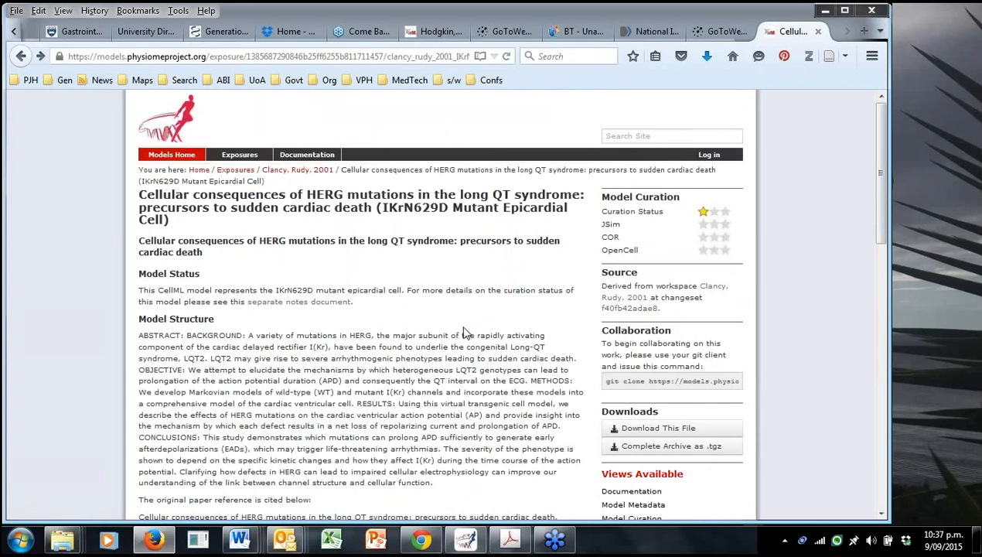
pyautogui.moveTo(462, 326)
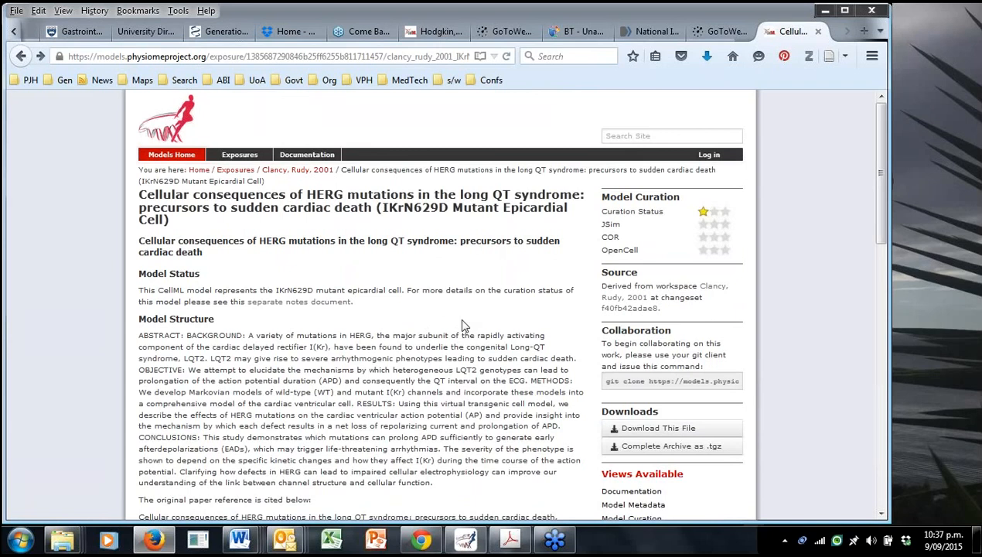
pyautogui.scroll(-3)
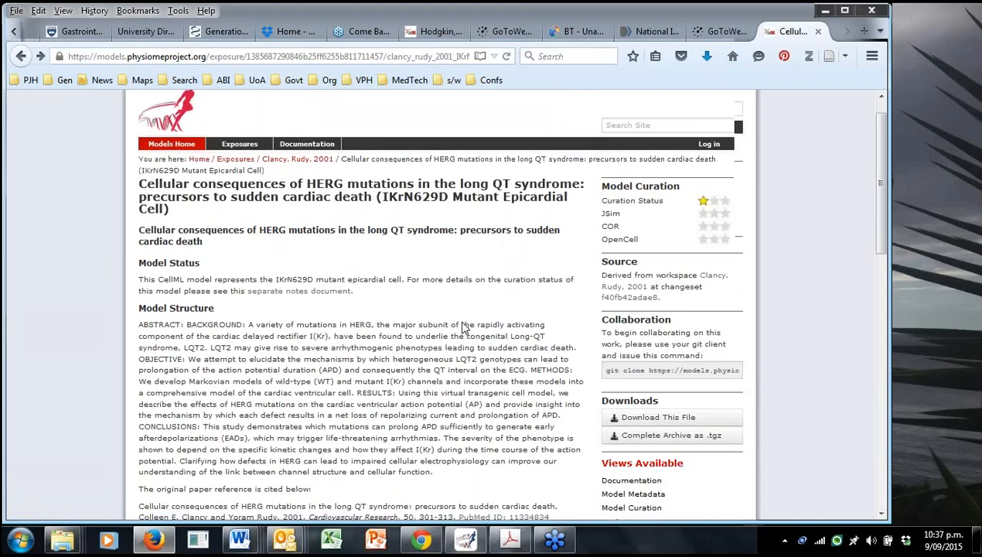
pyautogui.scroll(-3)
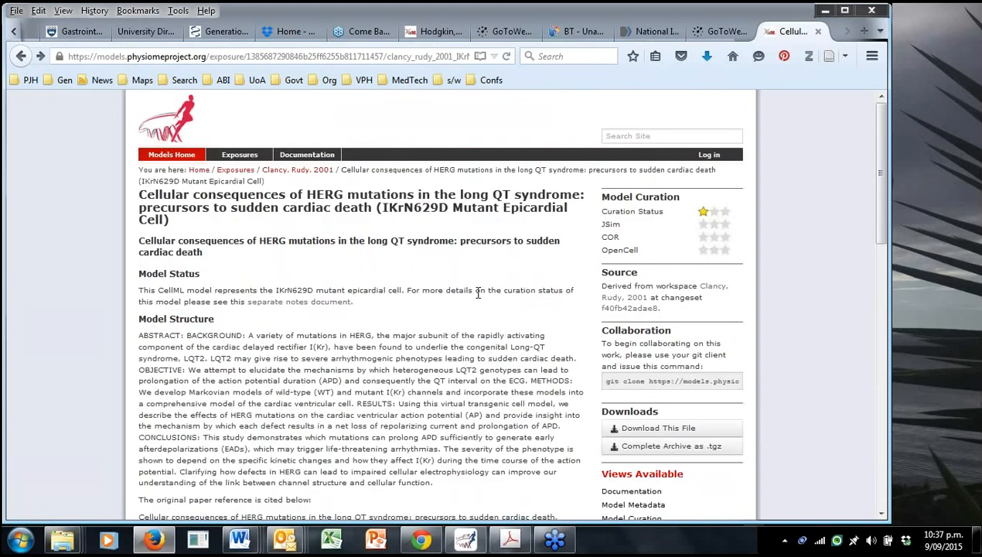
pyautogui.moveTo(477, 304)
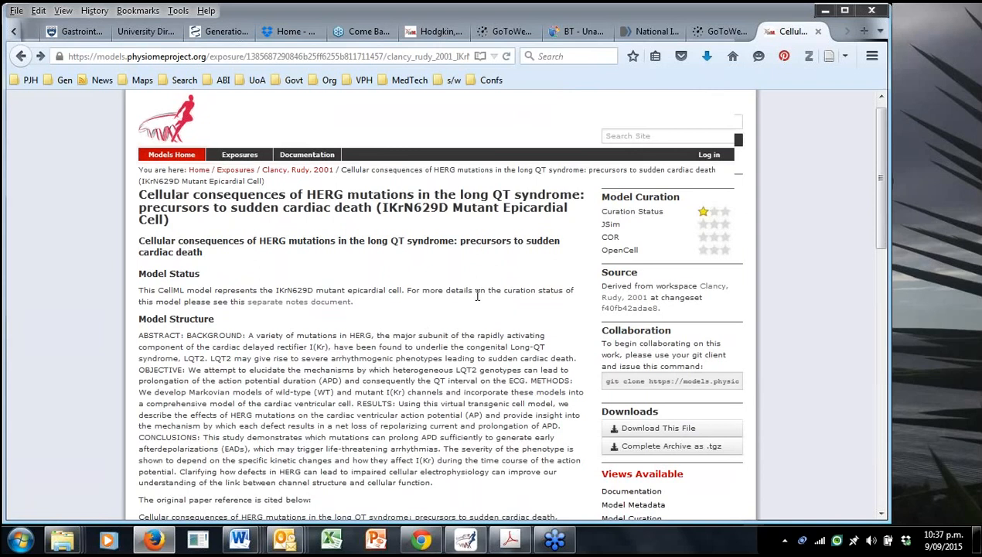
pyautogui.scroll(-3)
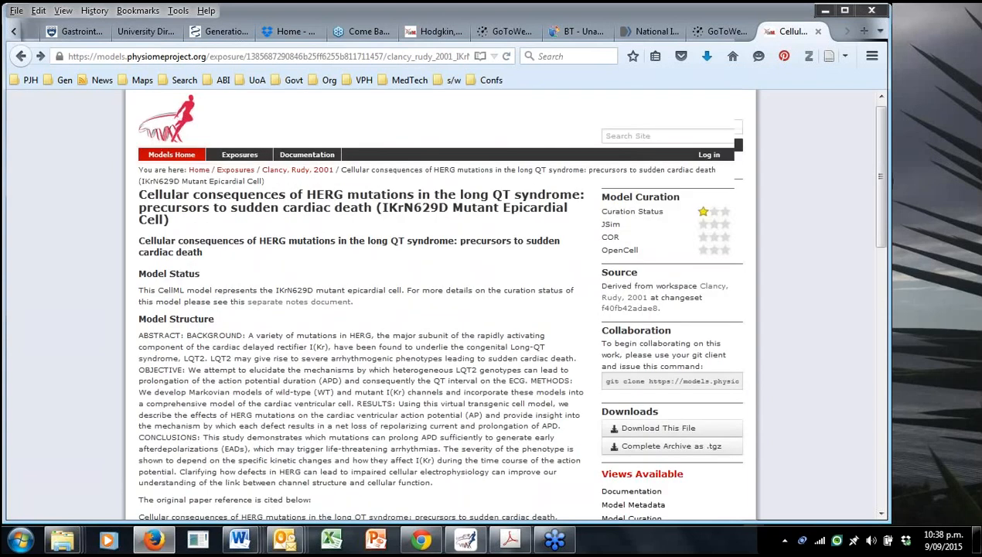
pyautogui.scroll(-3)
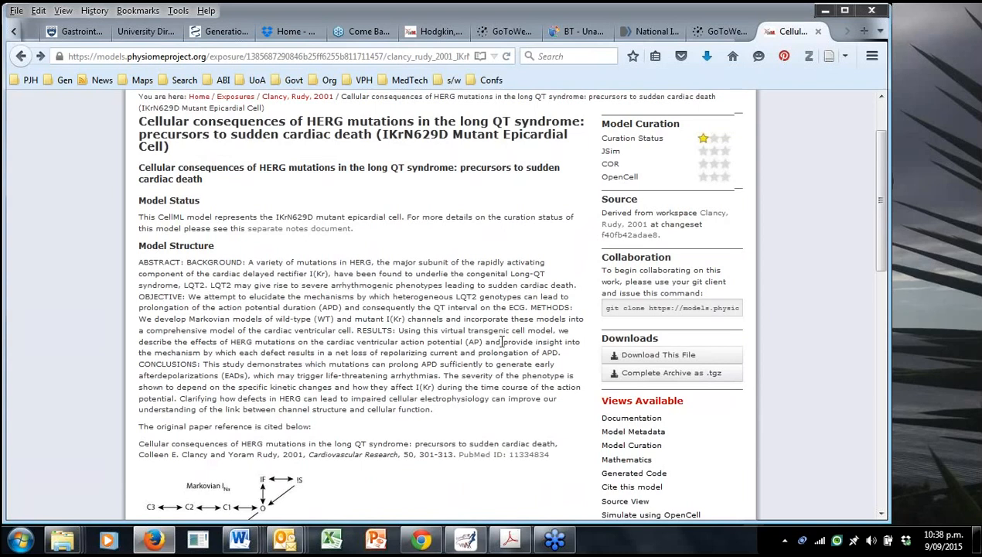
pyautogui.scroll(-3)
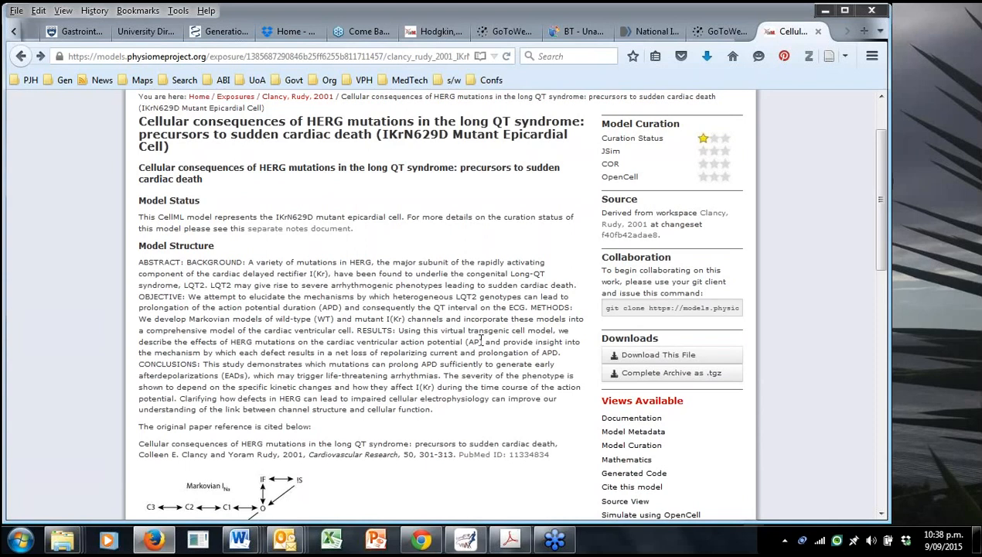
pyautogui.moveTo(493, 342)
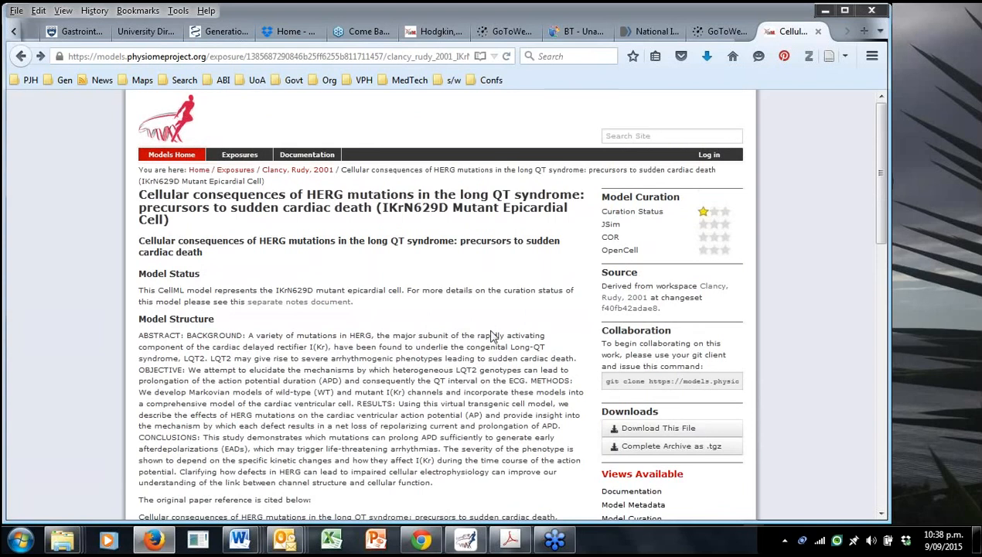
pyautogui.scroll(-3)
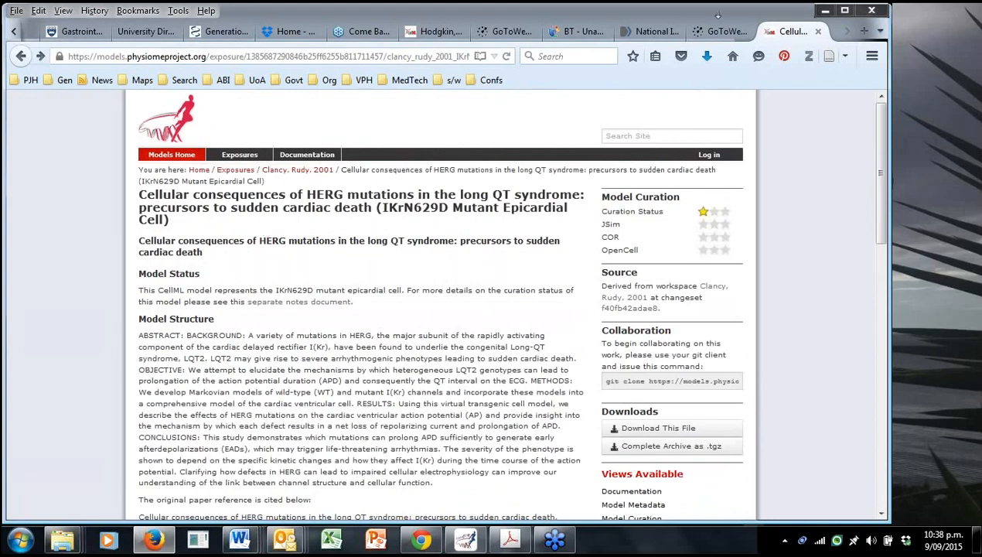
pyautogui.moveTo(520, 255)
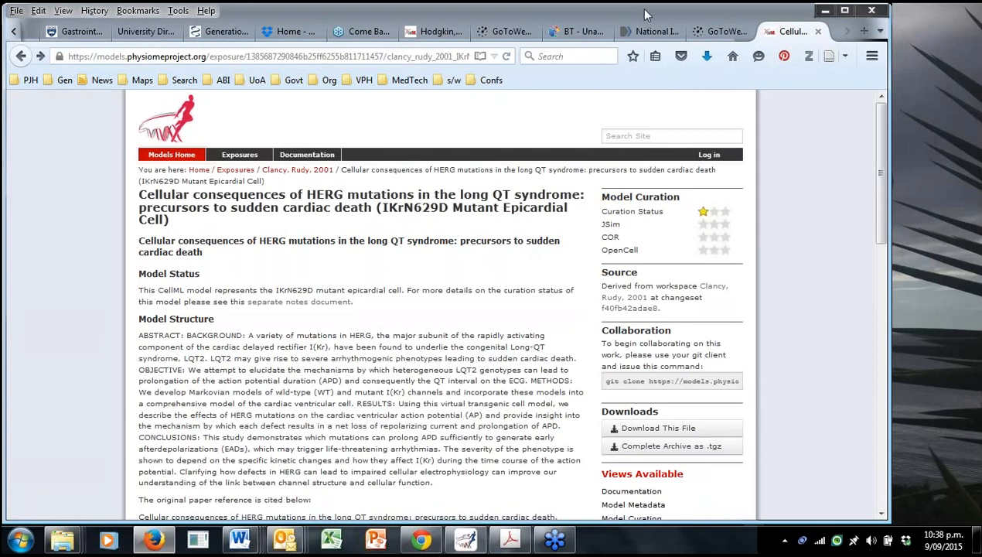
pyautogui.moveTo(646, 14)
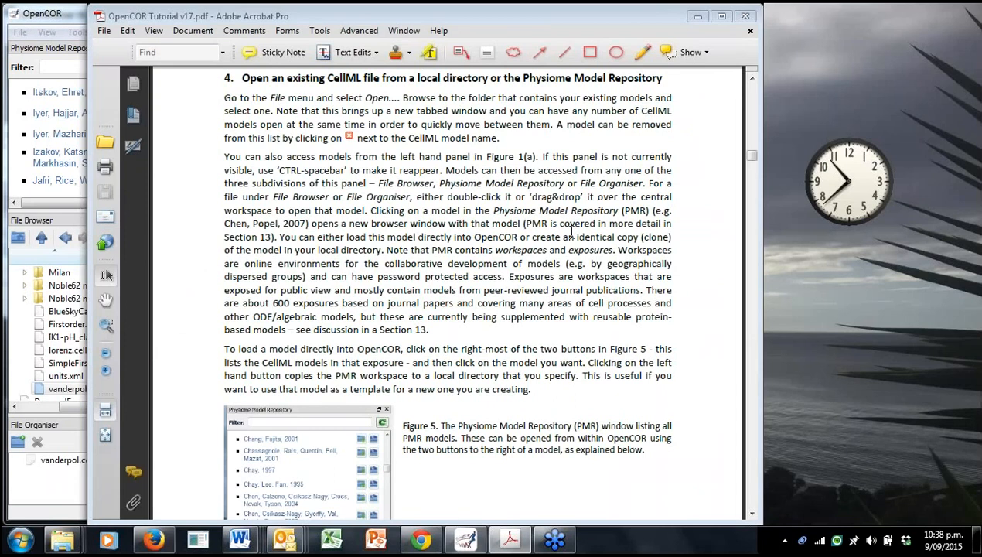
pyautogui.moveTo(572, 235)
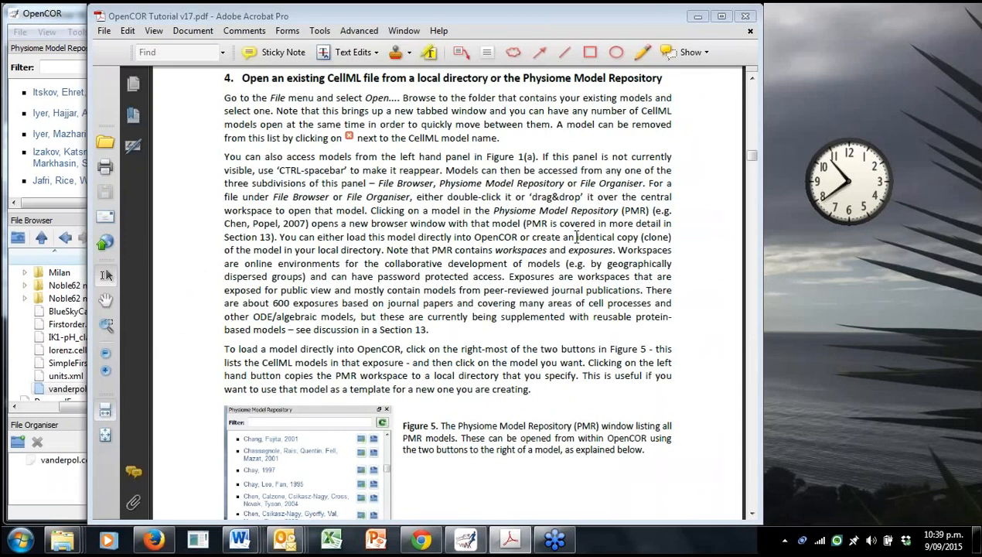
# Scroll the tutorial through section 5's CellML code down to Figure 7.
pyautogui.scroll(-3)
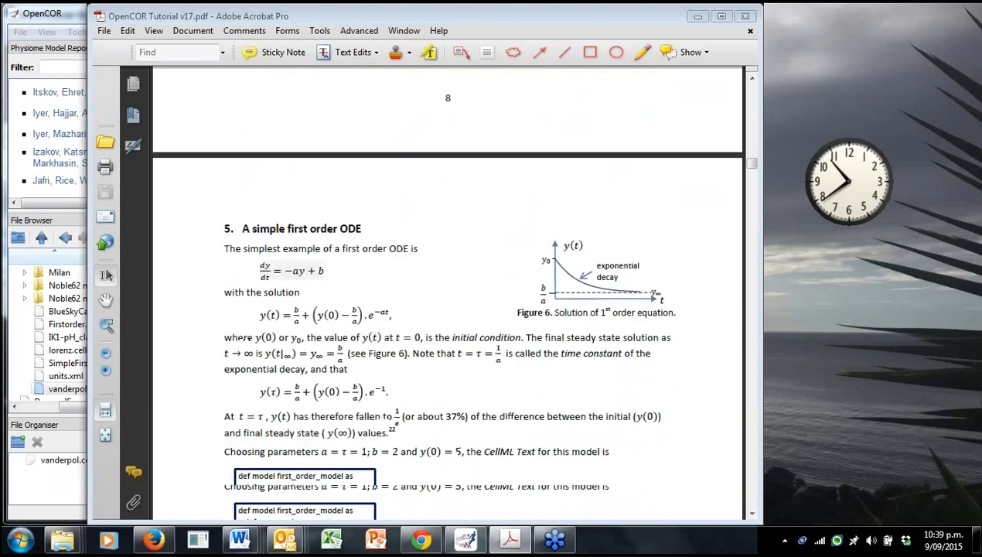
pyautogui.scroll(-3)
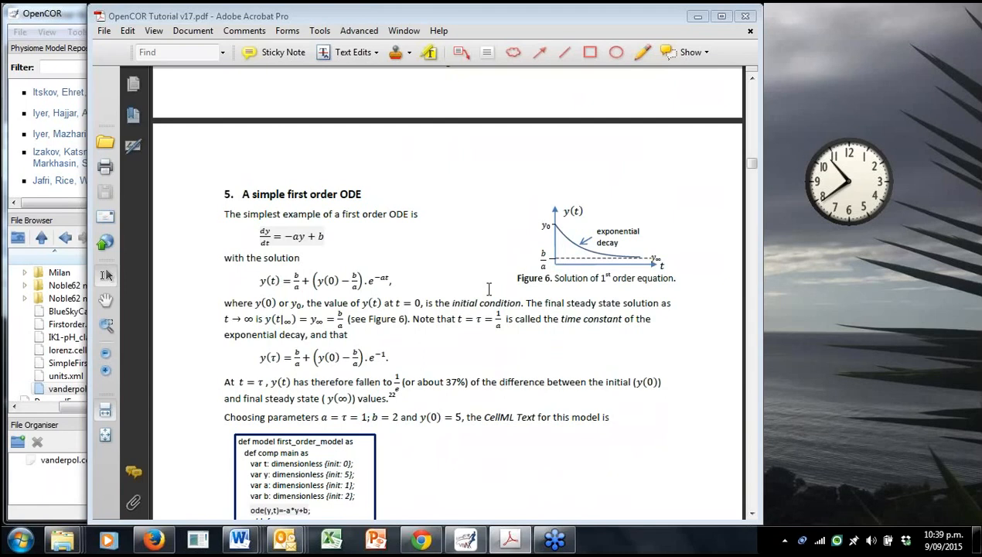
pyautogui.moveTo(498, 308)
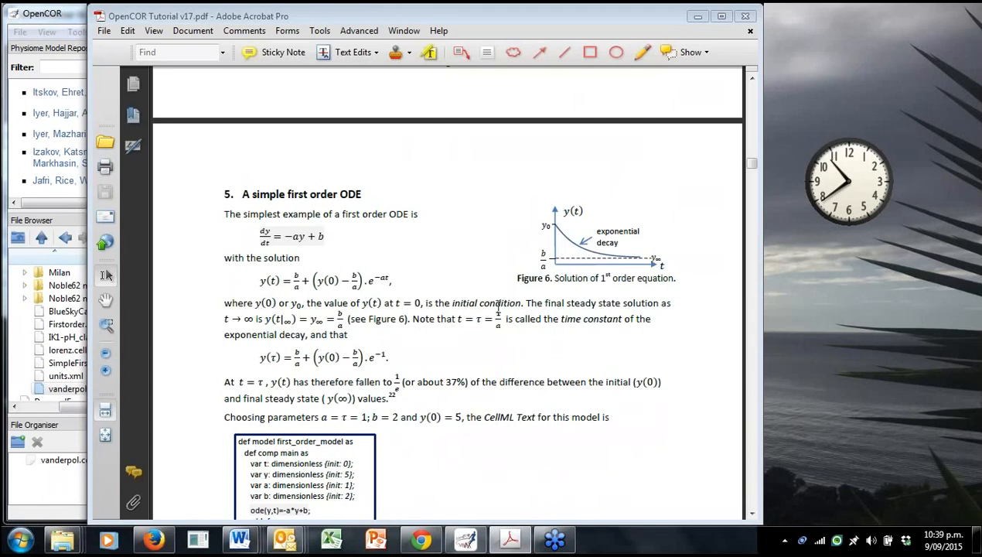
pyautogui.scroll(-3)
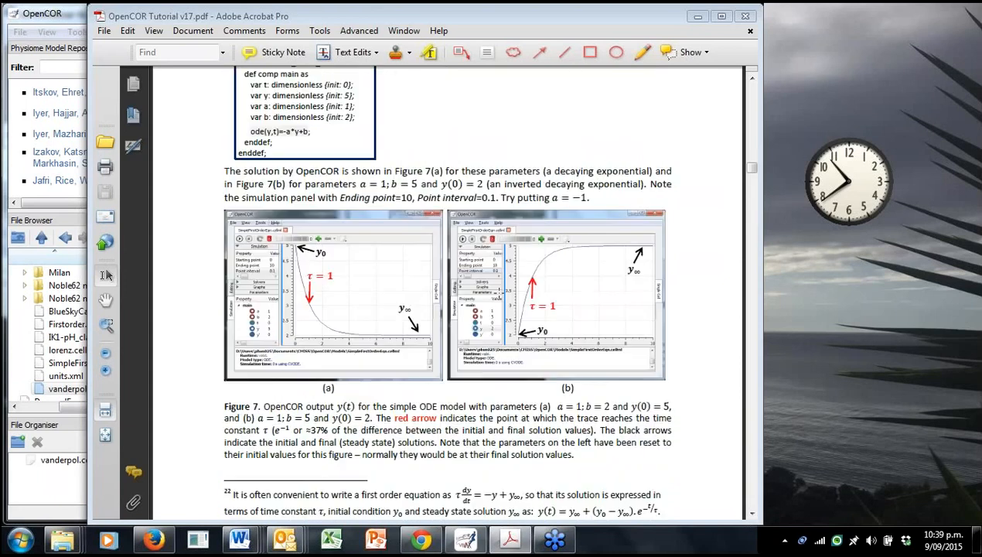
# Scroll the tutorial to section 6, The Lorenz attractor, showing its equations and Figure 9 code.
pyautogui.scroll(-3)
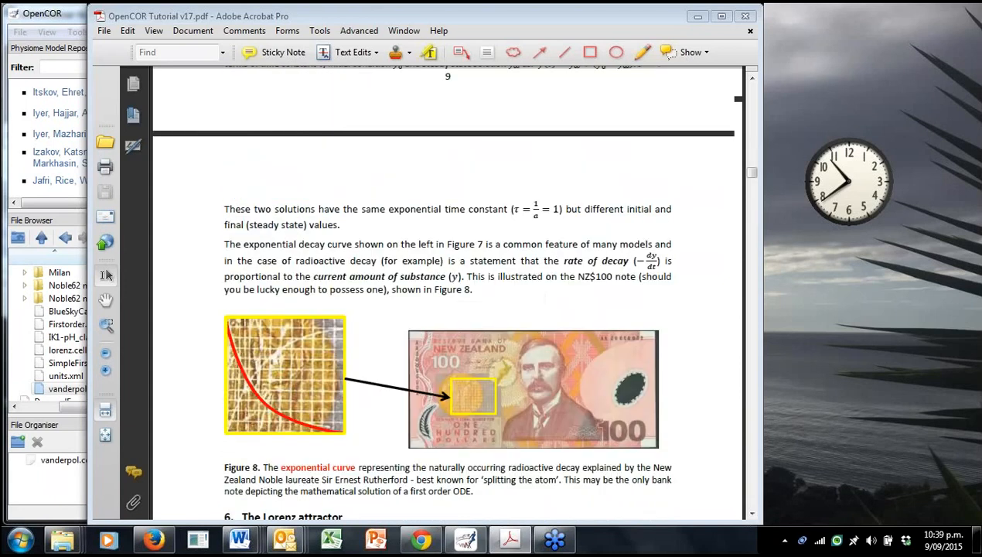
pyautogui.scroll(-3)
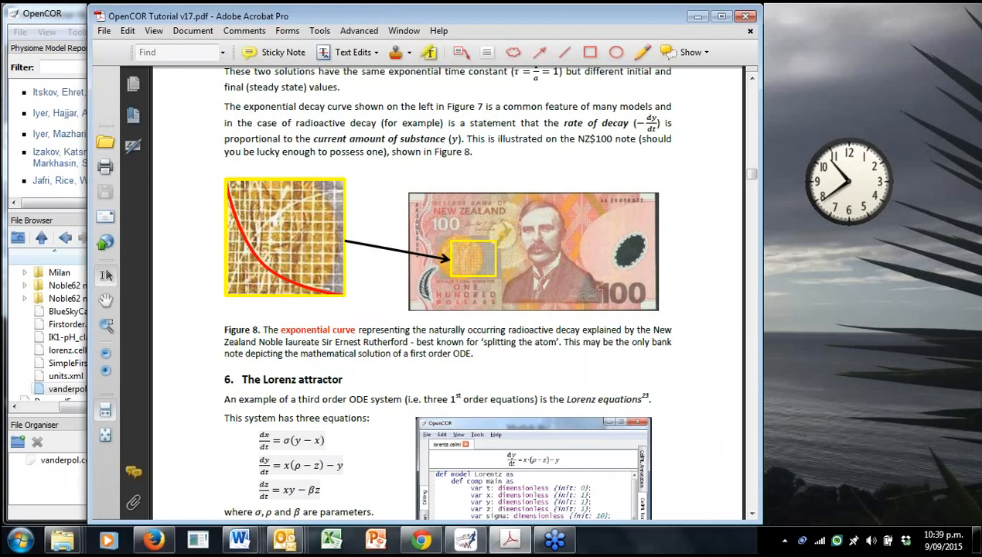
pyautogui.moveTo(565, 263)
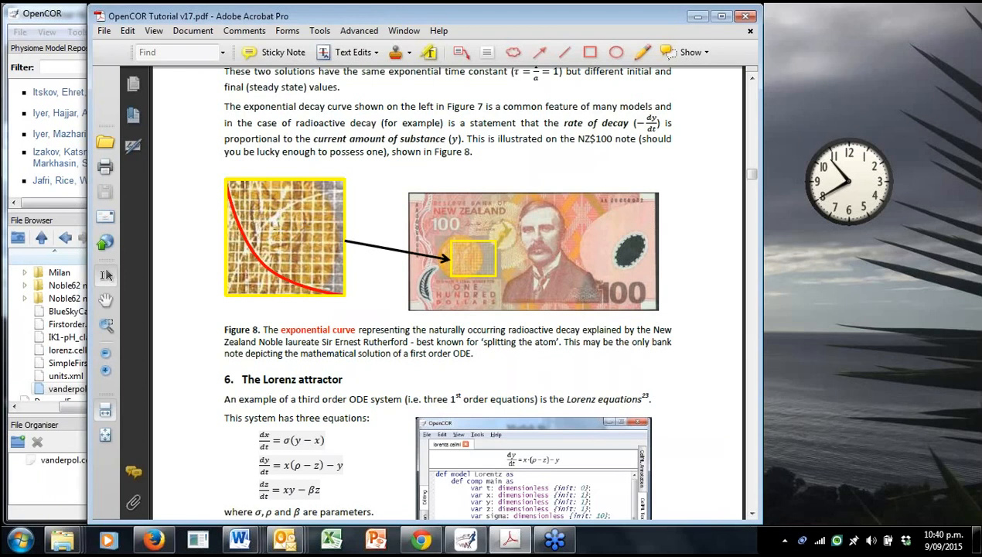
pyautogui.moveTo(224, 229)
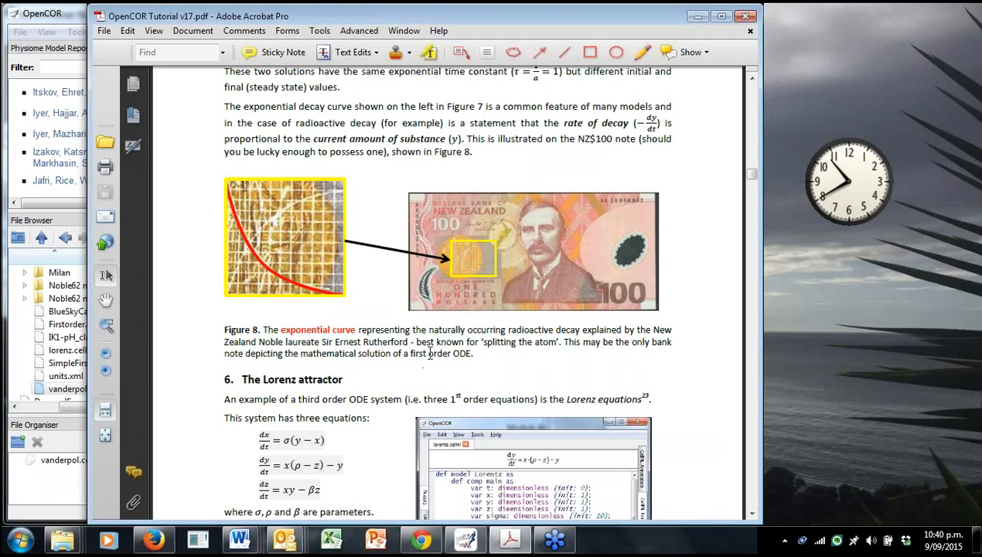
pyautogui.scroll(-3)
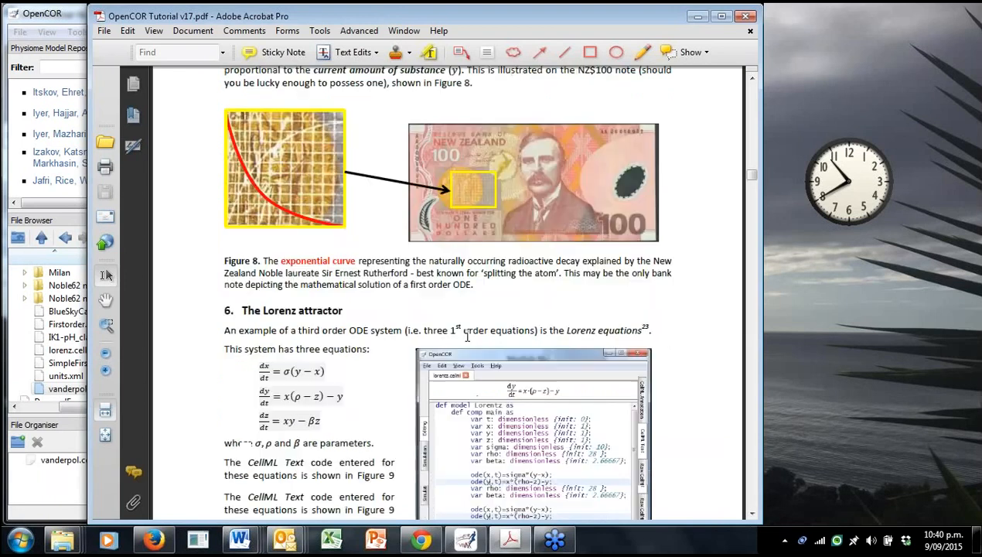
pyautogui.scroll(-3)
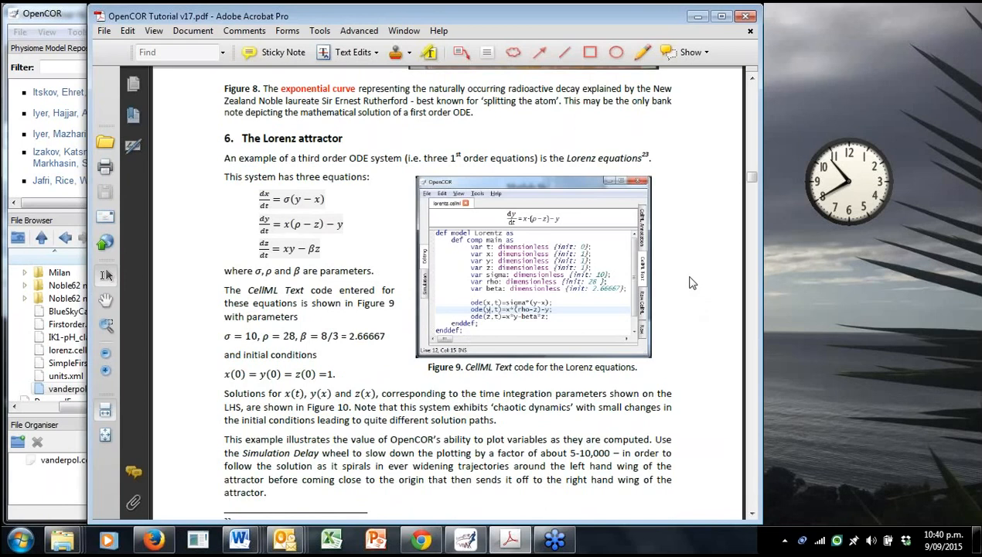
pyautogui.moveTo(324, 202)
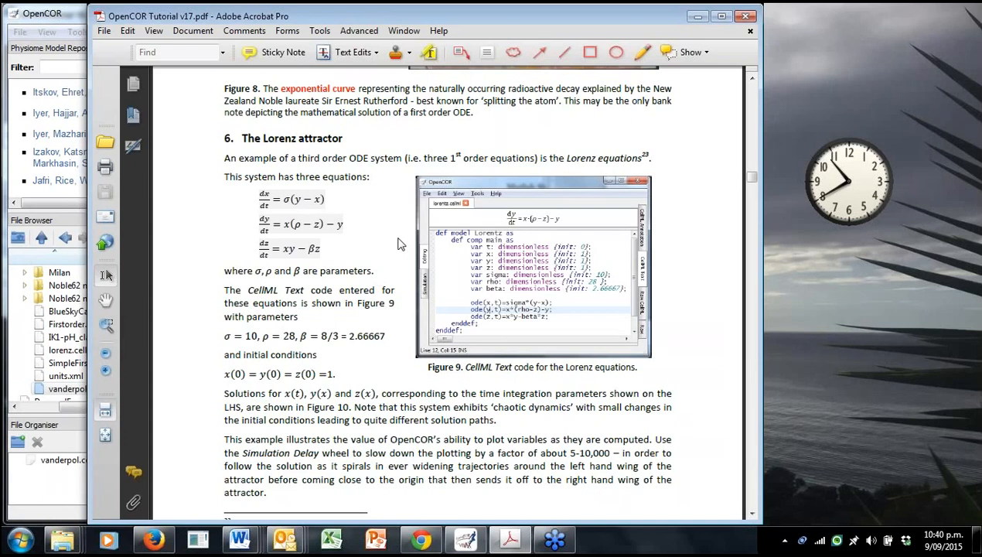
pyautogui.scroll(-3)
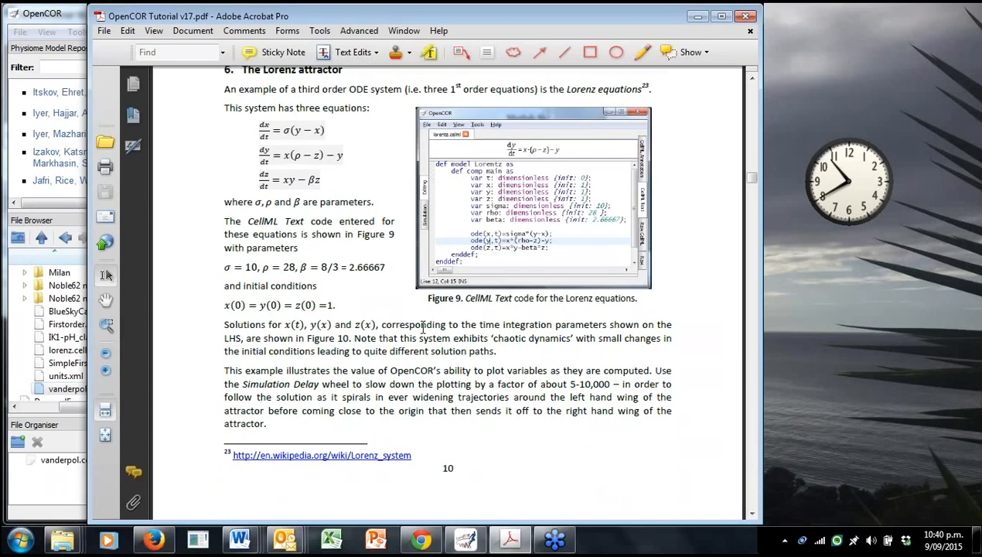
pyautogui.scroll(-3)
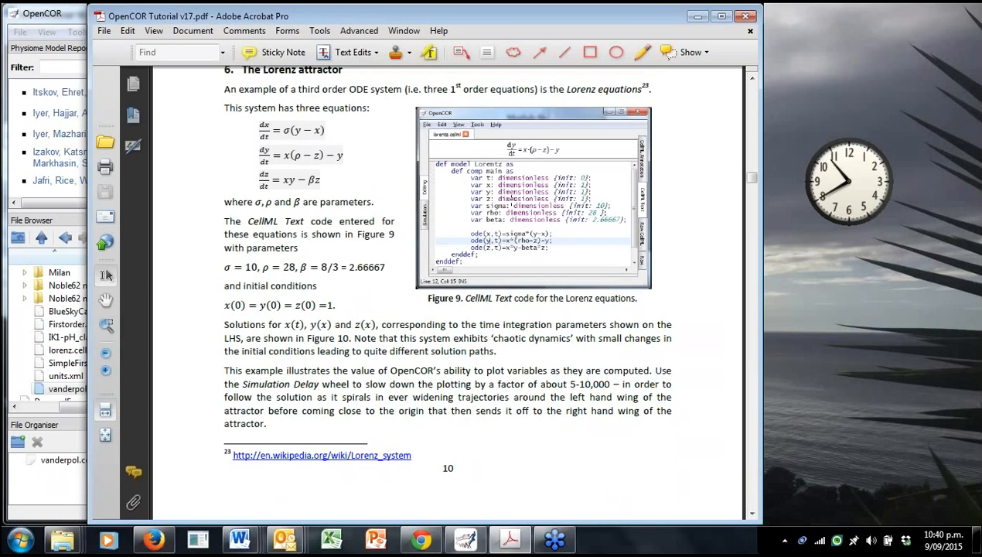
pyautogui.moveTo(173, 426)
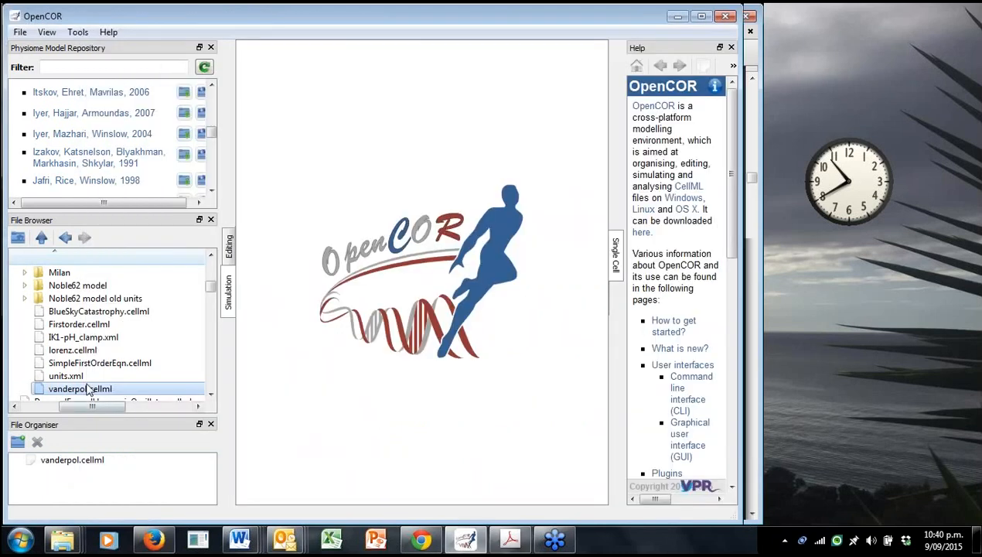
# Open lorenz.cellml from the File Browser in the CellML Text editing view.
pyautogui.click(72, 350)
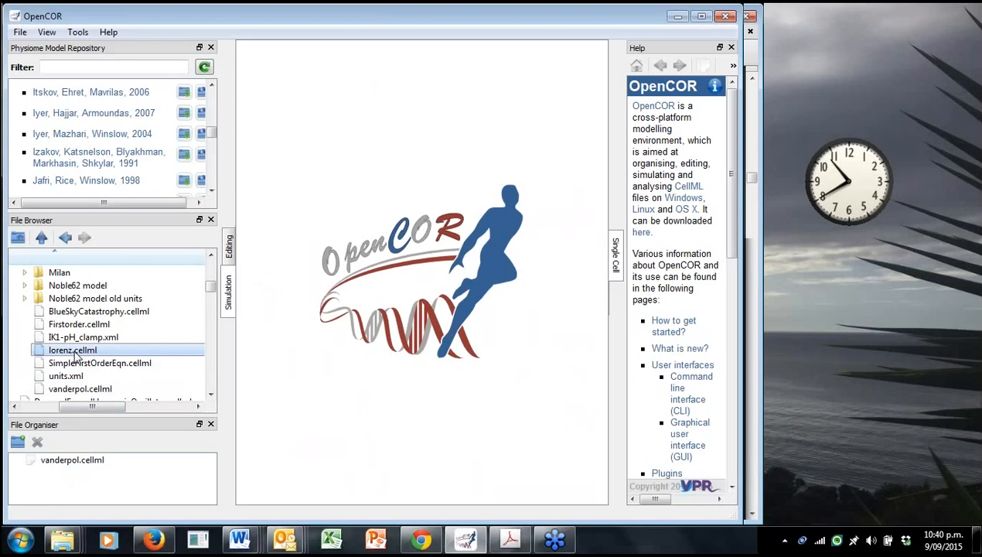
pyautogui.doubleClick(72, 350)
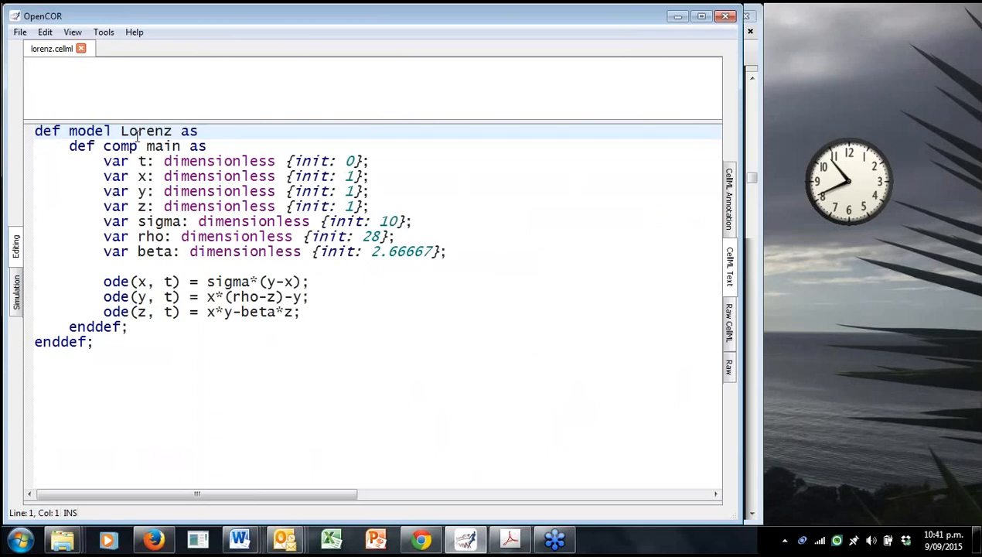
pyautogui.moveTo(155, 152)
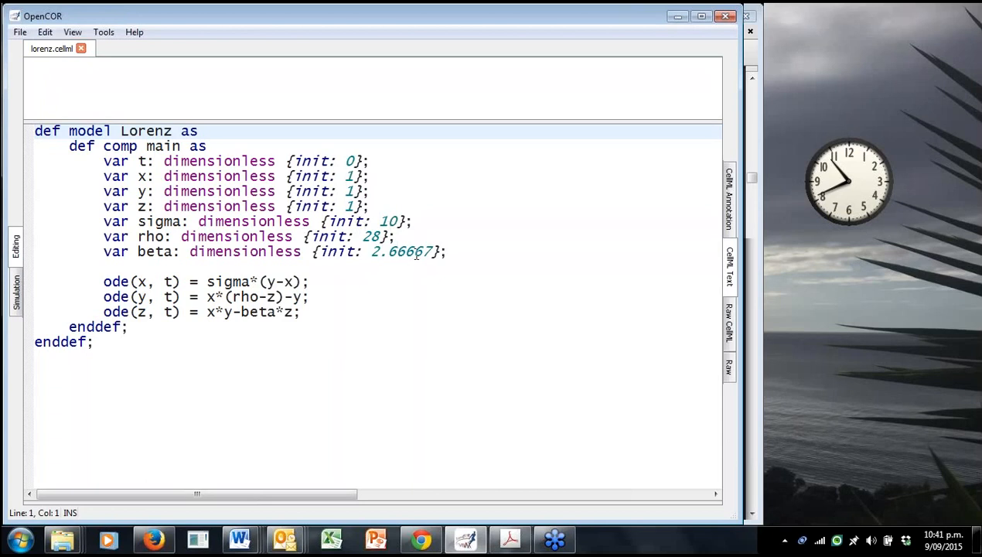
pyautogui.moveTo(410, 257)
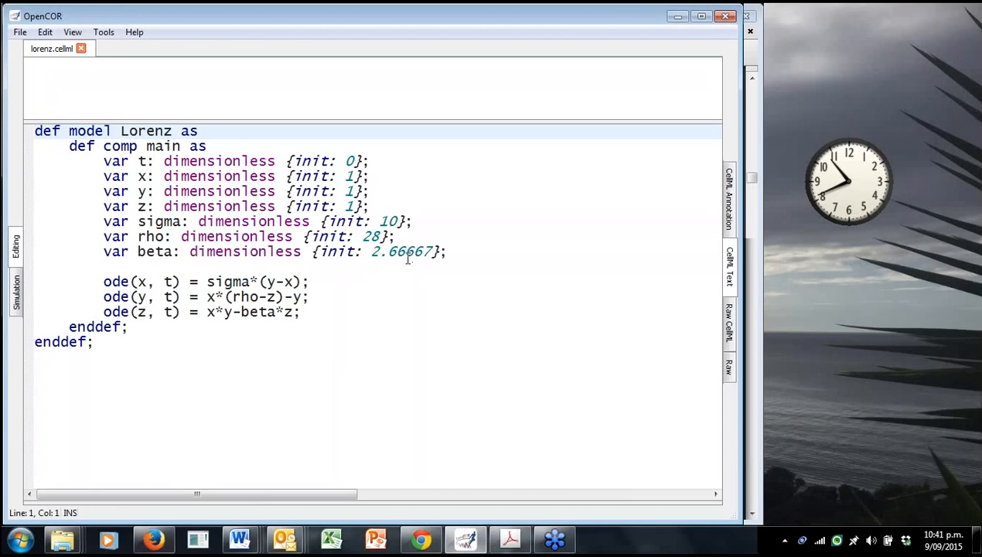
# Render dz/dt = x·y − β·z from the ode(z, t) line and restore the side panels.
pyautogui.click(256, 281)
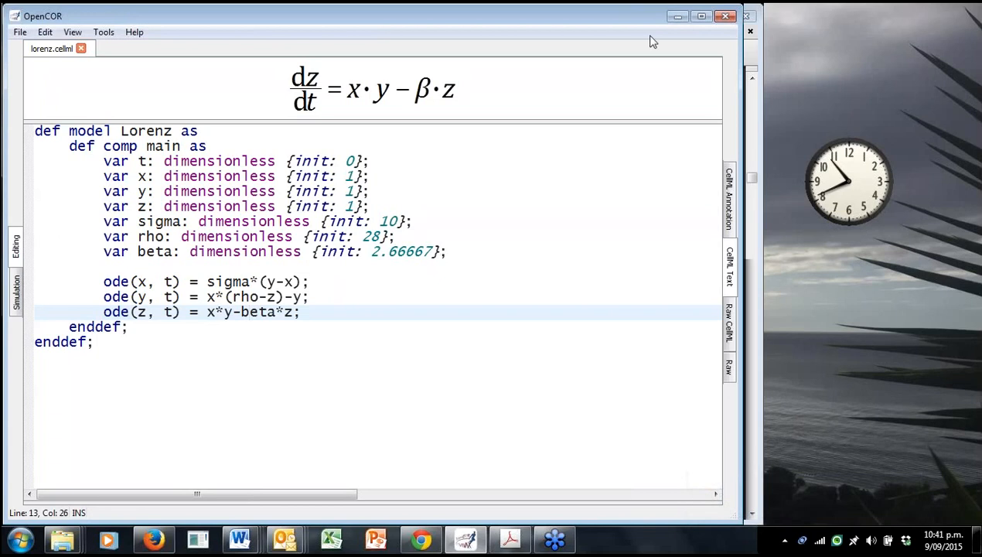
pyautogui.moveTo(863, 162)
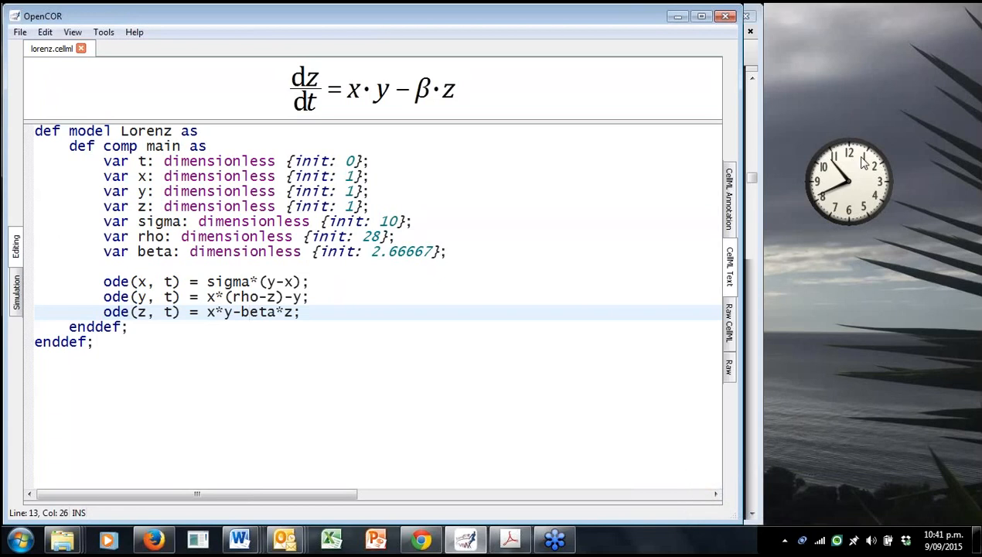
pyautogui.moveTo(865, 345)
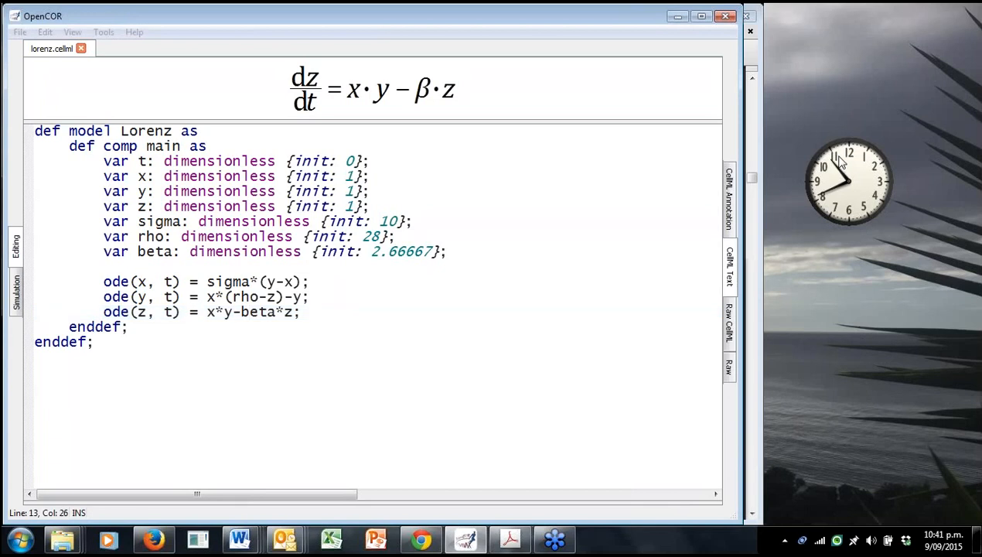
pyautogui.moveTo(865, 163)
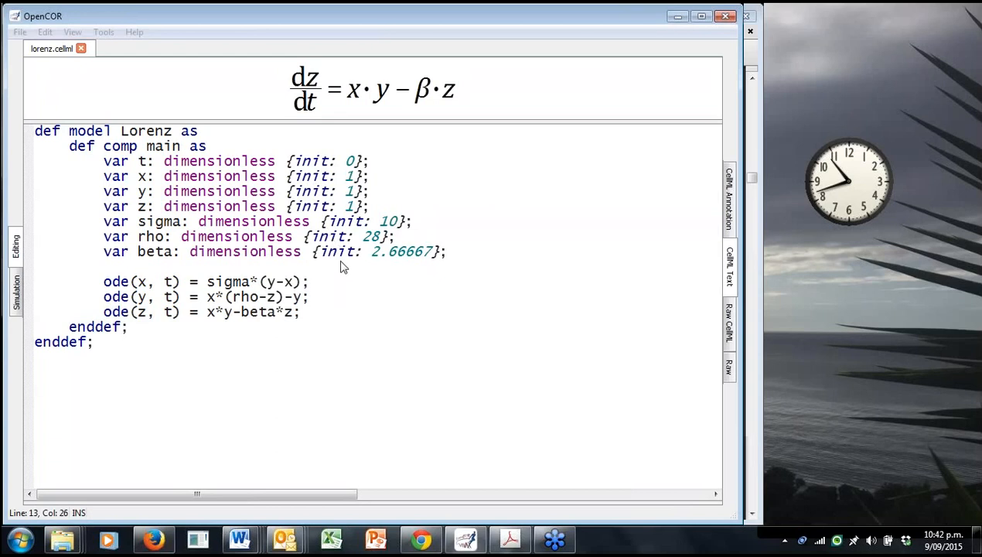
pyautogui.moveTo(346, 270)
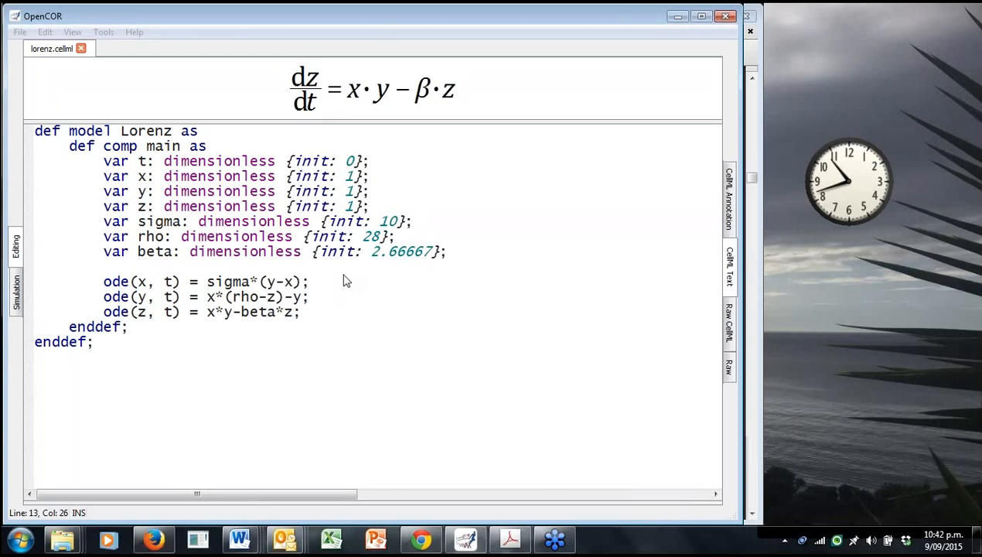
pyautogui.moveTo(397, 17)
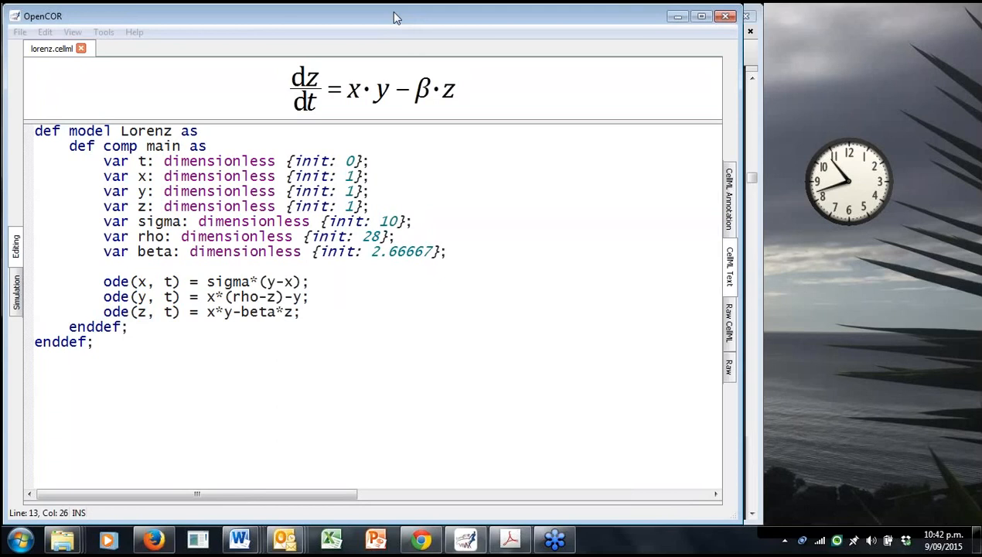
pyautogui.click(243, 312)
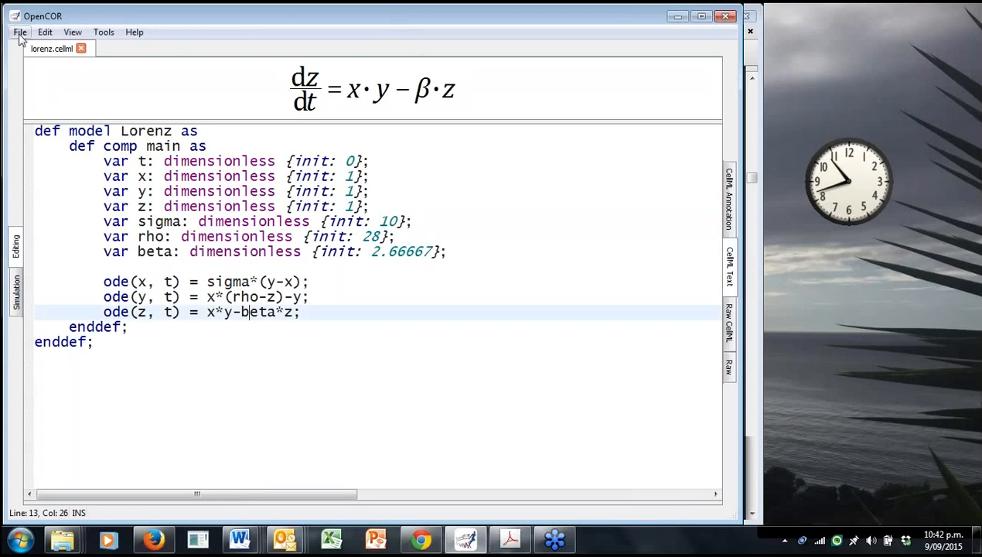
pyautogui.moveTo(44, 91)
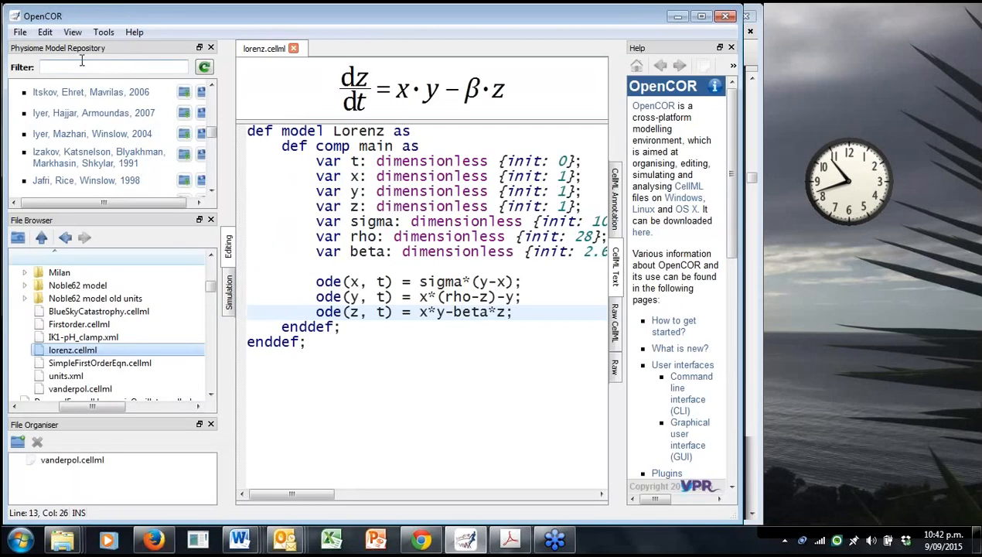
pyautogui.moveTo(374, 282)
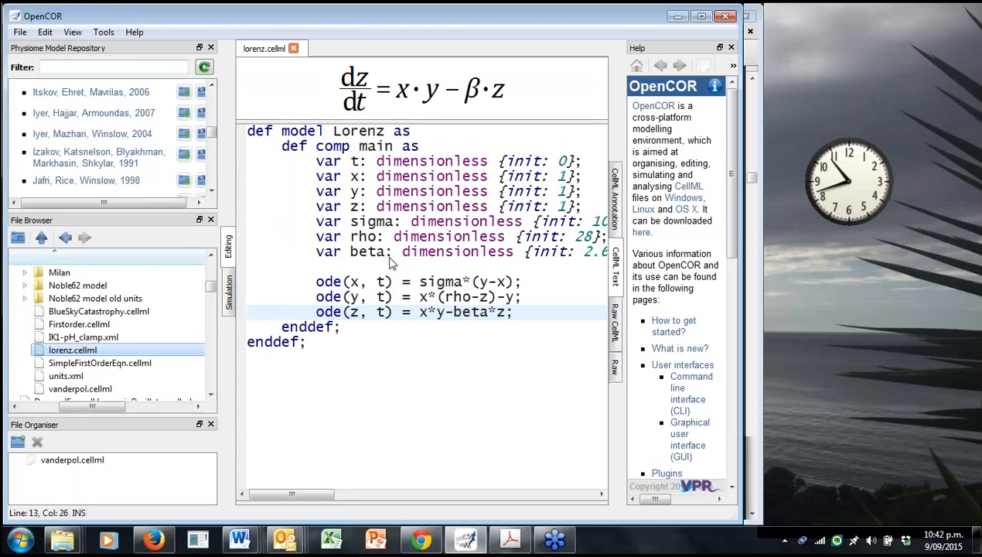
pyautogui.moveTo(402, 255)
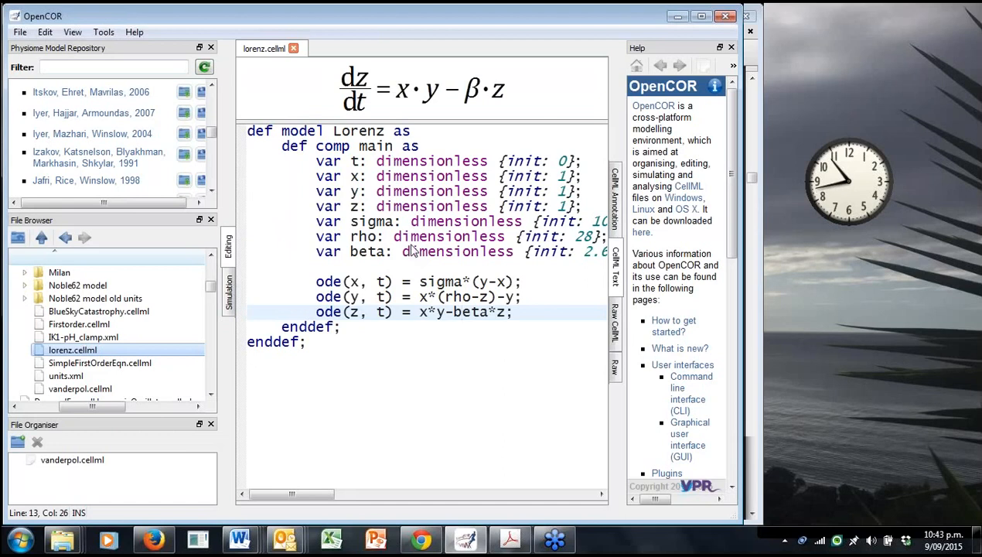
pyautogui.click(459, 311)
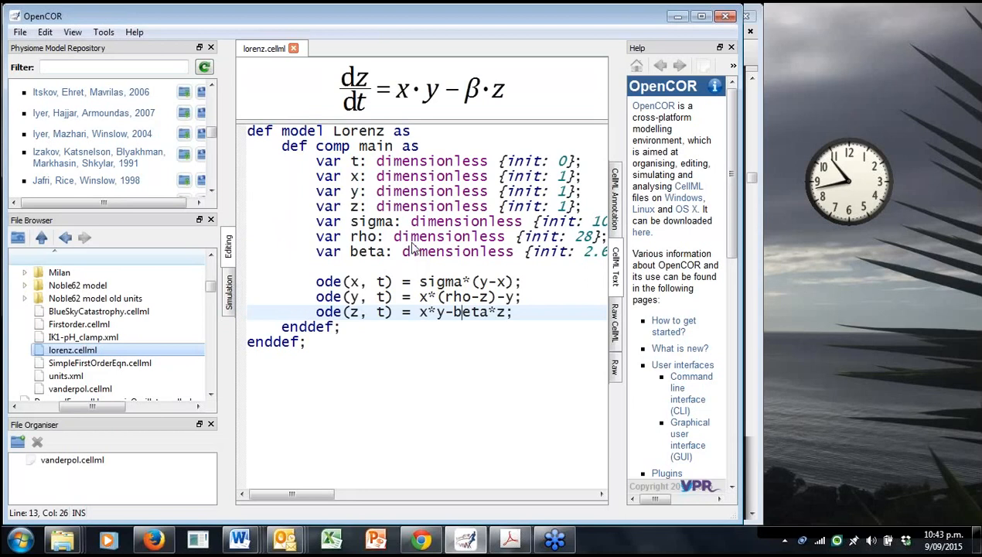
pyautogui.moveTo(468, 261)
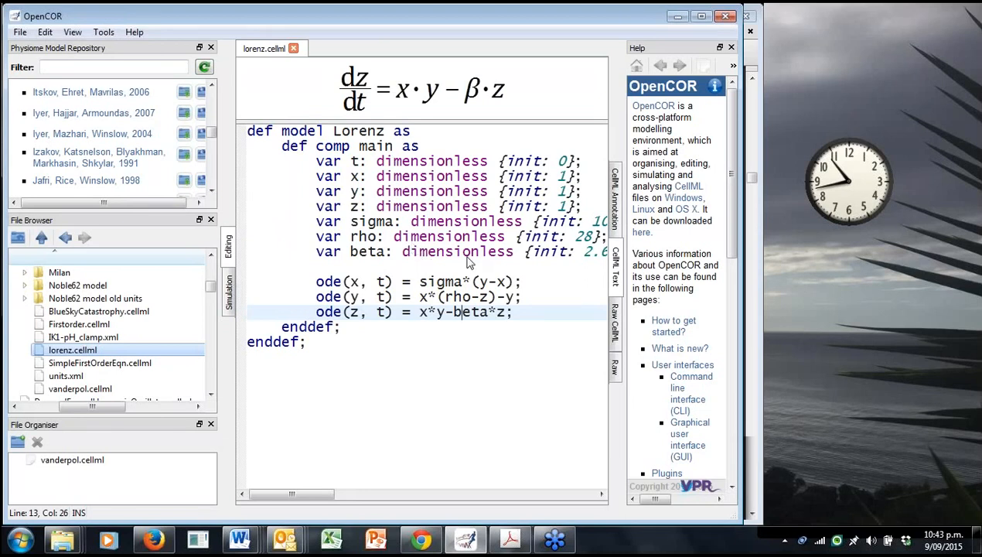
pyautogui.moveTo(645, 268)
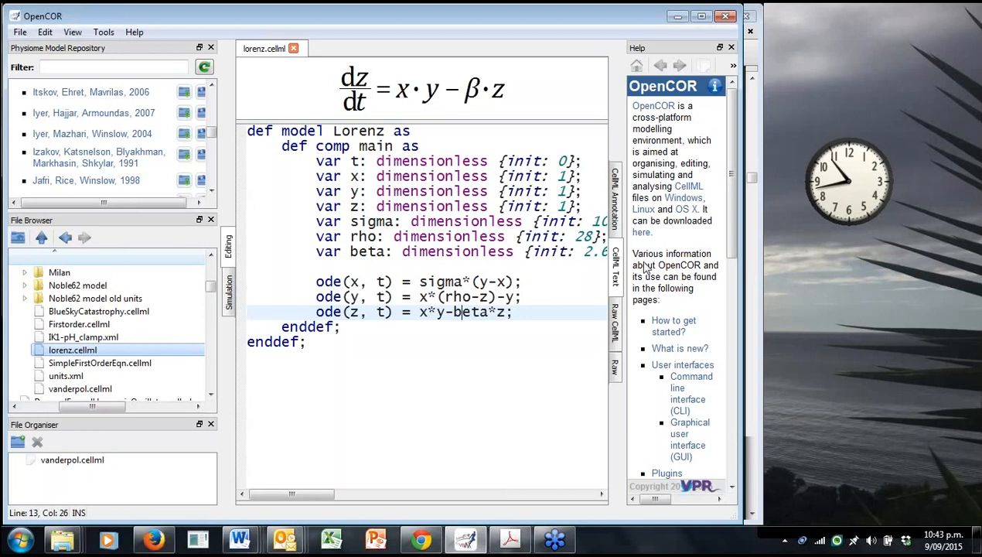
pyautogui.moveTo(776, 259)
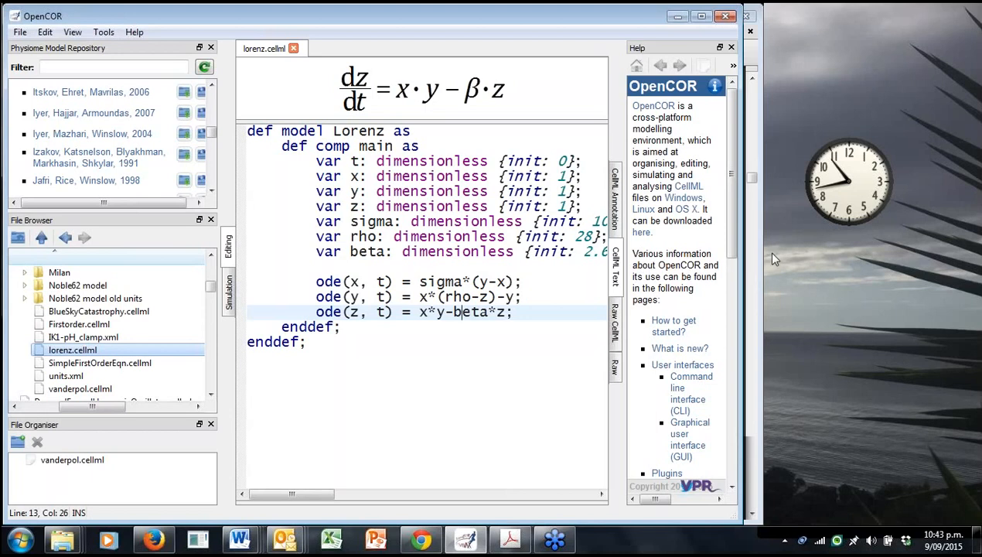
pyautogui.moveTo(410, 273)
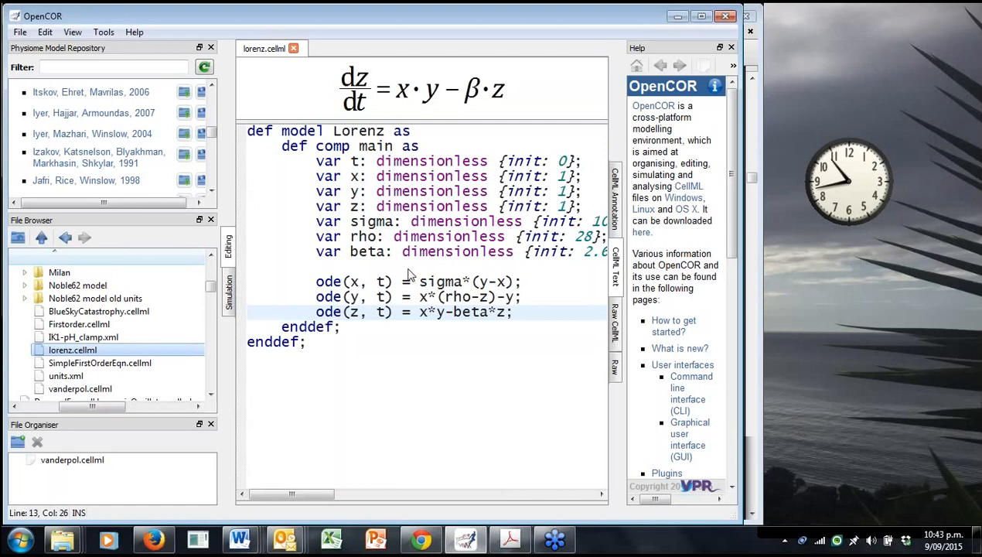
pyautogui.moveTo(771, 254)
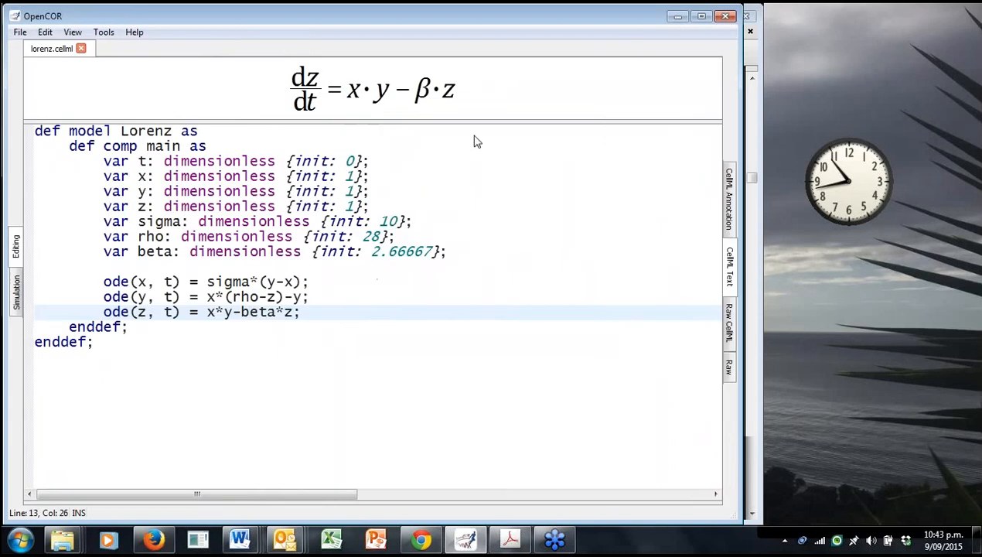
pyautogui.moveTo(719, 143)
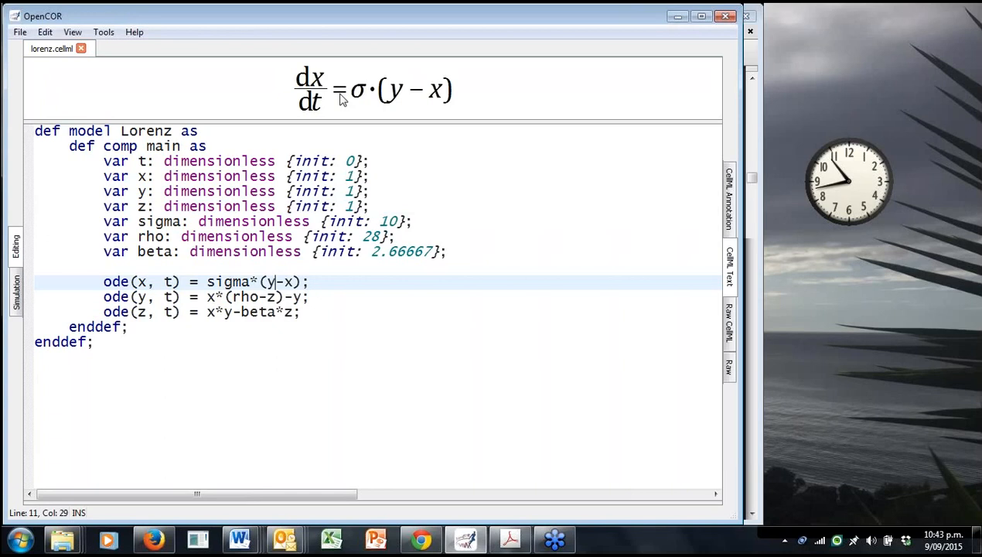
# Complete the ode(x, t) line by adding ');' at its end.
pyautogui.click(242, 297)
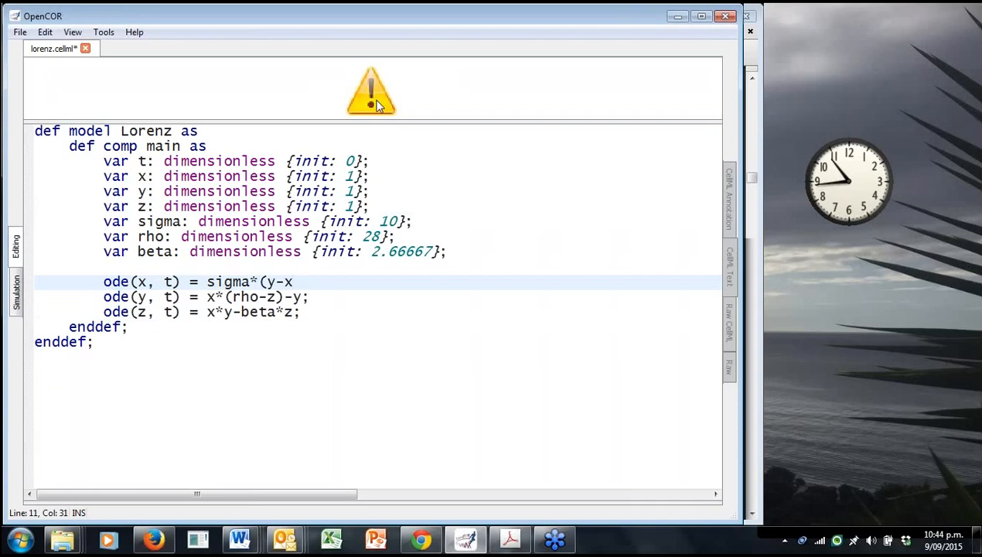
pyautogui.moveTo(385, 272)
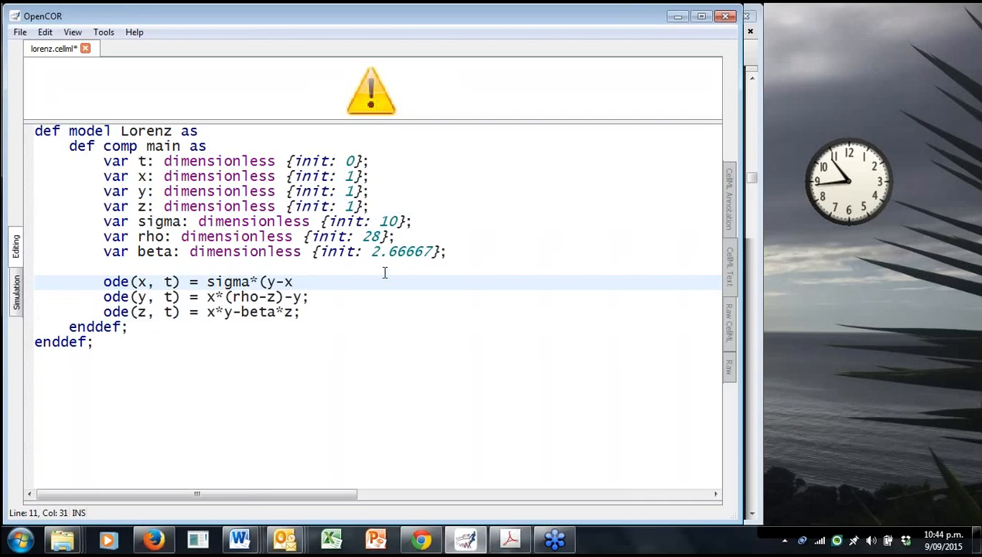
pyautogui.write(');')
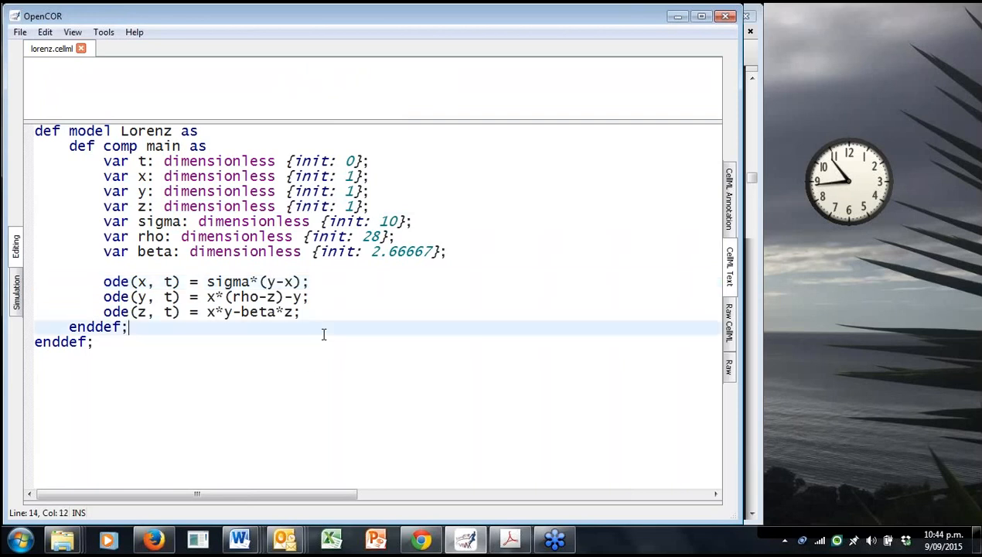
pyautogui.moveTo(330, 352)
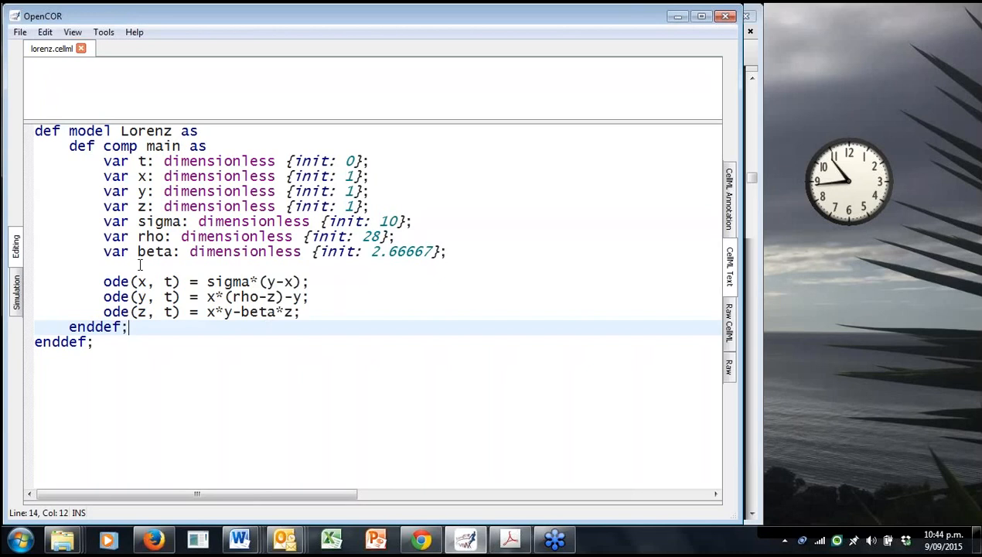
# Type the comment '// these are the odes' on the line above the ODEs.
pyautogui.write('//')
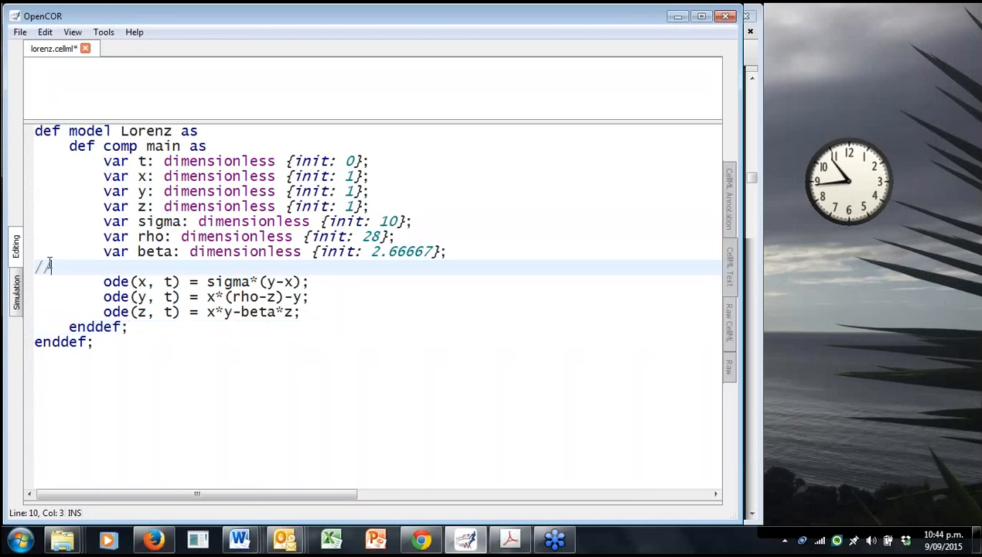
pyautogui.write('tis')
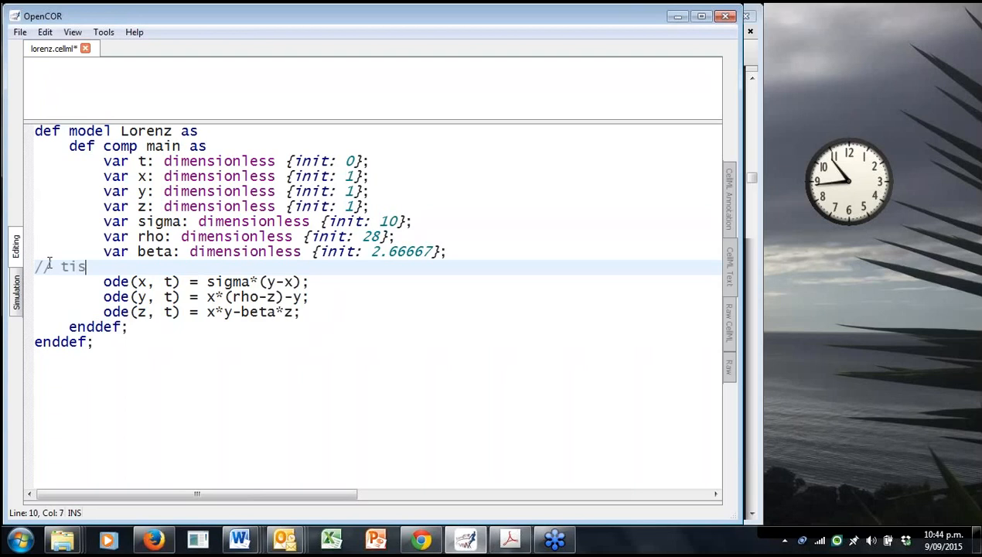
pyautogui.write('hese')
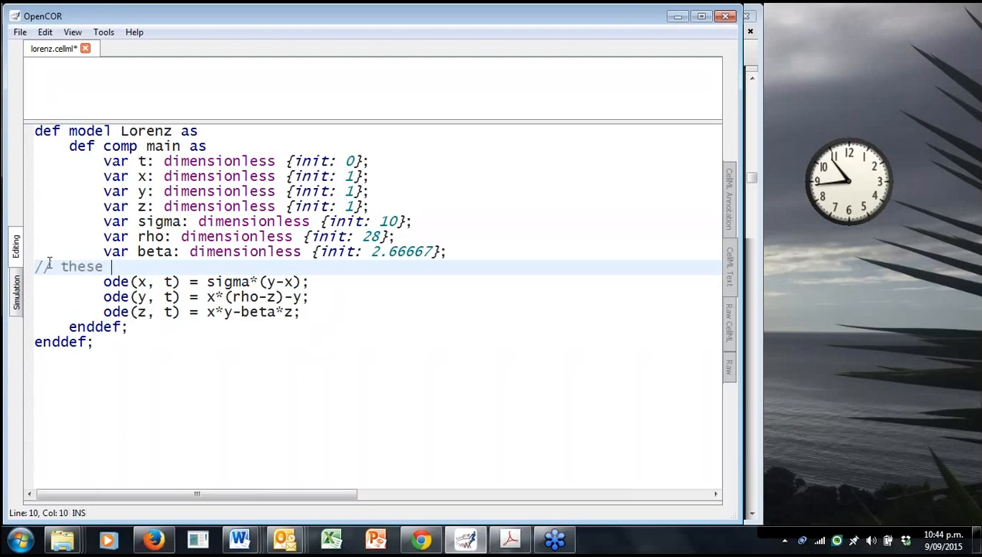
pyautogui.write('are the odes')
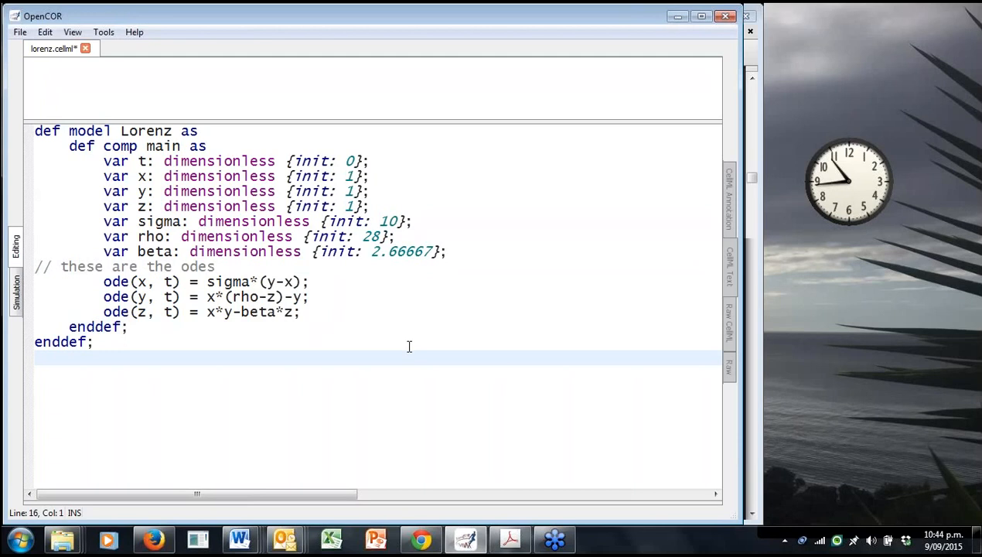
pyautogui.moveTo(15, 290)
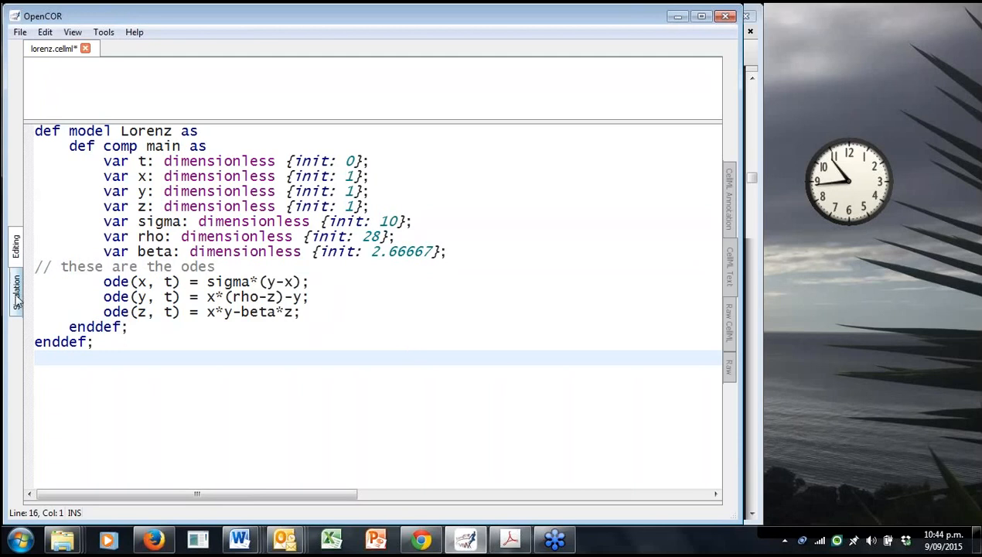
# Switch lorenz.cellml to Simulation mode and remove its existing graph with Remove Current Graph.
pyautogui.click(15, 290)
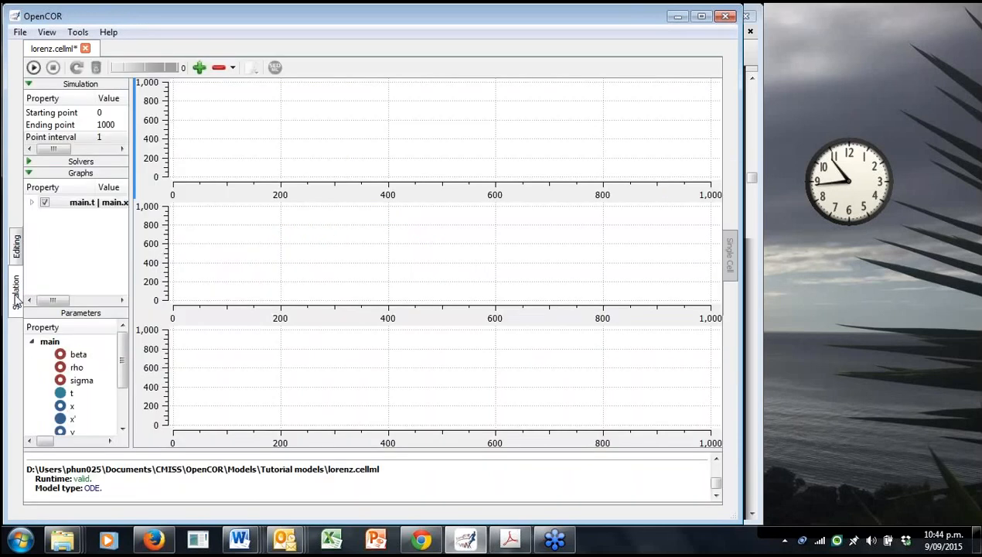
pyautogui.moveTo(111, 229)
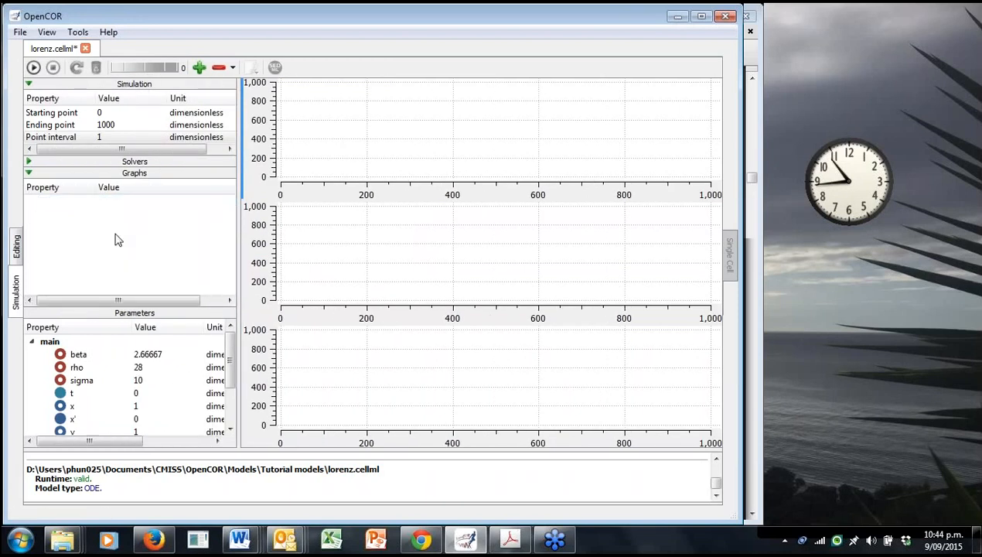
pyautogui.click(198, 68)
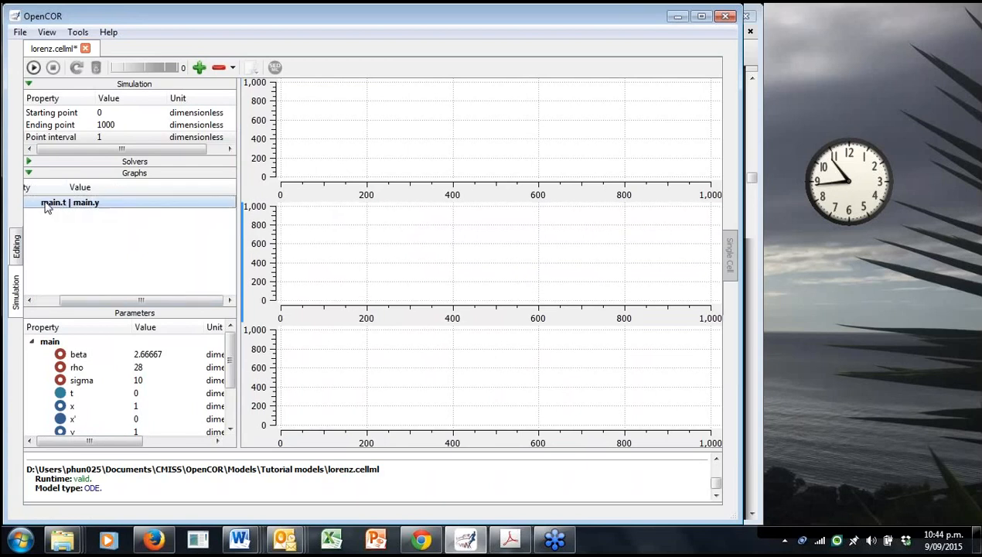
pyautogui.moveTo(54, 202)
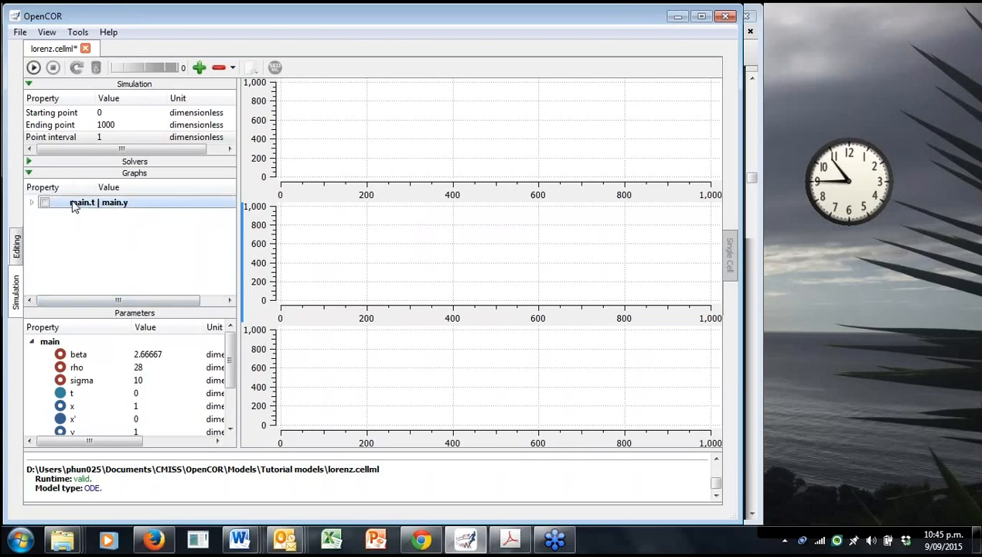
pyautogui.rightClick(98, 201)
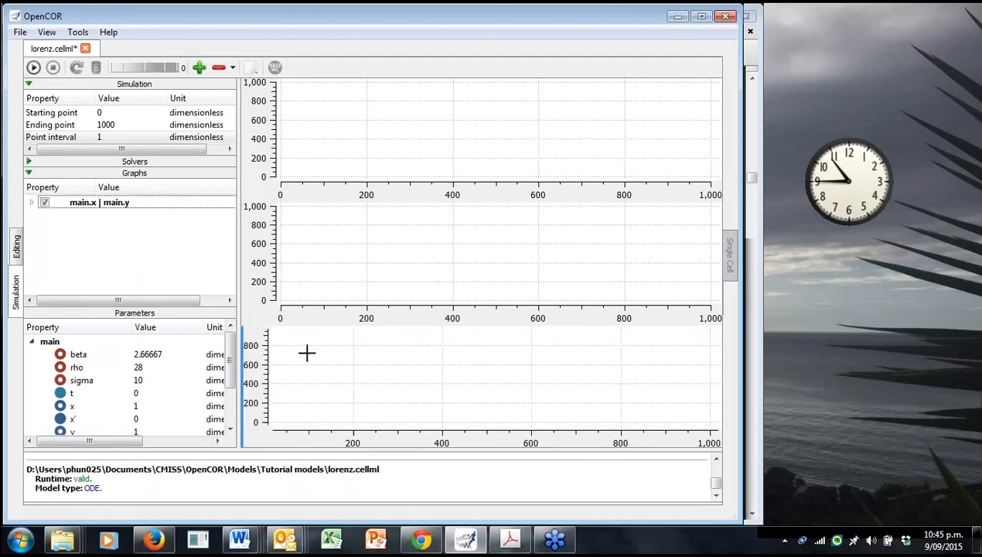
pyautogui.rightClick(99, 202)
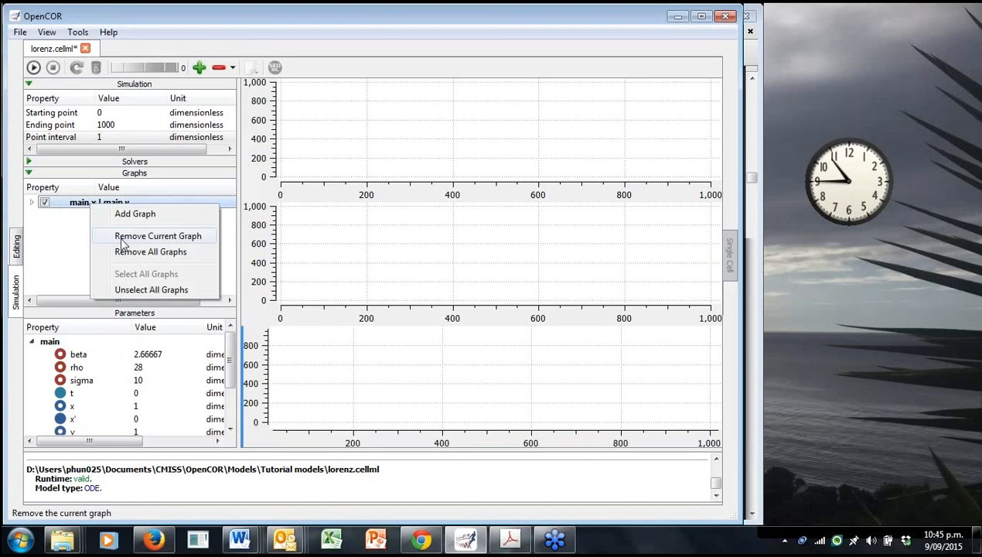
pyautogui.click(158, 236)
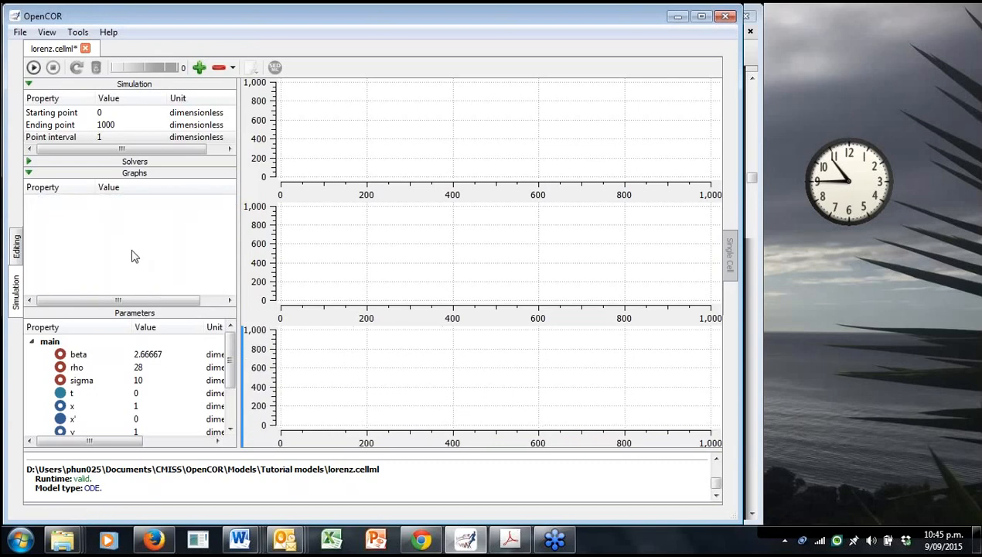
pyautogui.moveTo(389, 130)
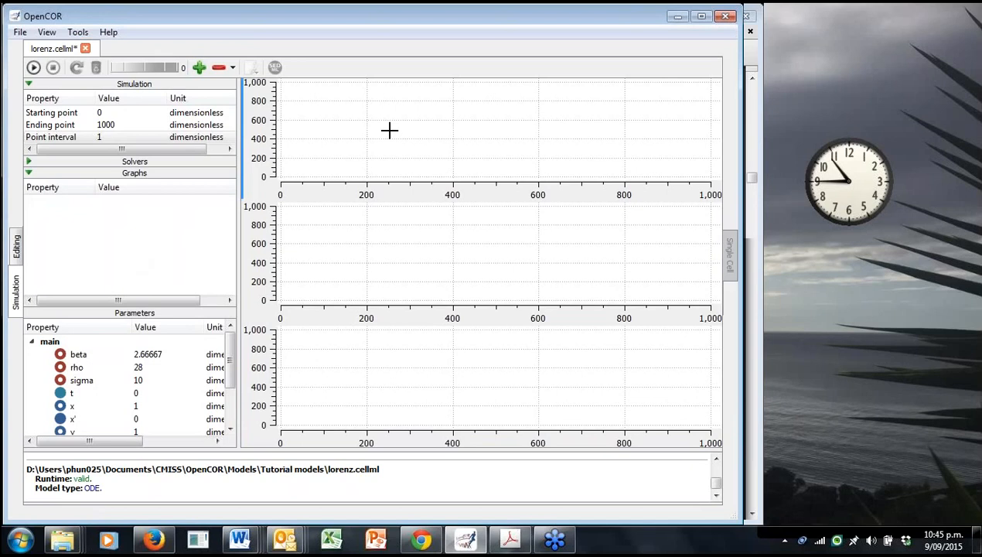
pyautogui.moveTo(719, 293)
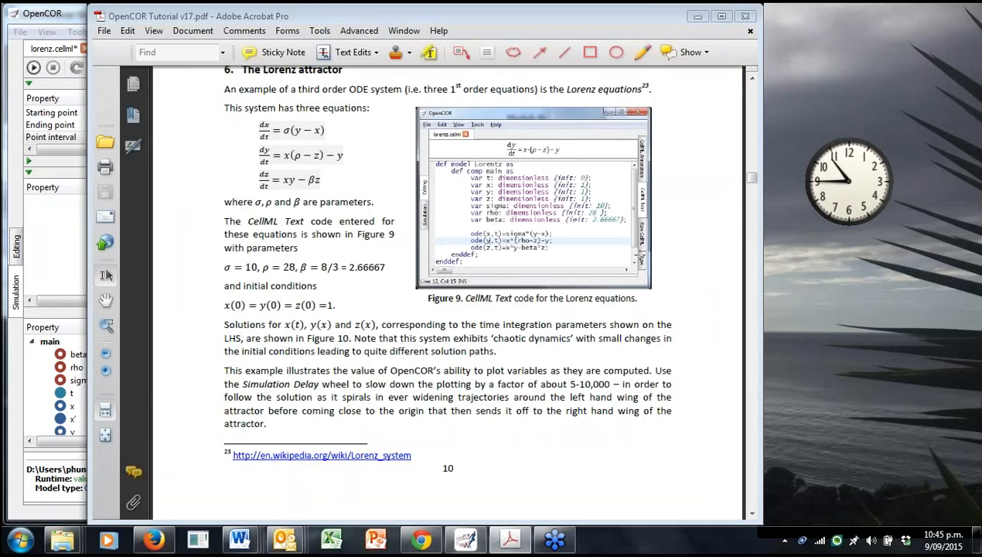
# Scroll the tutorial to Figure 10's x(t), y(x) and z(x) Lorenz plots.
pyautogui.scroll(-3)
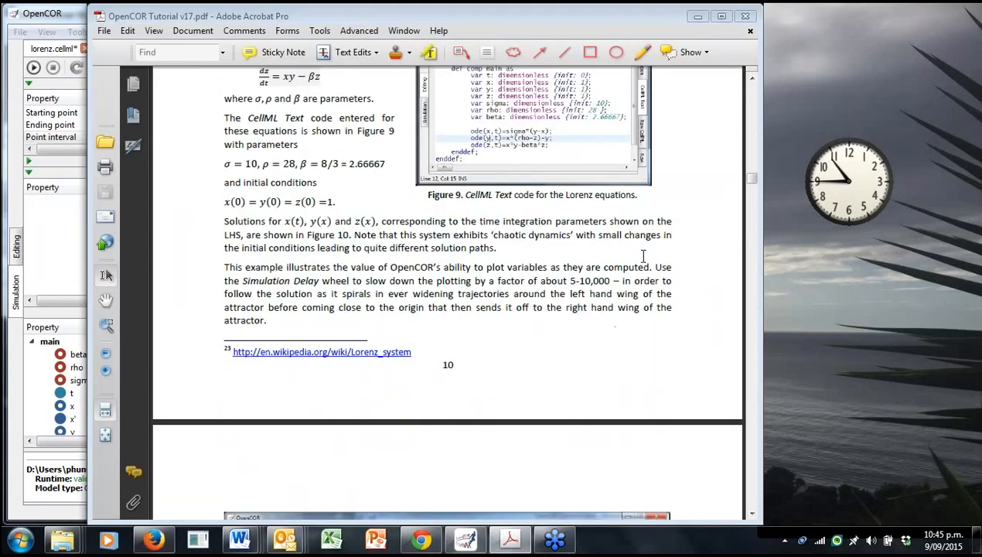
pyautogui.scroll(-3)
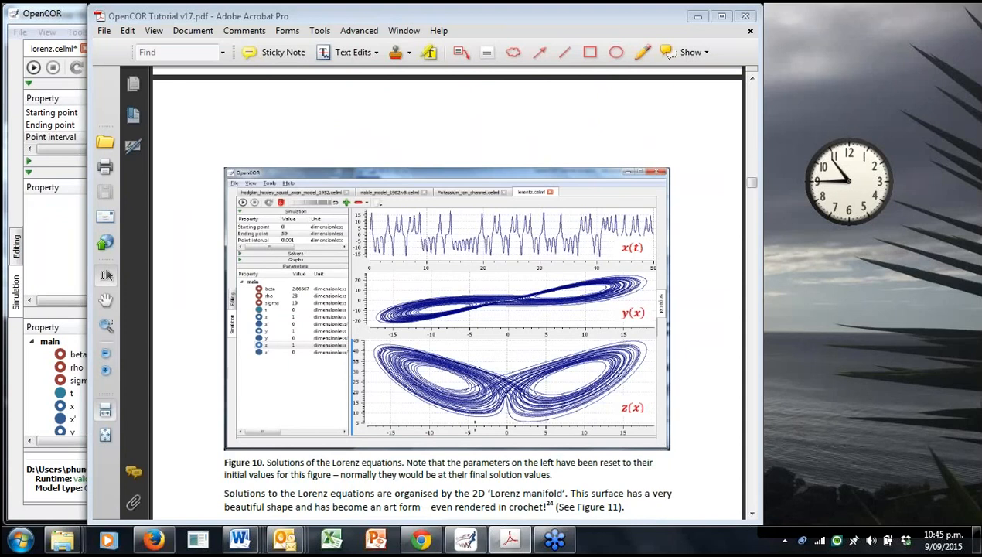
pyautogui.moveTo(640, 241)
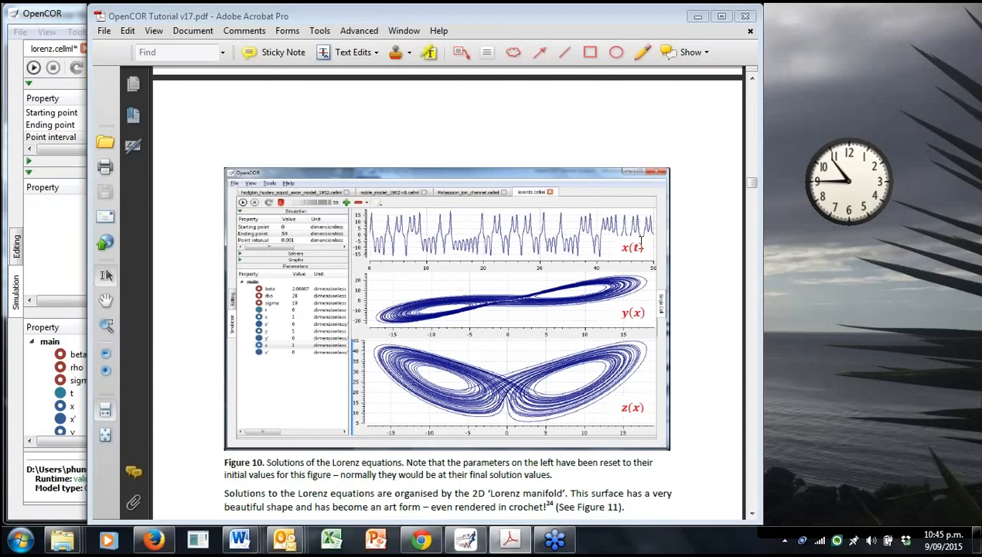
pyautogui.moveTo(637, 313)
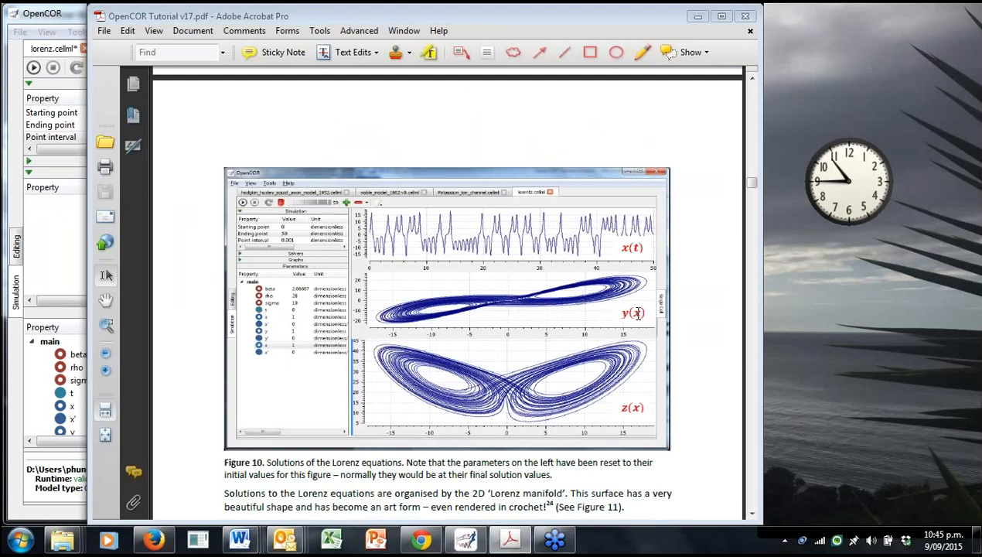
pyautogui.moveTo(630, 304)
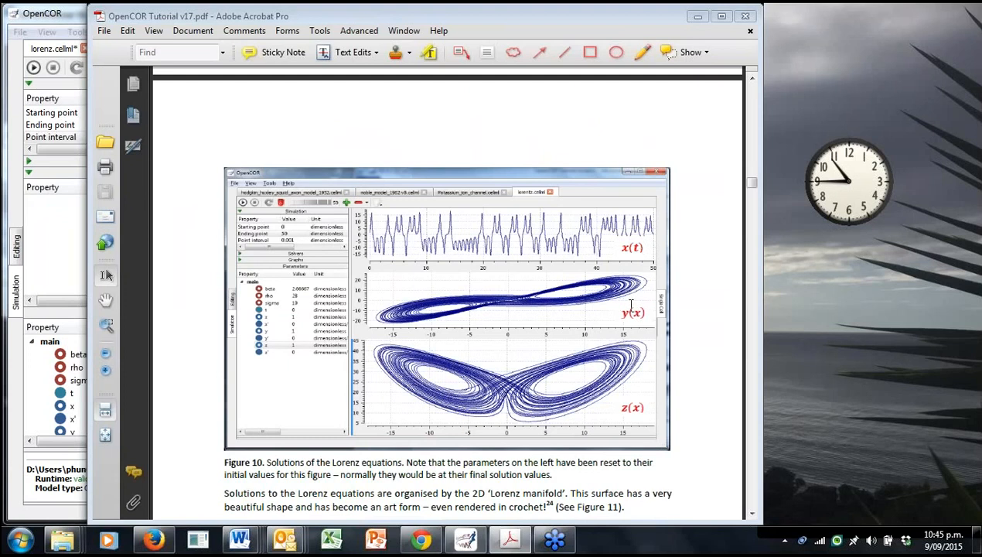
pyautogui.moveTo(640, 416)
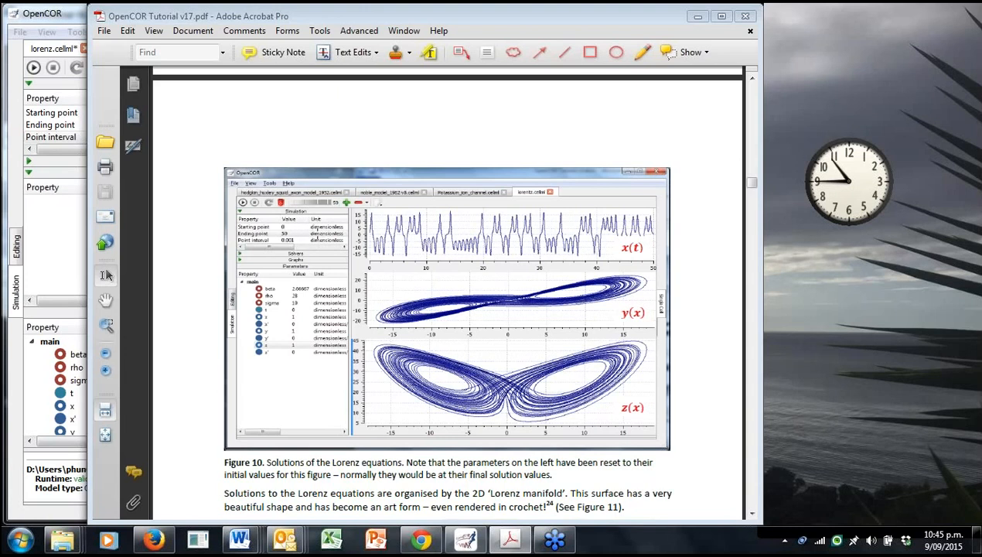
pyautogui.moveTo(66, 223)
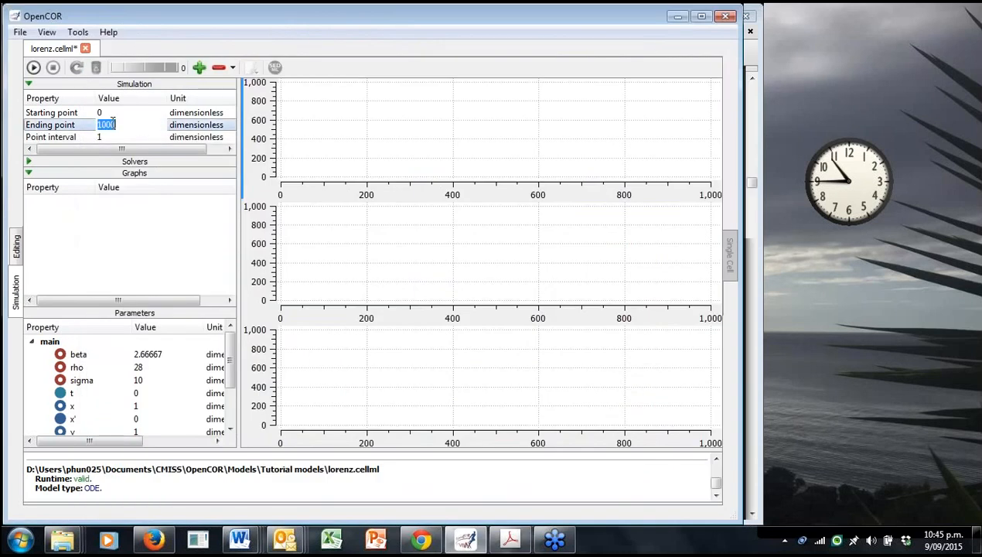
# Enter 50 as the Ending point and 0.001 as the Point interval.
pyautogui.write('50')
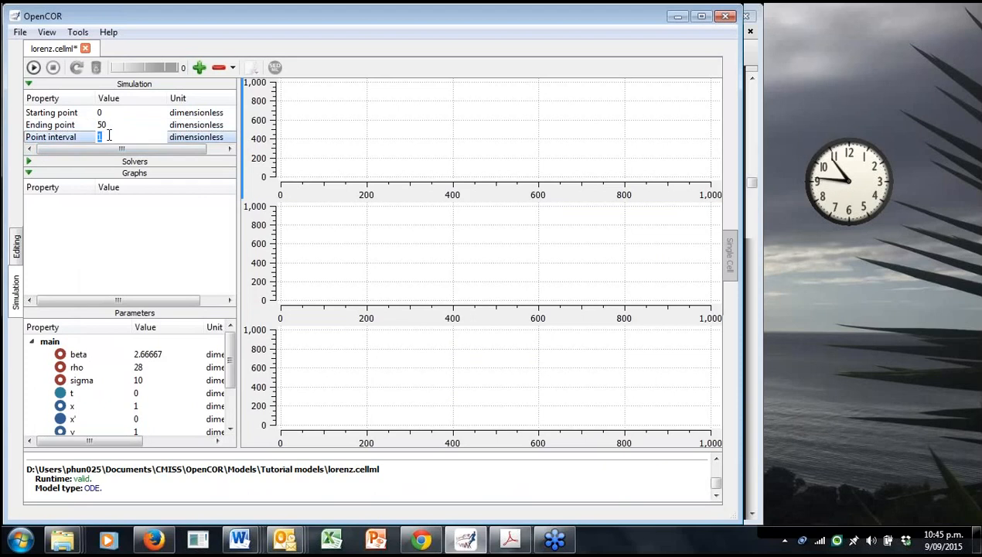
pyautogui.write('0.000')
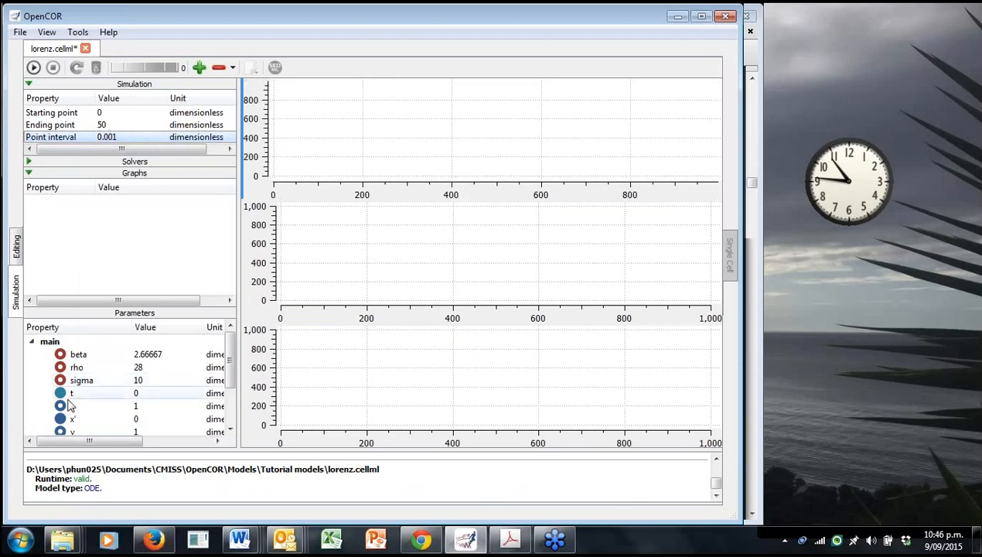
# Plot x against time and z against x, then lower the delay slider to 500,000.
pyautogui.rightClick(72, 393)
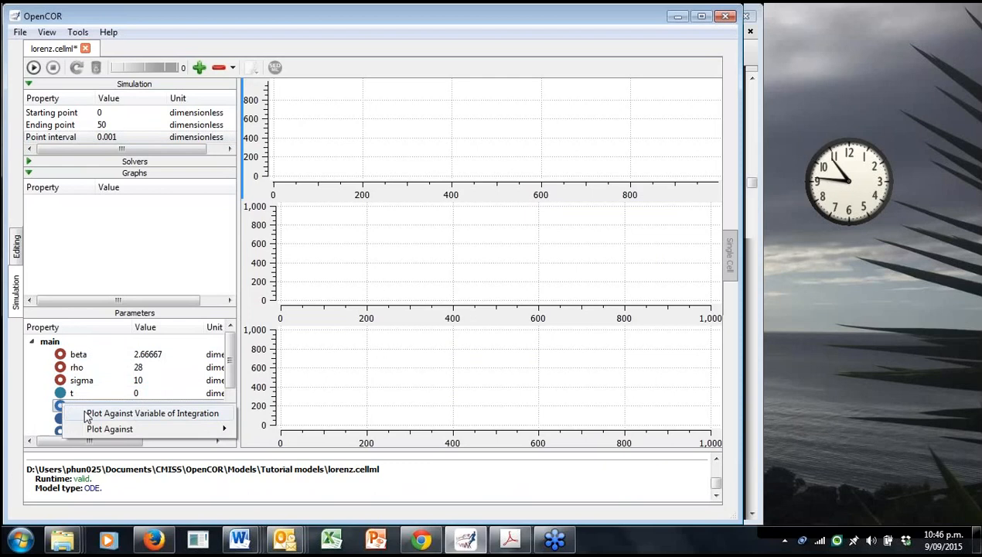
pyautogui.click(151, 413)
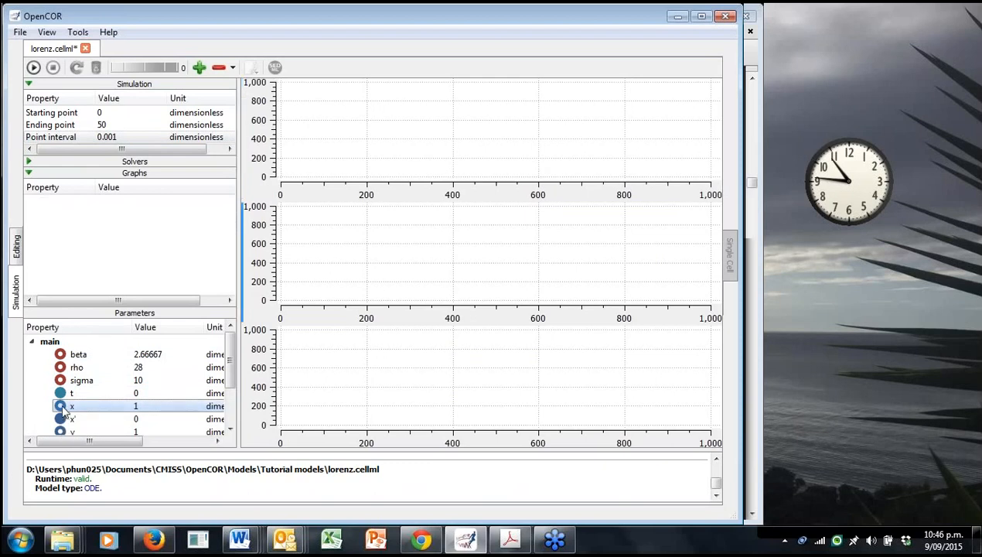
pyautogui.rightClick(71, 432)
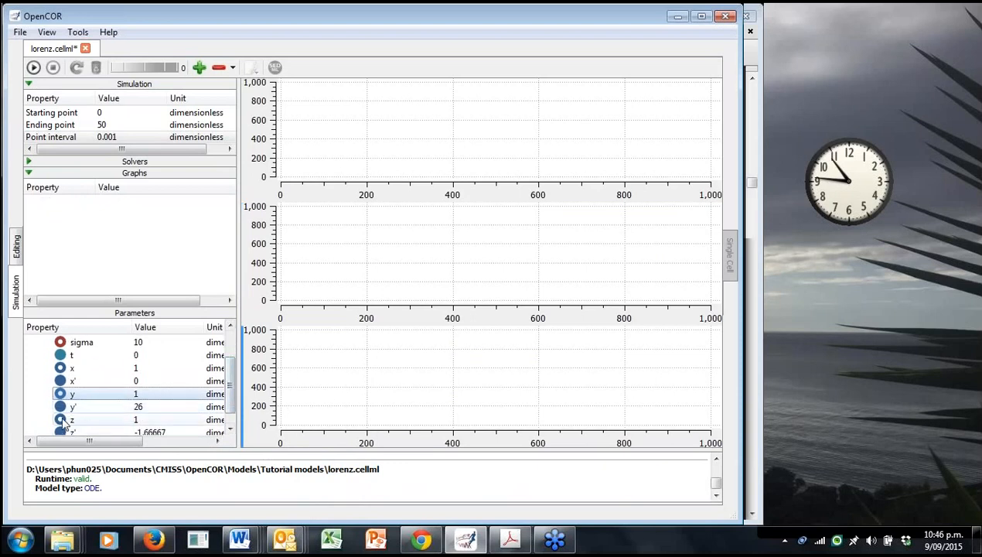
pyautogui.rightClick(71, 419)
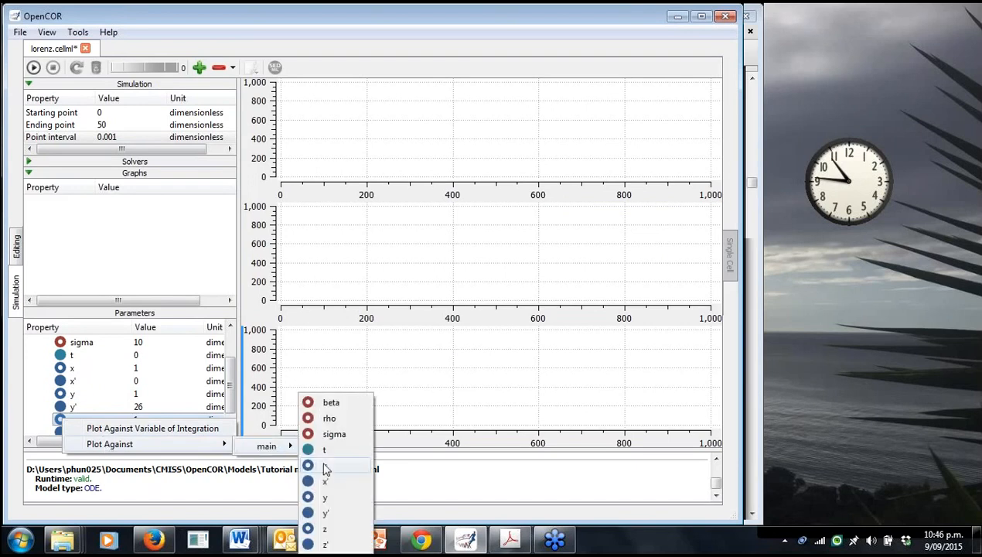
pyautogui.moveTo(327, 468)
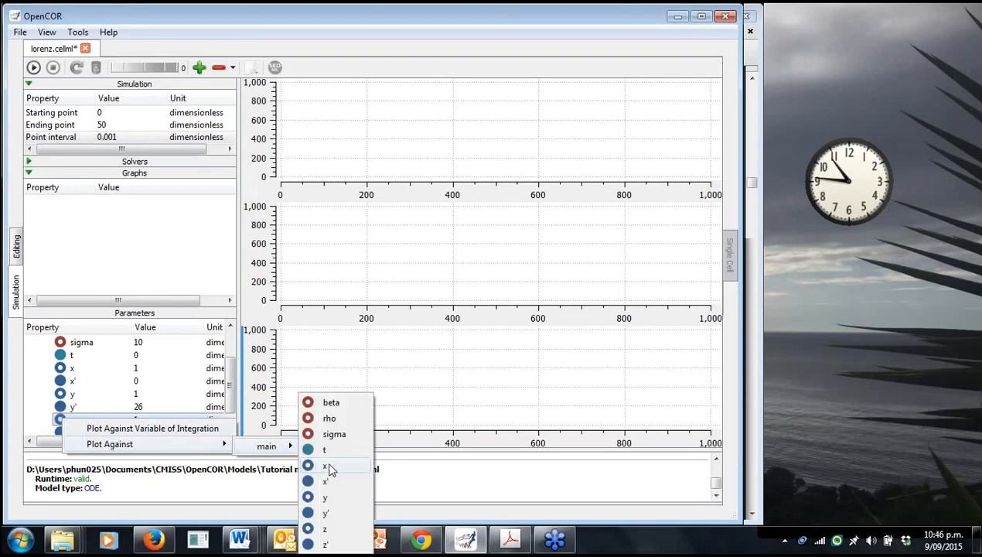
pyautogui.click(508, 538)
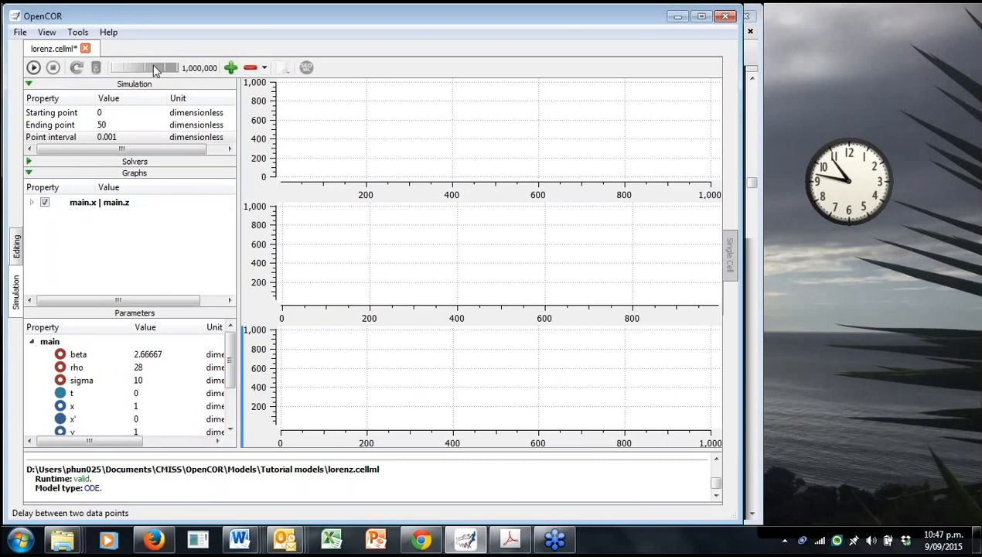
pyautogui.moveTo(159, 67); pyautogui.dragTo(133, 67)
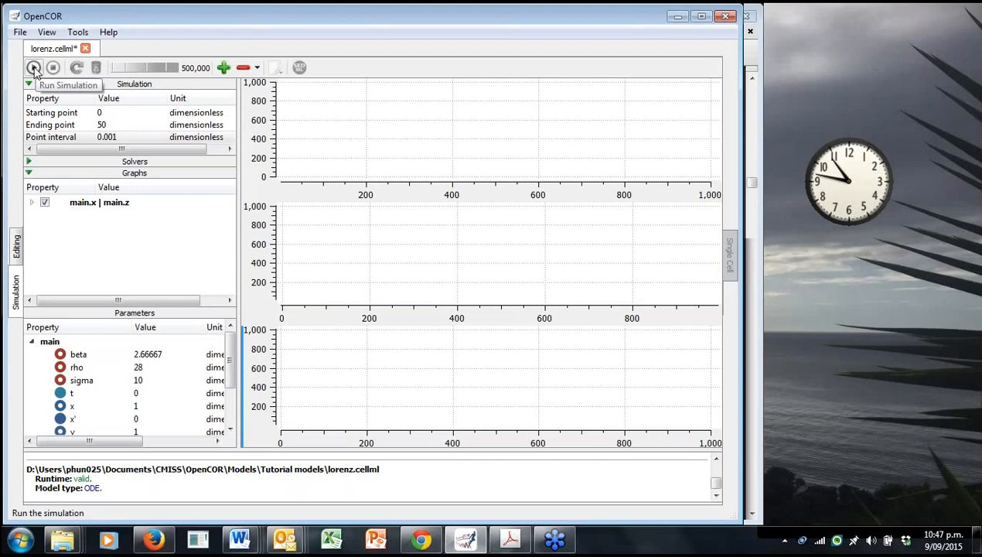
# Start the Lorenz simulation, pausing it once and resuming.
pyautogui.click(34, 67)
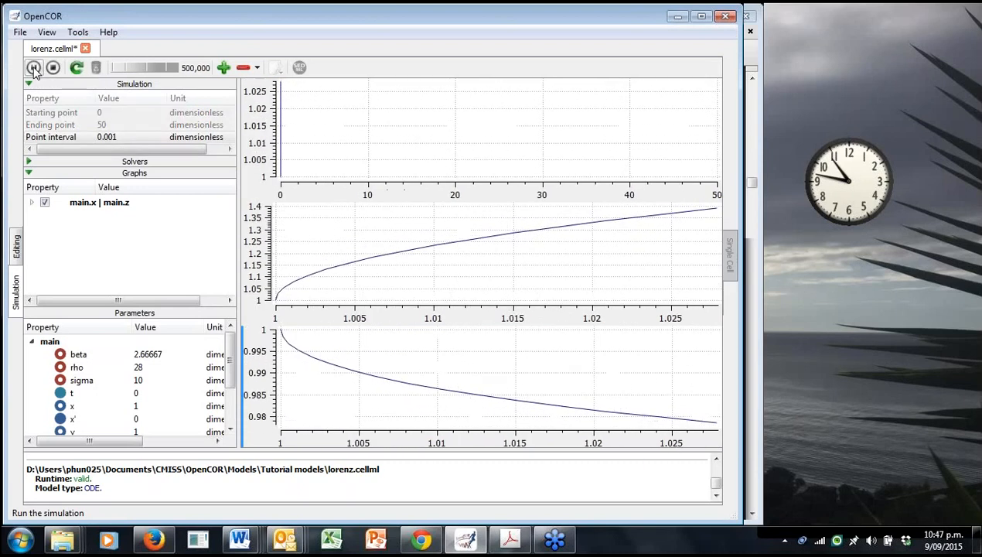
pyautogui.click(34, 67)
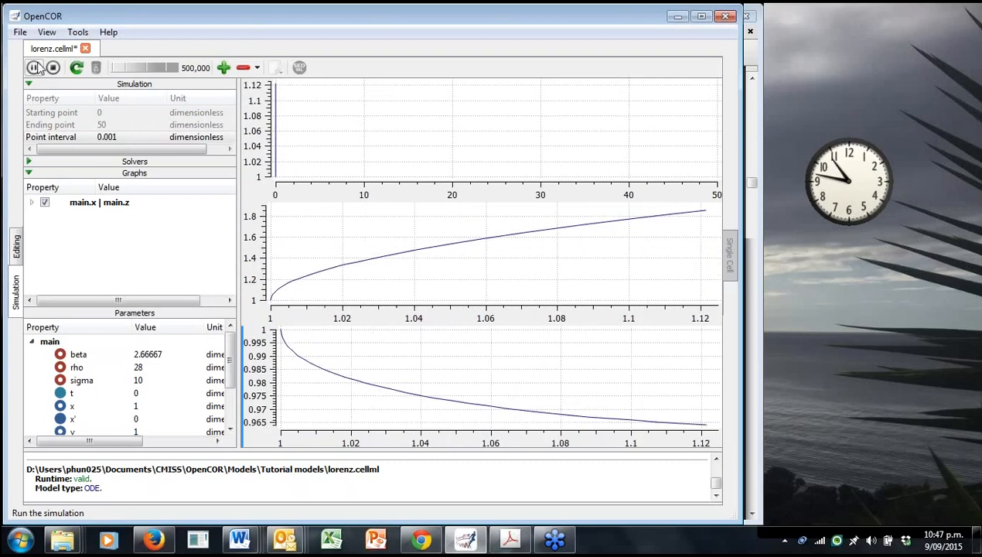
pyautogui.click(34, 67)
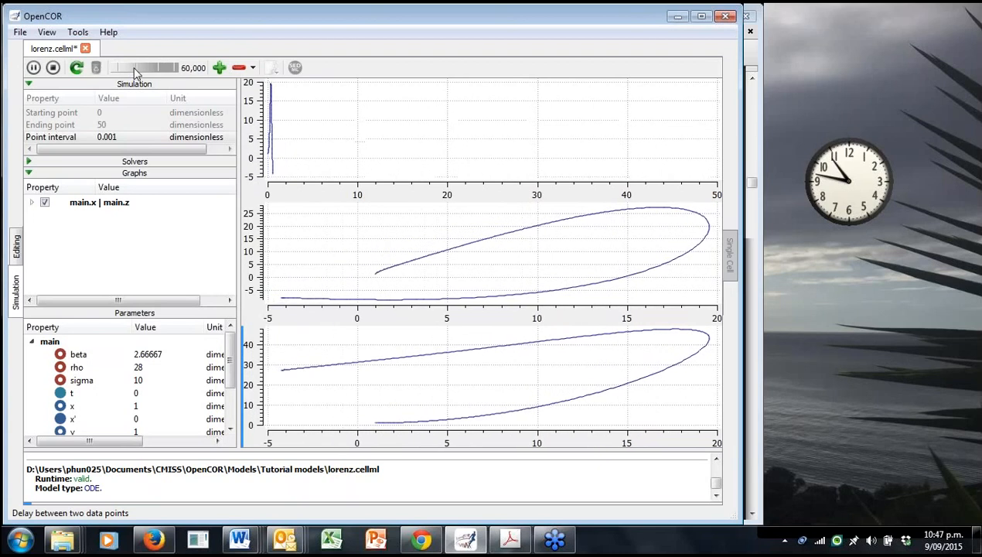
pyautogui.moveTo(116, 68)
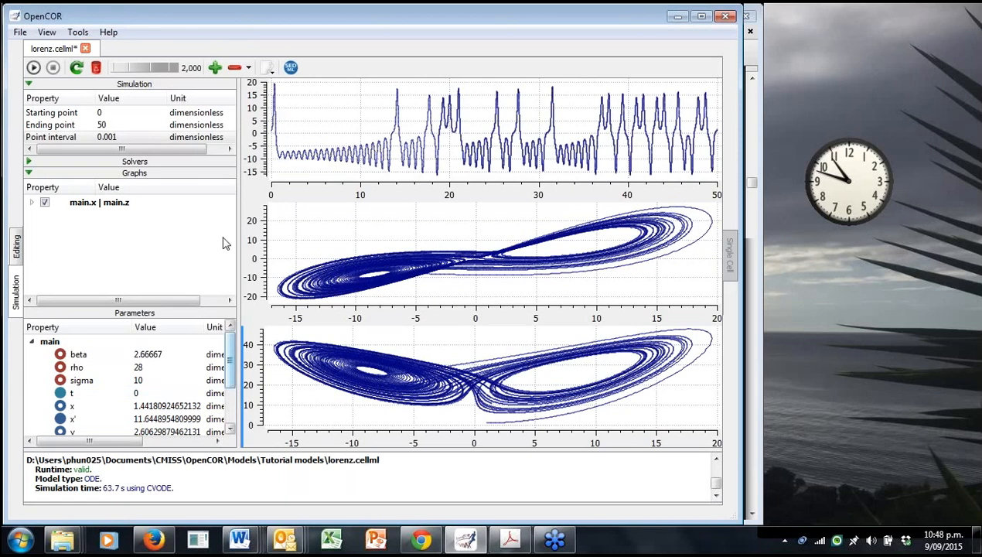
# Clear the earlier Lorenz results and rerun with delay 800, finishing in 9.84 s.
pyautogui.click(76, 68)
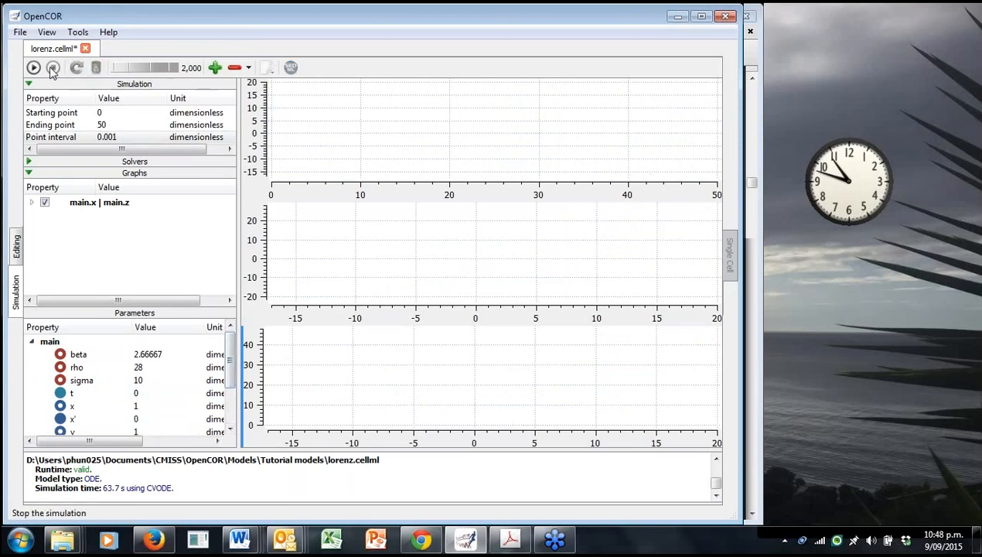
pyautogui.click(33, 67)
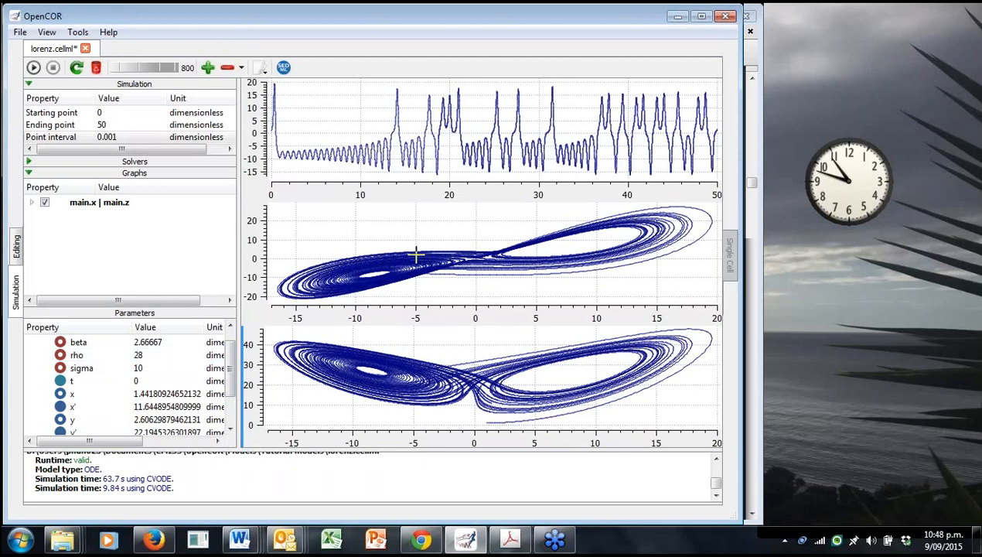
pyautogui.moveTo(451, 209)
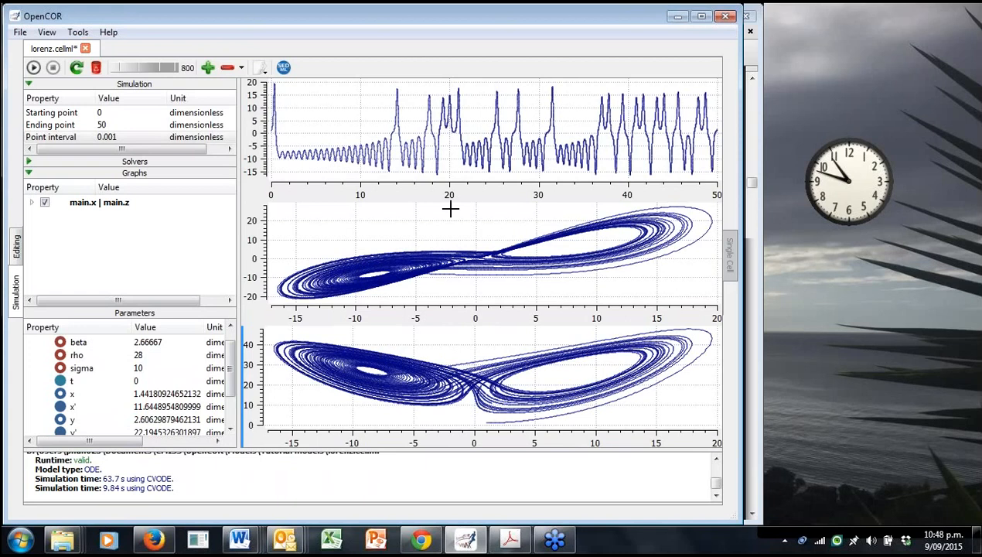
pyautogui.moveTo(456, 484)
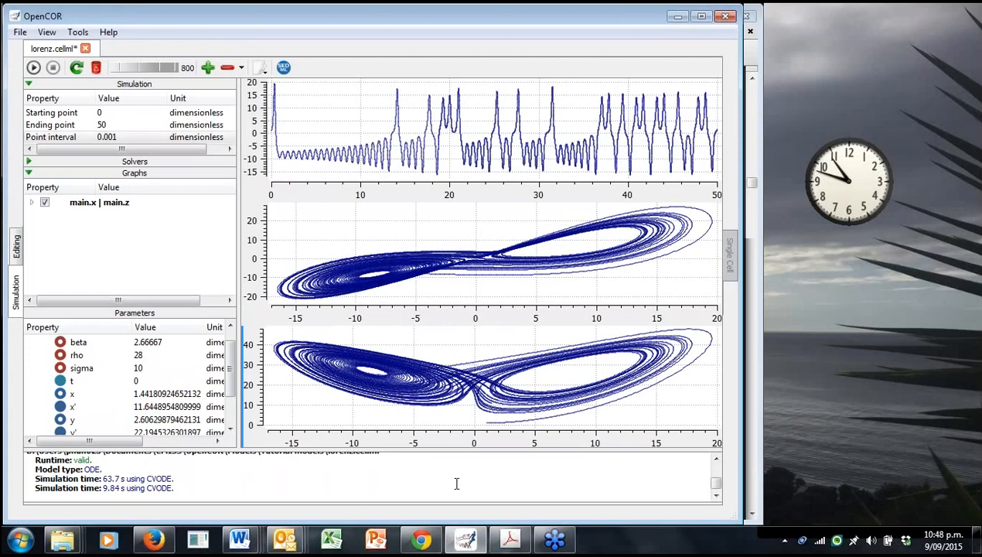
pyautogui.moveTo(404, 478)
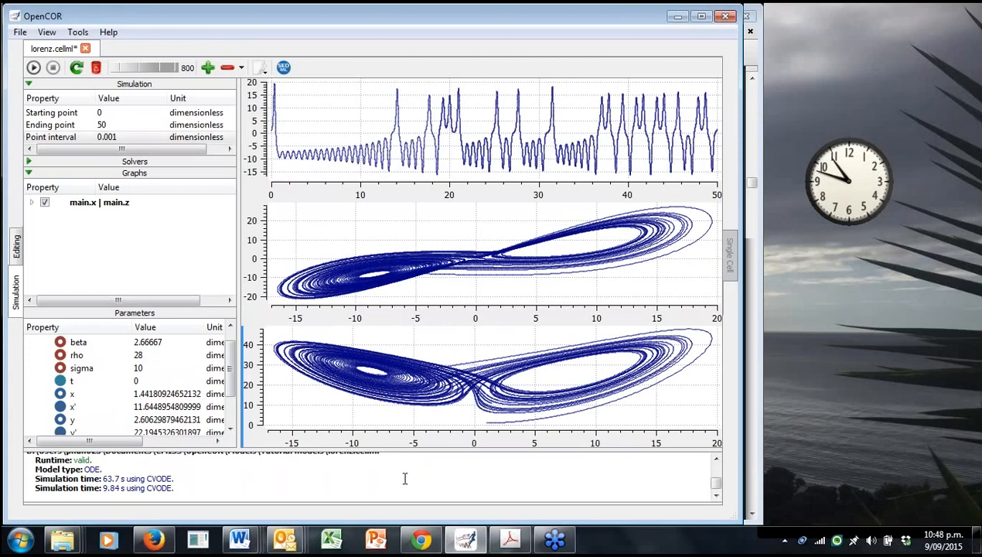
pyautogui.moveTo(289, 483)
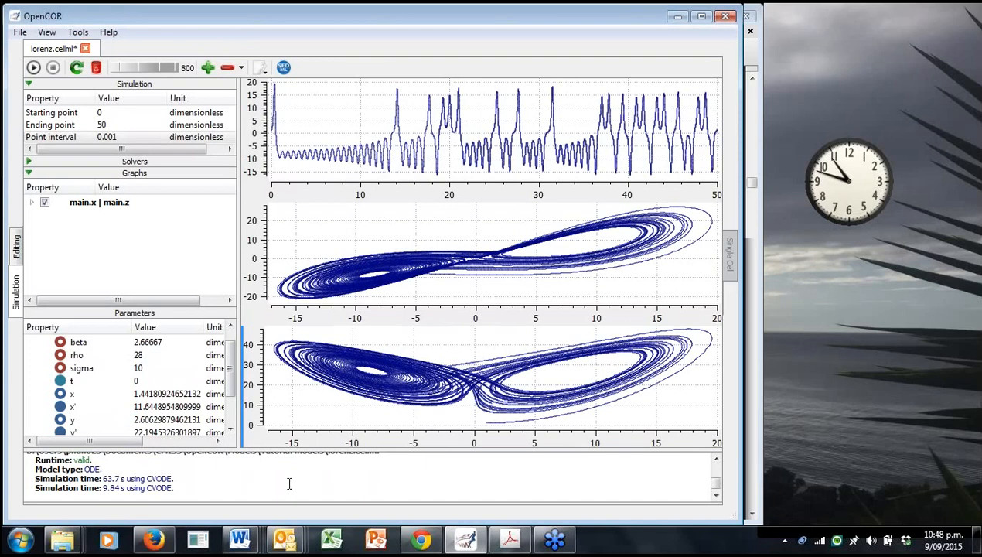
pyautogui.moveTo(314, 478)
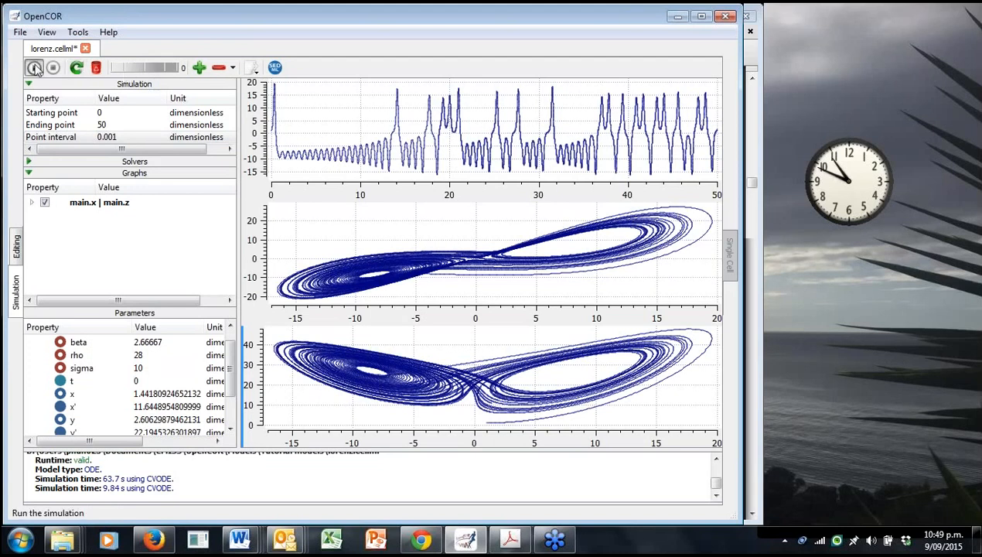
# Rerun the Lorenz simulation with zero delay so it completes in 0.014 s.
pyautogui.click(34, 67)
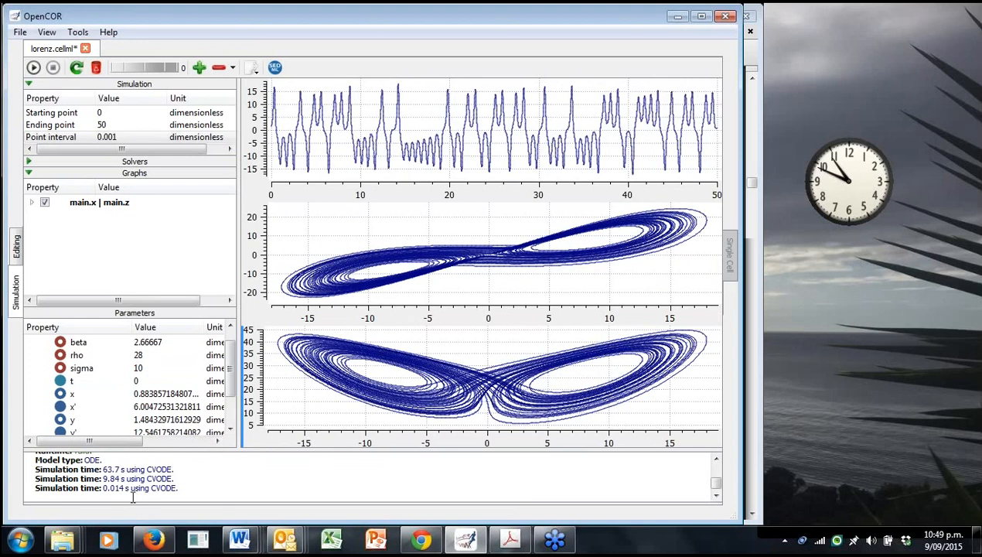
pyautogui.moveTo(130, 495)
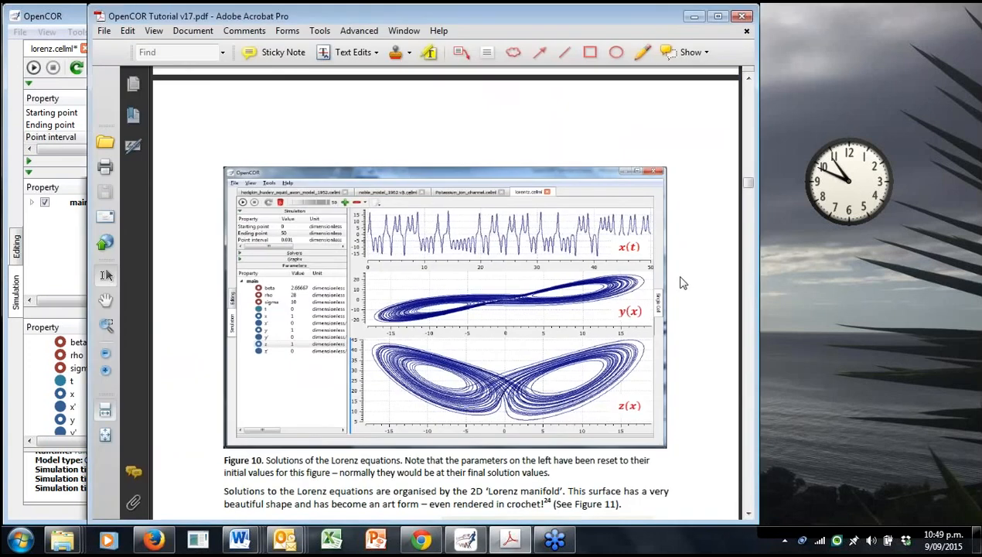
# Scroll past Figures 10, 11 and the blue sky catastrophe exercise to Section 7.
pyautogui.scroll(-3)
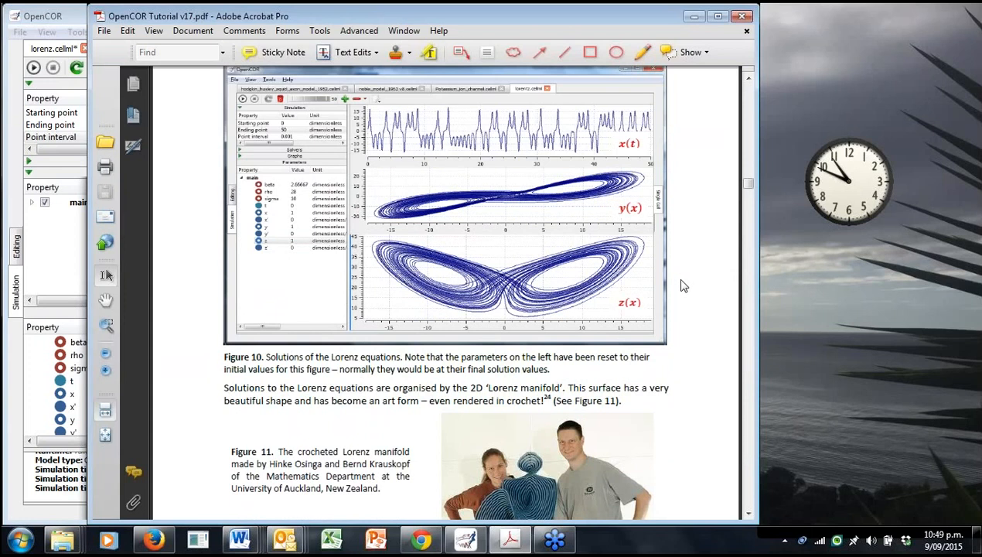
pyautogui.moveTo(684, 284)
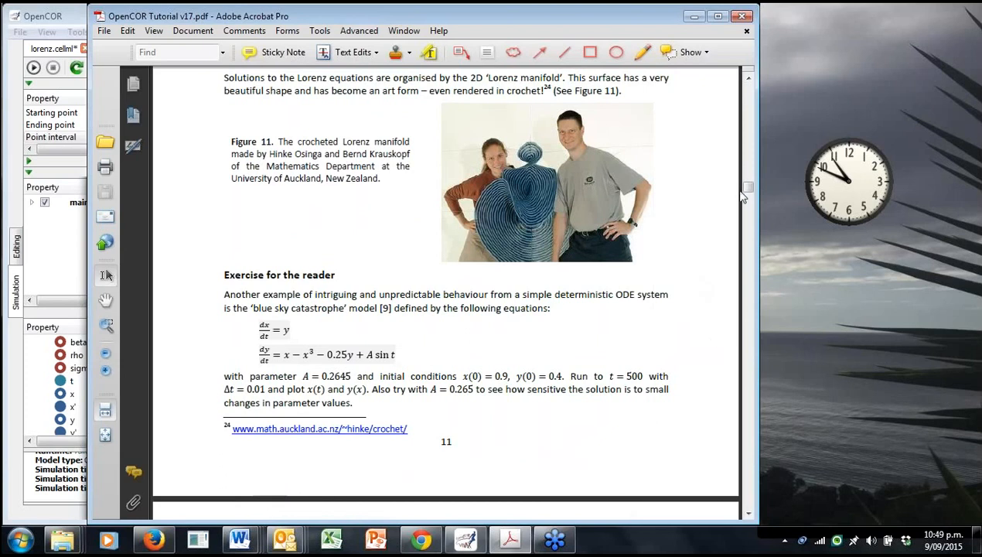
pyautogui.moveTo(682, 273)
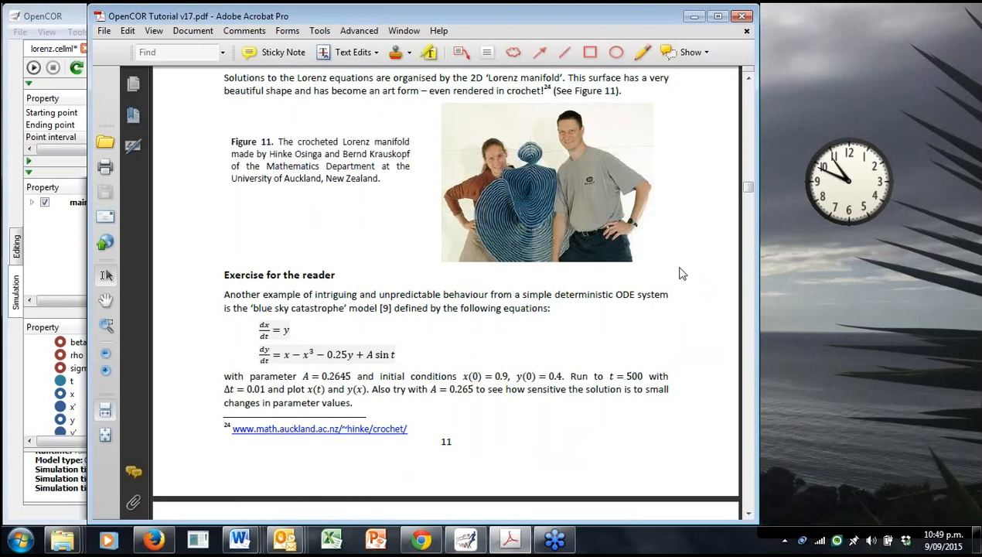
pyautogui.scroll(-3)
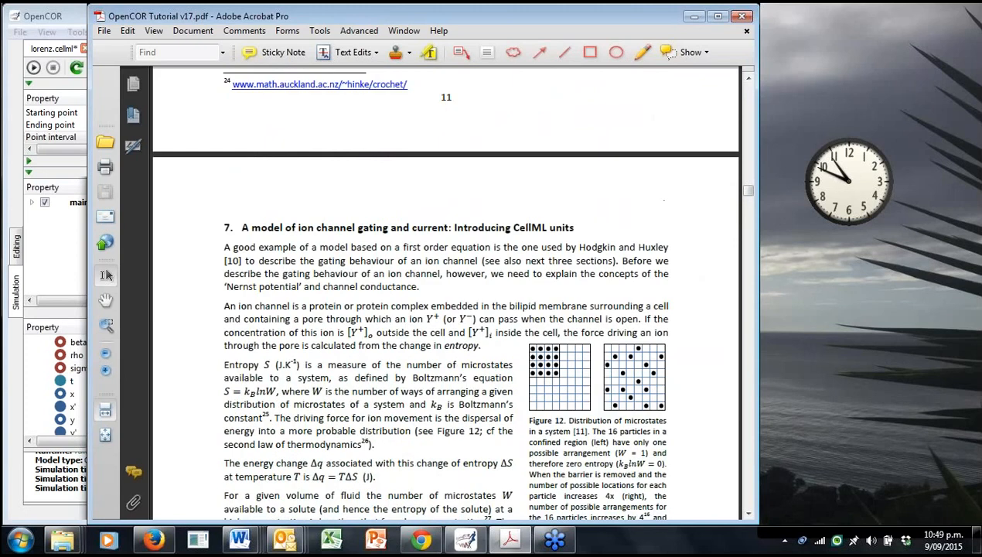
pyautogui.scroll(-3)
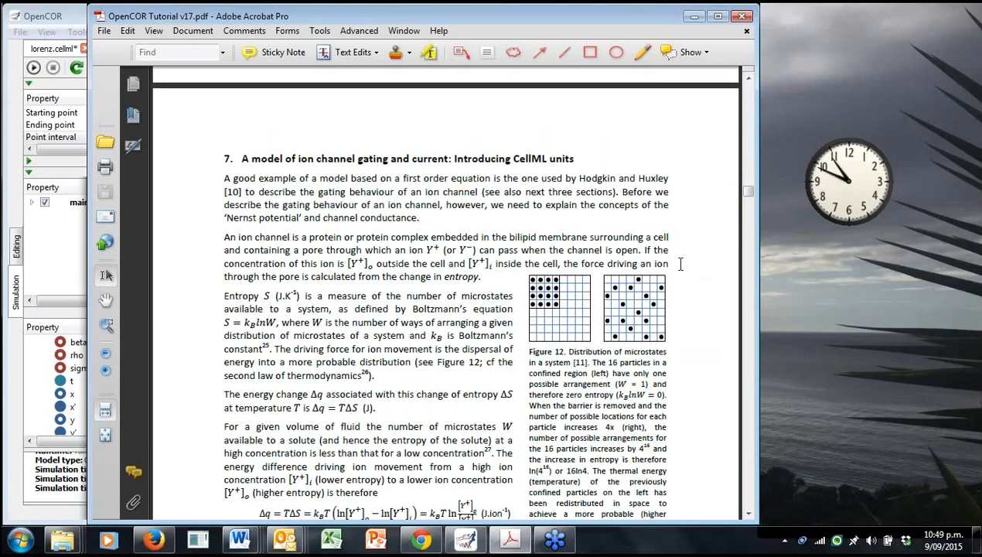
pyautogui.moveTo(685, 263)
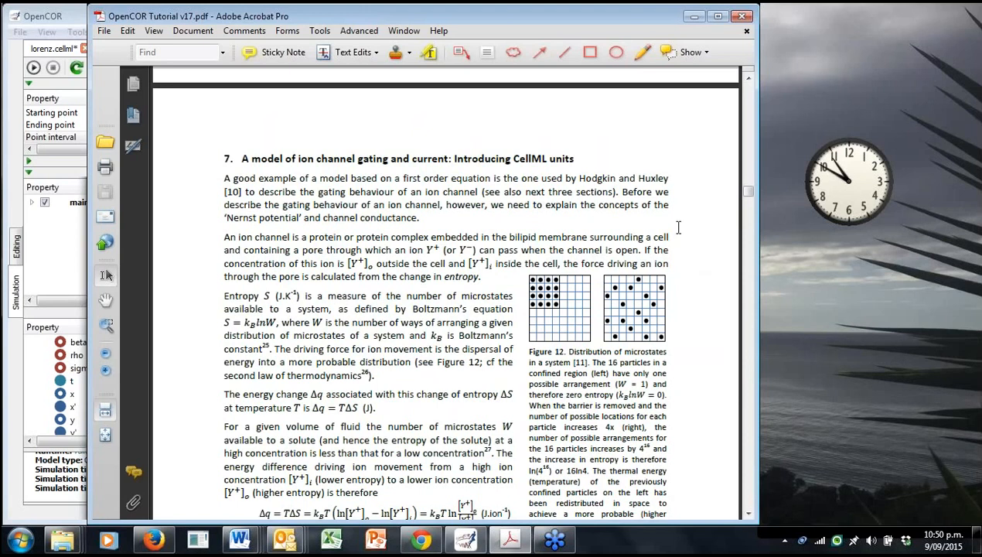
pyautogui.moveTo(677, 225)
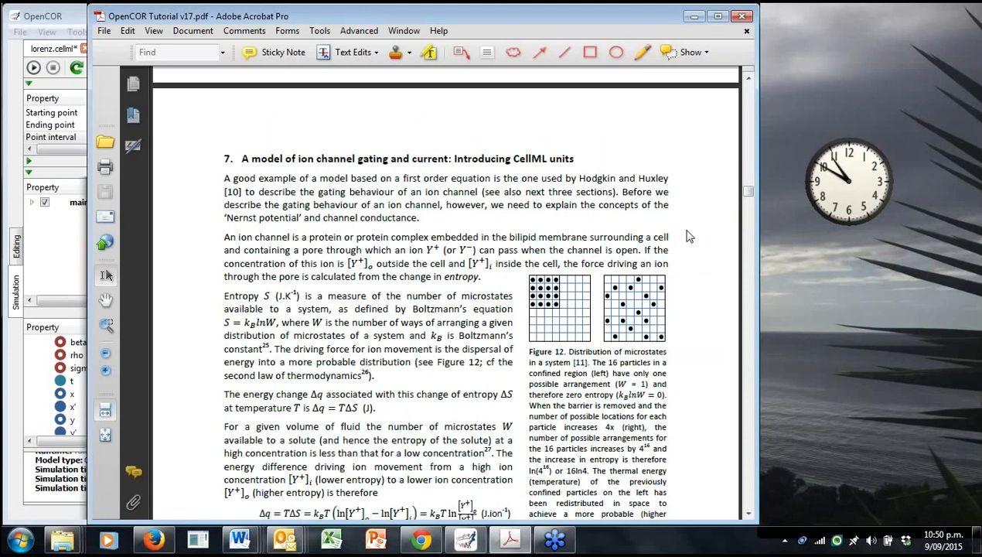
pyautogui.moveTo(682, 216)
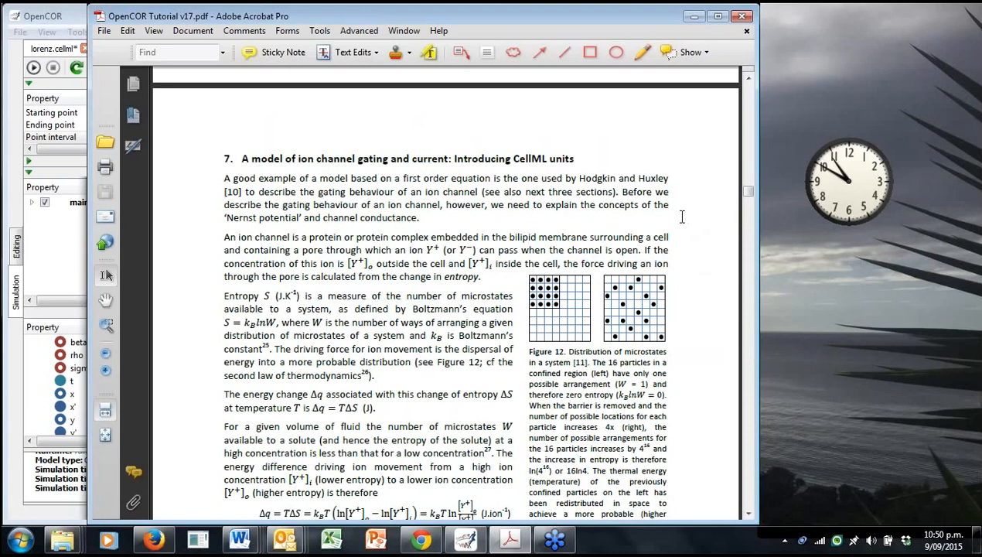
pyautogui.moveTo(689, 221)
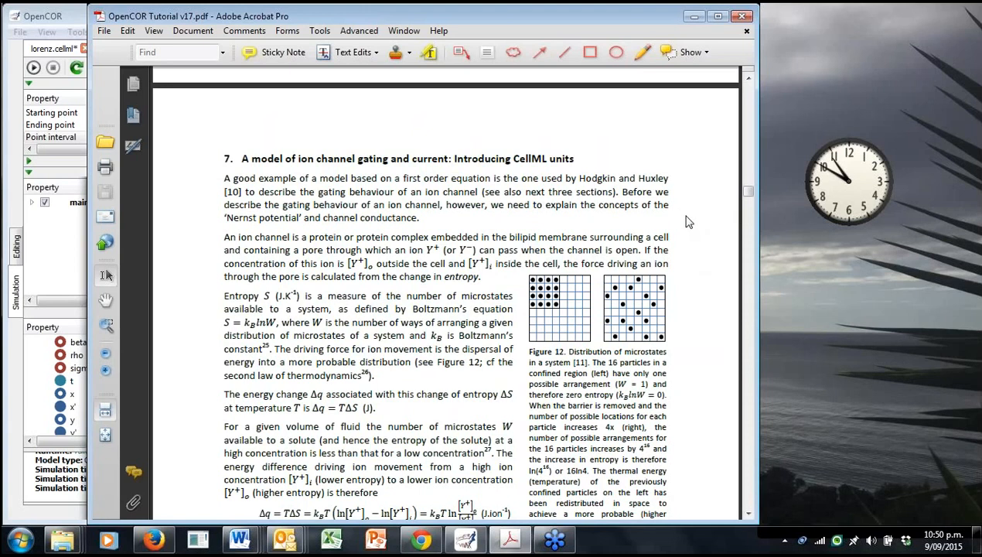
pyautogui.moveTo(673, 220)
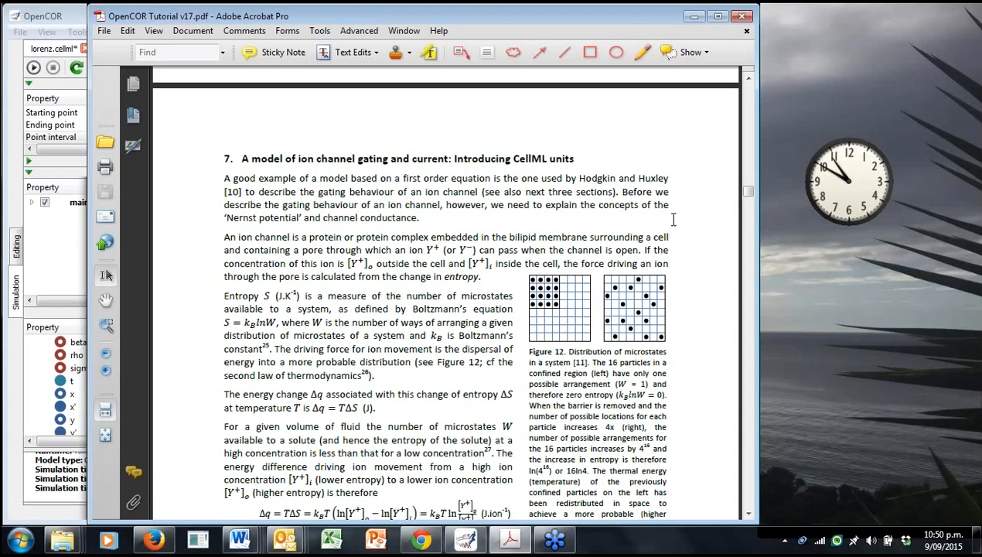
pyautogui.moveTo(678, 220)
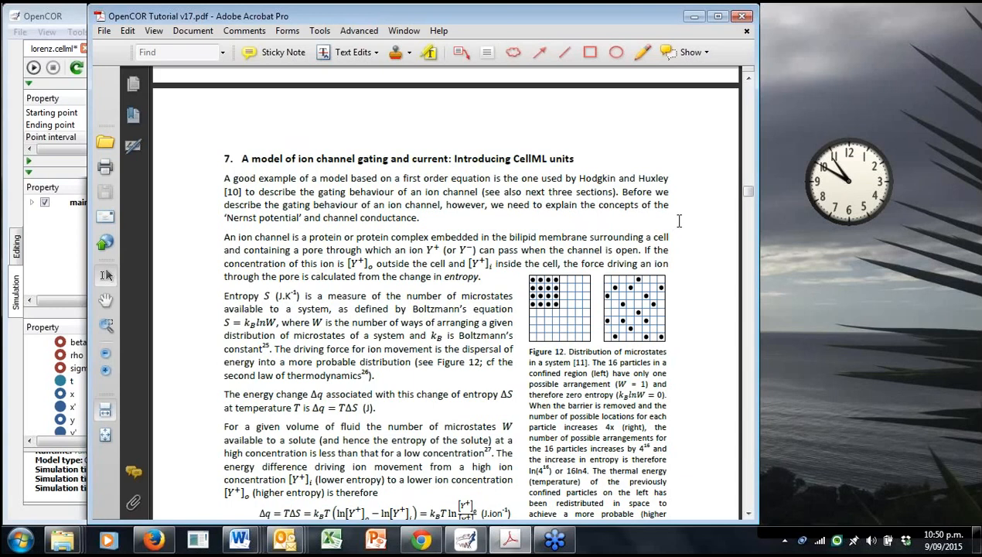
pyautogui.moveTo(675, 217)
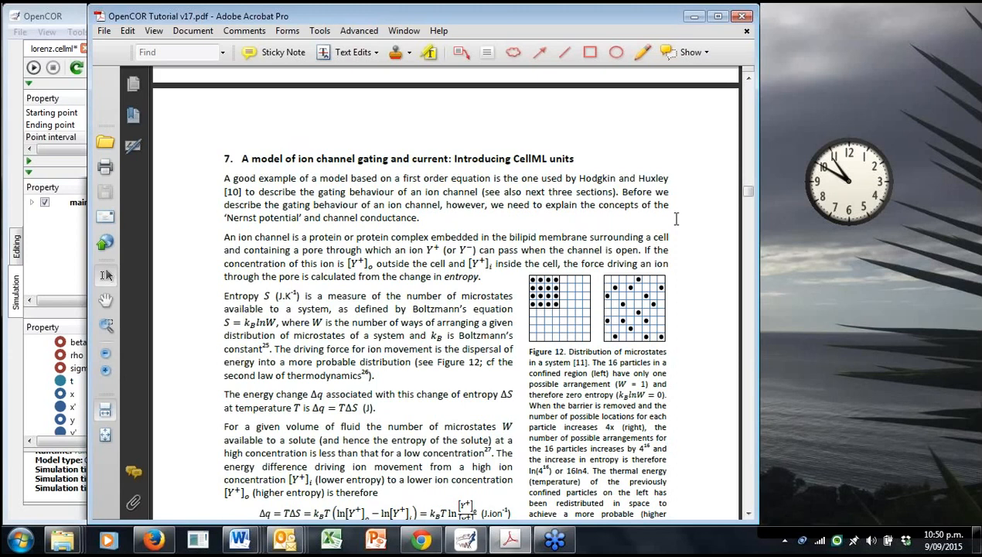
# Scroll past the entropy and Nernst potential passages to Figures 14–16 on gating kinetics.
pyautogui.scroll(-3)
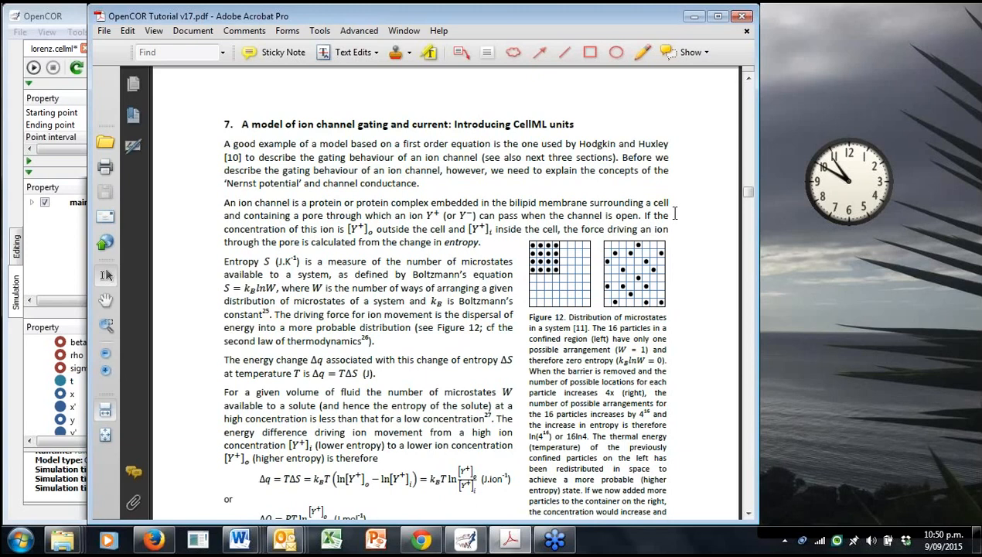
pyautogui.moveTo(679, 223)
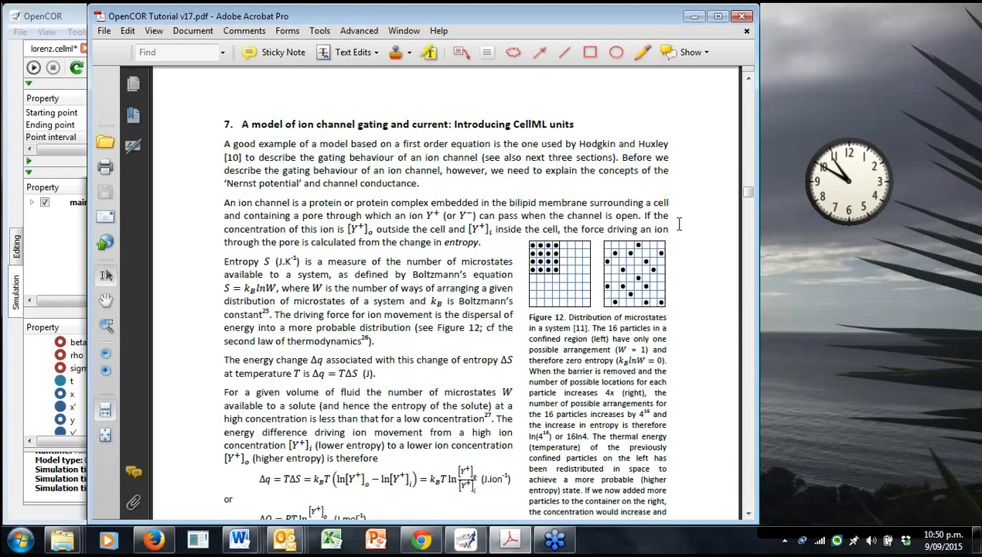
pyautogui.scroll(-3)
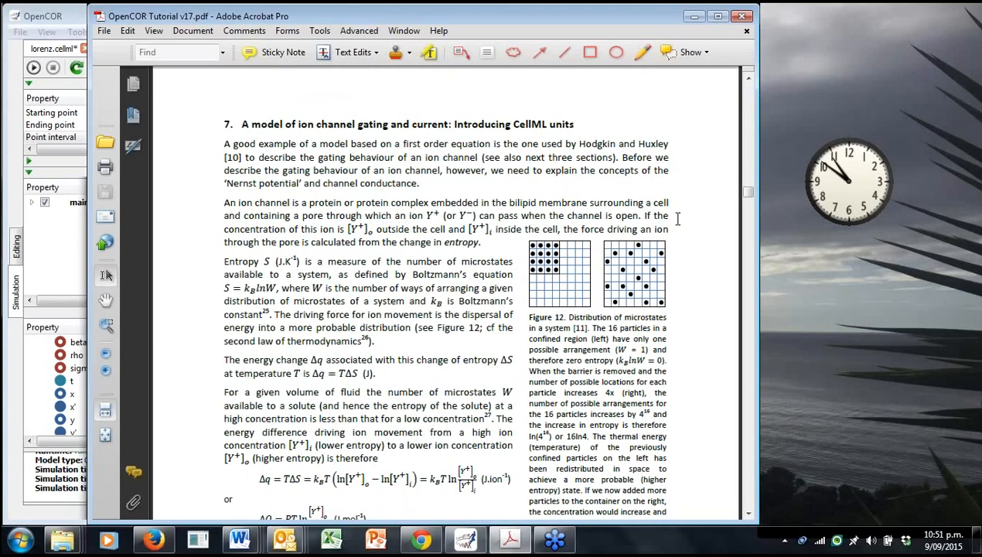
pyautogui.moveTo(688, 226)
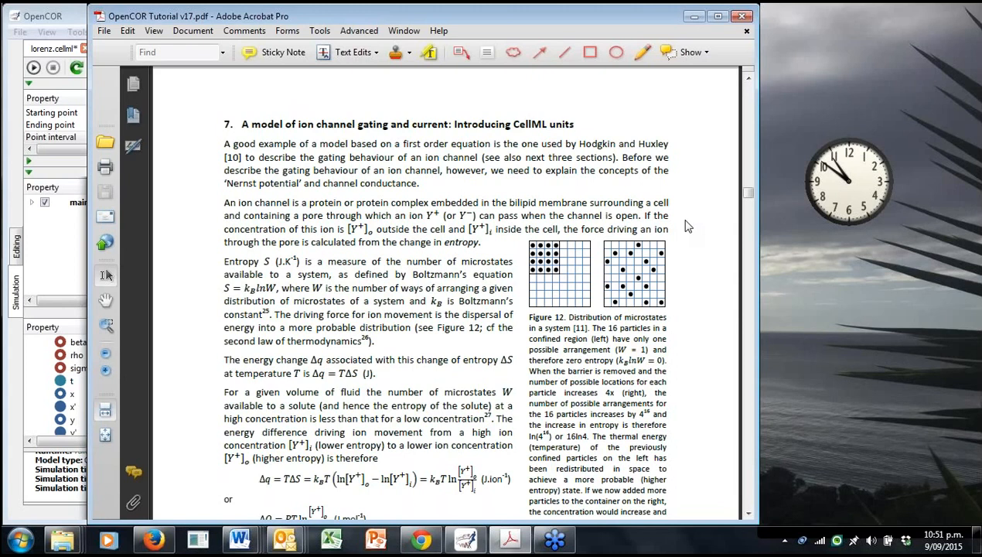
pyautogui.scroll(-3)
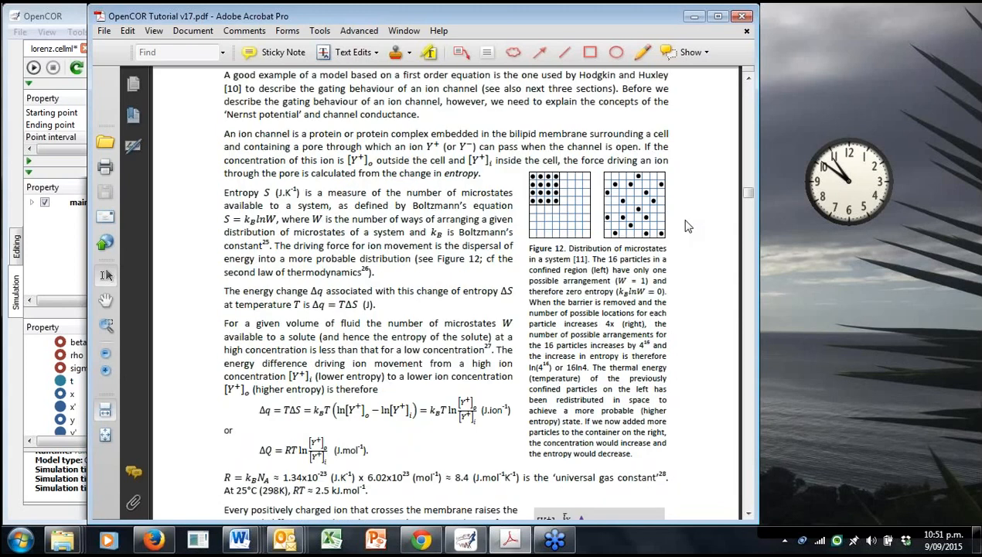
pyautogui.scroll(-3)
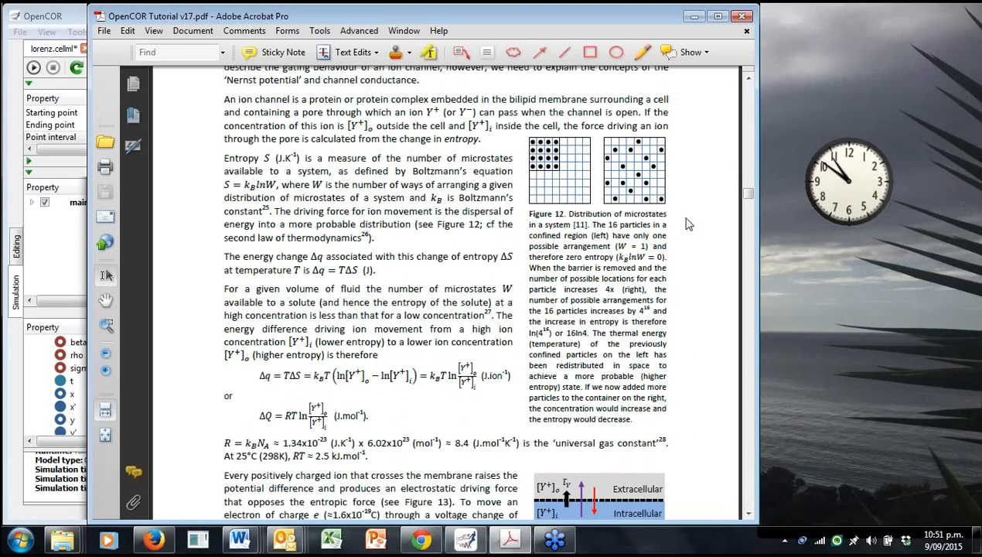
pyautogui.moveTo(696, 221)
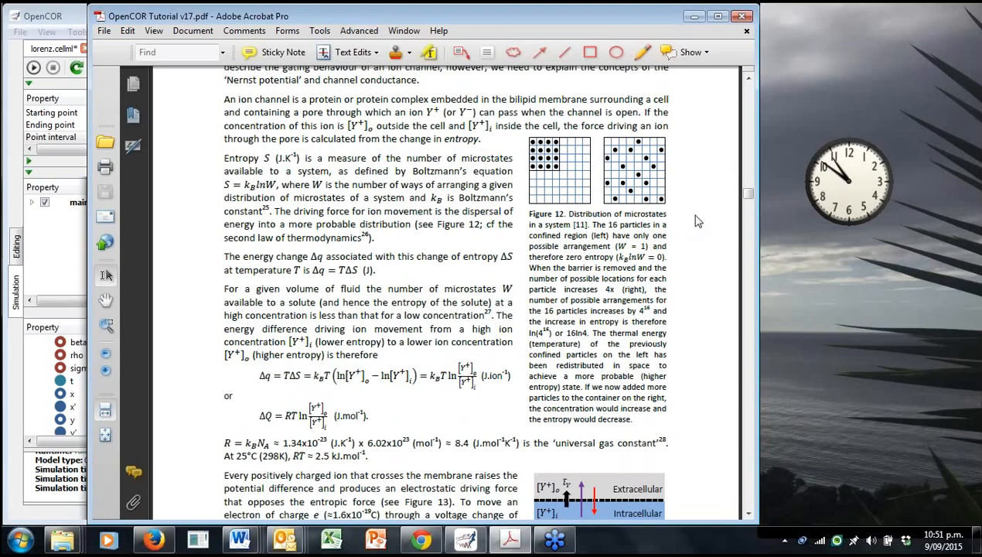
pyautogui.moveTo(693, 232)
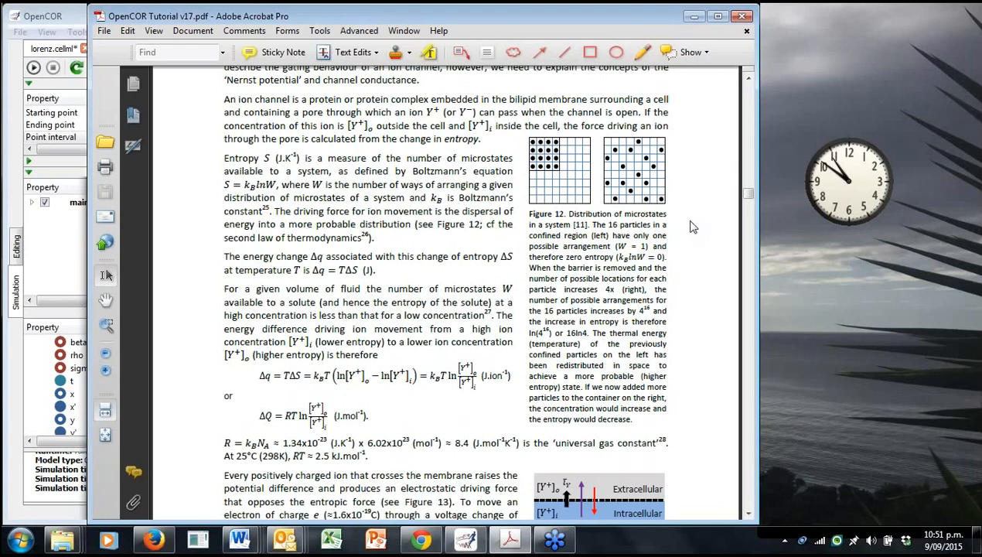
pyautogui.moveTo(679, 230)
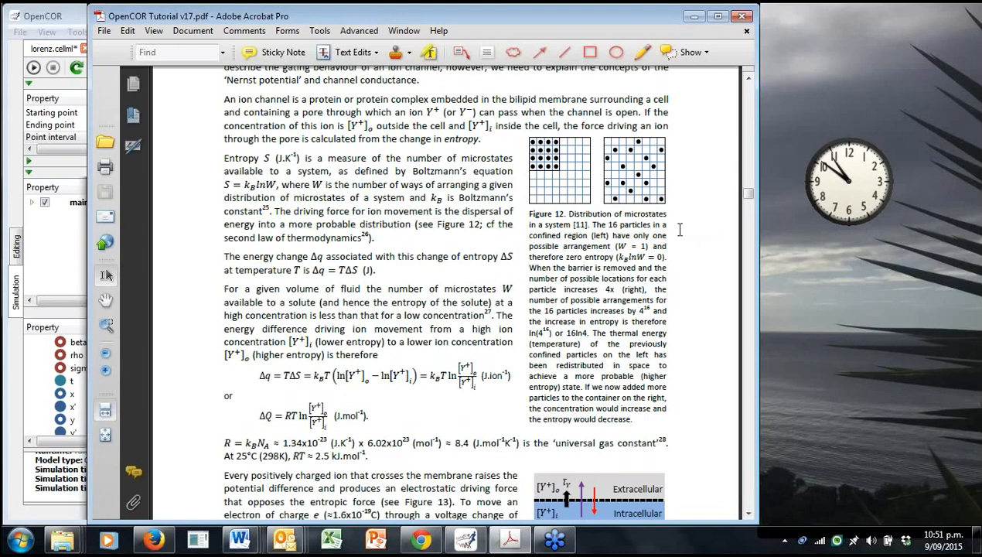
pyautogui.moveTo(686, 239)
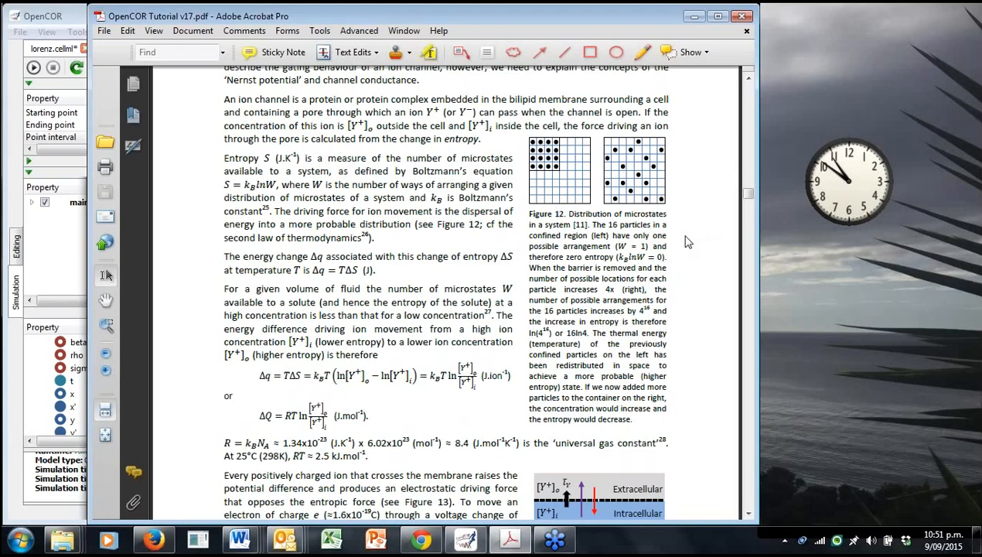
pyautogui.scroll(-3)
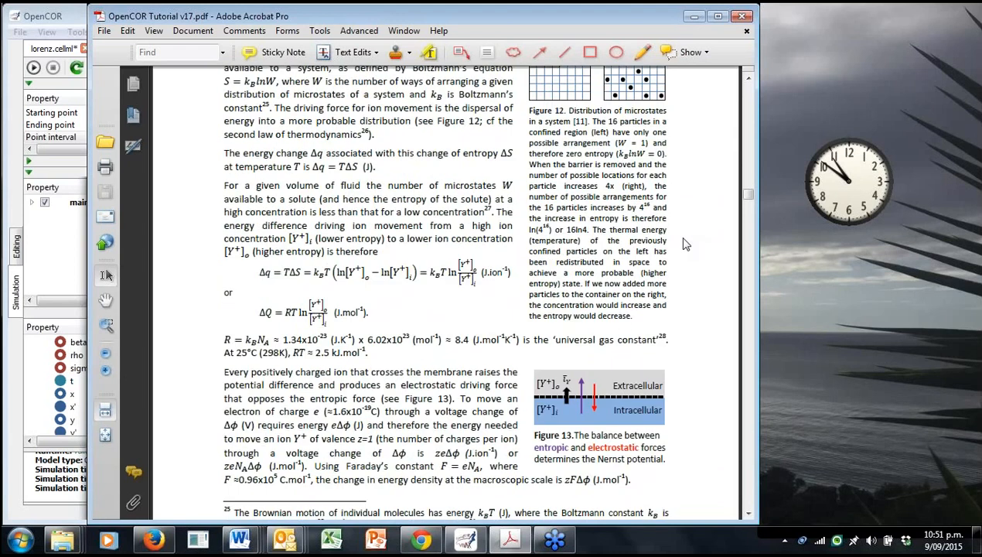
pyautogui.scroll(-3)
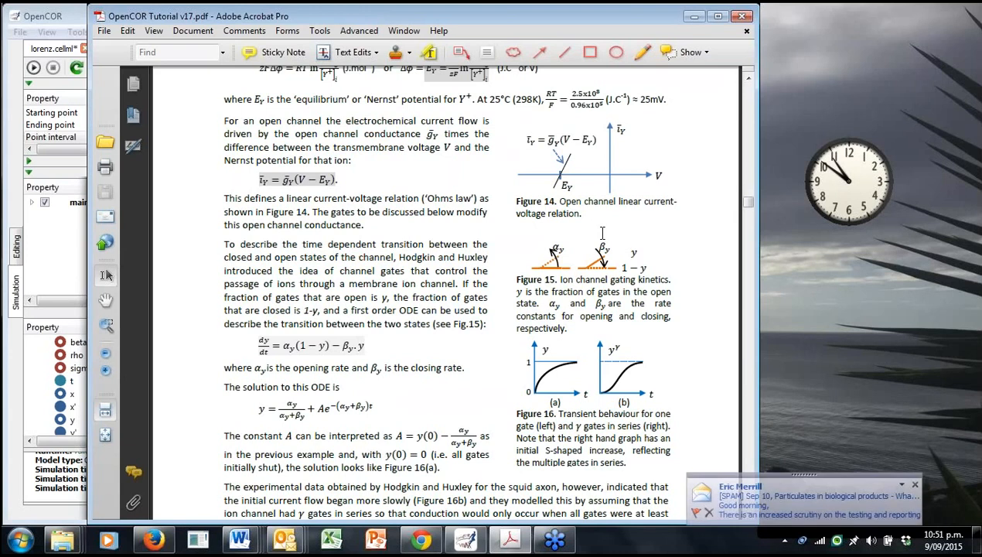
pyautogui.moveTo(648, 241)
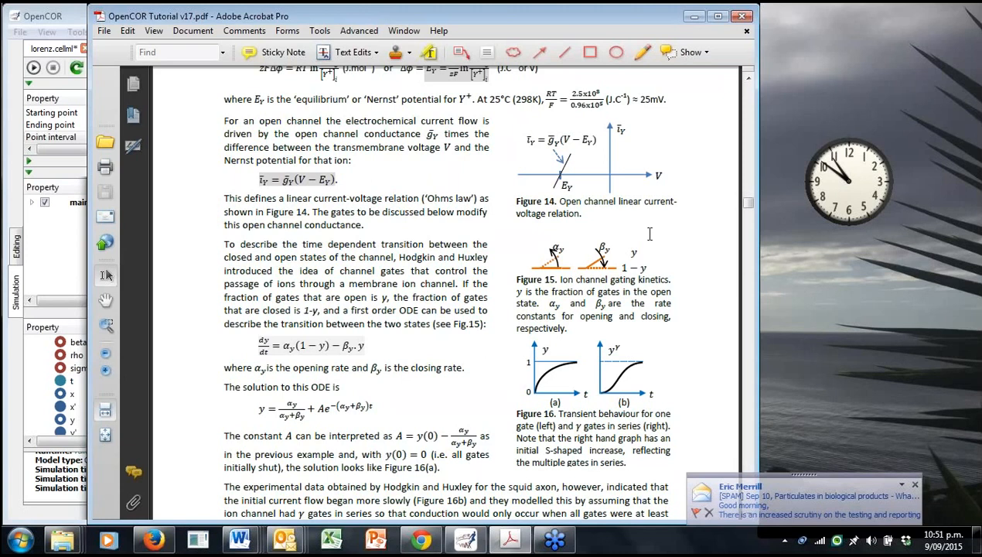
# Select the seven SI base quantities on page 14, then reach the CellML Text units code.
pyautogui.scroll(-3)
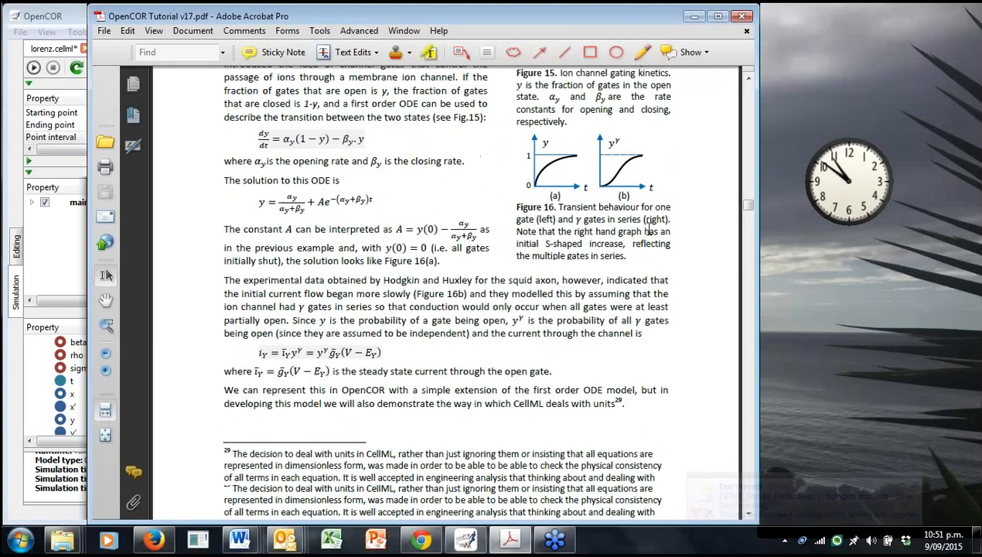
pyautogui.scroll(-3)
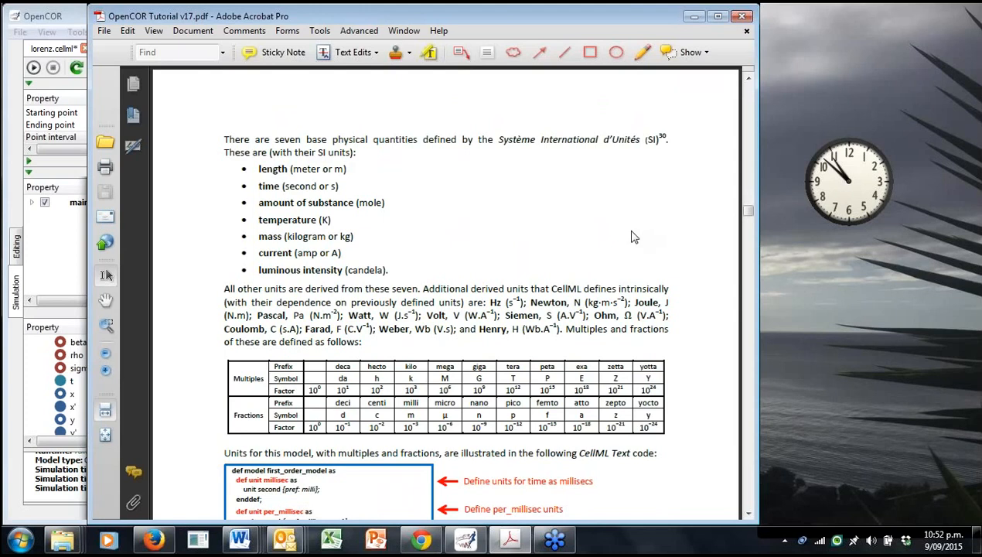
pyautogui.moveTo(627, 280)
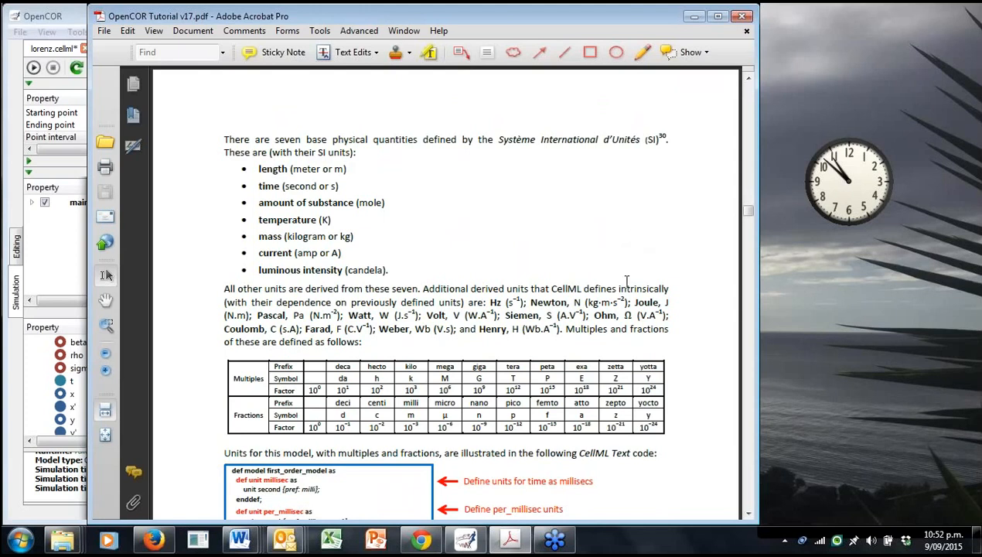
pyautogui.moveTo(242, 174)
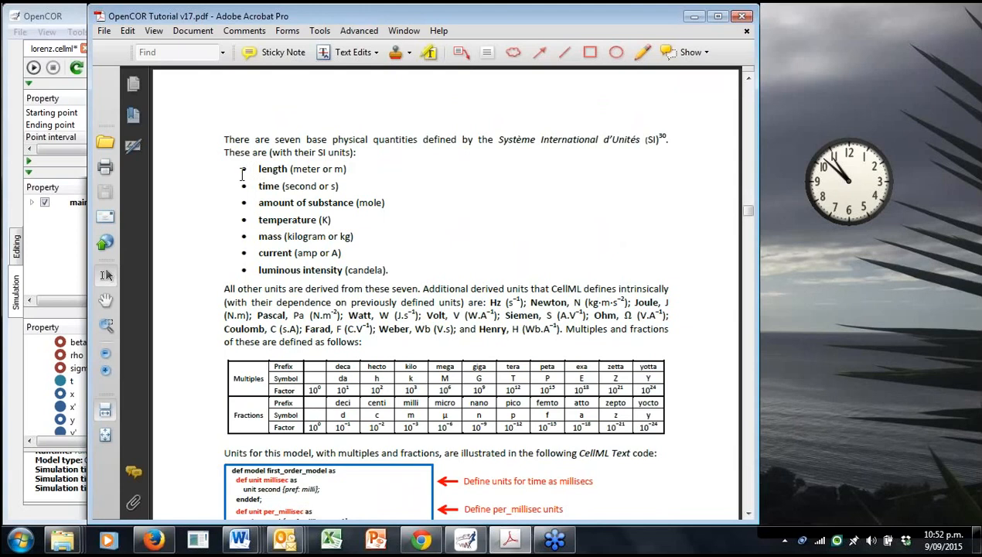
pyautogui.moveTo(242, 168); pyautogui.dragTo(347, 255)
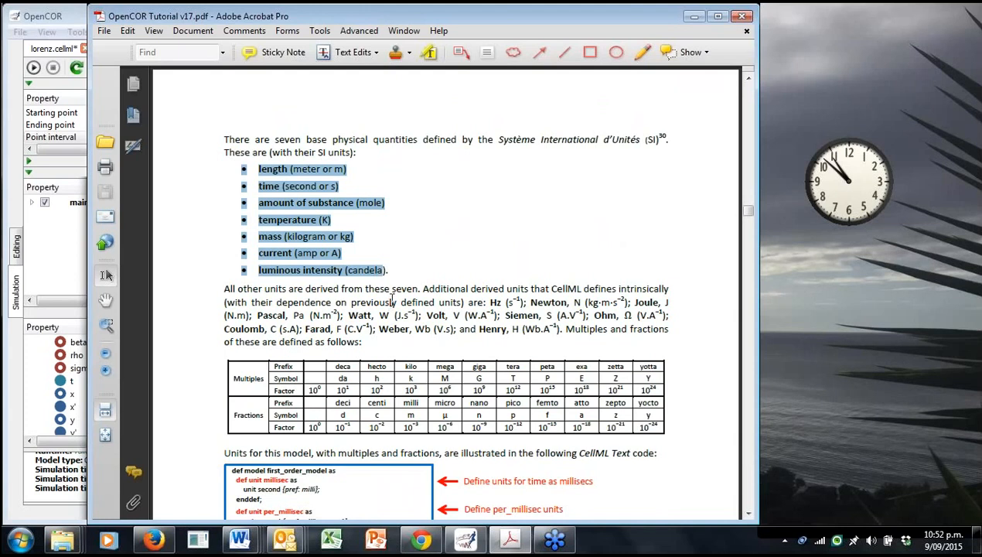
pyautogui.moveTo(471, 236)
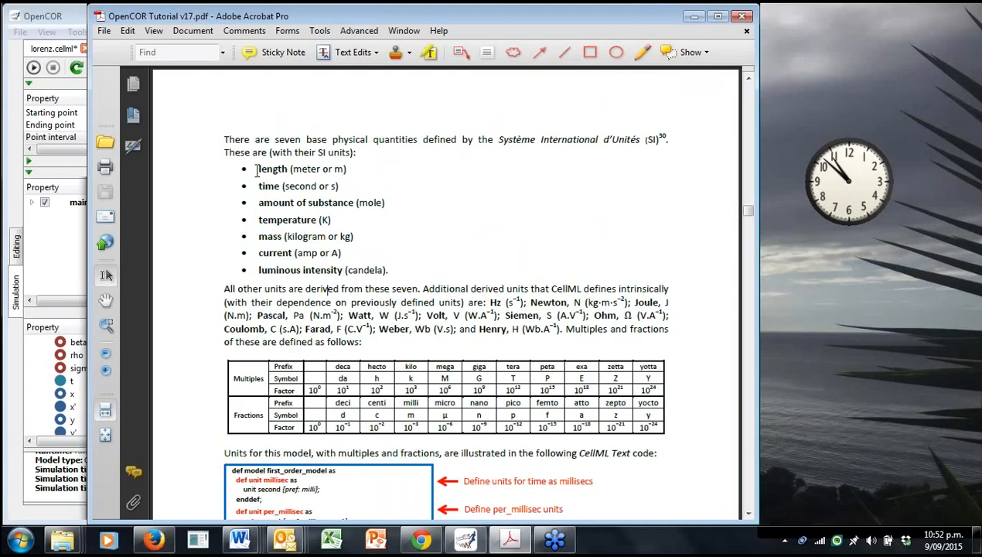
pyautogui.moveTo(368, 274)
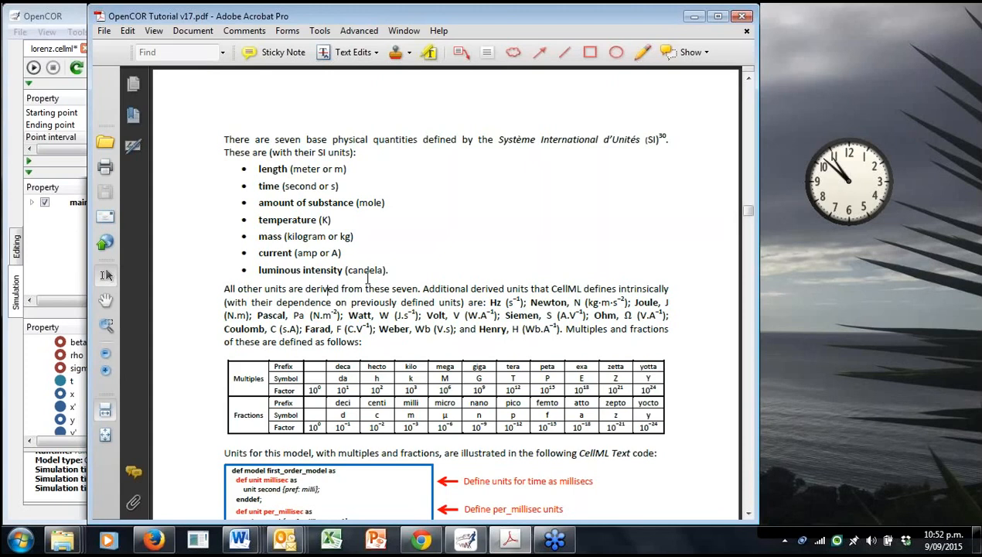
pyautogui.moveTo(527, 312)
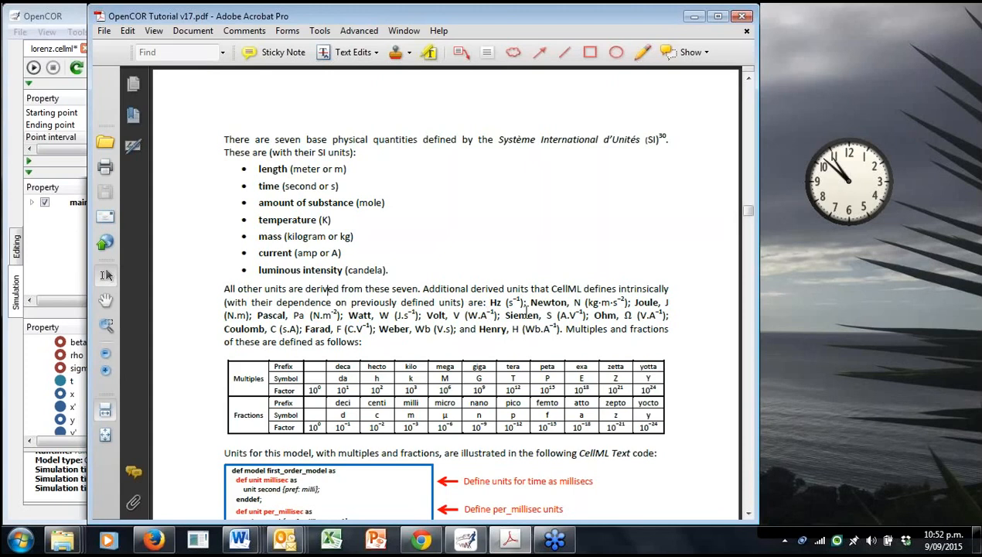
pyautogui.moveTo(576, 263)
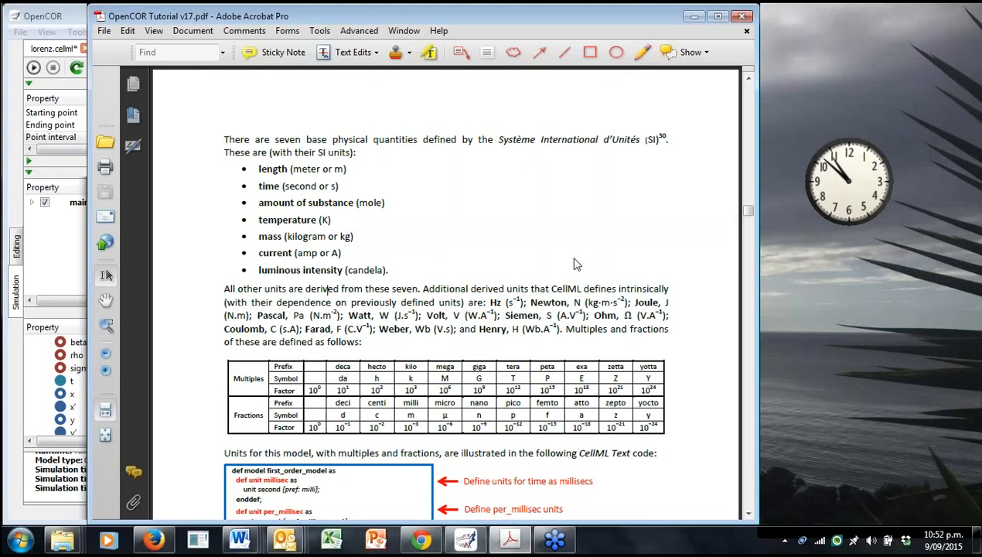
pyautogui.scroll(-3)
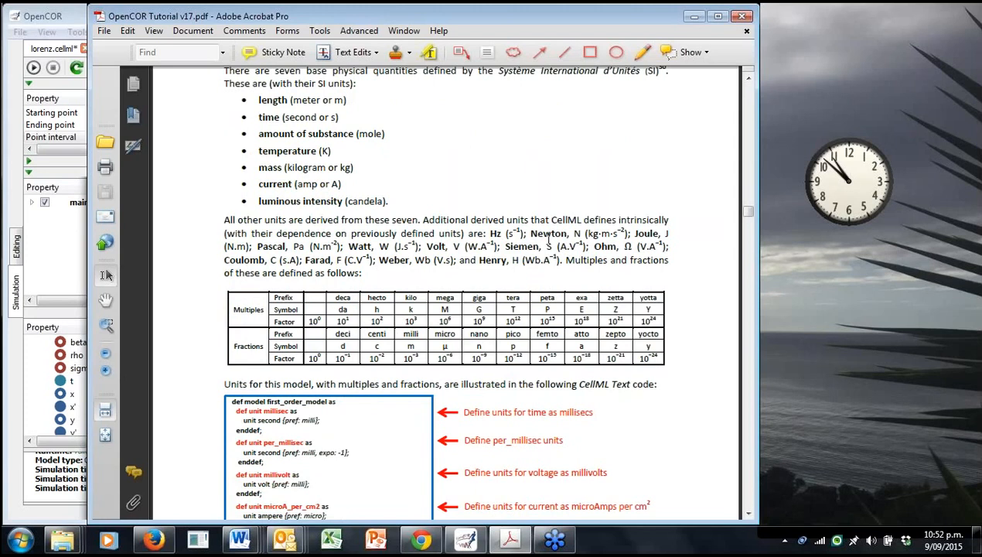
pyautogui.moveTo(369, 253)
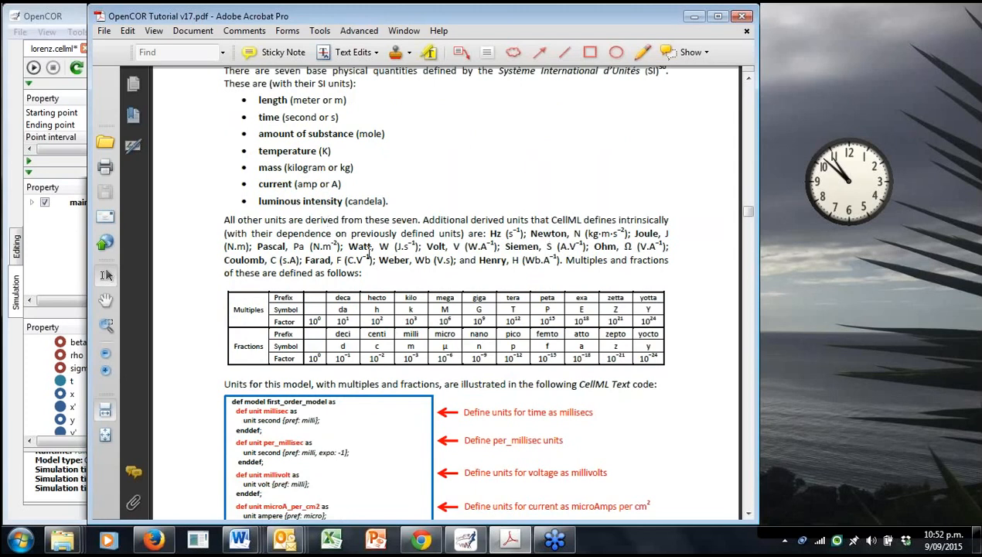
pyautogui.scroll(-3)
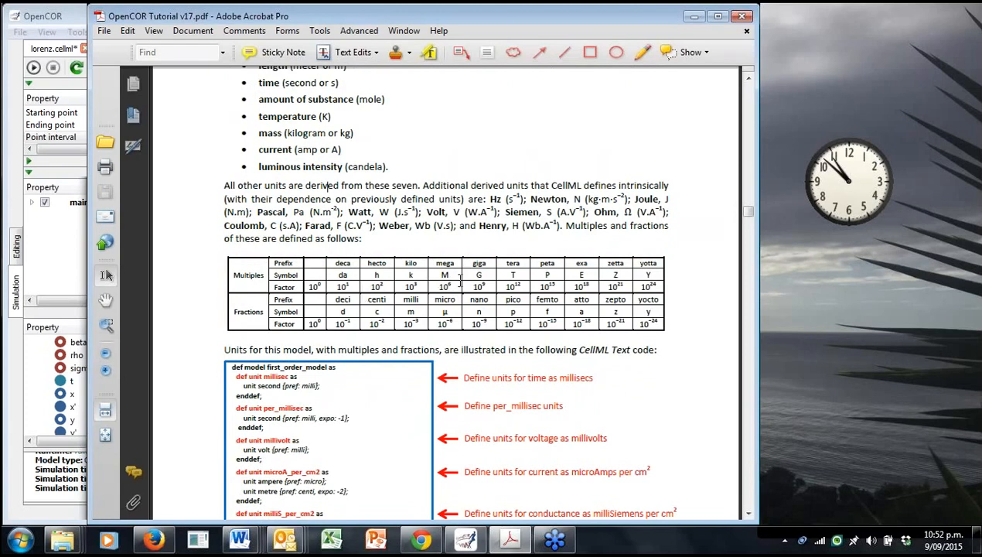
pyautogui.moveTo(499, 309)
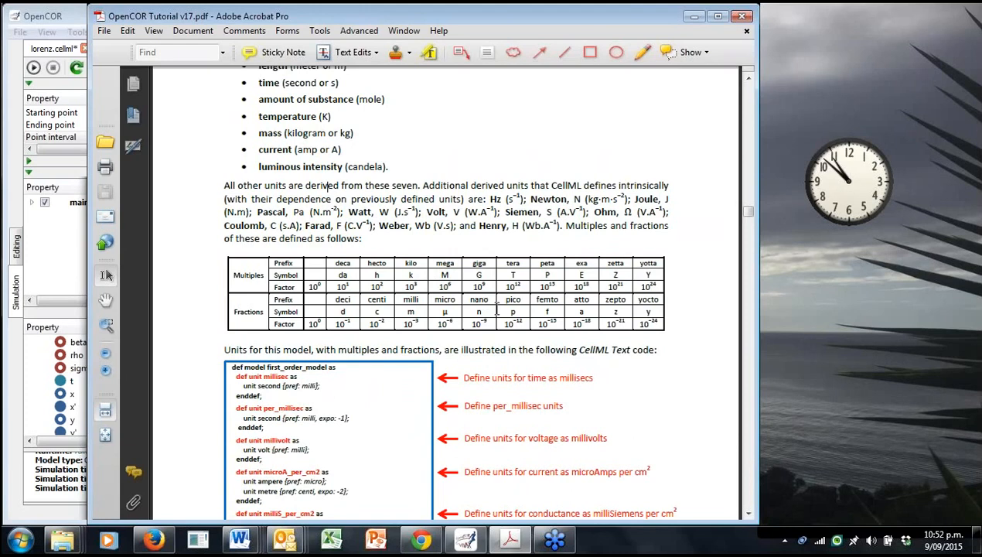
pyautogui.moveTo(498, 301)
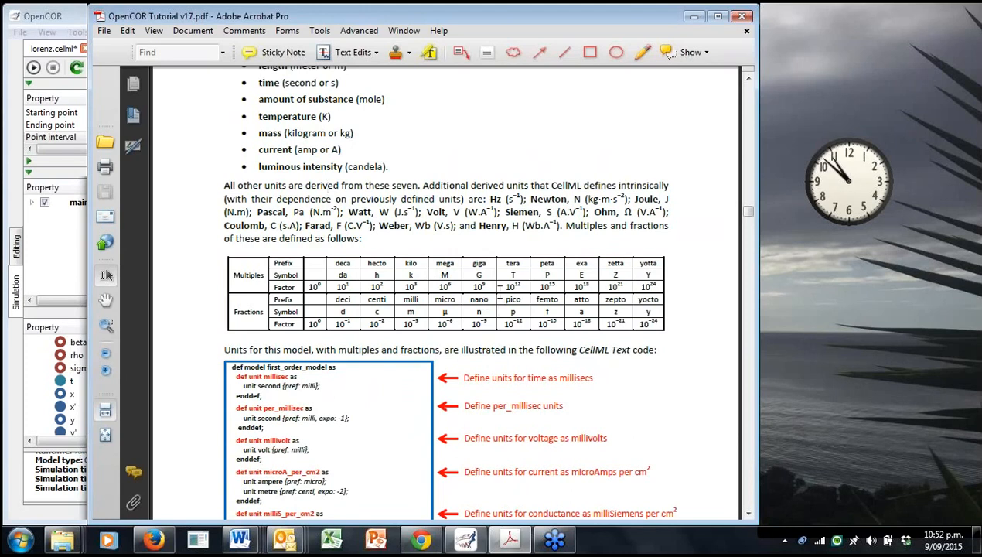
pyautogui.moveTo(499, 292)
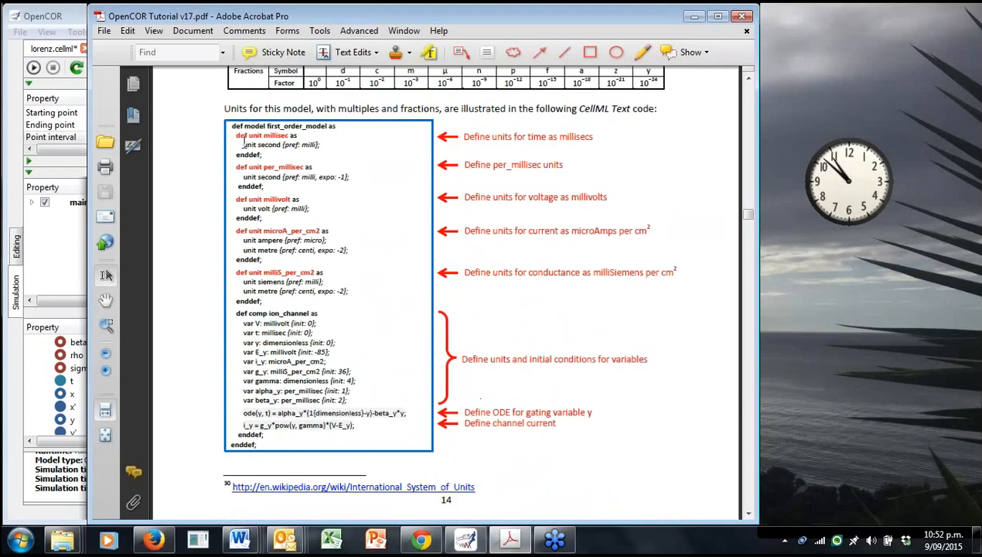
pyautogui.moveTo(377, 148)
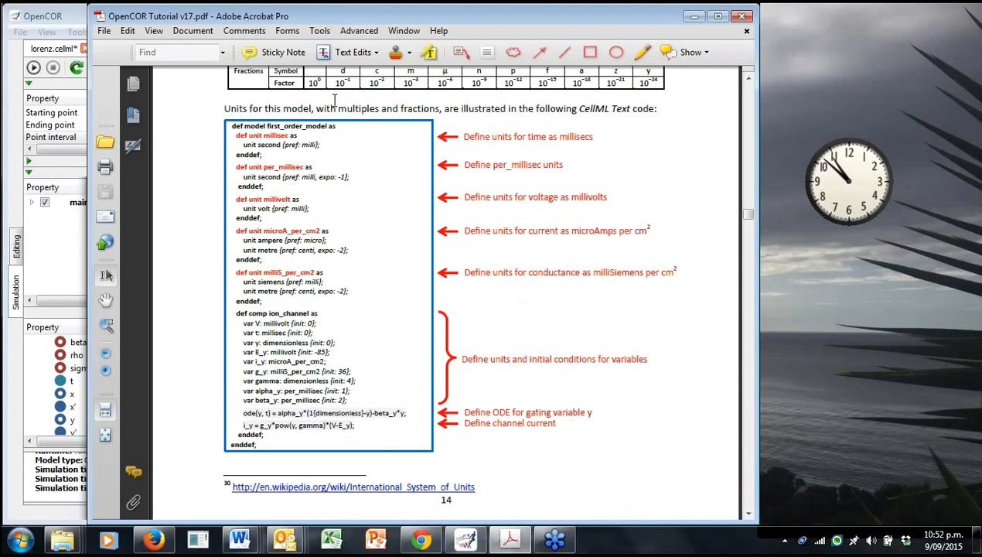
pyautogui.moveTo(256, 138)
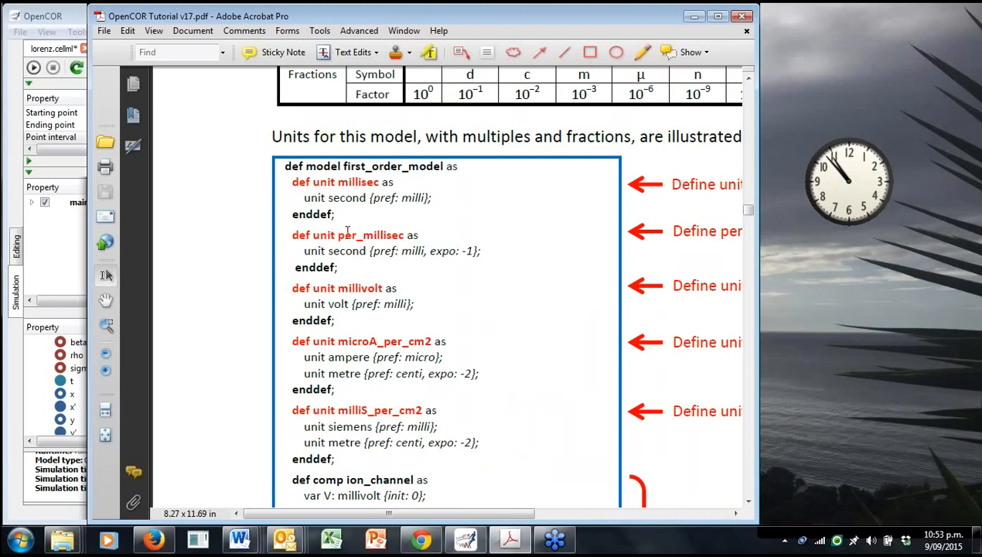
pyautogui.moveTo(396, 234)
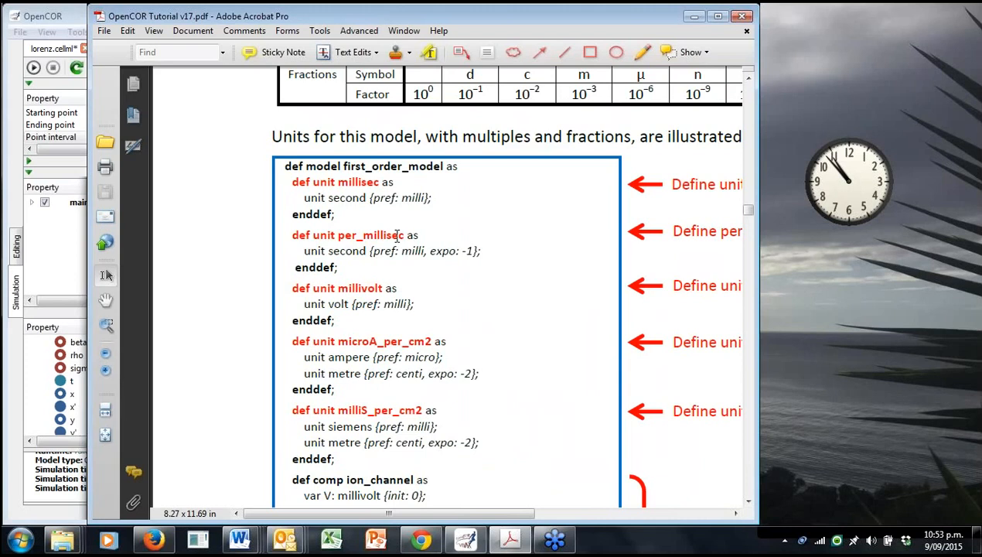
pyautogui.moveTo(352, 254)
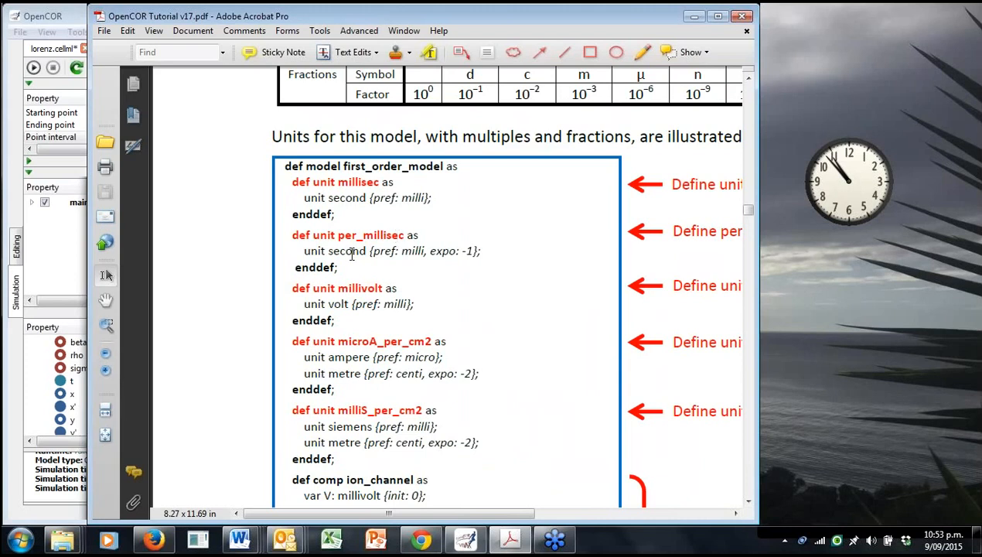
pyautogui.moveTo(415, 255)
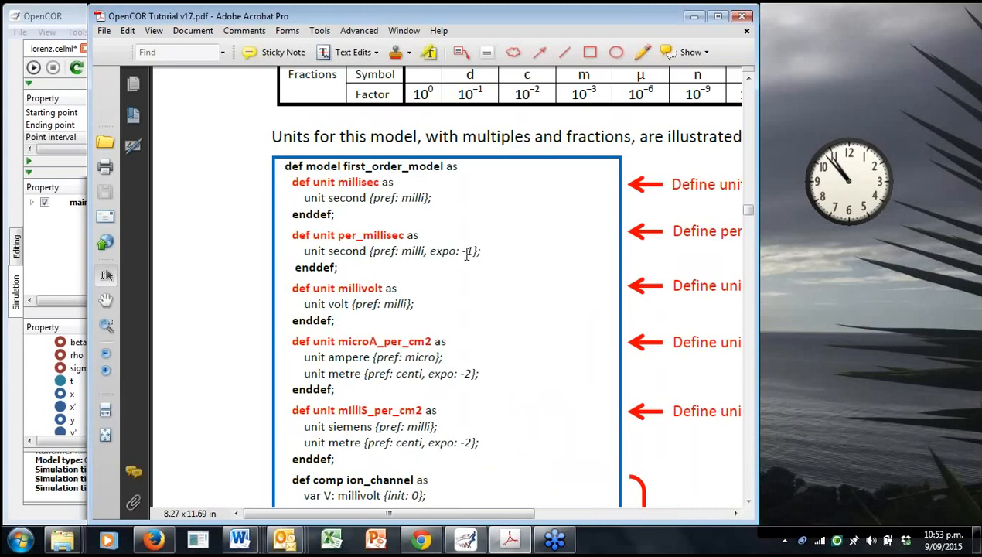
# Scroll past the enlarged units code to page 15 and Figure 17.
pyautogui.scroll(-3)
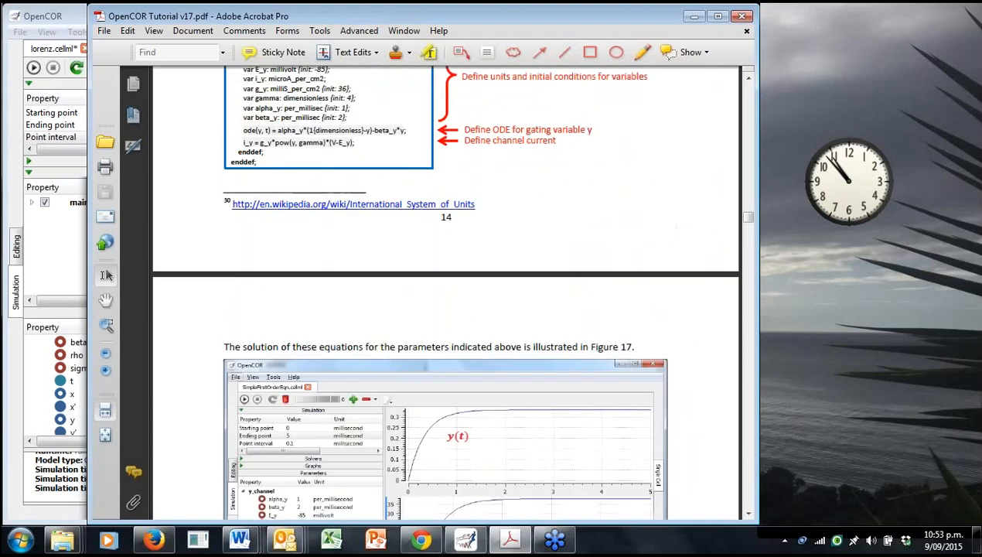
# Scroll from Figure 17 past the potassium and sodium channel sections to section 10.
pyautogui.scroll(-3)
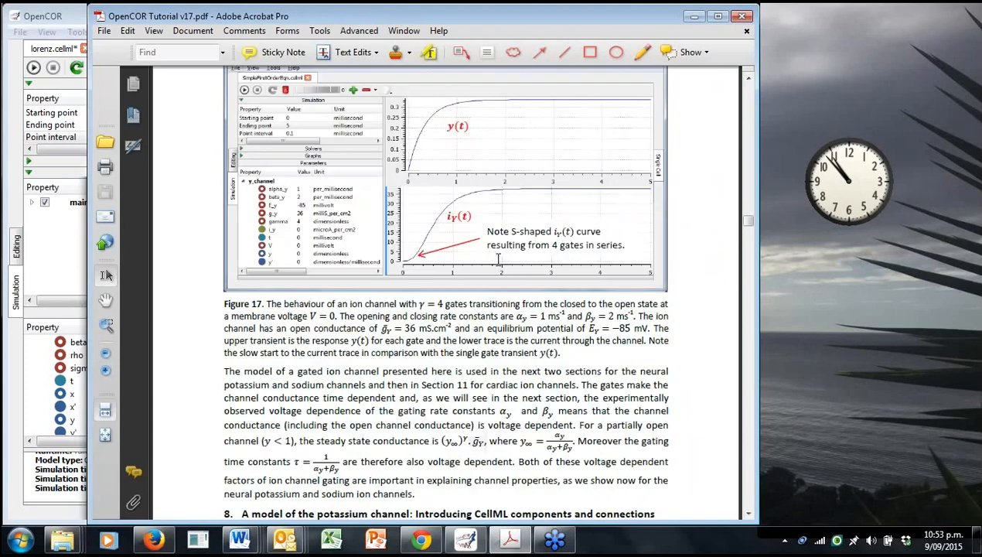
pyautogui.scroll(-3)
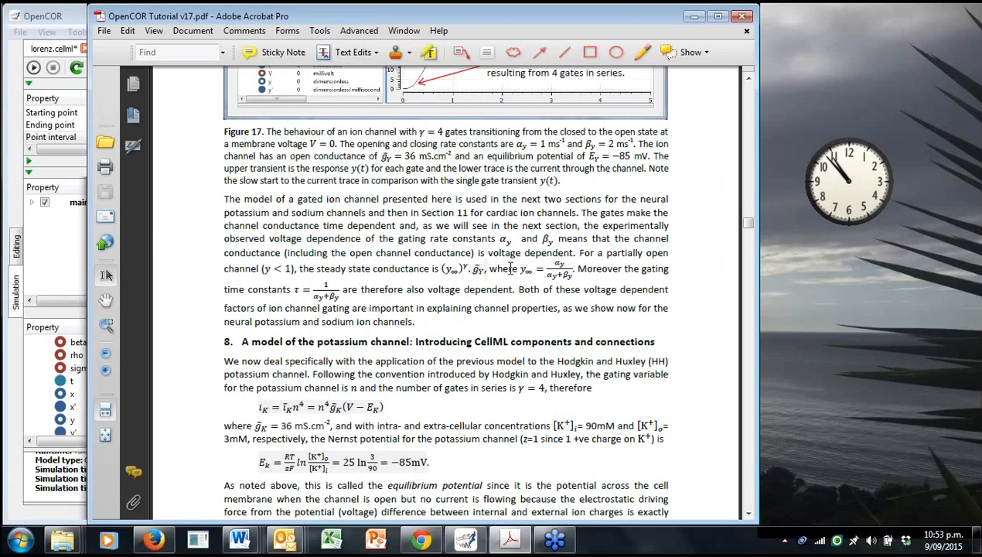
pyautogui.scroll(-3)
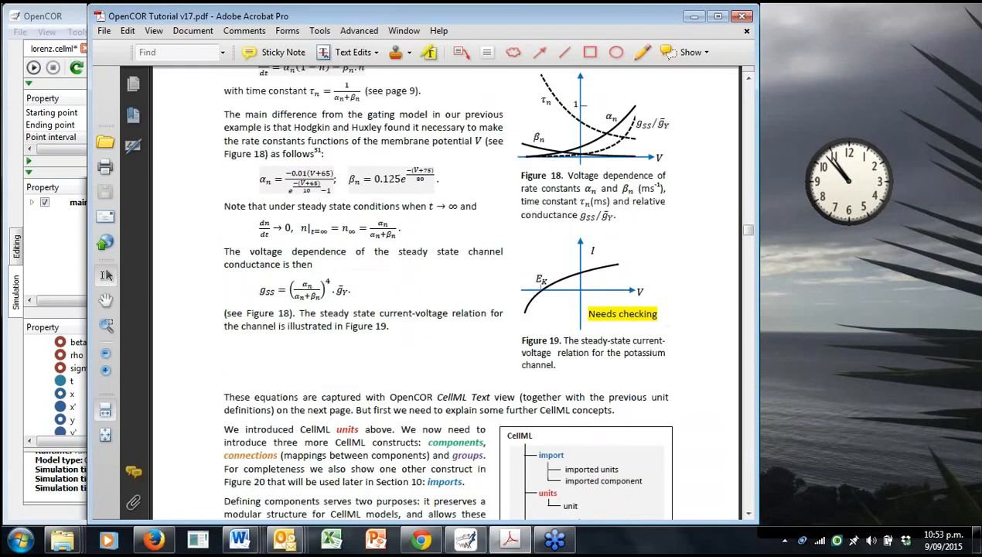
pyautogui.scroll(-3)
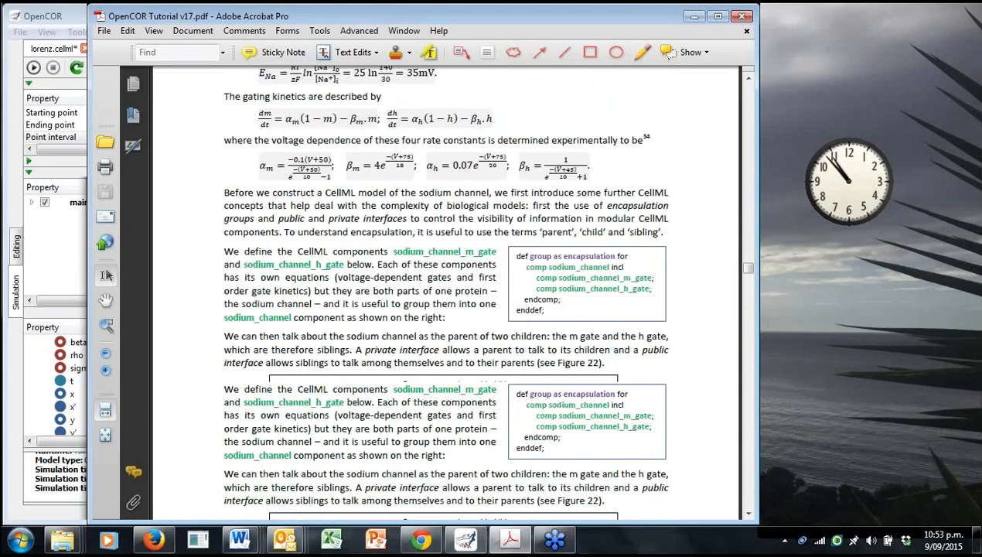
pyautogui.scroll(-3)
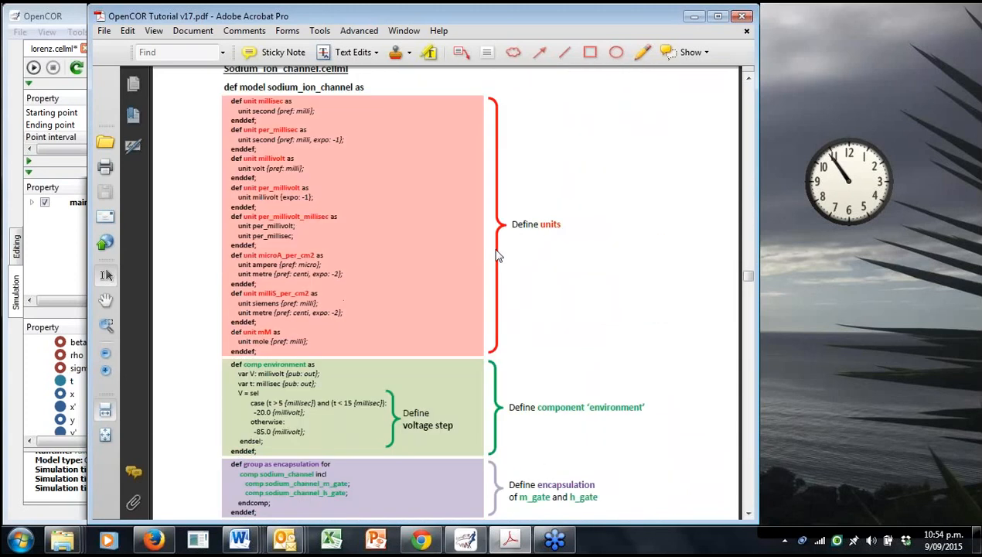
pyautogui.scroll(-3)
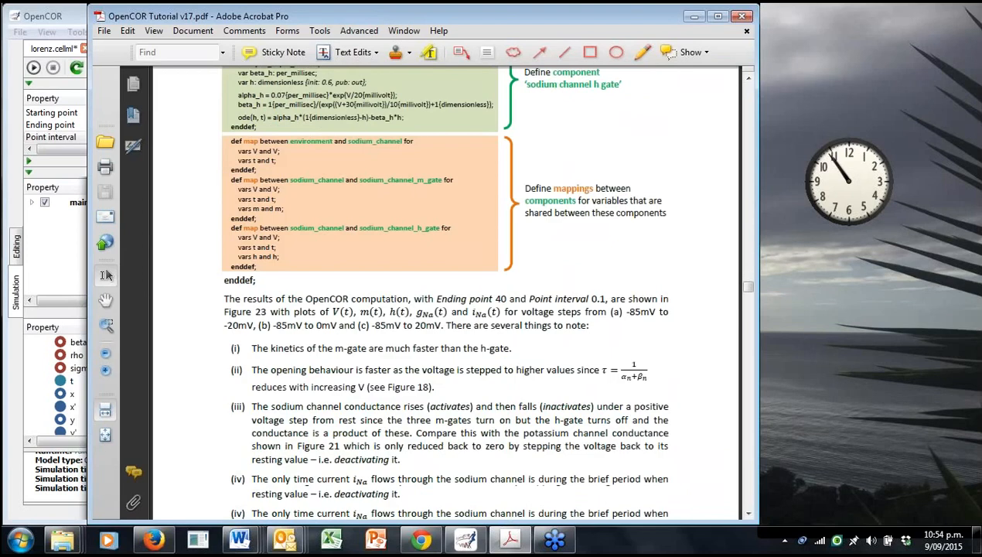
pyautogui.scroll(-3)
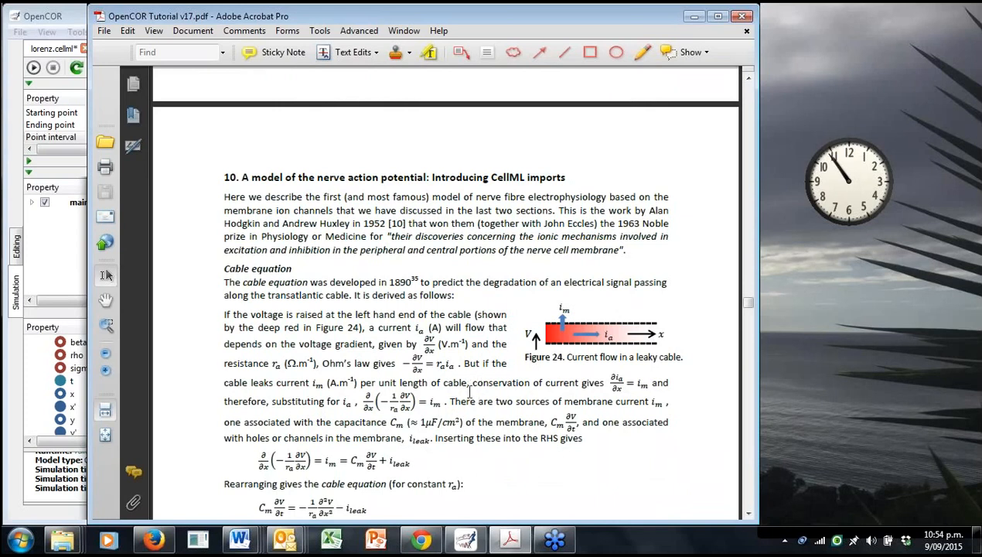
pyautogui.moveTo(472, 396)
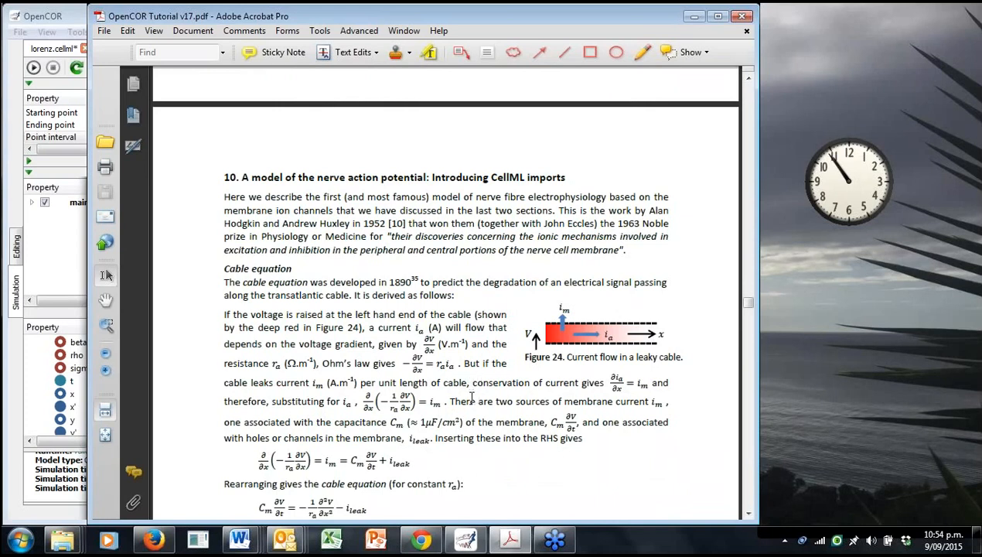
pyautogui.moveTo(733, 264)
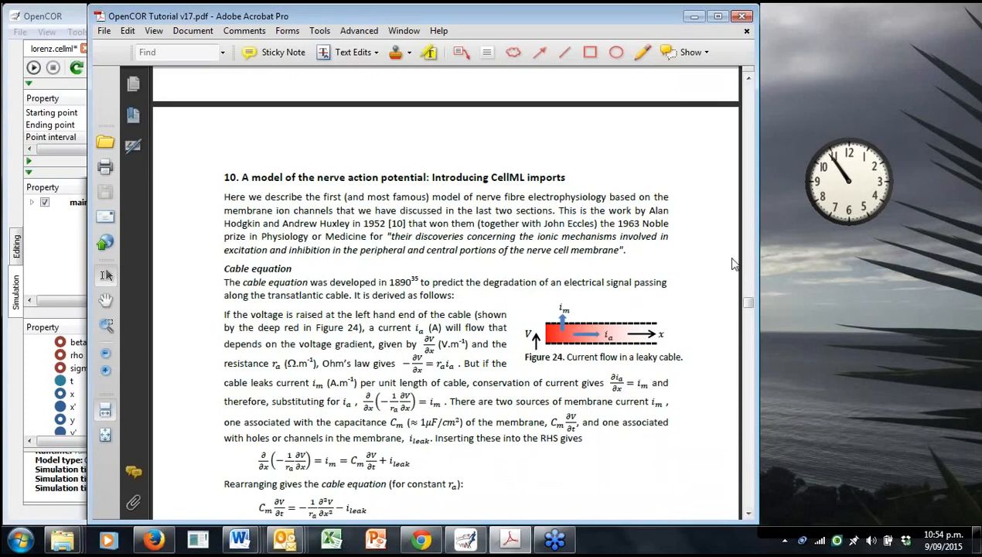
pyautogui.moveTo(525, 281)
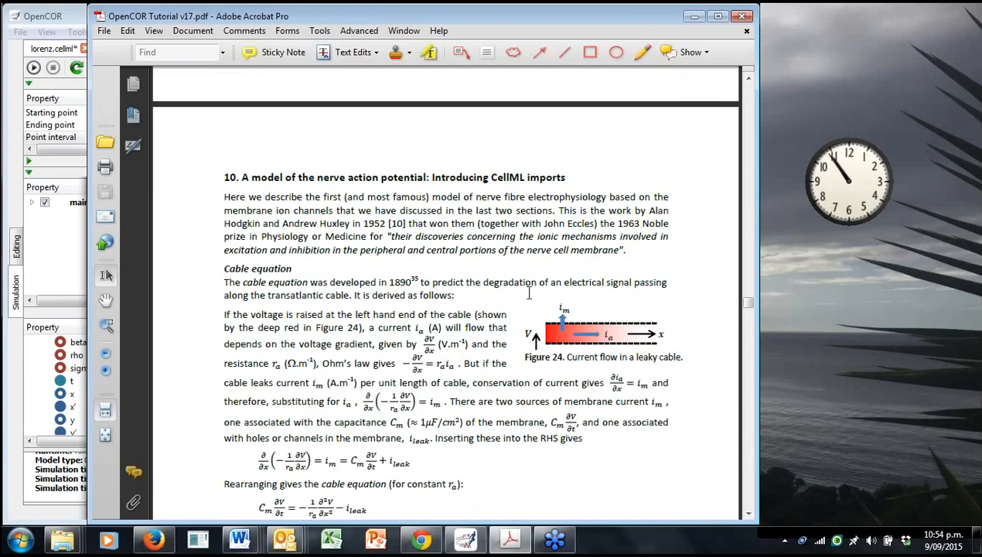
pyautogui.moveTo(586, 285)
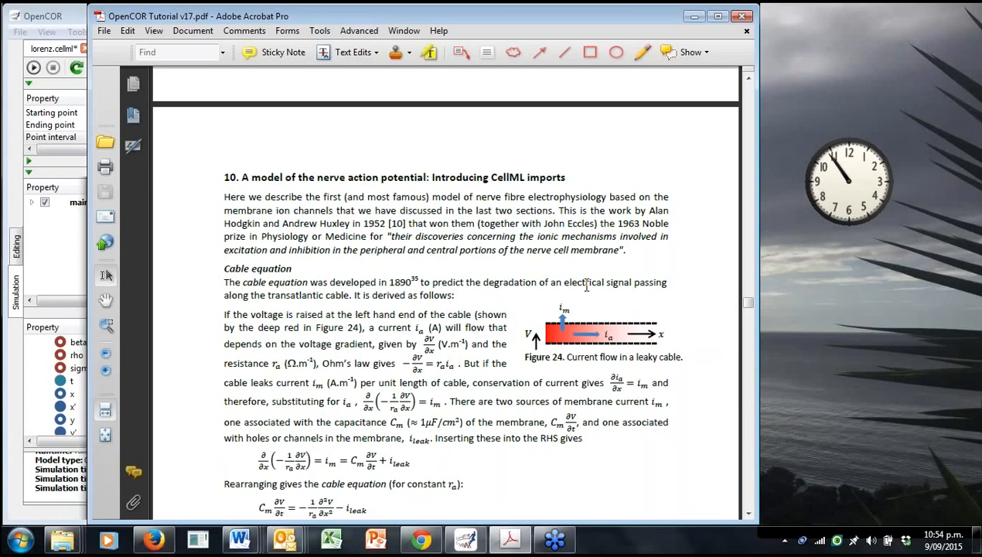
pyautogui.moveTo(560, 277)
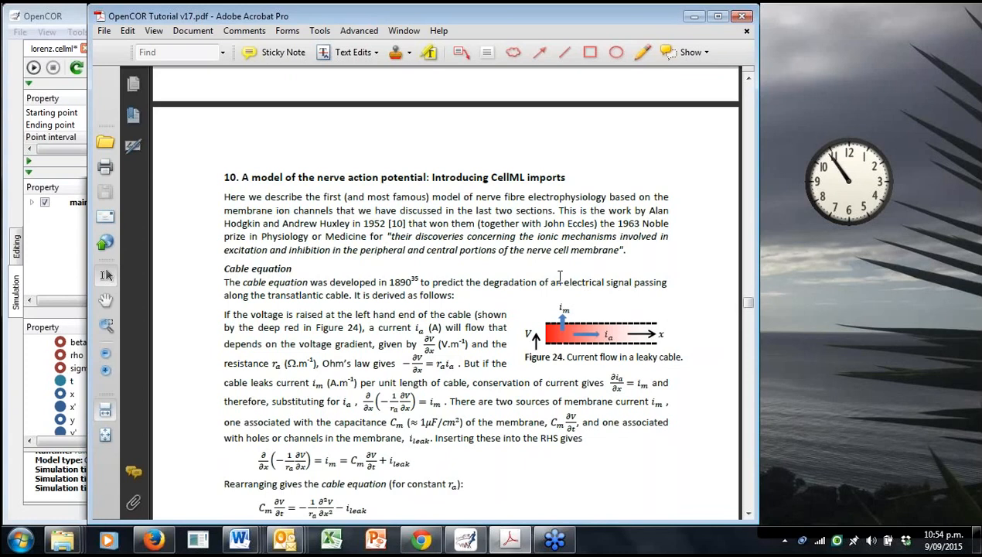
pyautogui.moveTo(971, 269)
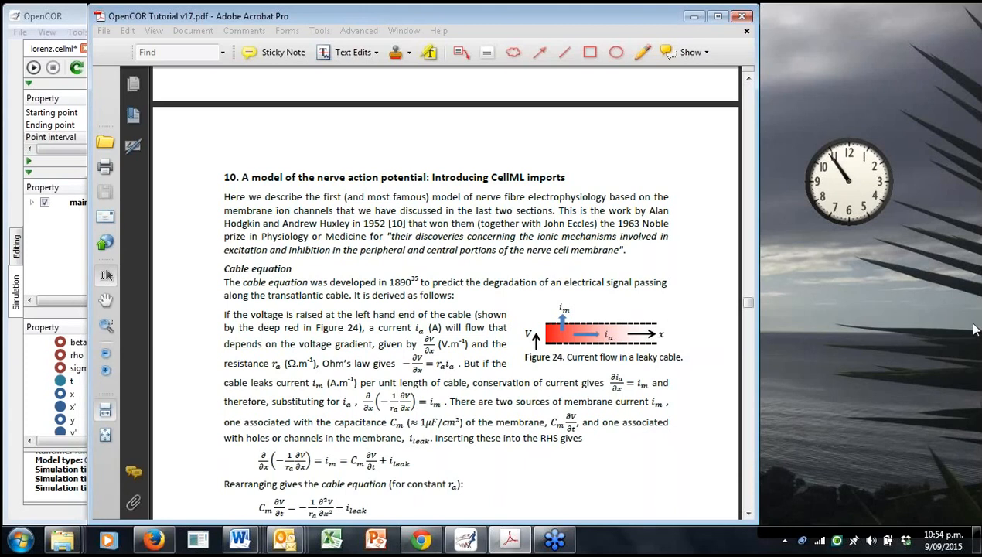
pyautogui.moveTo(836, 277)
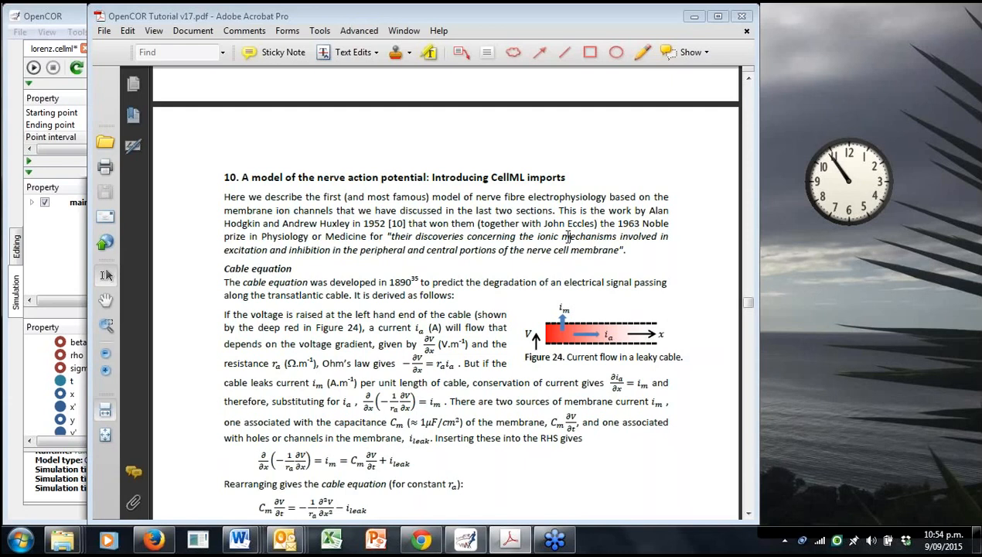
pyautogui.moveTo(493, 259)
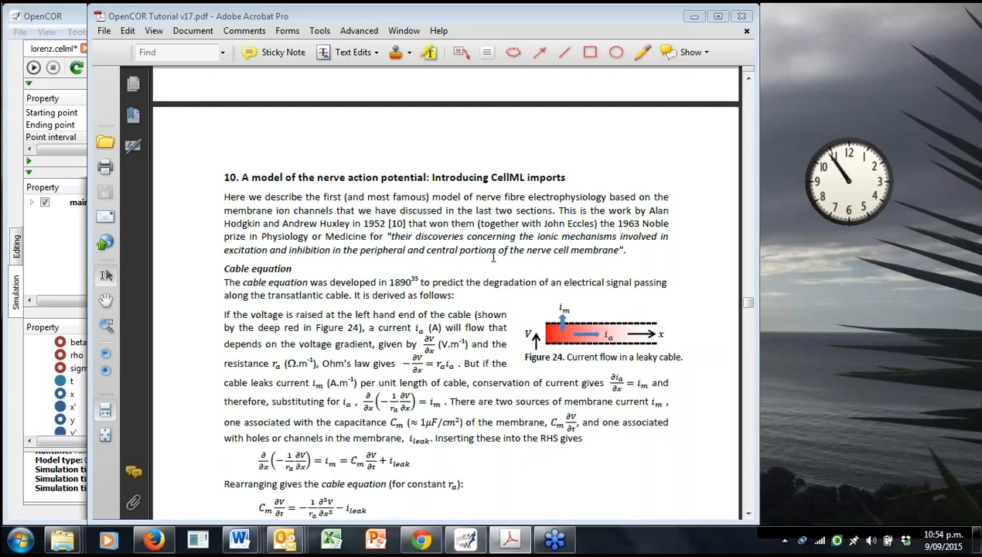
pyautogui.moveTo(462, 284)
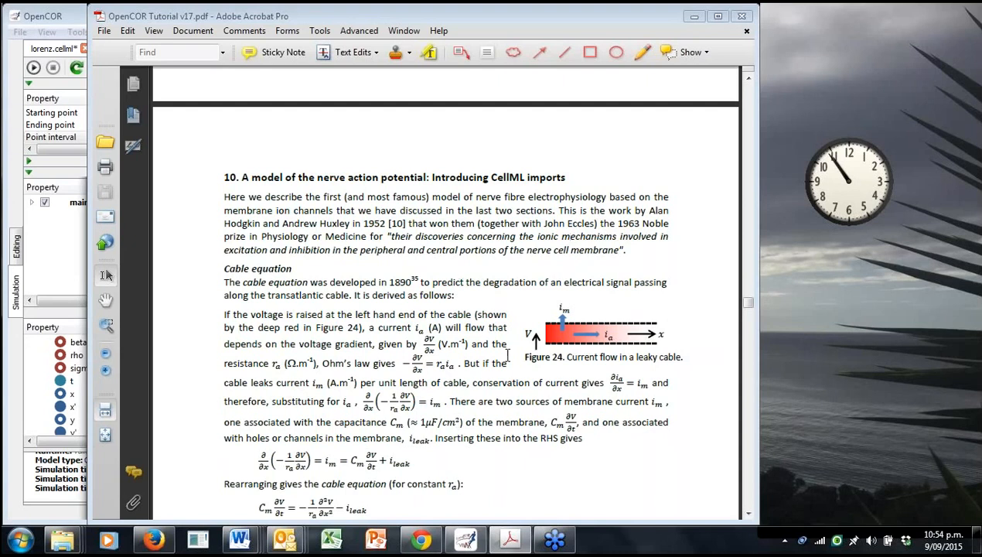
pyautogui.moveTo(514, 475)
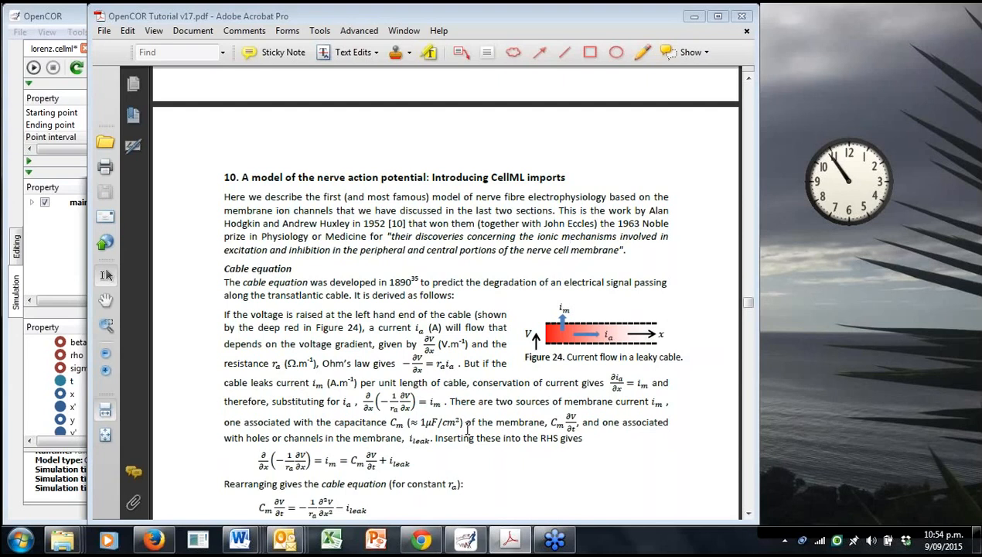
pyautogui.click(568, 236)
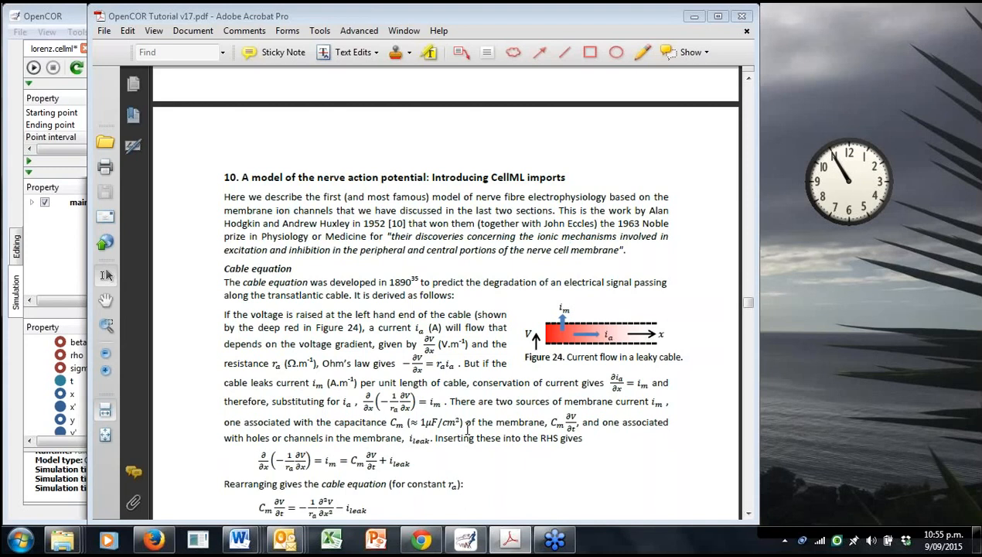
pyautogui.click(568, 236)
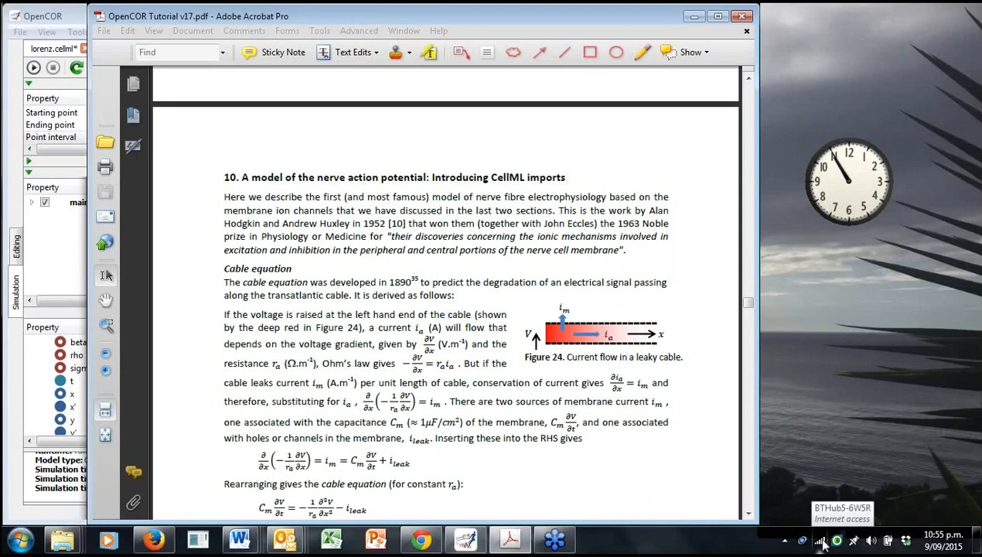
pyautogui.click(819, 540)
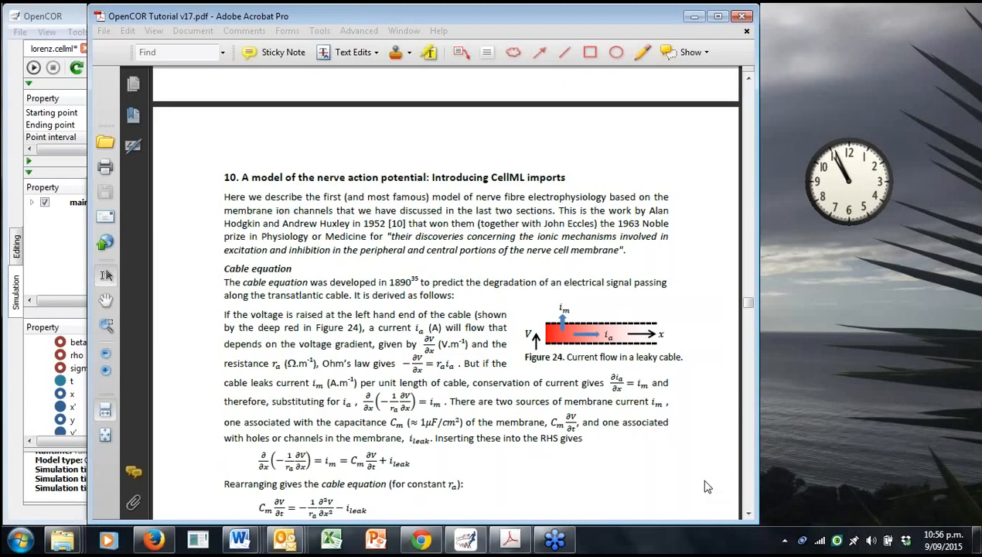
pyautogui.moveTo(556, 443)
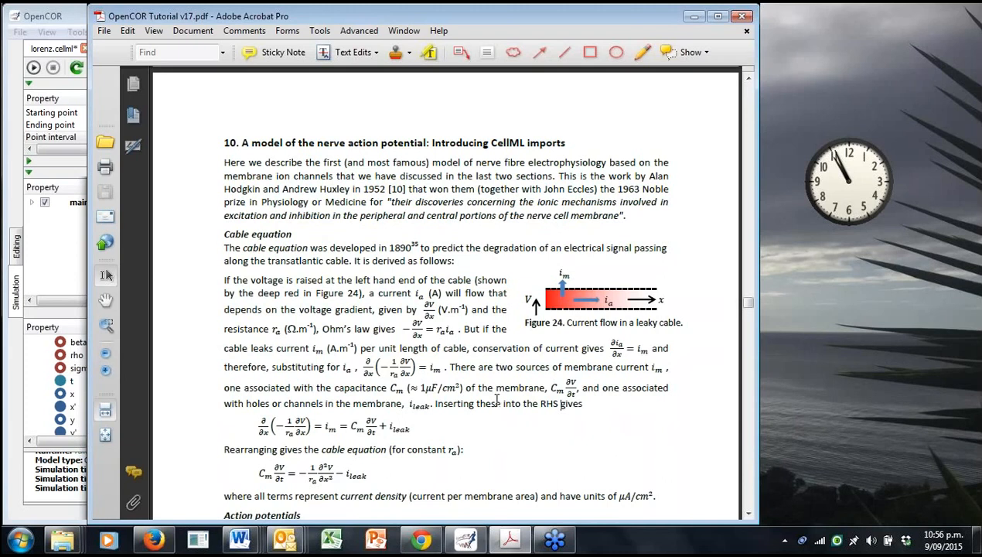
pyautogui.moveTo(497, 400)
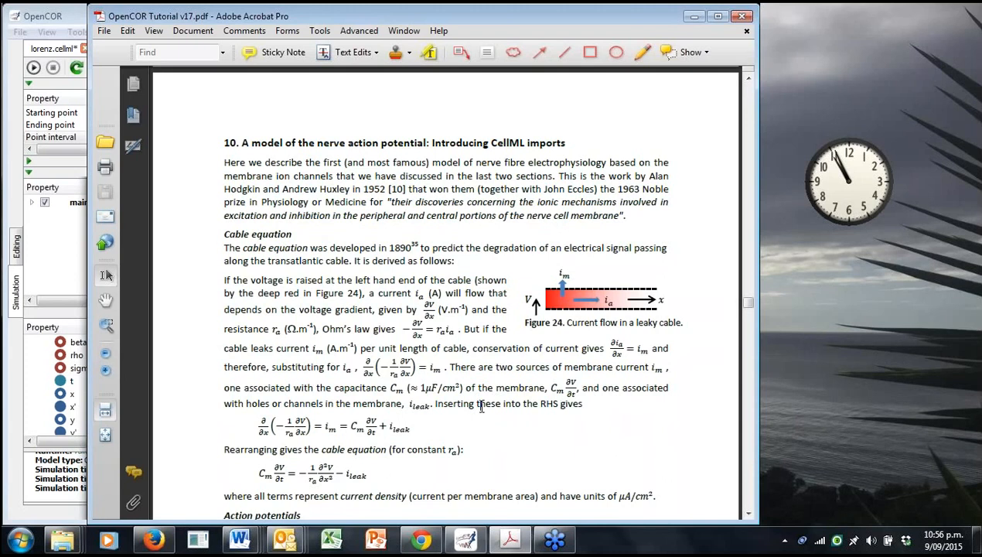
# Scroll past Figure 31 and the channel equations to section 11's Figure 32.
pyautogui.scroll(-3)
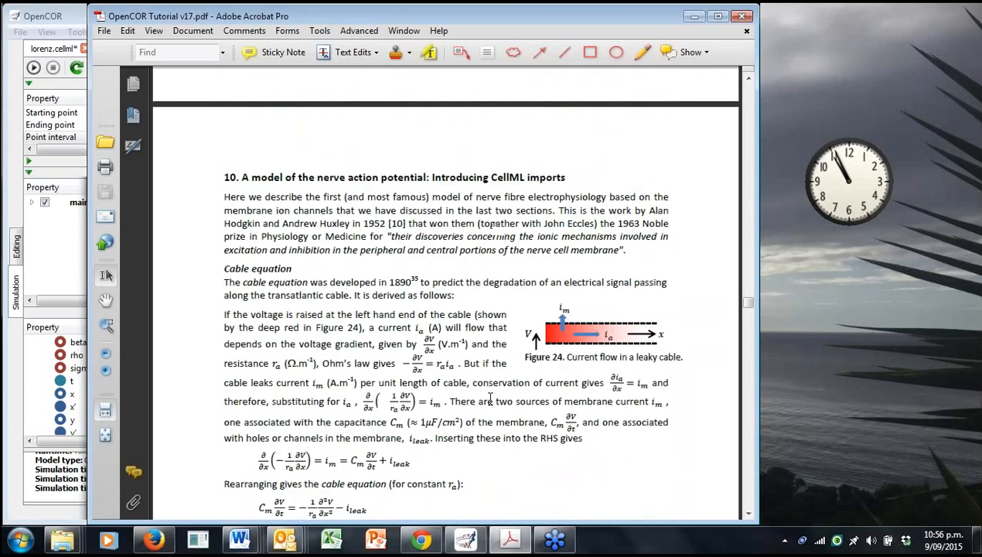
pyautogui.scroll(-3)
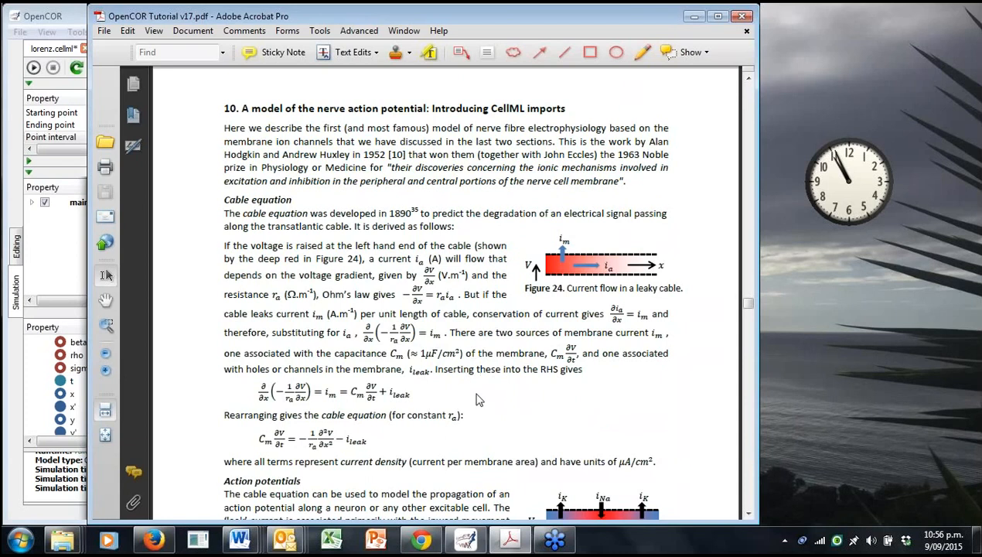
pyautogui.scroll(-3)
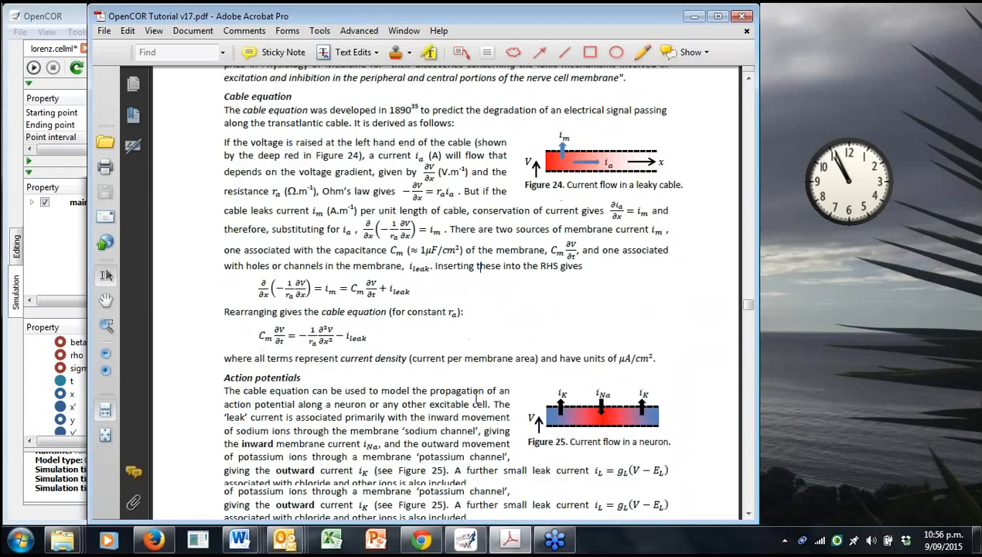
pyautogui.scroll(-3)
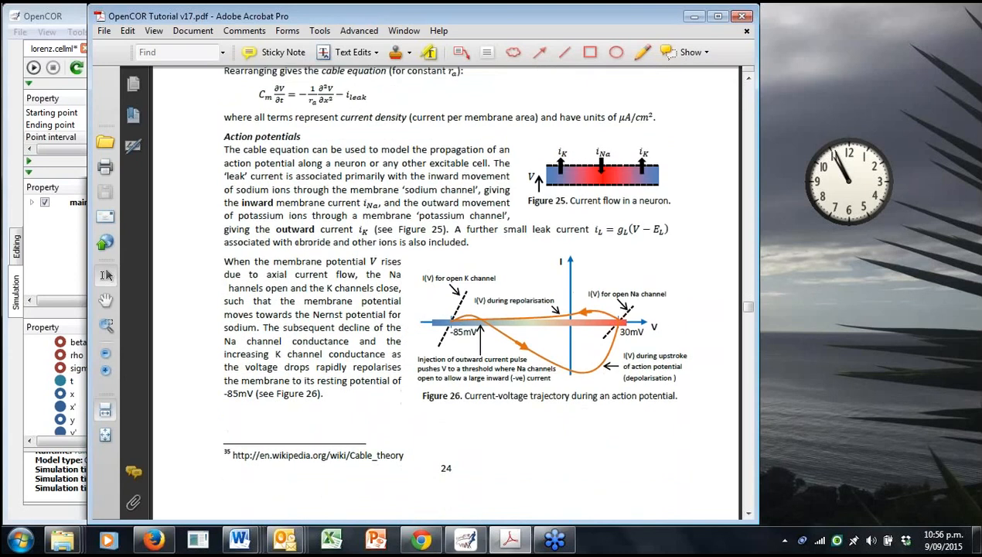
pyautogui.scroll(-3)
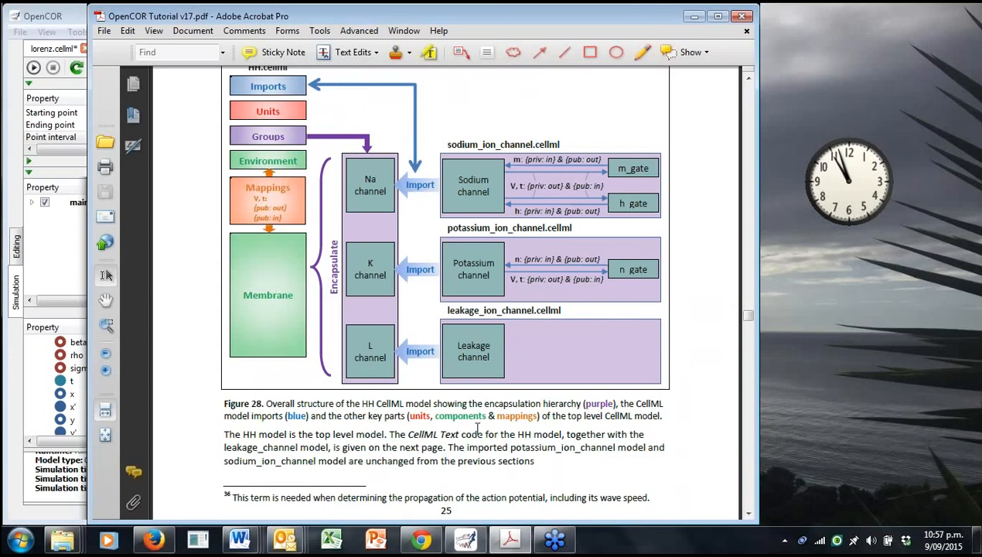
pyautogui.moveTo(511, 396)
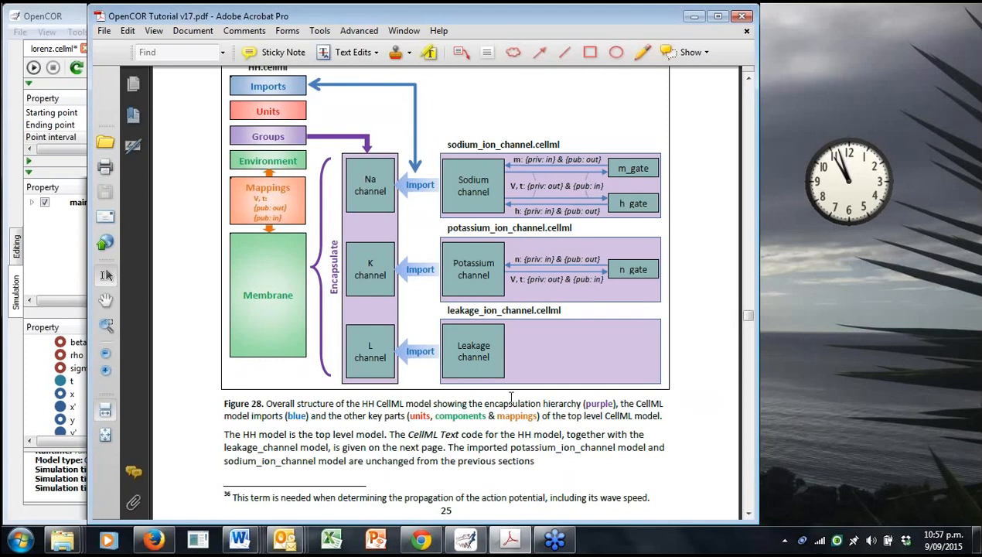
pyautogui.moveTo(462, 447)
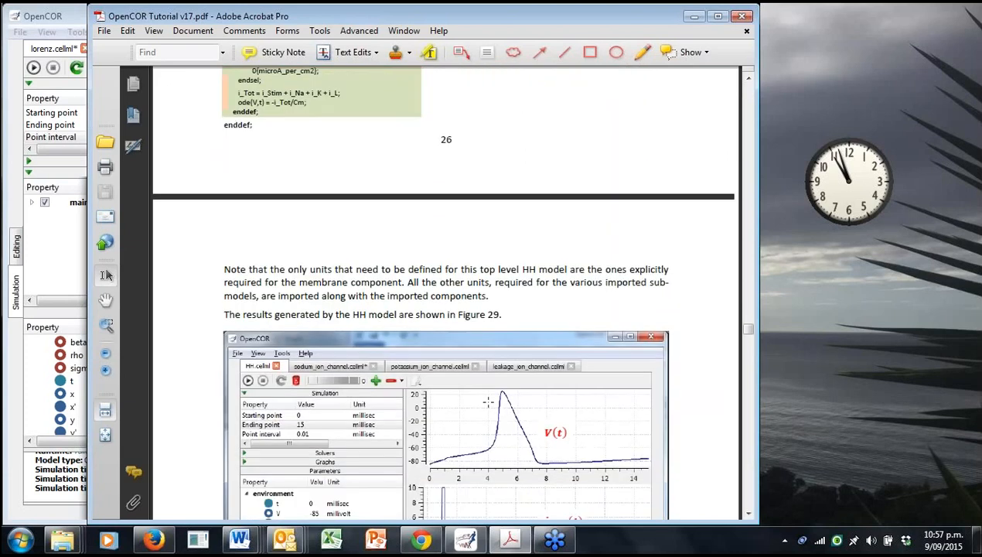
pyautogui.scroll(-3)
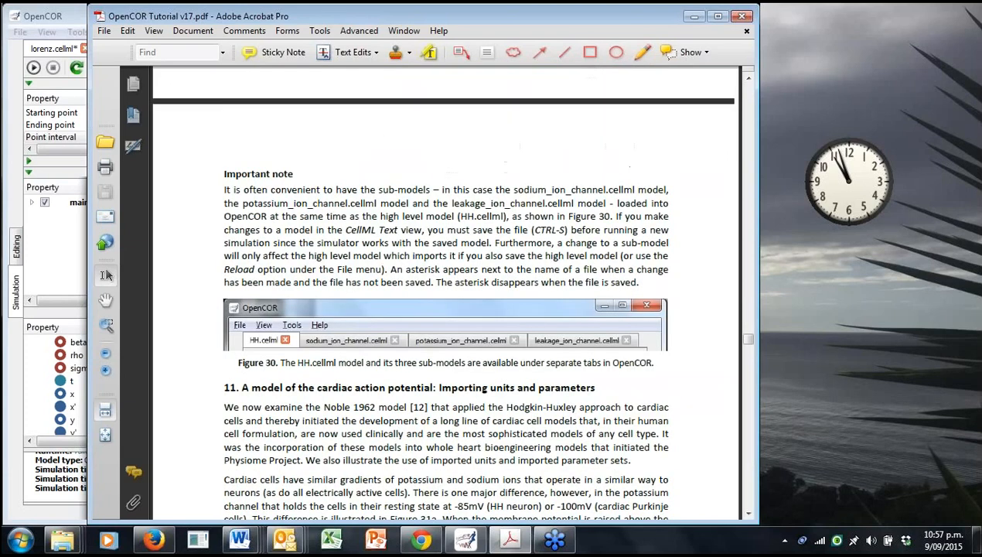
pyautogui.scroll(-3)
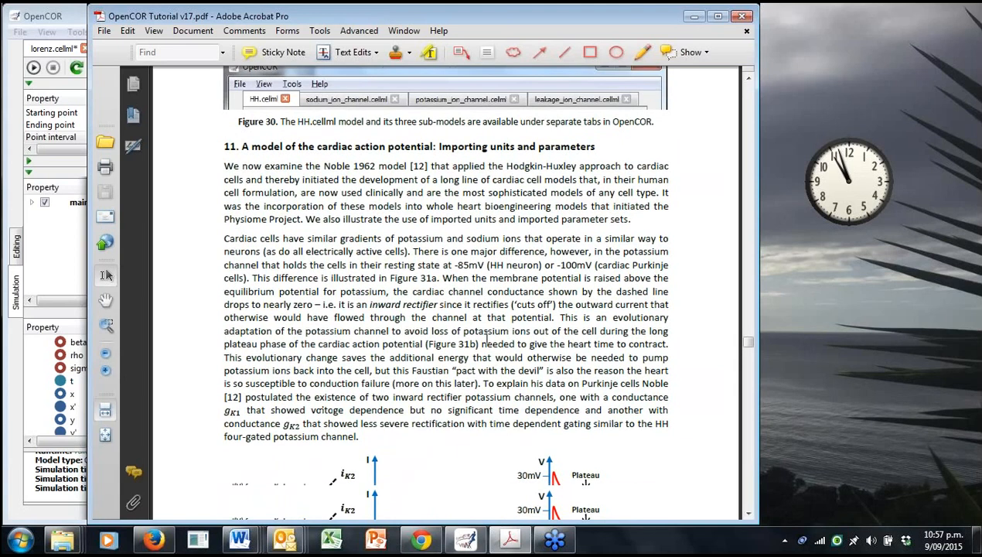
pyautogui.scroll(-3)
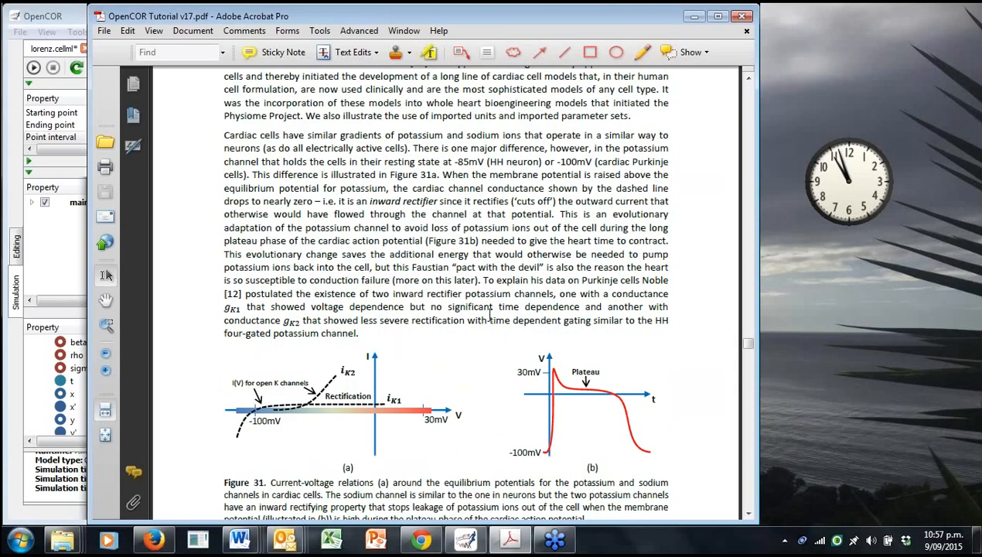
pyautogui.scroll(-3)
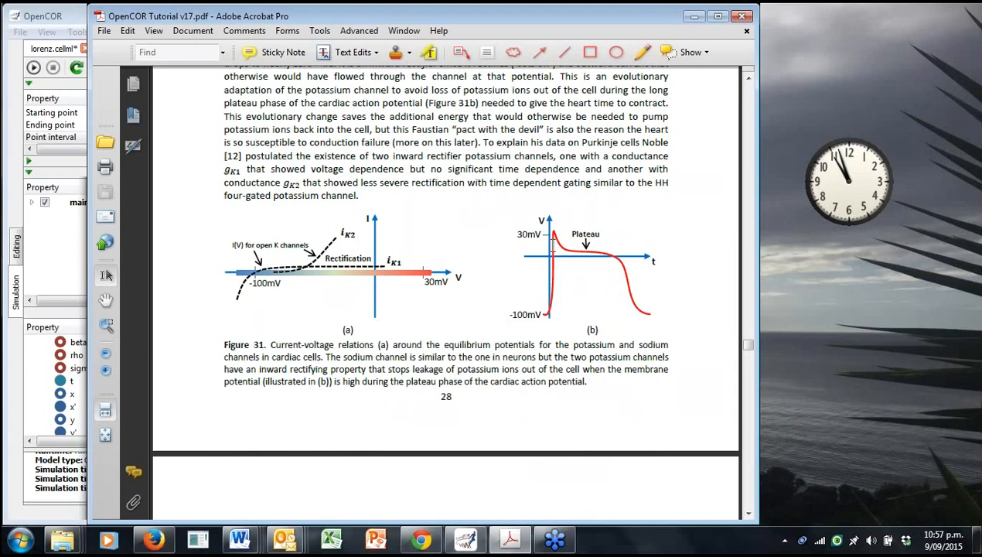
pyautogui.moveTo(610, 256)
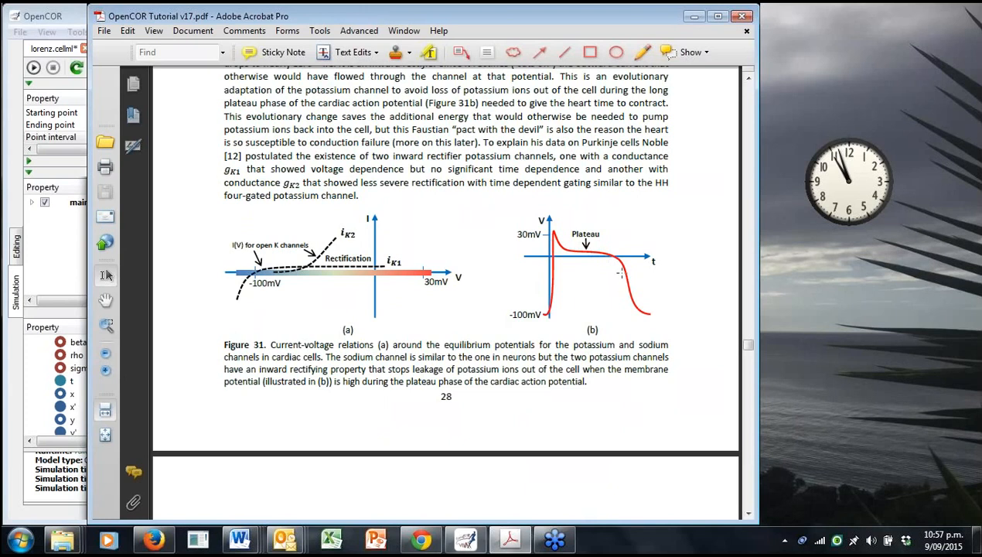
pyautogui.moveTo(594, 215)
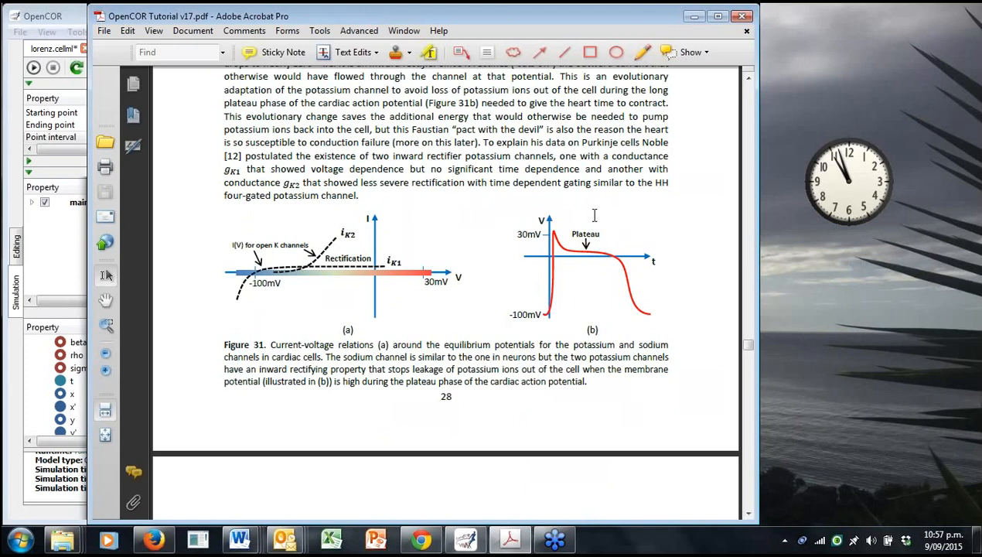
pyautogui.scroll(-3)
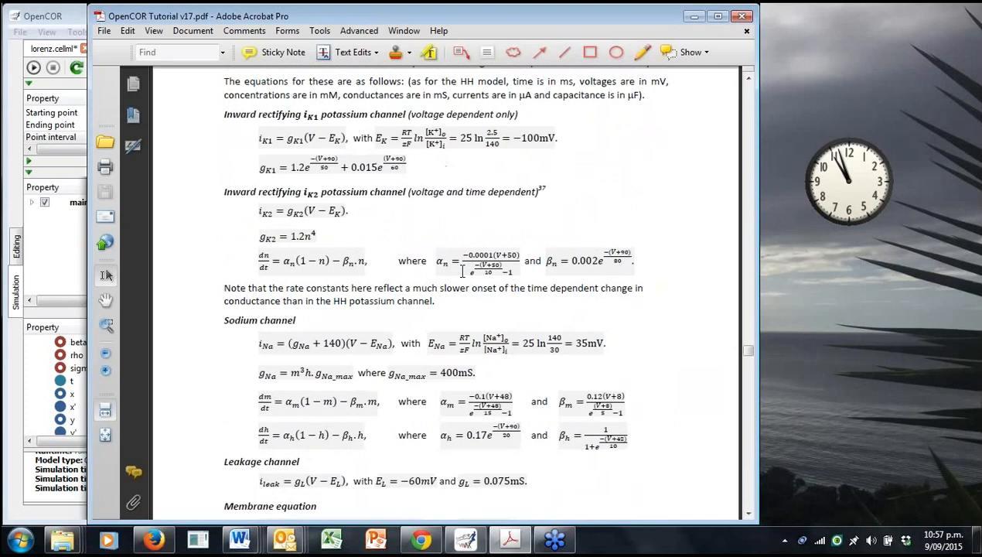
pyautogui.scroll(-3)
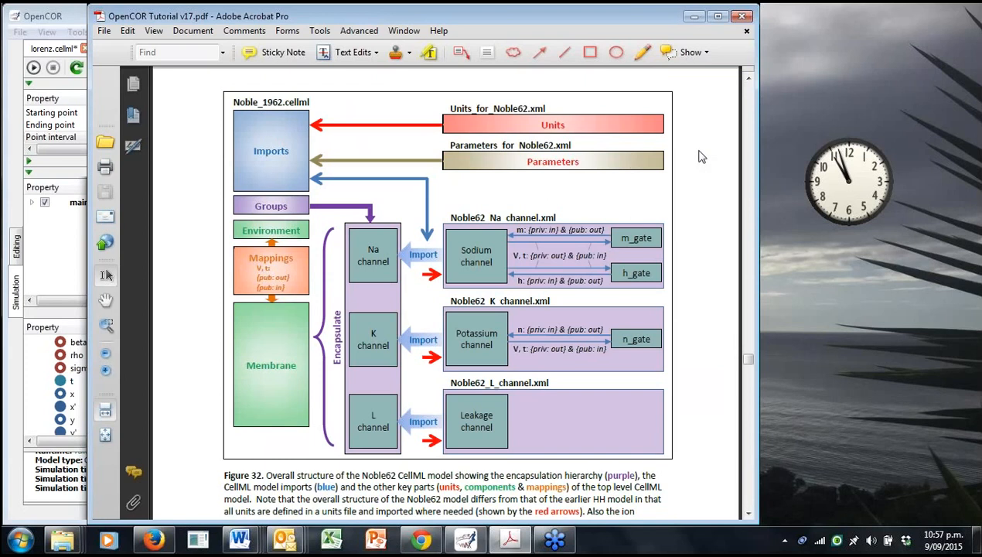
pyautogui.moveTo(681, 147)
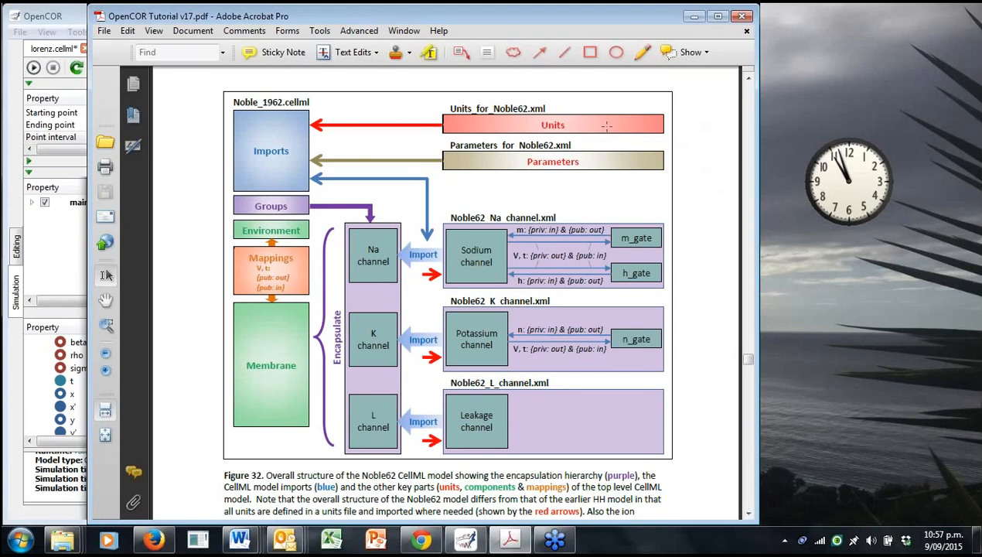
pyautogui.moveTo(293, 138)
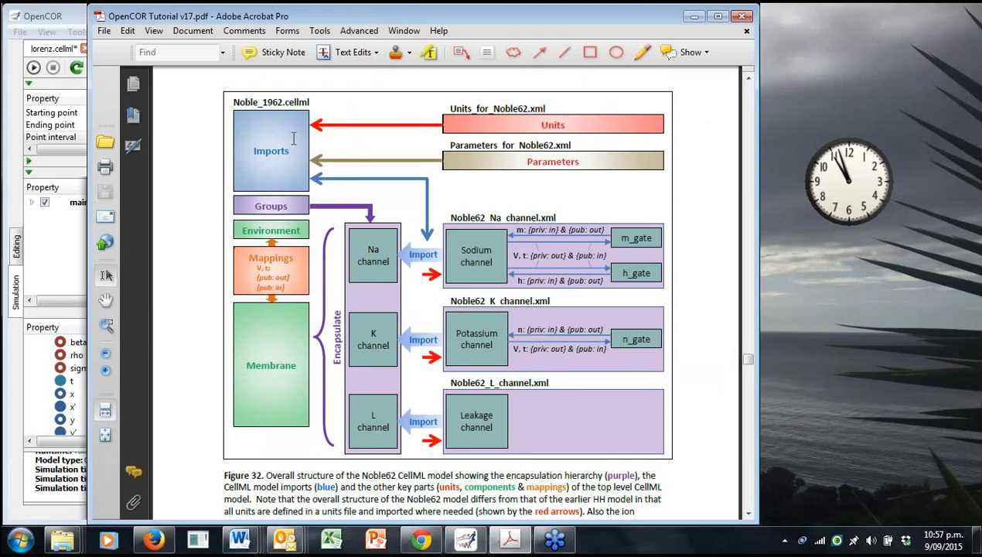
pyautogui.moveTo(547, 154)
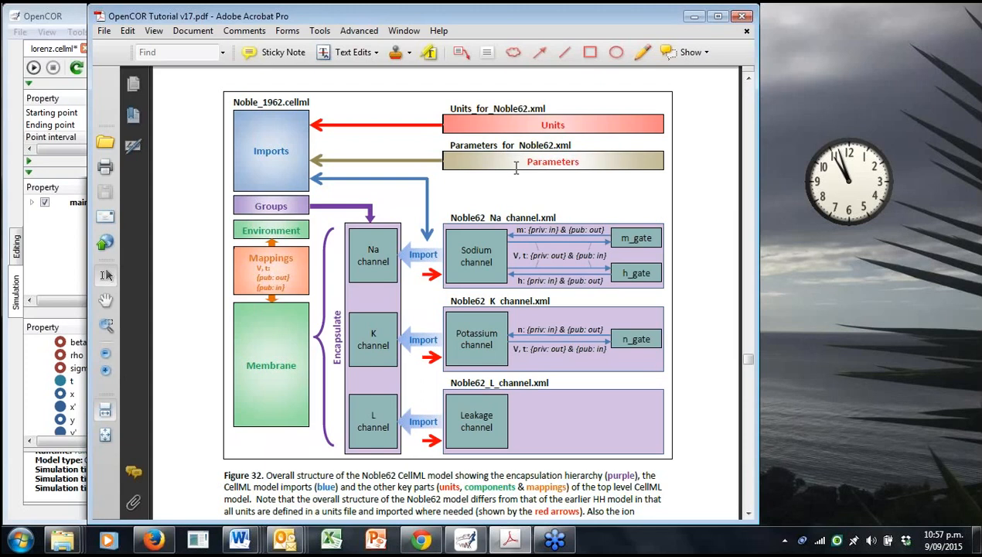
# Scroll past Figure 32, the Noble62 code pages and output plots to section 12.
pyautogui.scroll(-3)
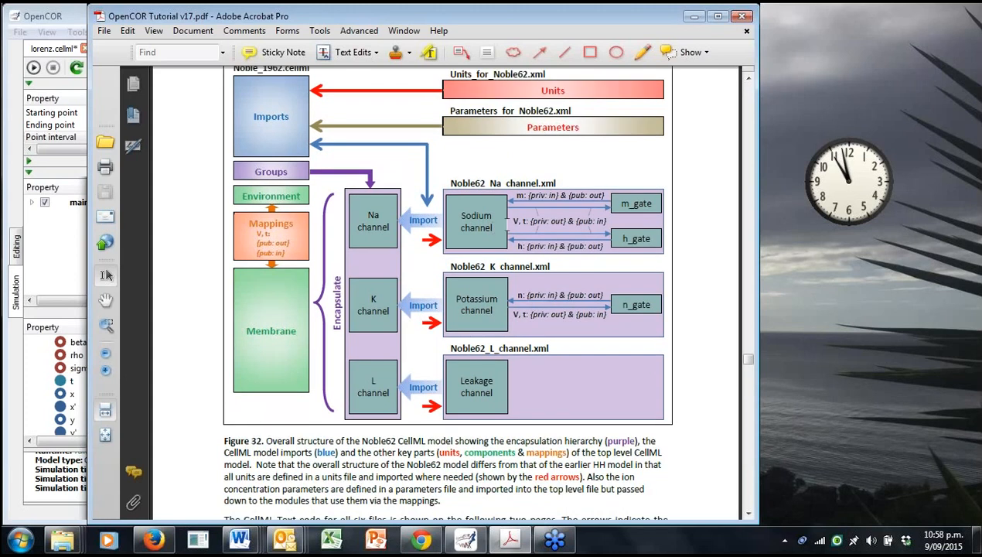
pyautogui.moveTo(507, 224)
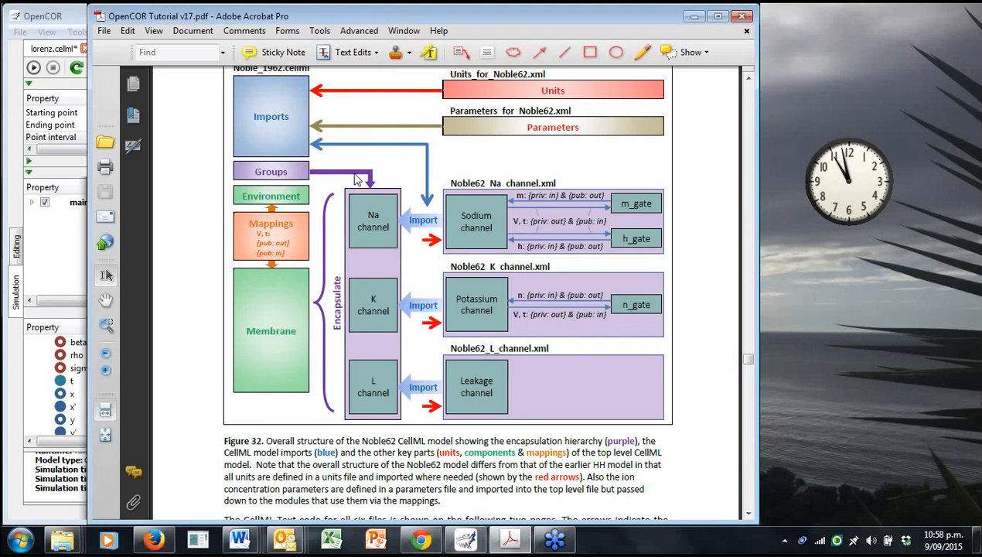
pyautogui.moveTo(356, 167)
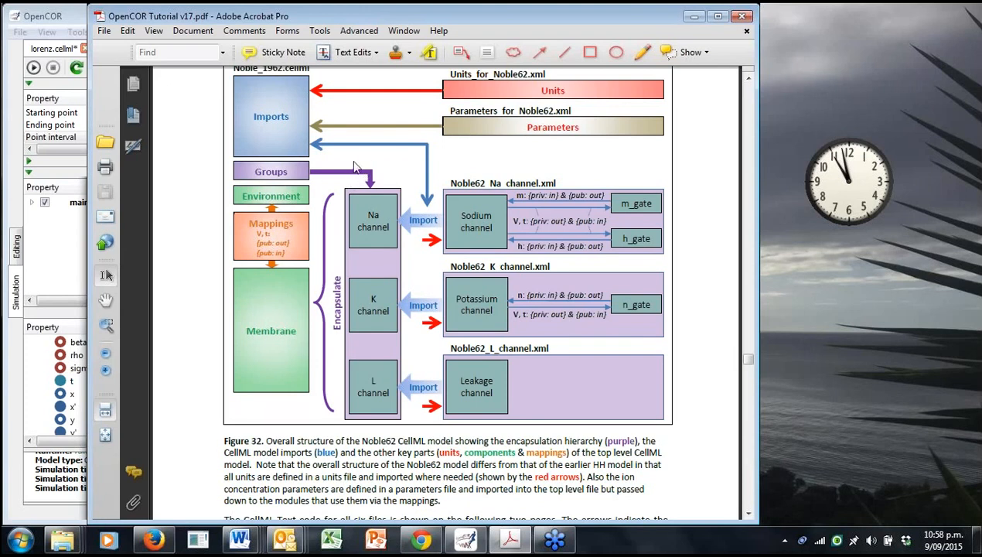
pyautogui.moveTo(364, 161)
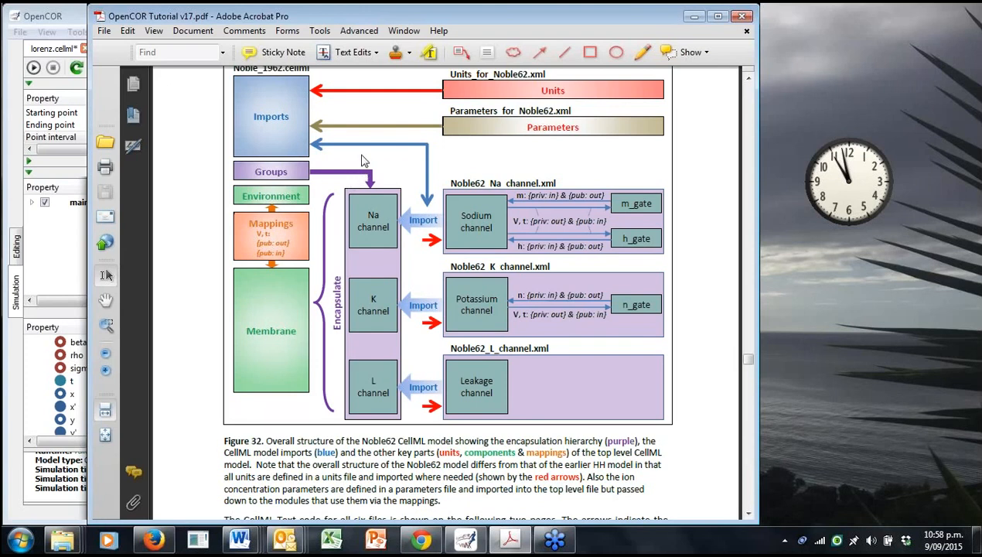
pyautogui.scroll(-3)
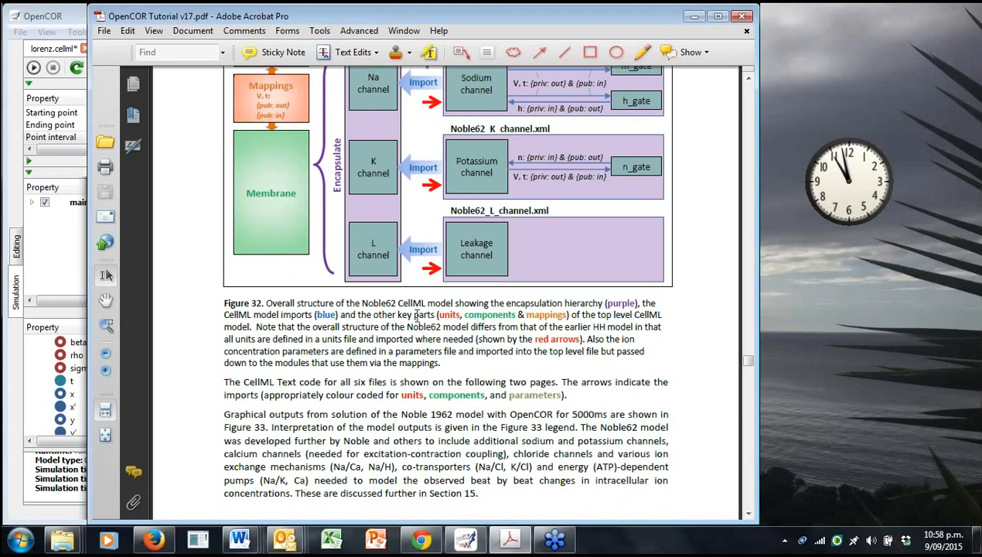
pyautogui.moveTo(456, 357)
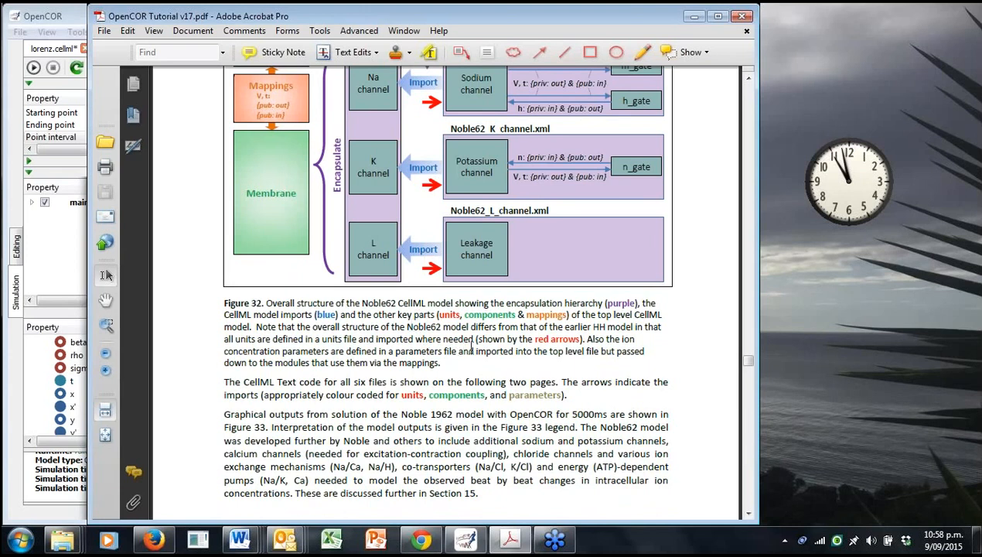
pyautogui.scroll(-3)
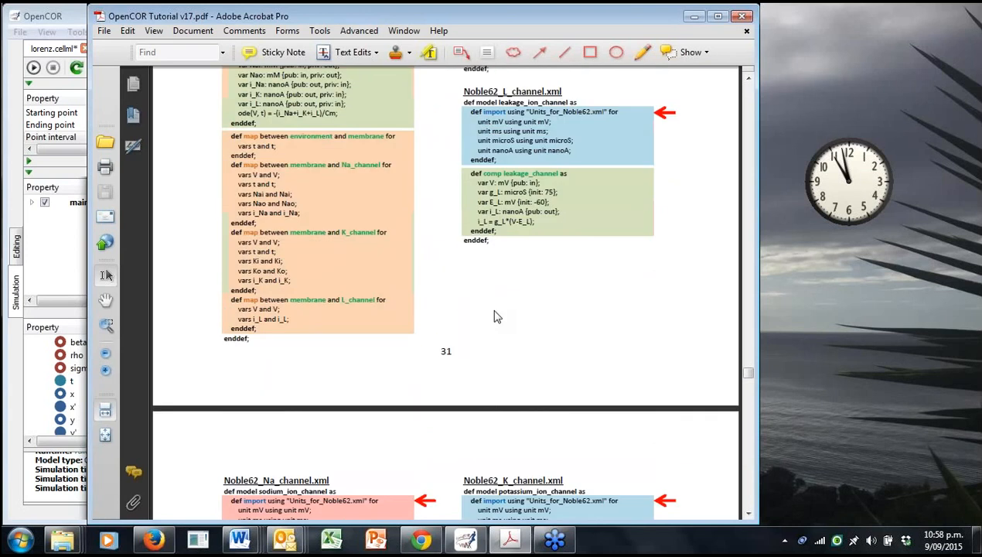
pyautogui.scroll(-3)
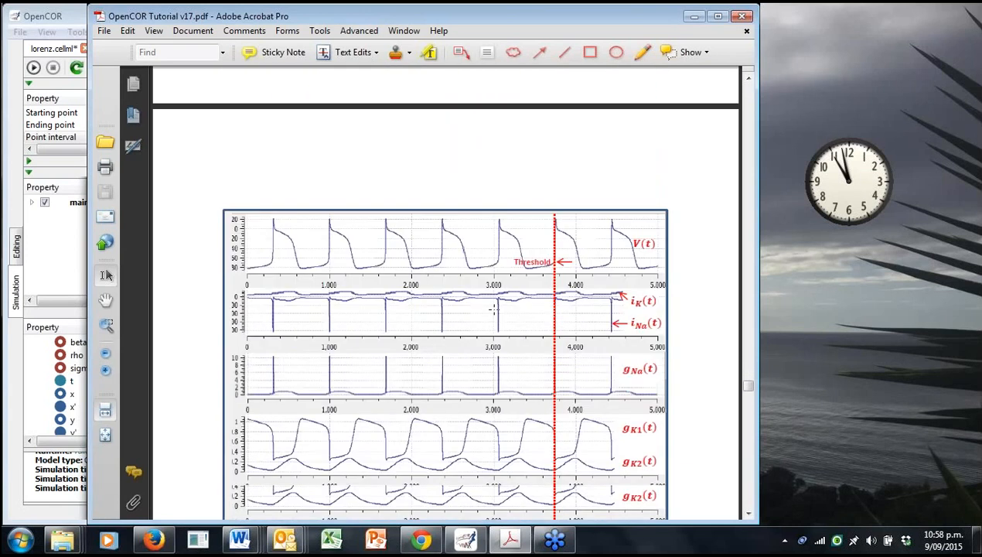
pyautogui.scroll(-3)
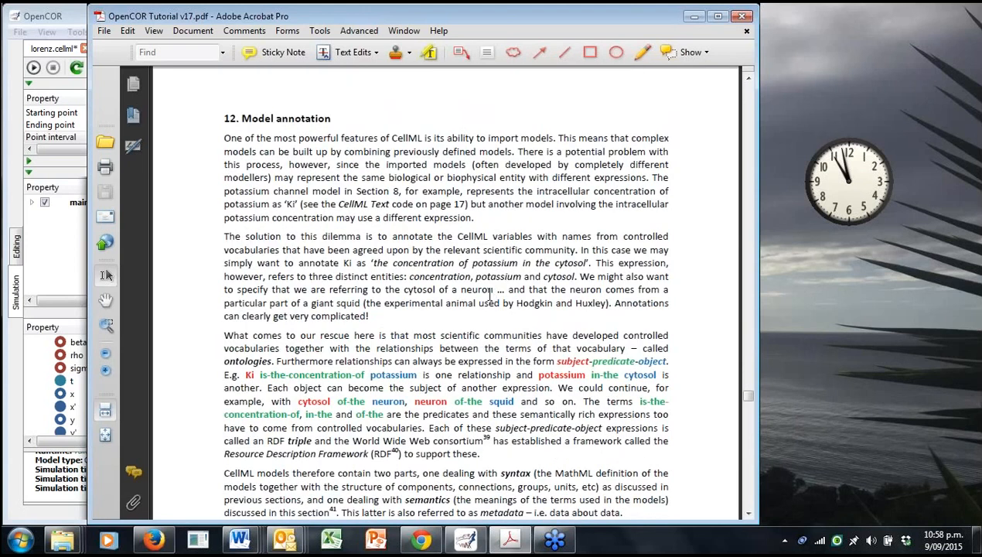
pyautogui.moveTo(452, 367)
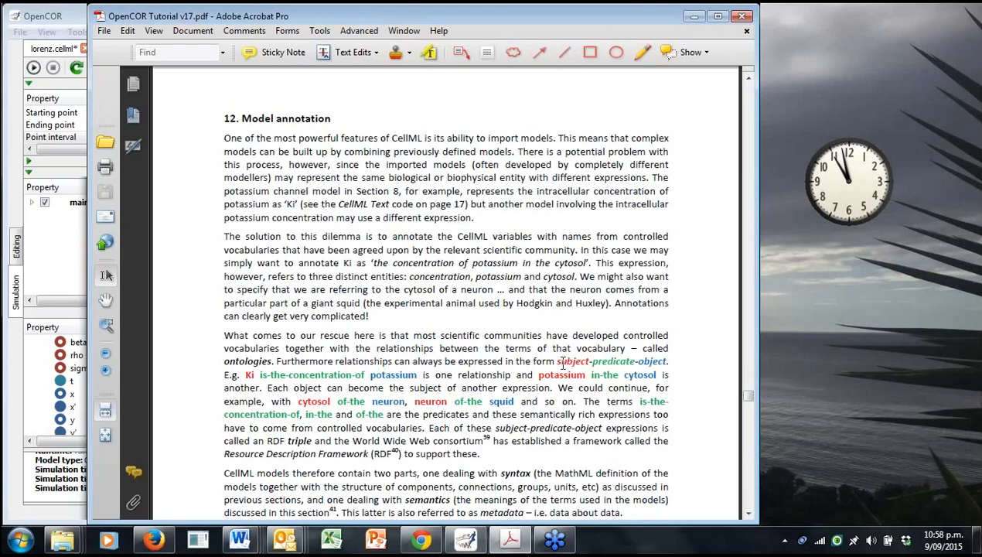
pyautogui.moveTo(568, 364)
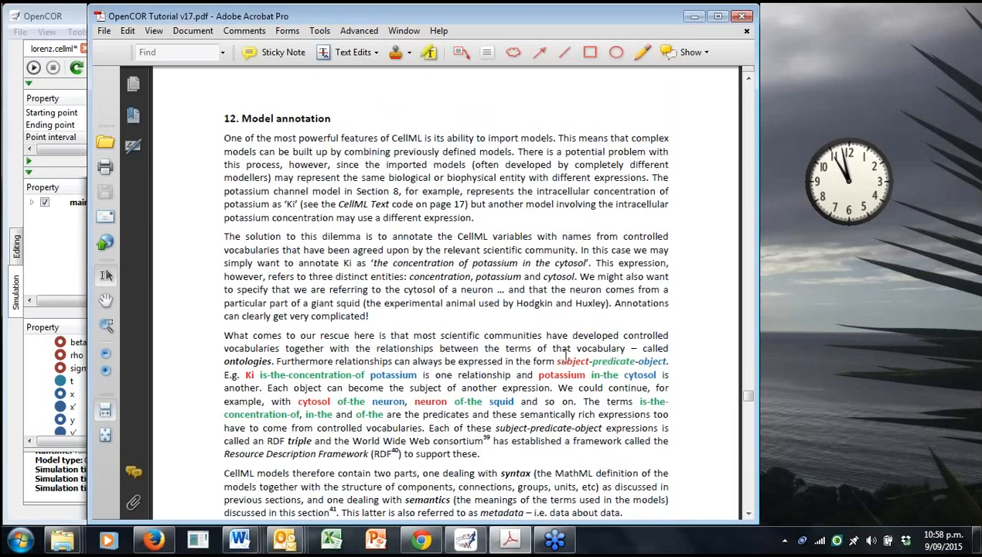
# Scroll through the annotation text and Figure 38 triples to section 13's opening.
pyautogui.scroll(-3)
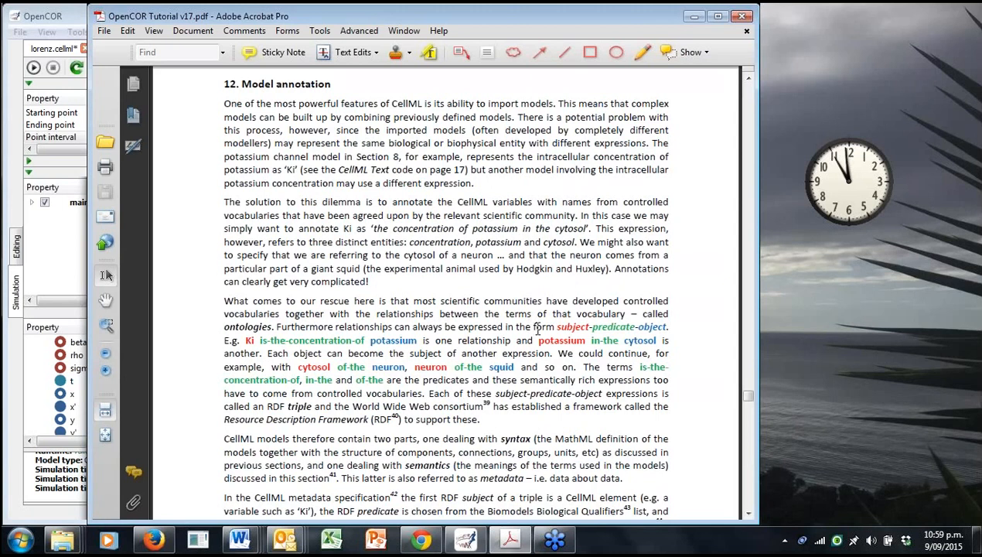
pyautogui.moveTo(549, 334)
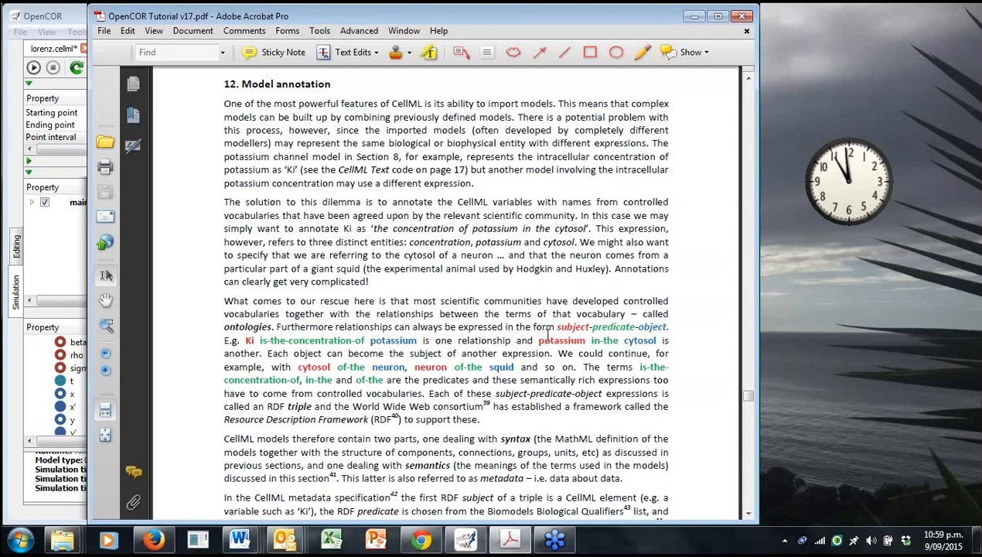
pyautogui.scroll(-3)
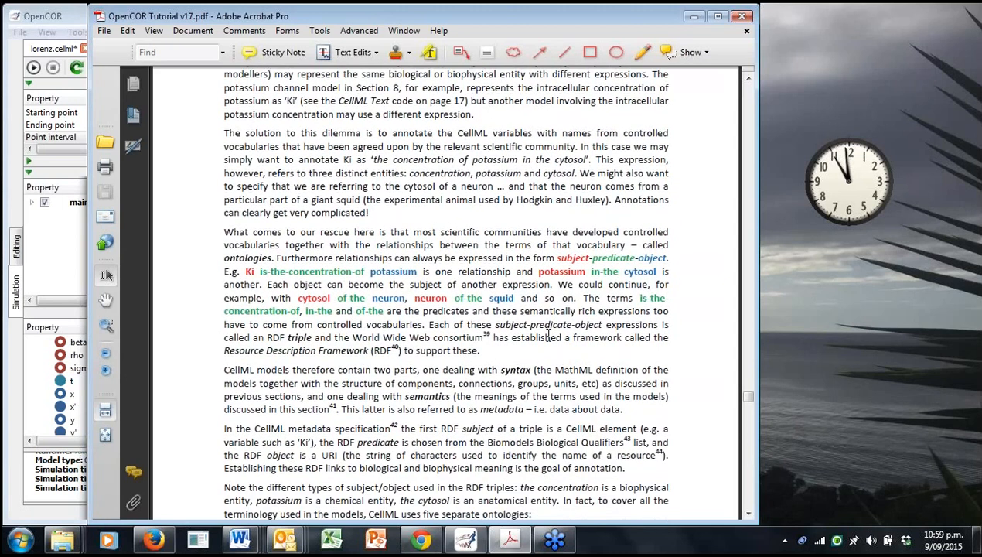
pyautogui.scroll(-3)
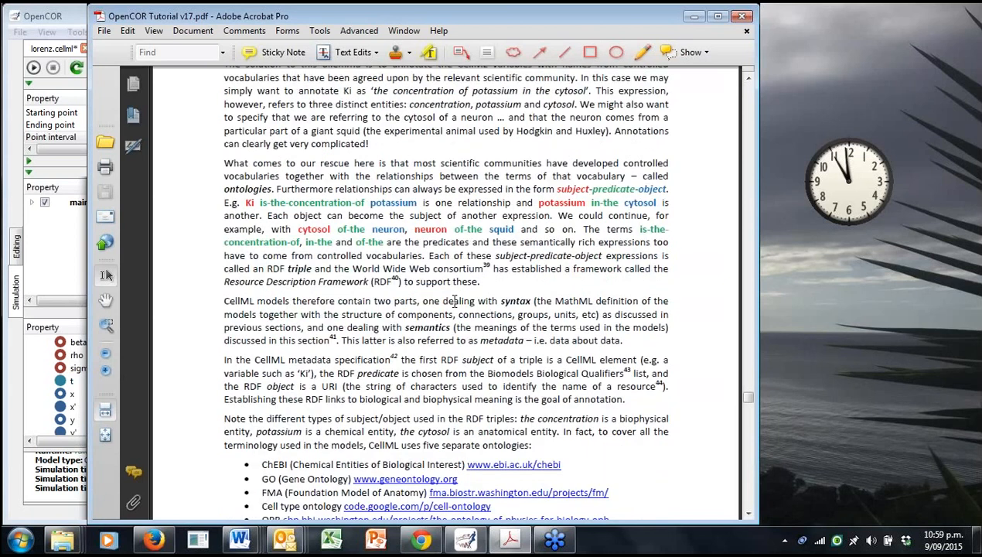
pyautogui.scroll(-3)
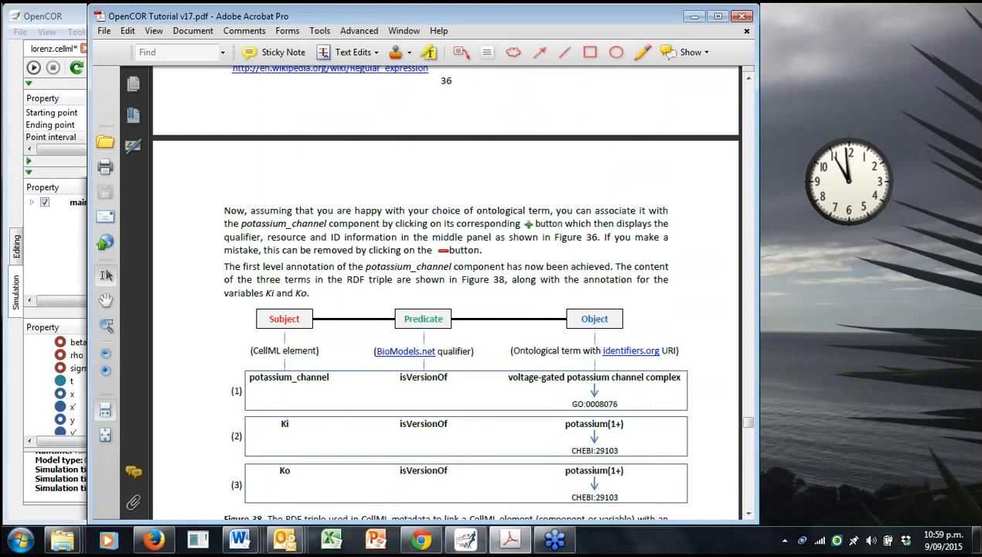
pyautogui.scroll(-3)
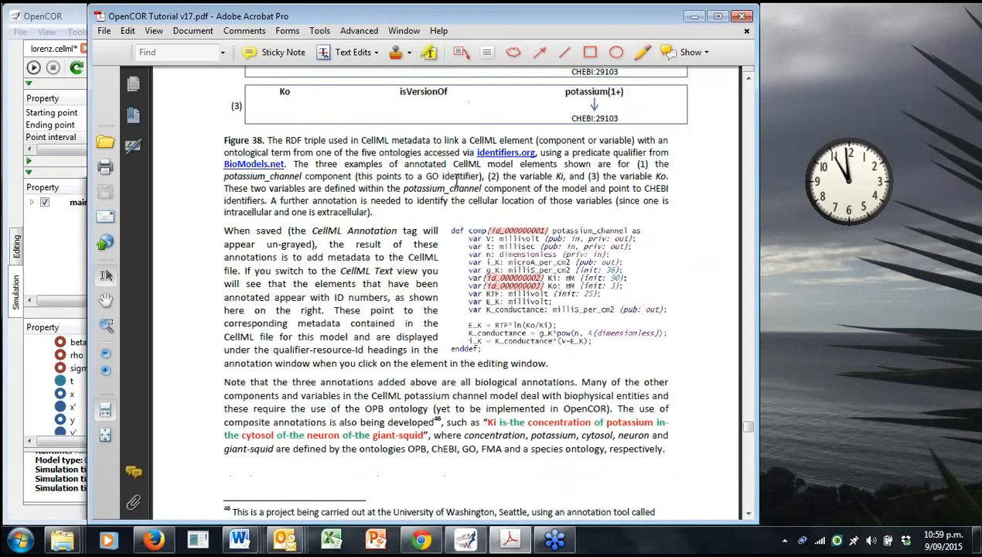
pyautogui.scroll(-3)
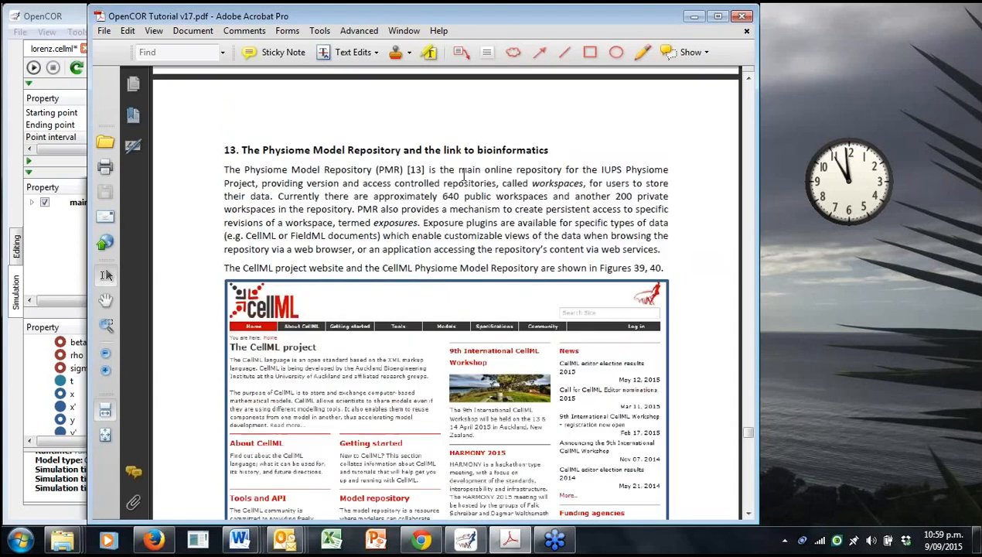
pyautogui.moveTo(549, 212)
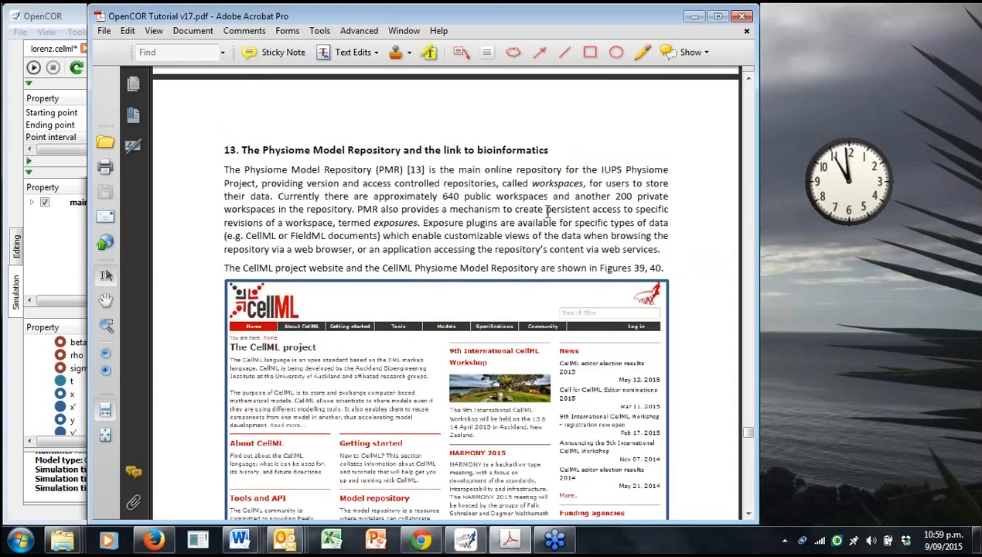
# Scroll past the Figure 43 caption to the Section 14 MATLAB speed comparisons heading.
pyautogui.scroll(-3)
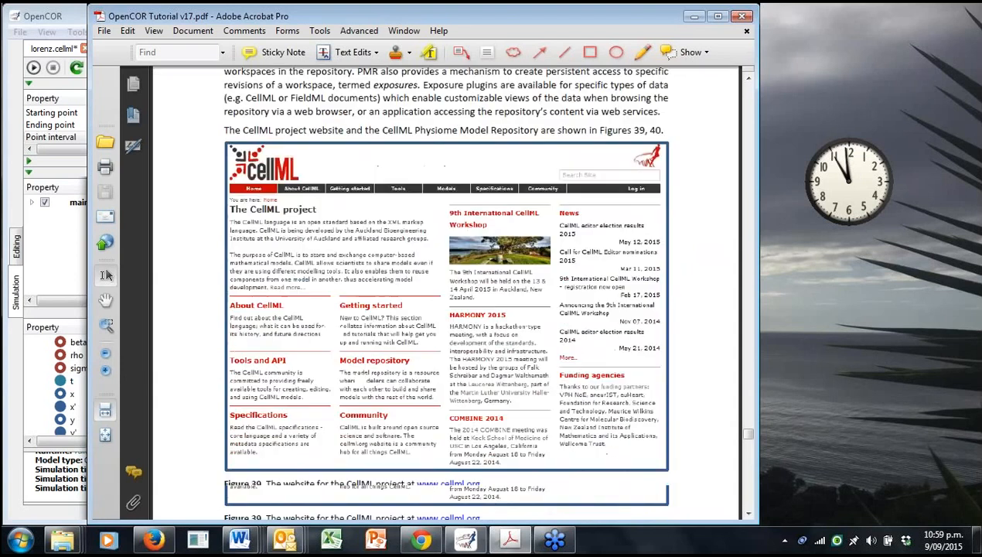
pyautogui.scroll(-3)
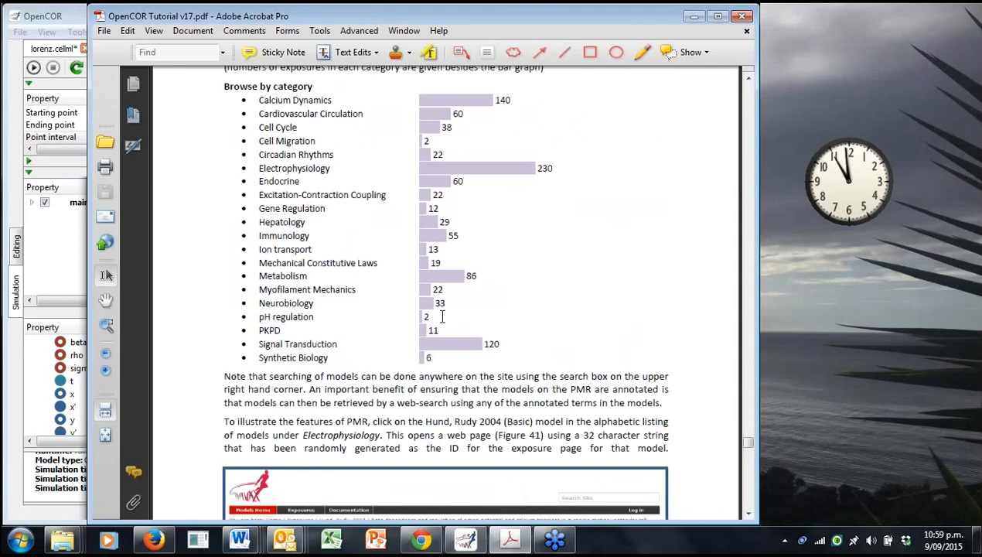
pyautogui.scroll(-3)
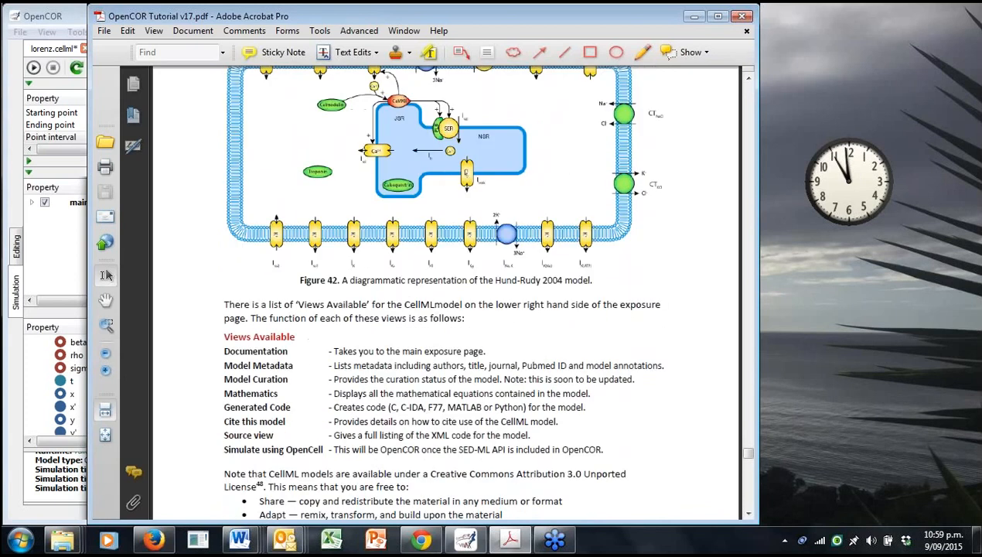
pyautogui.scroll(-3)
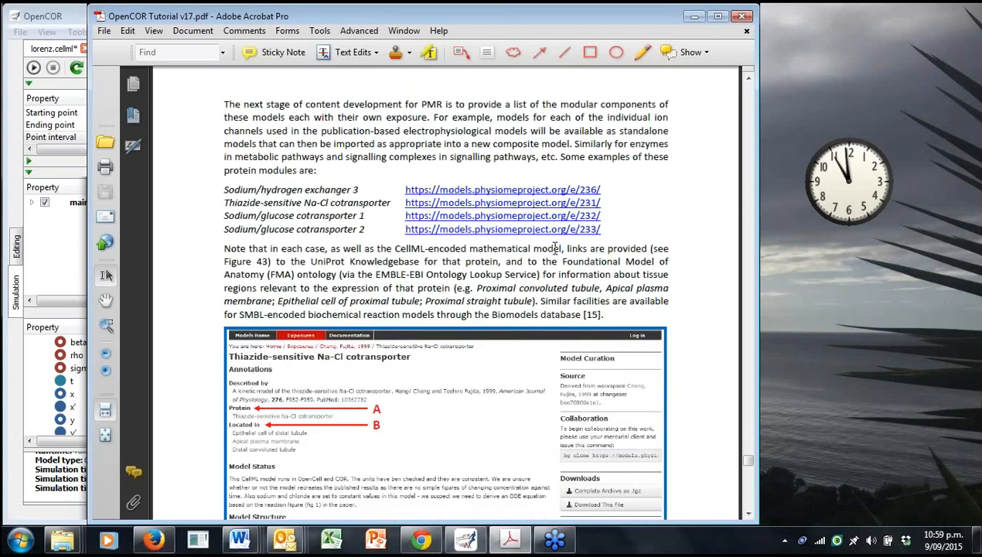
pyautogui.scroll(-3)
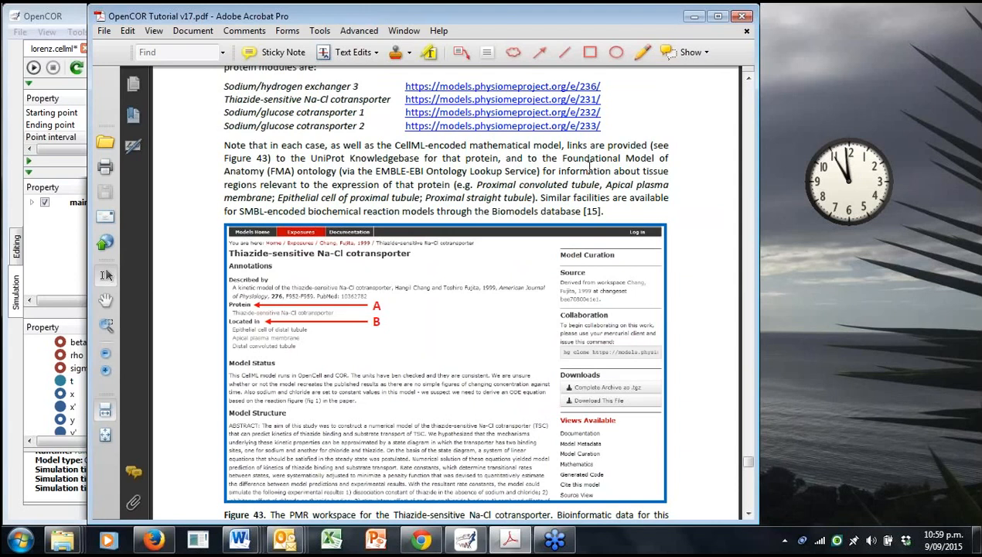
pyautogui.moveTo(590, 165)
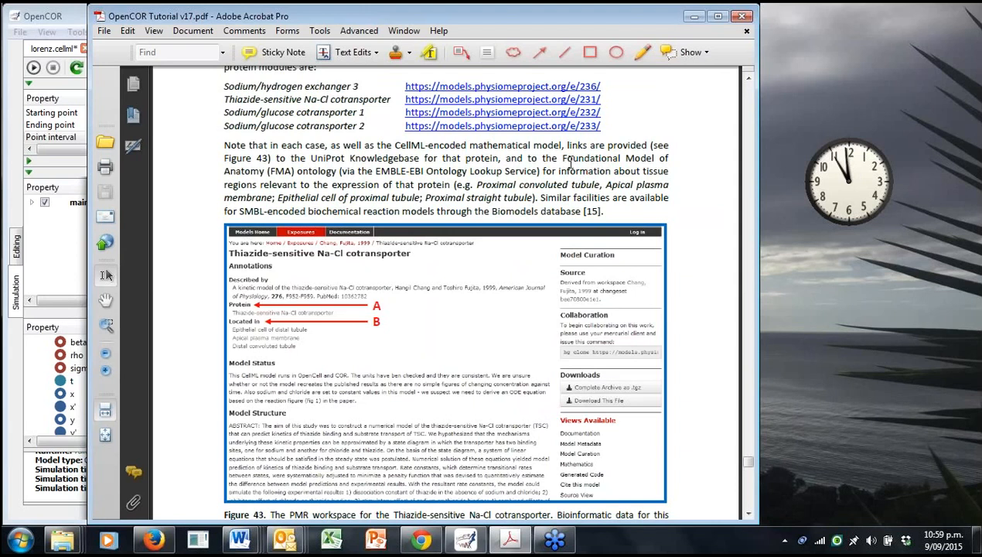
pyautogui.moveTo(390, 282)
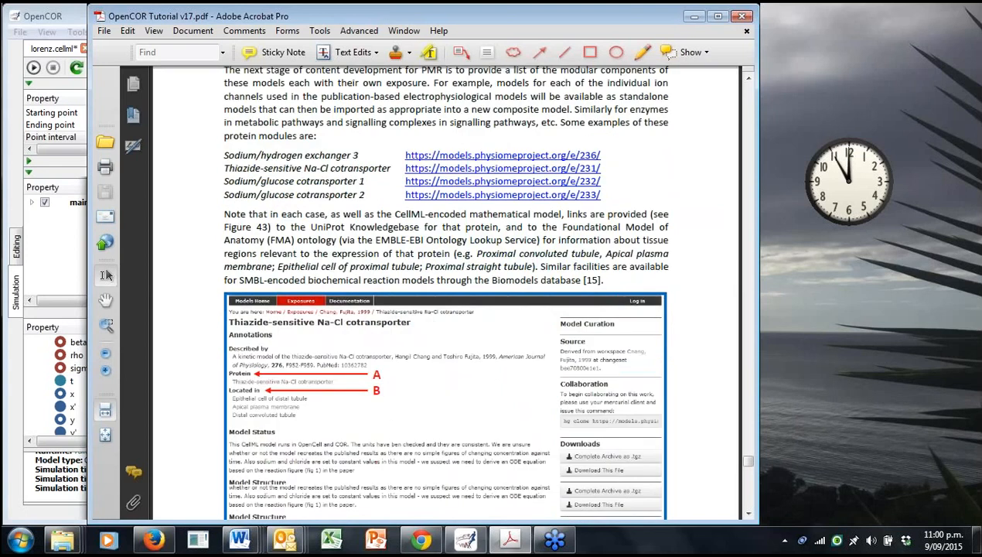
pyautogui.scroll(-3)
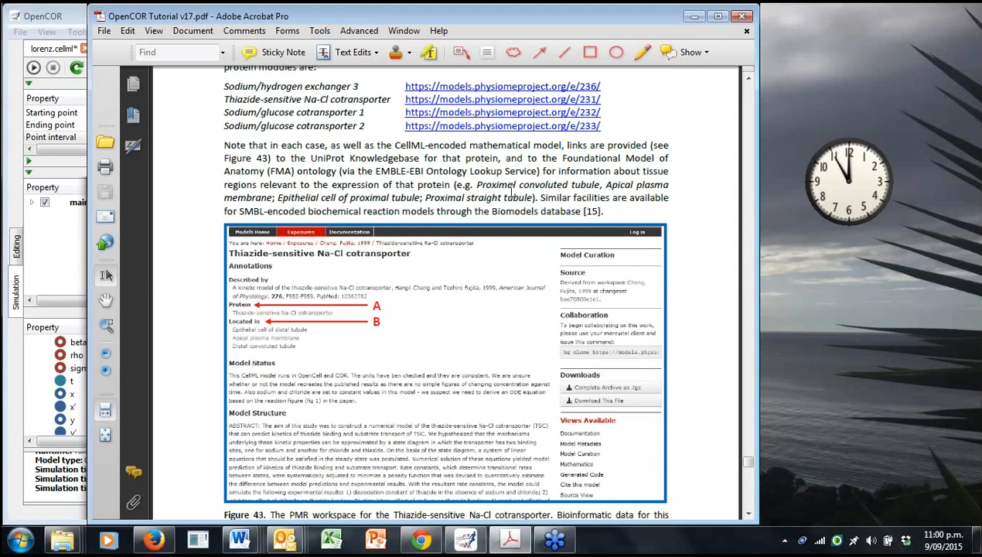
pyautogui.moveTo(528, 192)
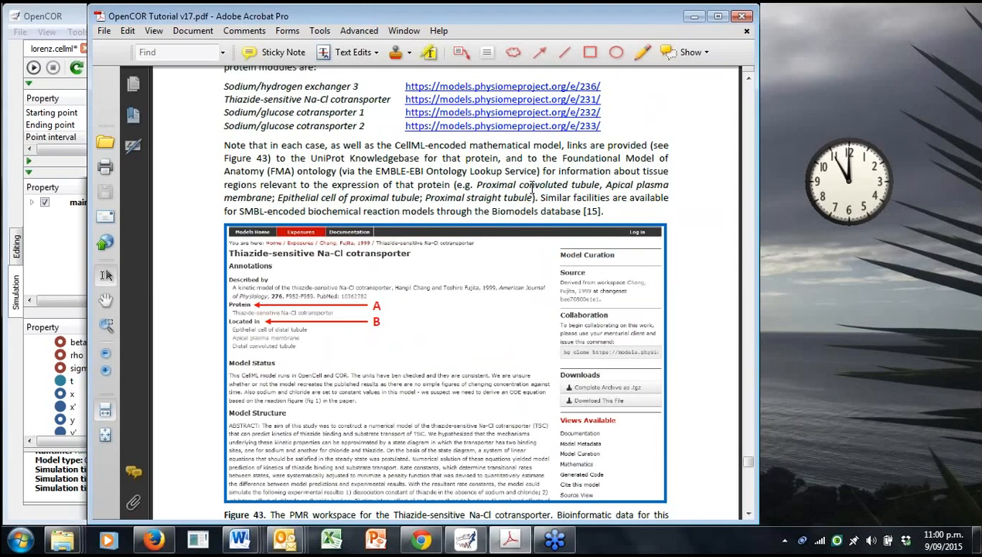
pyautogui.moveTo(532, 180)
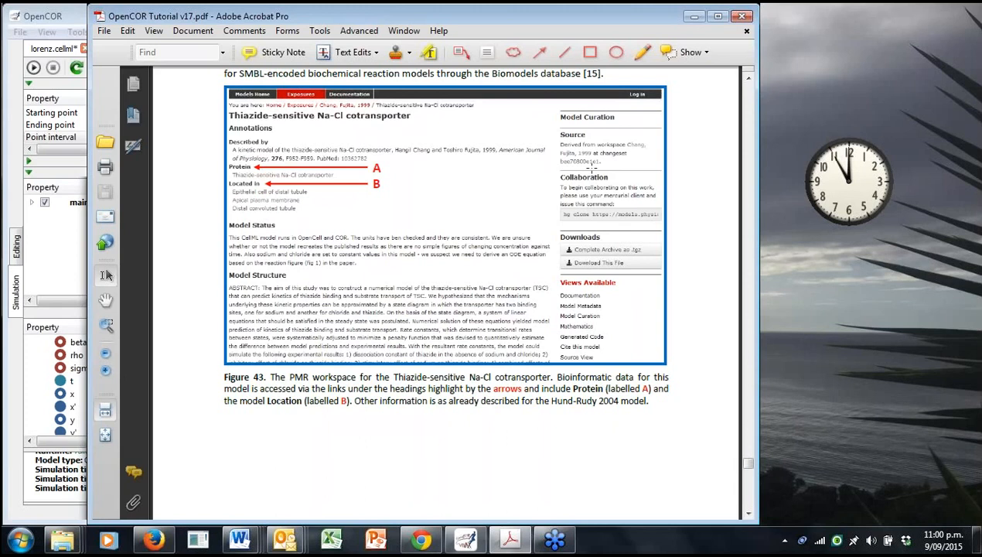
pyautogui.scroll(-3)
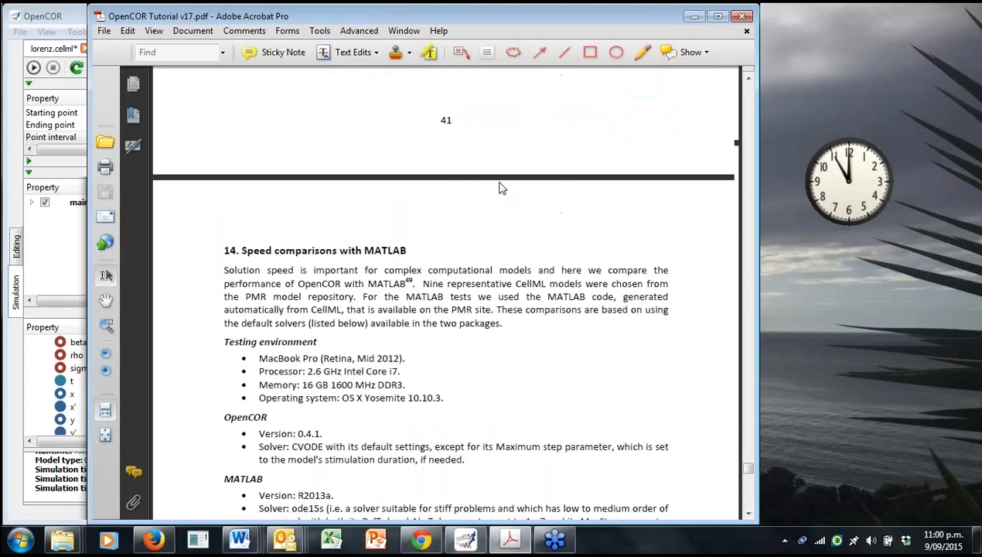
# Scroll past the MATLAB Results table and Conclusions to the Section 15 SED-ML heading.
pyautogui.scroll(-3)
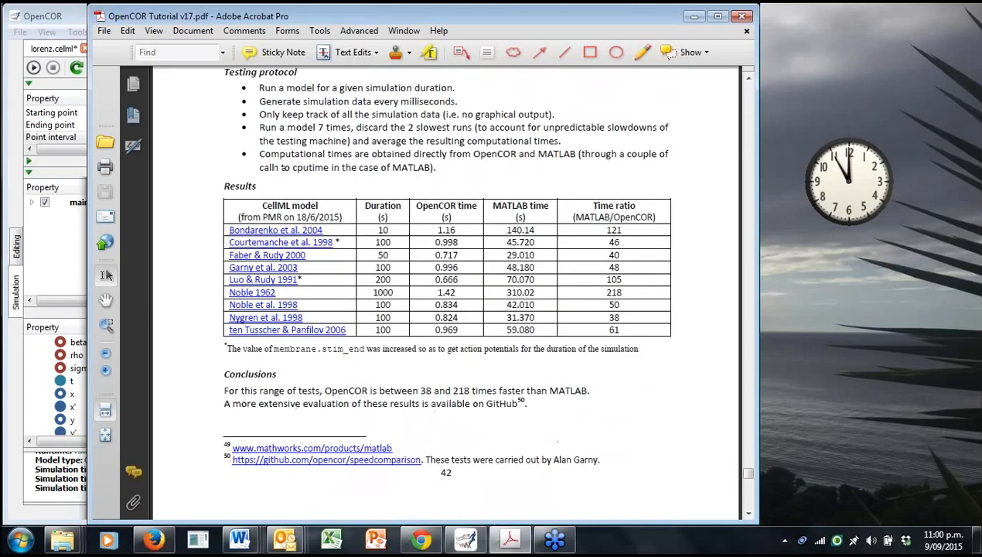
pyautogui.scroll(-3)
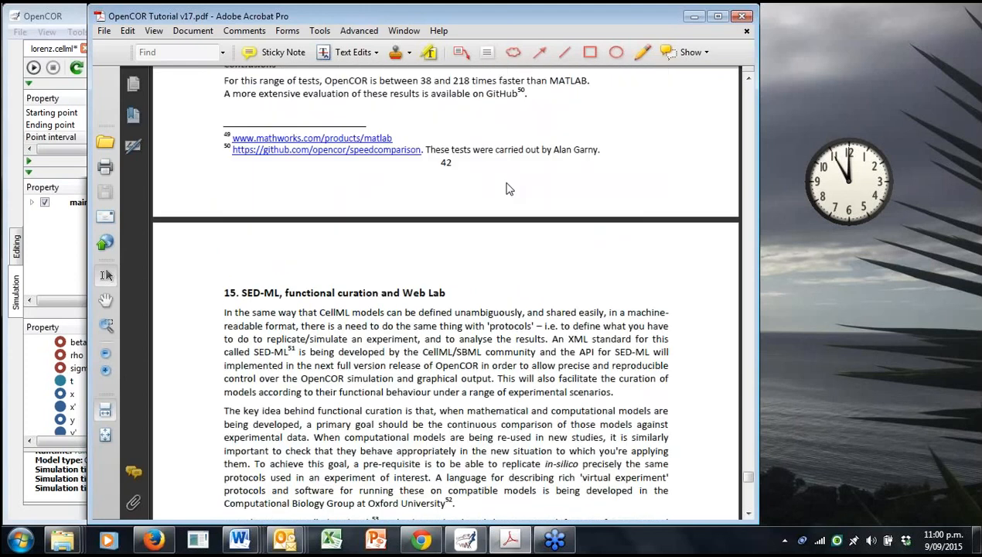
pyautogui.scroll(-3)
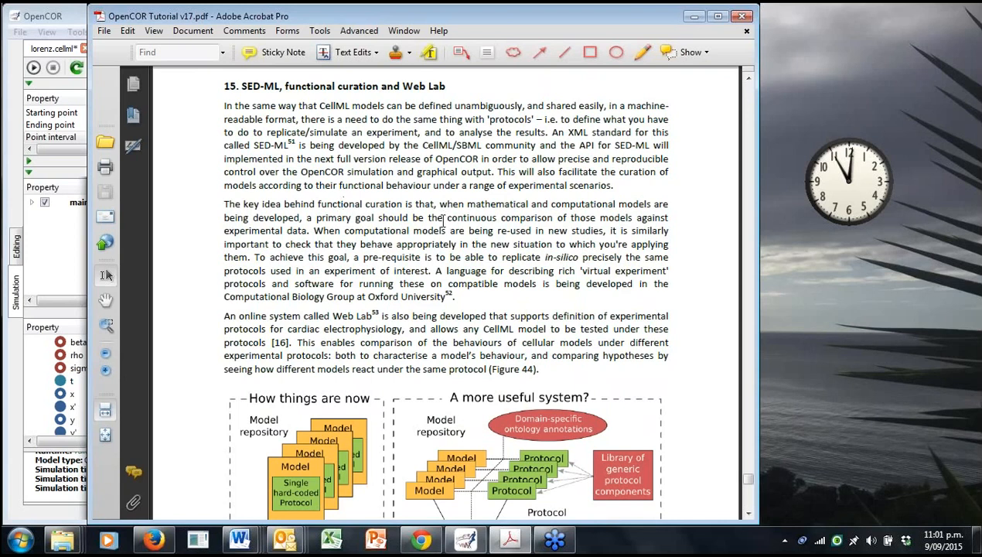
pyautogui.moveTo(542, 207)
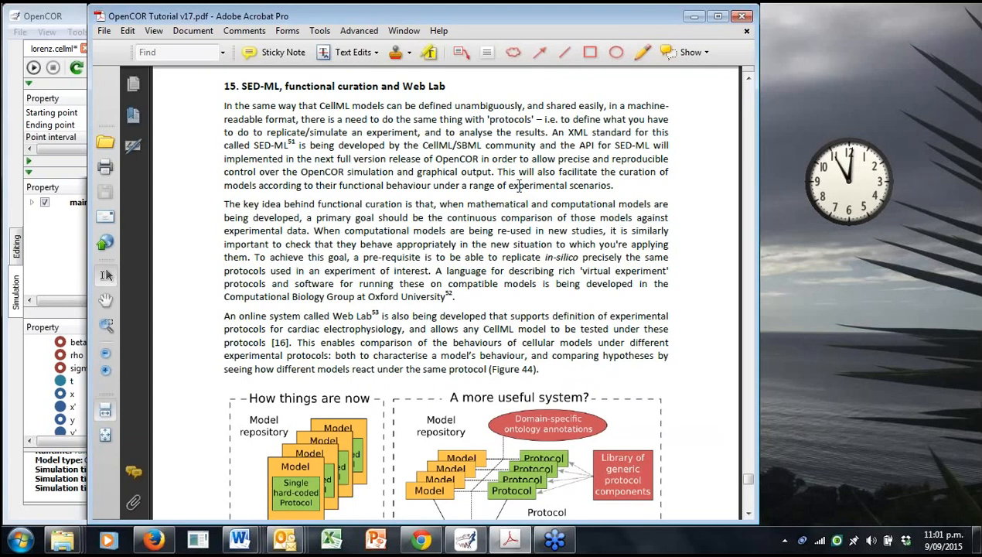
pyautogui.moveTo(541, 193)
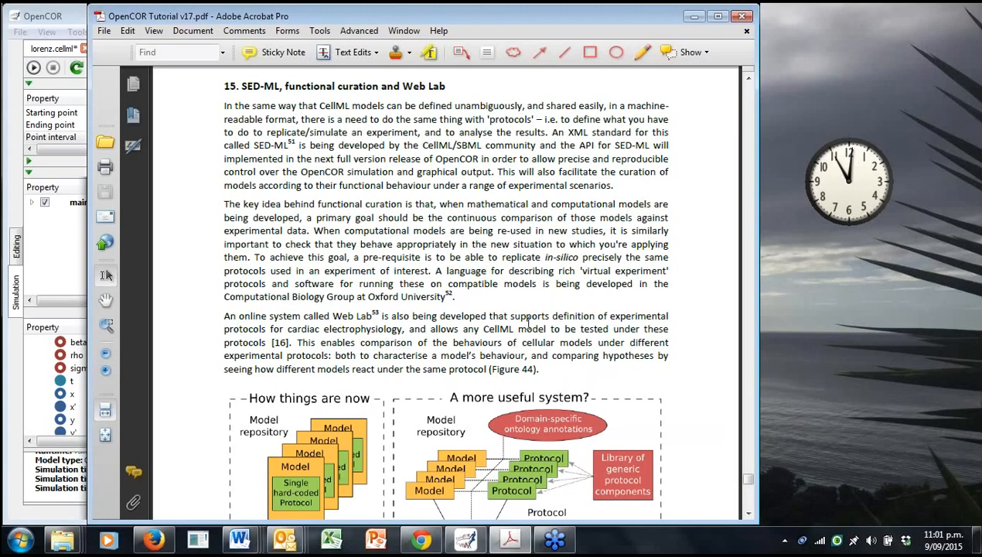
pyautogui.moveTo(585, 229)
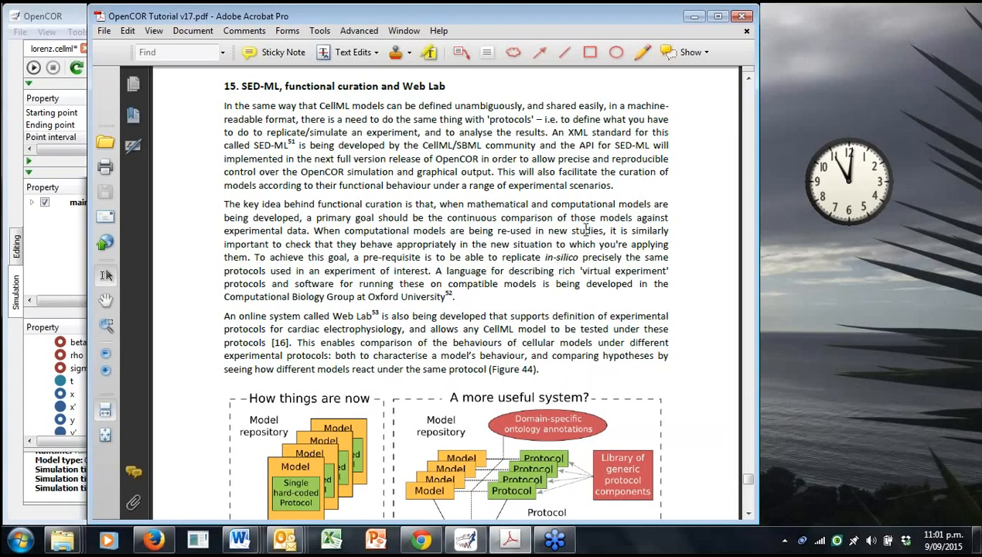
pyautogui.moveTo(425, 114)
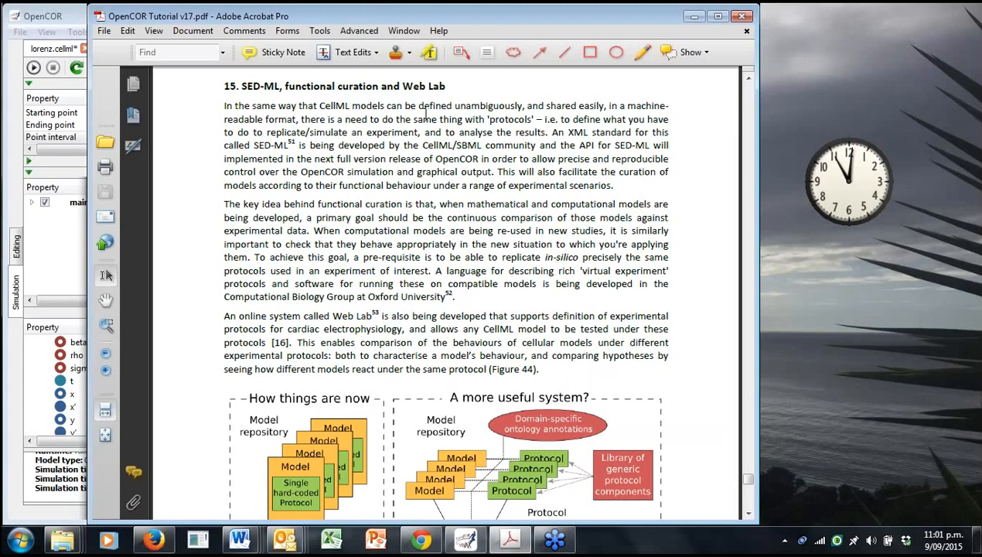
pyautogui.moveTo(460, 180)
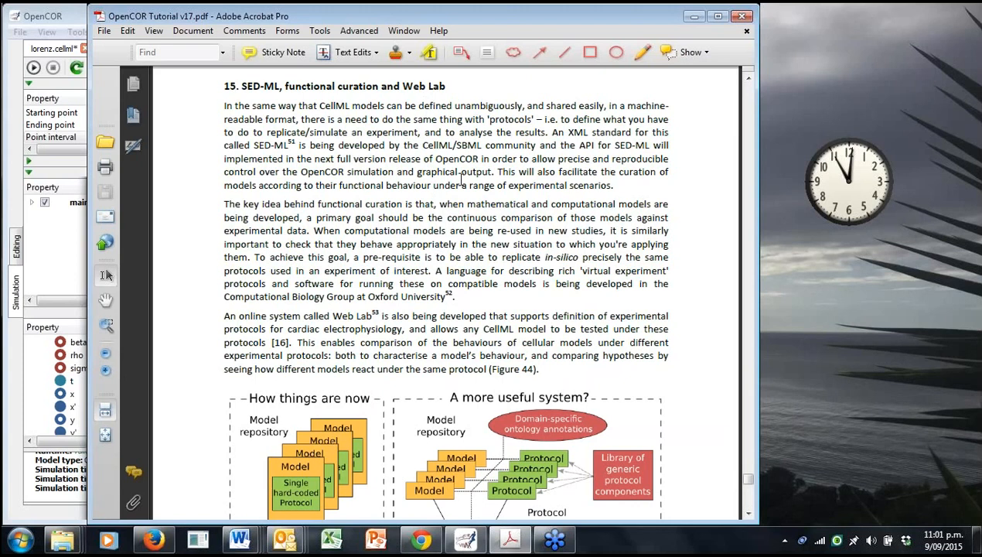
pyautogui.scroll(-3)
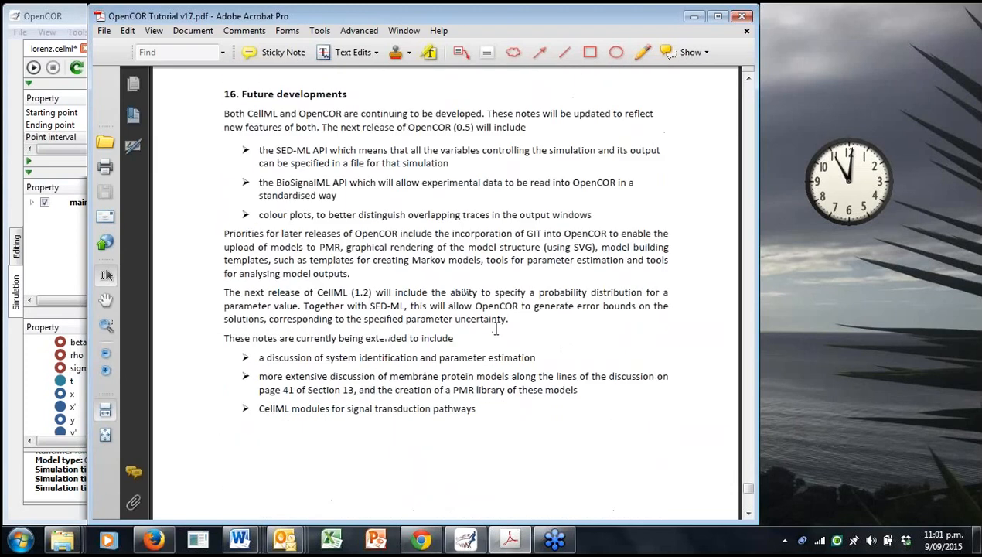
pyautogui.moveTo(418, 212)
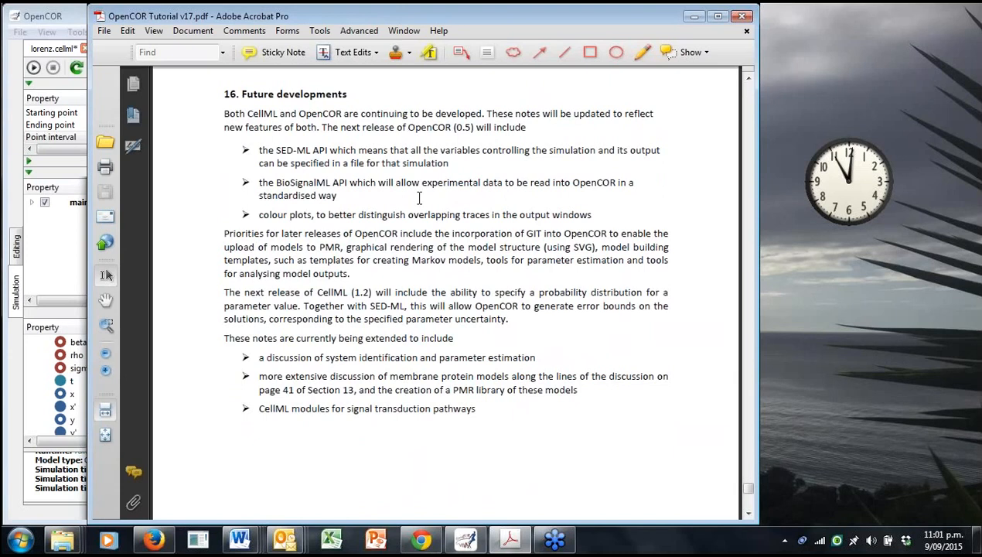
pyautogui.moveTo(276, 183)
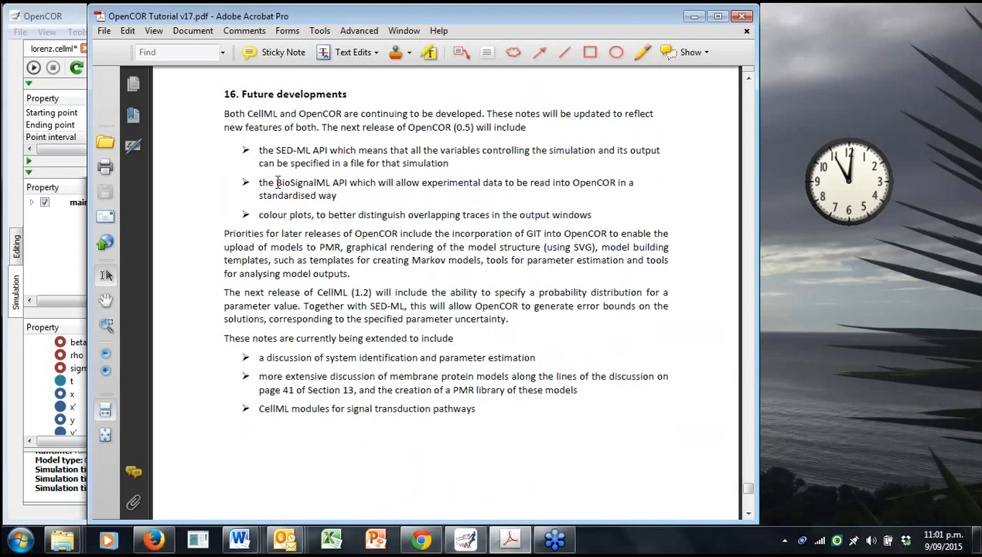
# Read Section 16 Future developments down to its final signal transduction pathways bullet.
pyautogui.moveTo(276, 183); pyautogui.dragTo(346, 183)
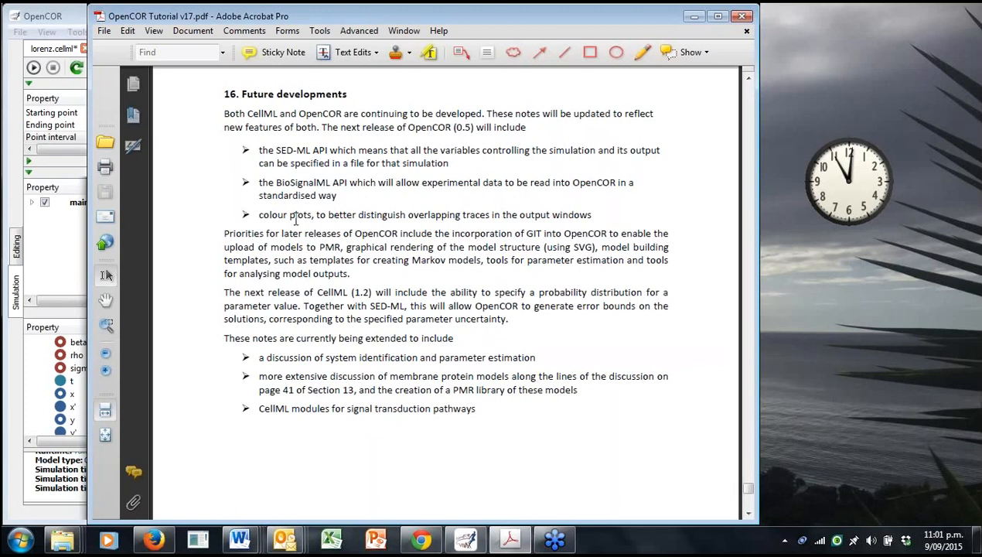
pyautogui.moveTo(334, 292)
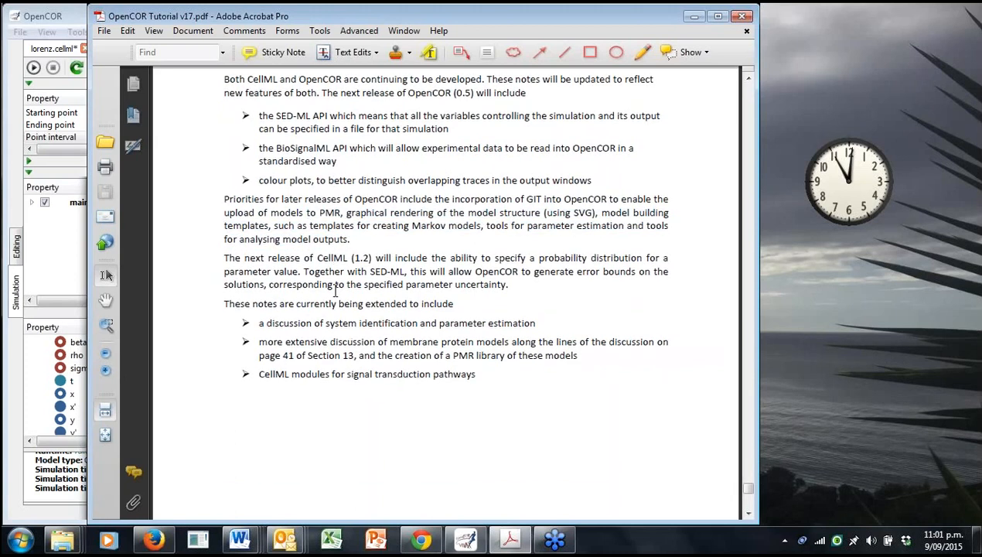
pyautogui.scroll(-3)
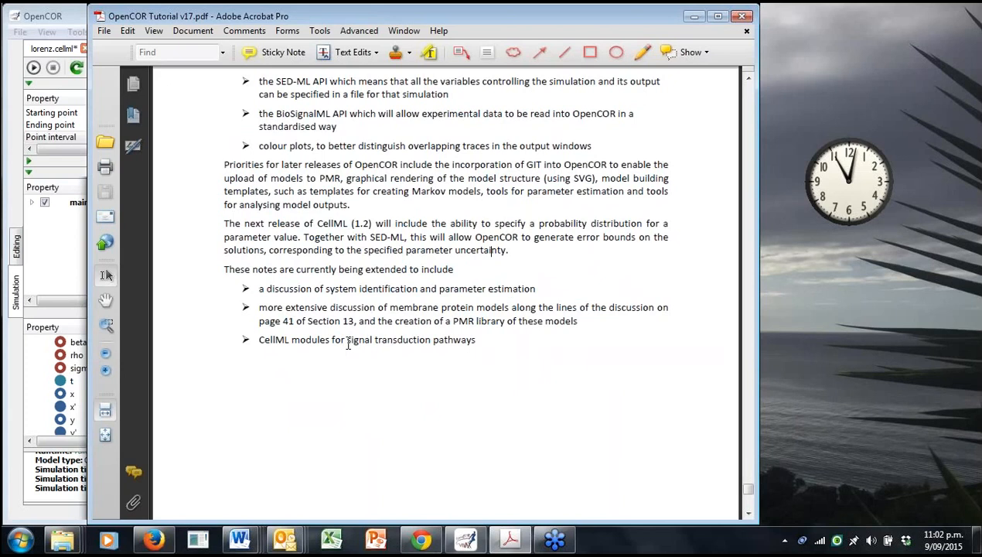
pyautogui.moveTo(348, 344)
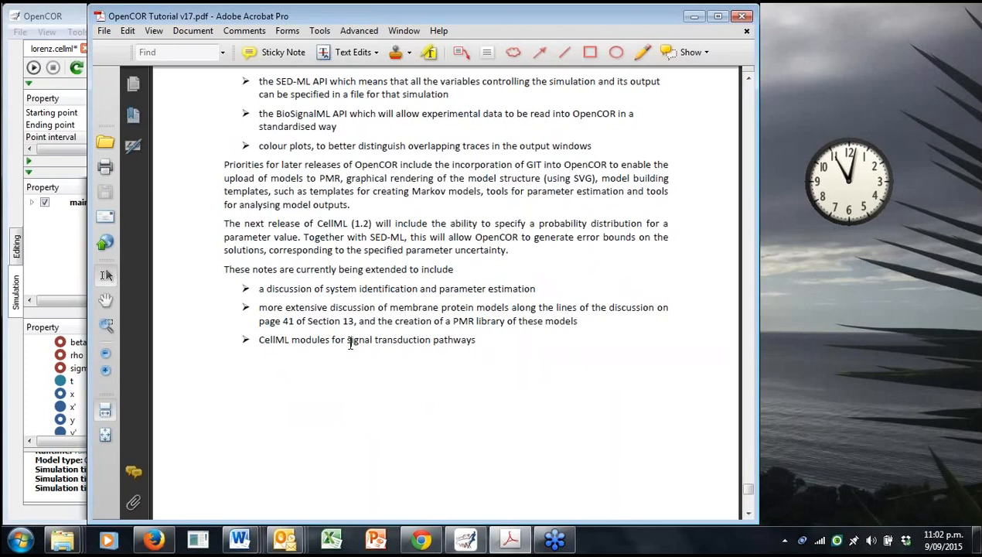
pyautogui.moveTo(400, 348)
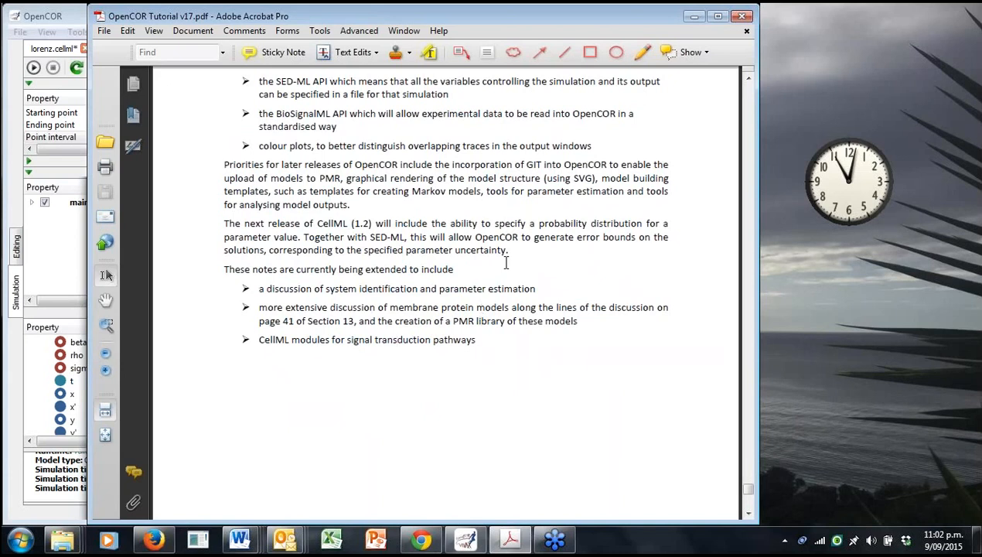
pyautogui.scroll(-3)
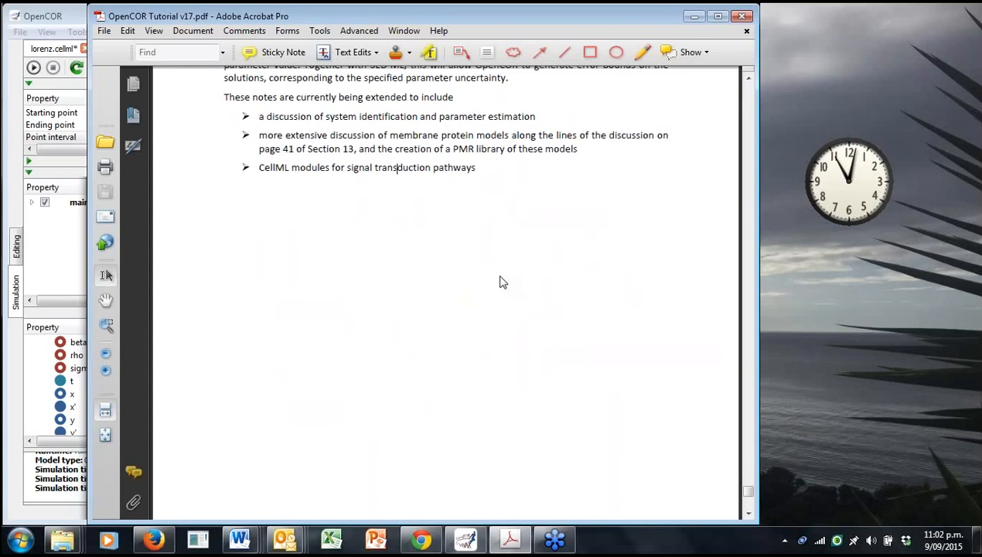
pyautogui.scroll(-3)
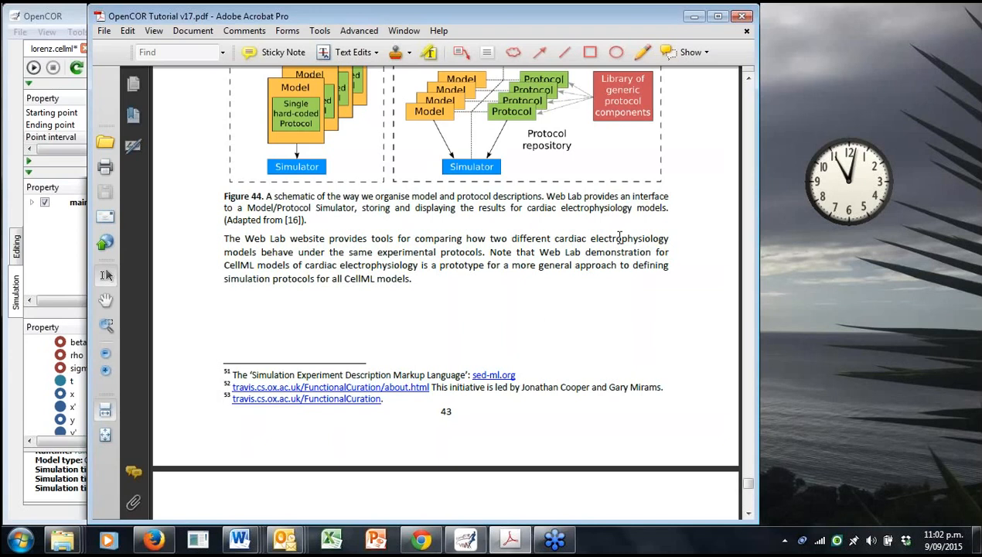
pyautogui.moveTo(648, 262)
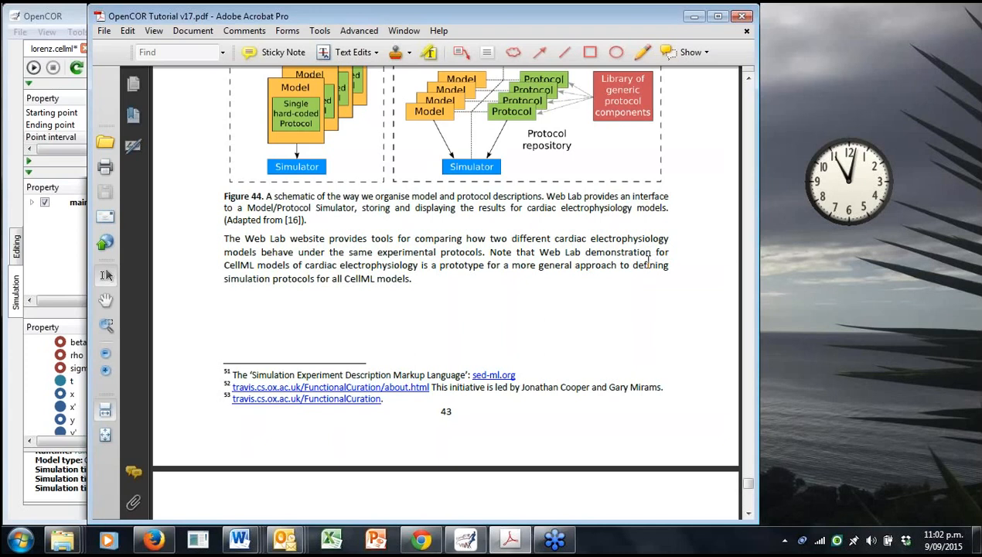
pyautogui.moveTo(777, 272)
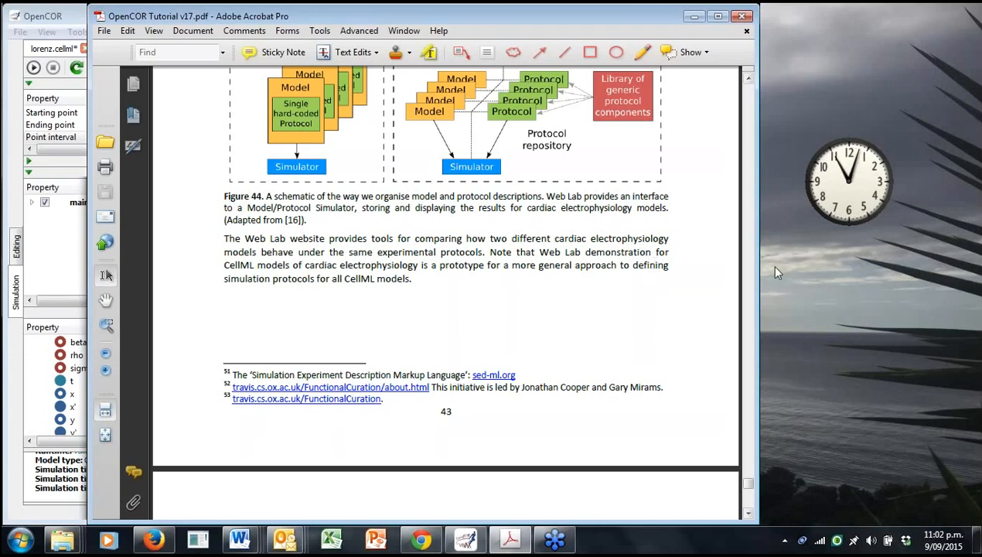
pyautogui.moveTo(775, 277)
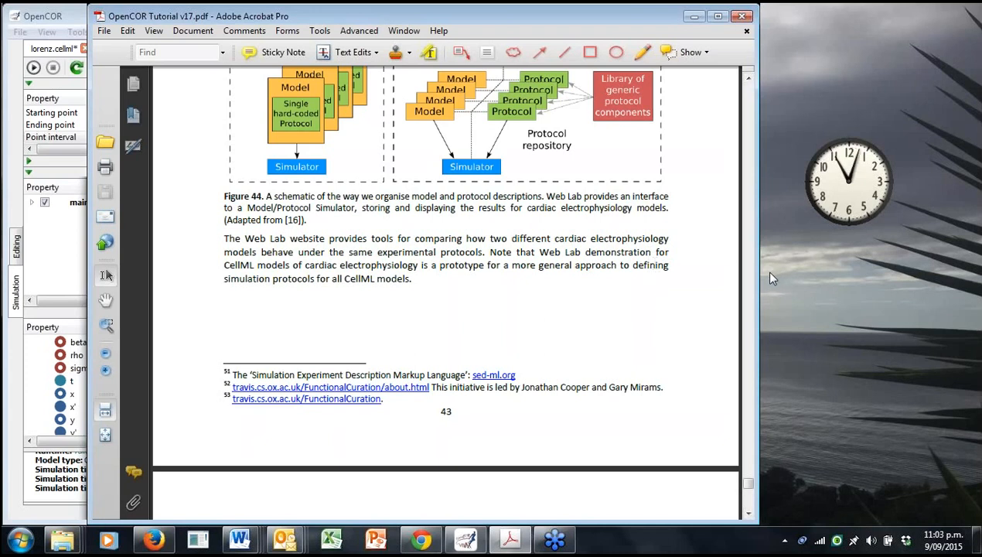
pyautogui.moveTo(726, 332)
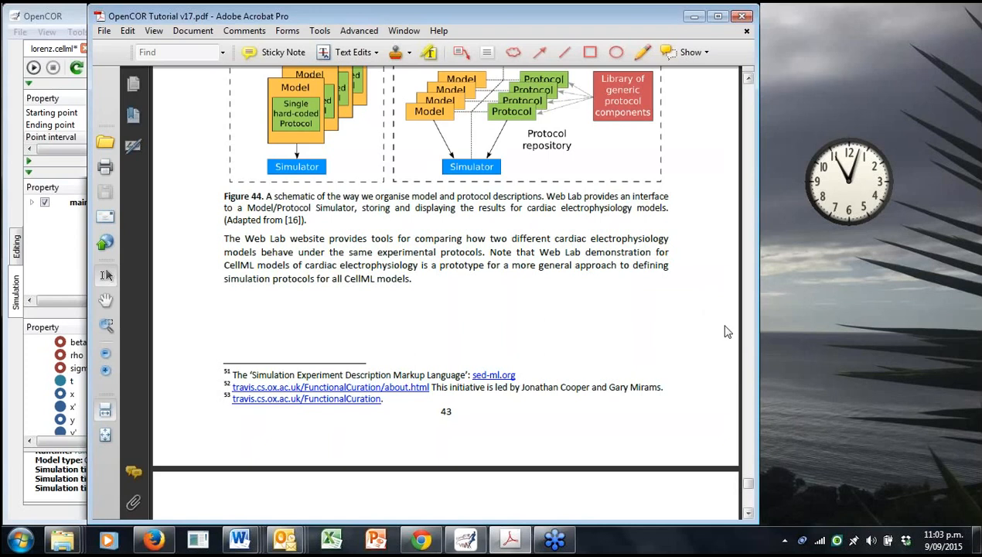
pyautogui.moveTo(679, 222)
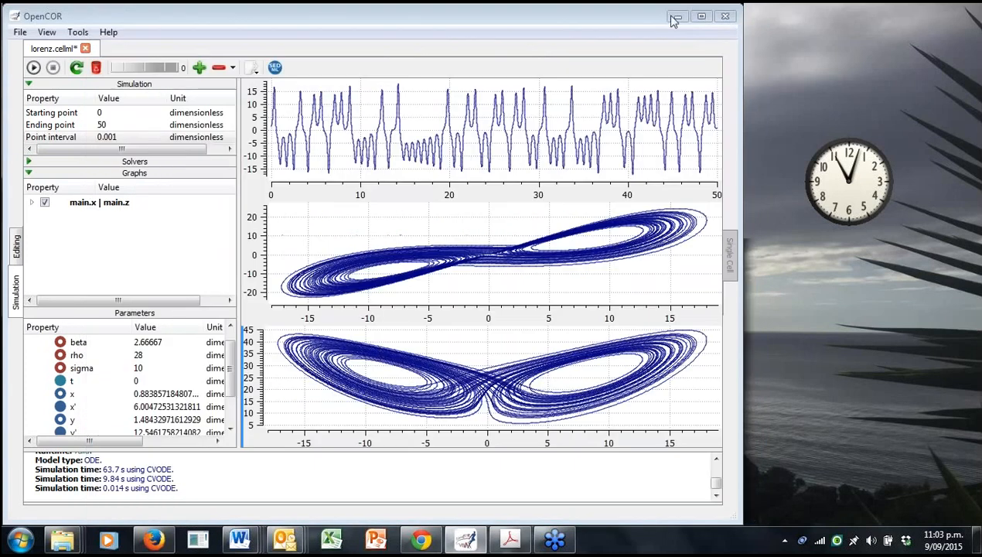
pyautogui.moveTo(754, 250)
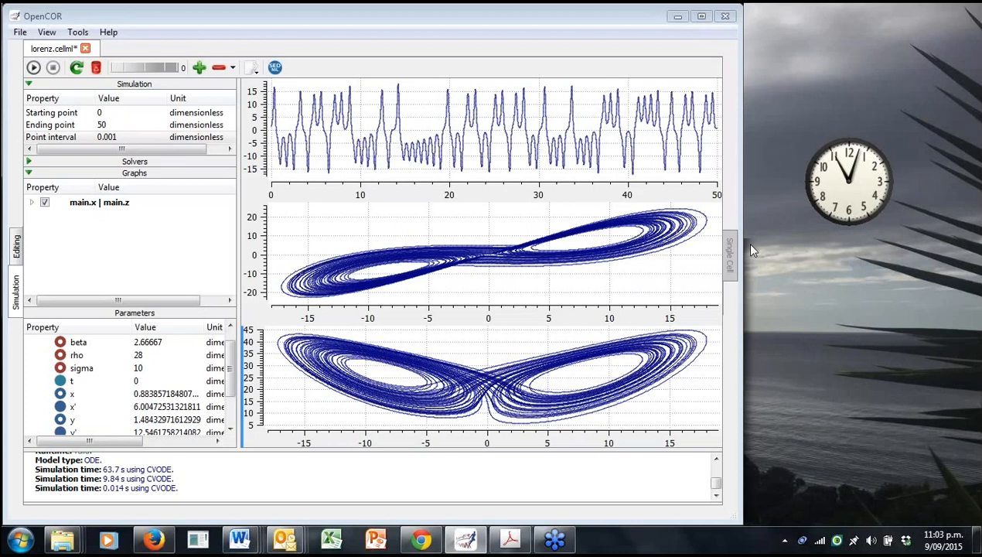
pyautogui.moveTo(764, 241)
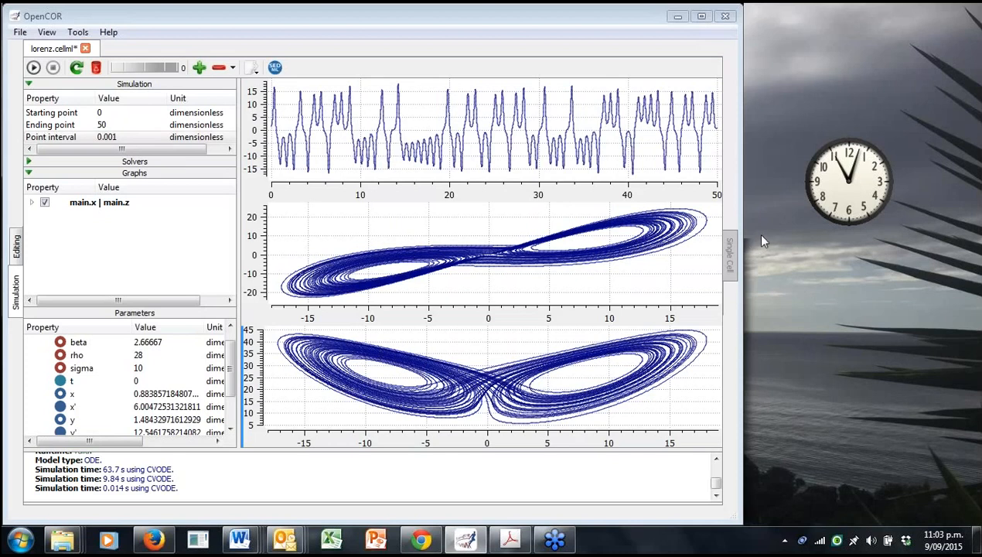
pyautogui.moveTo(892, 249)
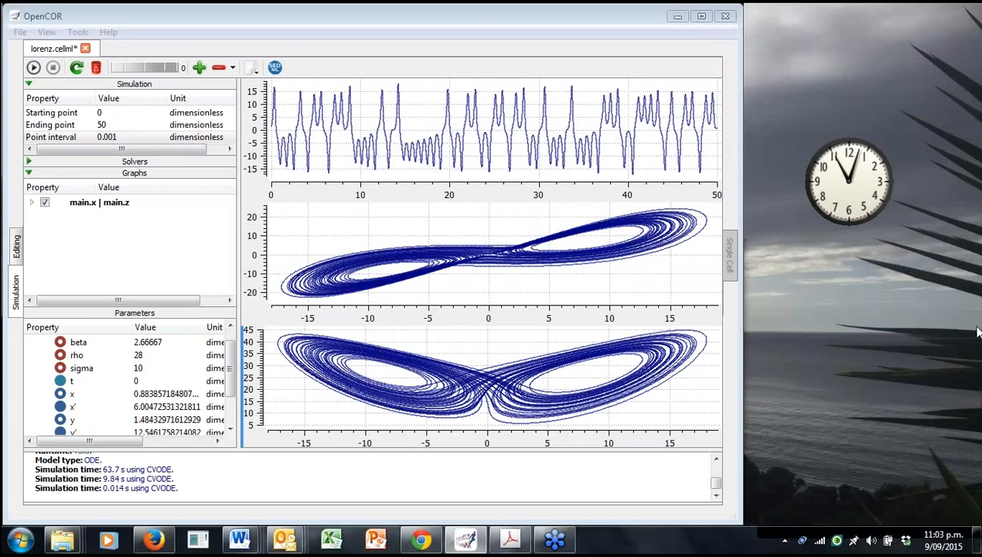
pyautogui.moveTo(972, 315)
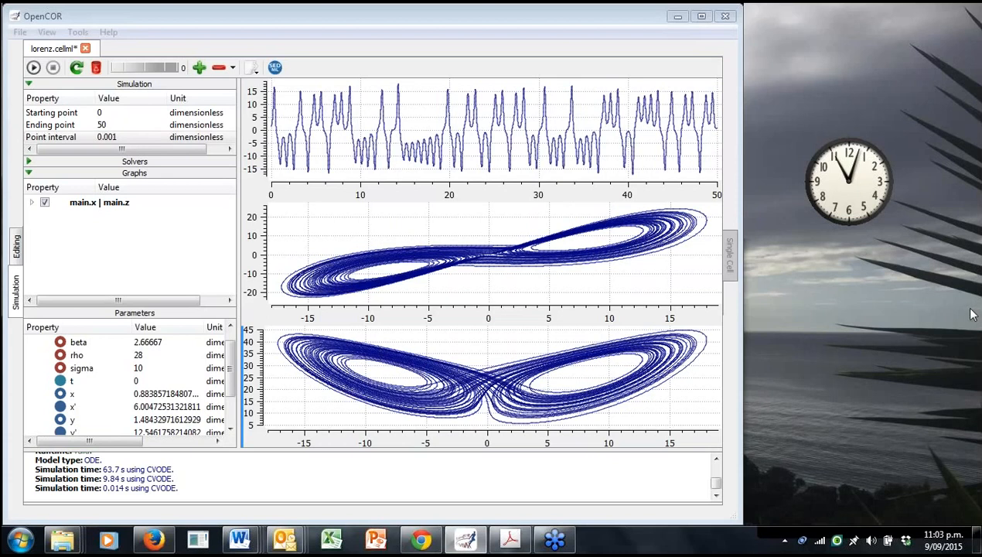
pyautogui.moveTo(869, 329)
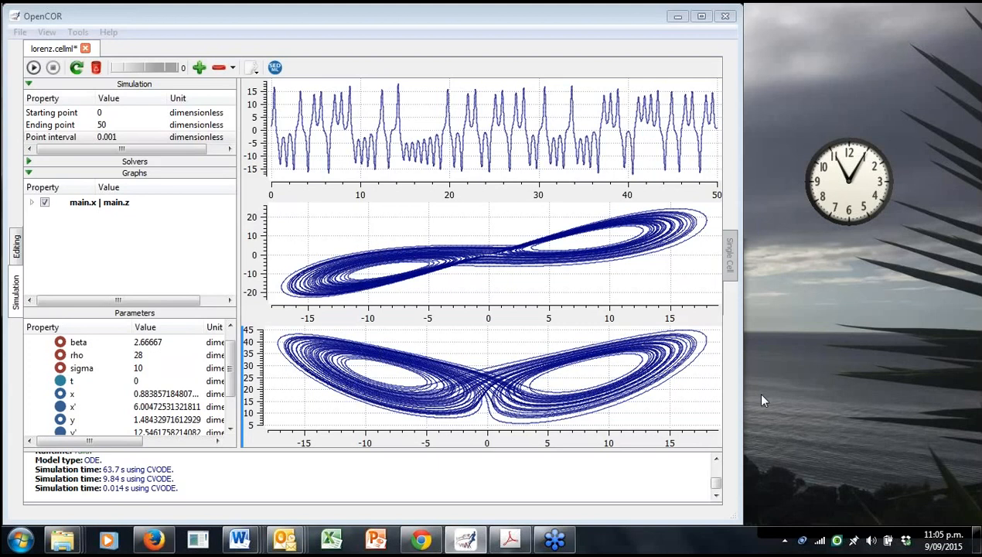
pyautogui.moveTo(765, 397)
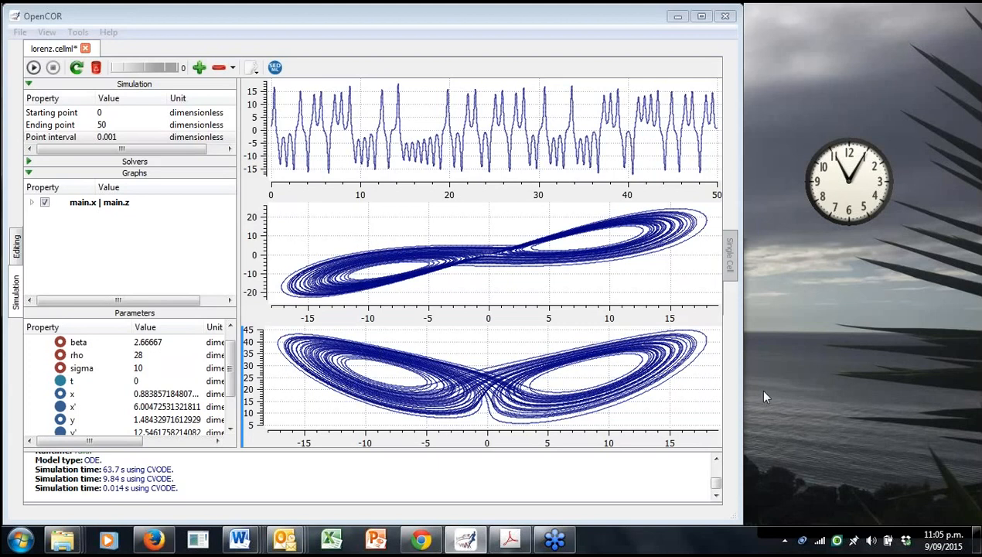
pyautogui.moveTo(756, 399)
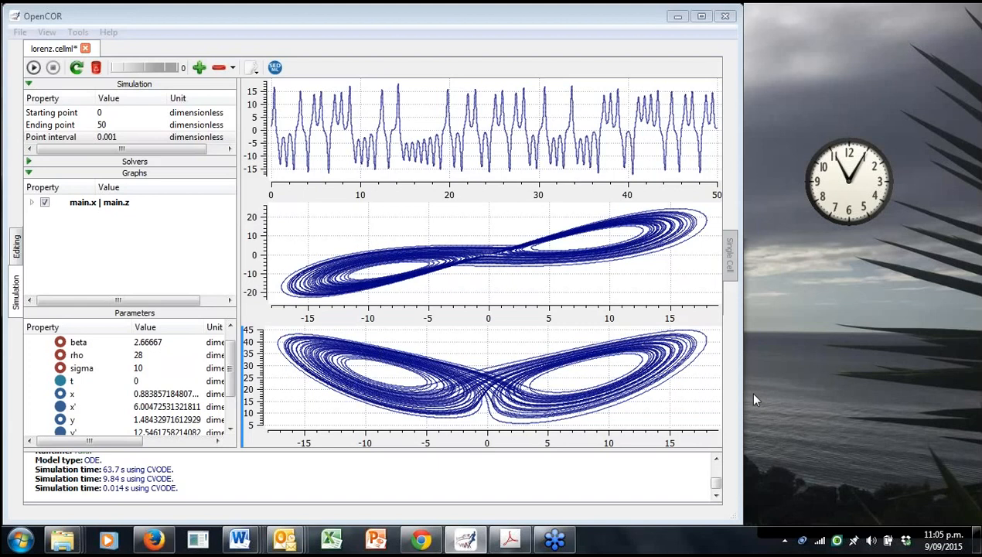
pyautogui.moveTo(762, 85)
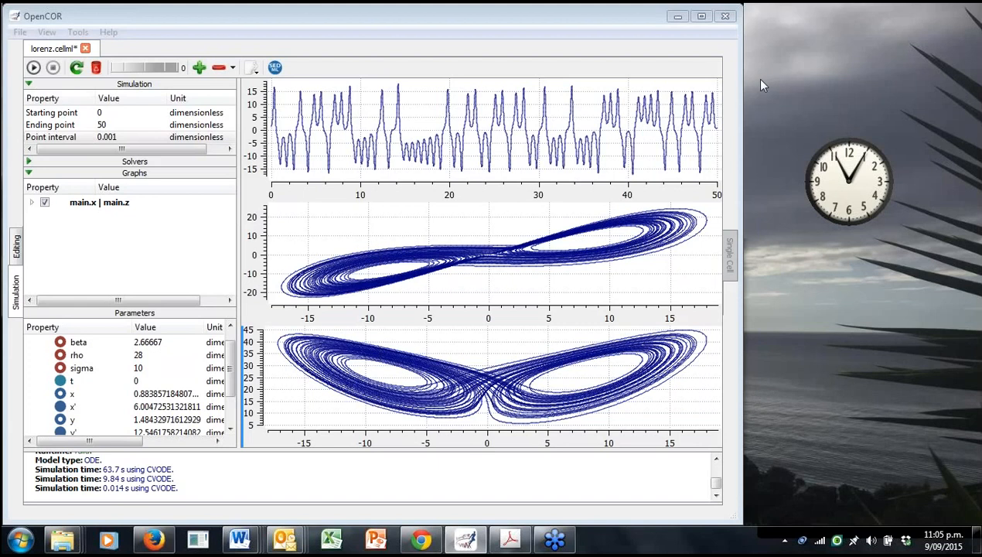
pyautogui.moveTo(756, 88)
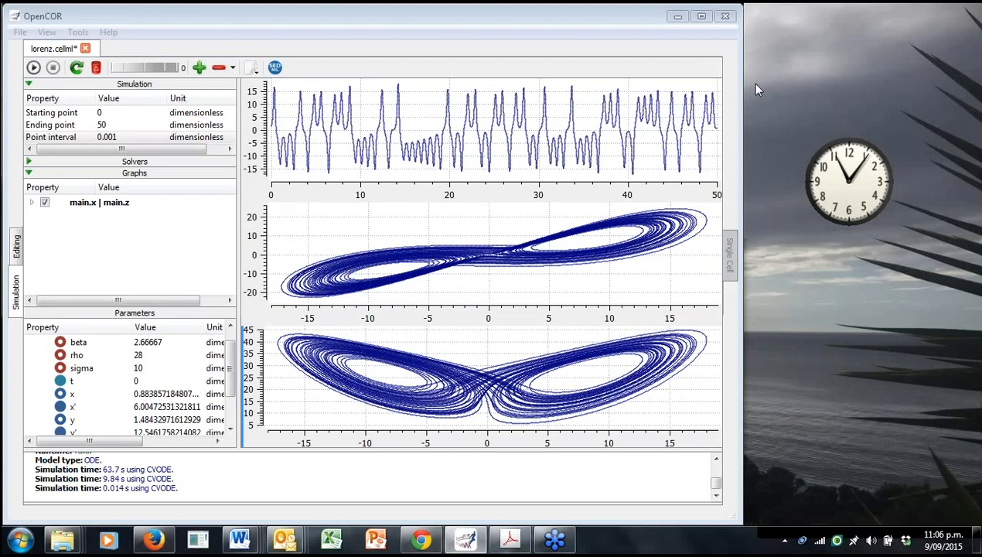
pyautogui.moveTo(761, 319)
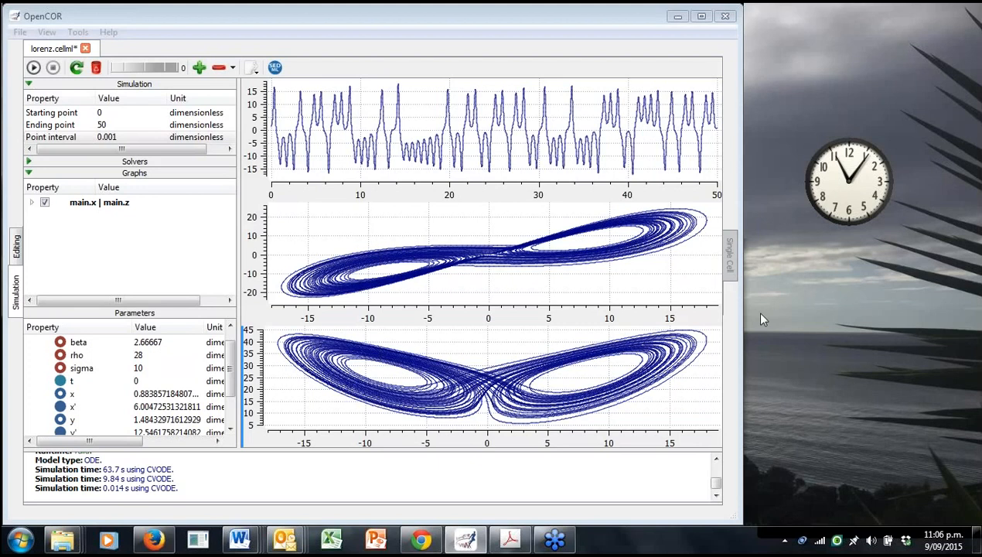
pyautogui.moveTo(971, 315)
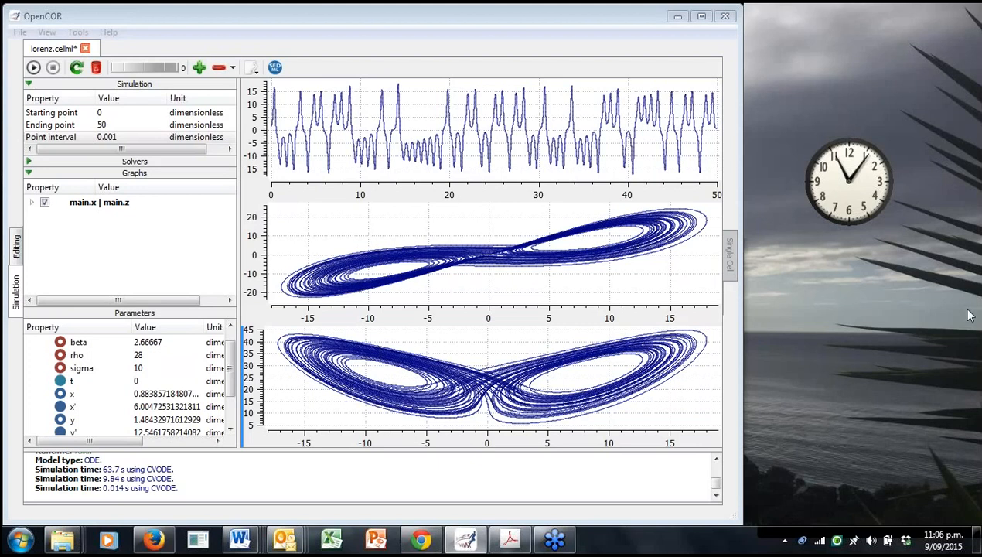
pyautogui.moveTo(972, 310)
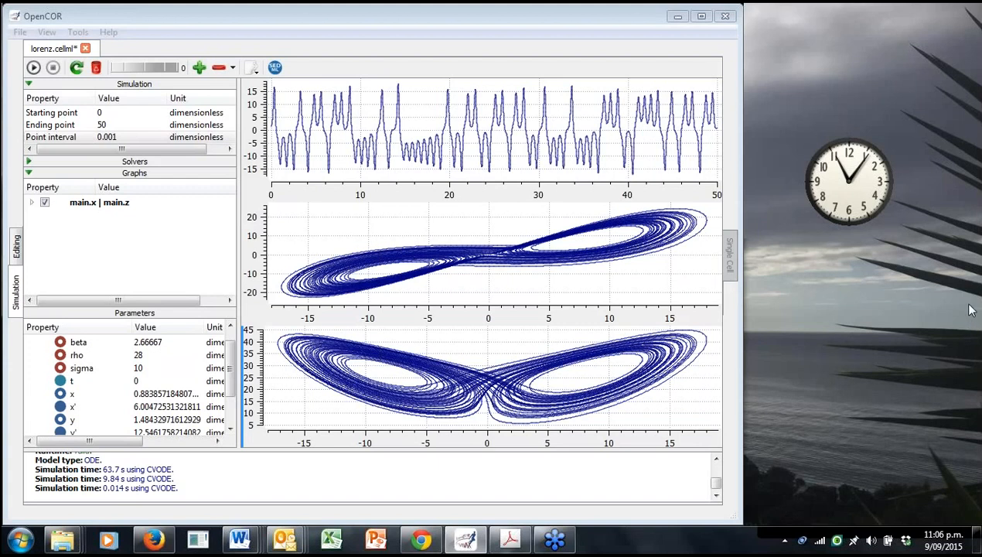
pyautogui.moveTo(971, 296)
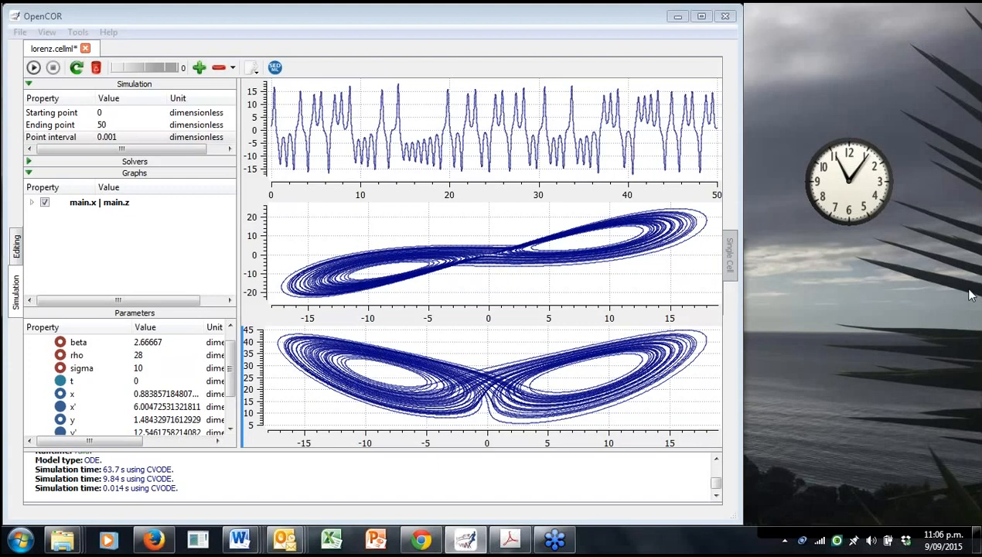
pyautogui.moveTo(972, 276)
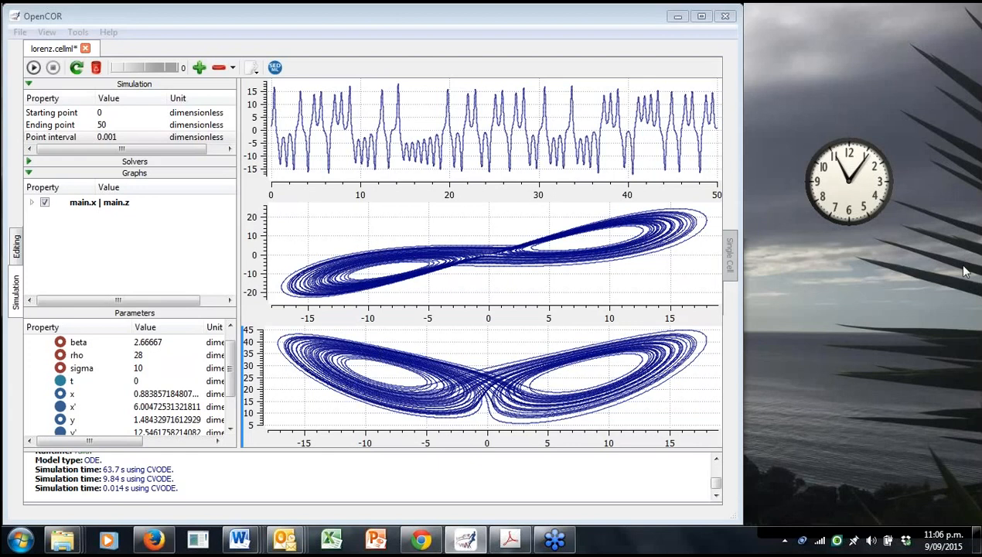
pyautogui.moveTo(777, 431)
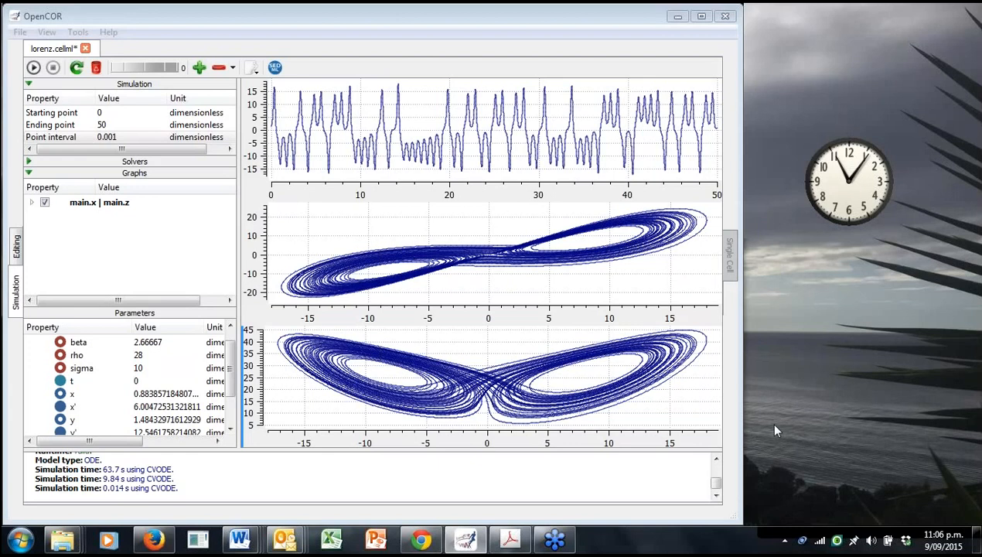
pyautogui.moveTo(779, 425)
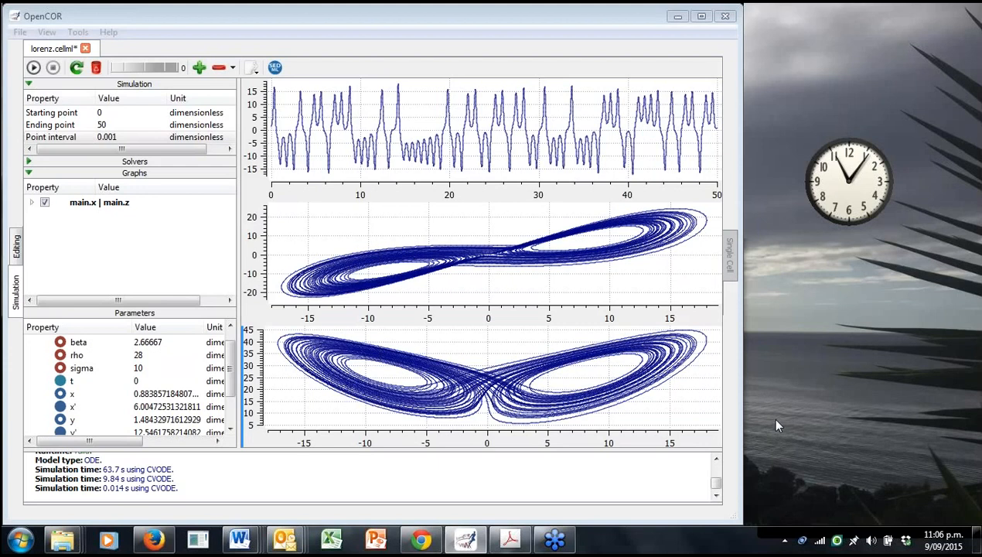
pyautogui.moveTo(776, 425)
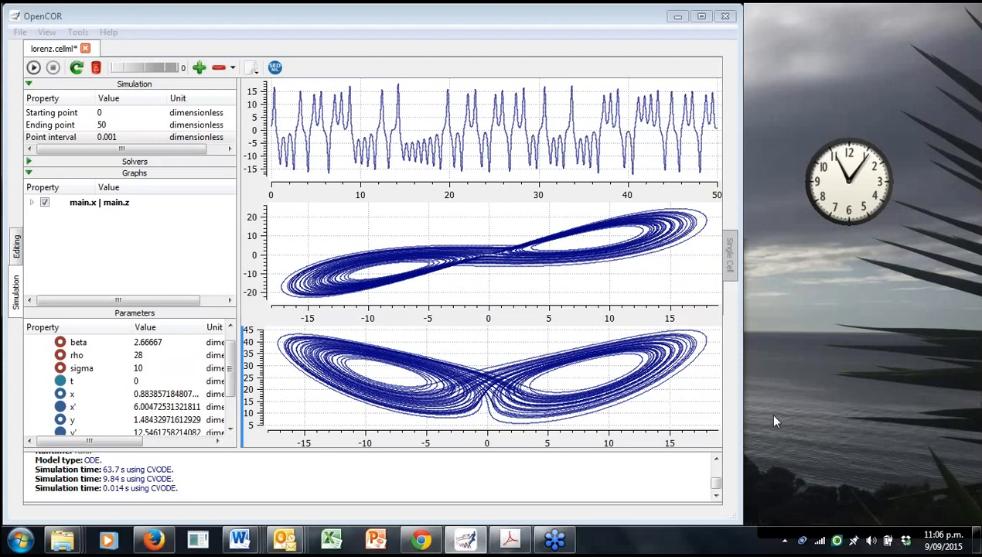
pyautogui.moveTo(773, 280)
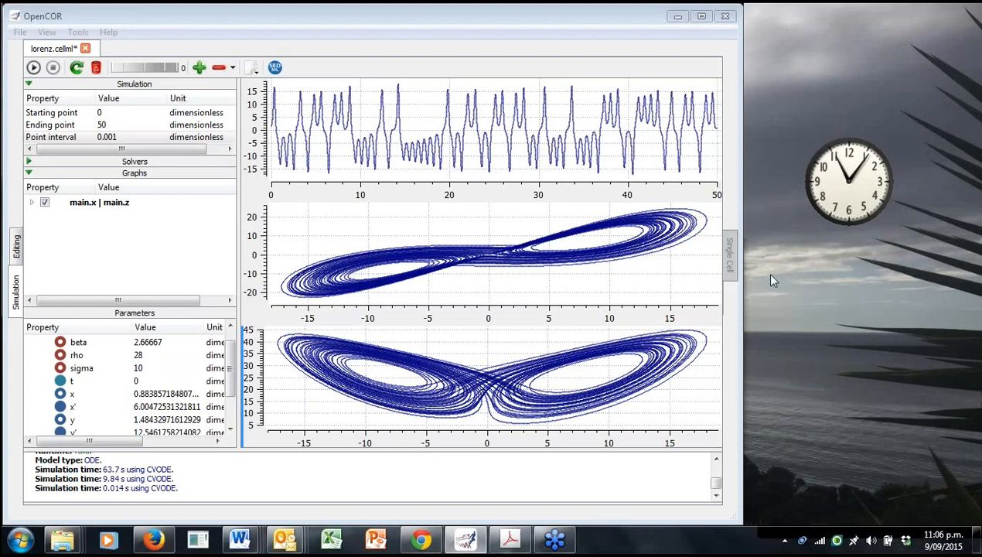
pyautogui.moveTo(777, 82)
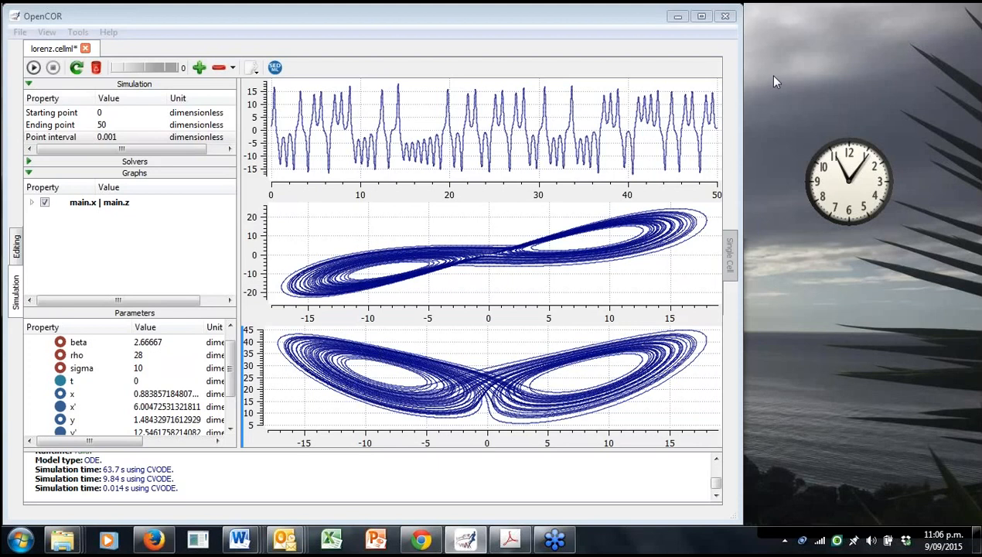